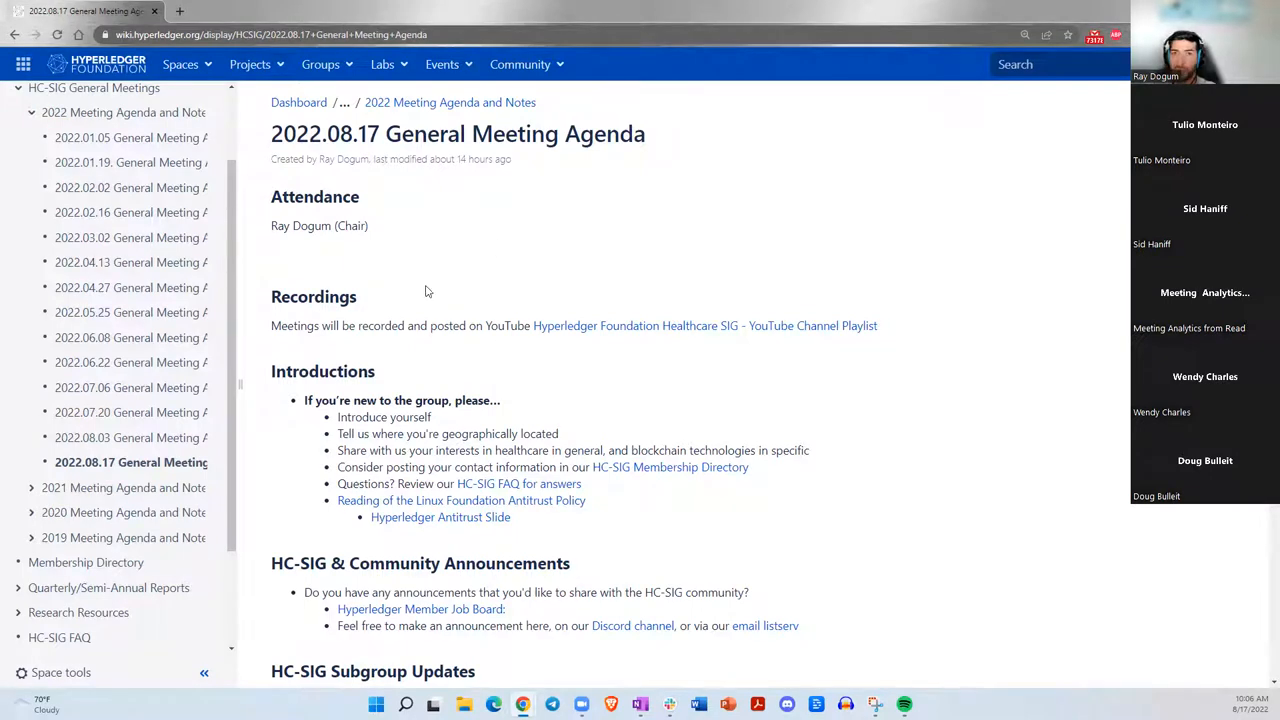
mouse_move(436, 284)
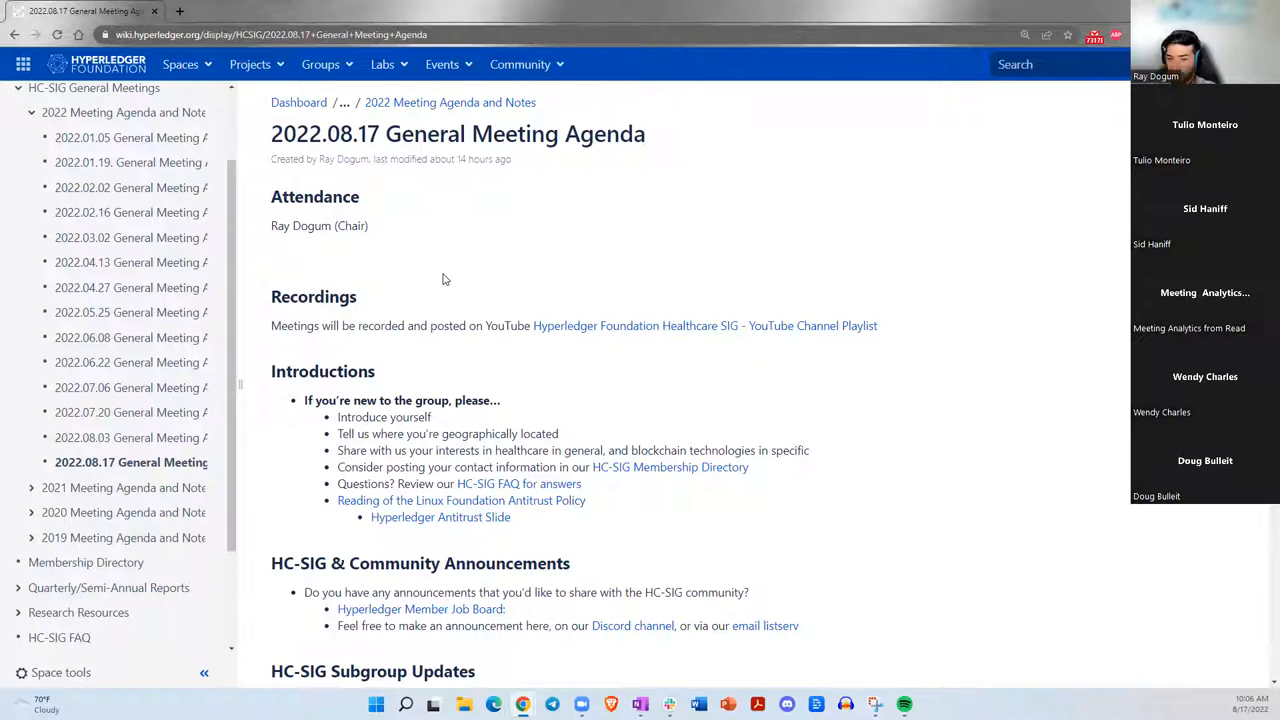
mouse_move(448, 276)
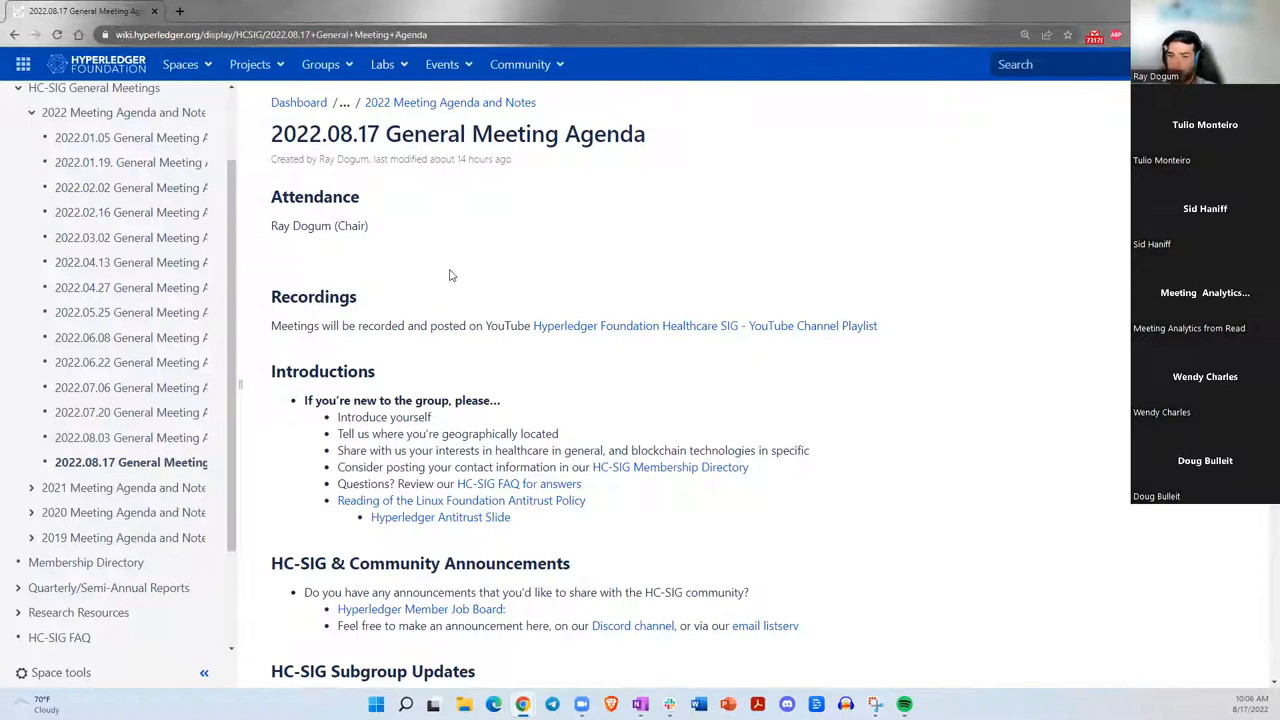
mouse_move(432, 300)
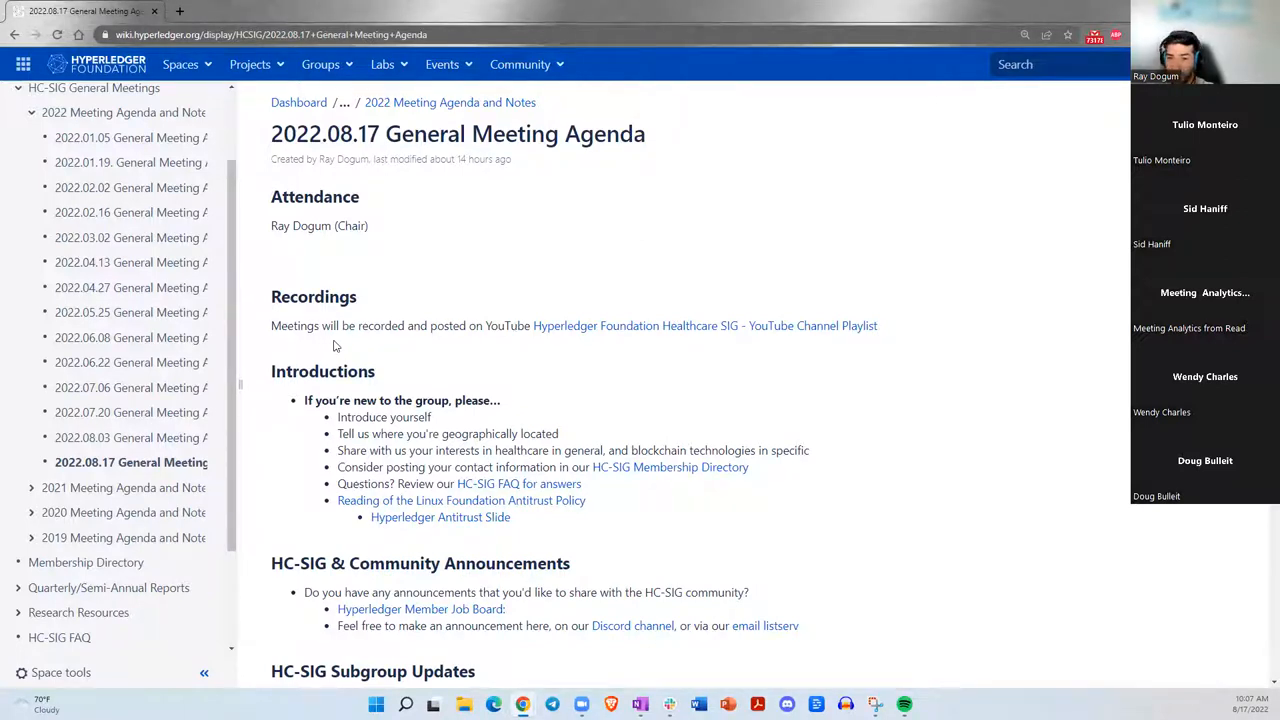
mouse_move(356, 346)
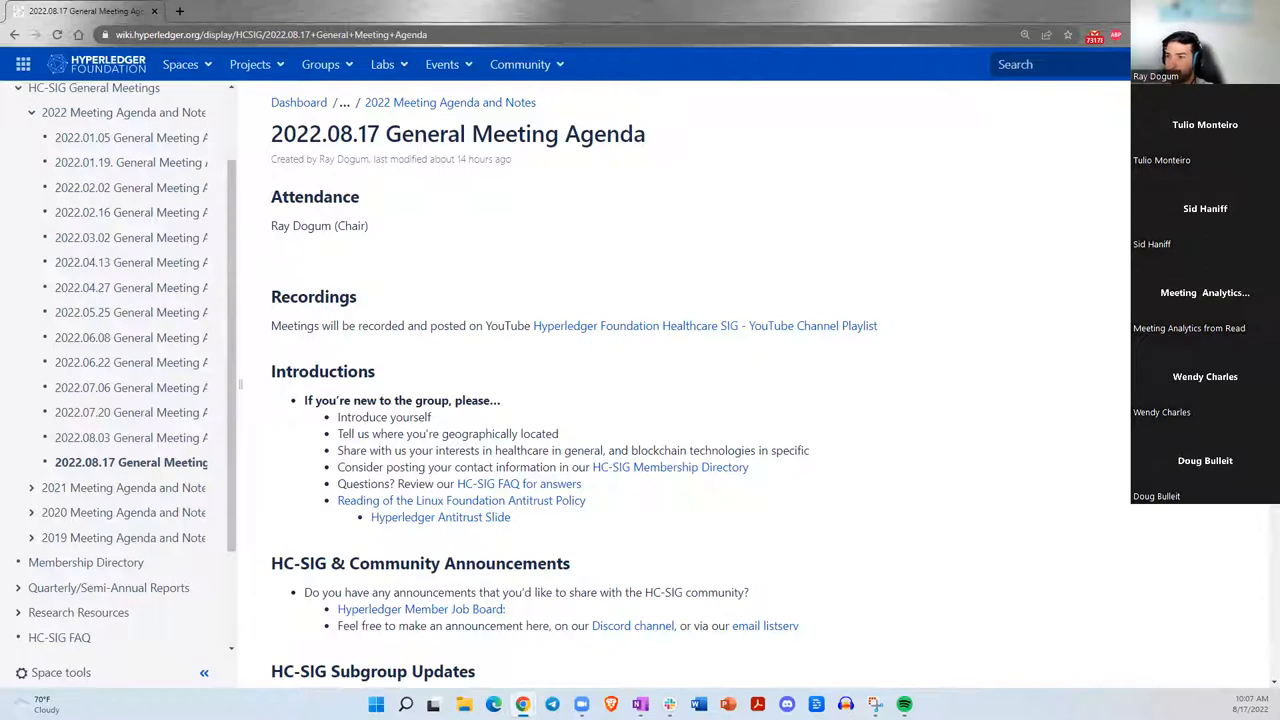
Scroll the agenda down until Upcoming Events and Industry News, Articles, and Interesting Projects are visible.
scroll(down, 3)
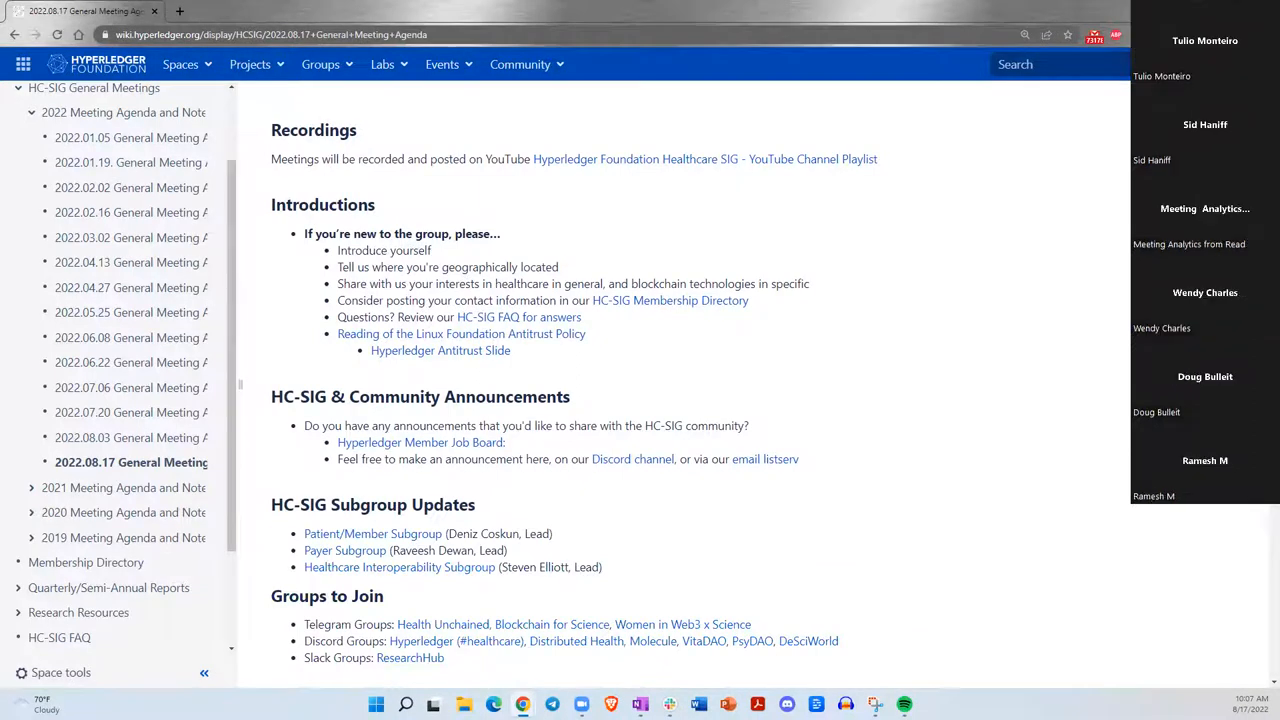
scroll(down, 3)
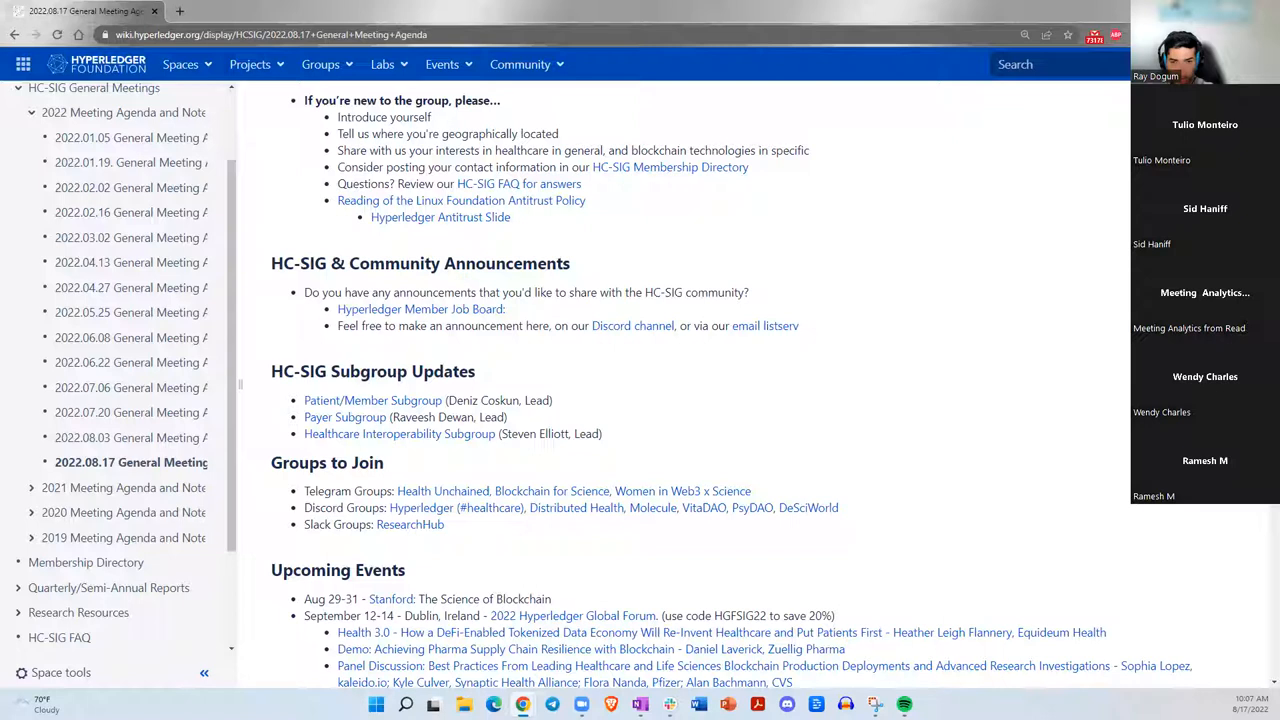
scroll(down, 3)
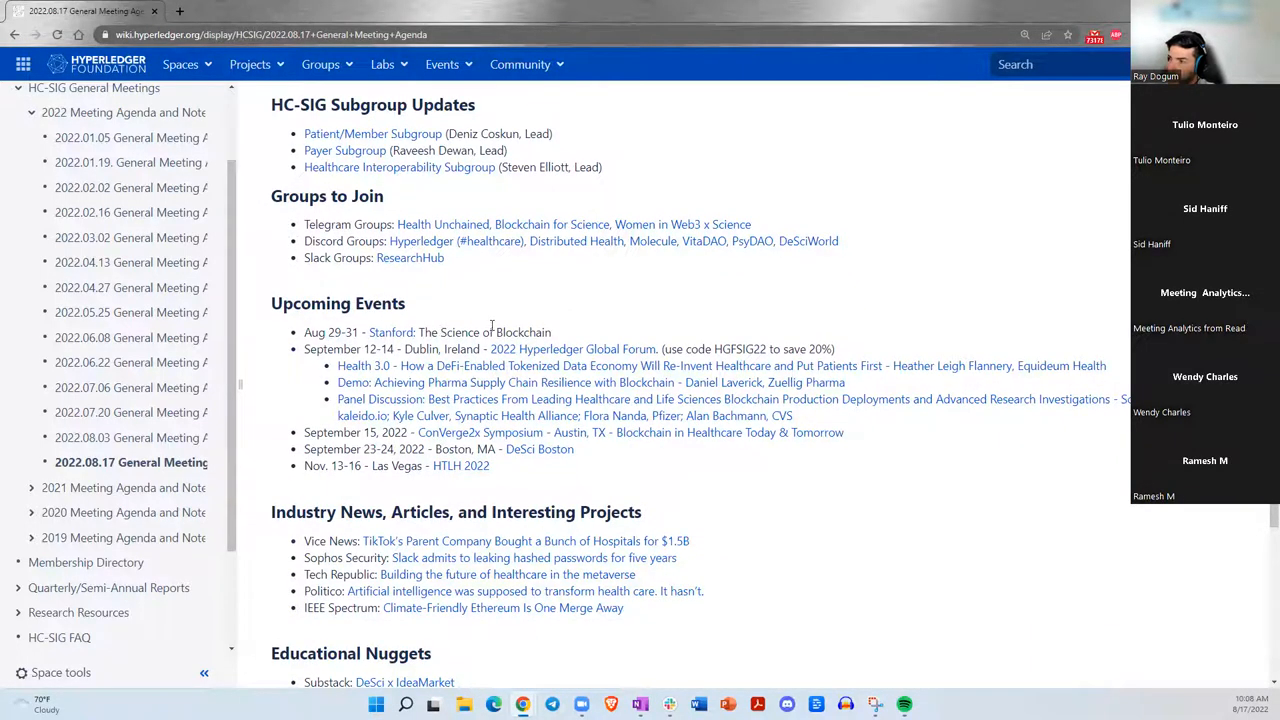
Scroll through the events list down to the Educational Nuggets and Online Courses on Blockchain in Healthcare sections.
scroll(down, 3)
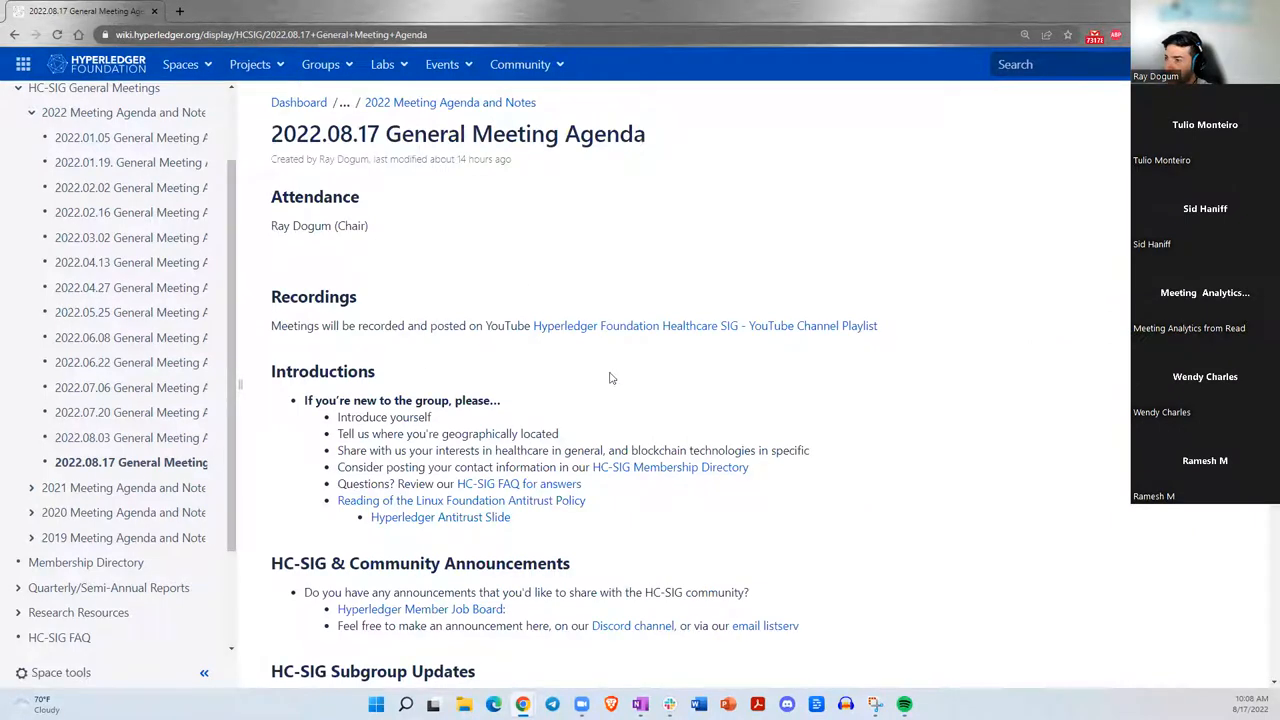
mouse_move(516, 212)
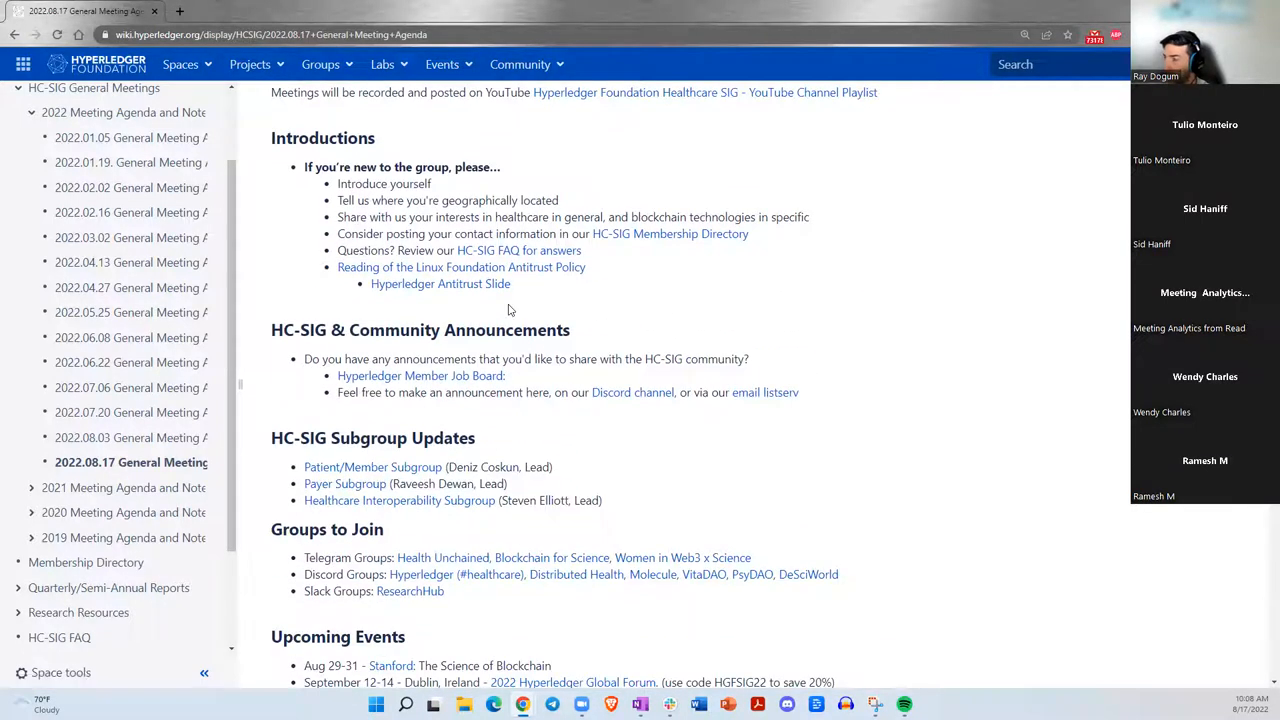
scroll(down, 3)
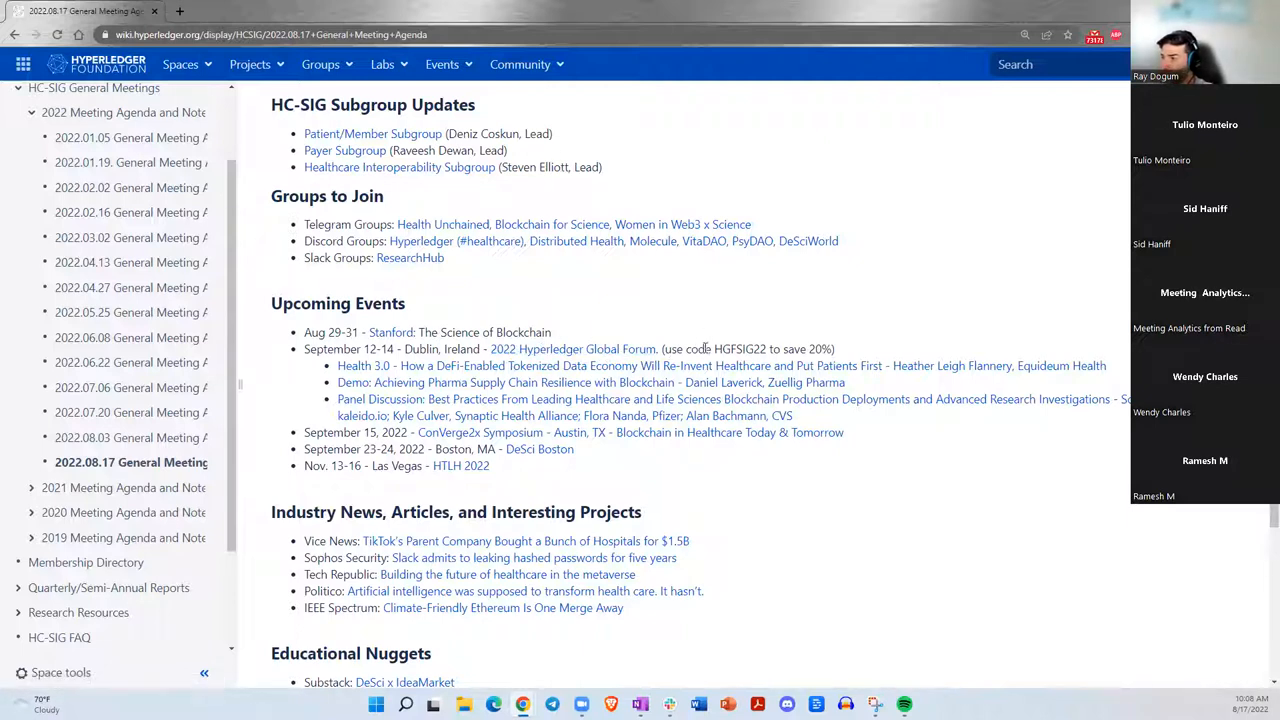
mouse_move(684, 344)
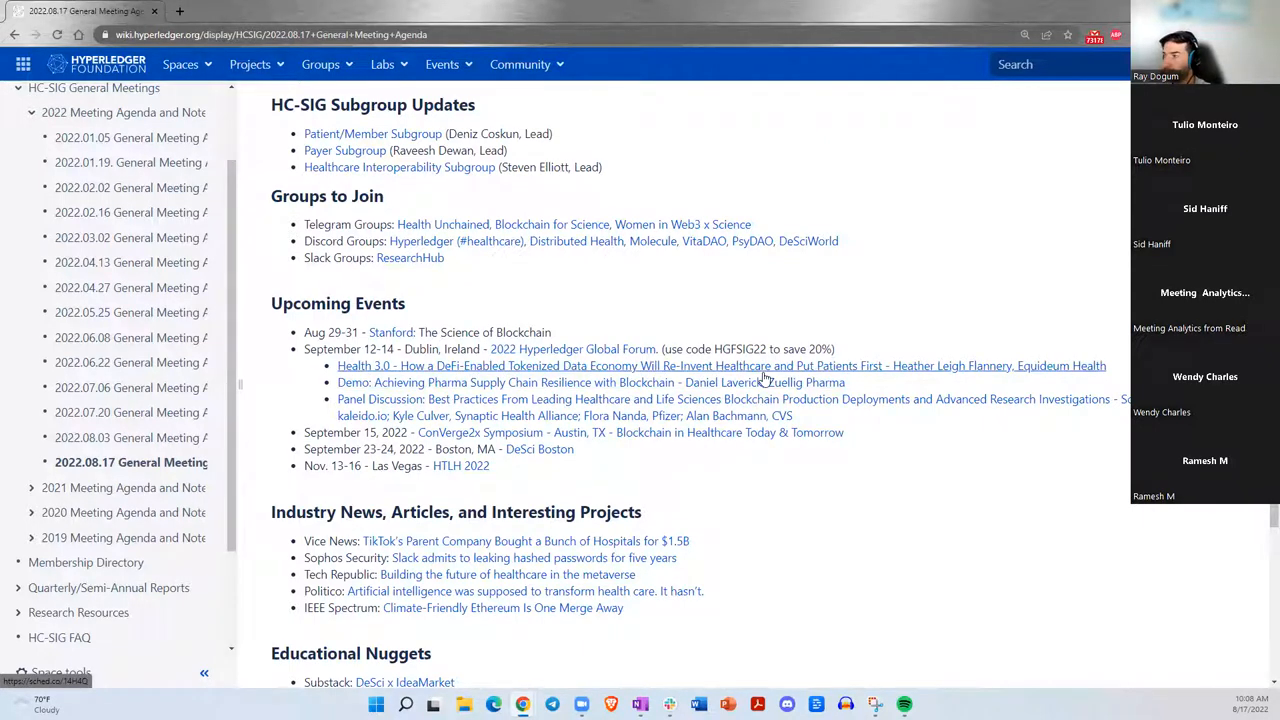
mouse_move(960, 368)
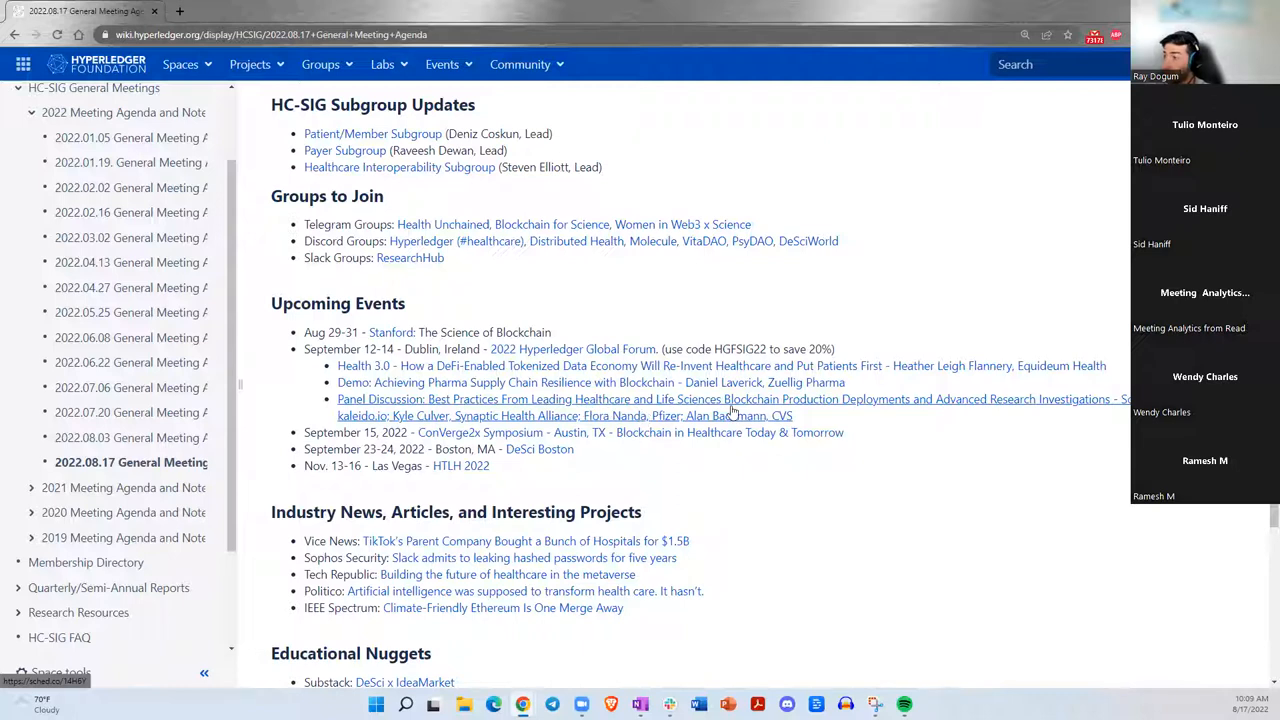
mouse_move(810, 404)
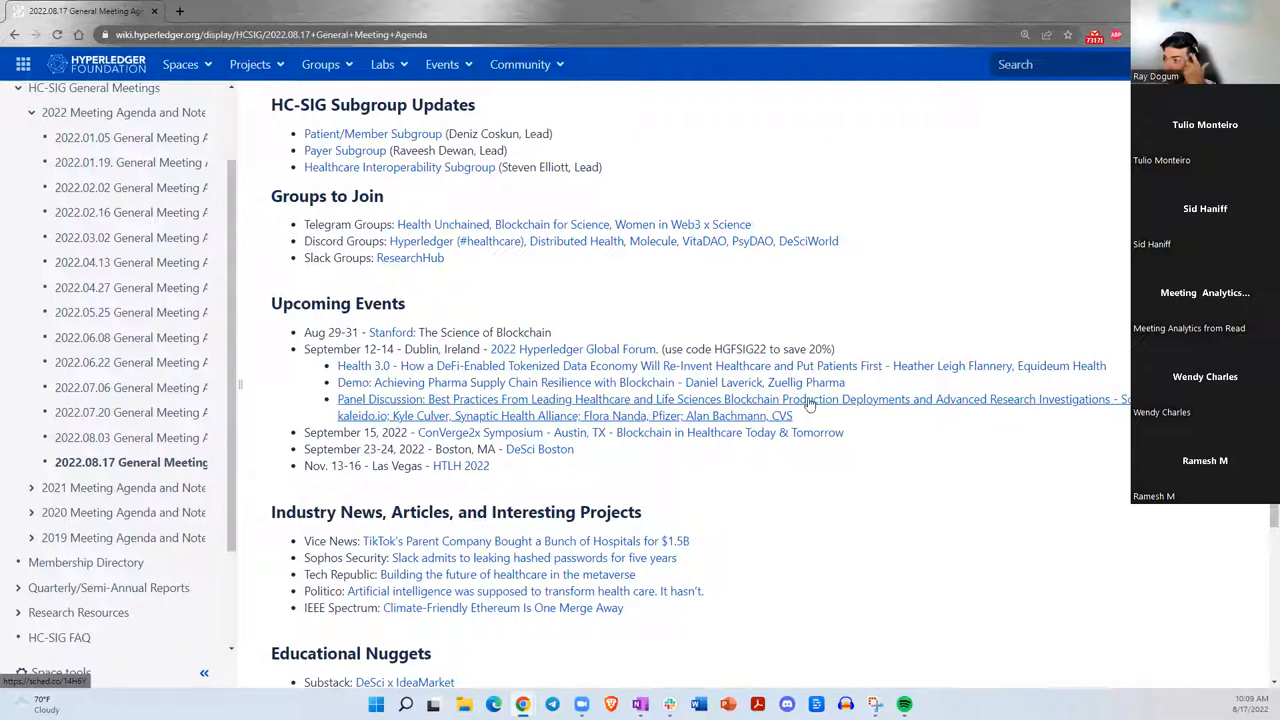
mouse_move(1092, 412)
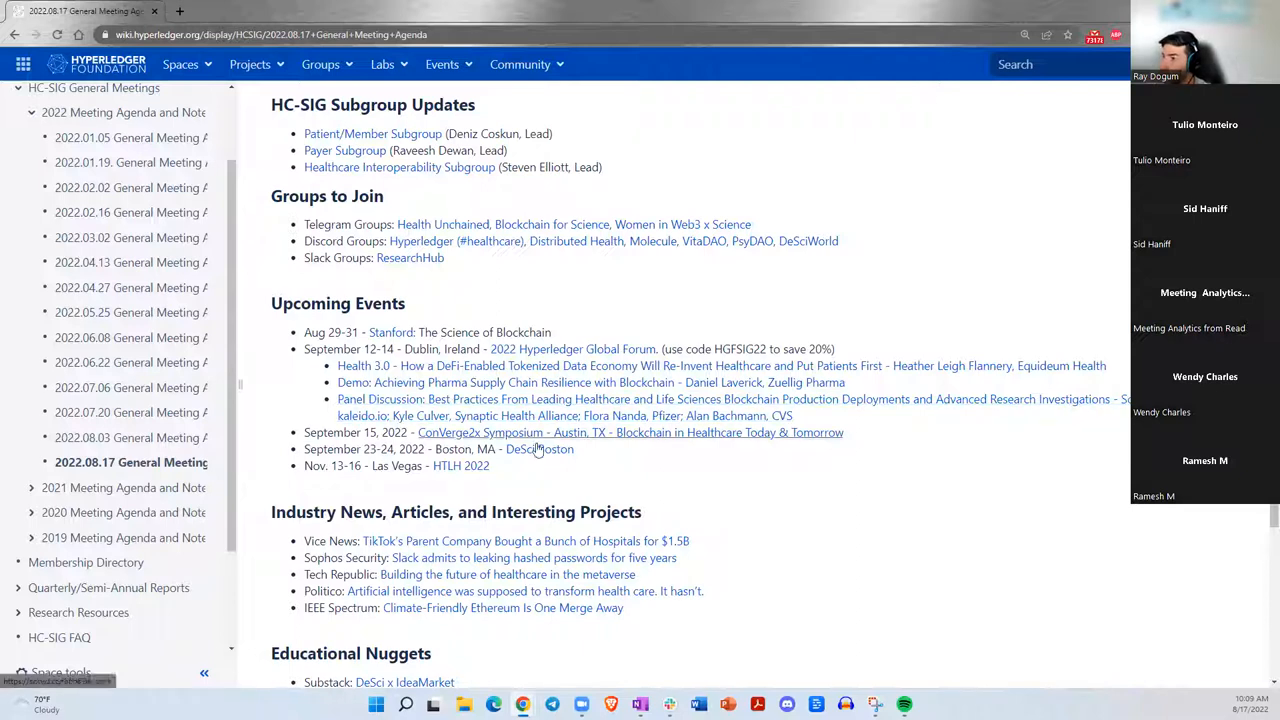
mouse_move(488, 432)
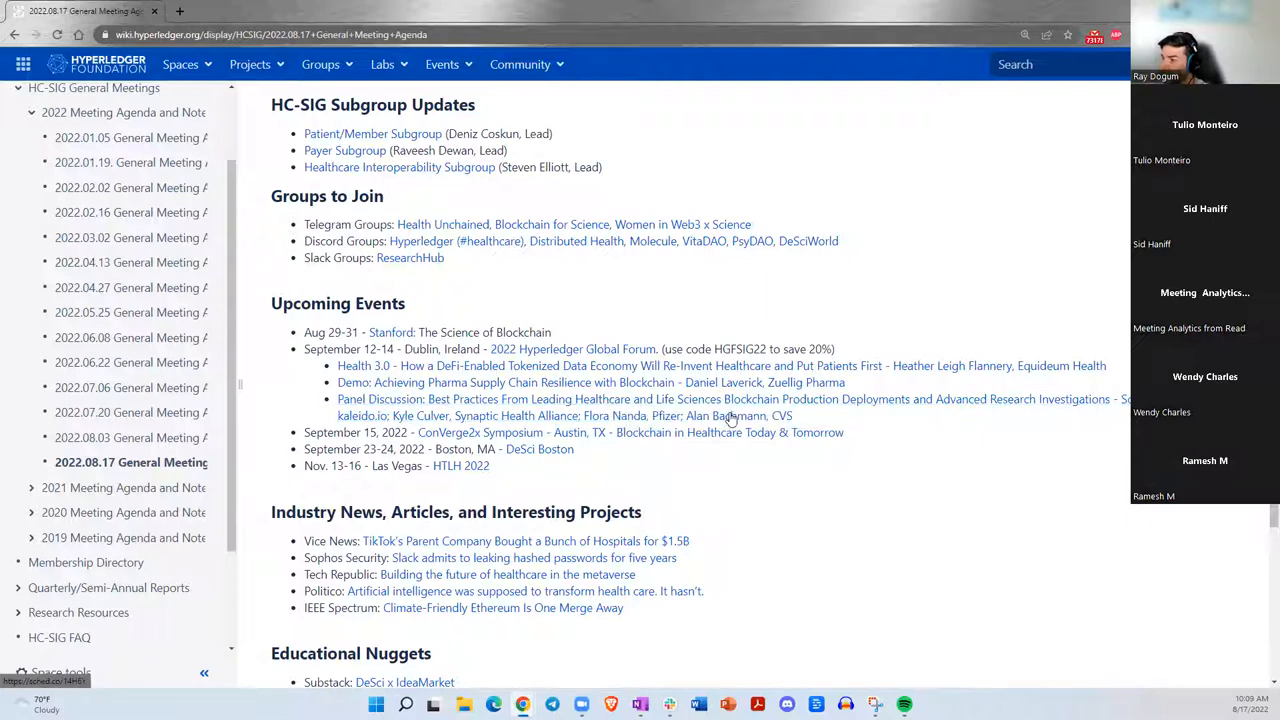
mouse_move(920, 458)
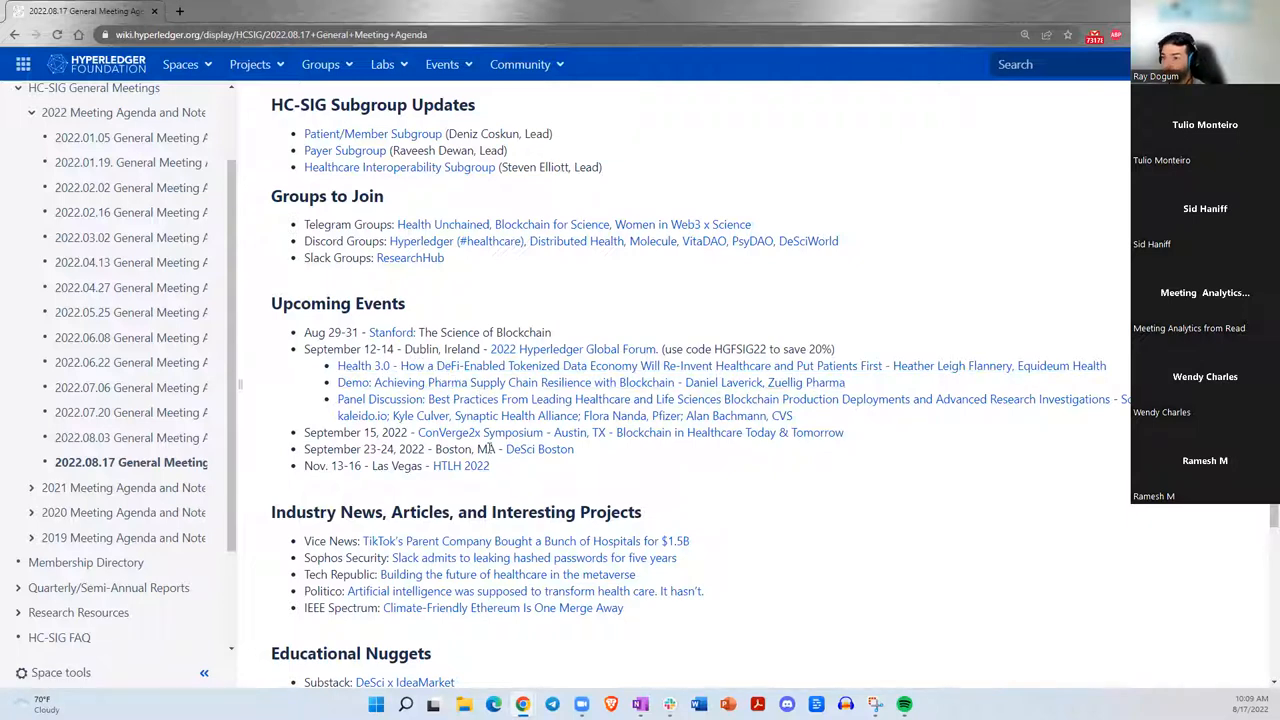
mouse_move(388, 470)
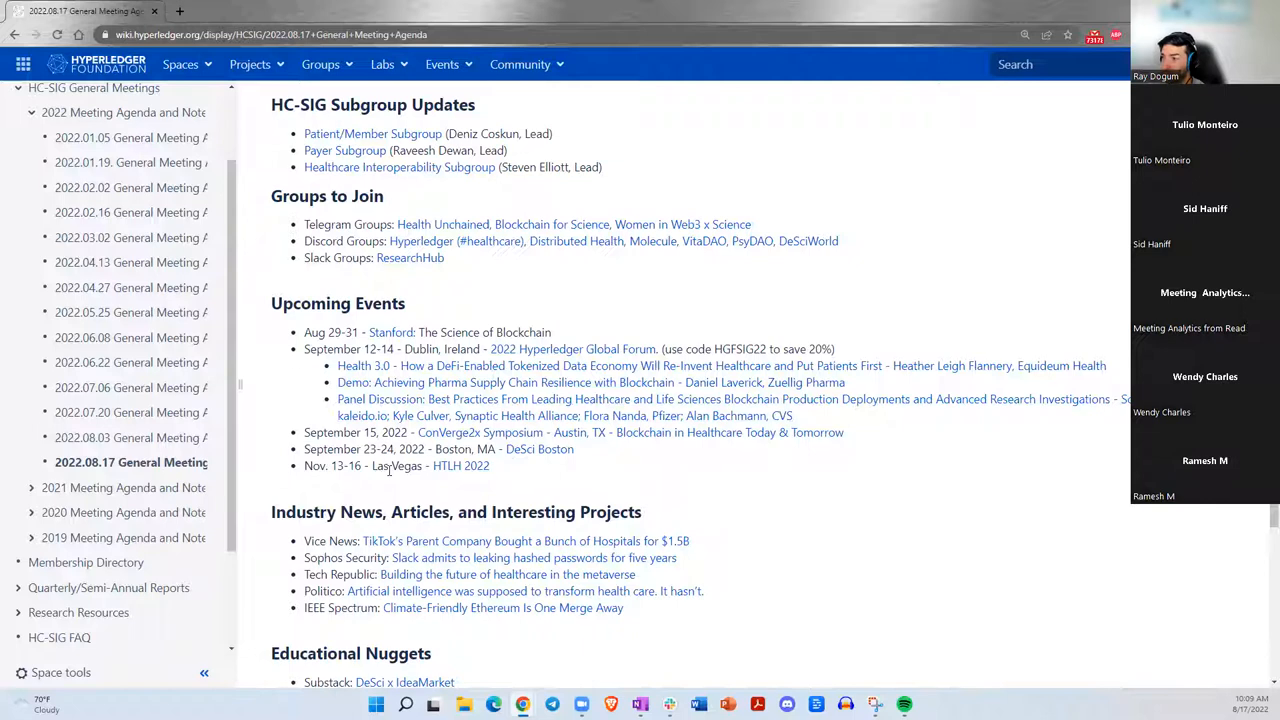
scroll(down, 3)
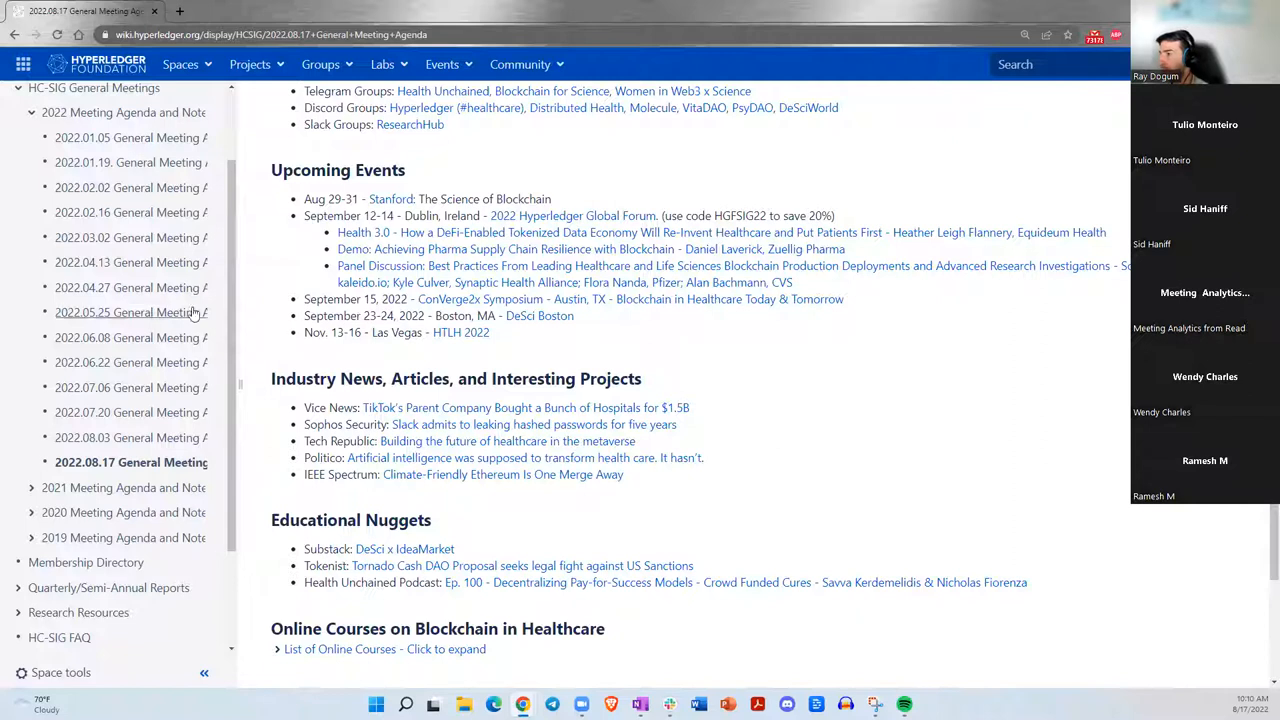
Browse the ConV2X Symposium Austin Sept 15 page through About, speakers and testimonials, then return to the agenda.
double_click(370, 300)
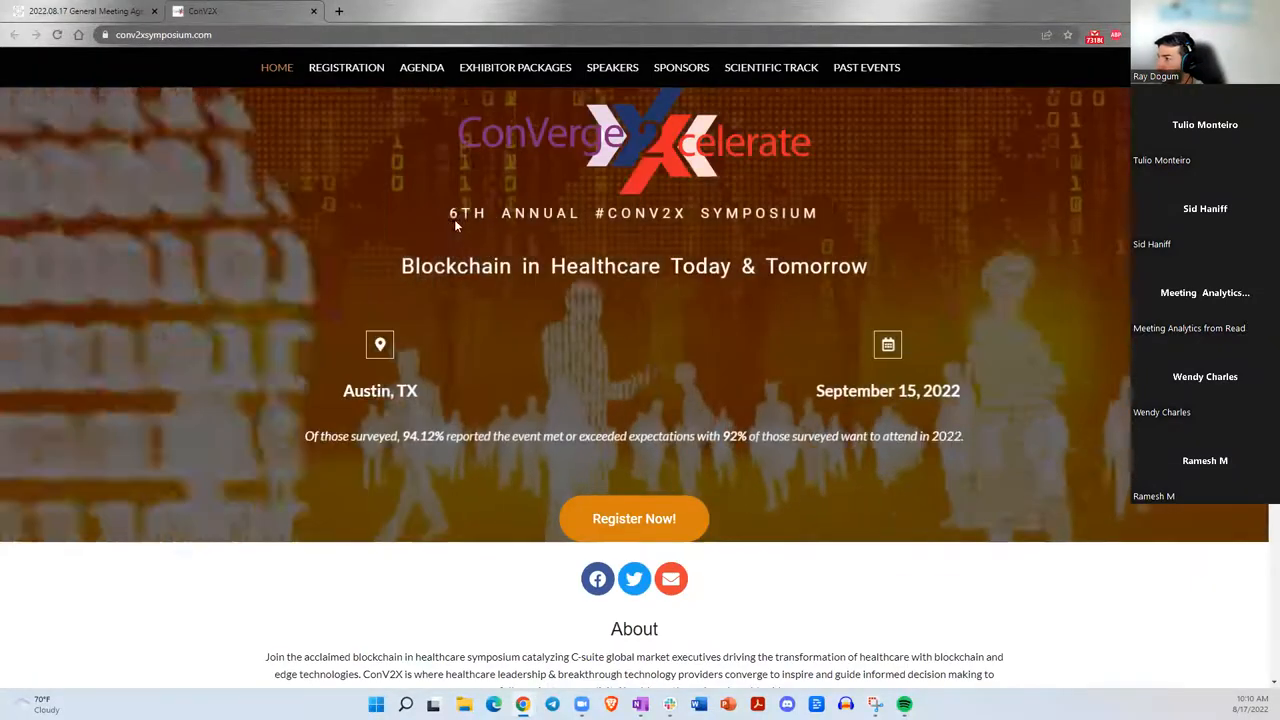
scroll(down, 3)
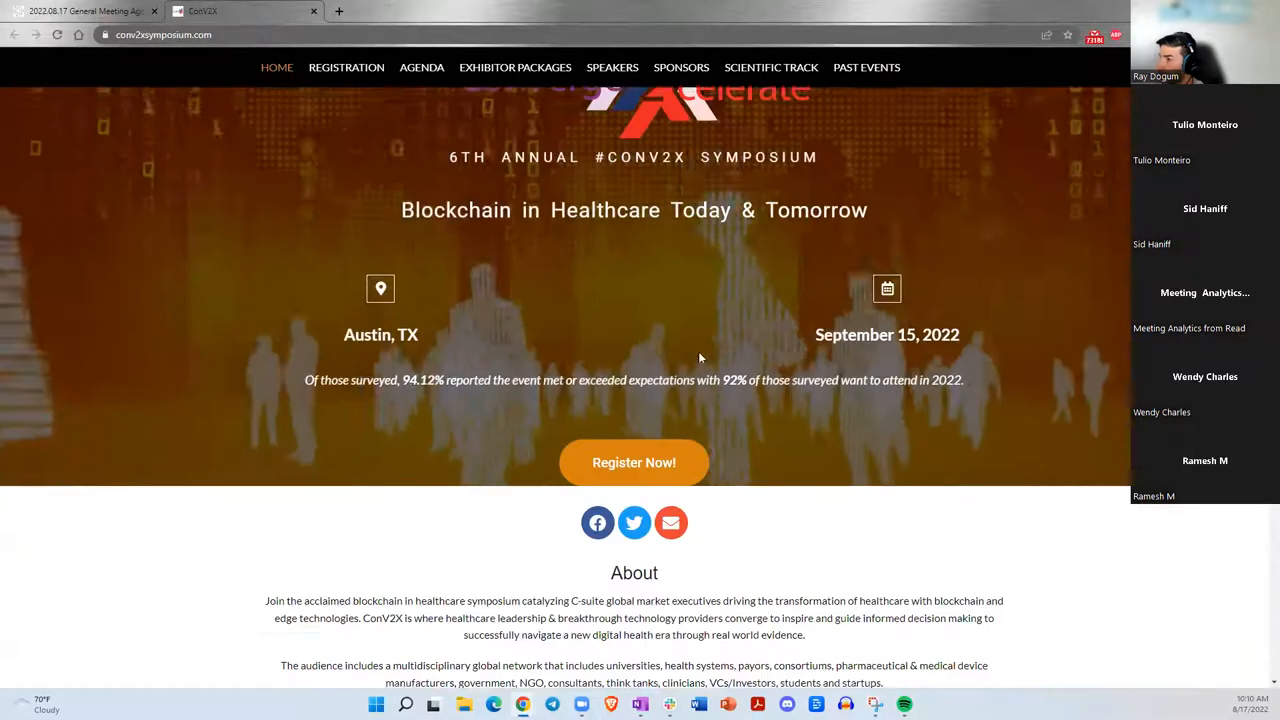
scroll(down, 3)
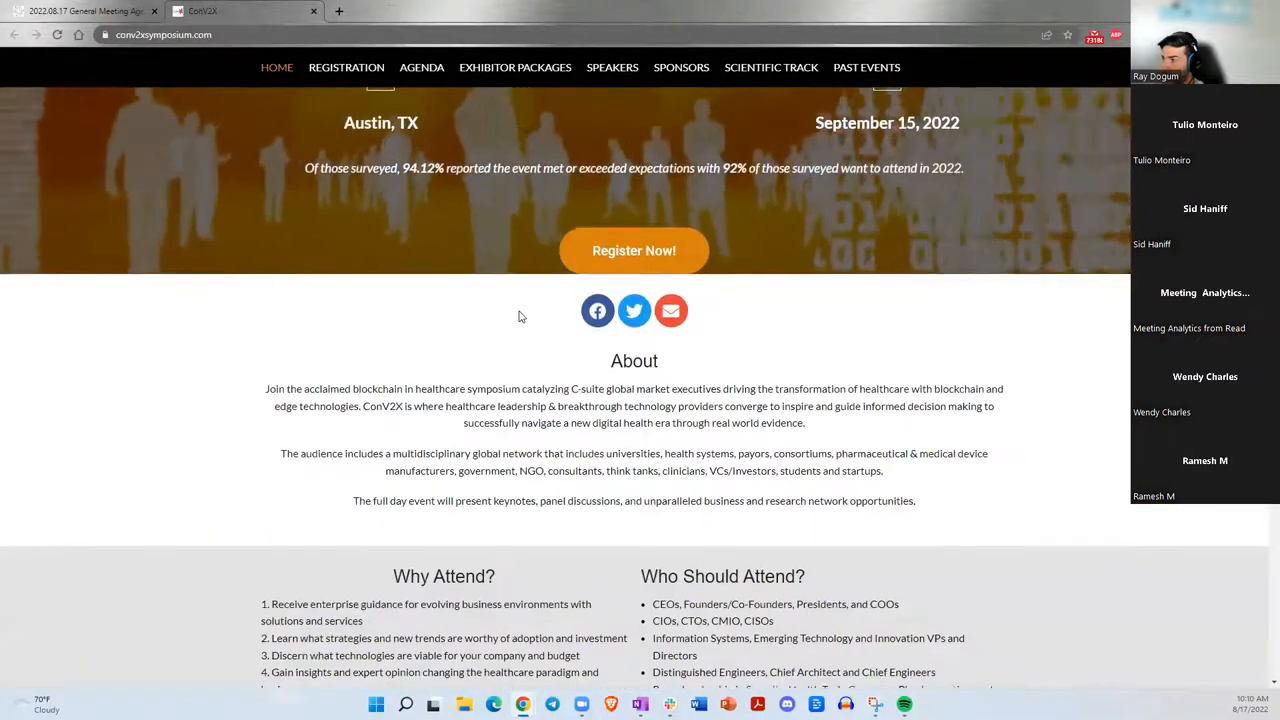
scroll(down, 3)
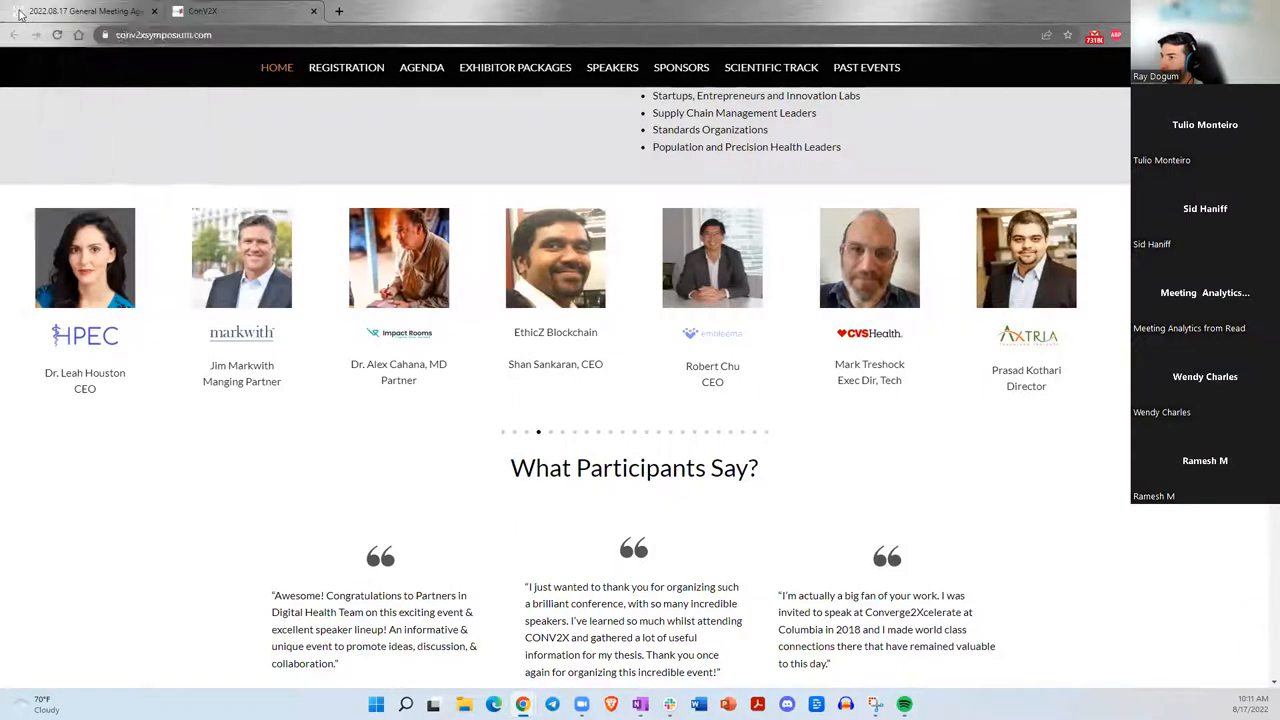
click(80, 12)
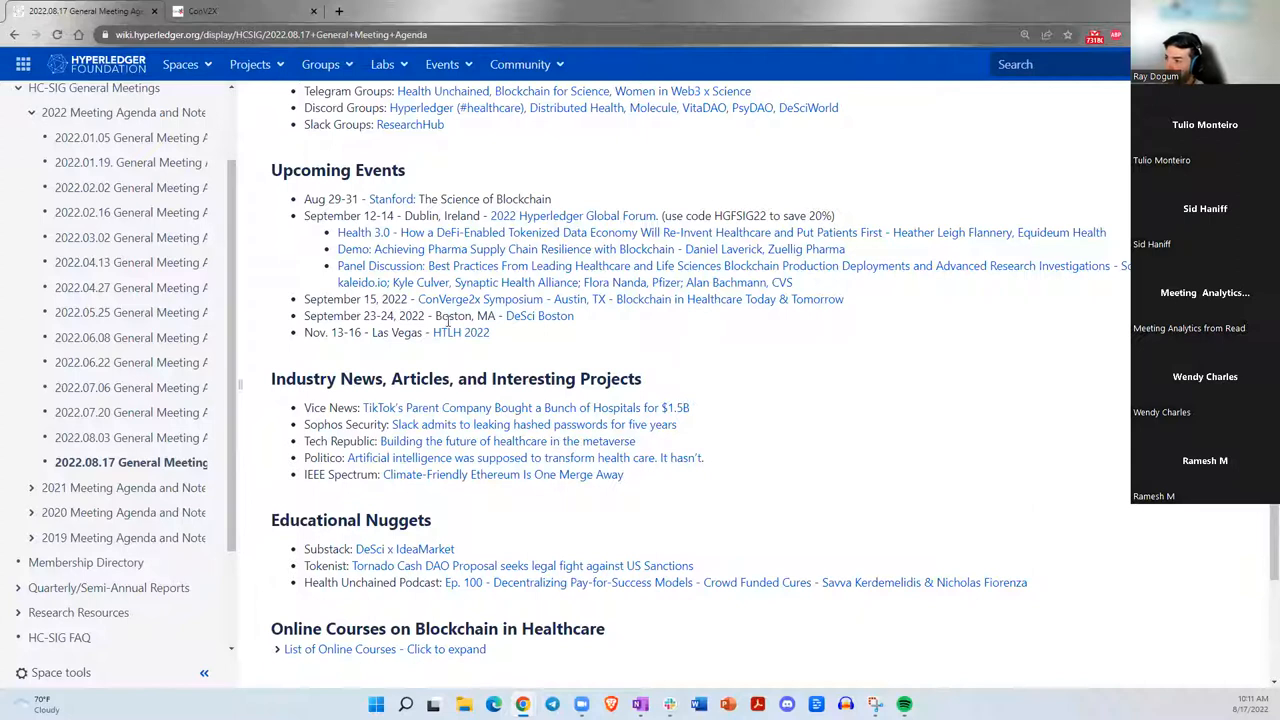
mouse_move(540, 316)
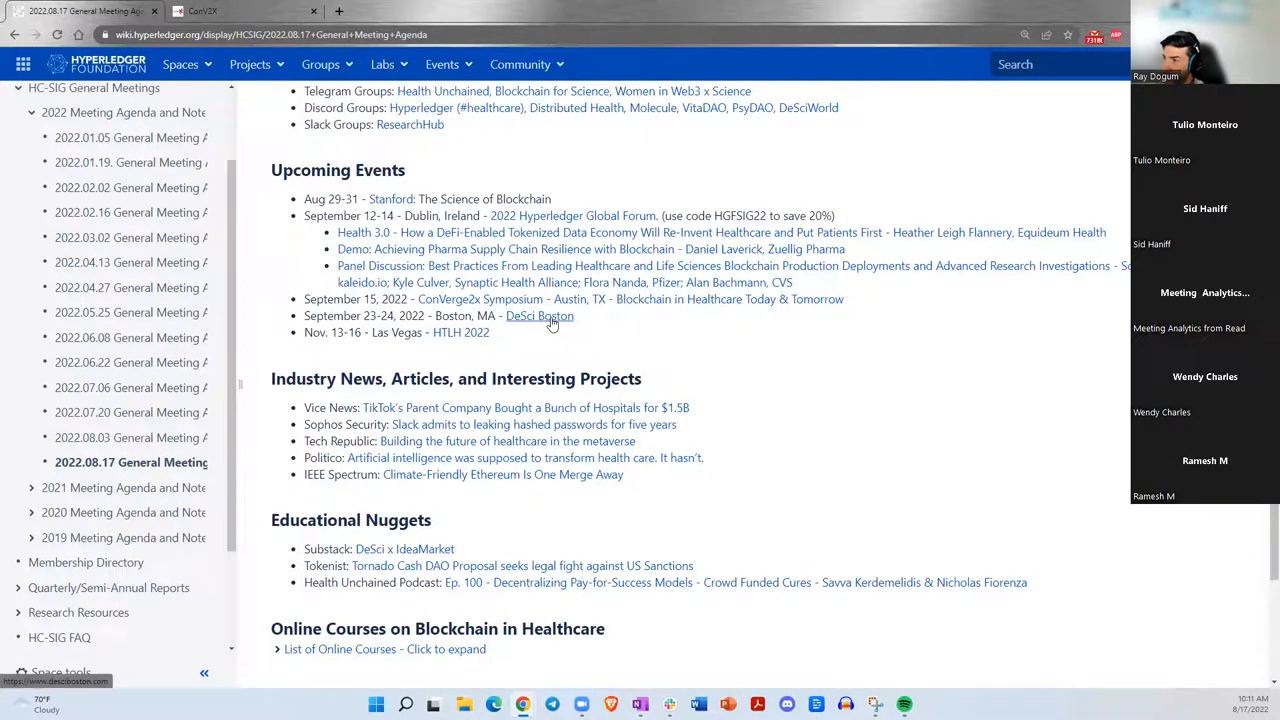
mouse_move(520, 330)
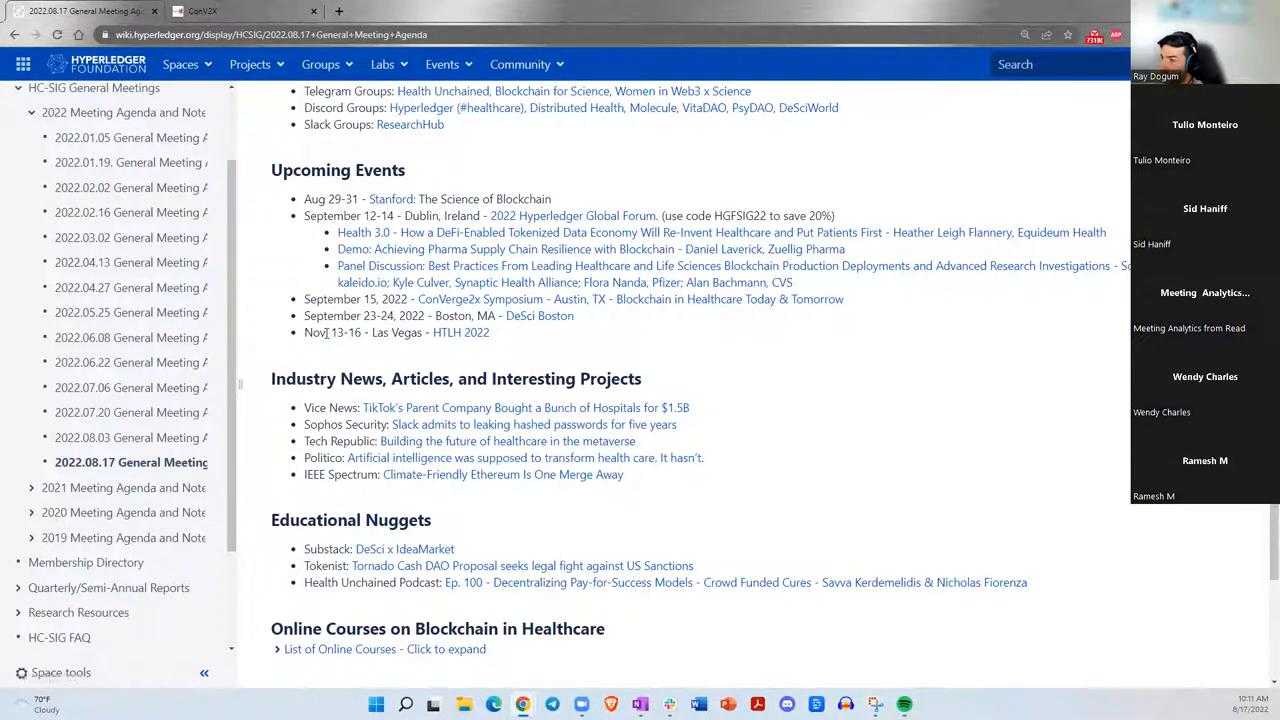
Highlight the Nov. 13–16 Las Vegas HLTH 2022 event entry in Upcoming Events.
double_click(320, 332)
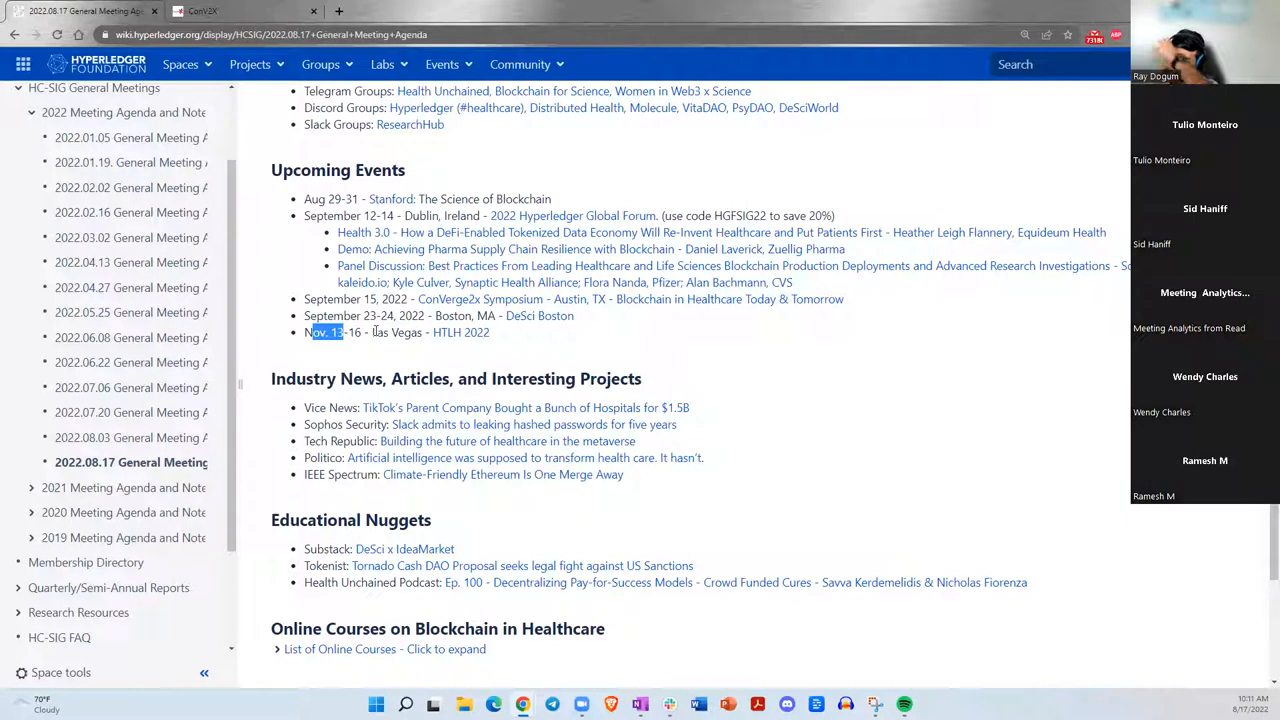
mouse_move(456, 338)
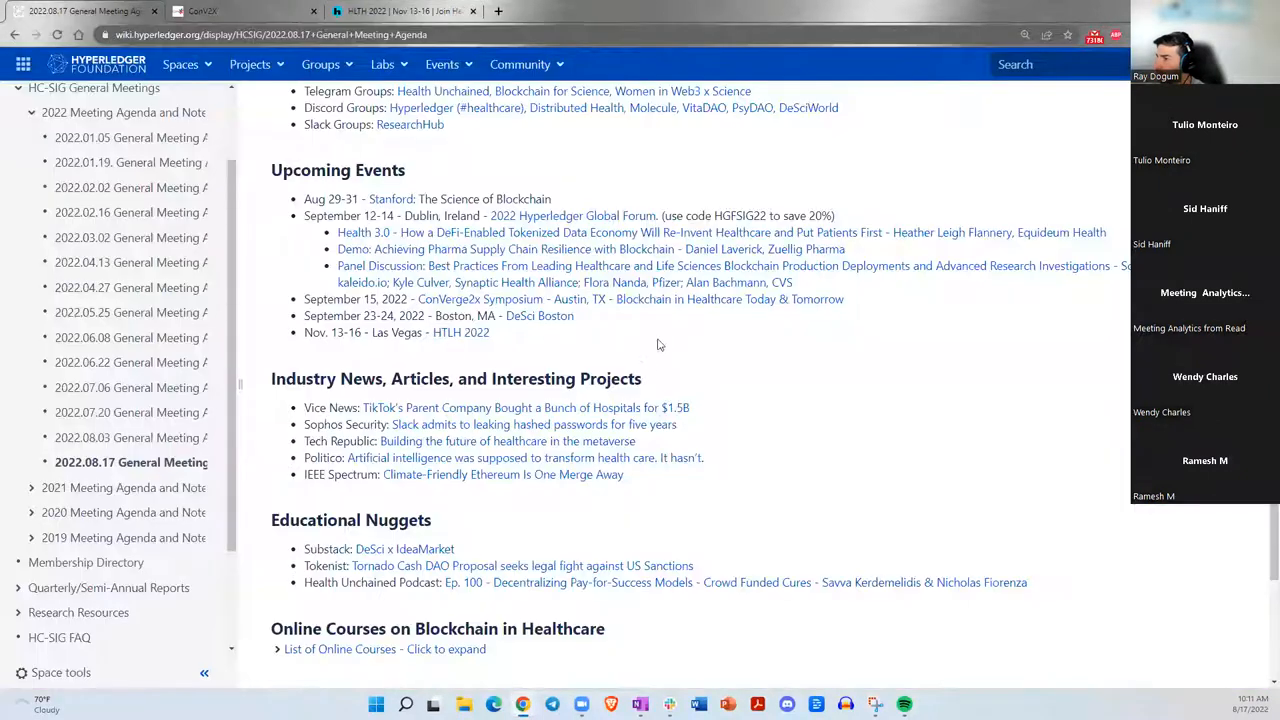
scroll(down, 3)
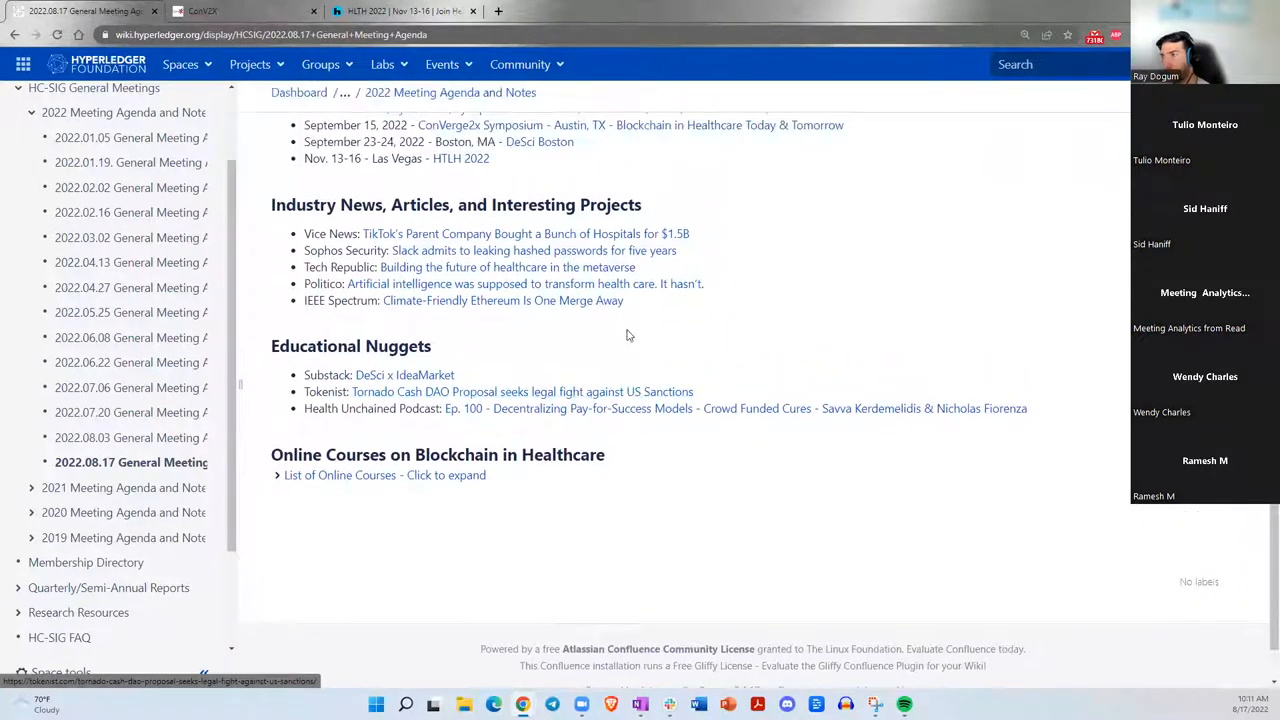
scroll(down, 3)
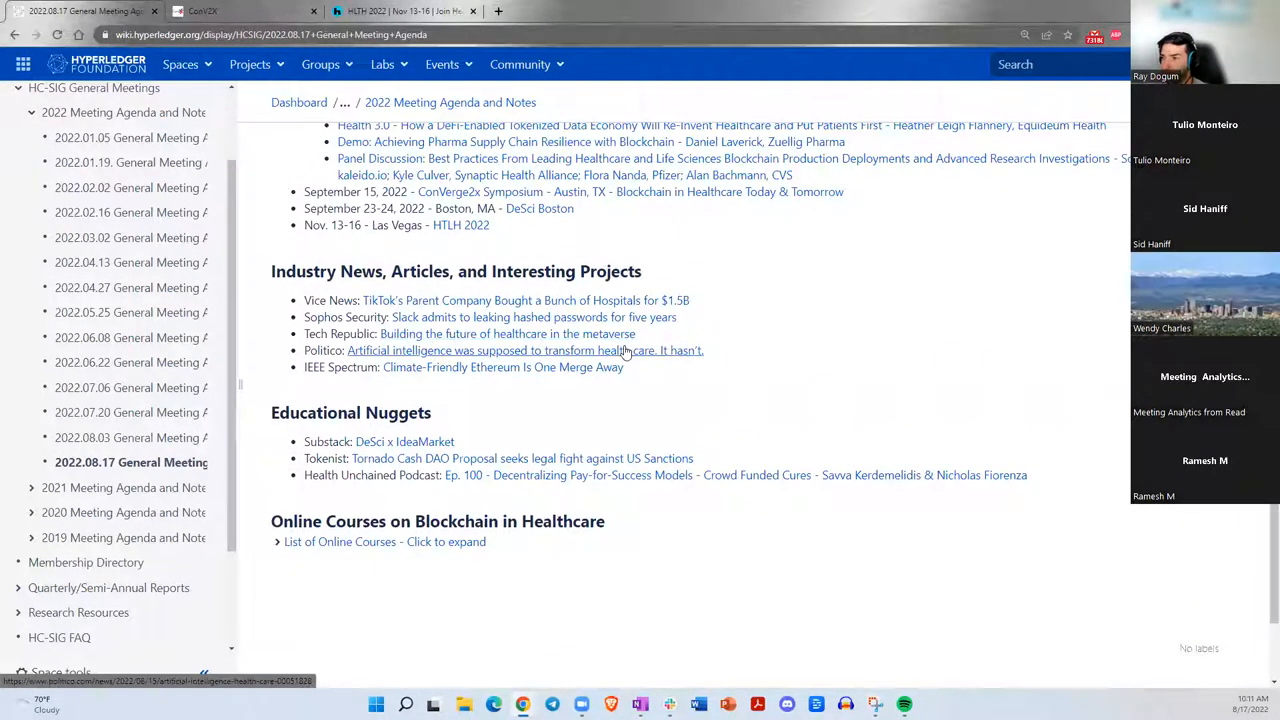
scroll(down, 3)
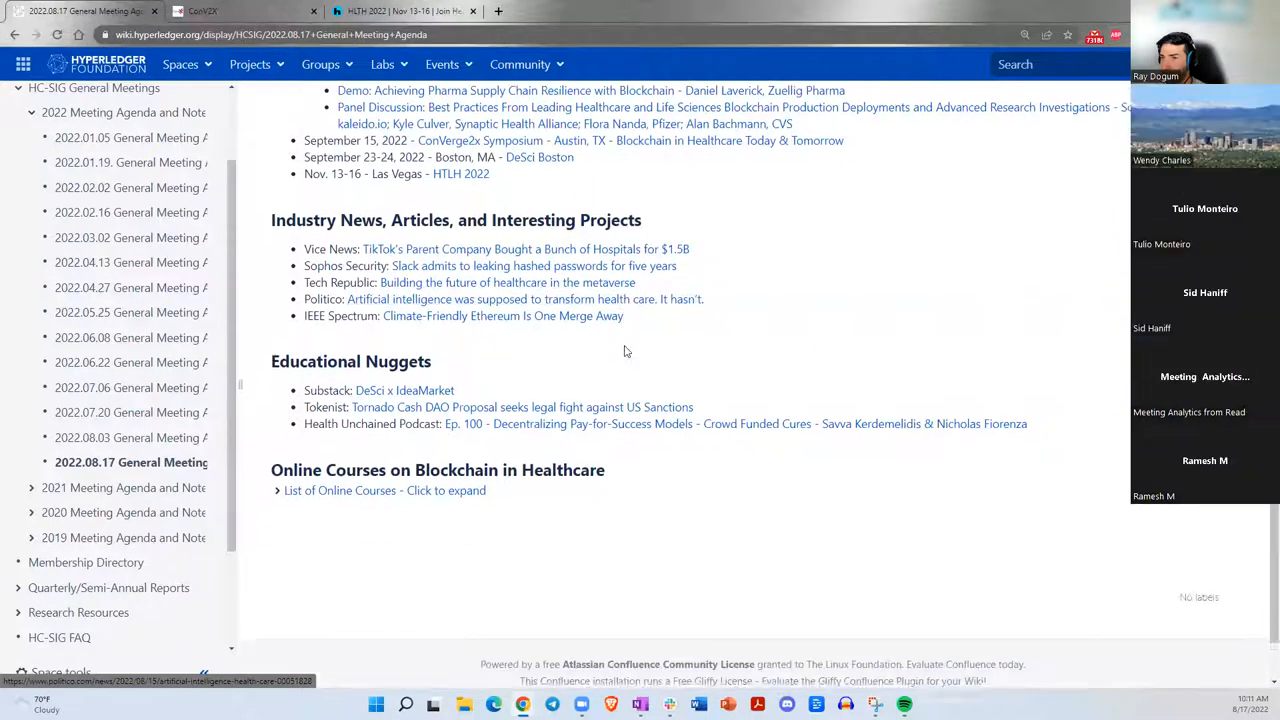
scroll(down, 3)
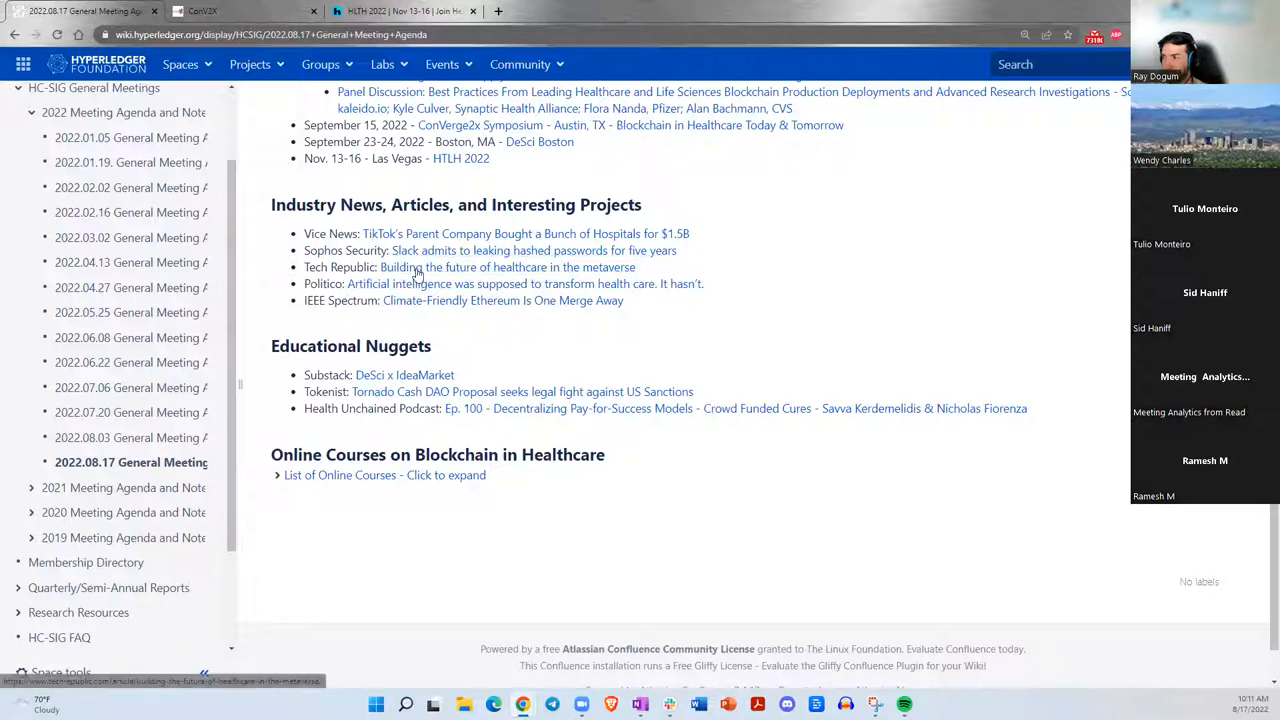
mouse_move(534, 250)
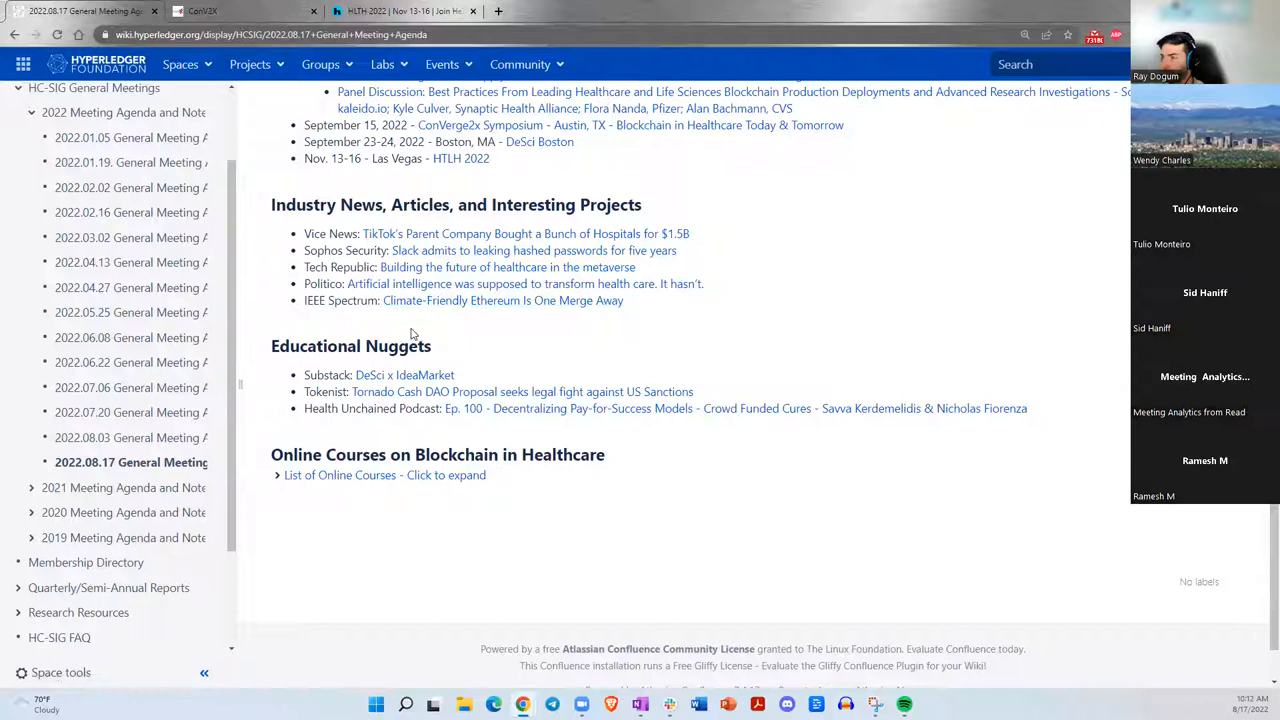
mouse_move(392, 328)
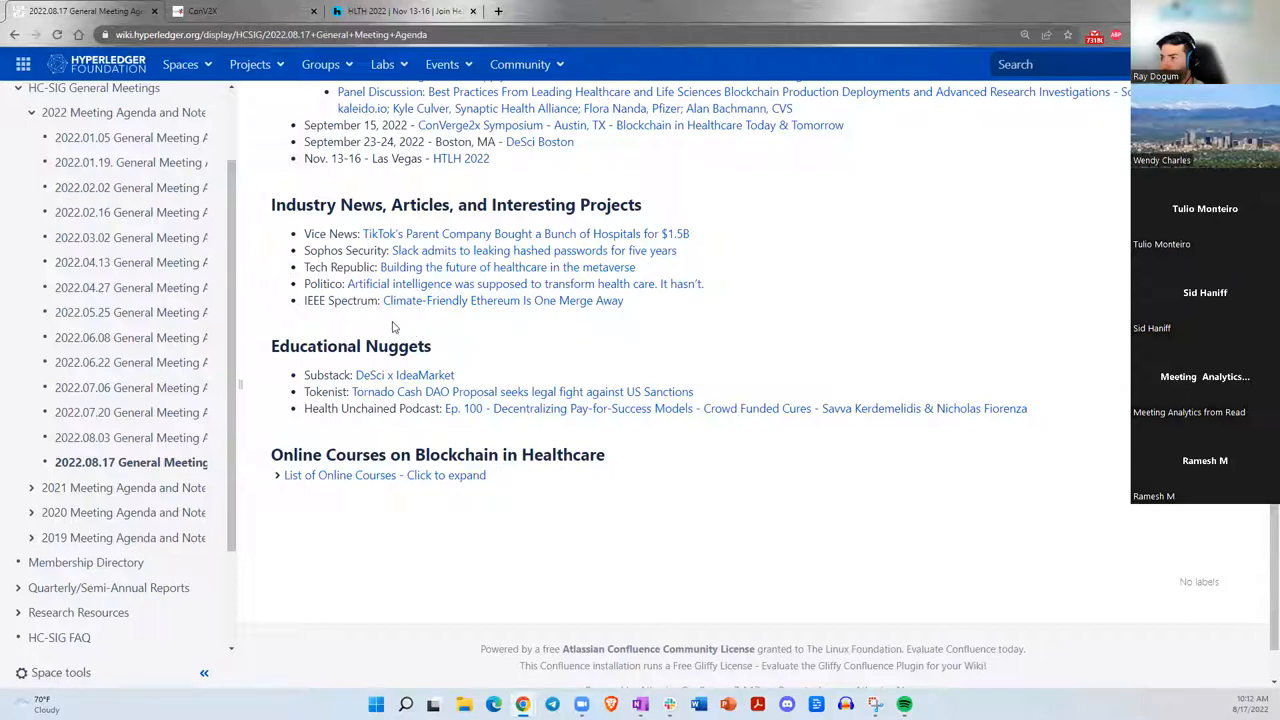
mouse_move(376, 322)
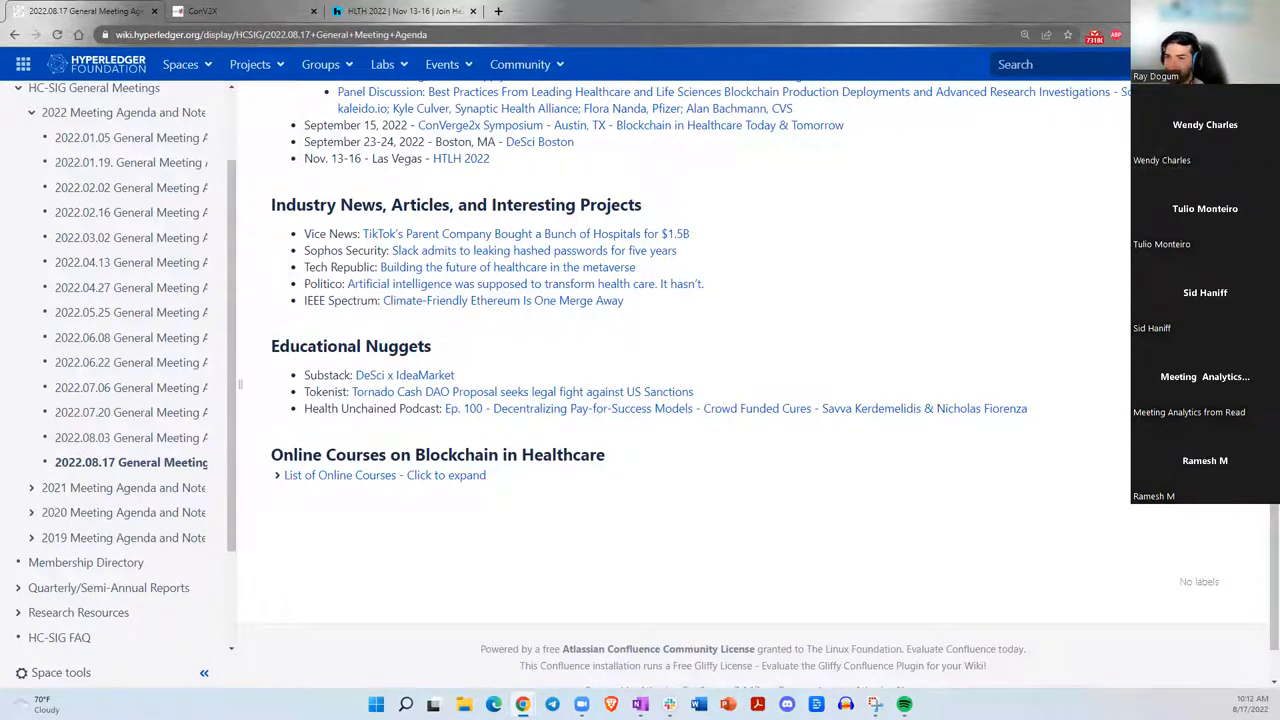
mouse_move(436, 250)
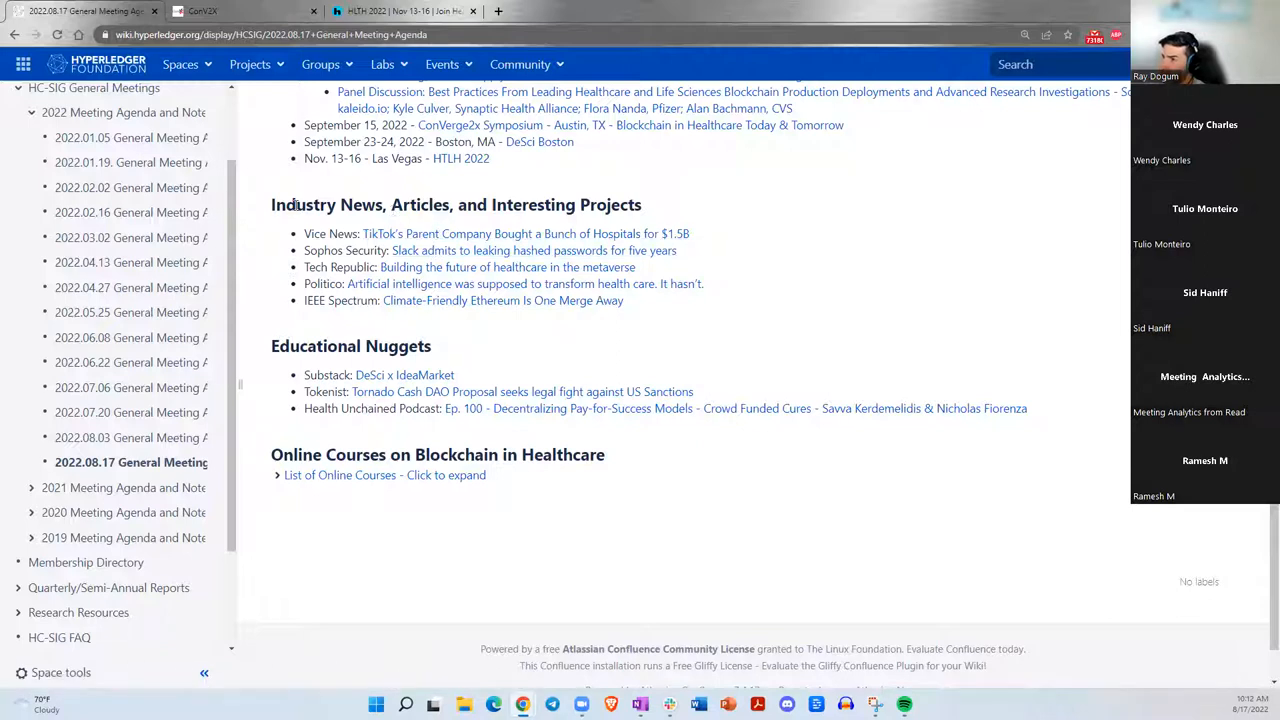
mouse_move(480, 204)
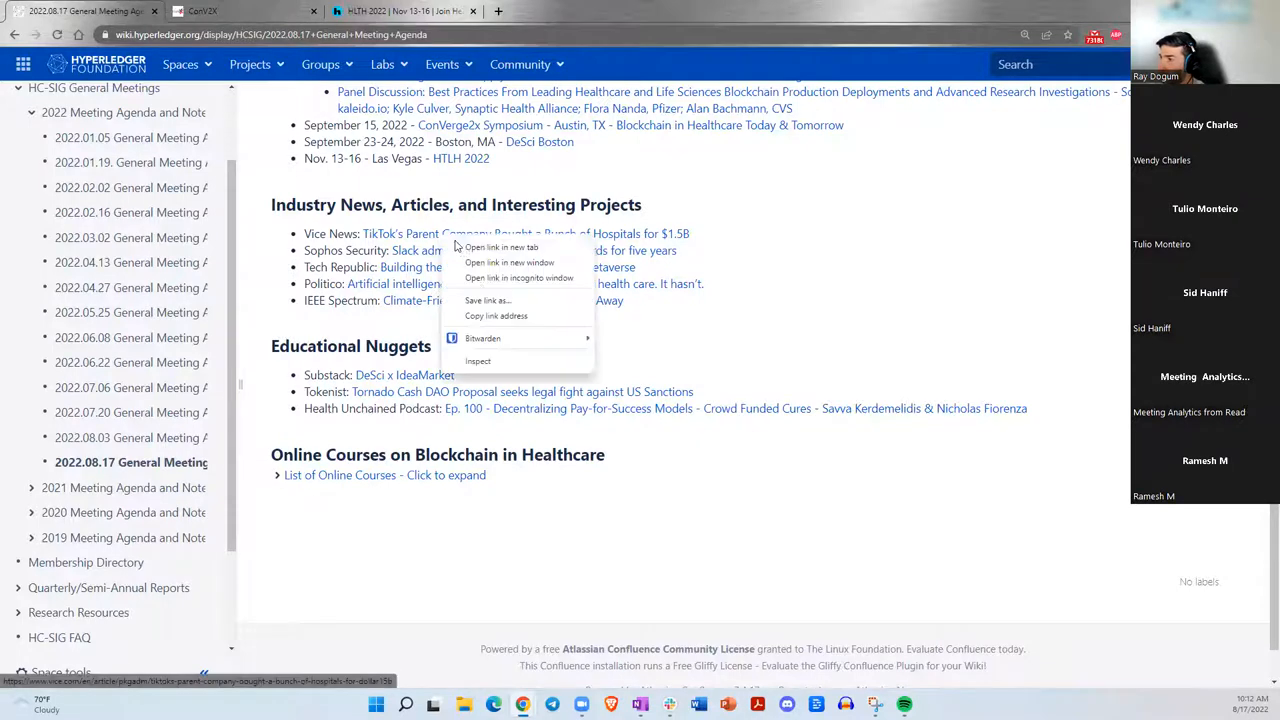
Open the Vice News TikTok hospitals article link in a new browser tab.
click(500, 248)
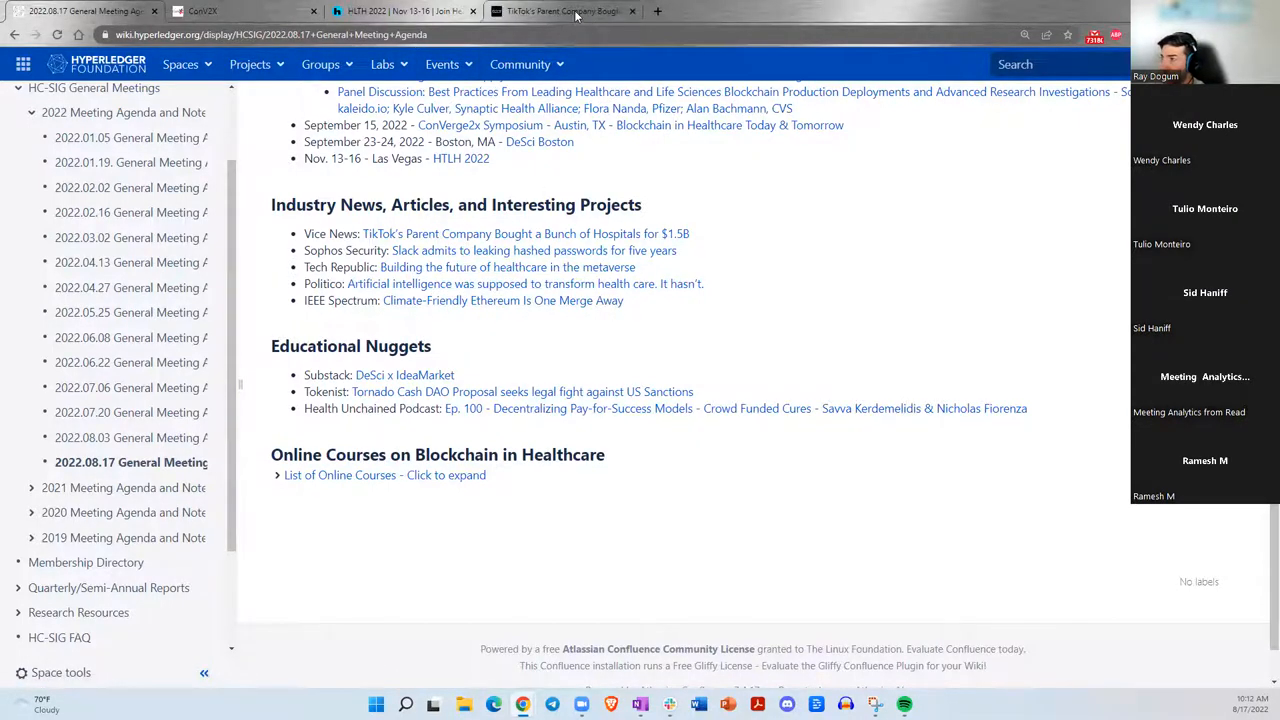
Read the Vice ByteDance article, highlighting the biggest-purchases and women's and children's hospitals passages.
click(560, 12)
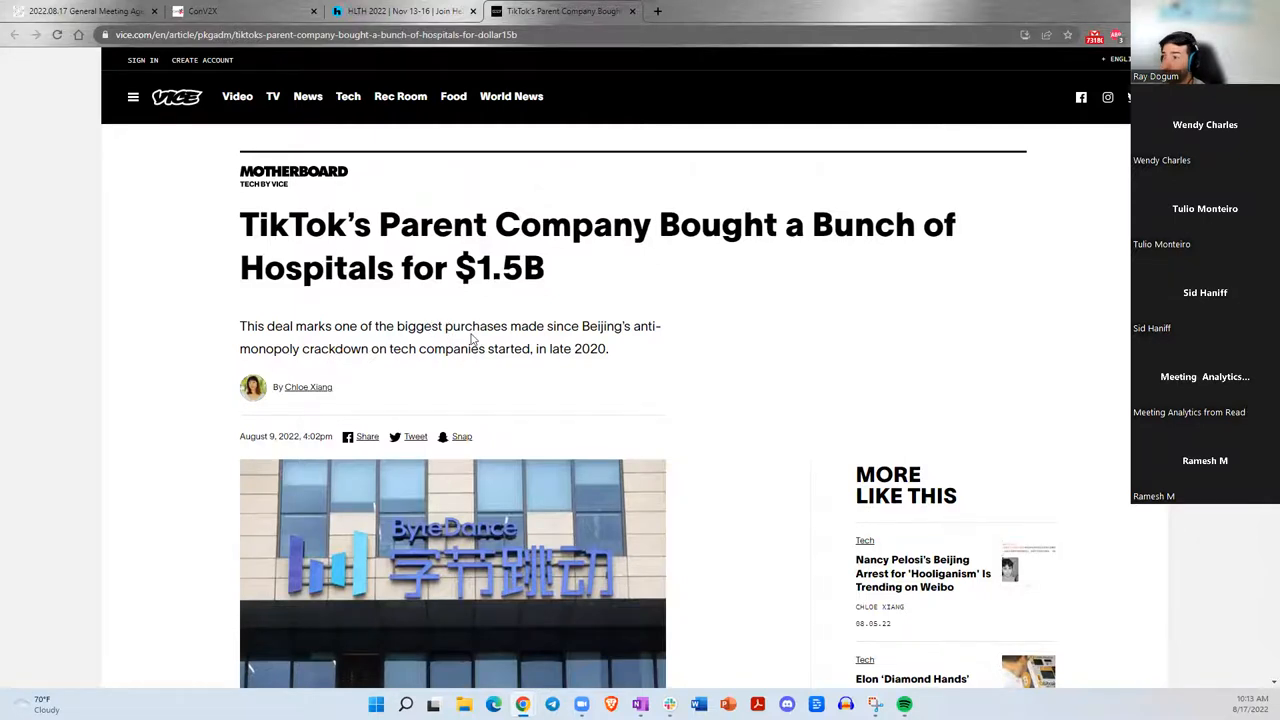
scroll(down, 3)
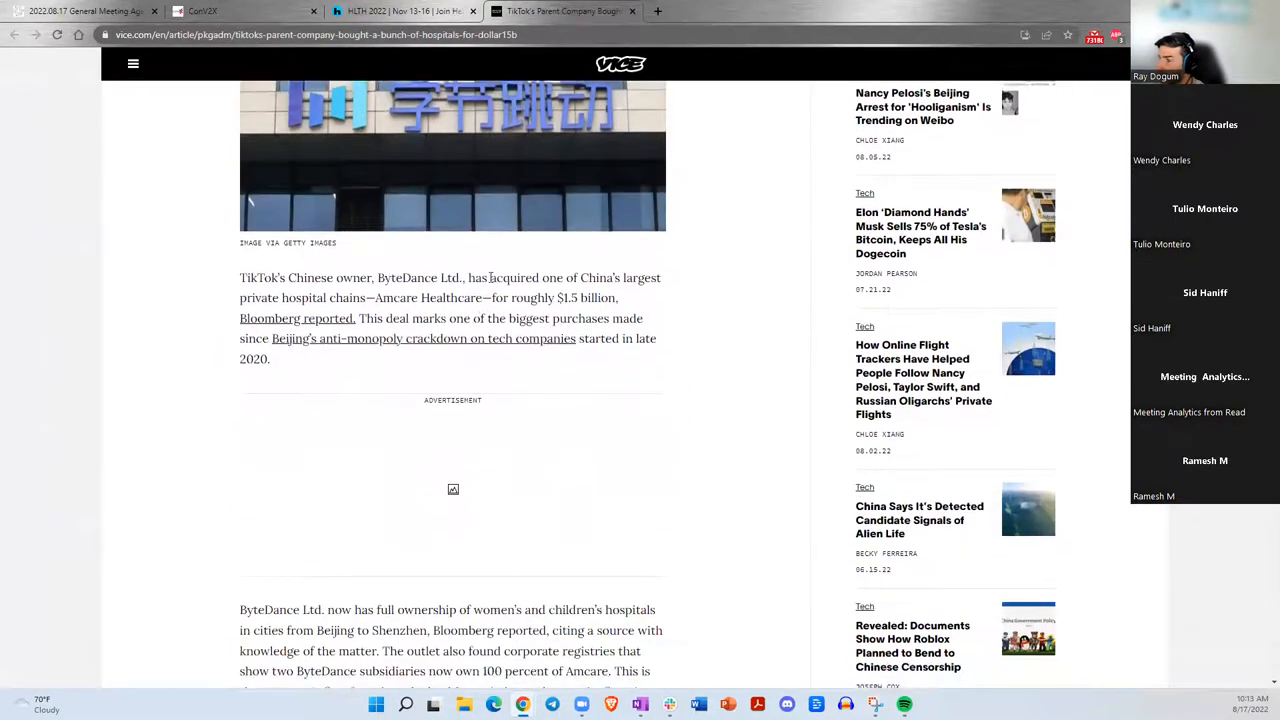
scroll(down, 3)
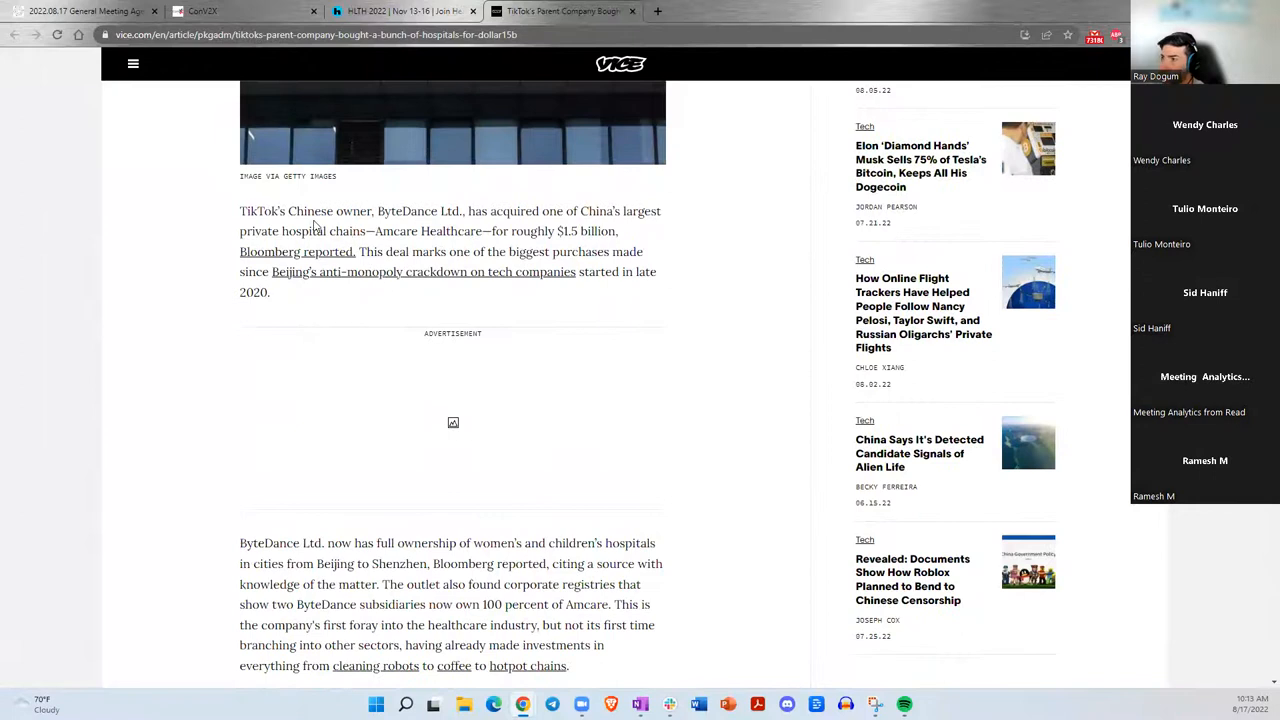
mouse_move(372, 230)
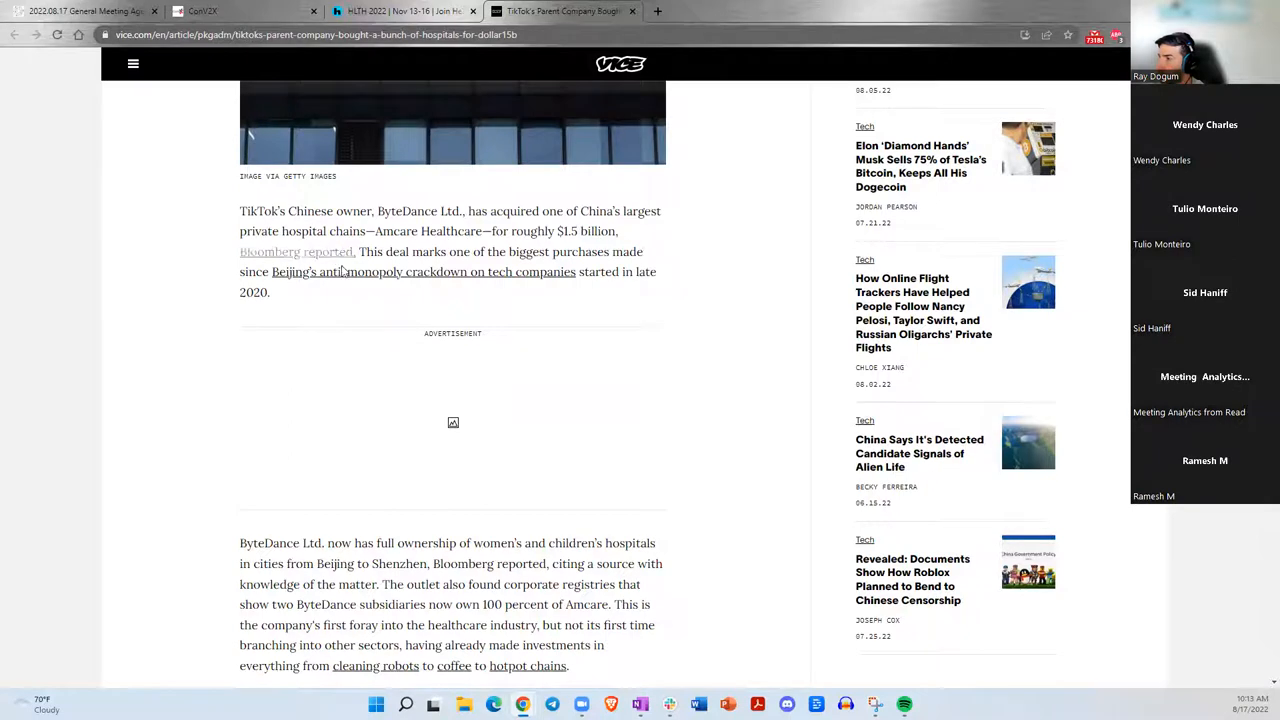
drag(390, 252, 568, 252)
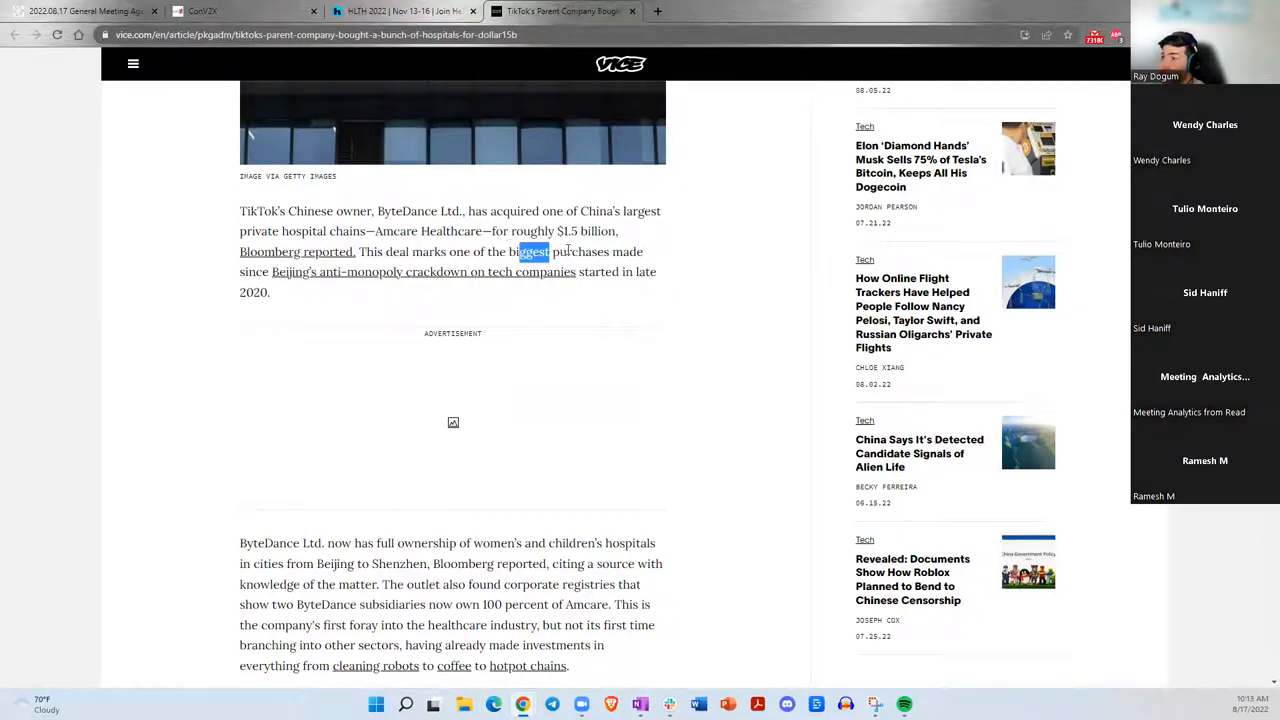
drag(520, 252, 596, 252)
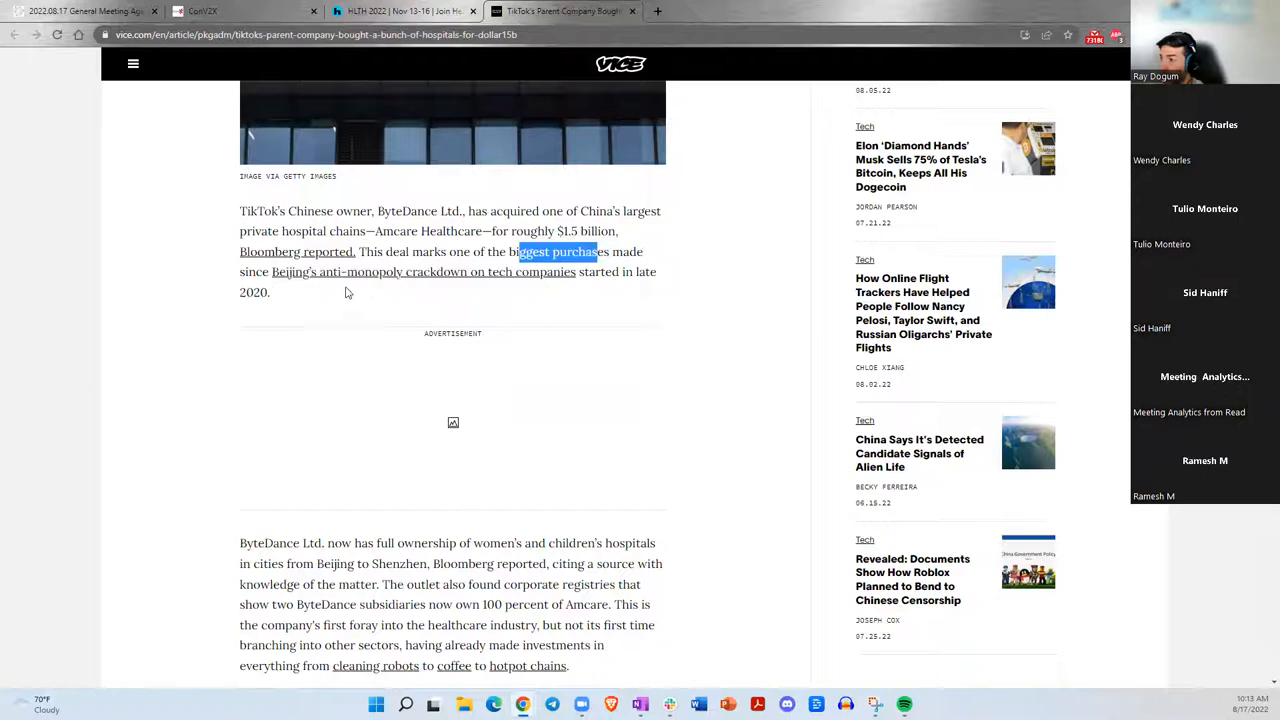
scroll(down, 3)
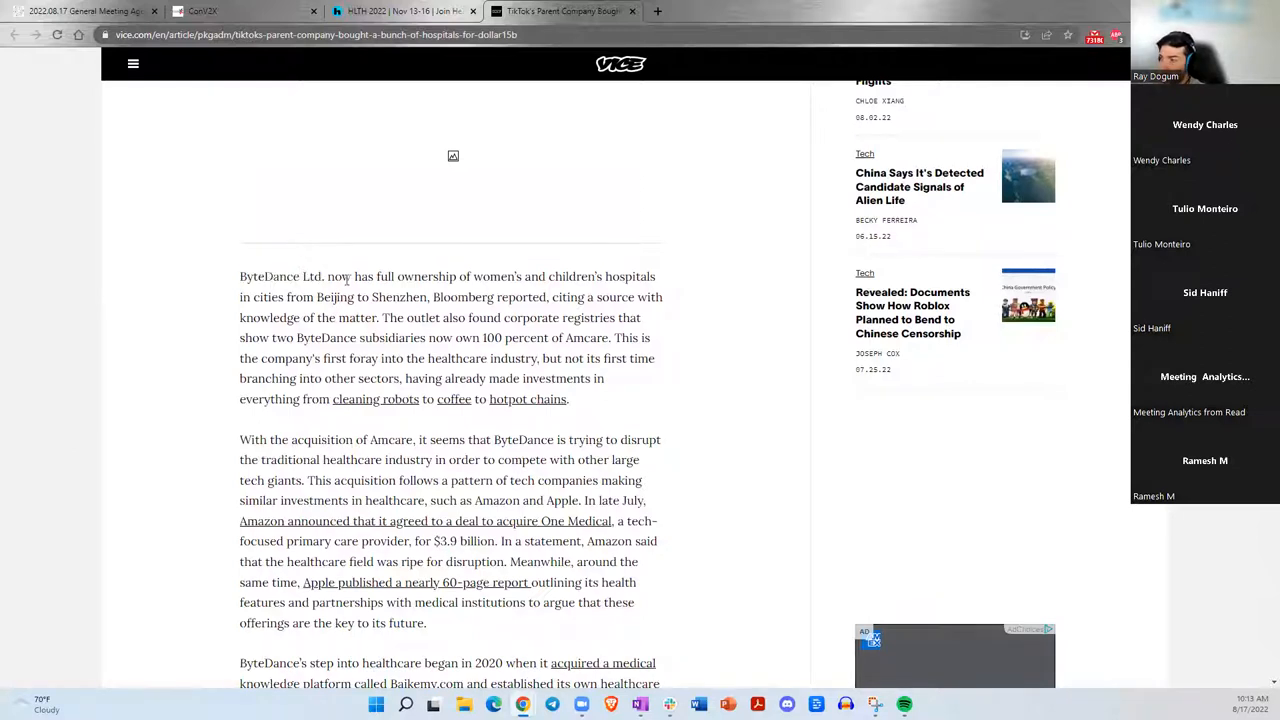
drag(240, 276, 372, 276)
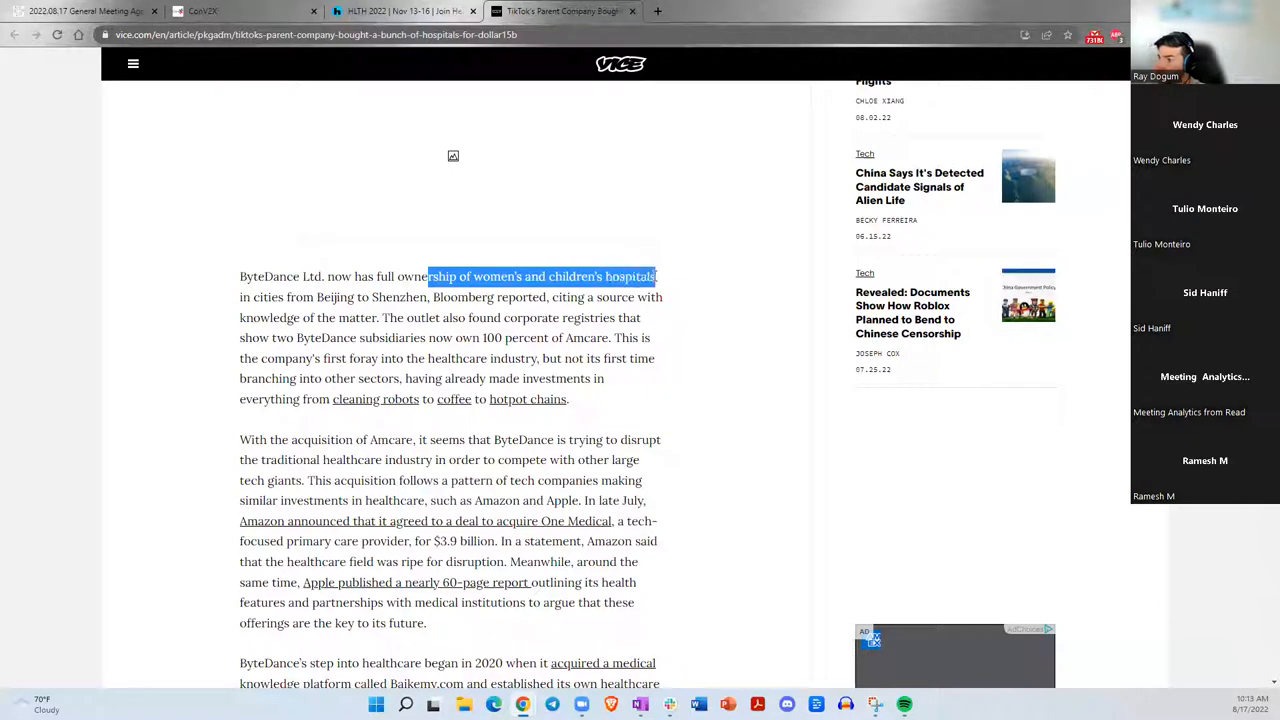
drag(656, 276, 432, 296)
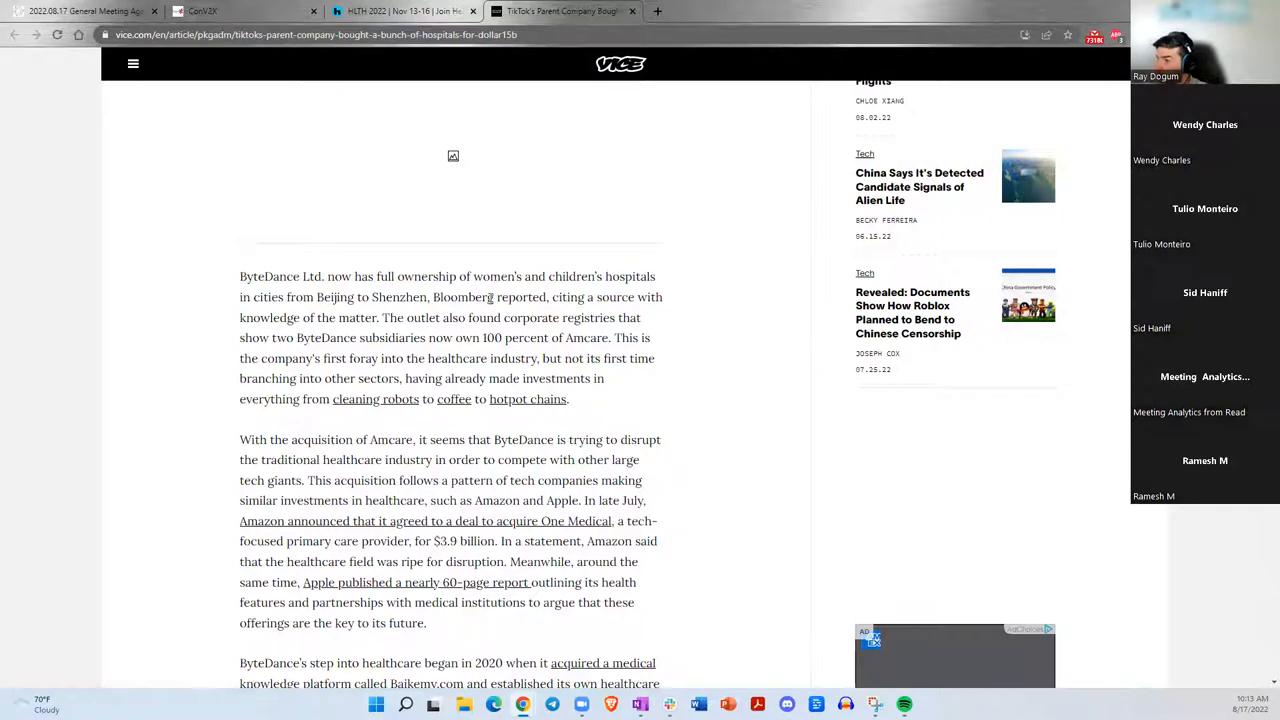
Continue down through the Amcare, Baikemy and investment cutback paragraphs to the article tags.
scroll(down, 3)
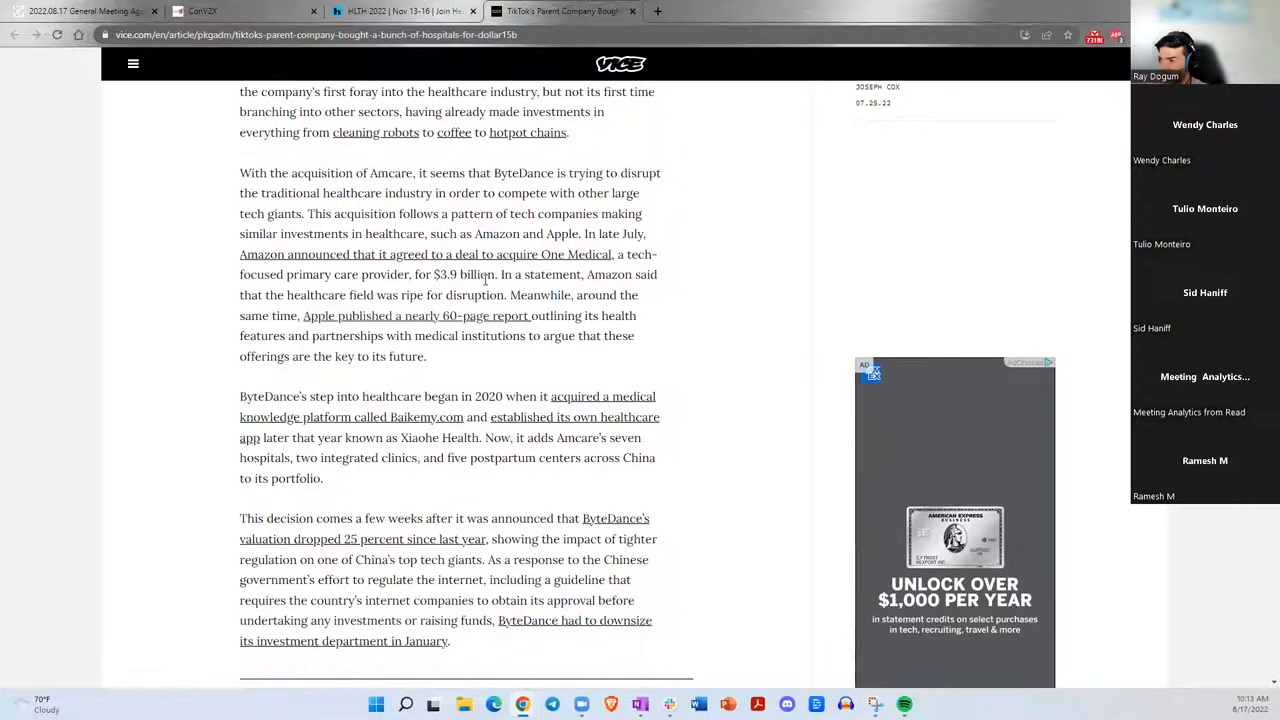
scroll(down, 3)
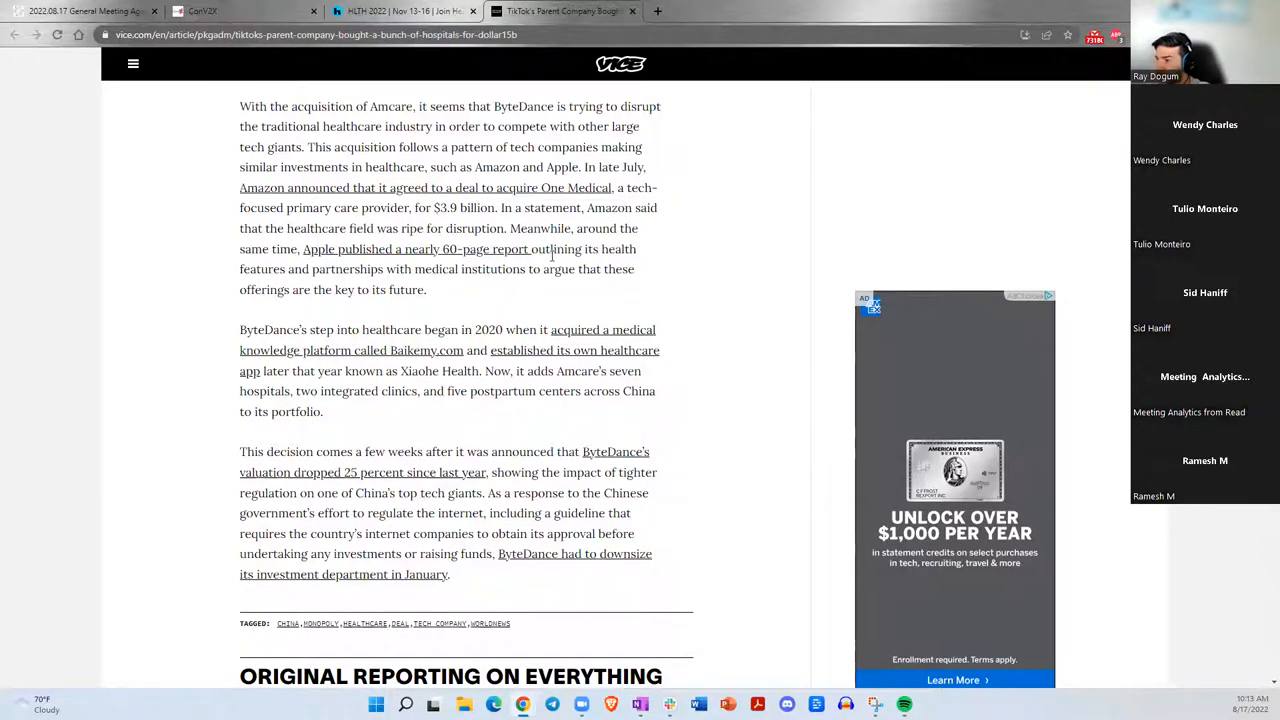
mouse_move(512, 248)
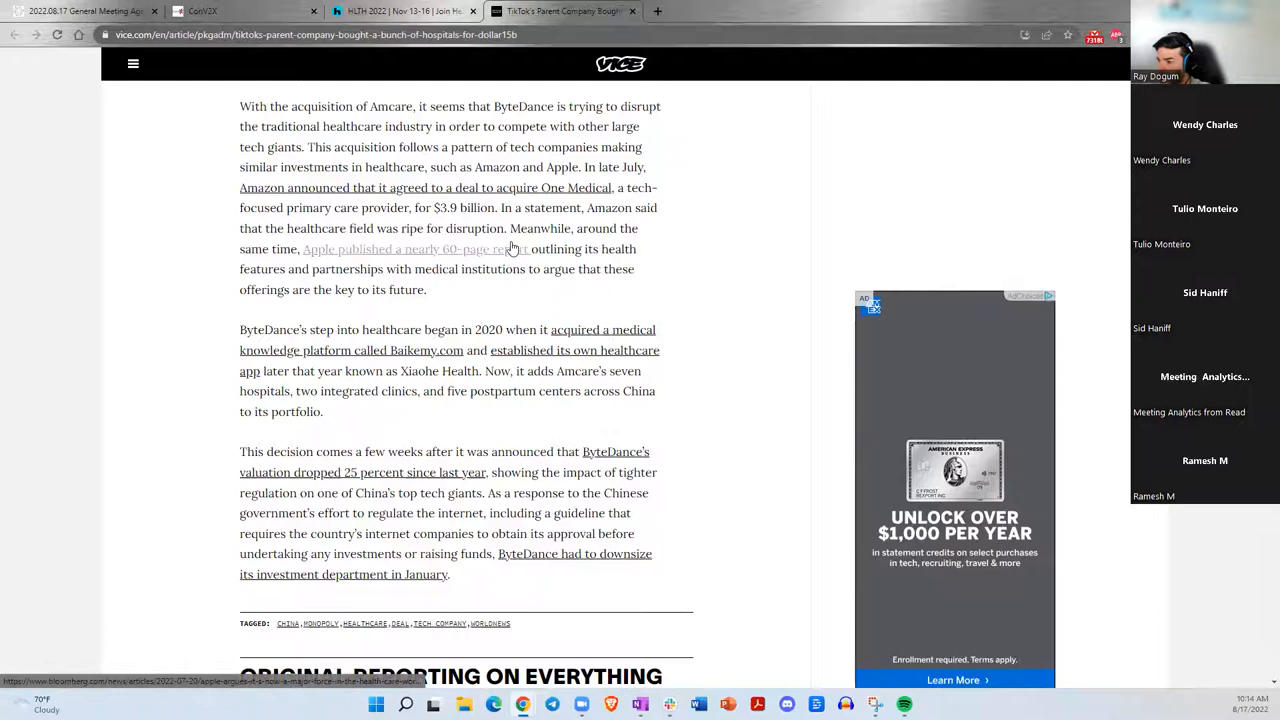
scroll(down, 3)
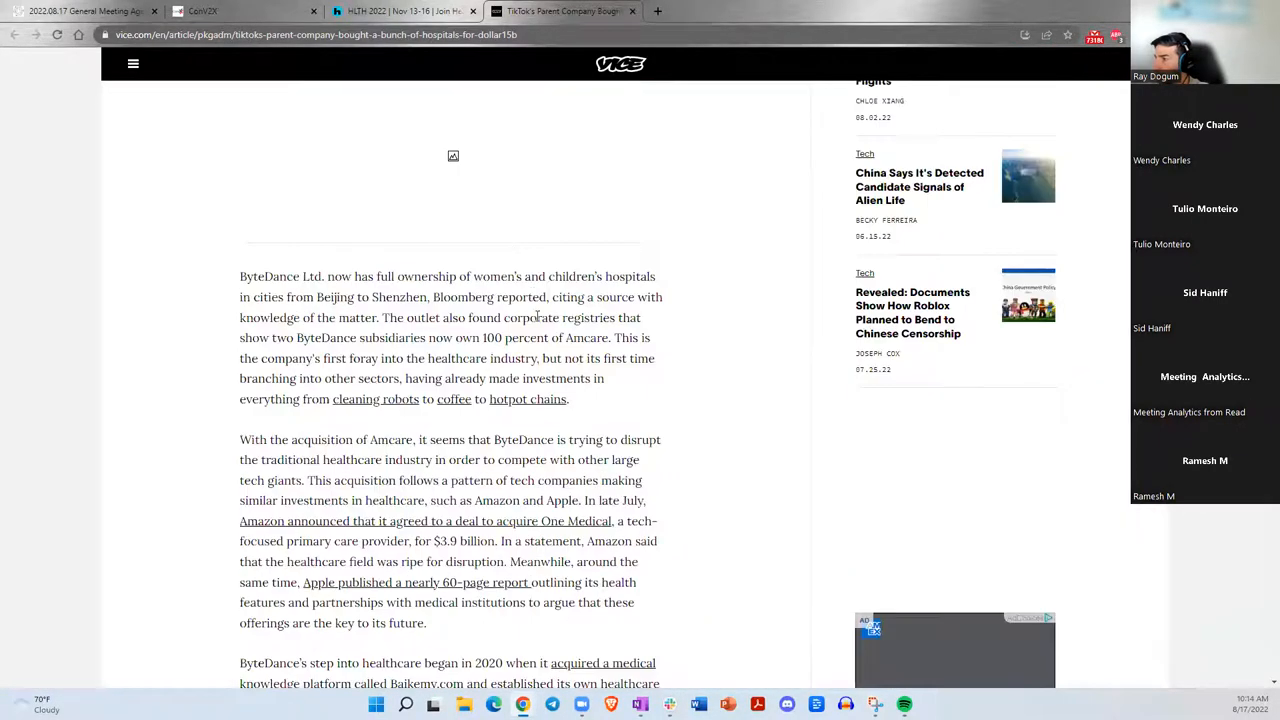
scroll(down, 3)
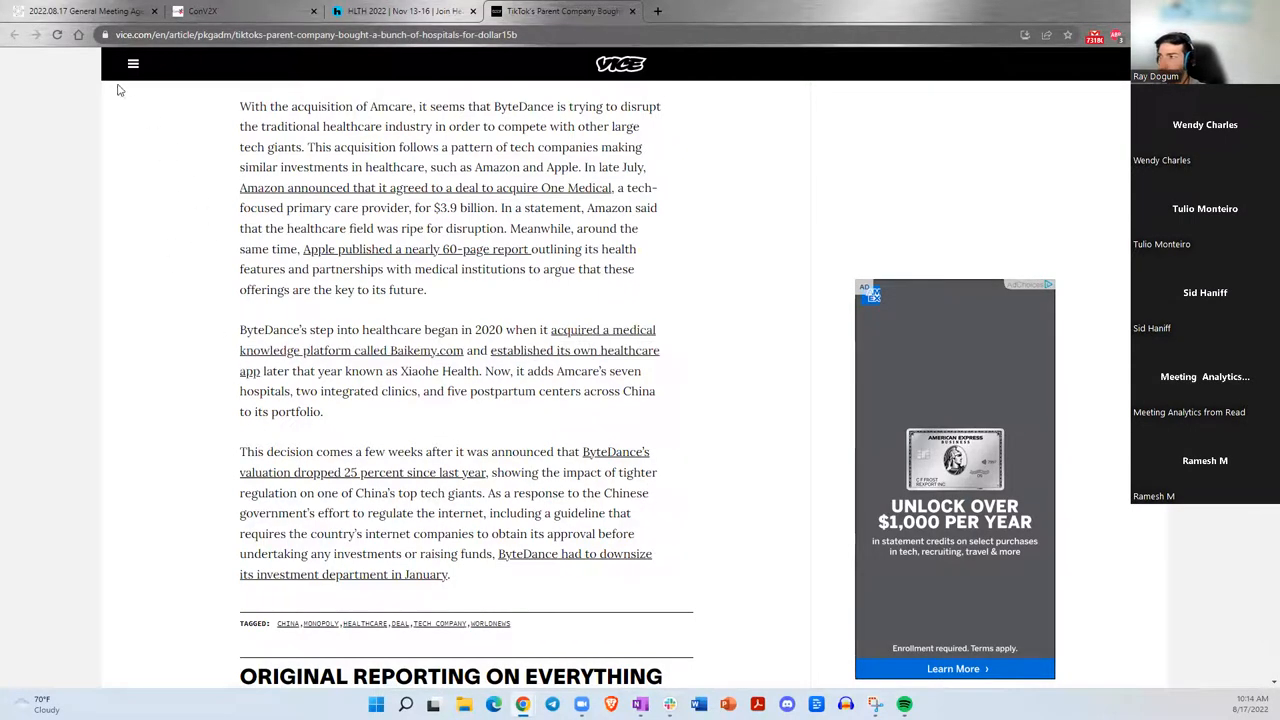
mouse_move(84, 12)
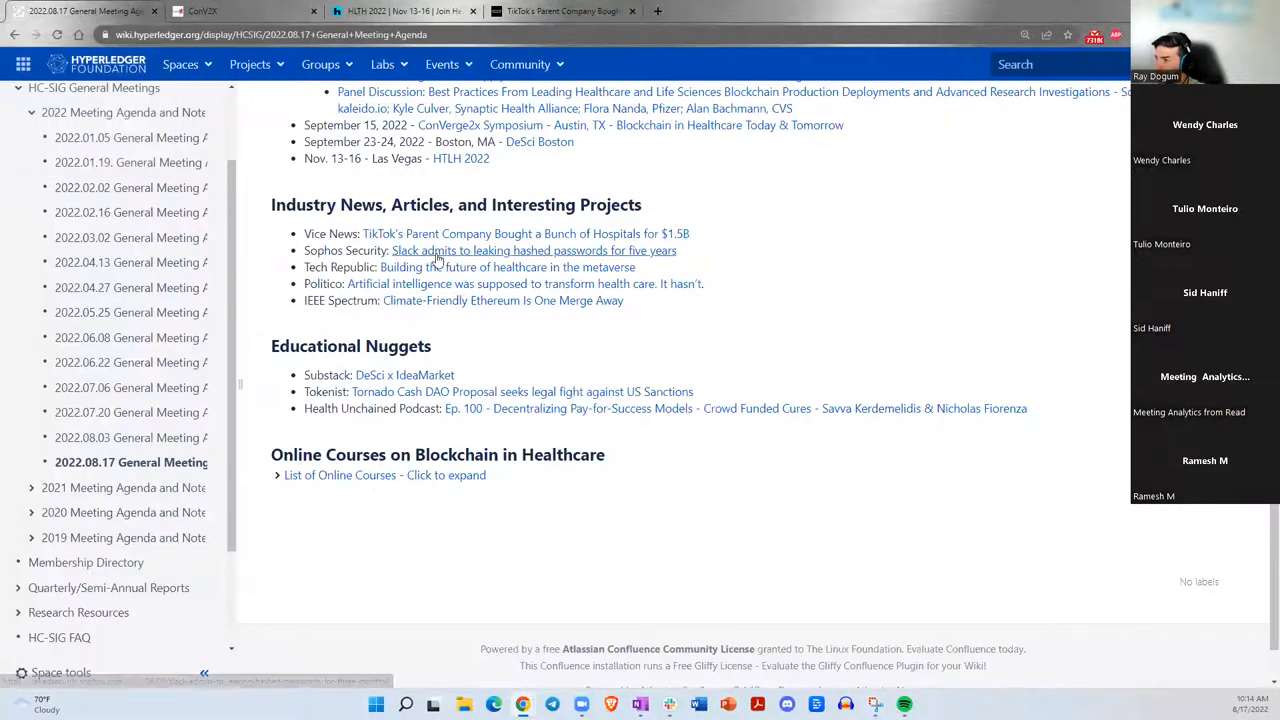
Open the Sophos Security Slack hashed passwords article link in a new tab.
right_click(436, 250)
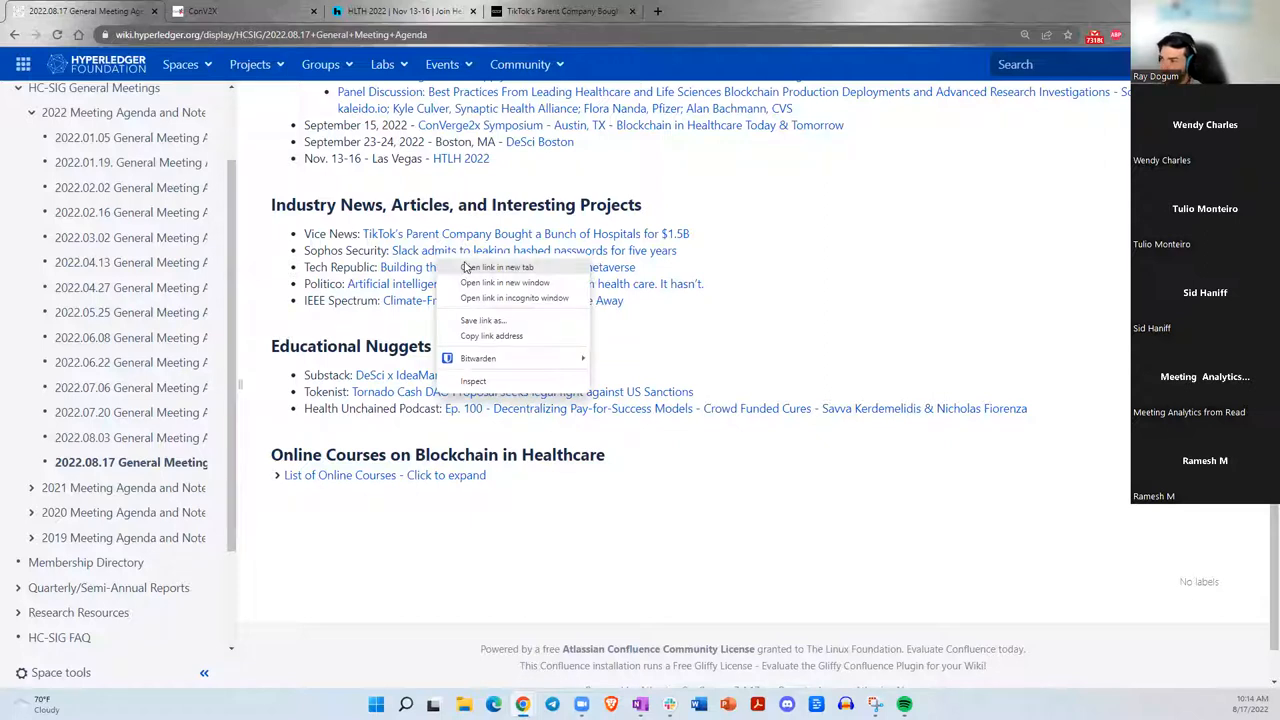
click(496, 268)
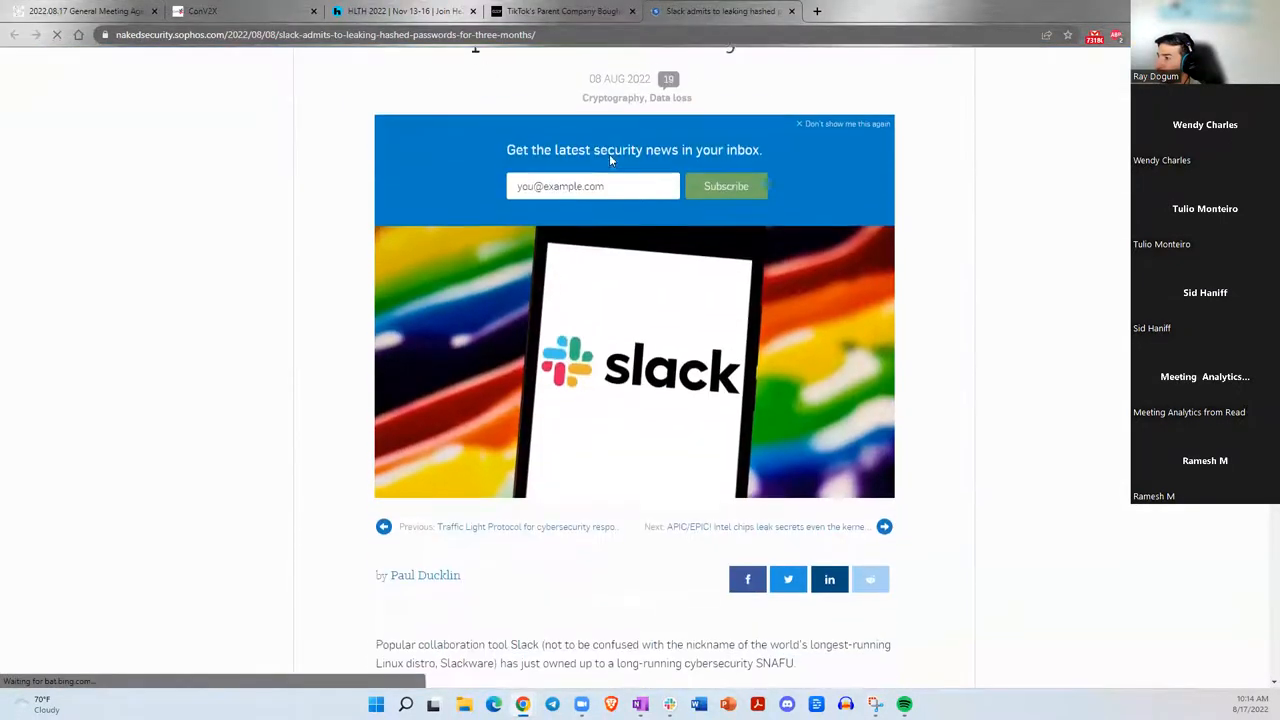
Read the Slack article's opening paragraphs, highlighting the 2017–2022 date range of the password leak.
scroll(down, 3)
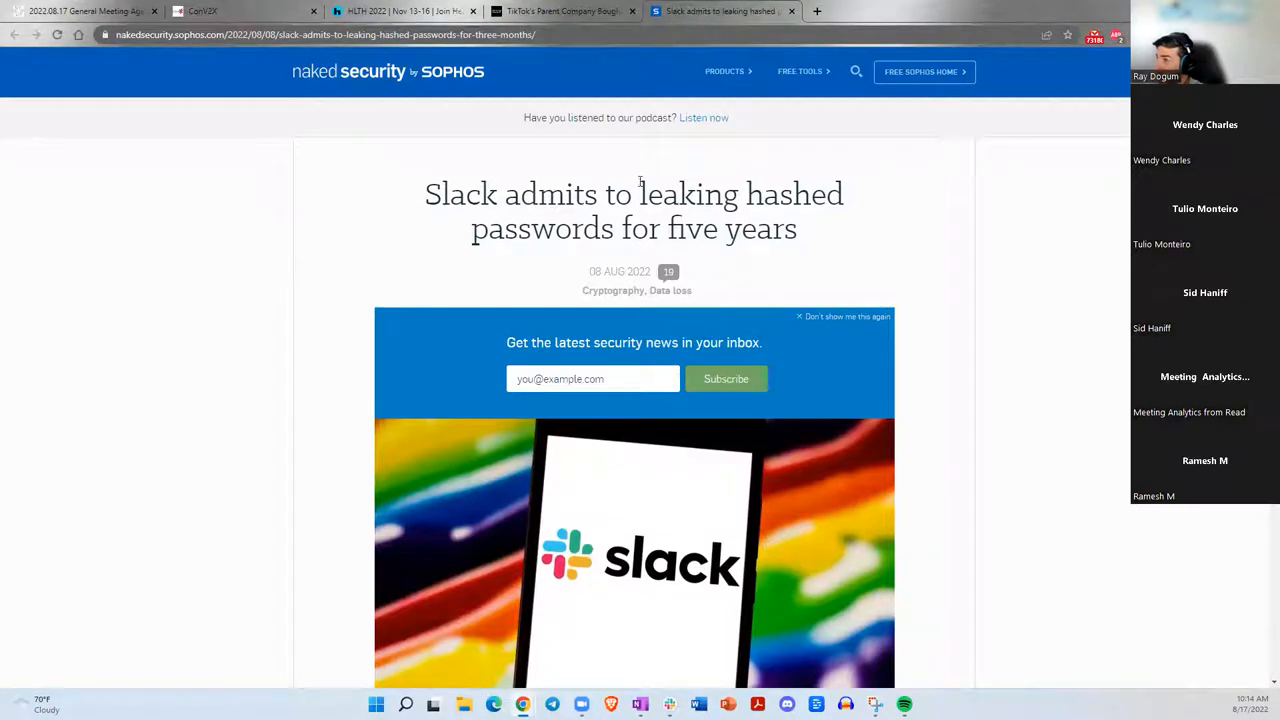
double_click(534, 194)
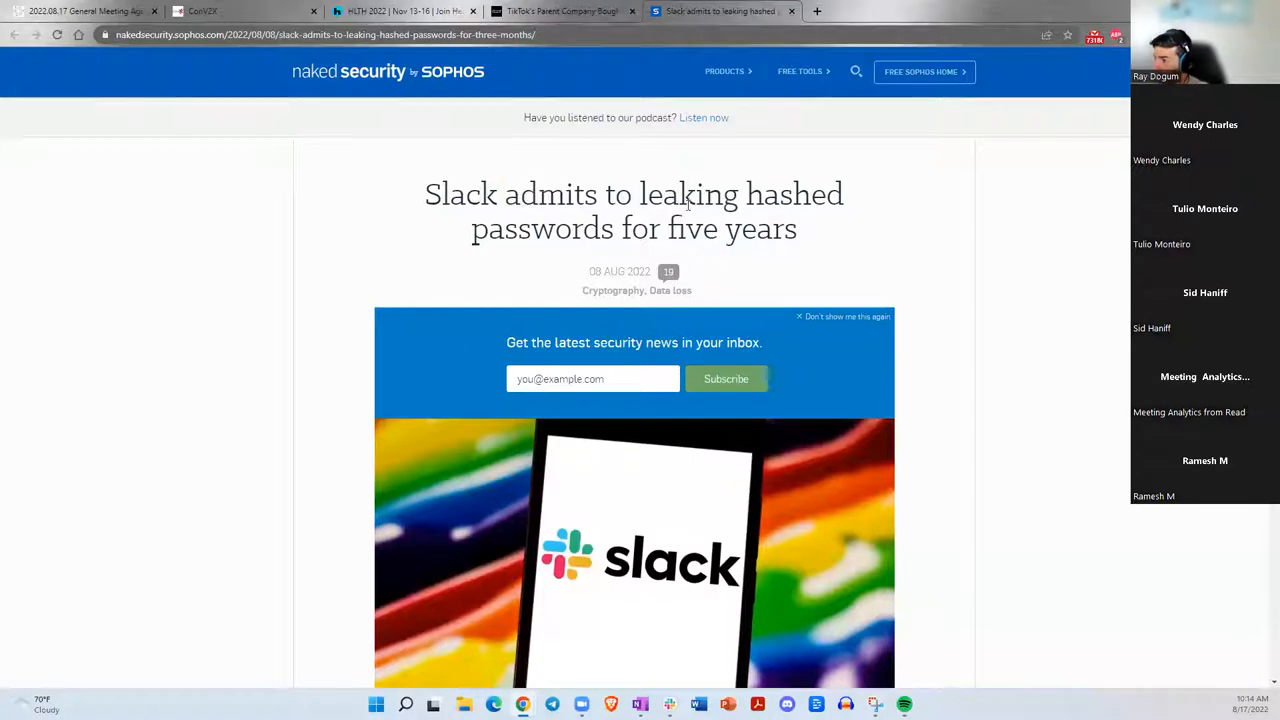
scroll(down, 3)
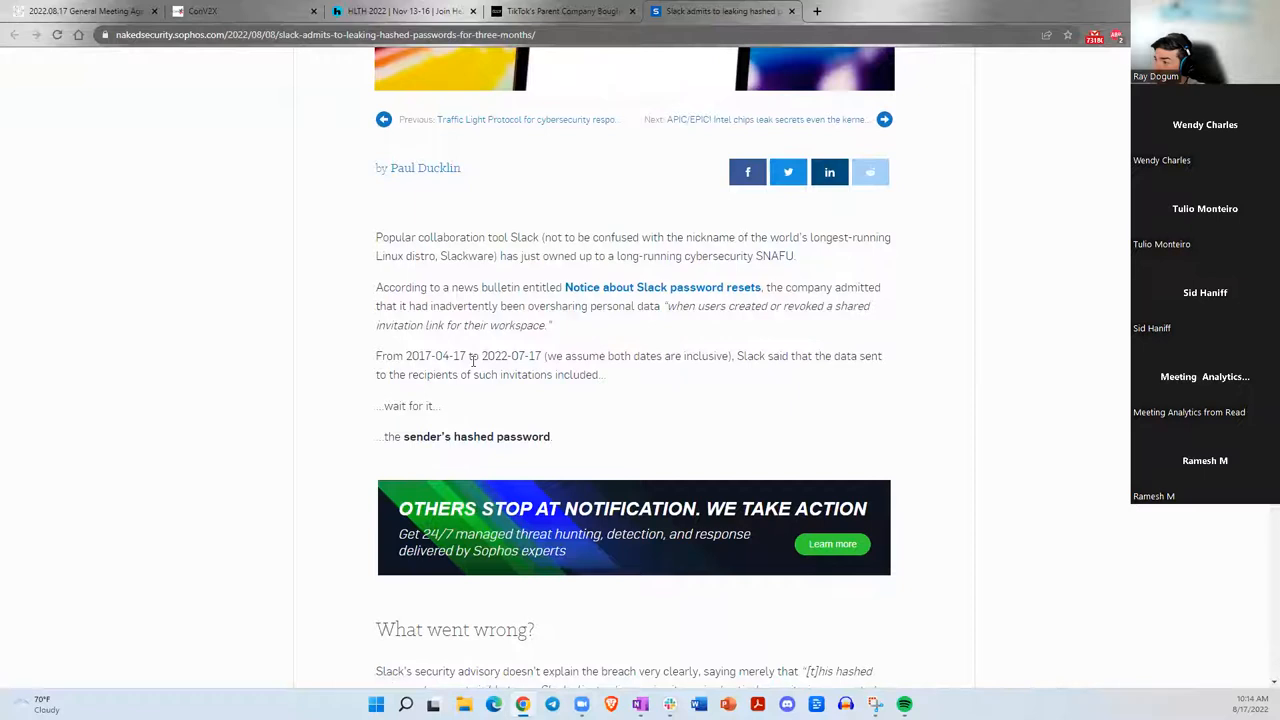
scroll(down, 3)
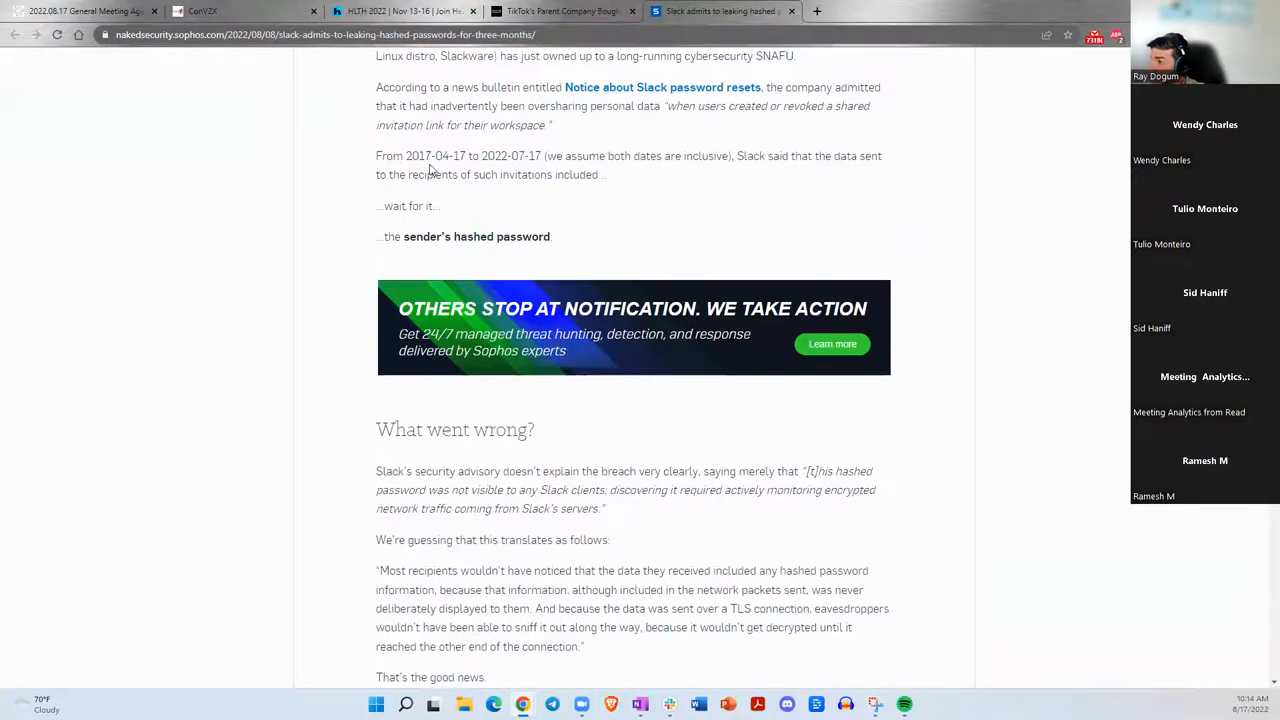
drag(406, 156, 518, 156)
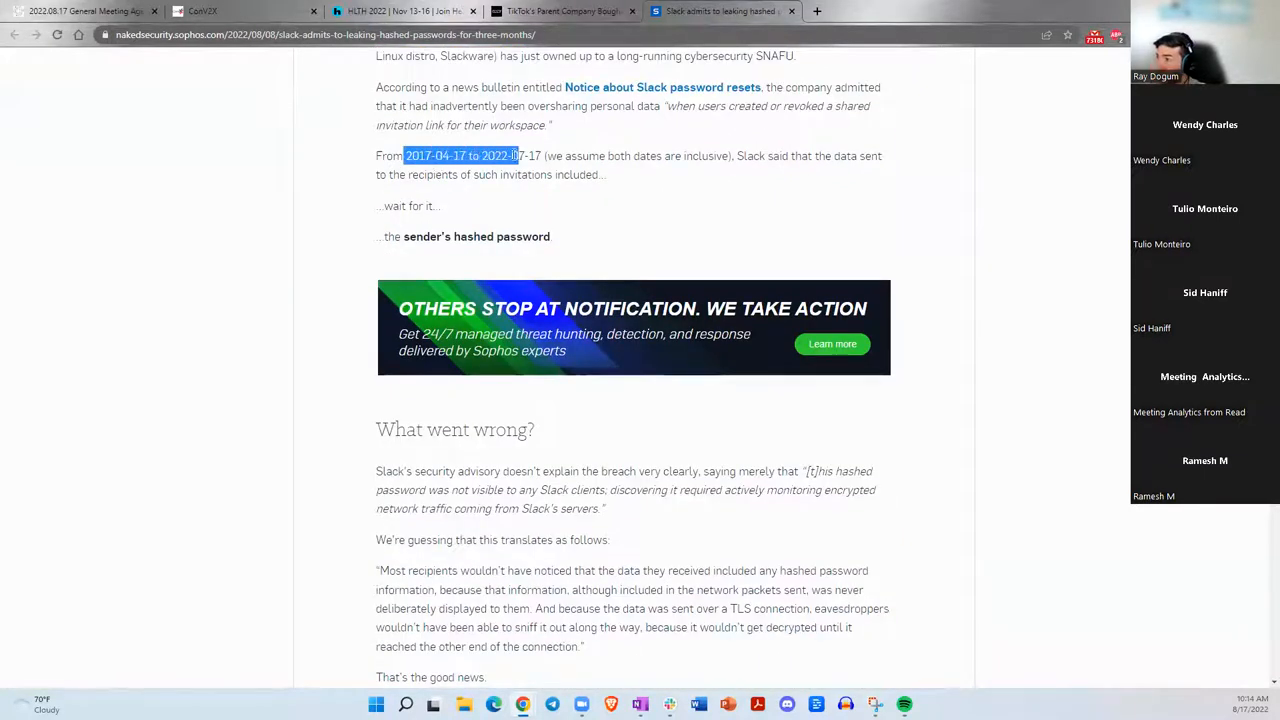
drag(520, 156, 744, 170)
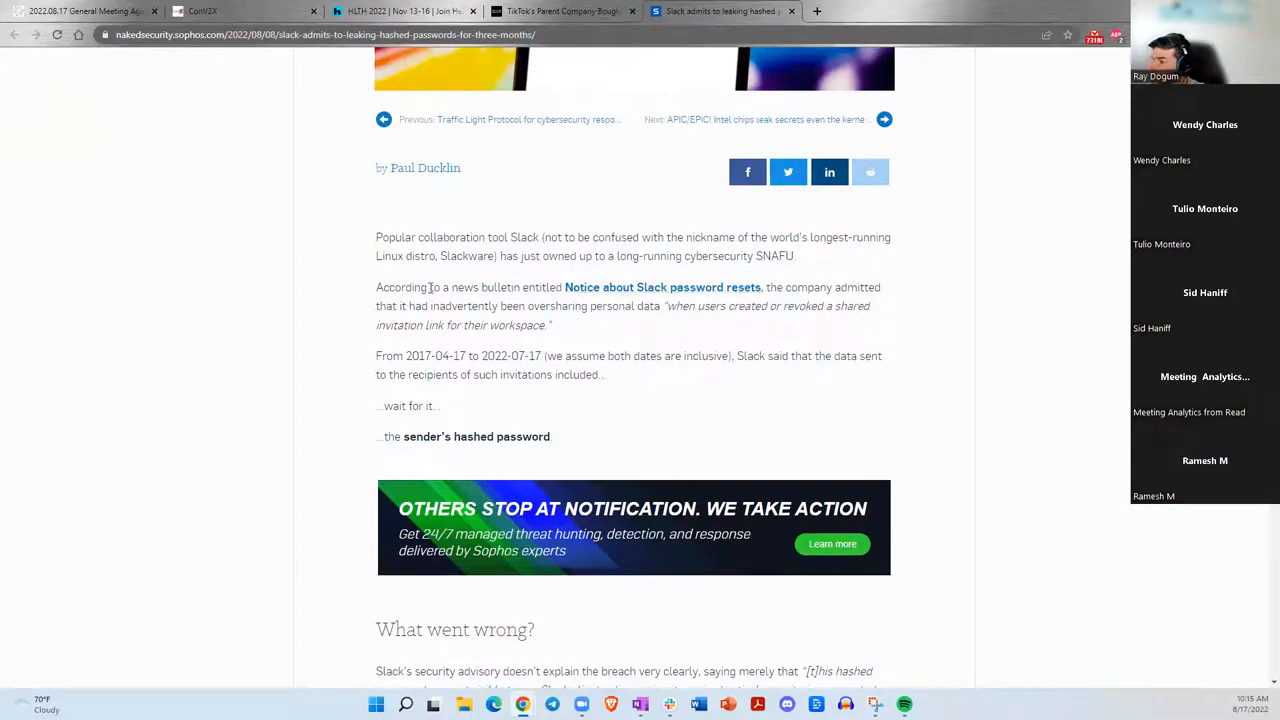
Highlight further leak details and pick out the sender's hashed password wording.
drag(768, 288, 876, 288)
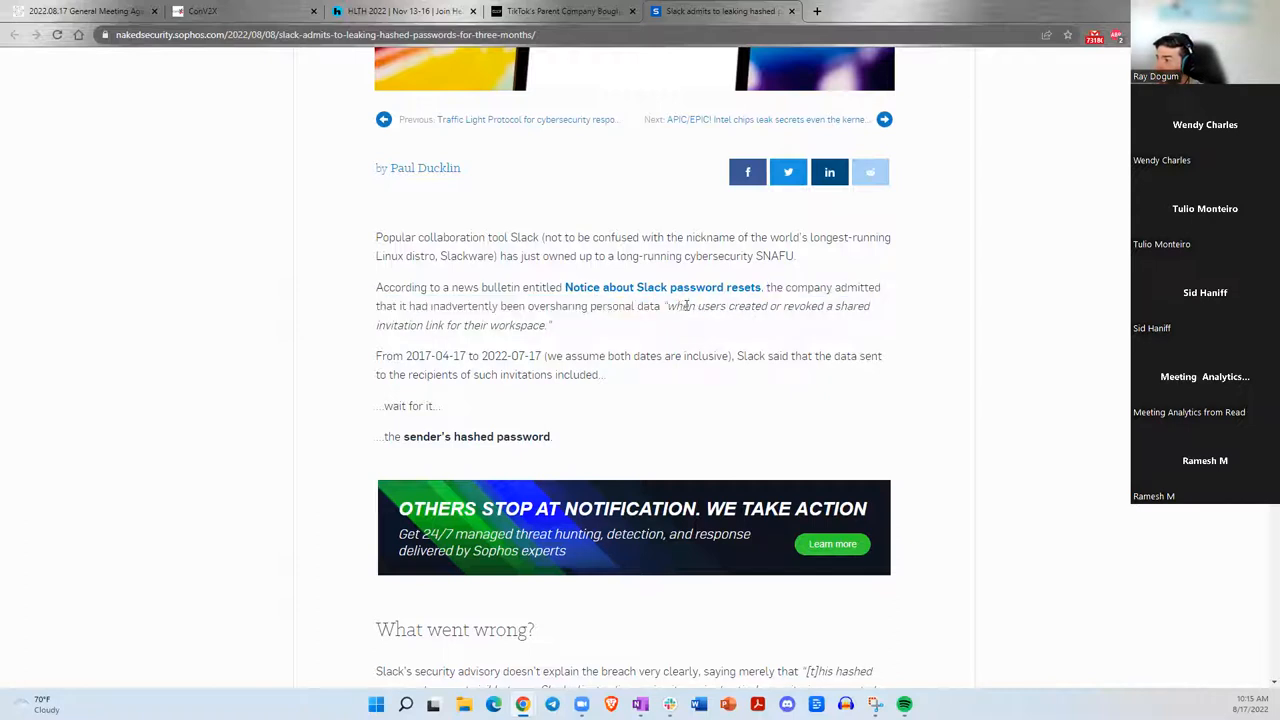
drag(690, 306, 824, 306)
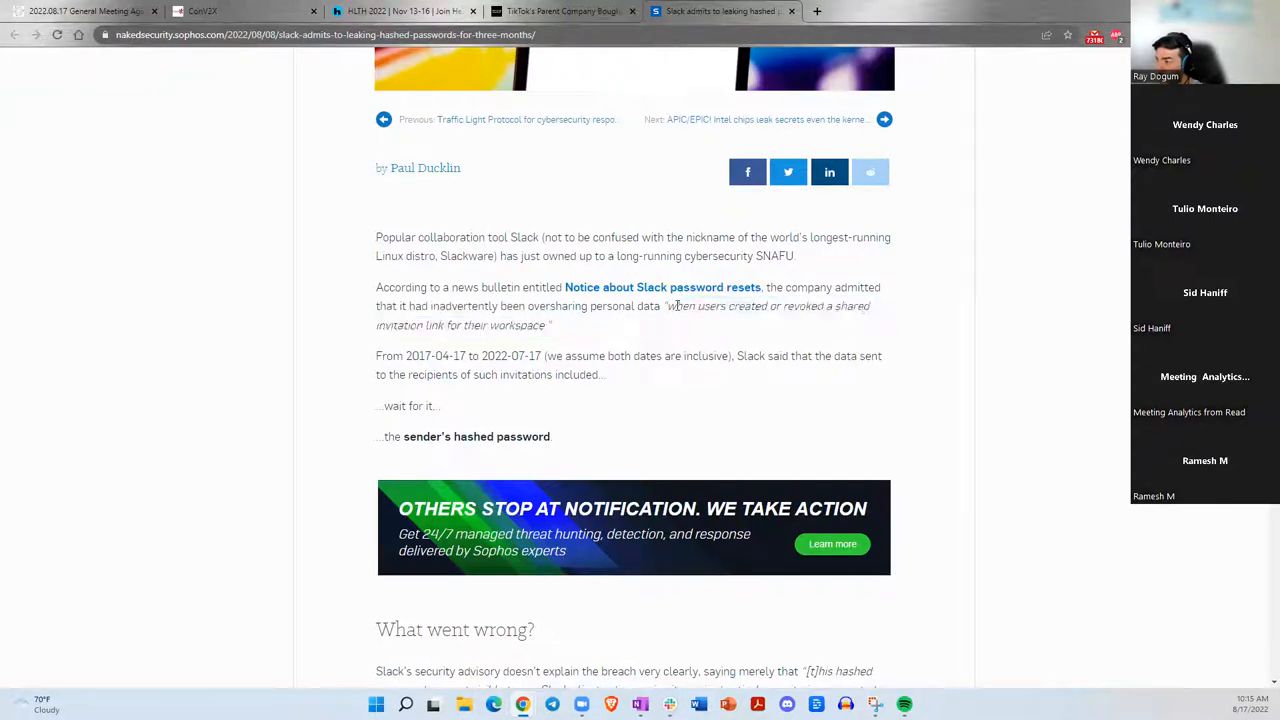
double_click(412, 436)
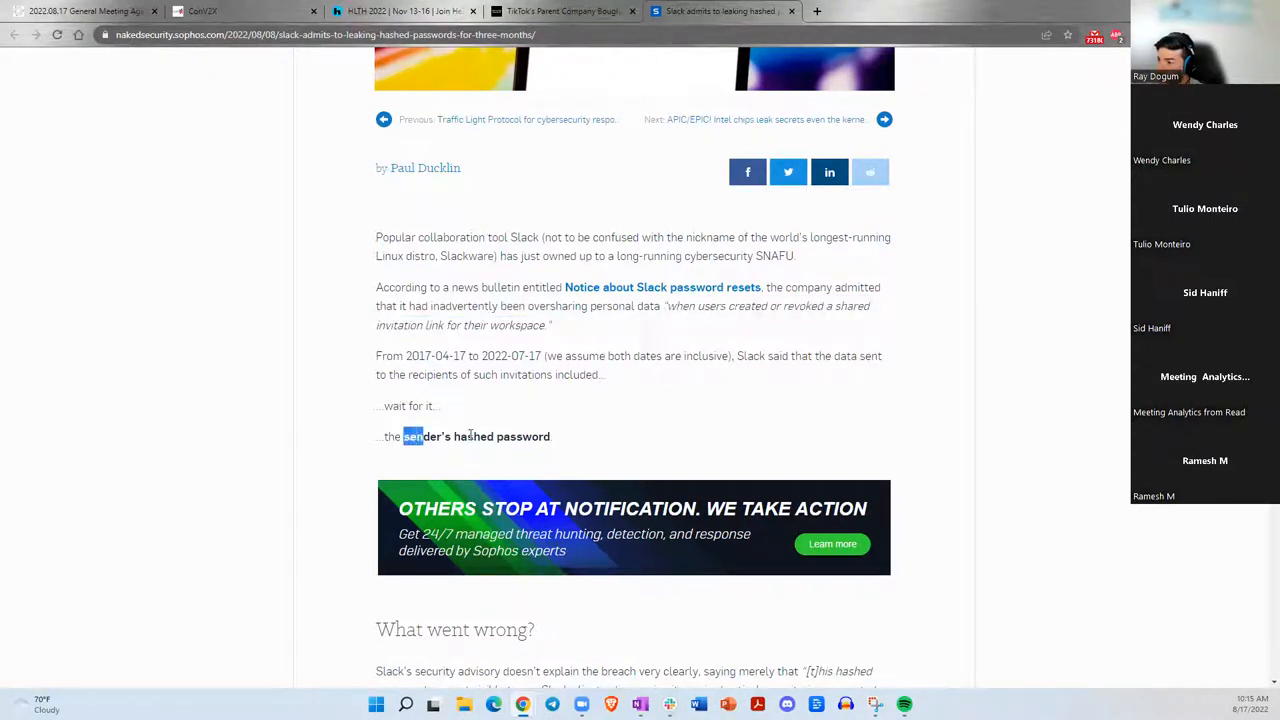
scroll(down, 3)
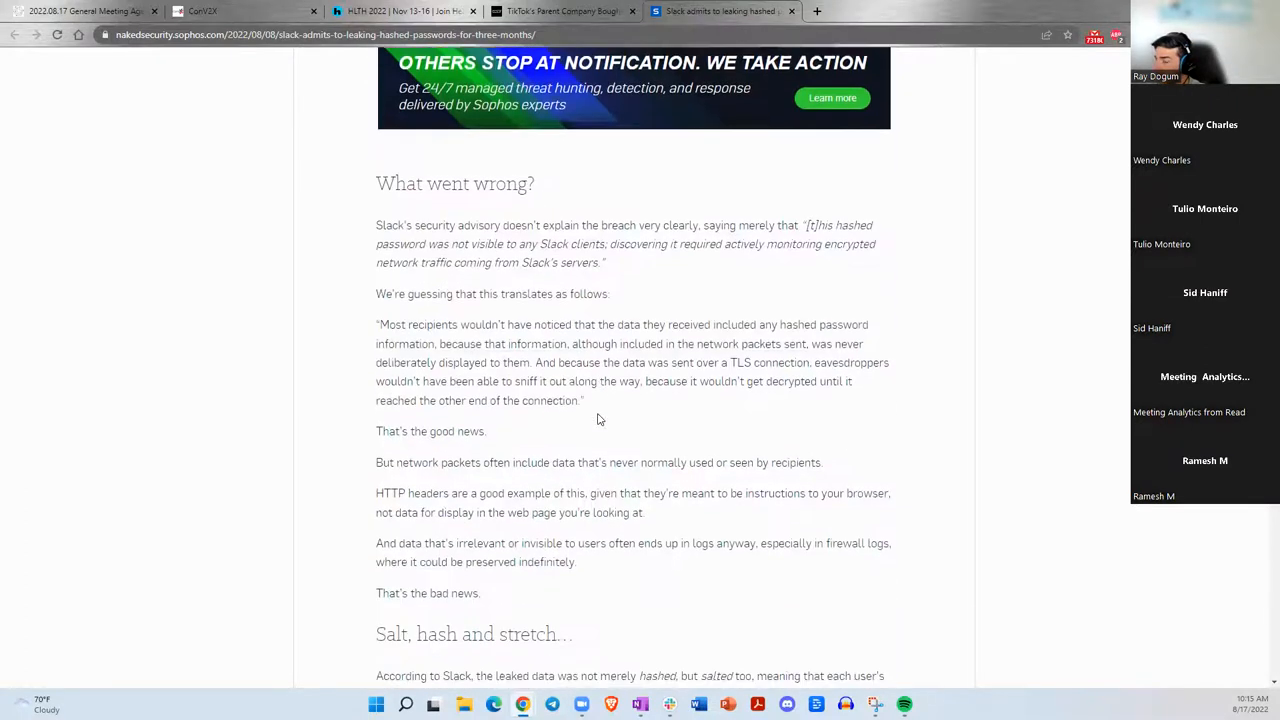
scroll(down, 3)
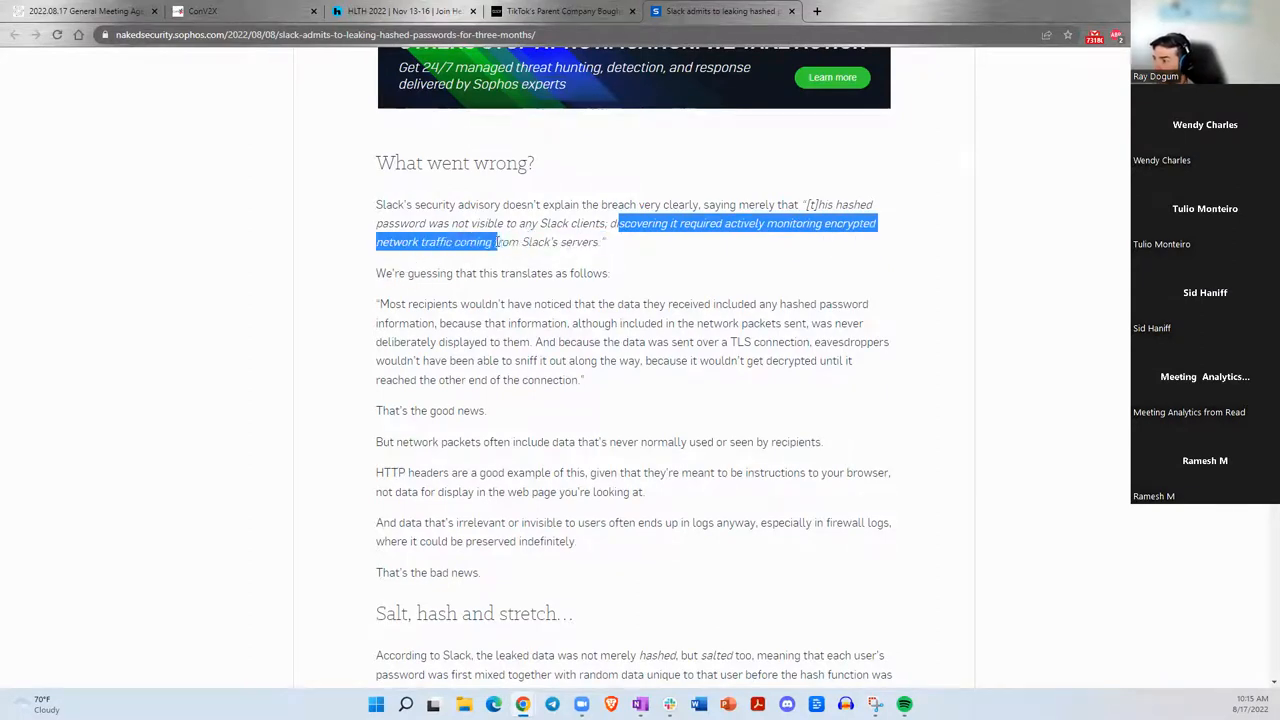
click(460, 304)
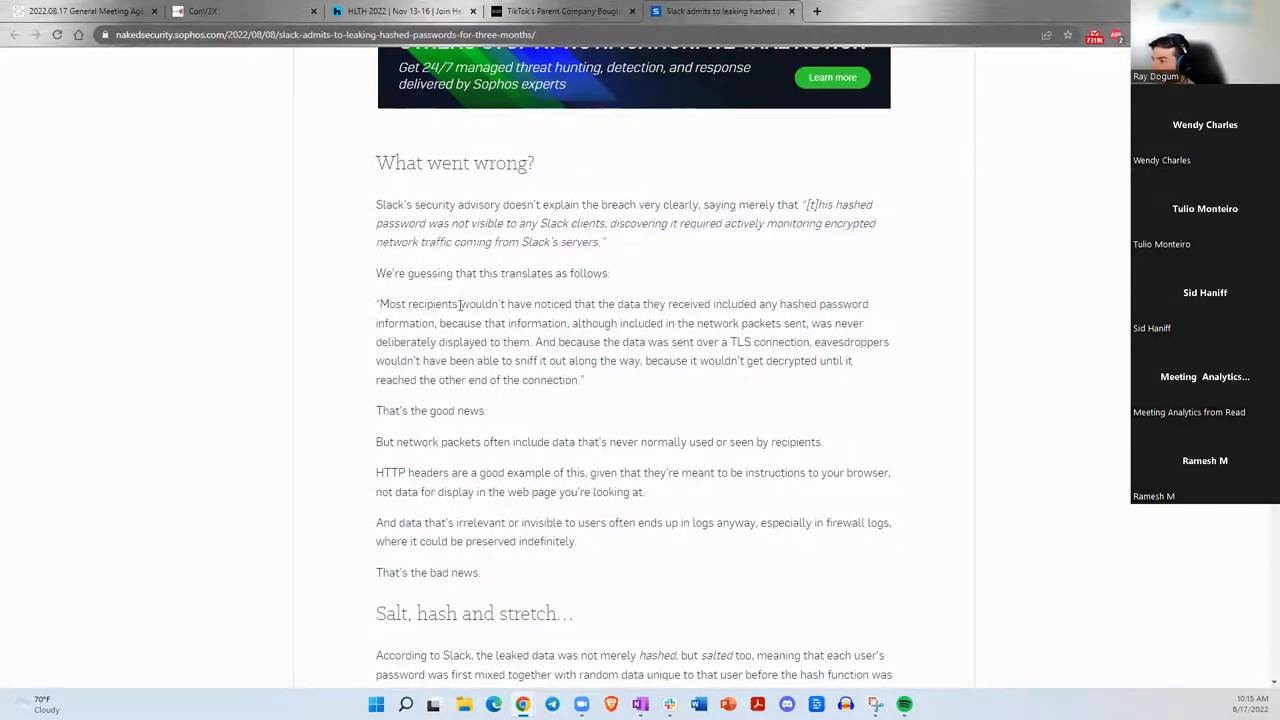
scroll(down, 3)
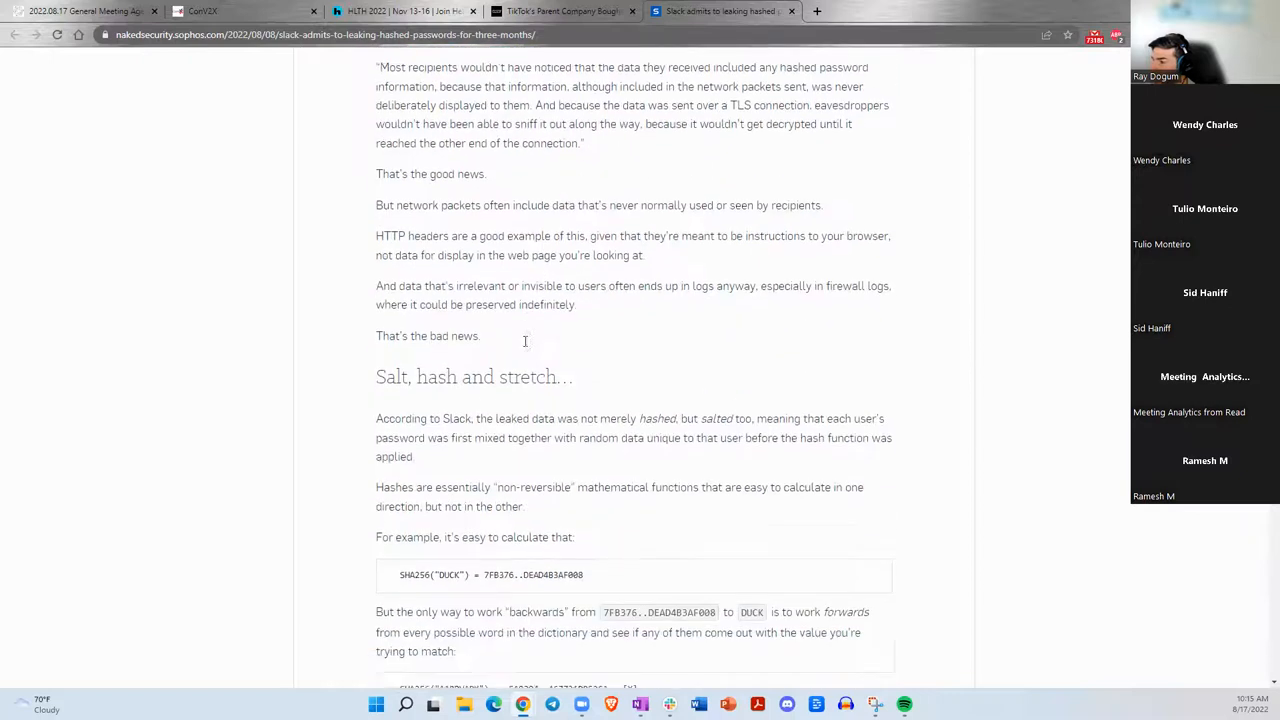
scroll(down, 3)
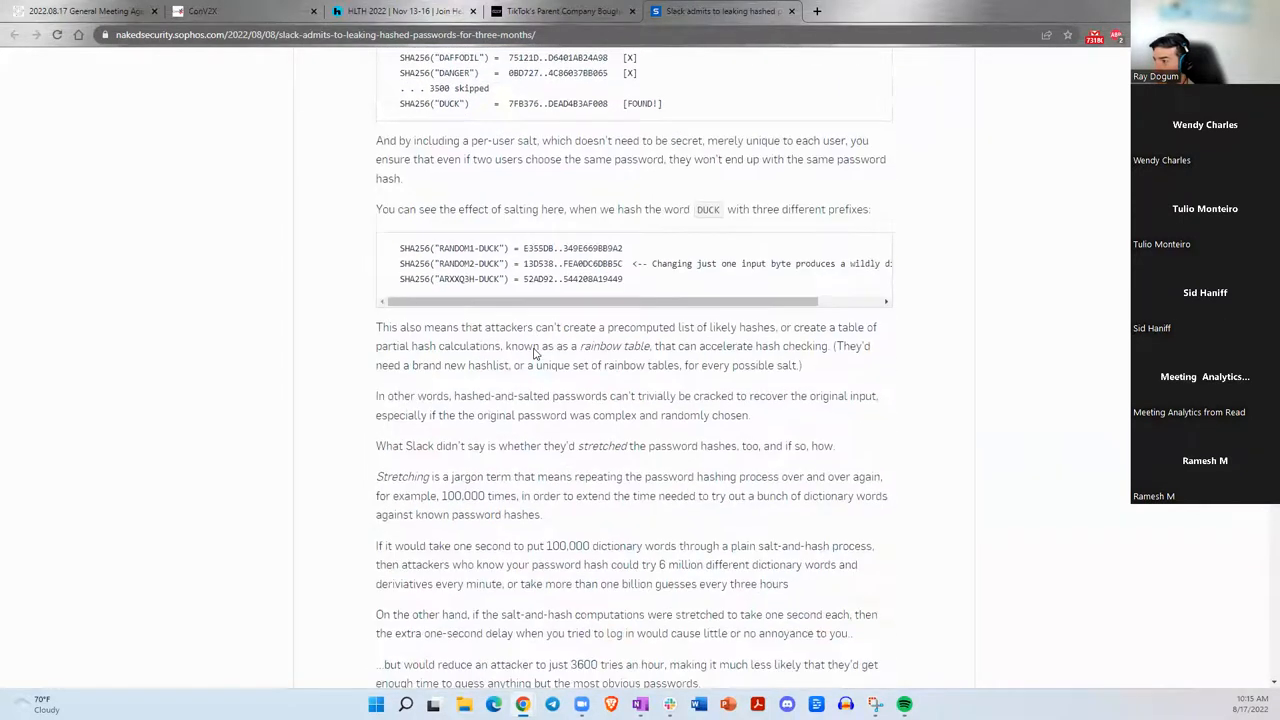
scroll(down, 3)
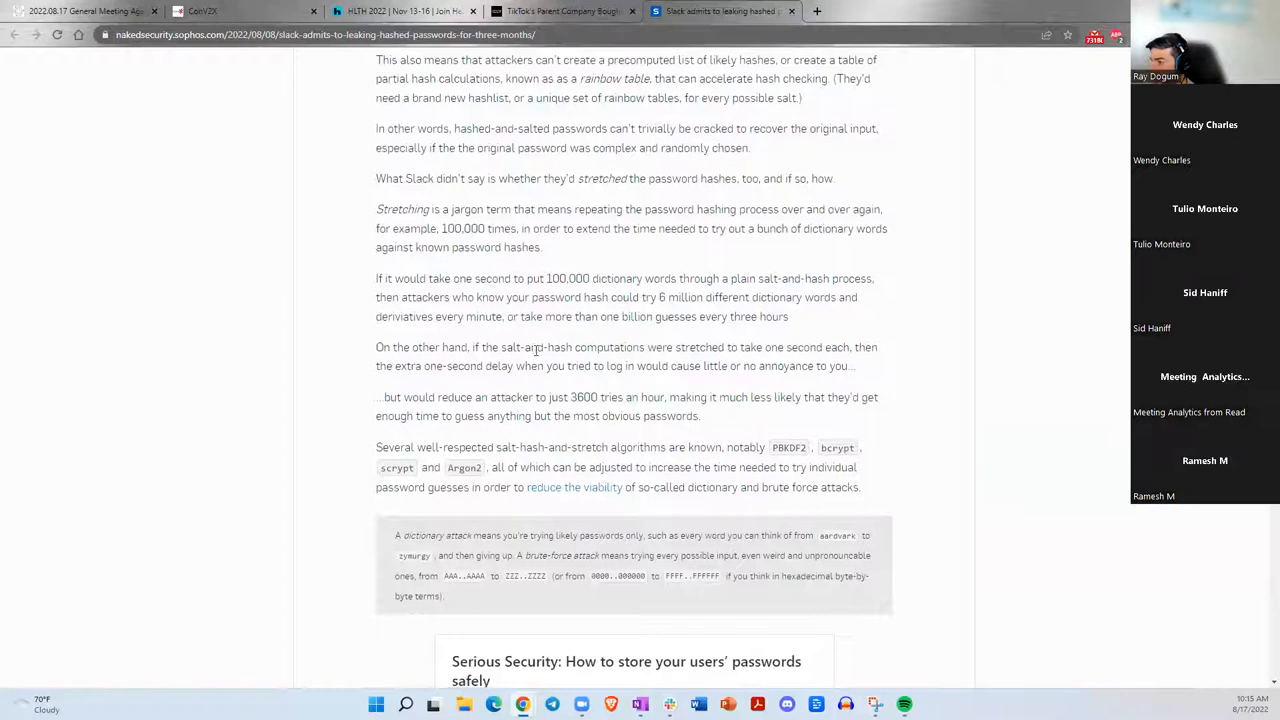
scroll(down, 3)
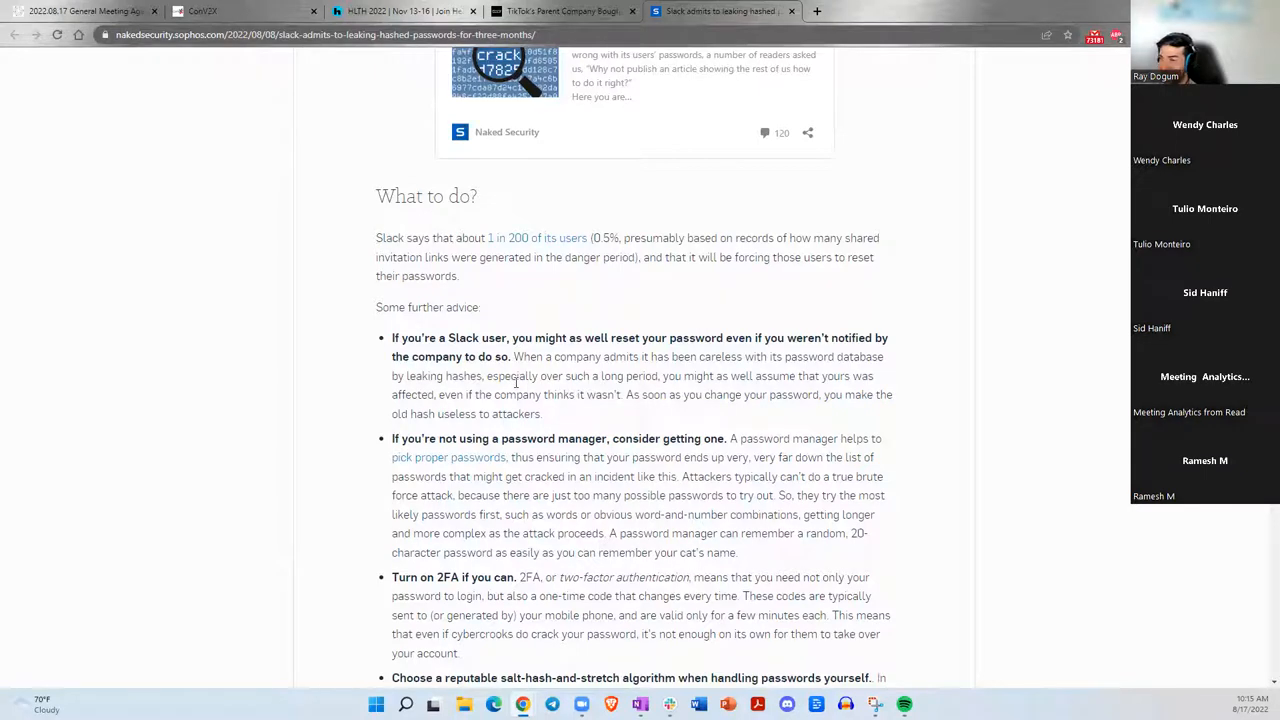
mouse_move(518, 382)
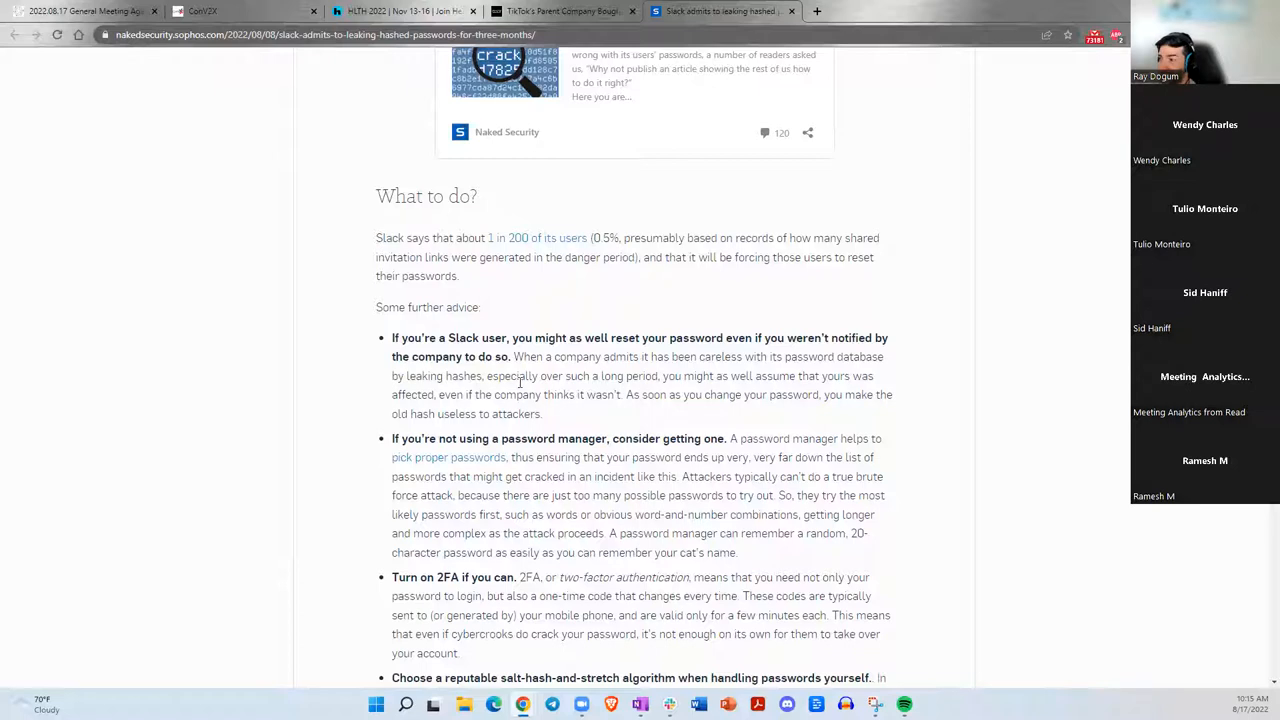
Leave the Slack article and open TechRepublic's Building the future of healthcare in the metaverse article.
scroll(down, 3)
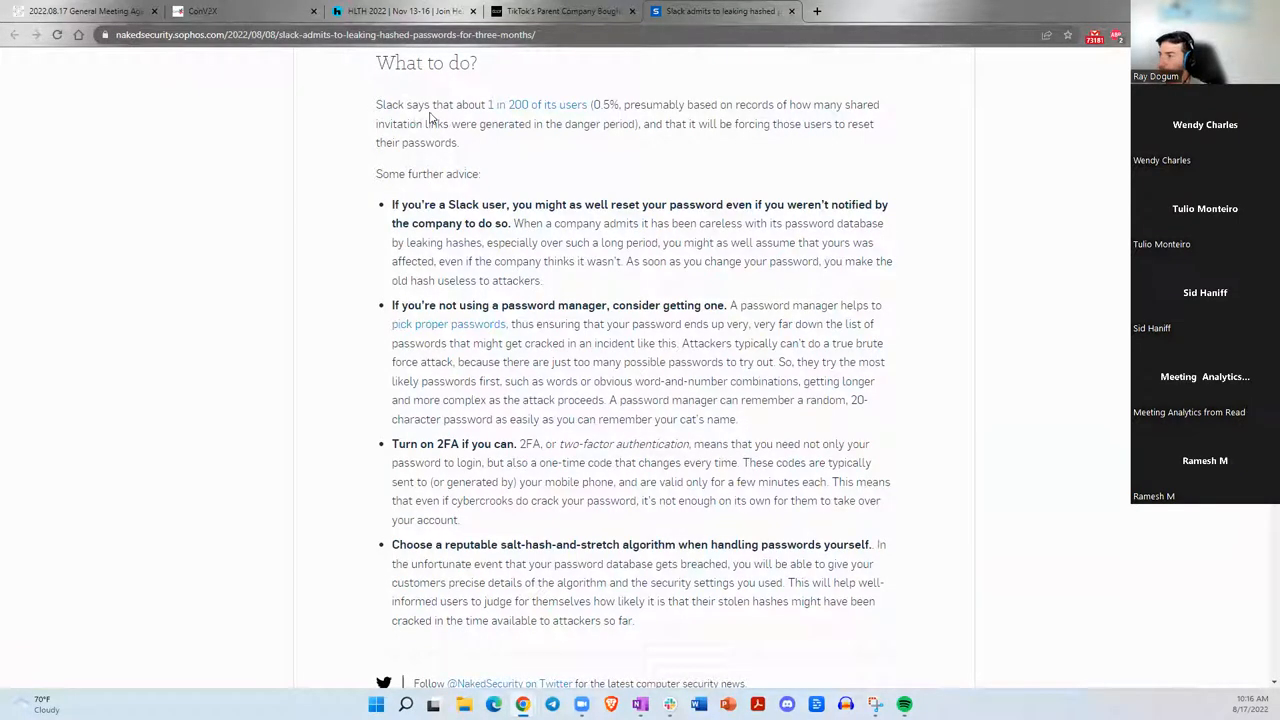
mouse_move(736, 118)
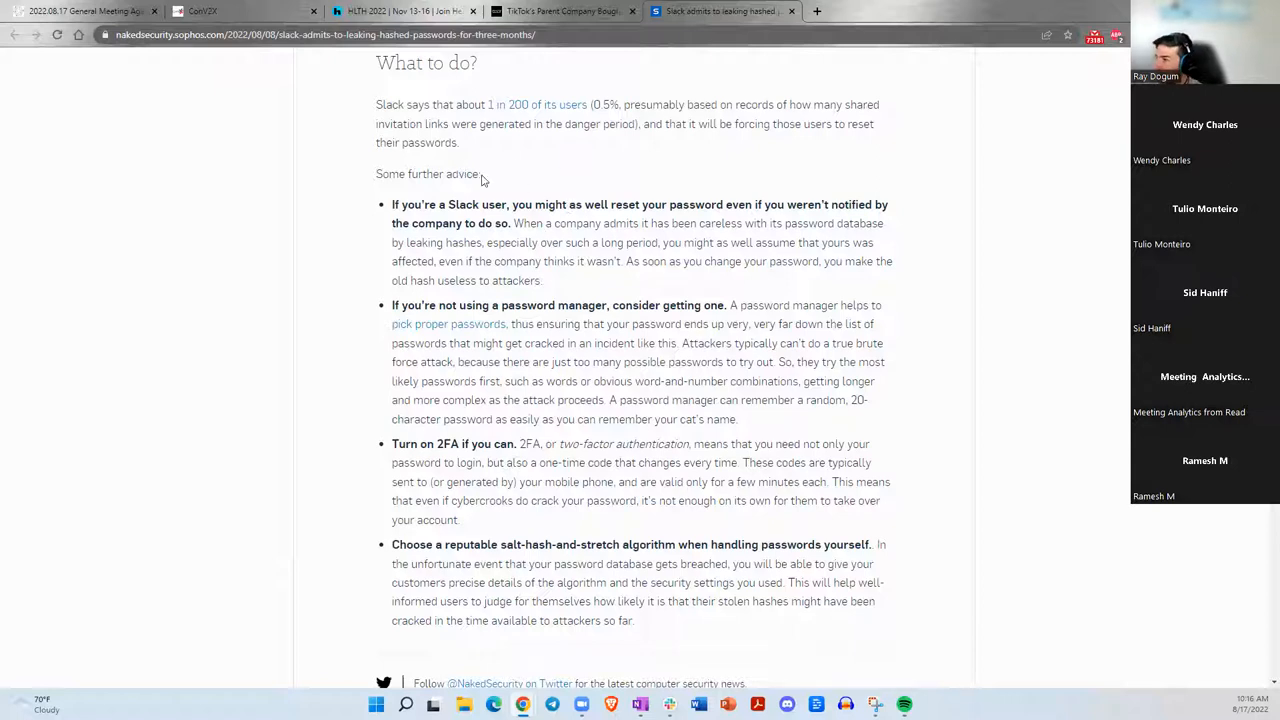
mouse_move(644, 238)
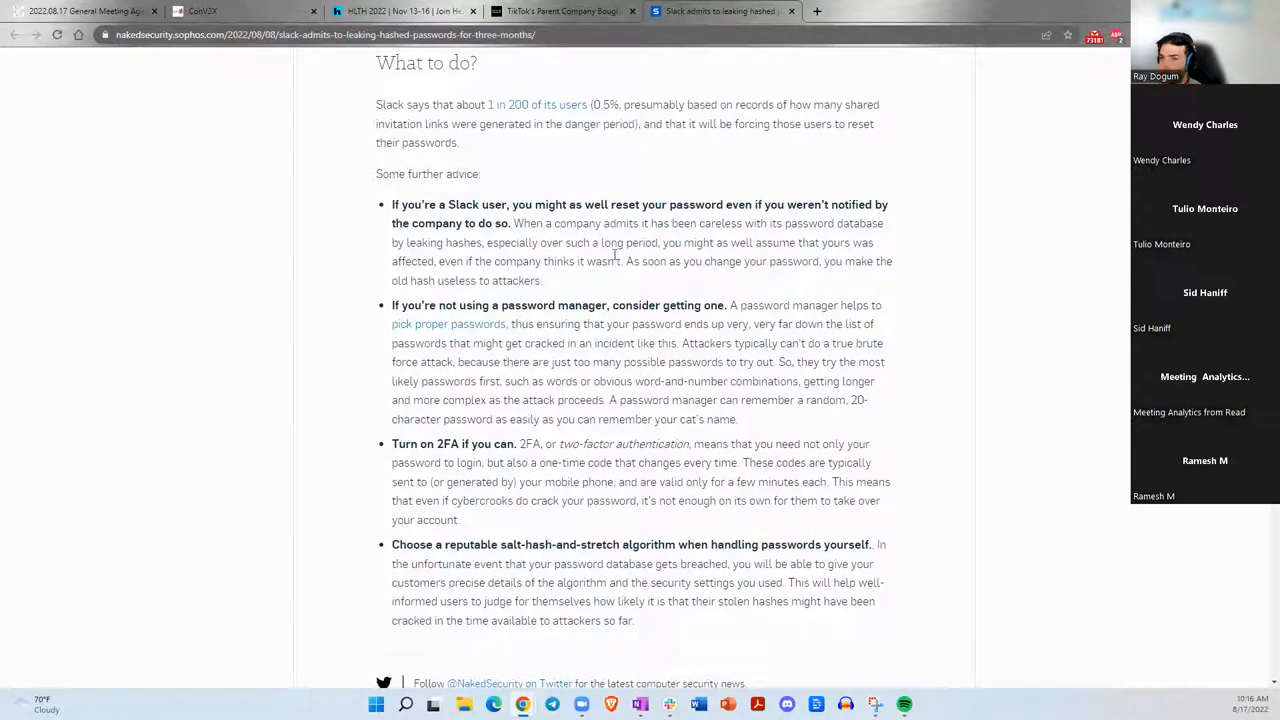
mouse_move(614, 254)
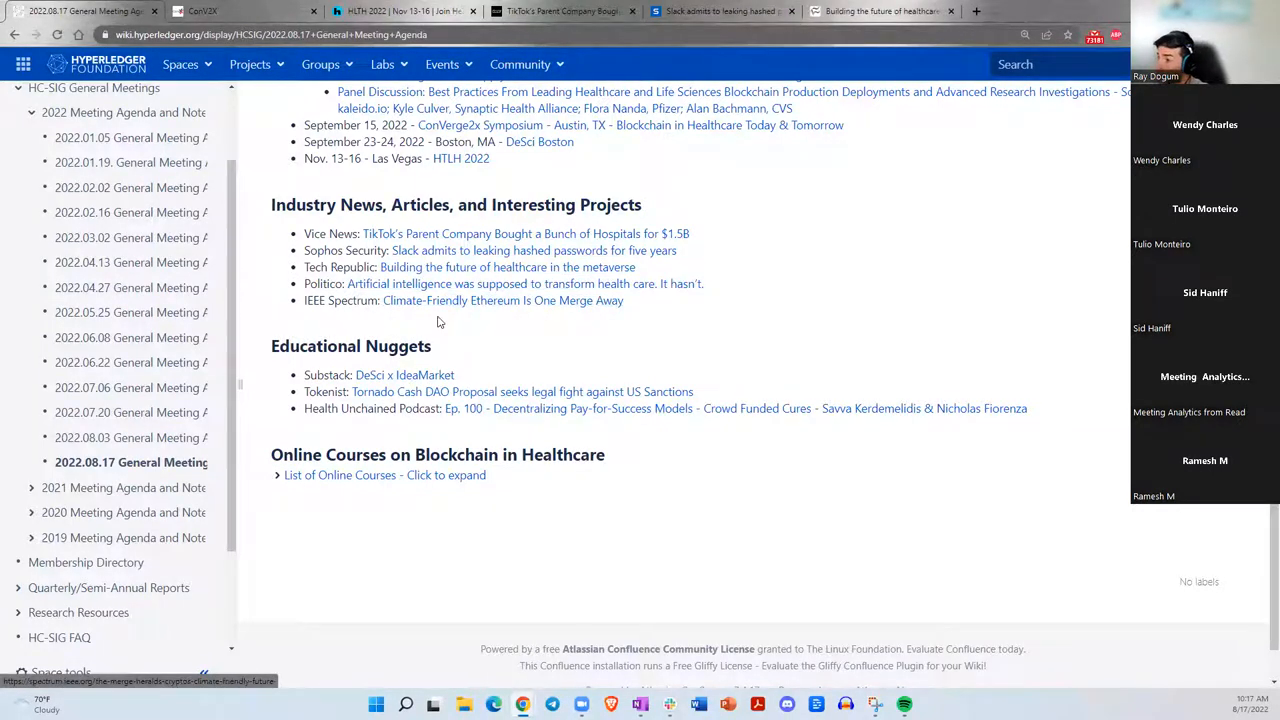
click(880, 12)
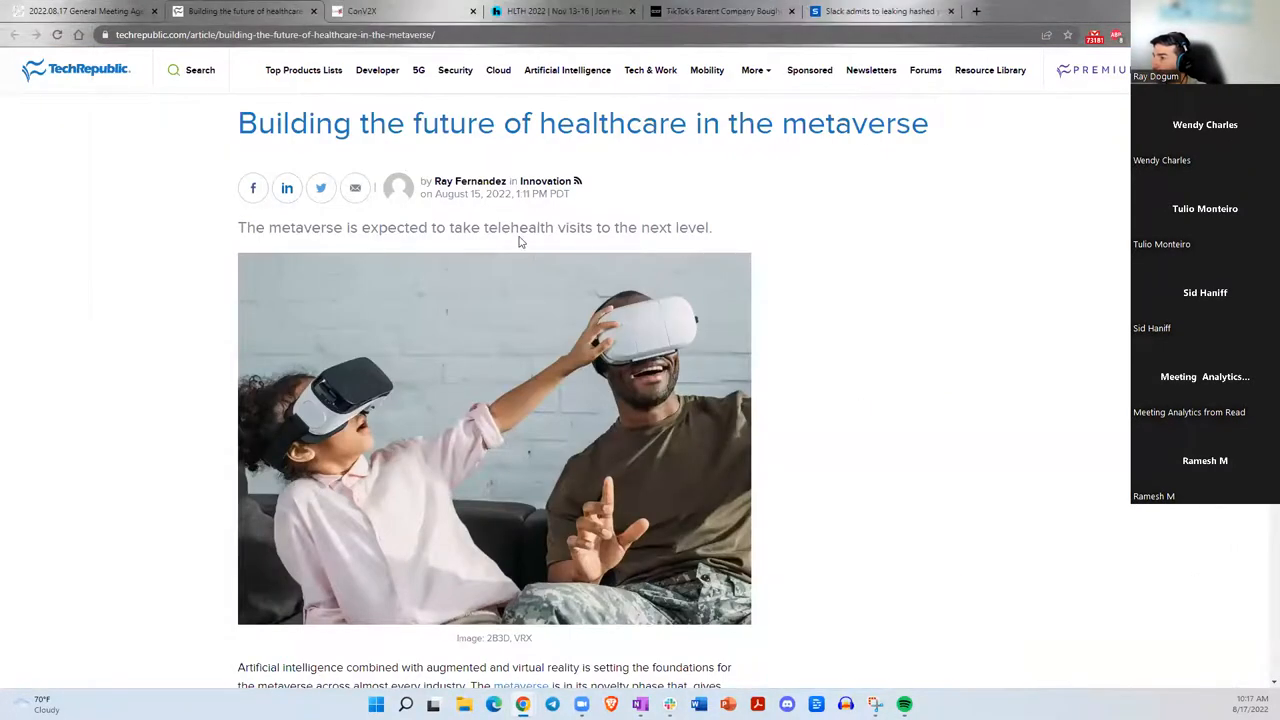
mouse_move(570, 268)
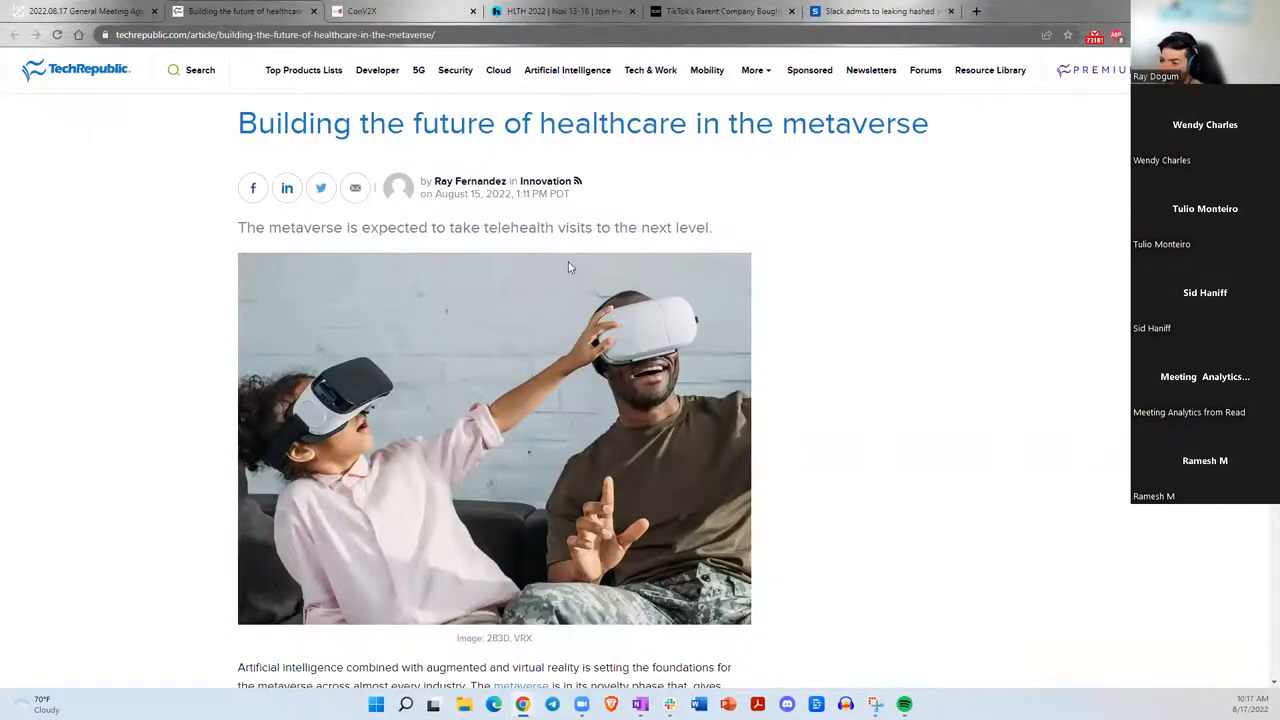
scroll(down, 3)
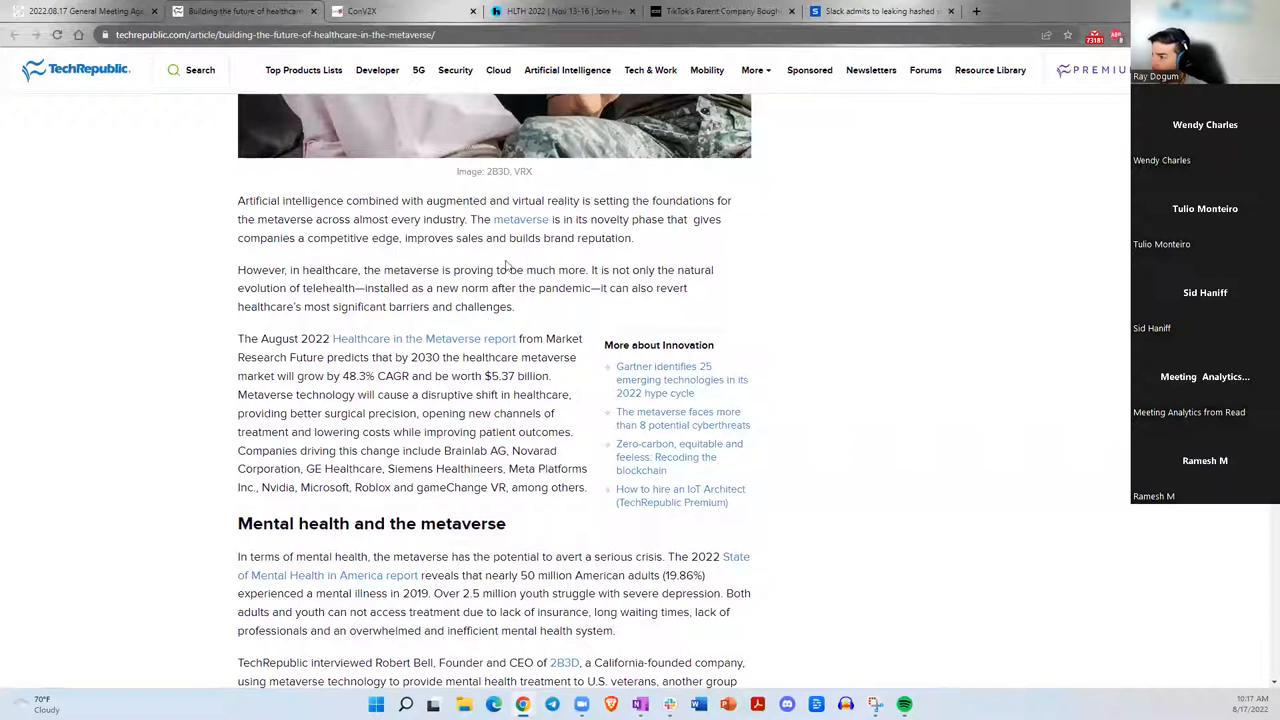
mouse_move(548, 256)
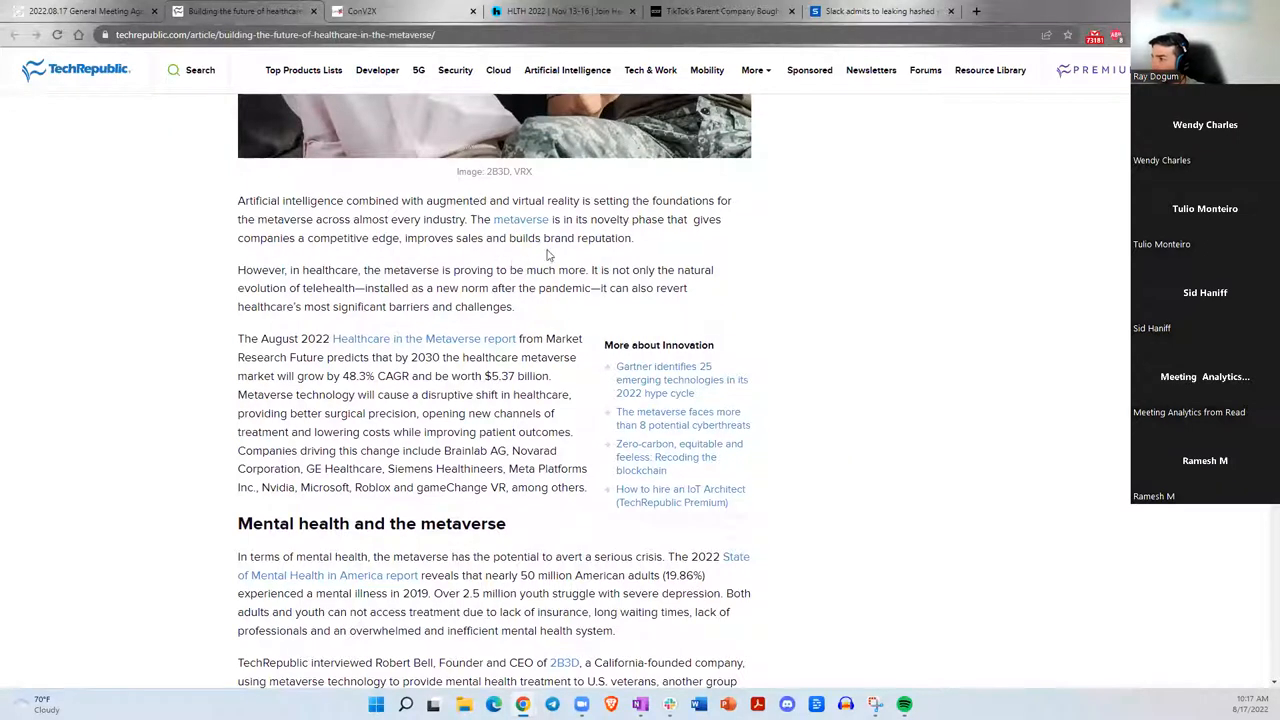
scroll(down, 3)
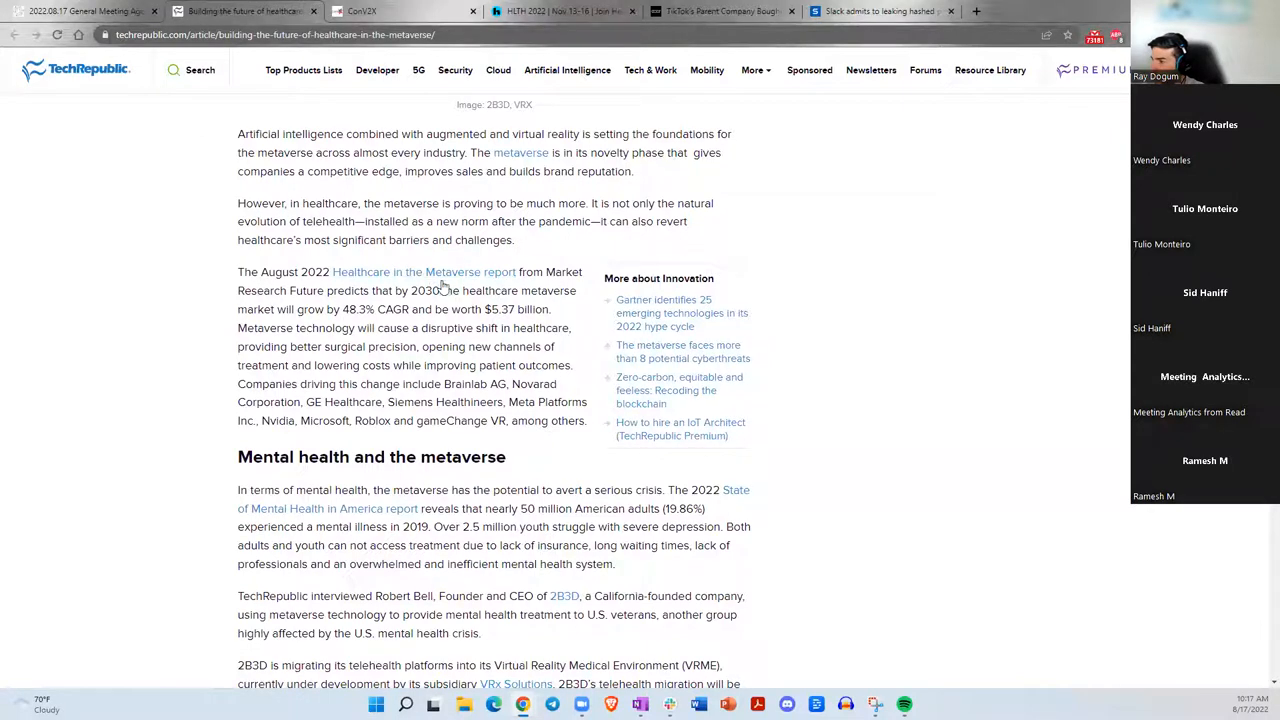
drag(328, 290, 440, 290)
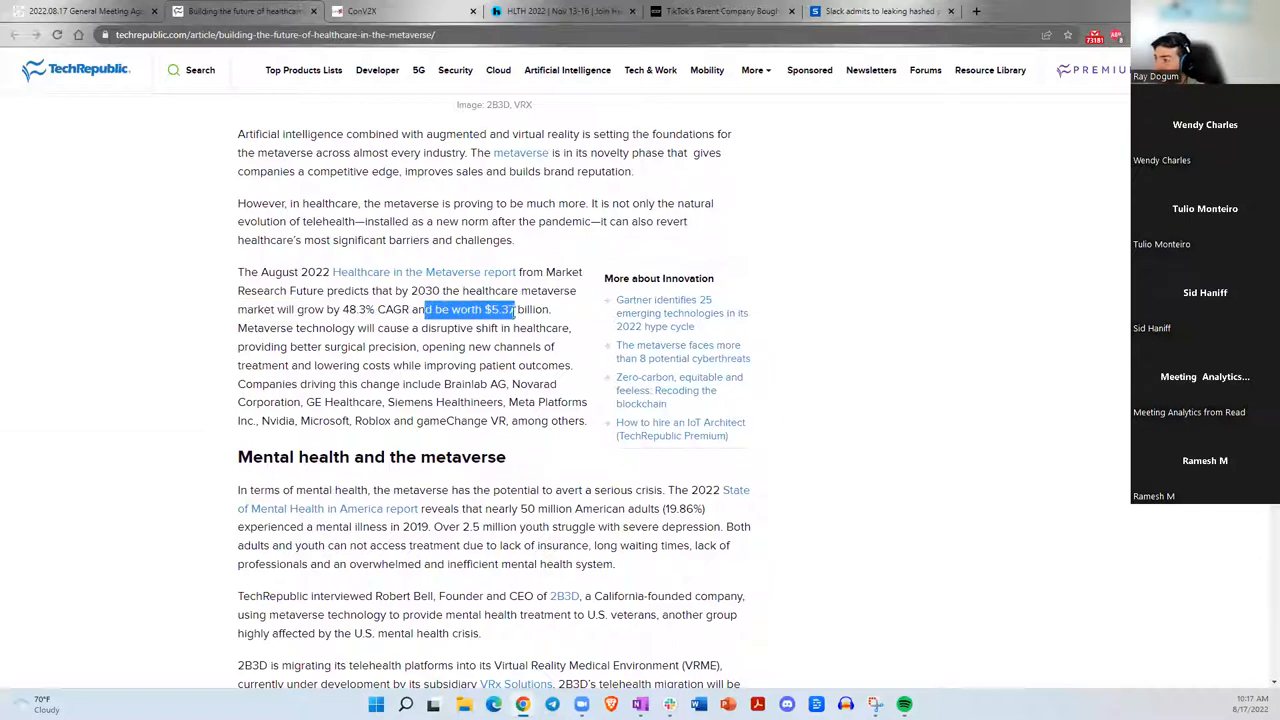
scroll(down, 3)
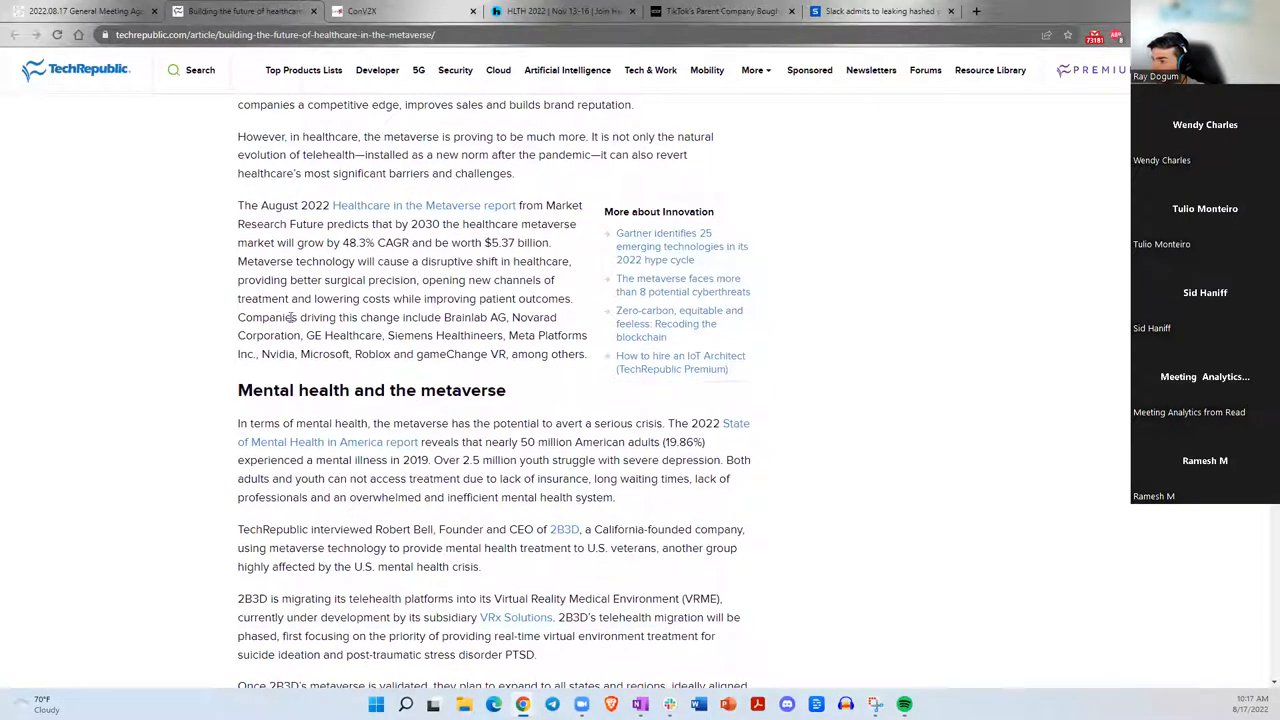
drag(278, 316, 510, 316)
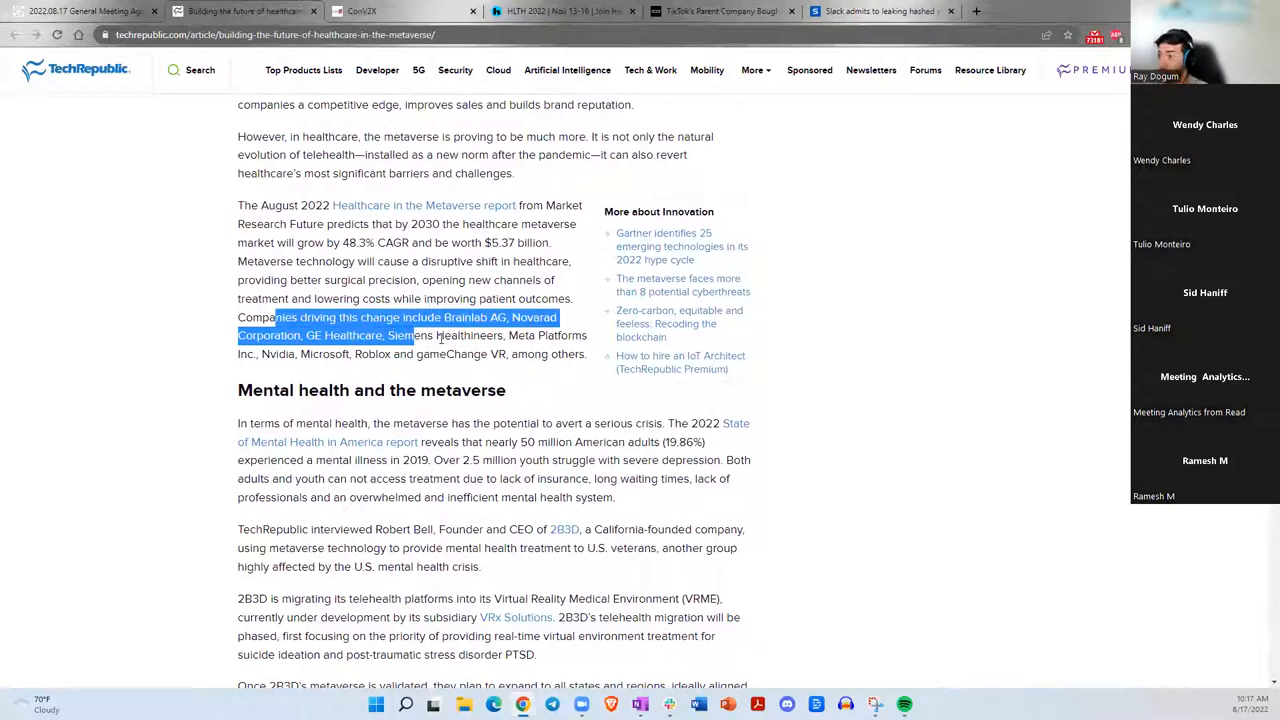
double_click(520, 336)
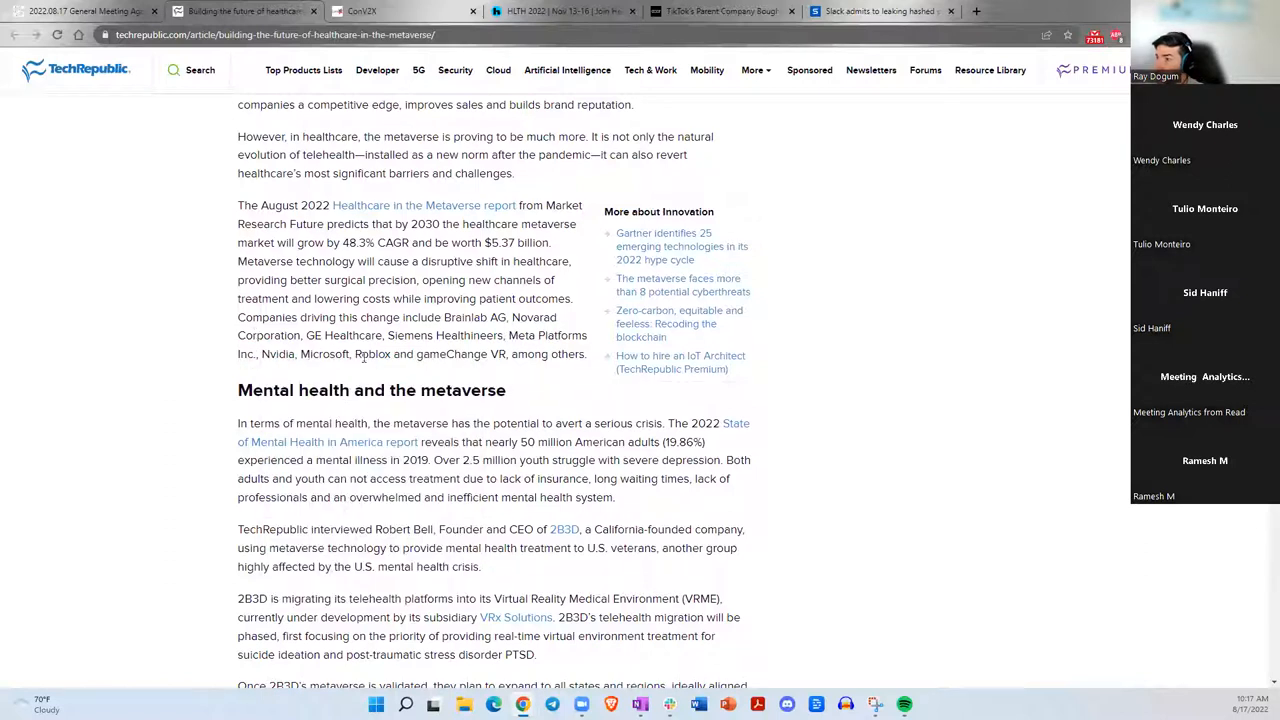
double_click(430, 354)
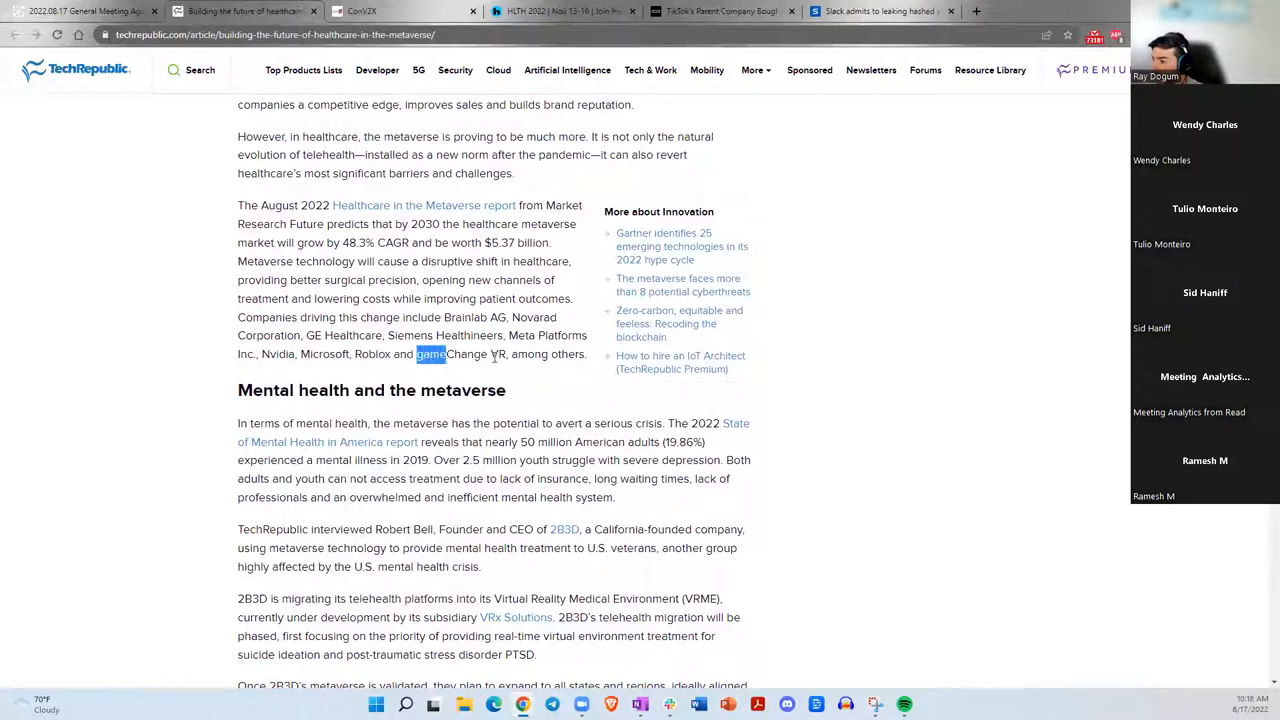
scroll(down, 3)
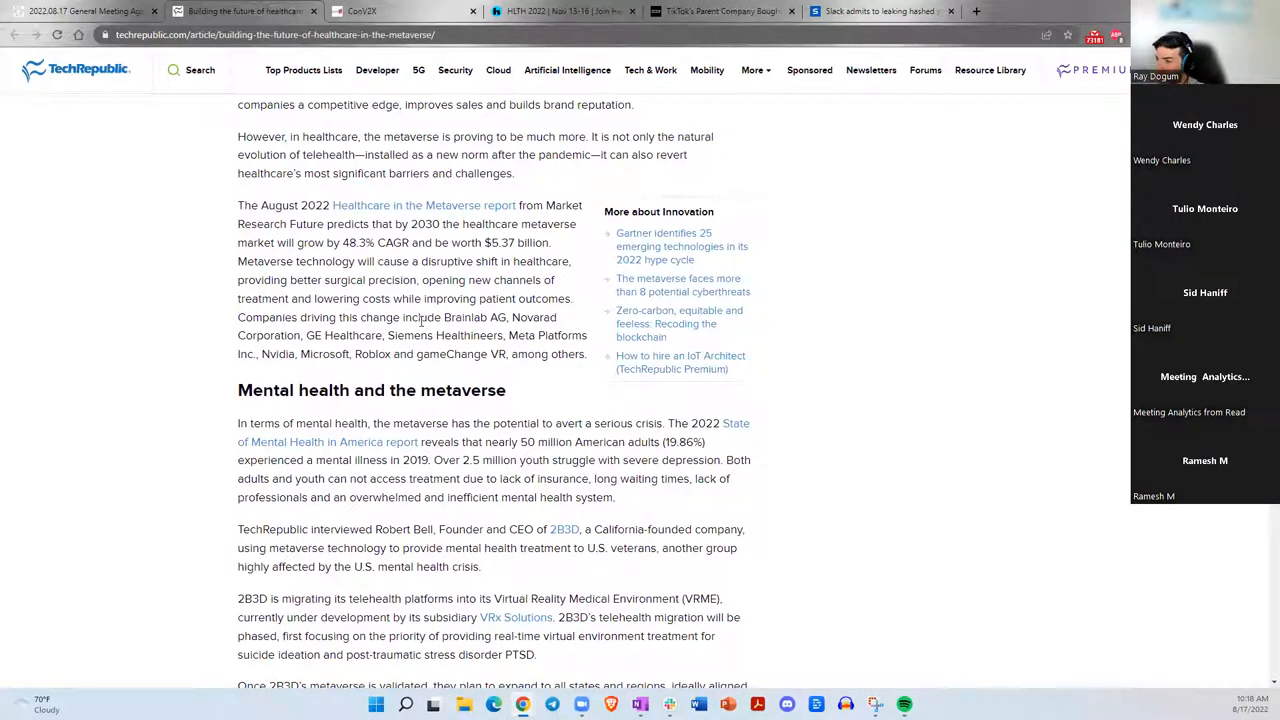
scroll(down, 3)
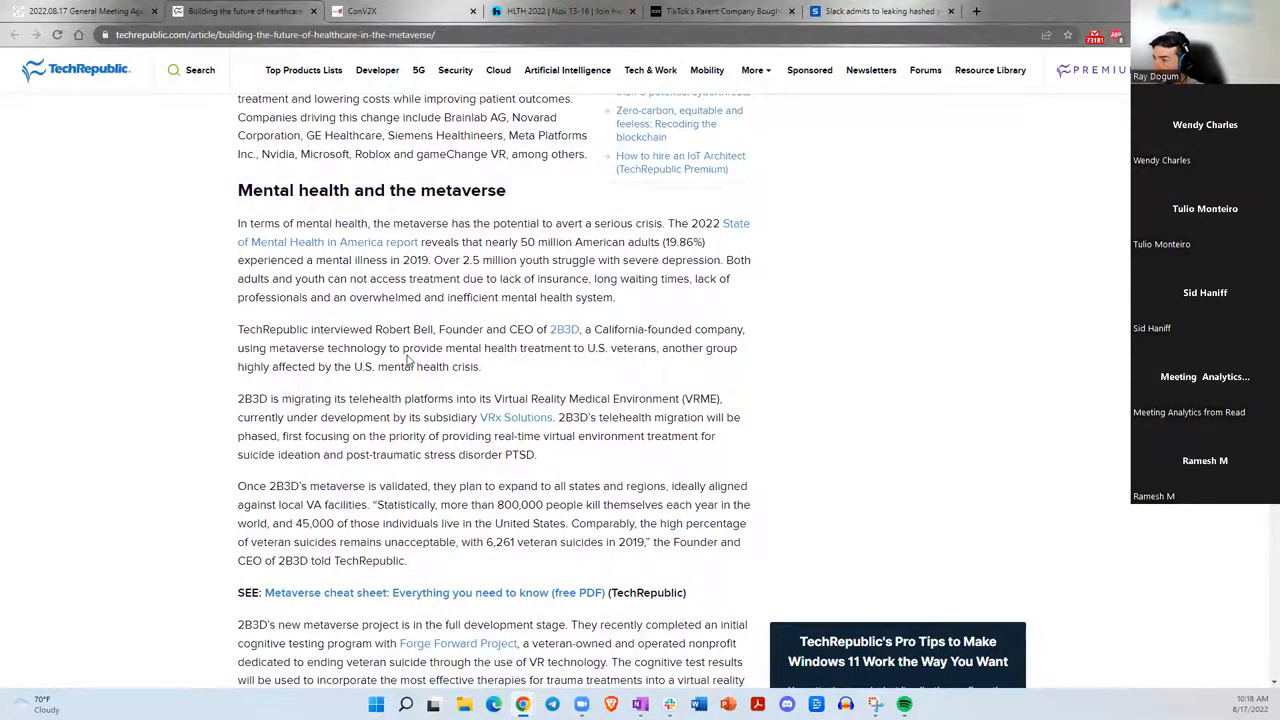
mouse_move(584, 316)
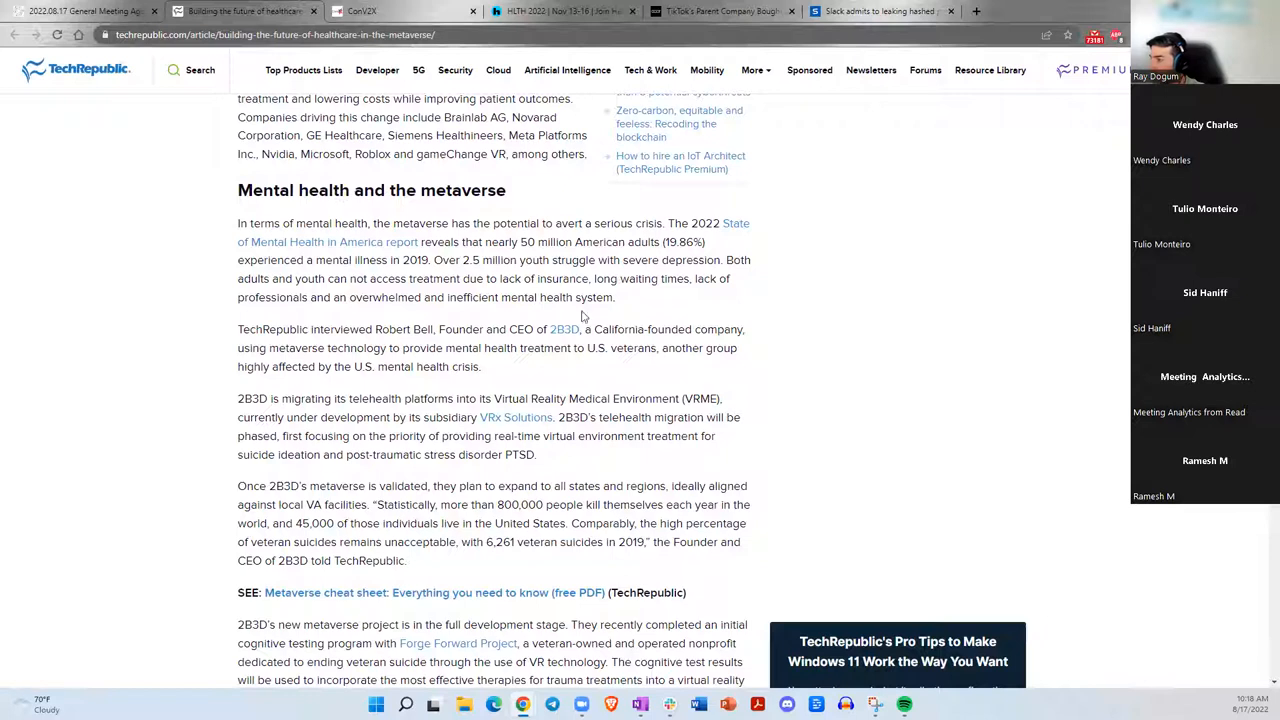
double_click(292, 486)
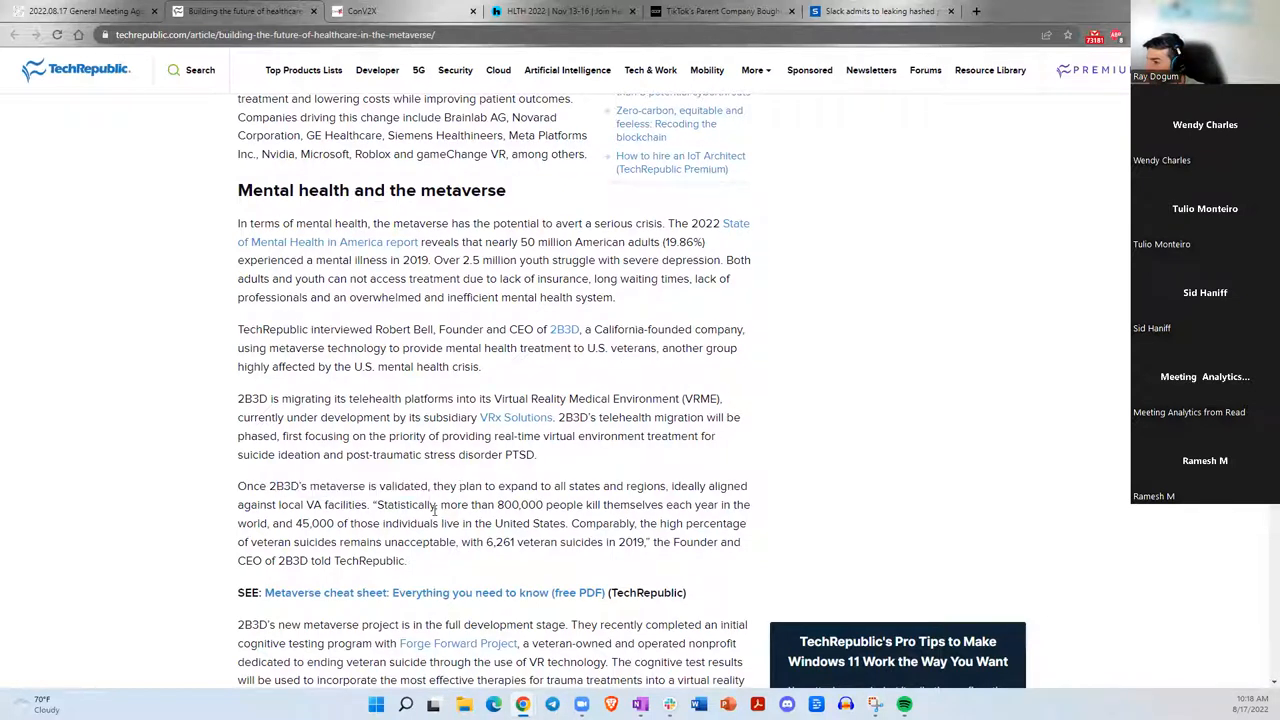
double_click(410, 504)
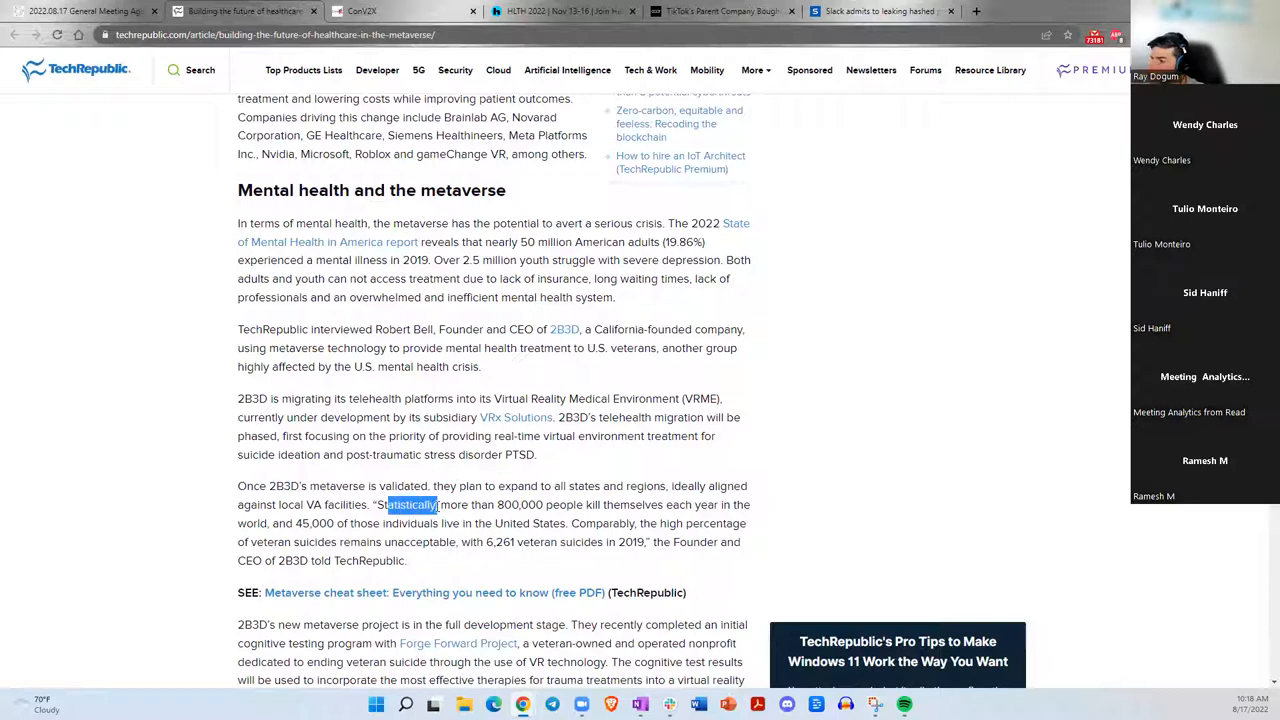
double_click(404, 504)
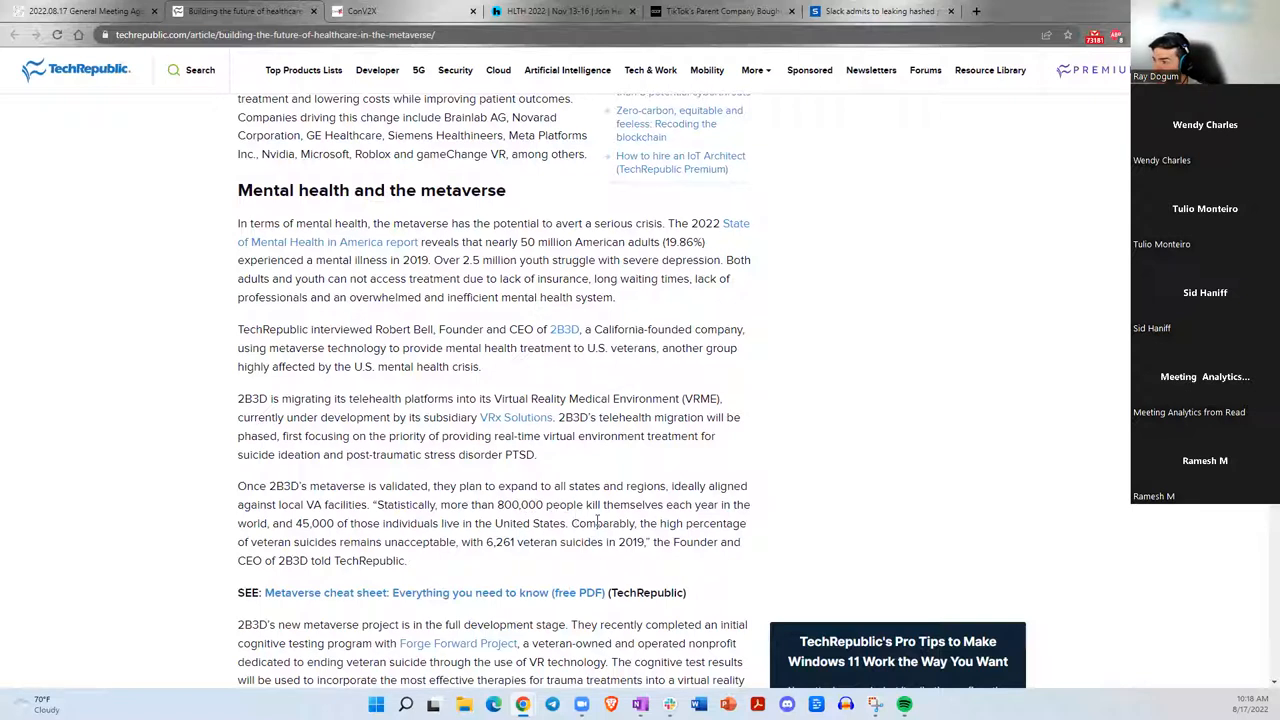
drag(280, 524, 450, 524)
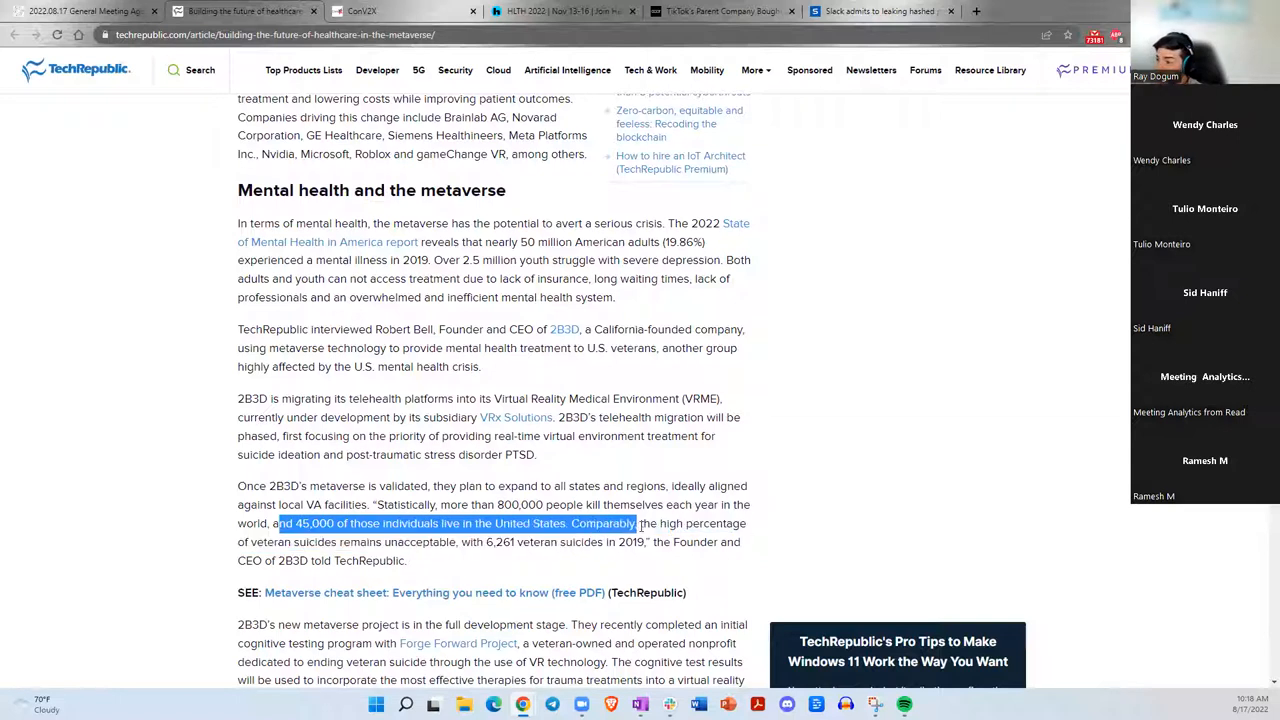
scroll(down, 3)
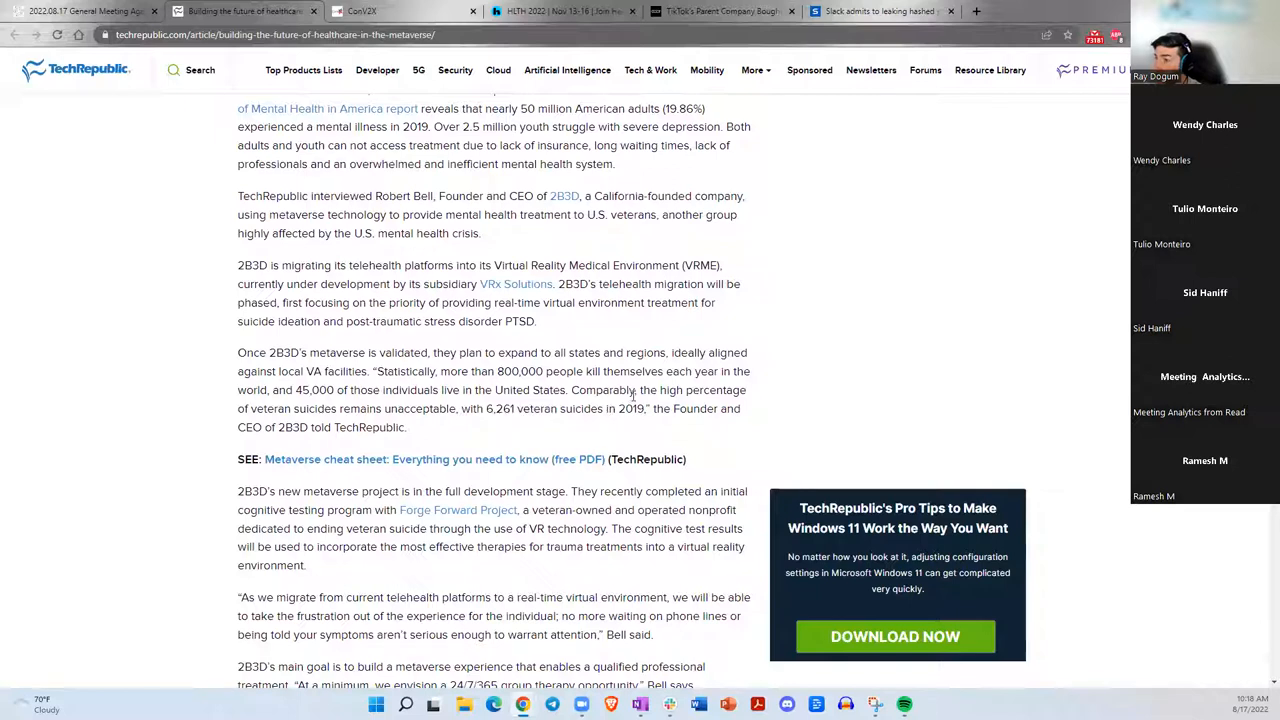
scroll(up, 3)
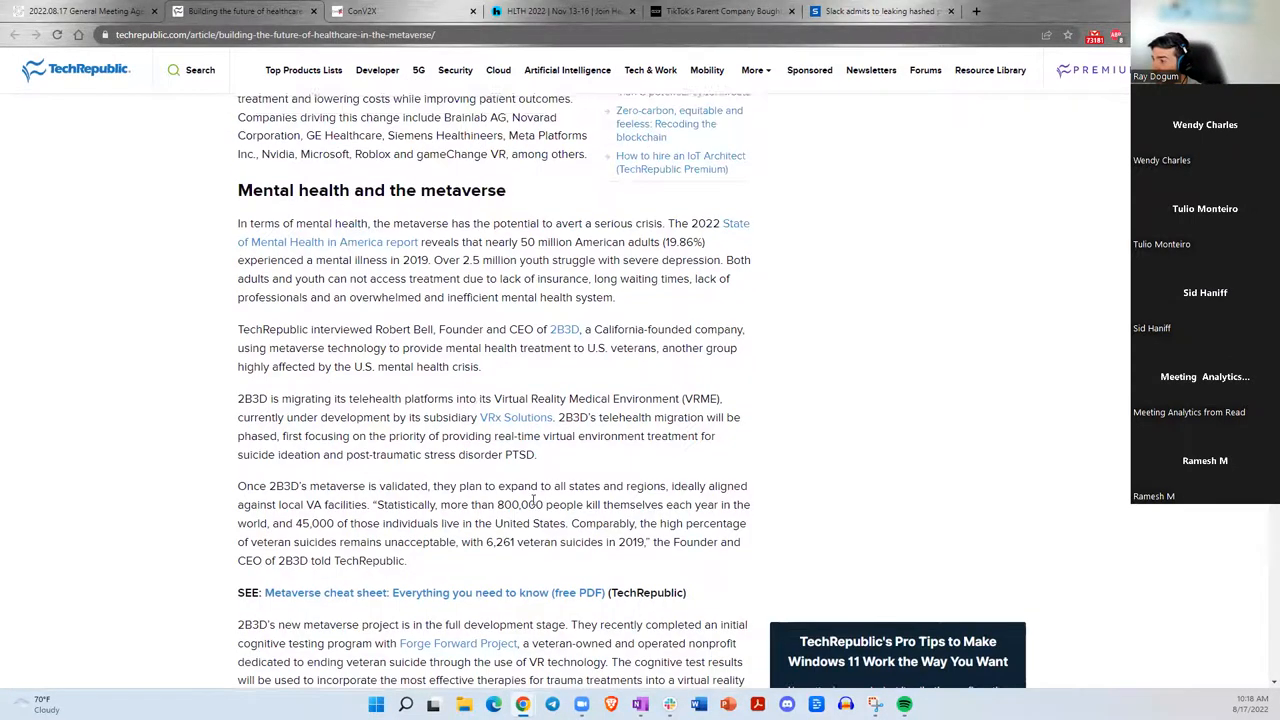
double_click(282, 560)
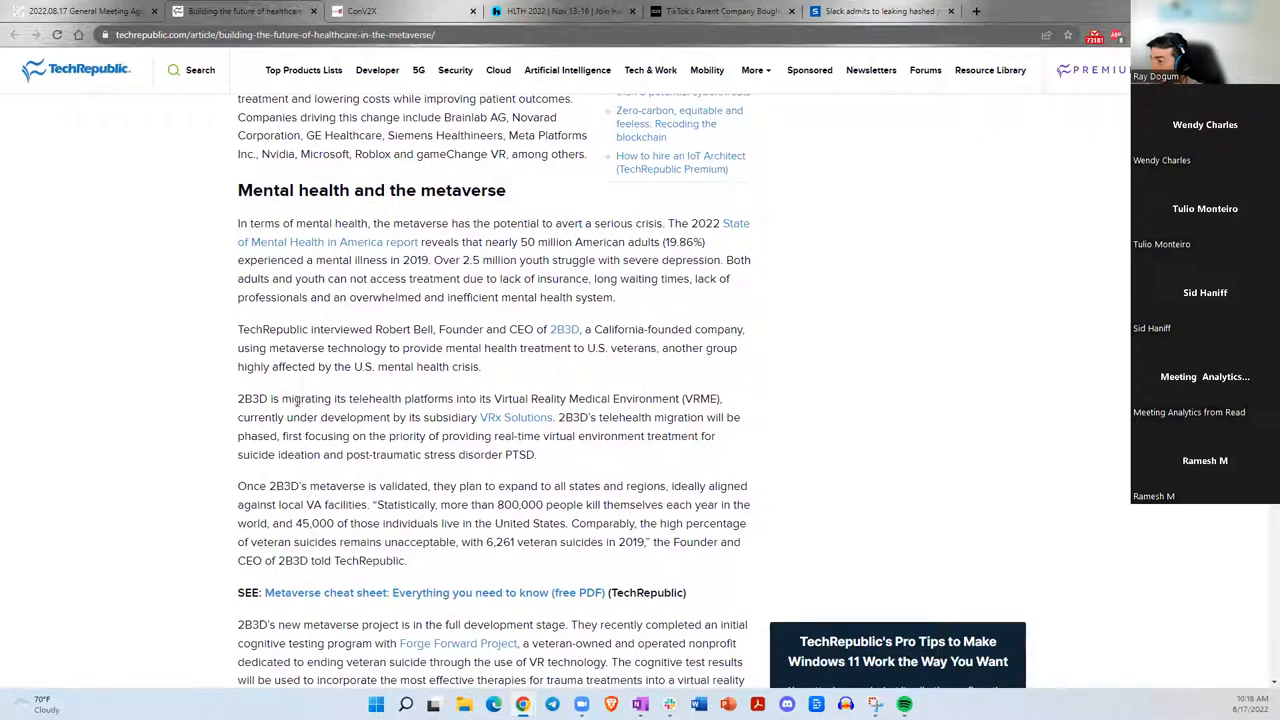
drag(270, 398, 504, 398)
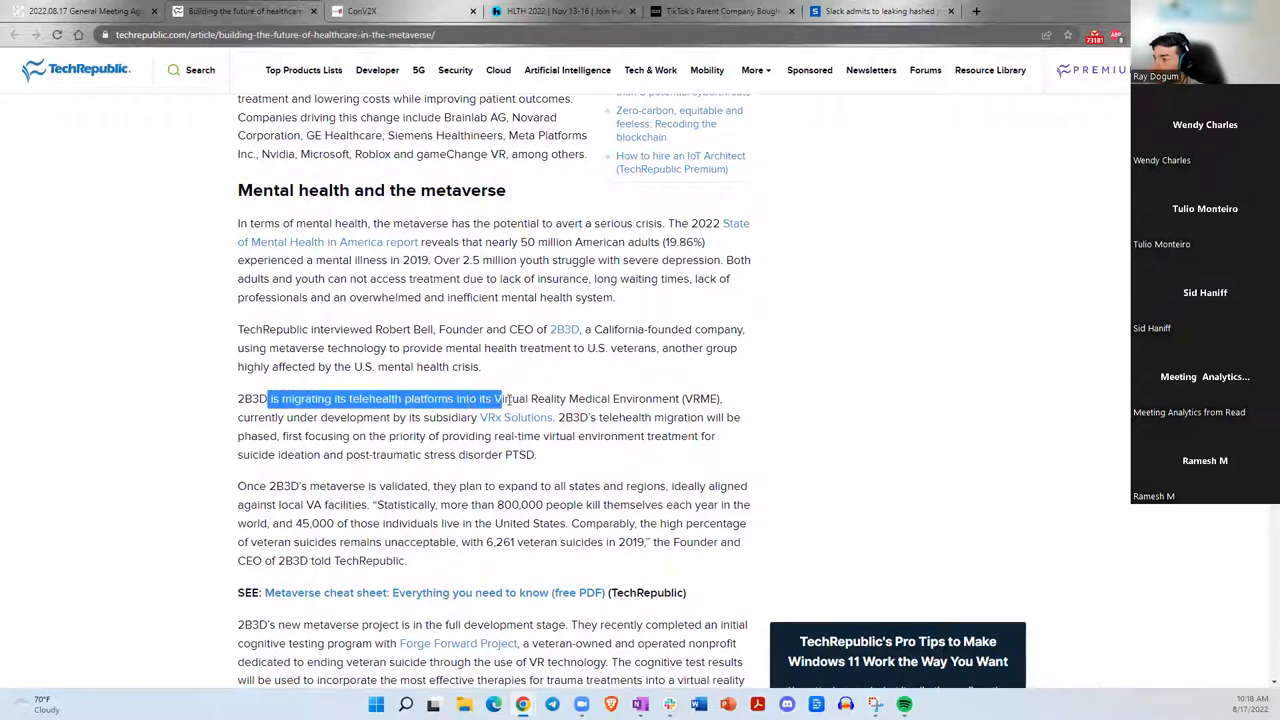
drag(500, 398, 710, 398)
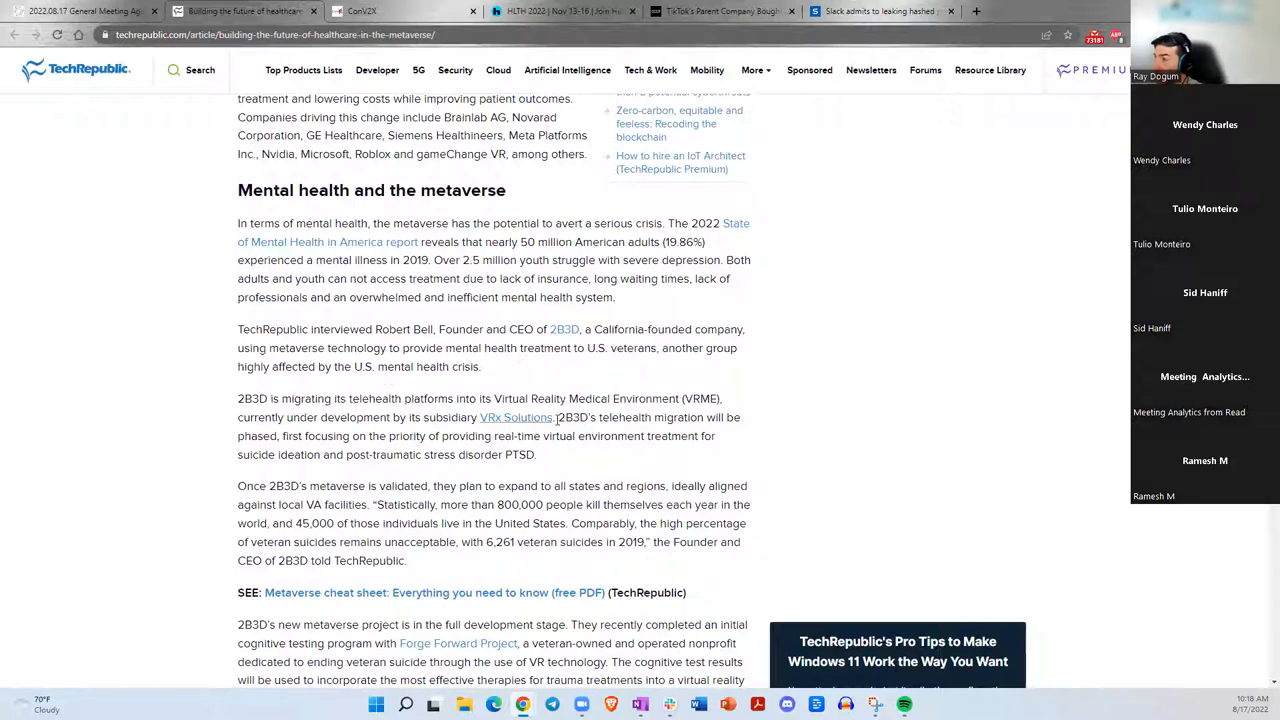
drag(236, 418, 368, 418)
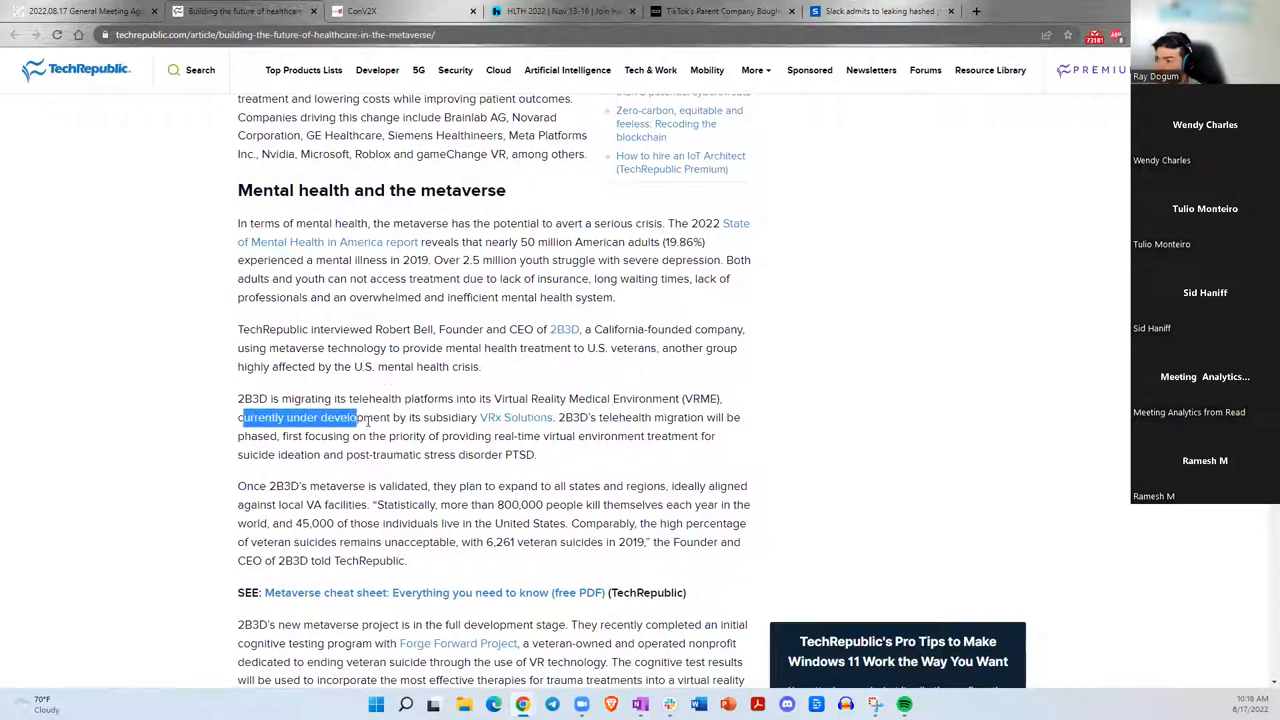
scroll(down, 3)
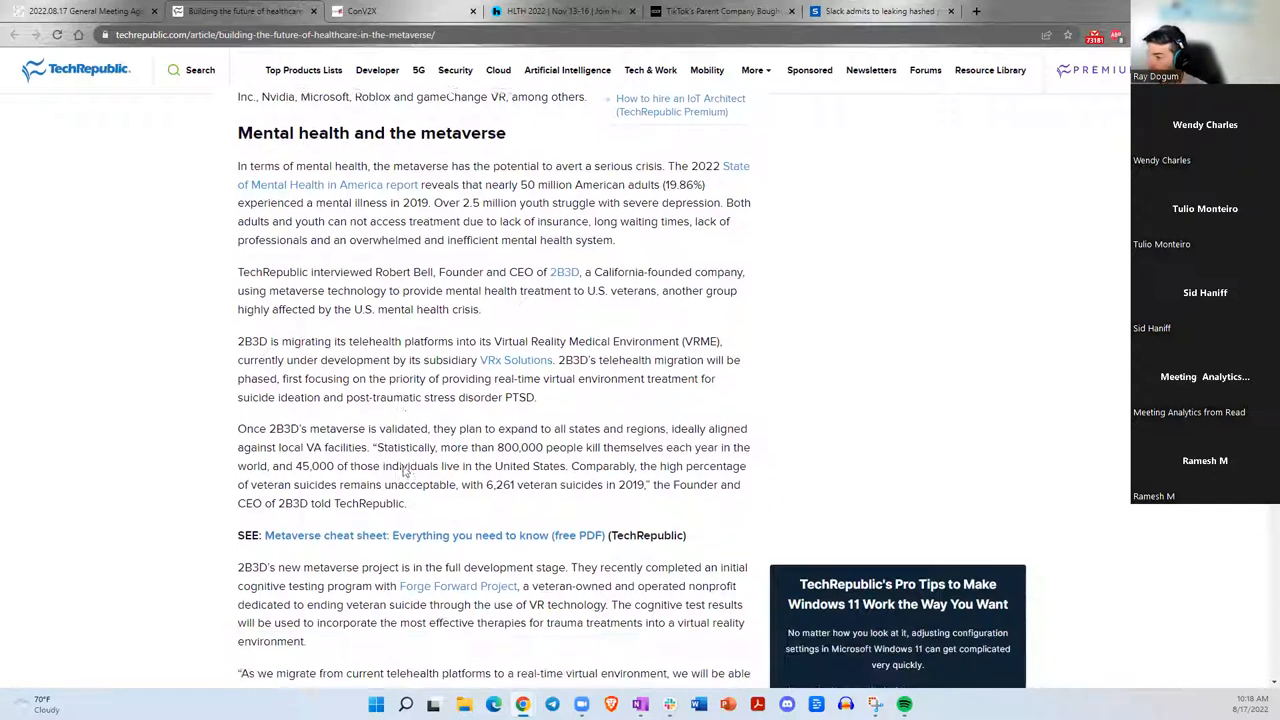
scroll(down, 3)
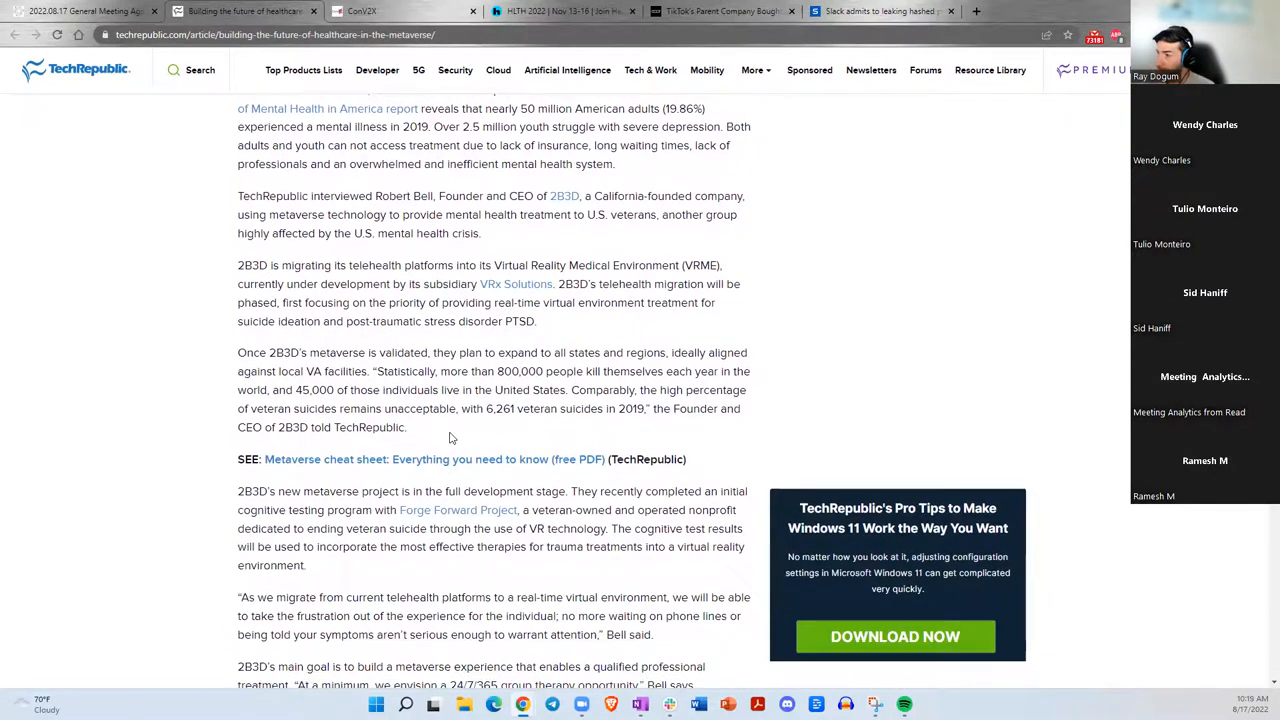
scroll(down, 3)
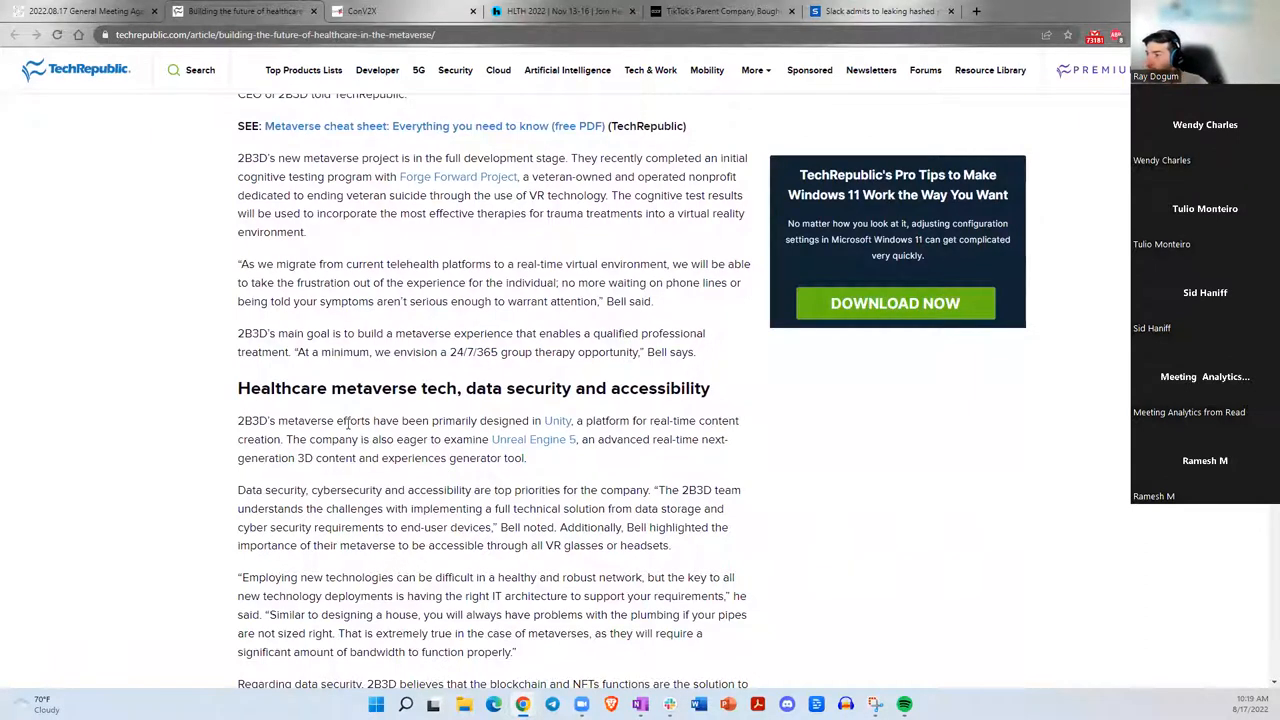
scroll(down, 3)
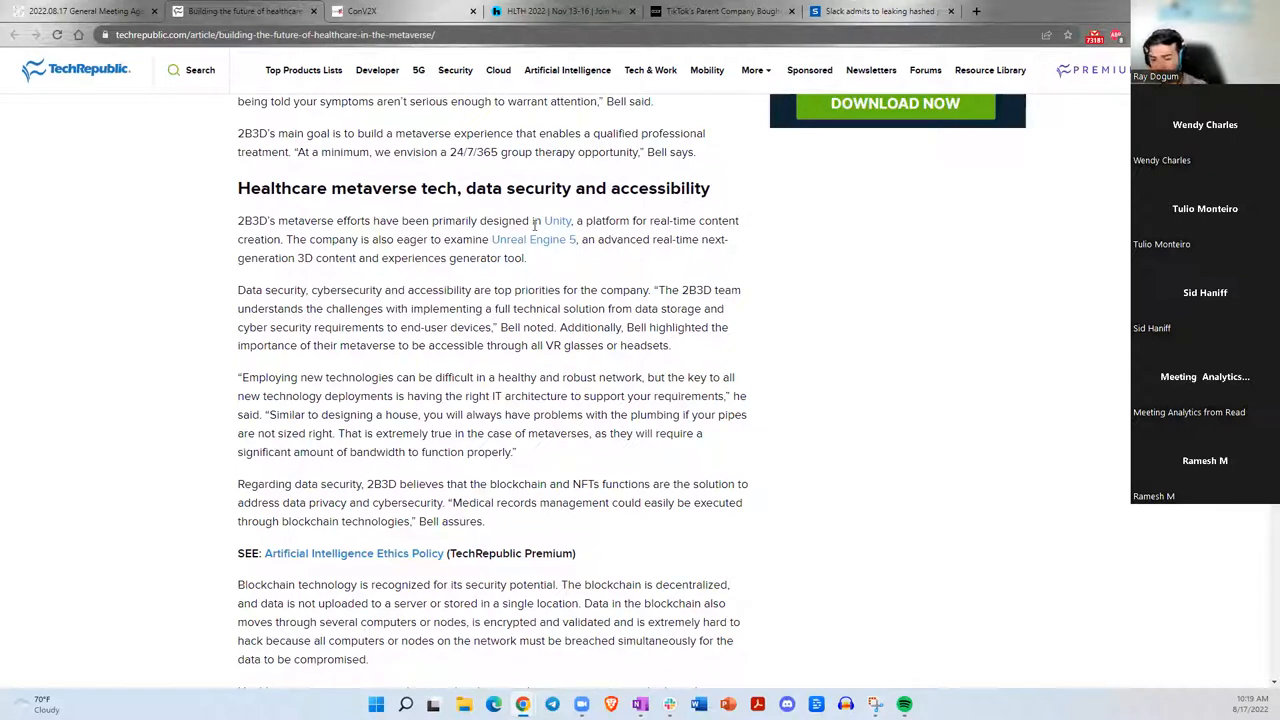
mouse_move(532, 240)
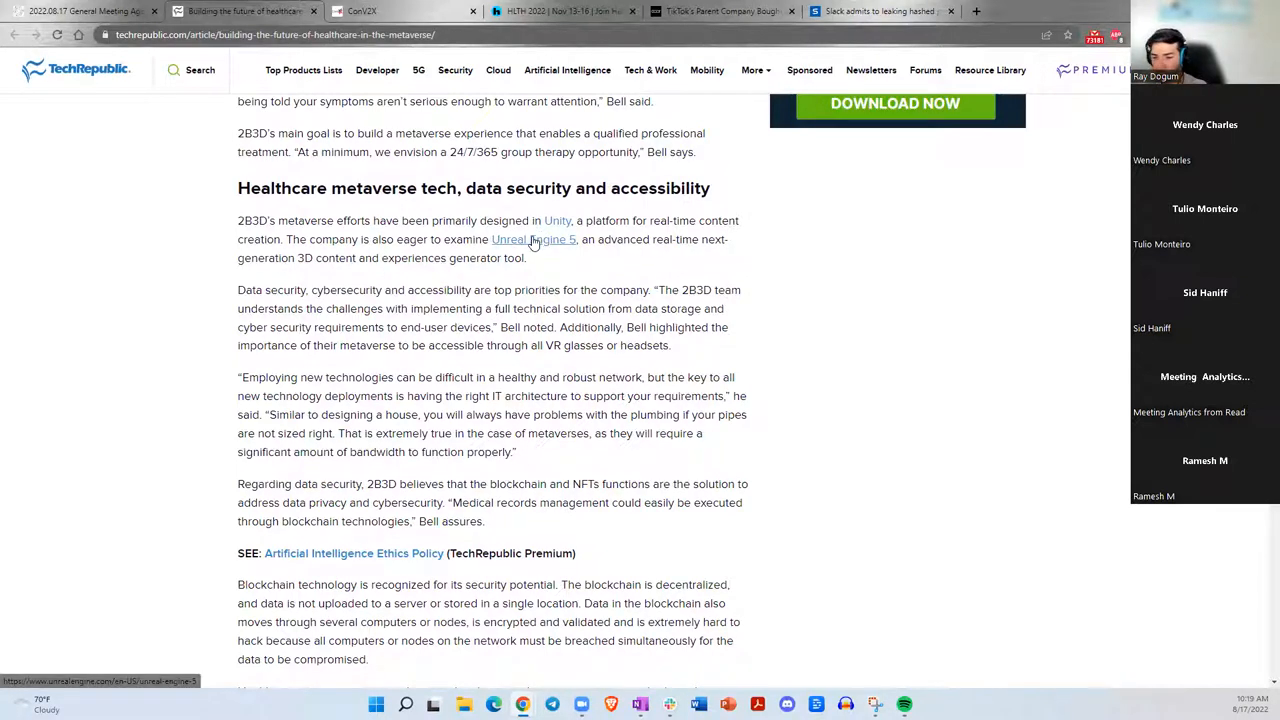
mouse_move(460, 248)
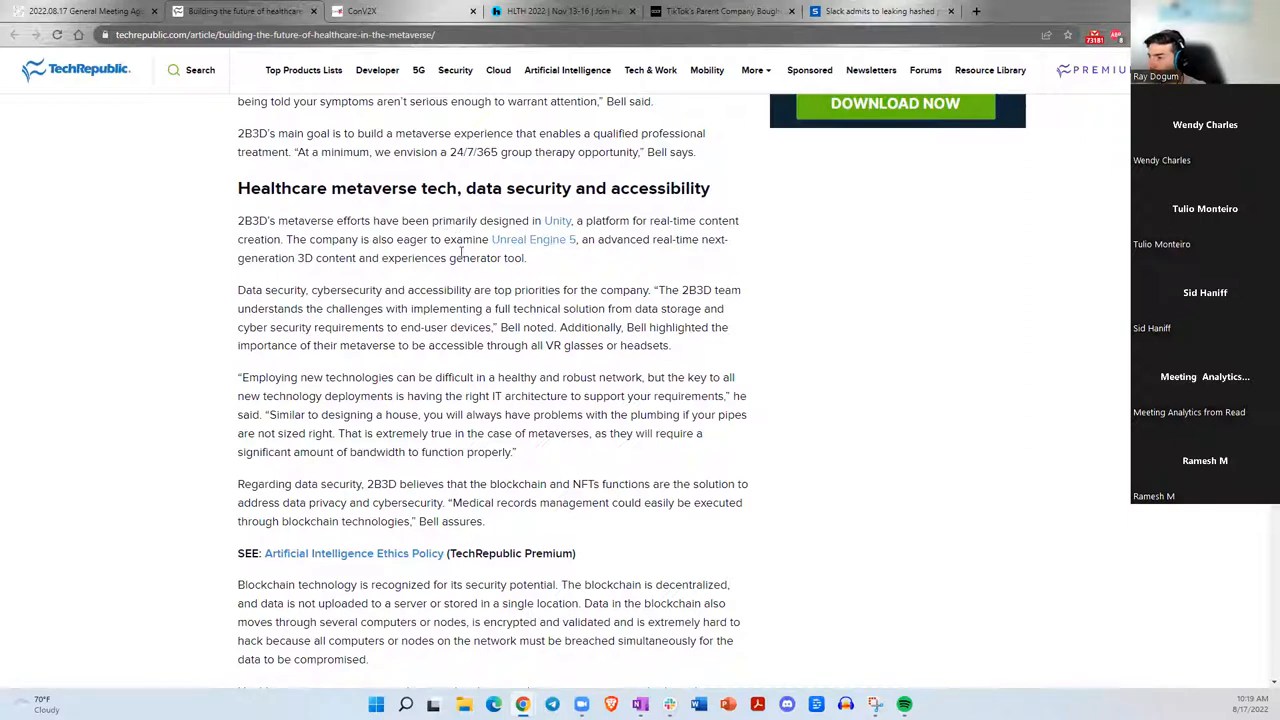
drag(288, 220, 398, 220)
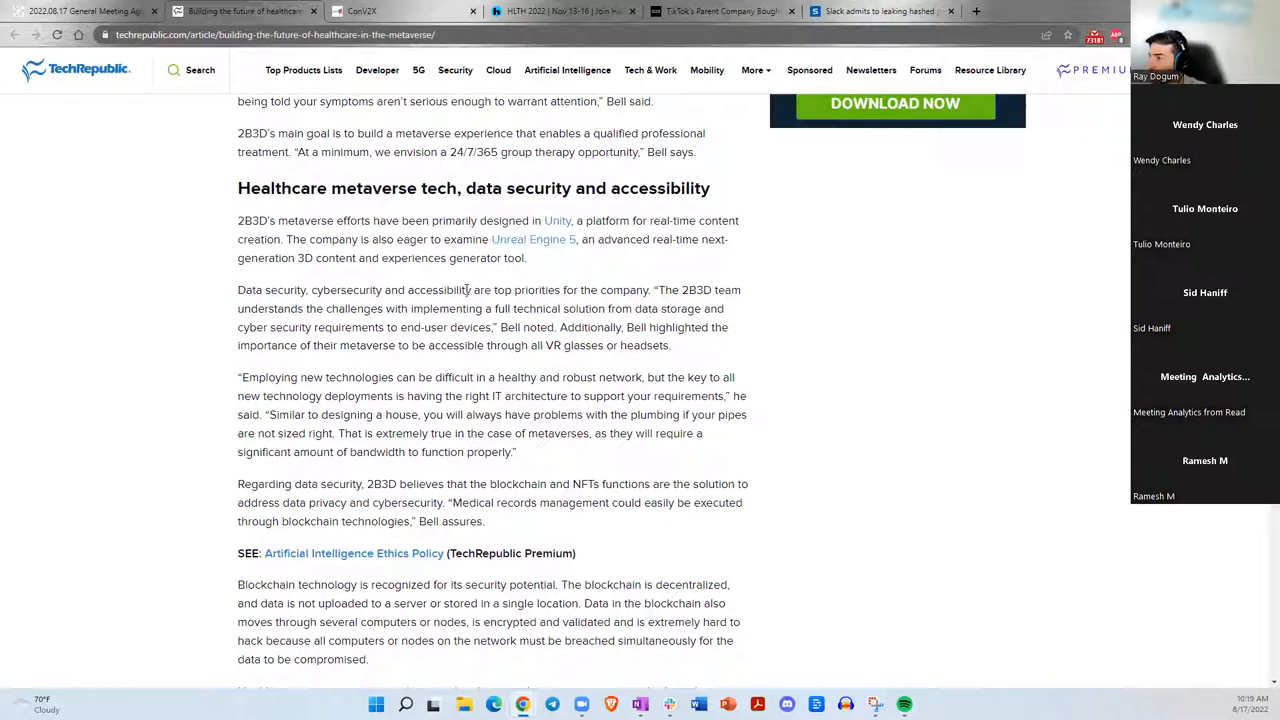
mouse_move(420, 320)
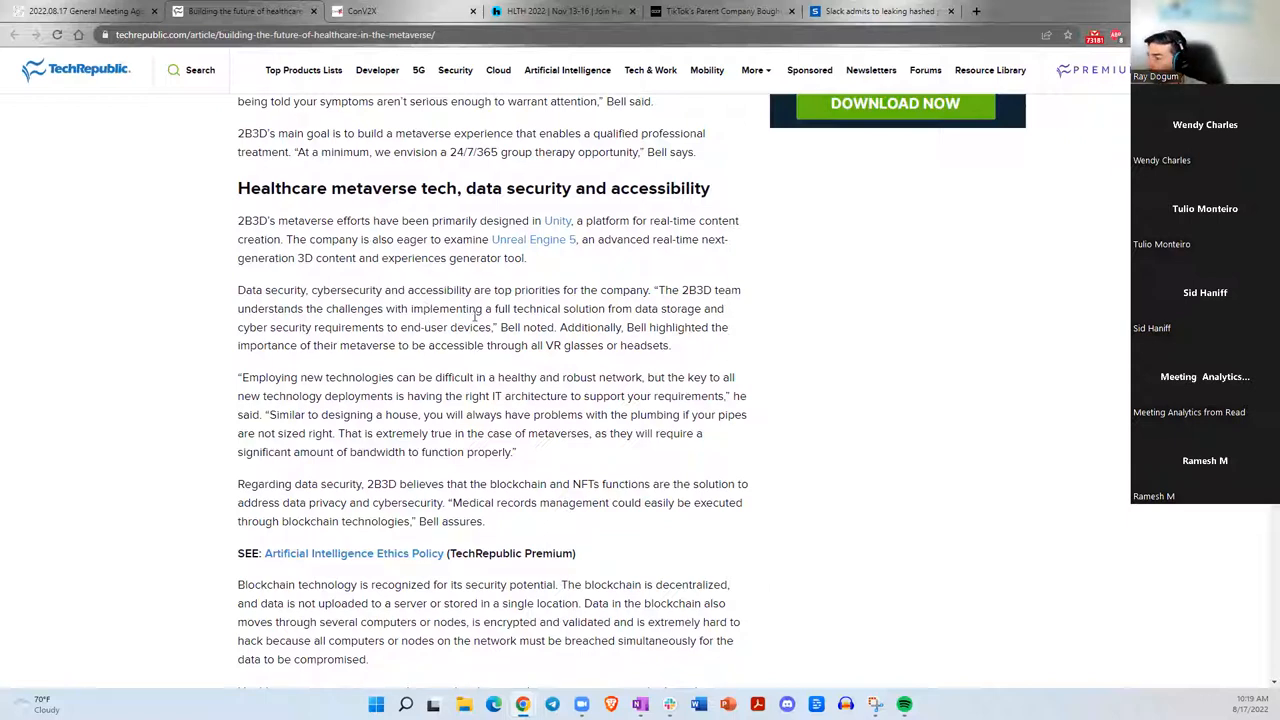
scroll(down, 3)
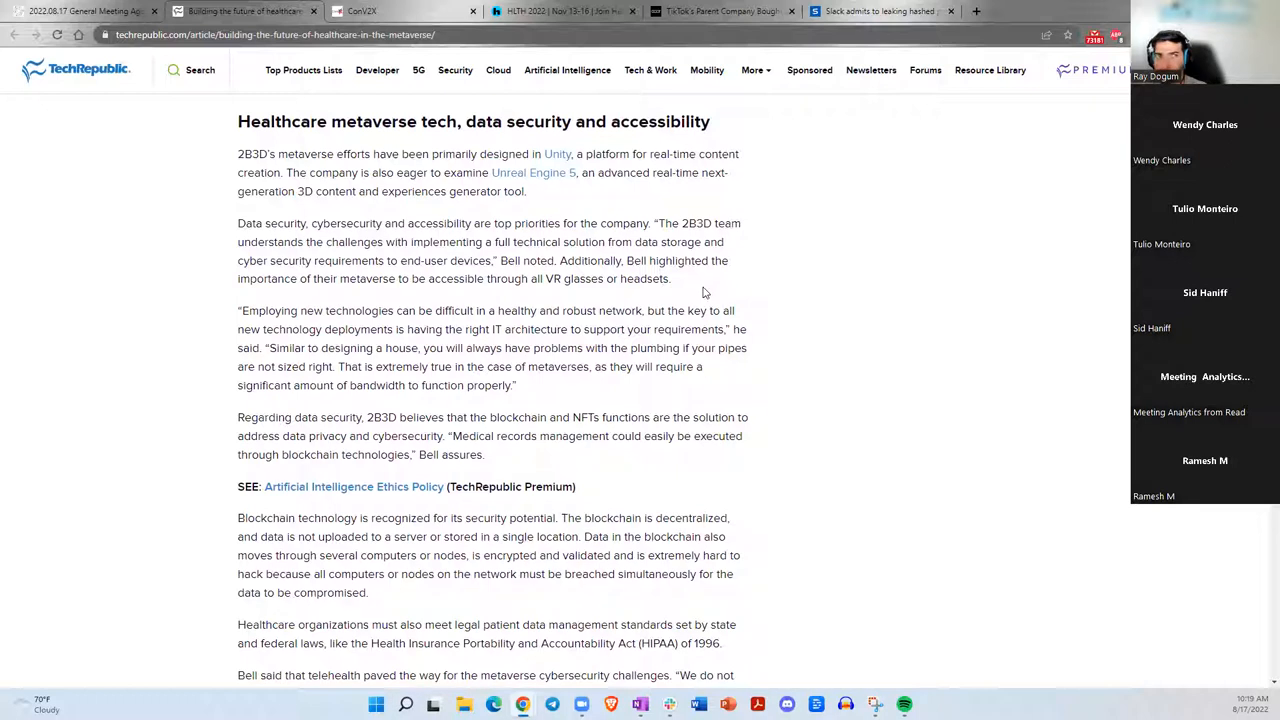
mouse_move(770, 280)
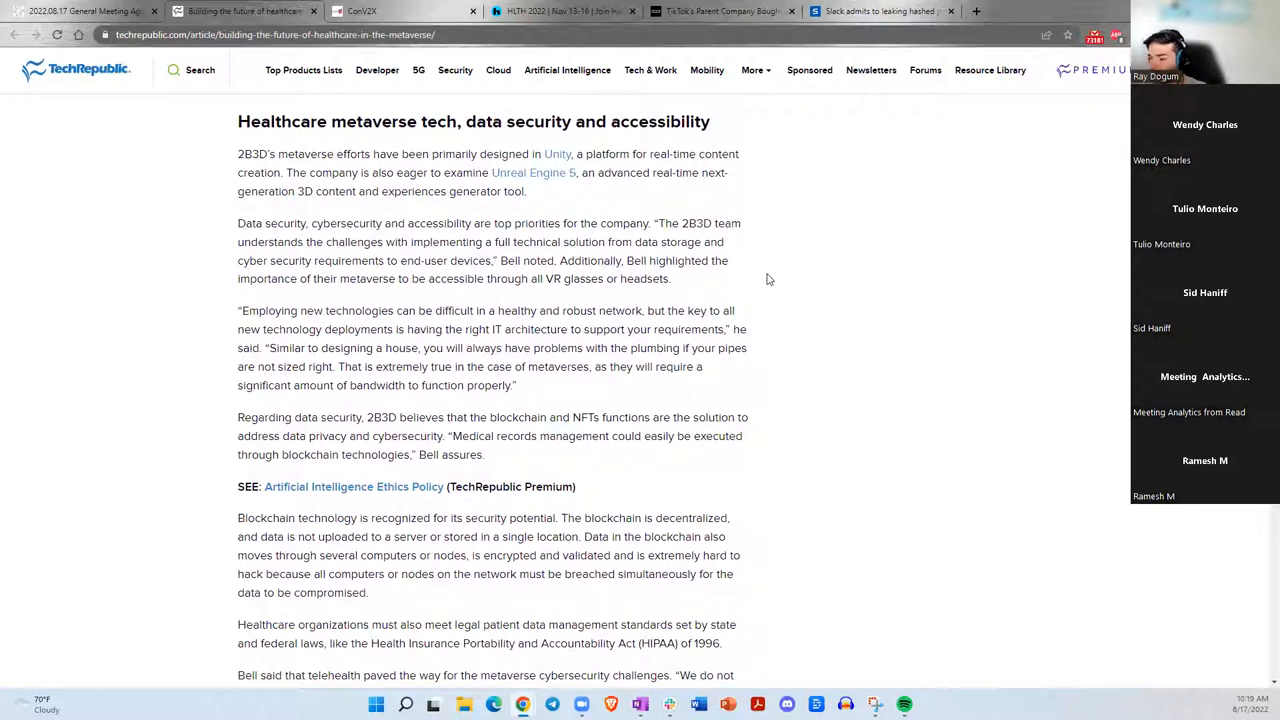
mouse_move(756, 282)
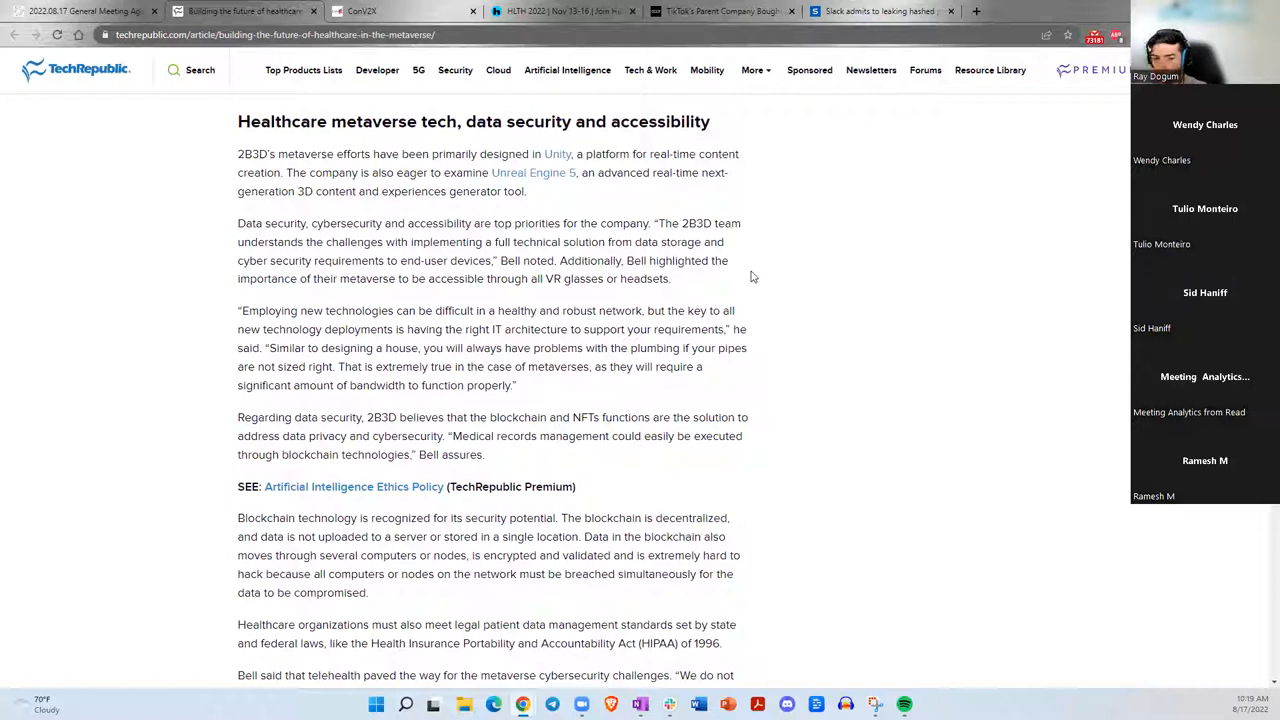
mouse_move(726, 284)
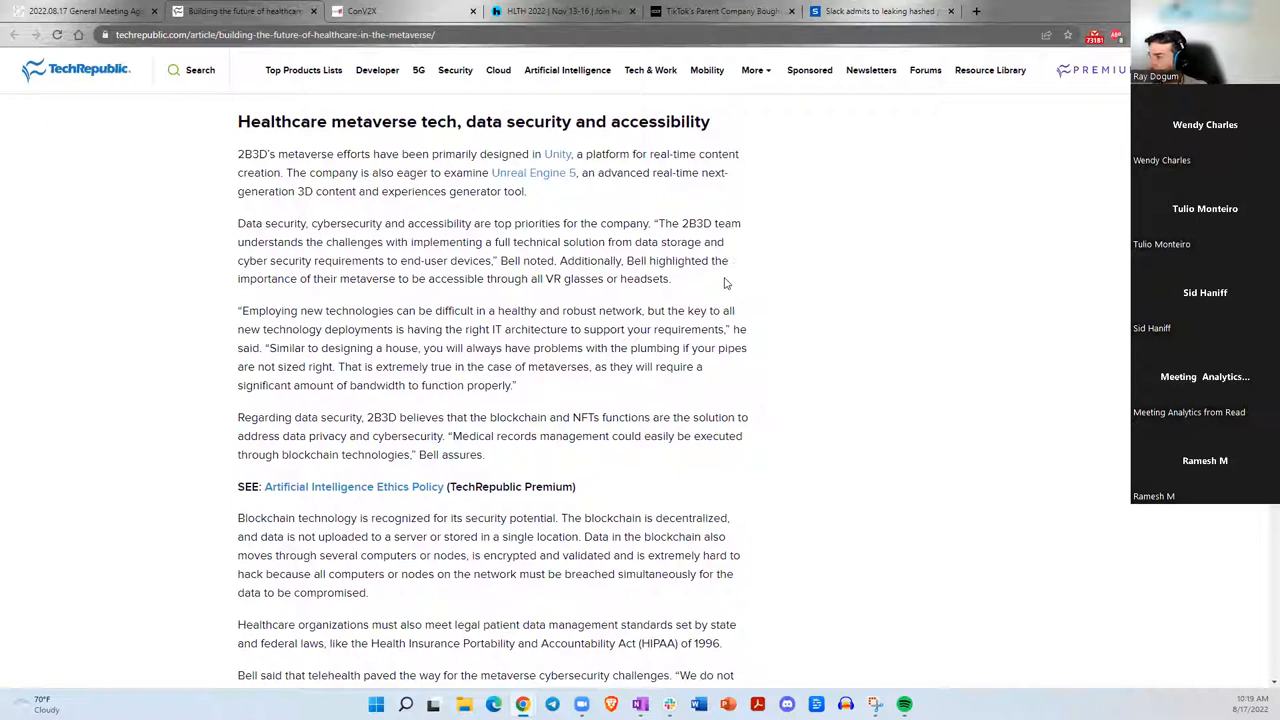
mouse_move(392, 238)
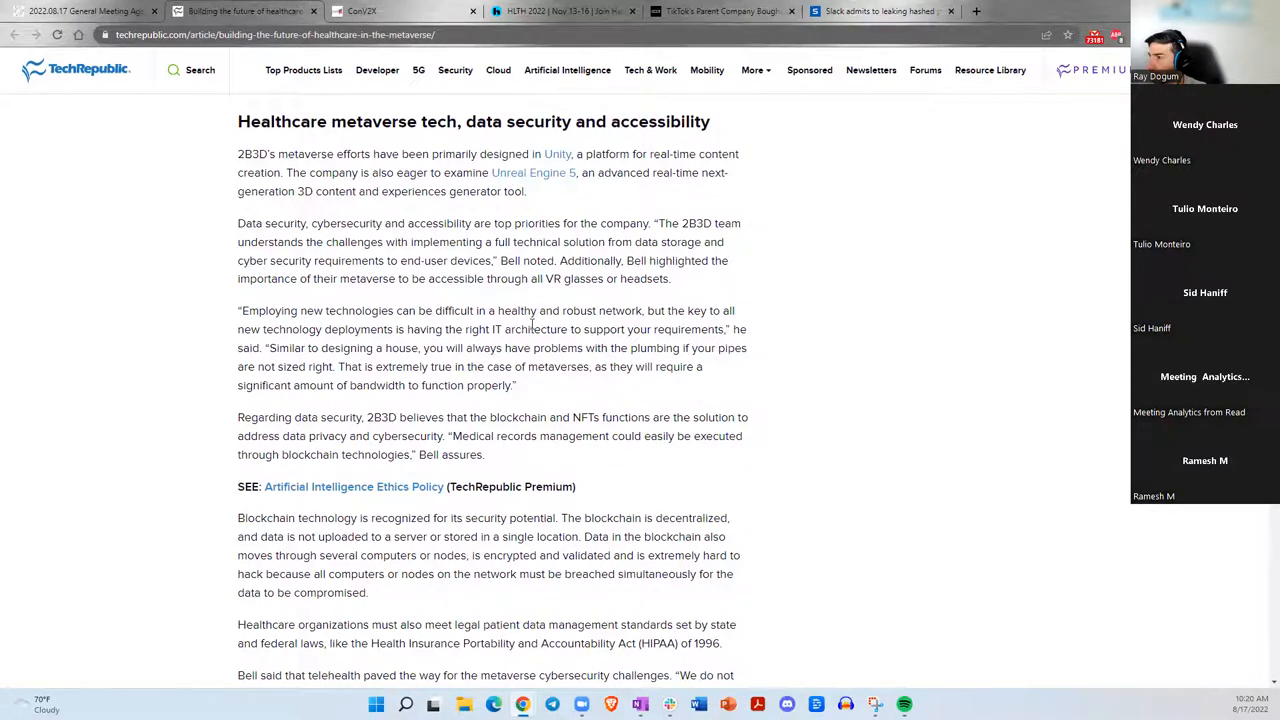
scroll(down, 3)
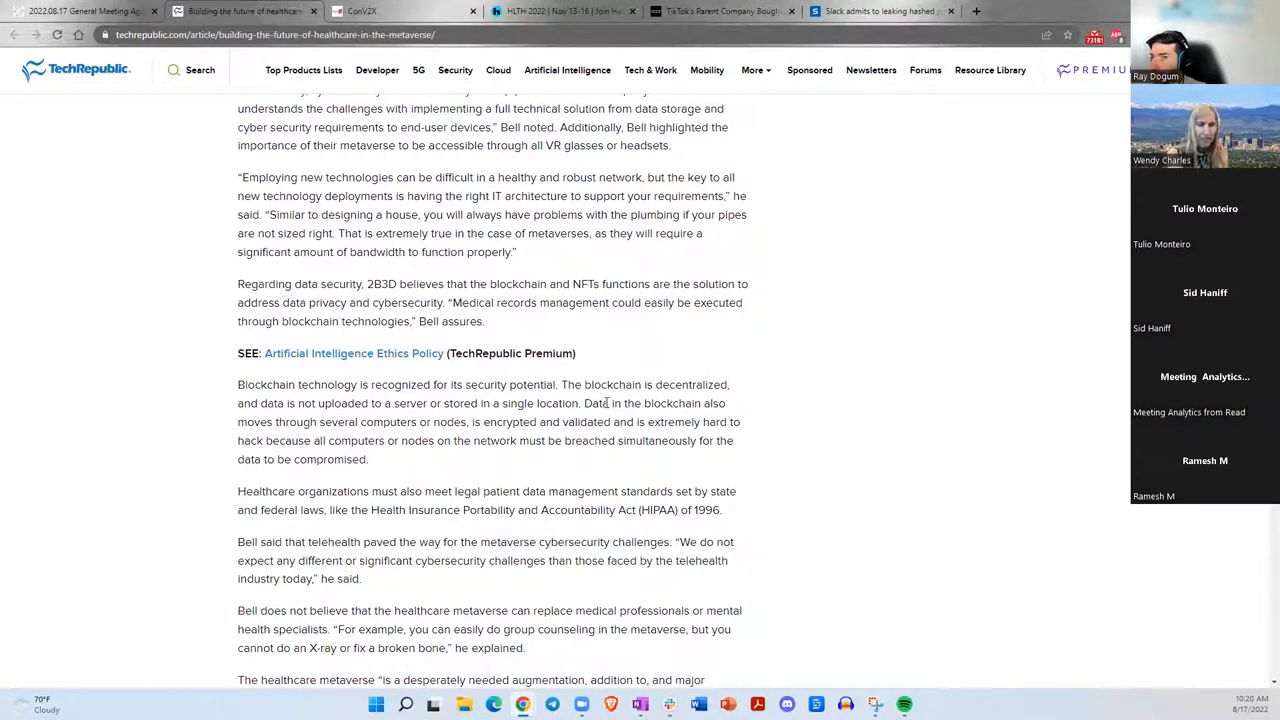
mouse_move(610, 436)
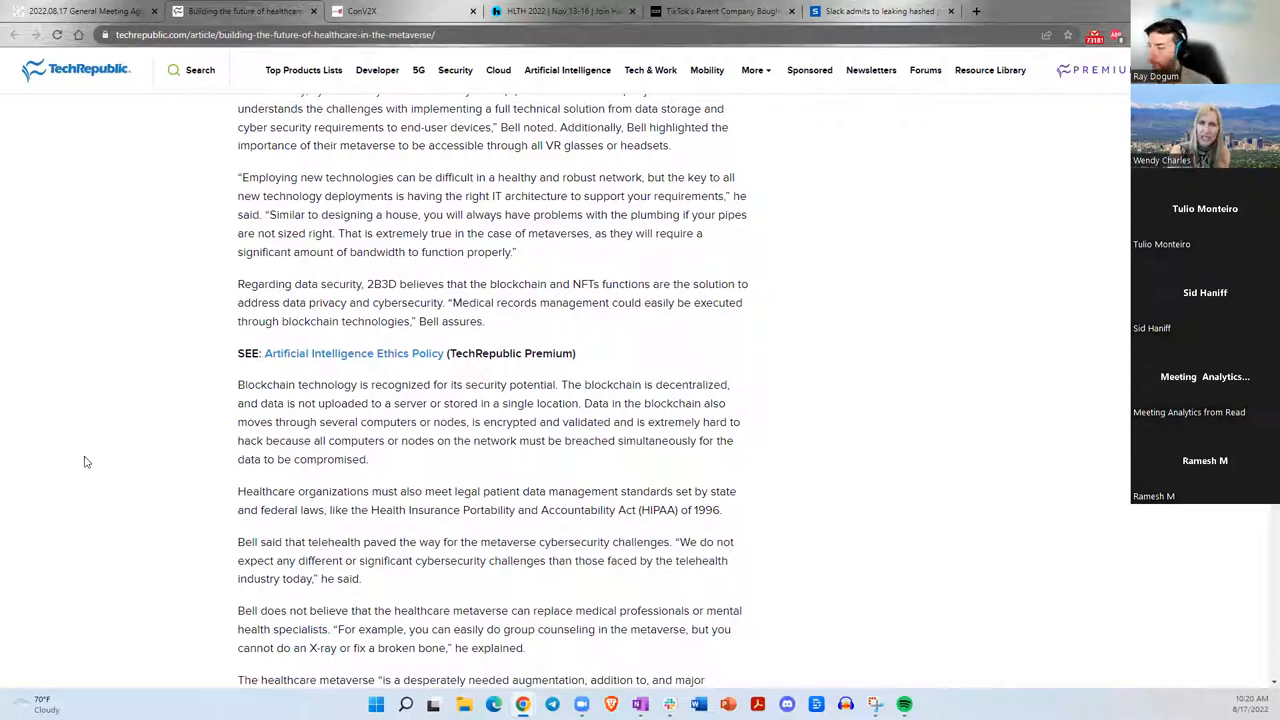
mouse_move(348, 454)
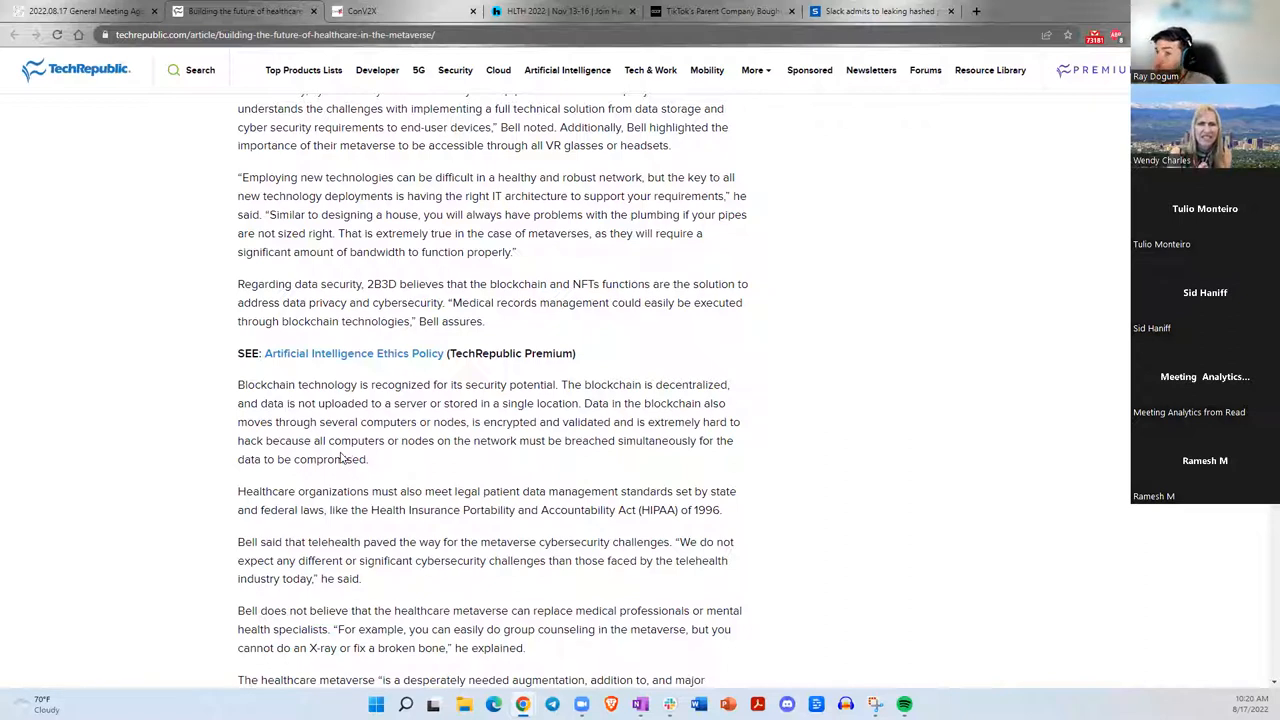
mouse_move(348, 476)
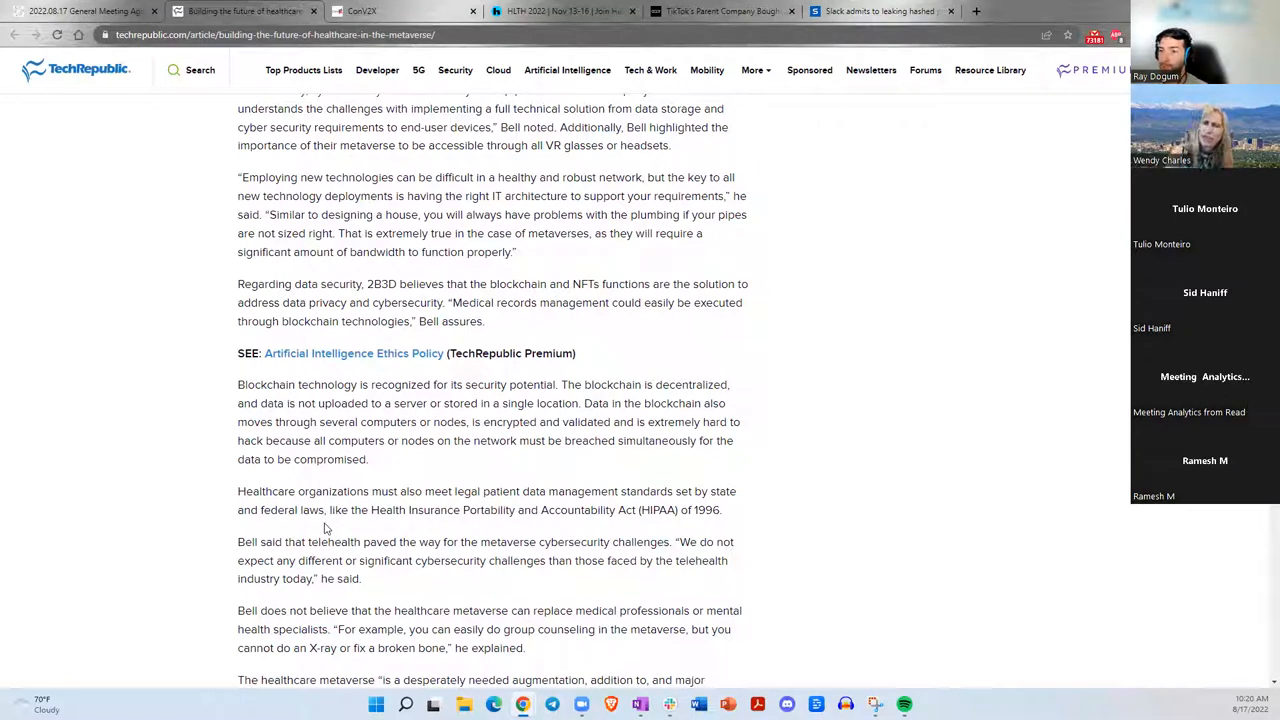
mouse_move(338, 526)
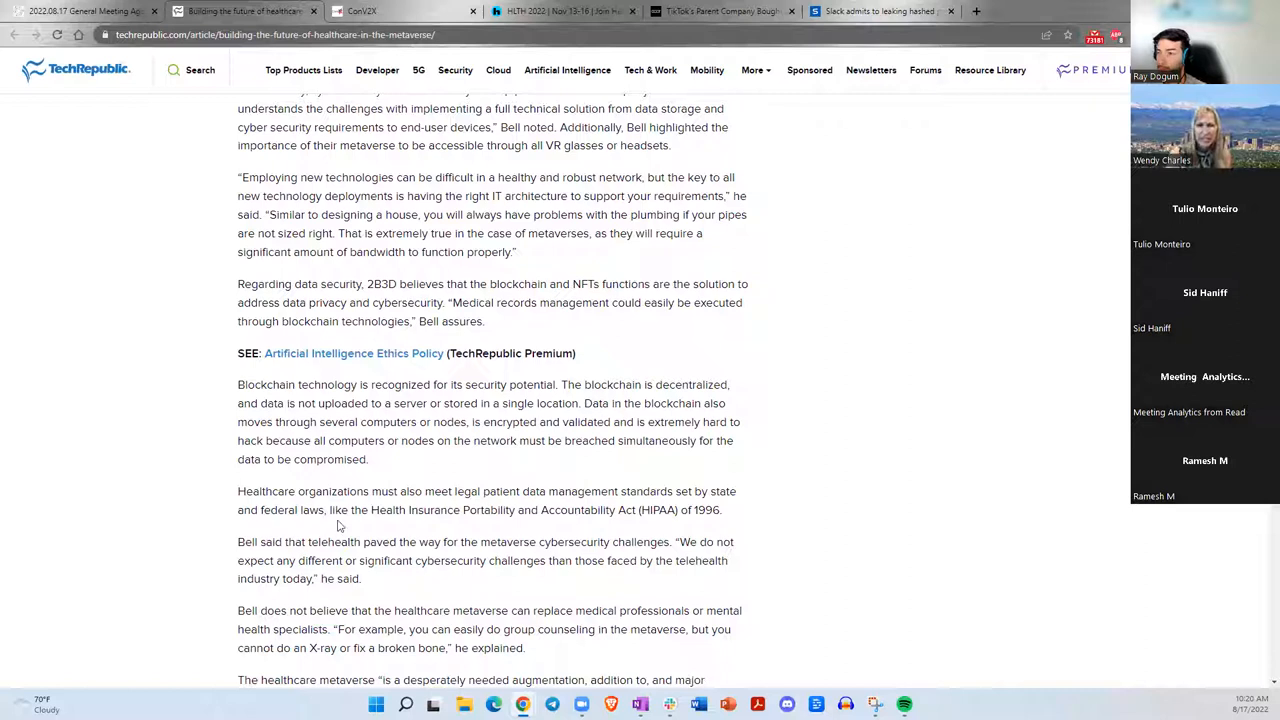
mouse_move(352, 480)
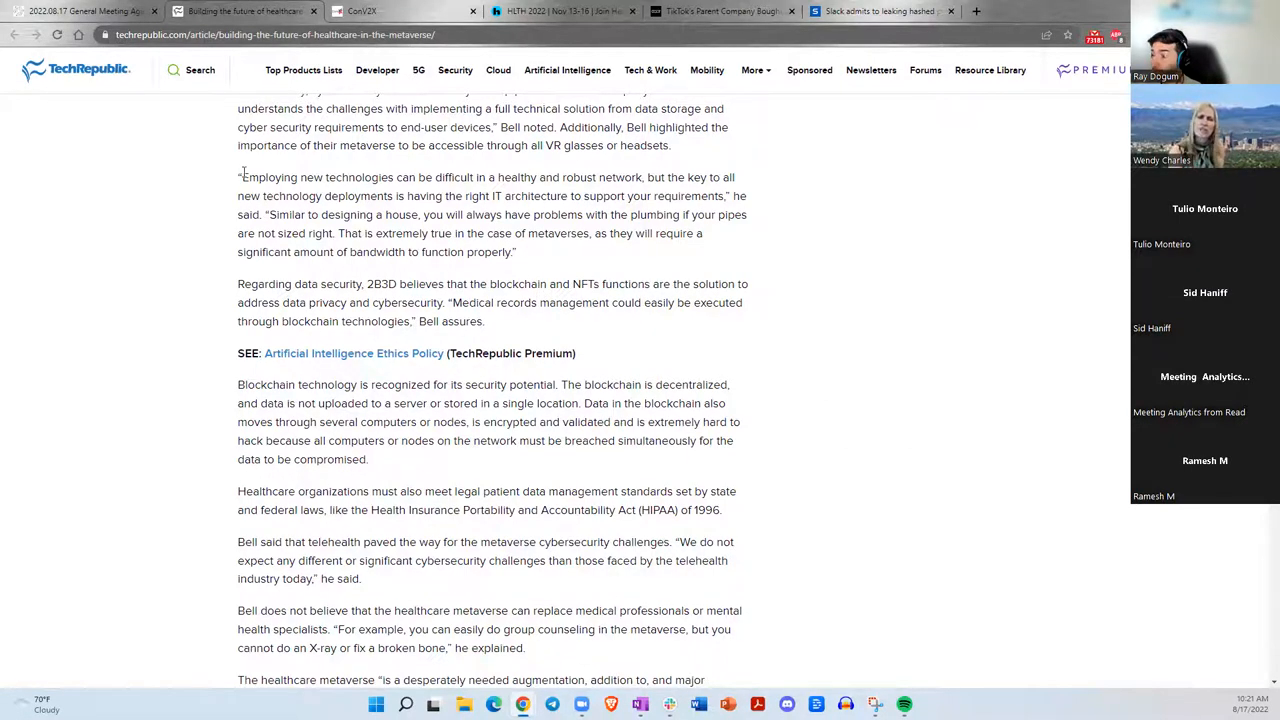
mouse_move(470, 256)
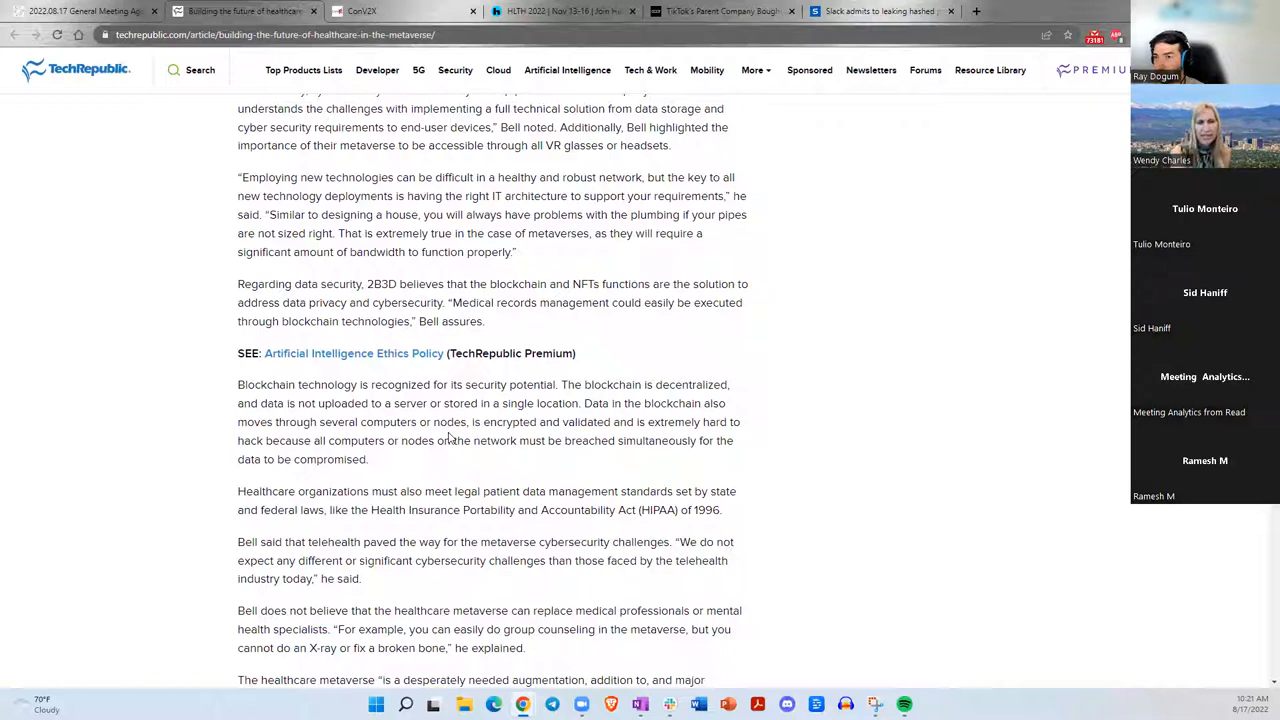
mouse_move(448, 472)
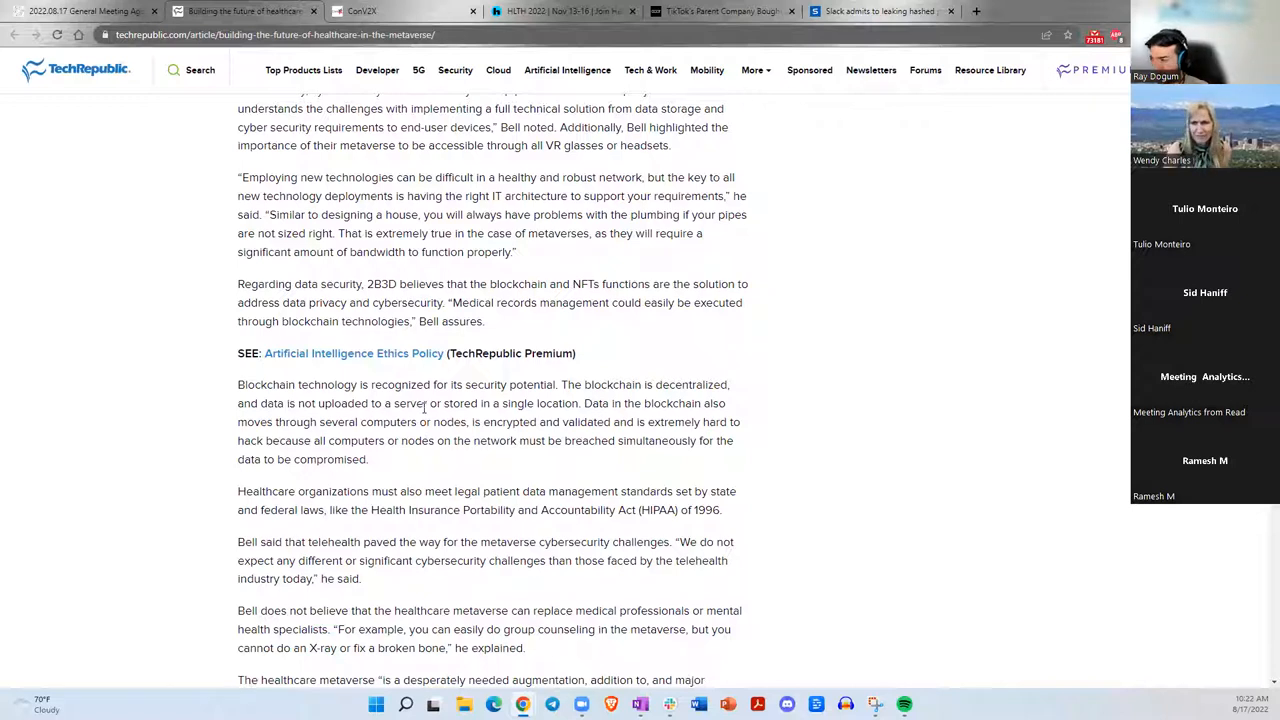
mouse_move(338, 398)
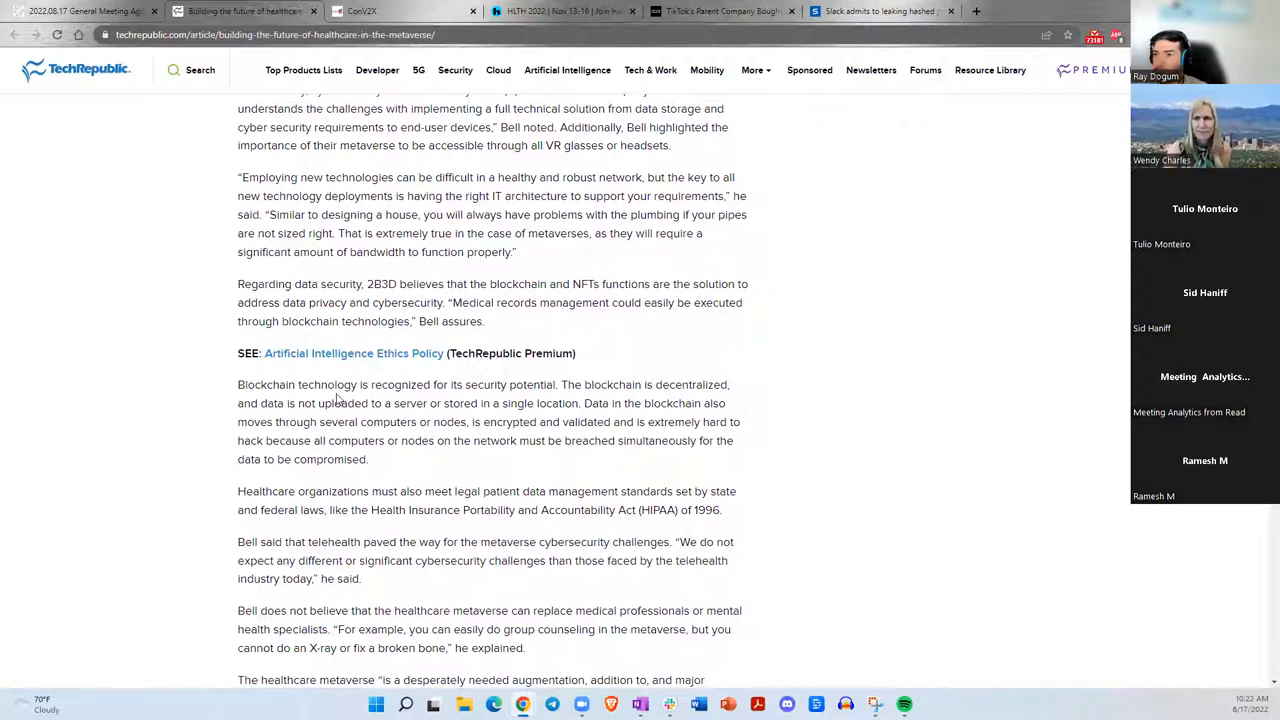
mouse_move(348, 392)
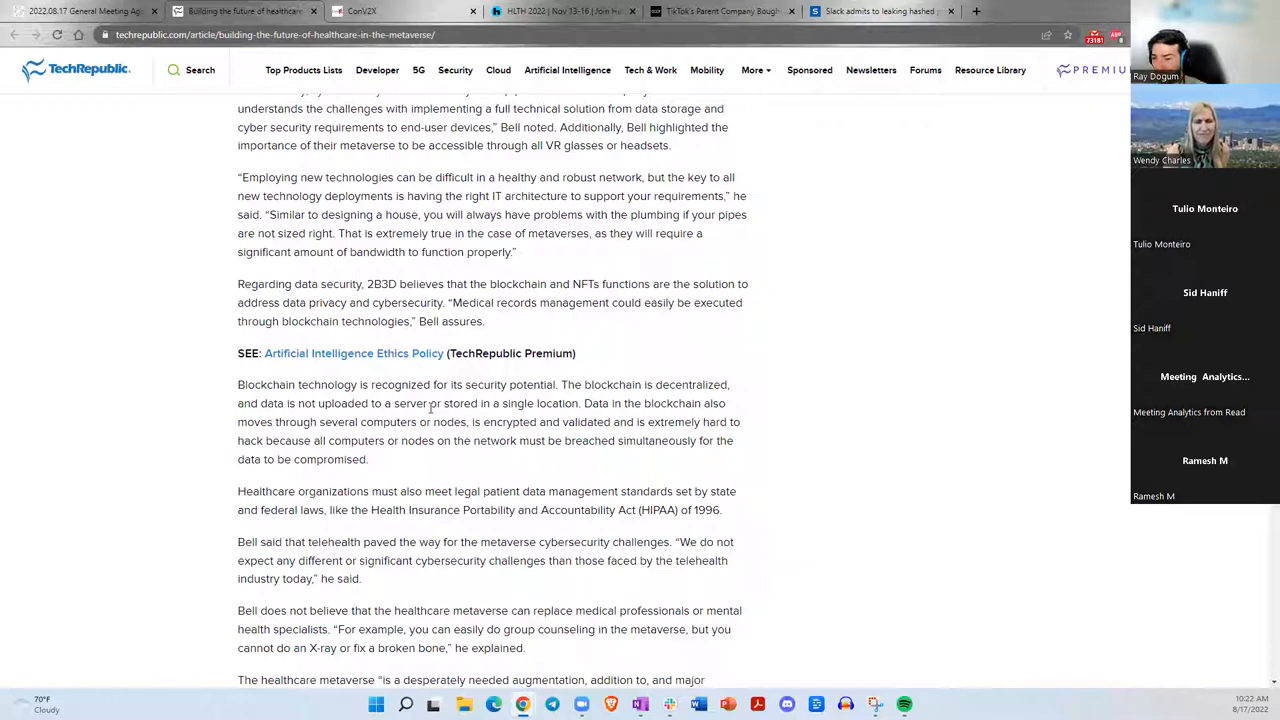
mouse_move(488, 404)
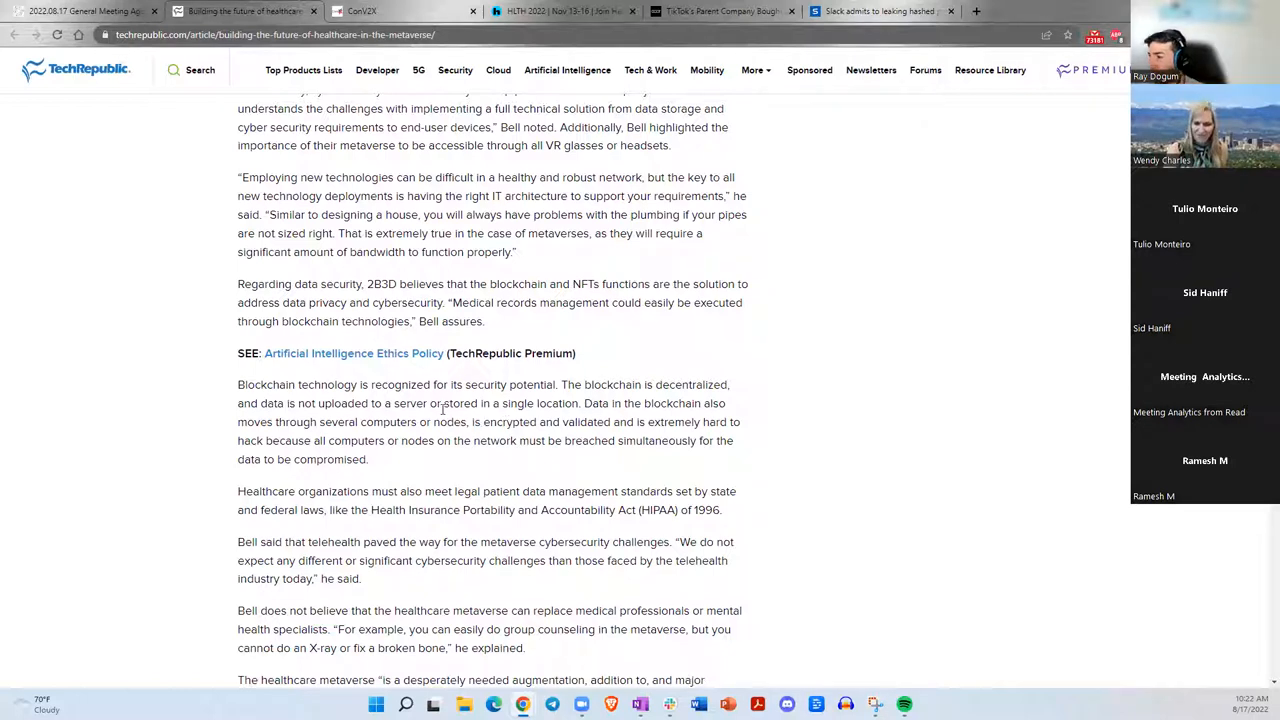
mouse_move(414, 408)
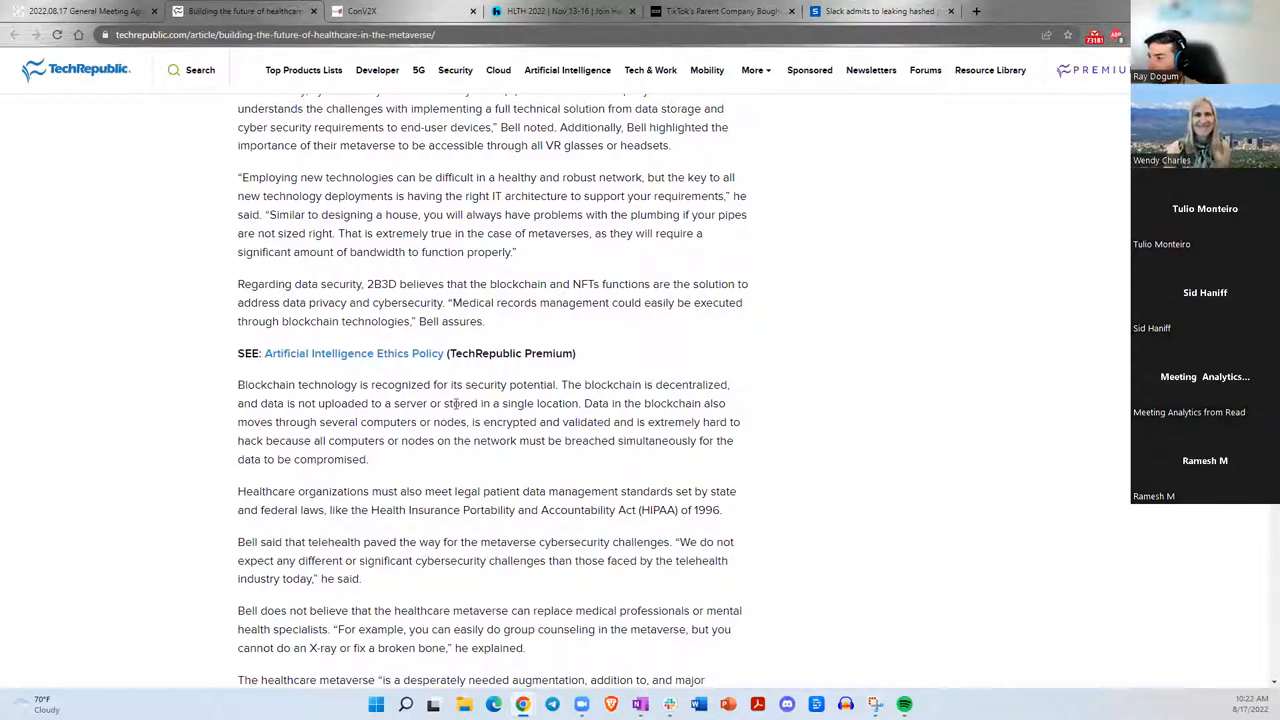
Highlight the blockchain paragraph's points: security potential, decentralized, data across several nodes, all nodes breached simultaneously.
scroll(down, 3)
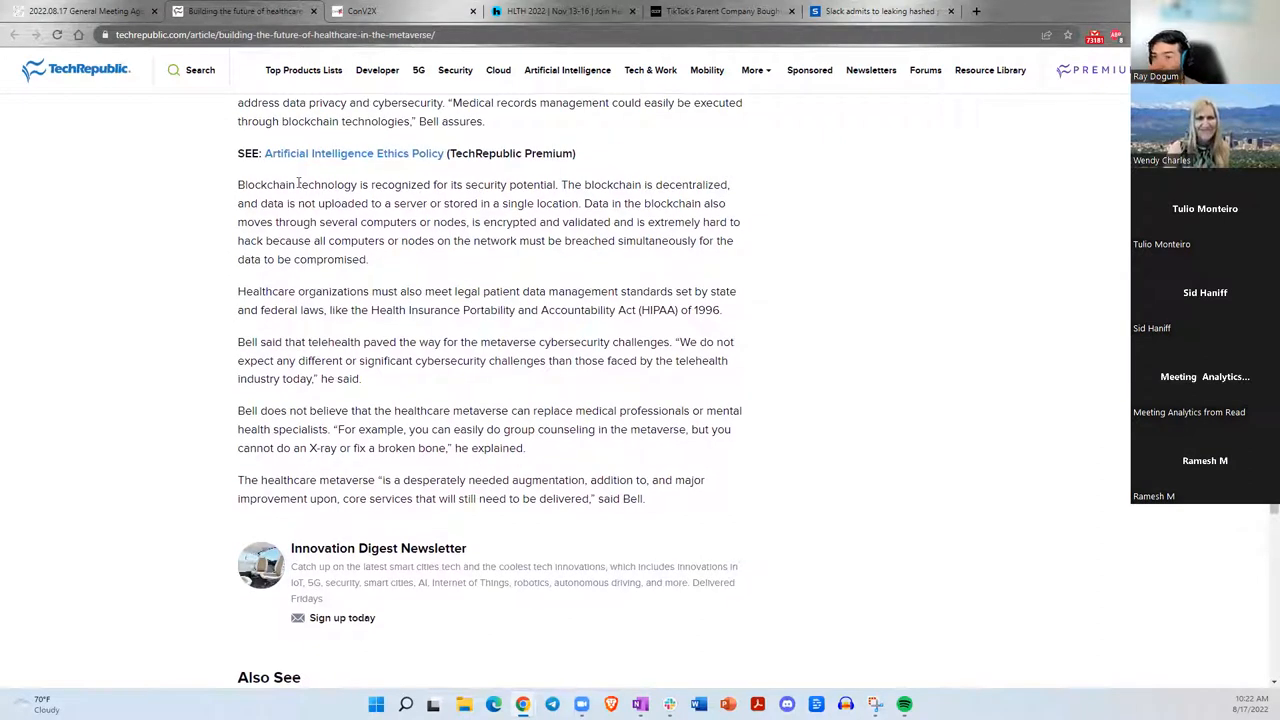
drag(296, 184, 478, 204)
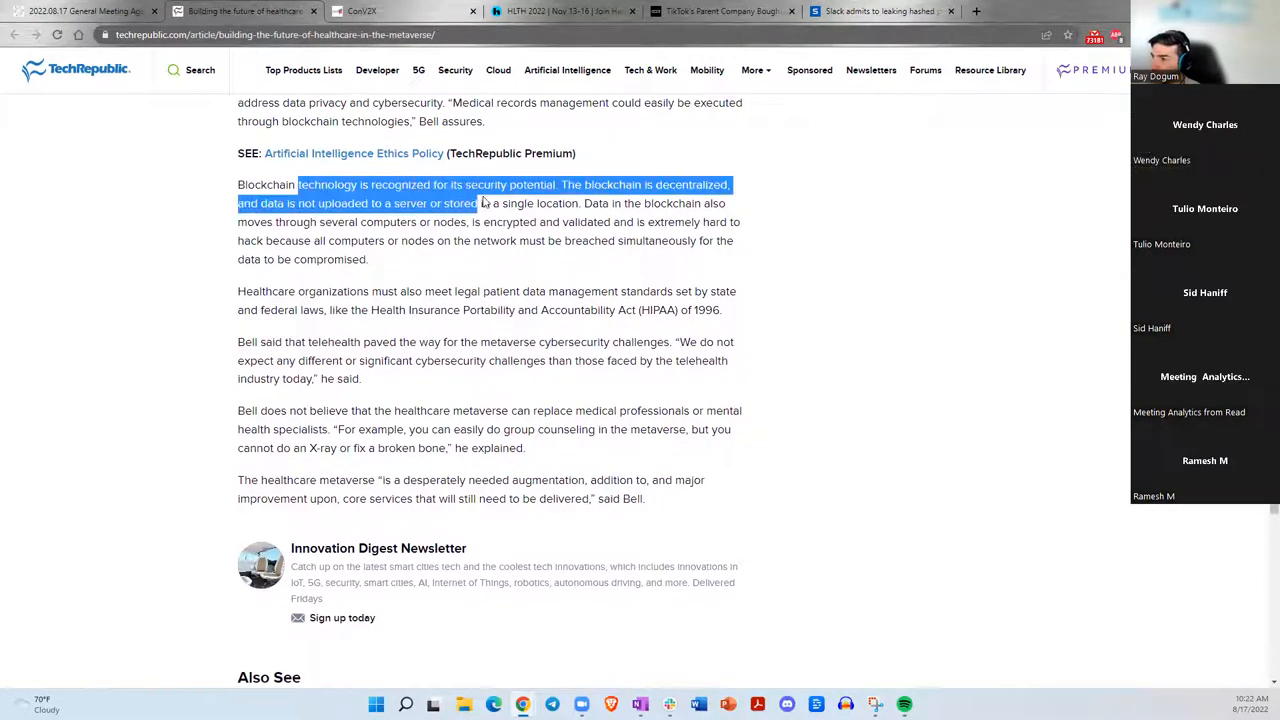
click(478, 204)
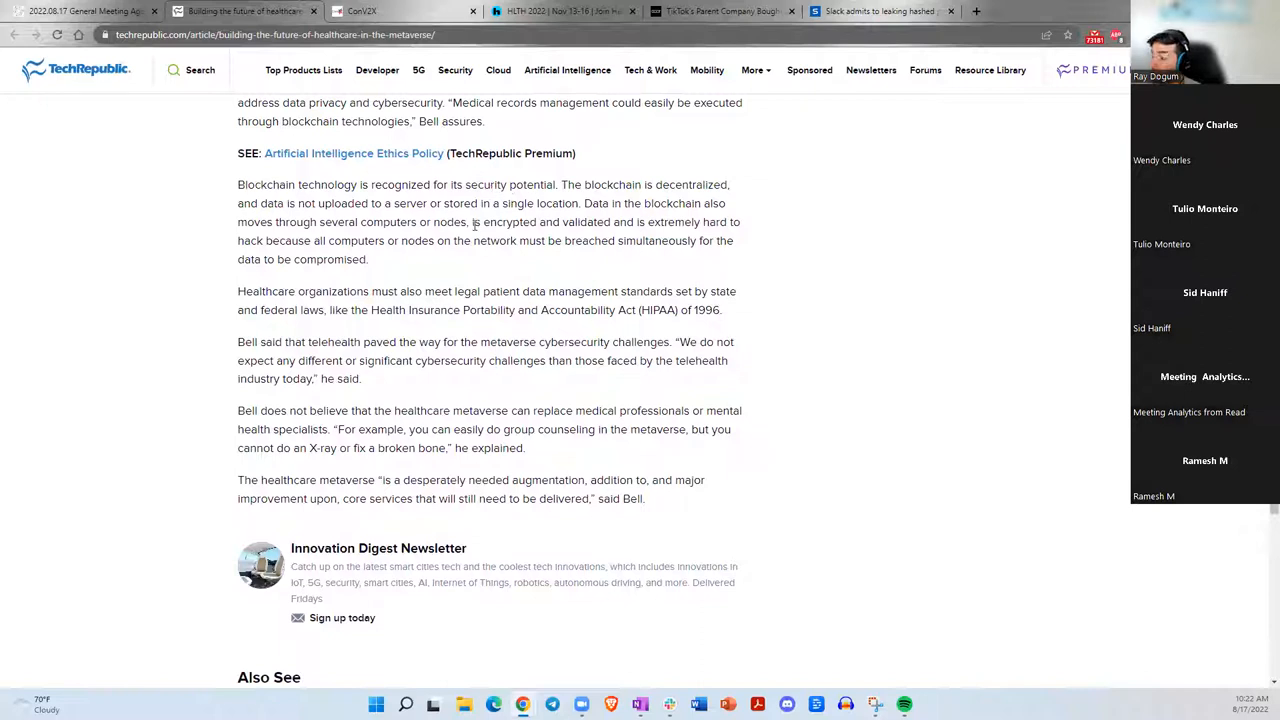
drag(548, 184, 316, 204)
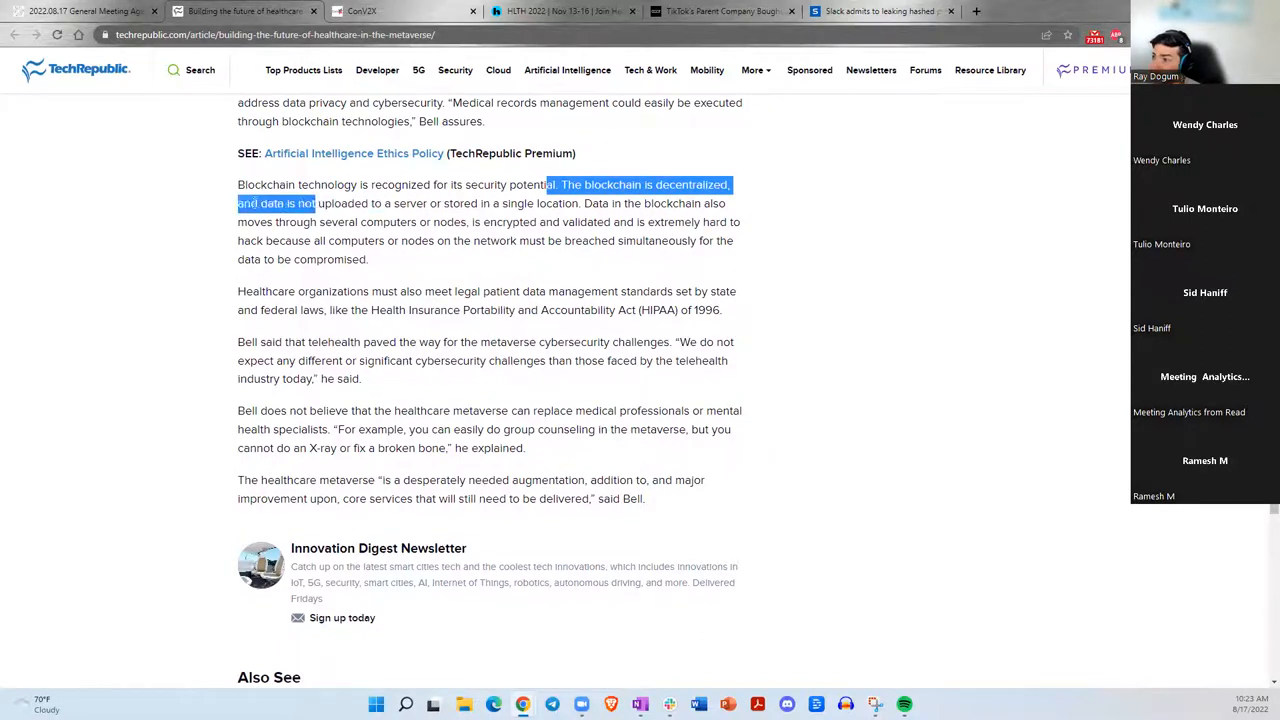
drag(316, 204, 448, 204)
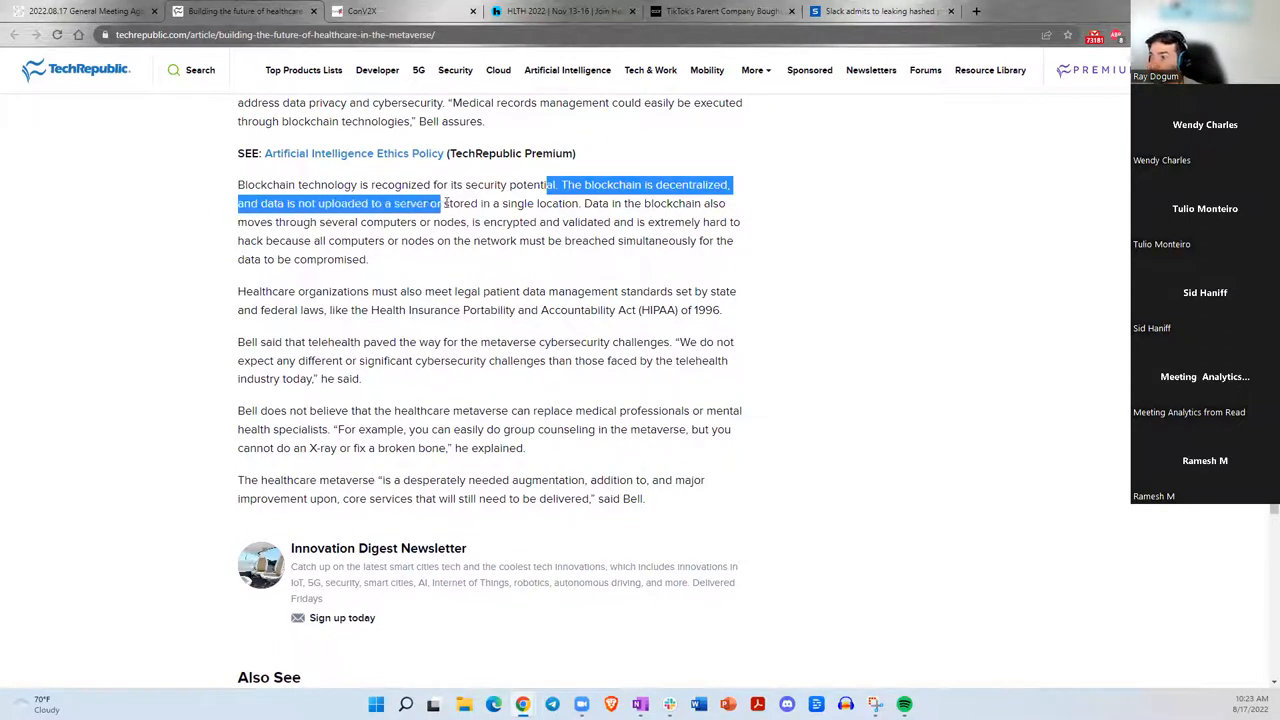
drag(440, 204, 576, 204)
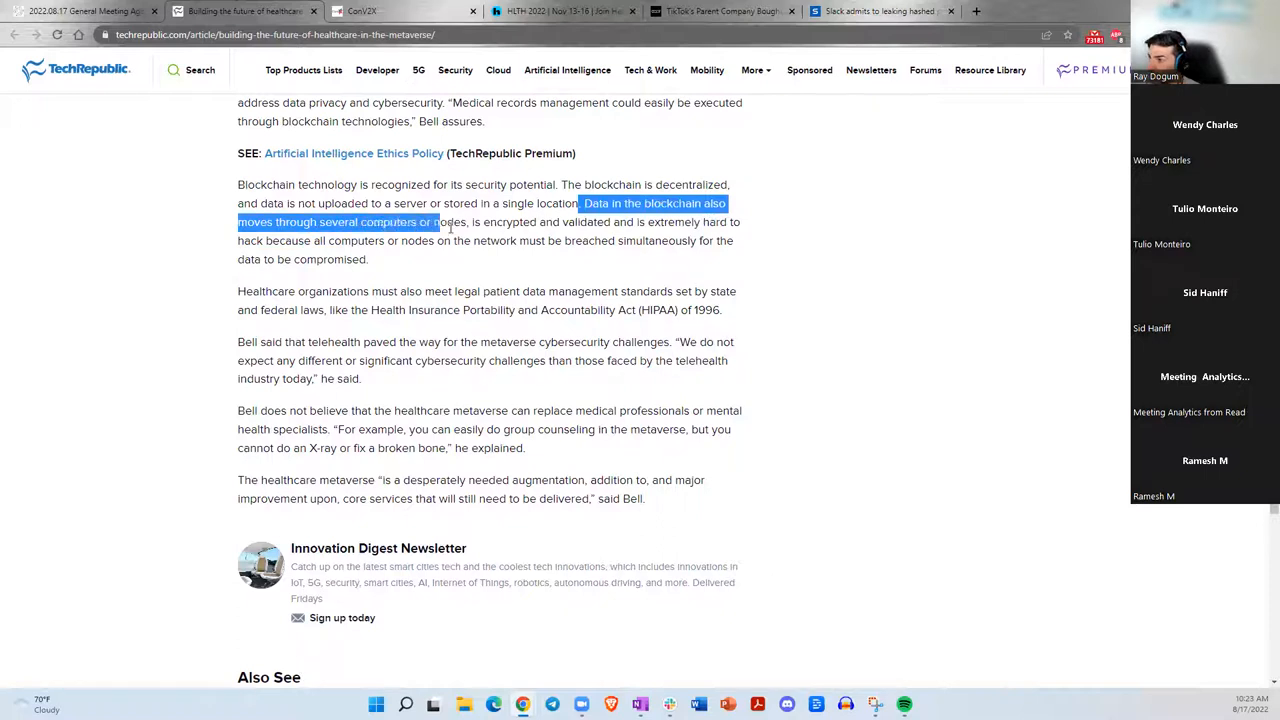
drag(436, 222, 592, 240)
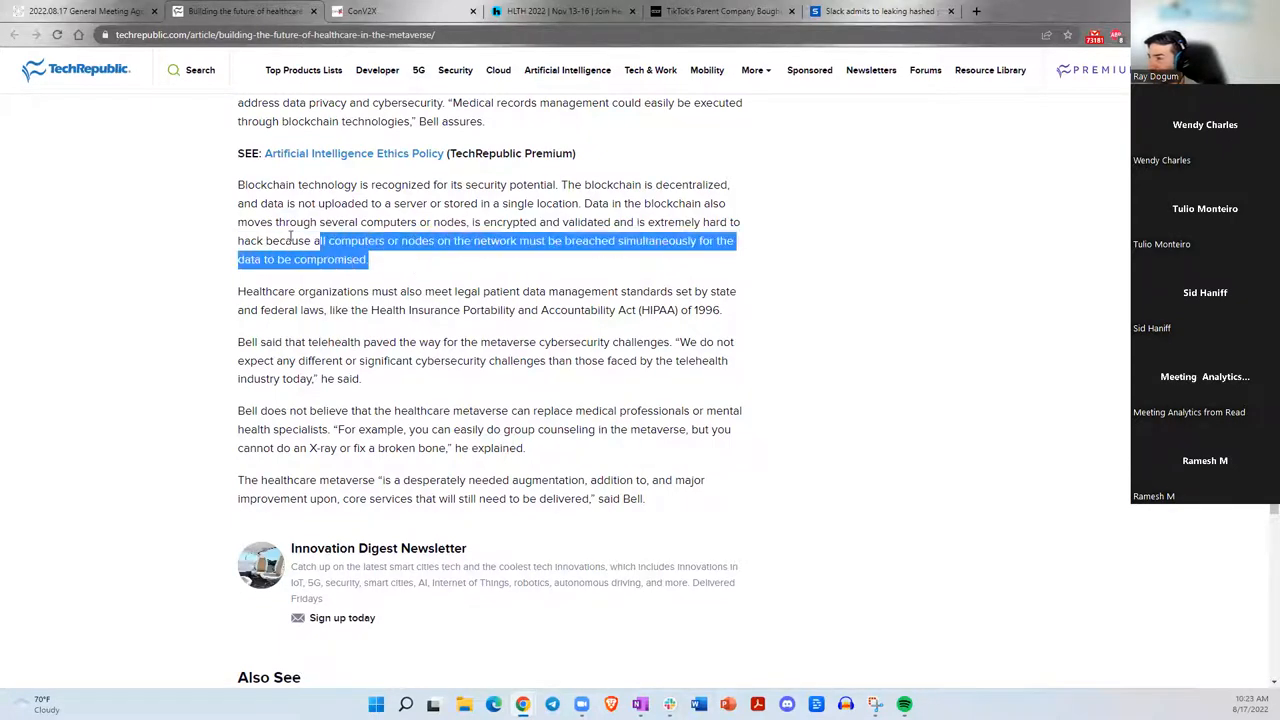
click(400, 264)
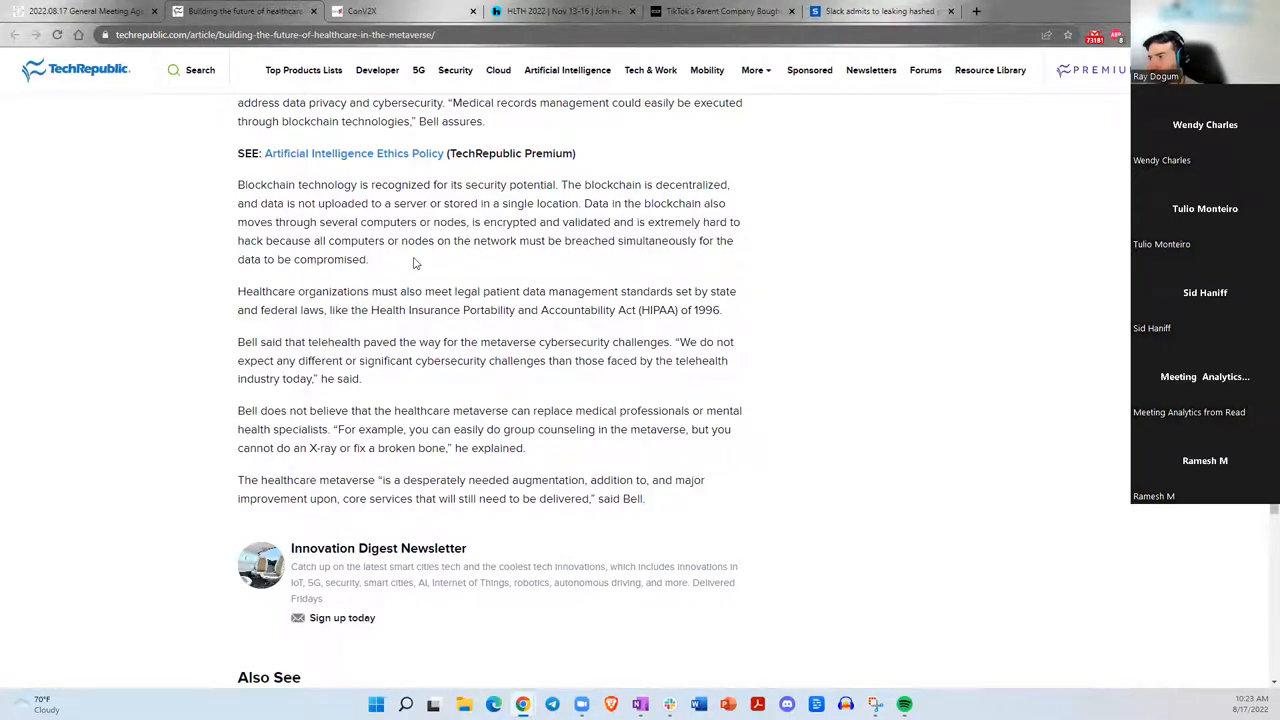
scroll(down, 3)
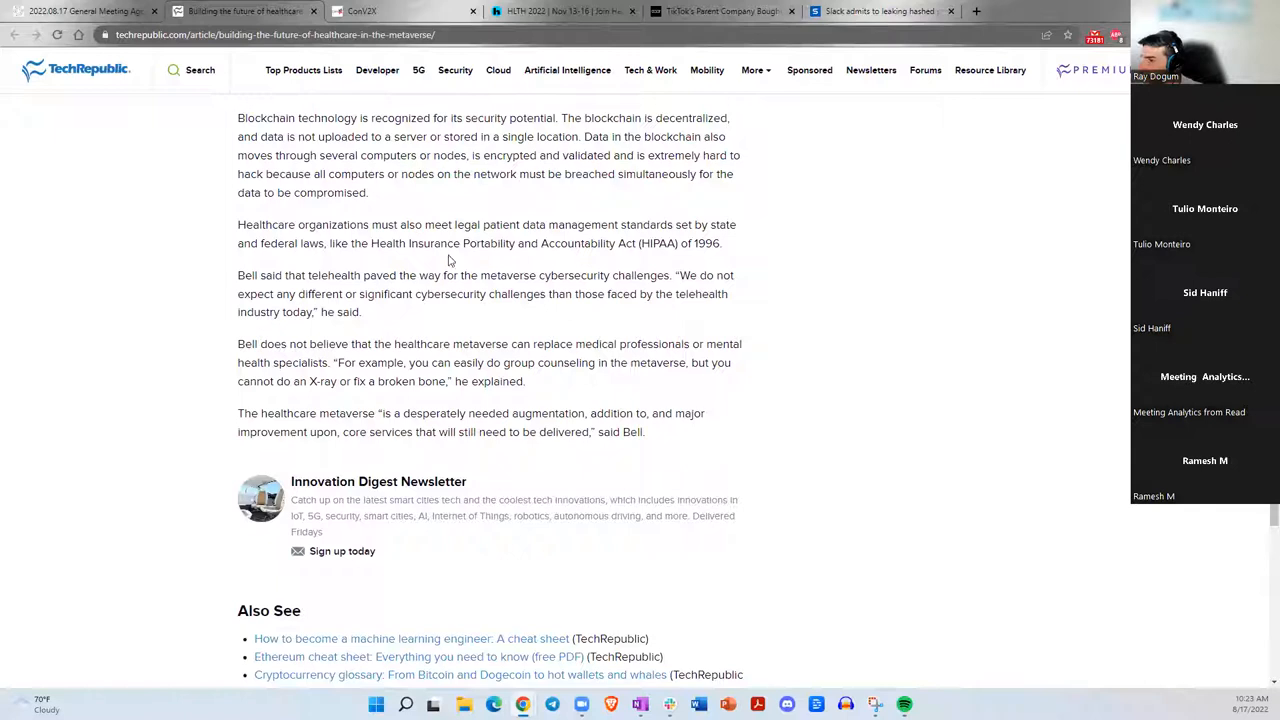
mouse_move(416, 324)
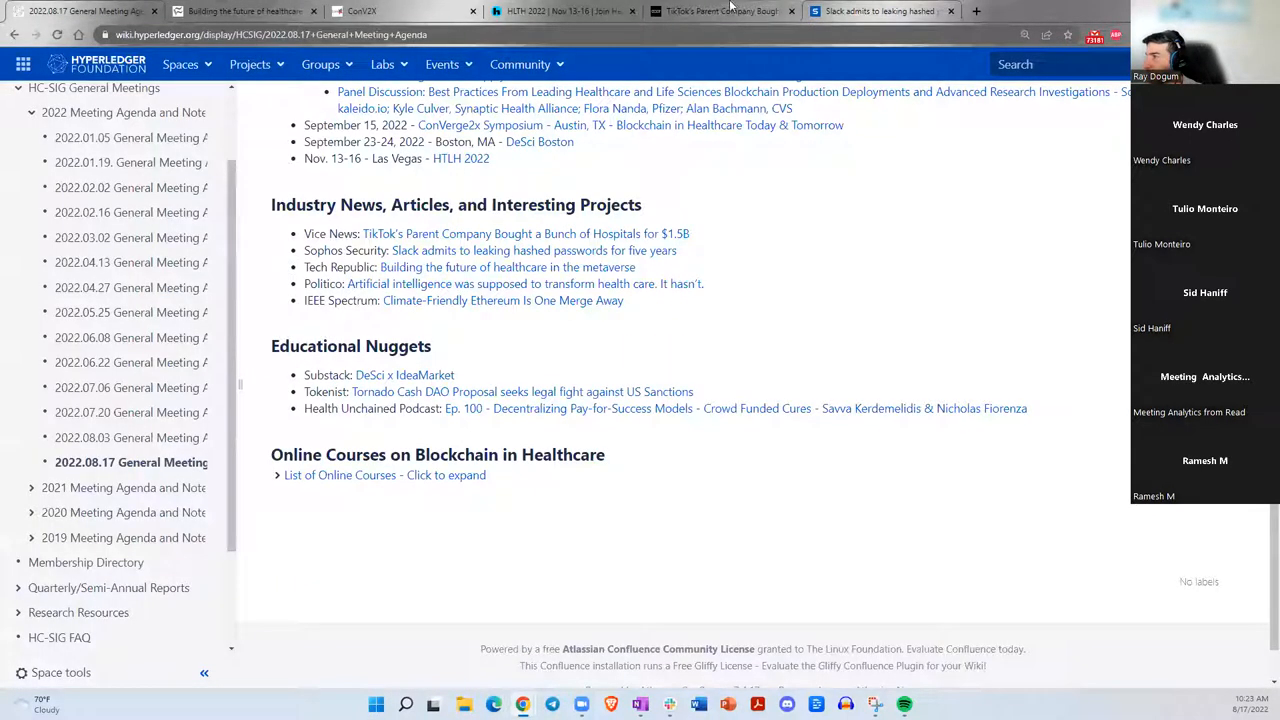
mouse_move(484, 284)
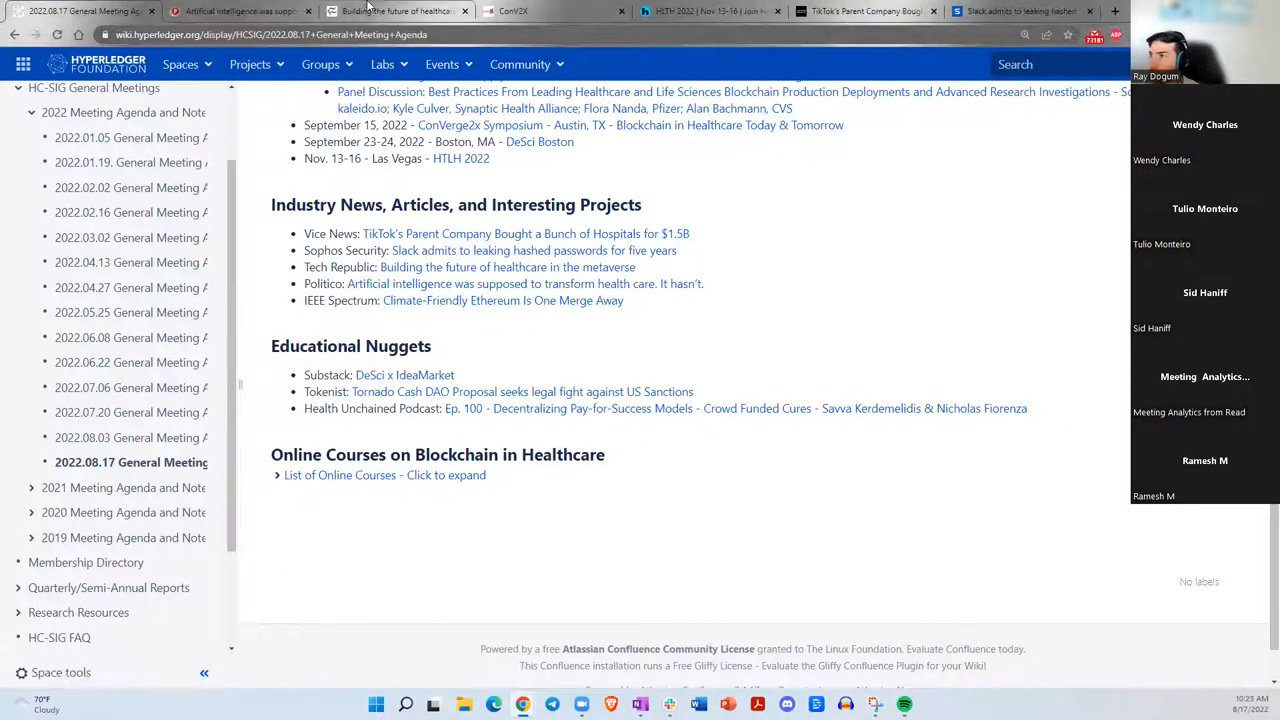
Return to the TechRepublic healthcare metaverse article at its blockchain data security paragraphs.
click(398, 12)
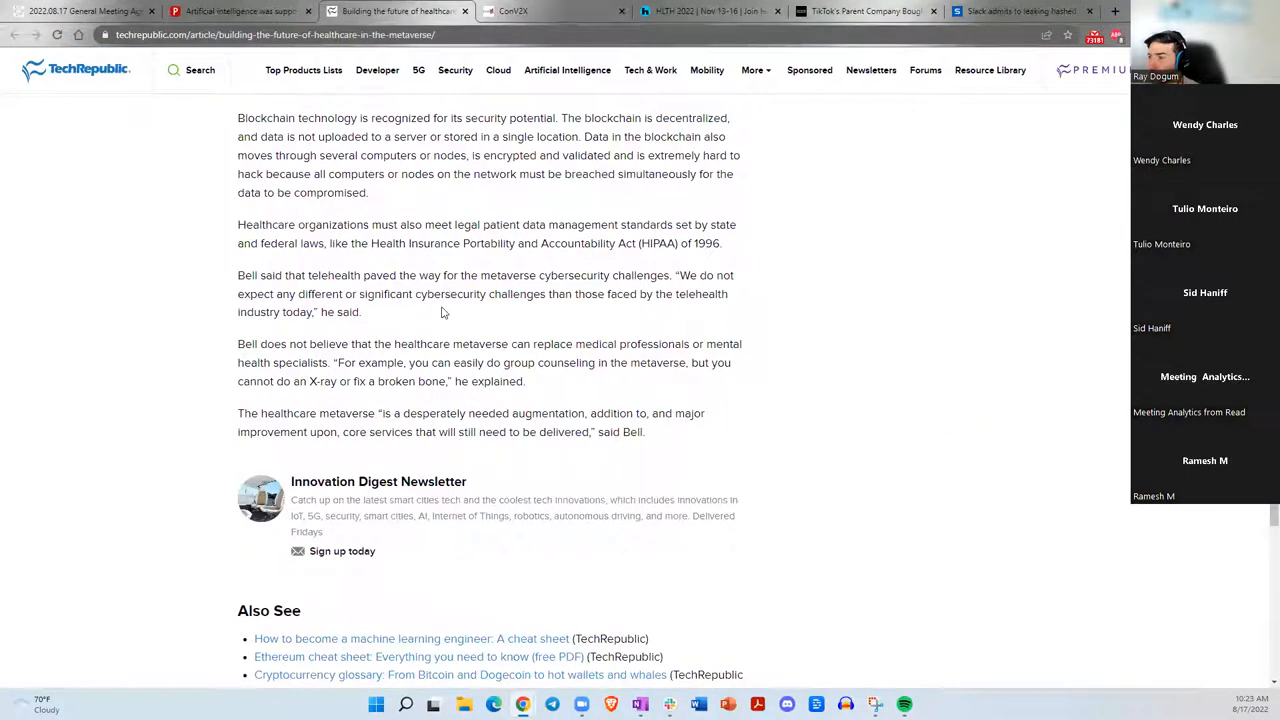
scroll(up, 3)
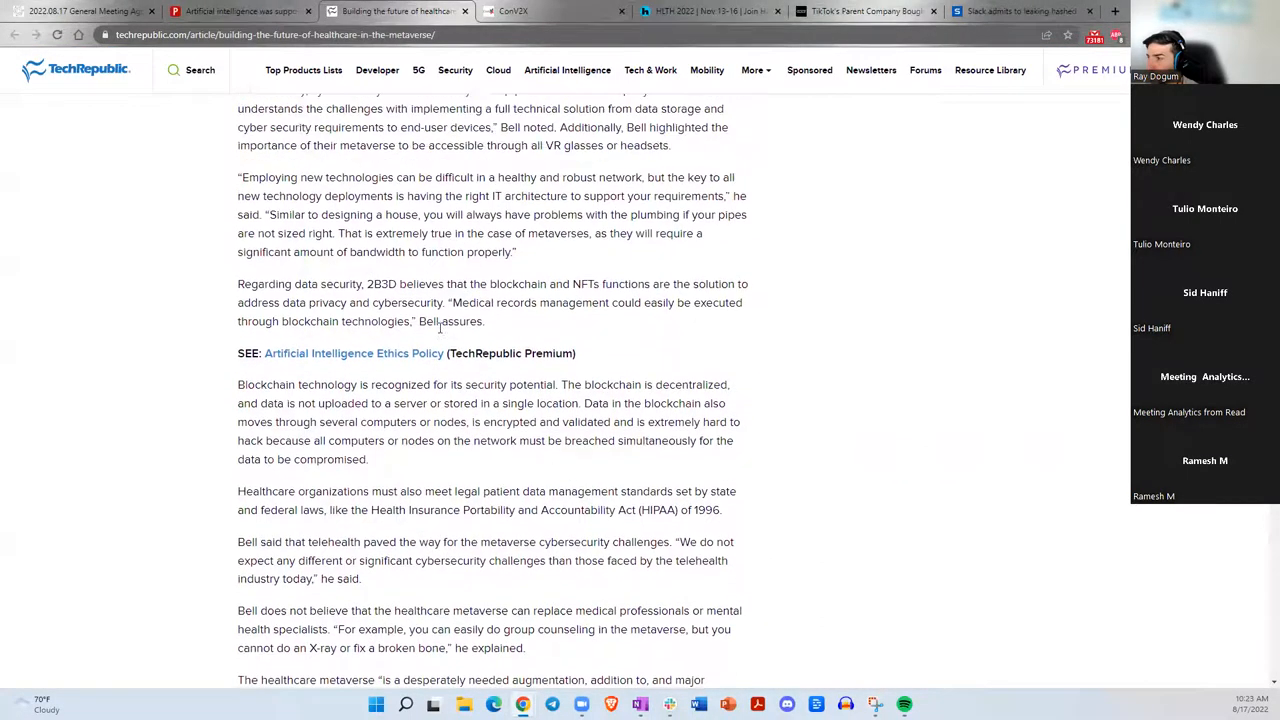
scroll(down, 3)
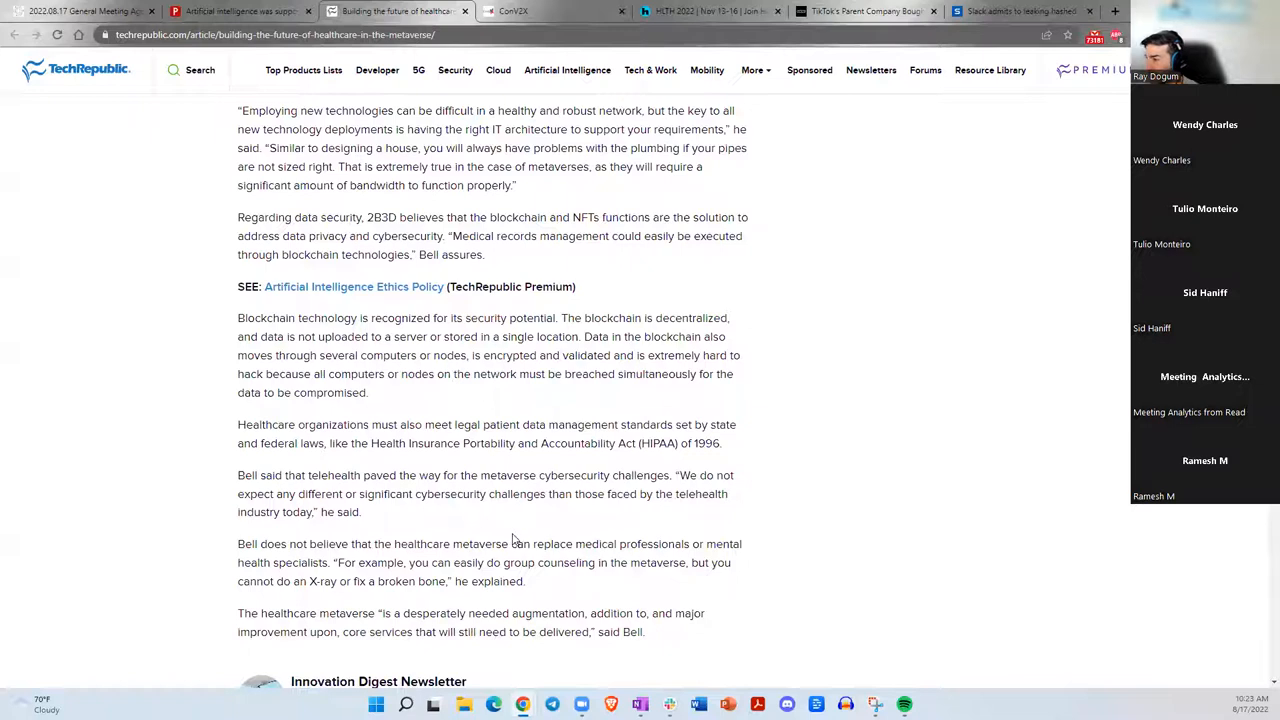
mouse_move(504, 514)
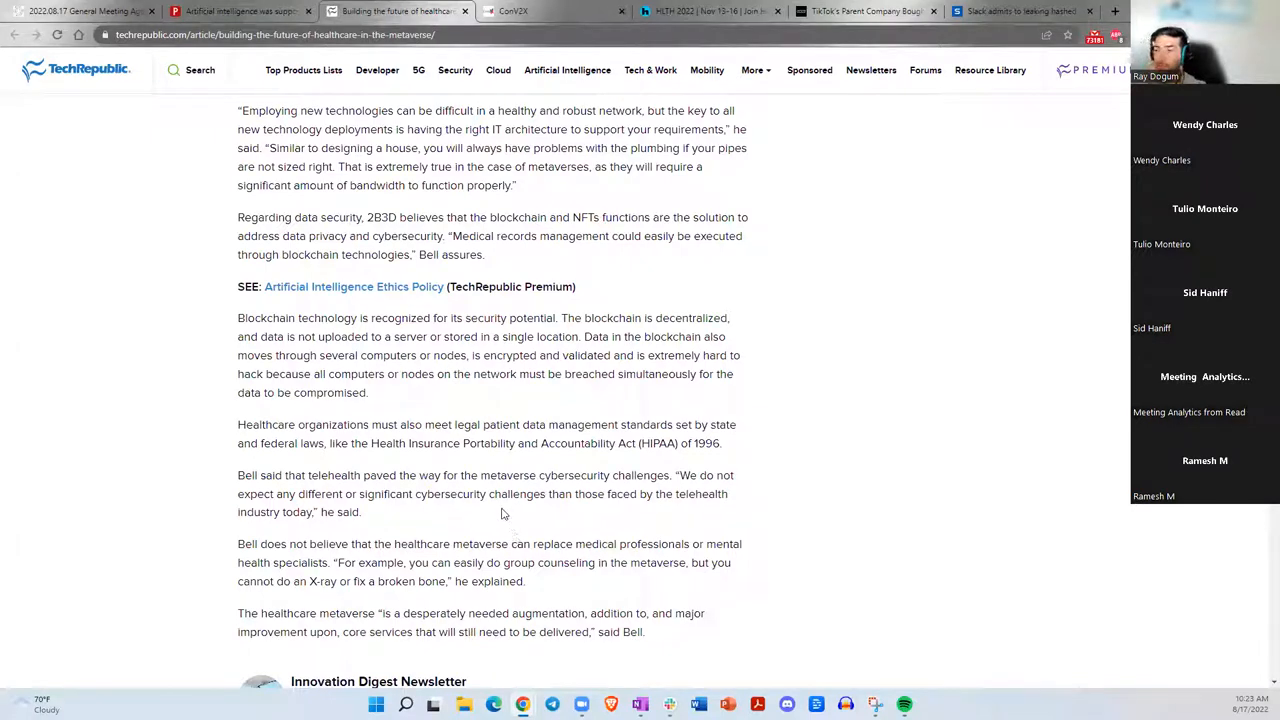
mouse_move(500, 536)
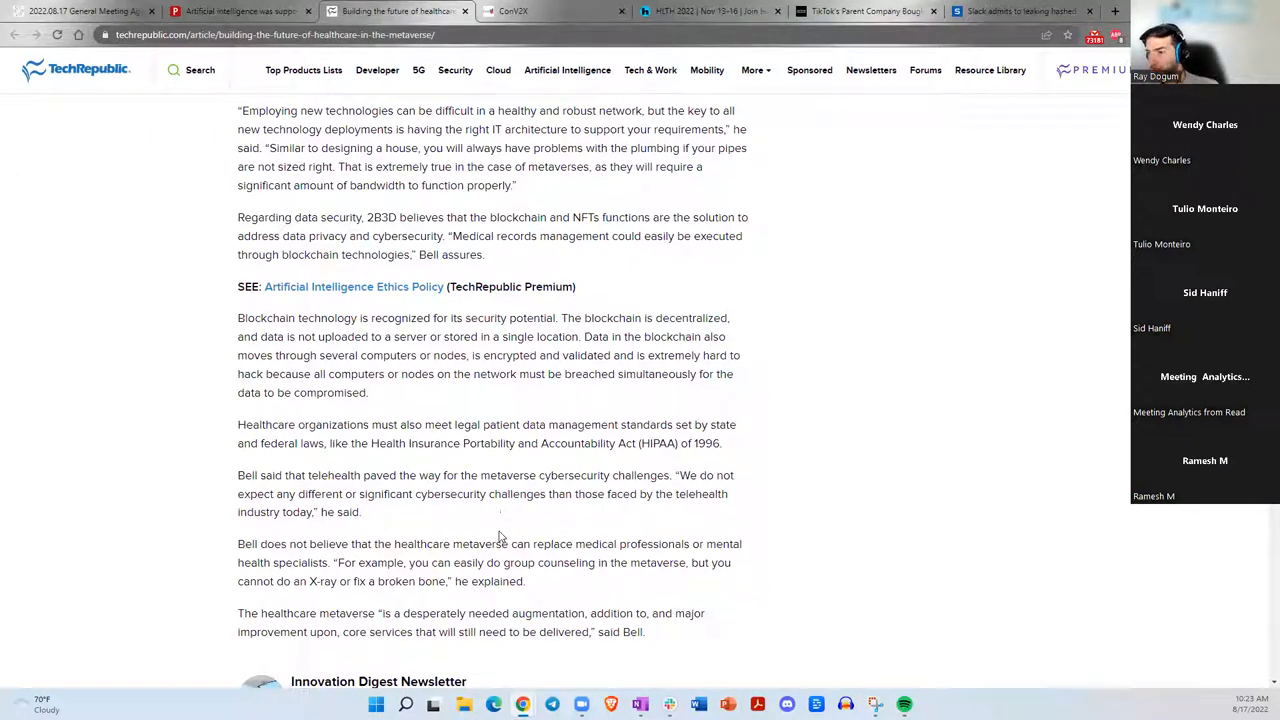
mouse_move(496, 568)
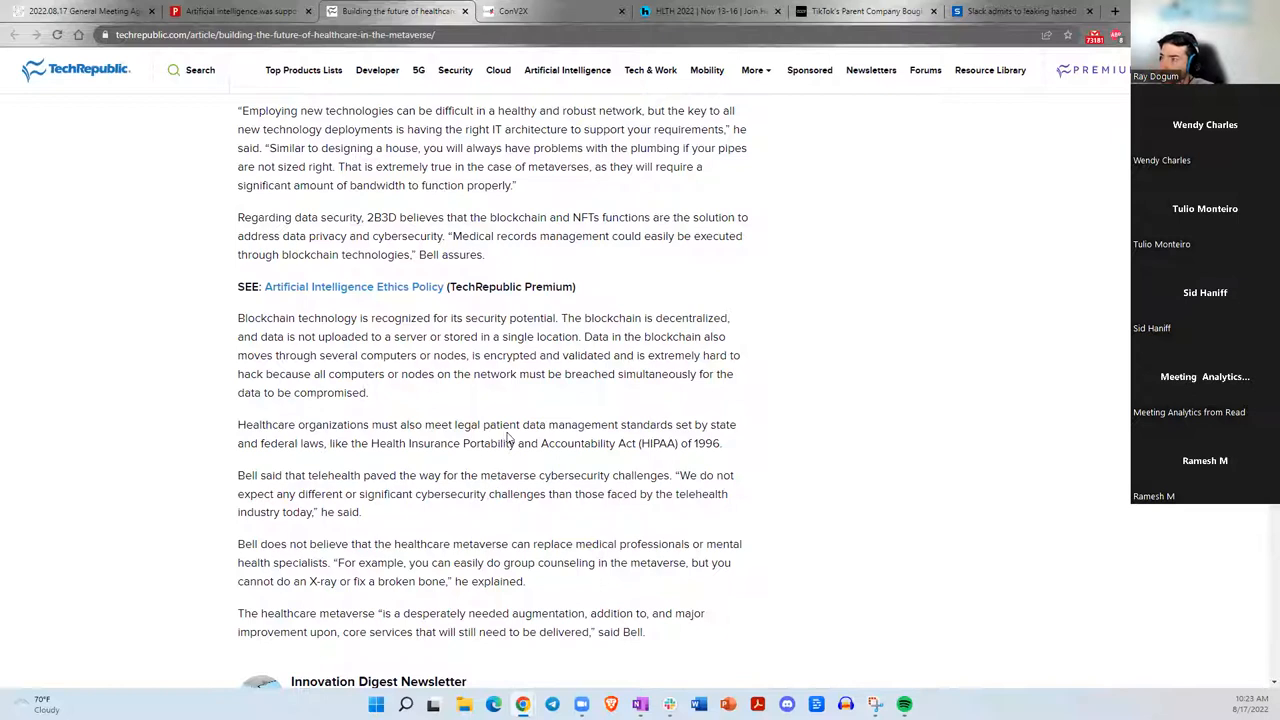
mouse_move(516, 444)
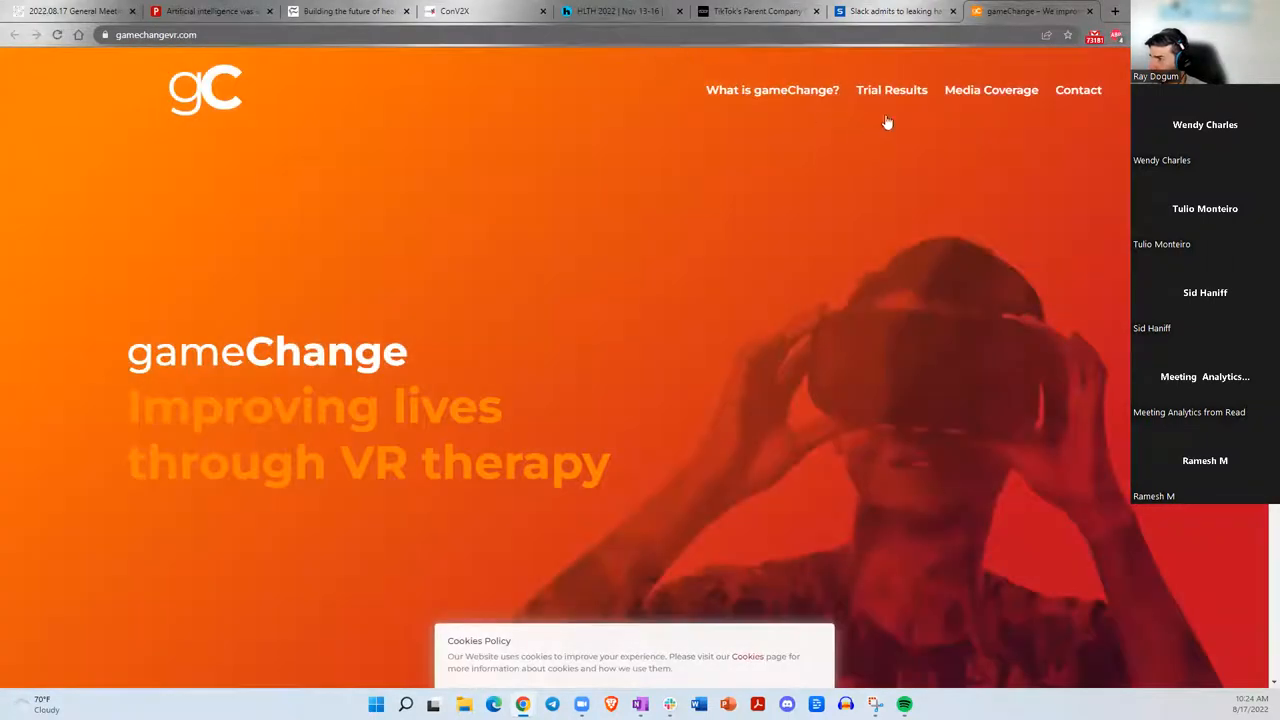
Browse the gameChange home page through the VR therapy overview, video transcript, NIHR funder and tweets.
scroll(down, 3)
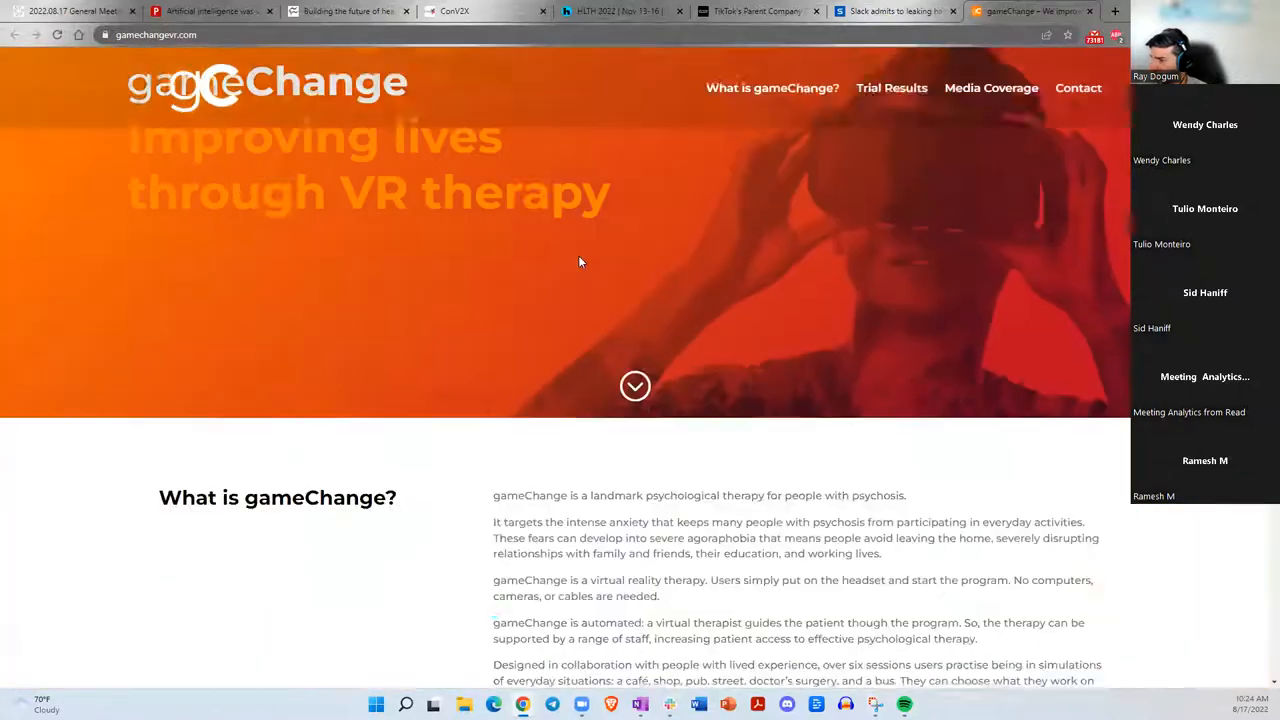
scroll(down, 3)
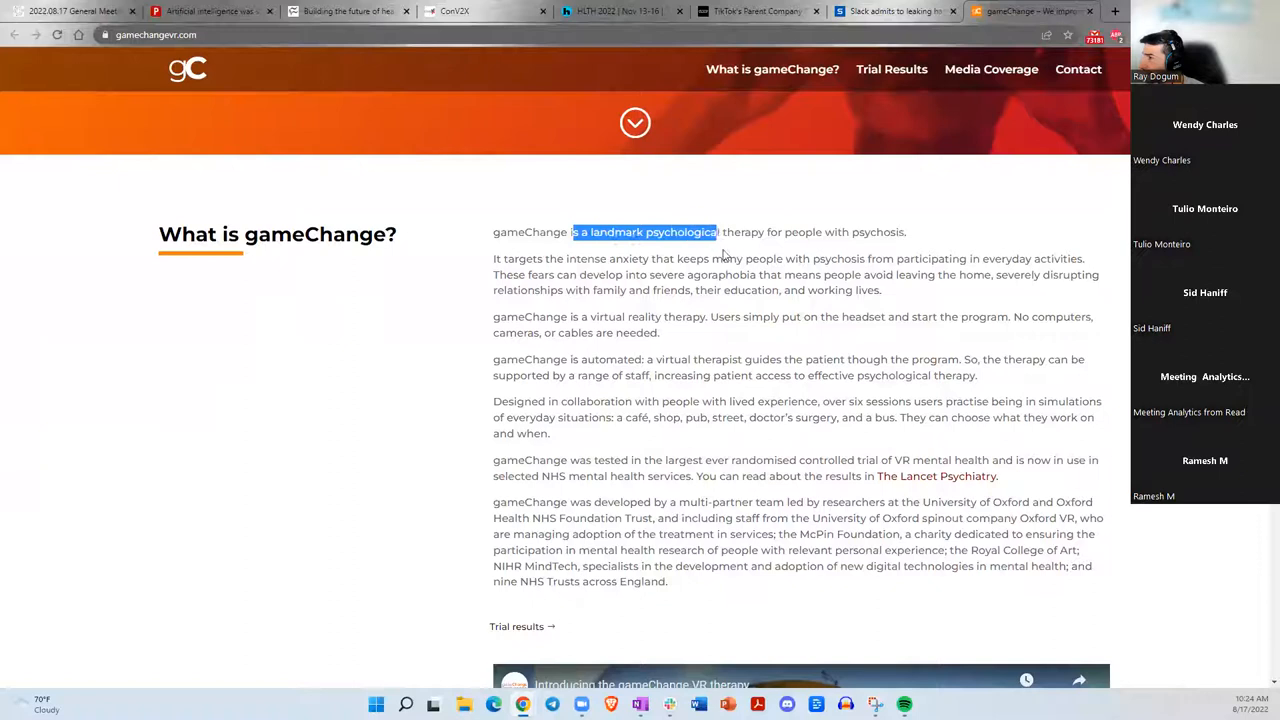
scroll(down, 3)
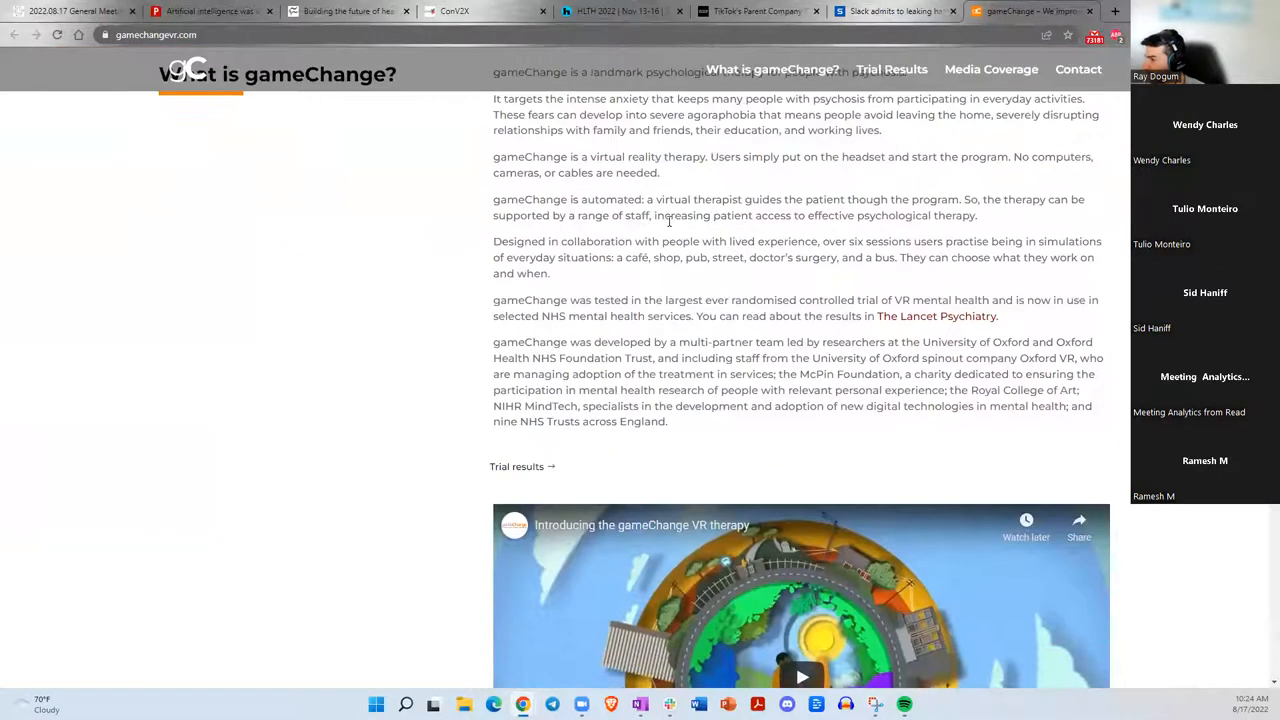
scroll(down, 3)
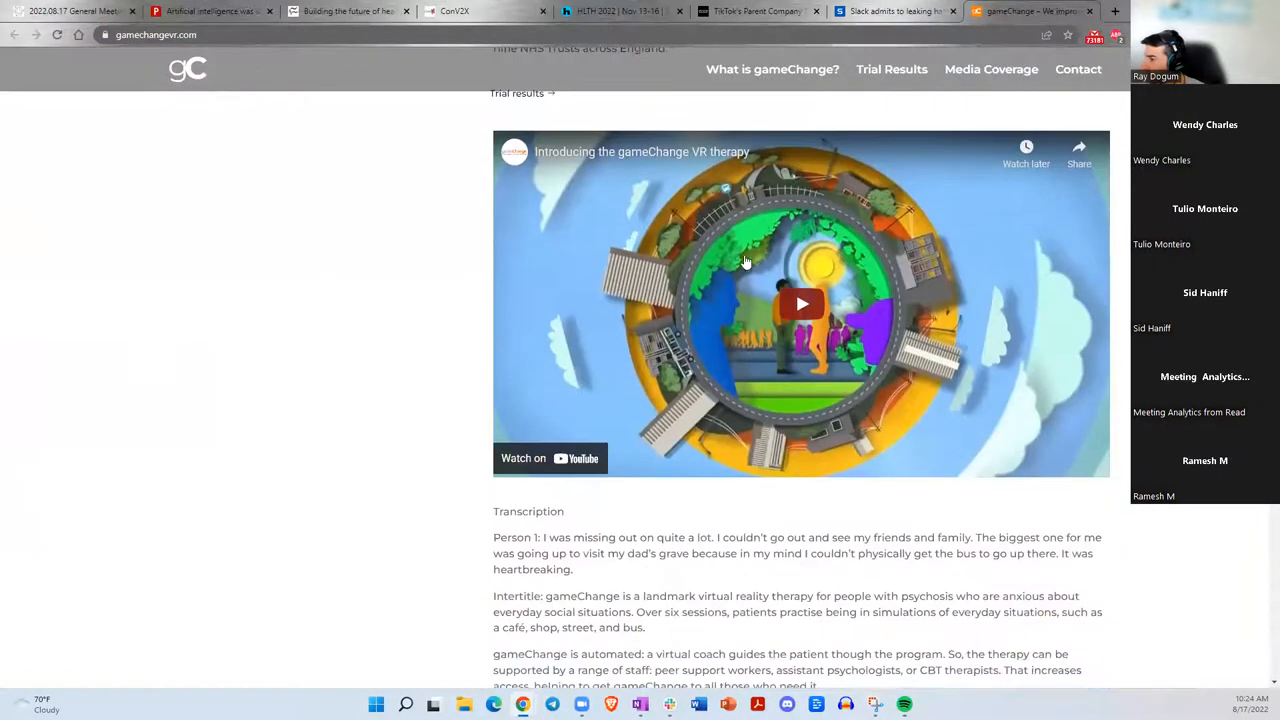
scroll(down, 3)
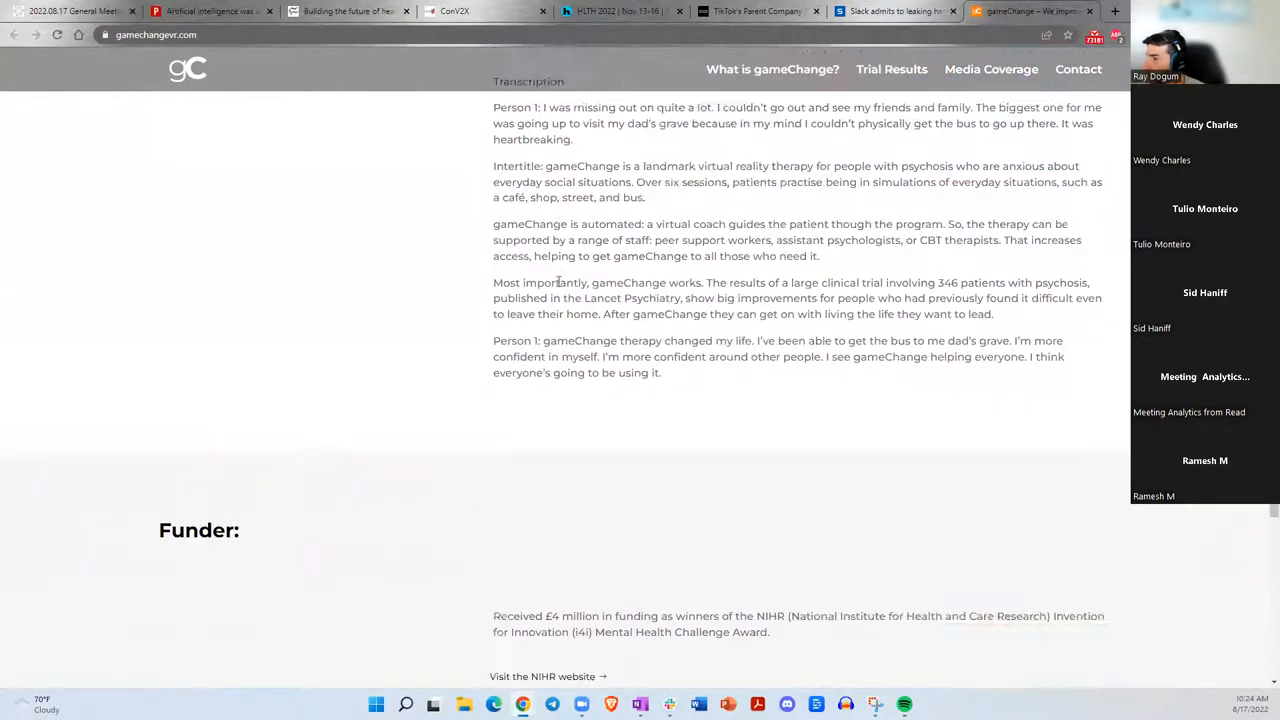
scroll(down, 3)
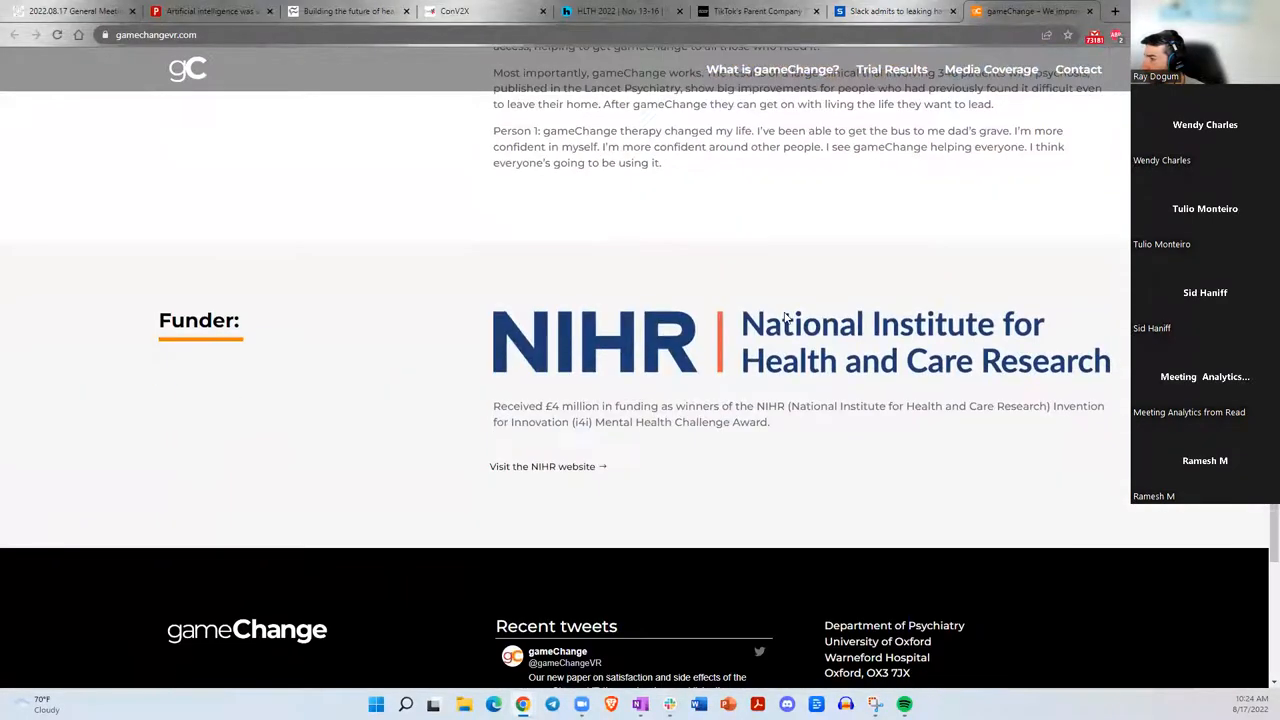
scroll(down, 3)
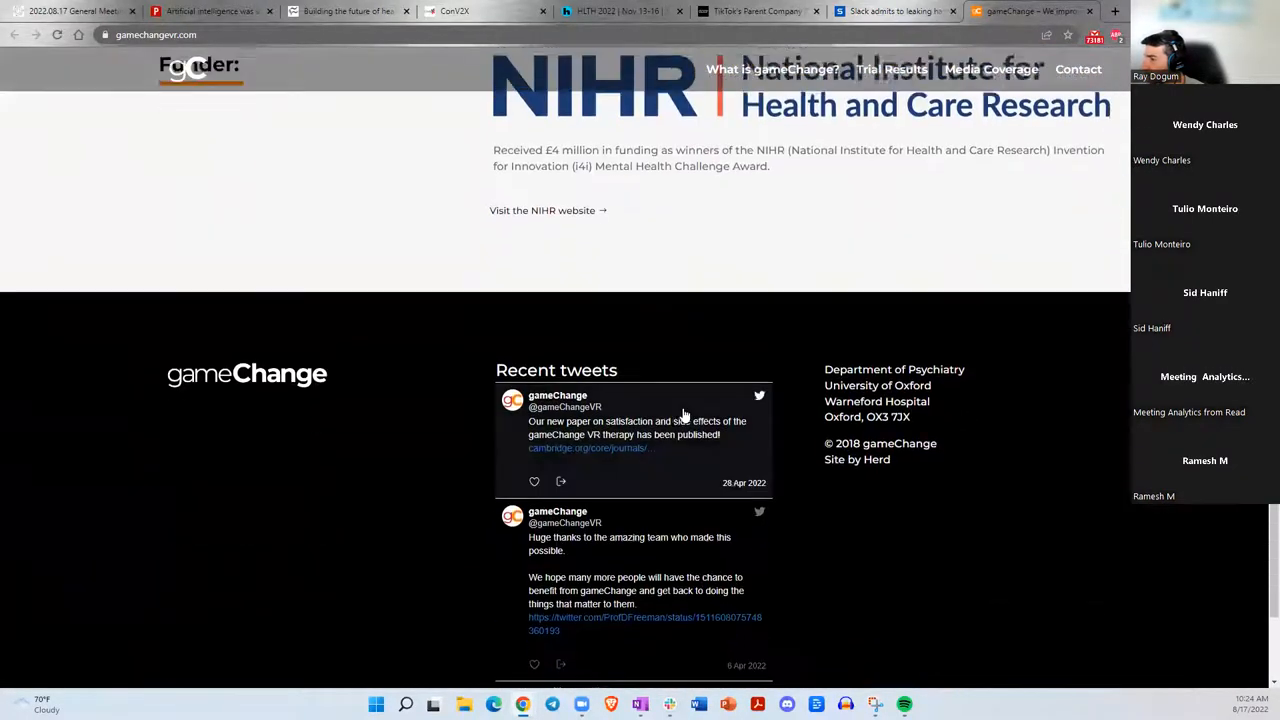
scroll(down, 3)
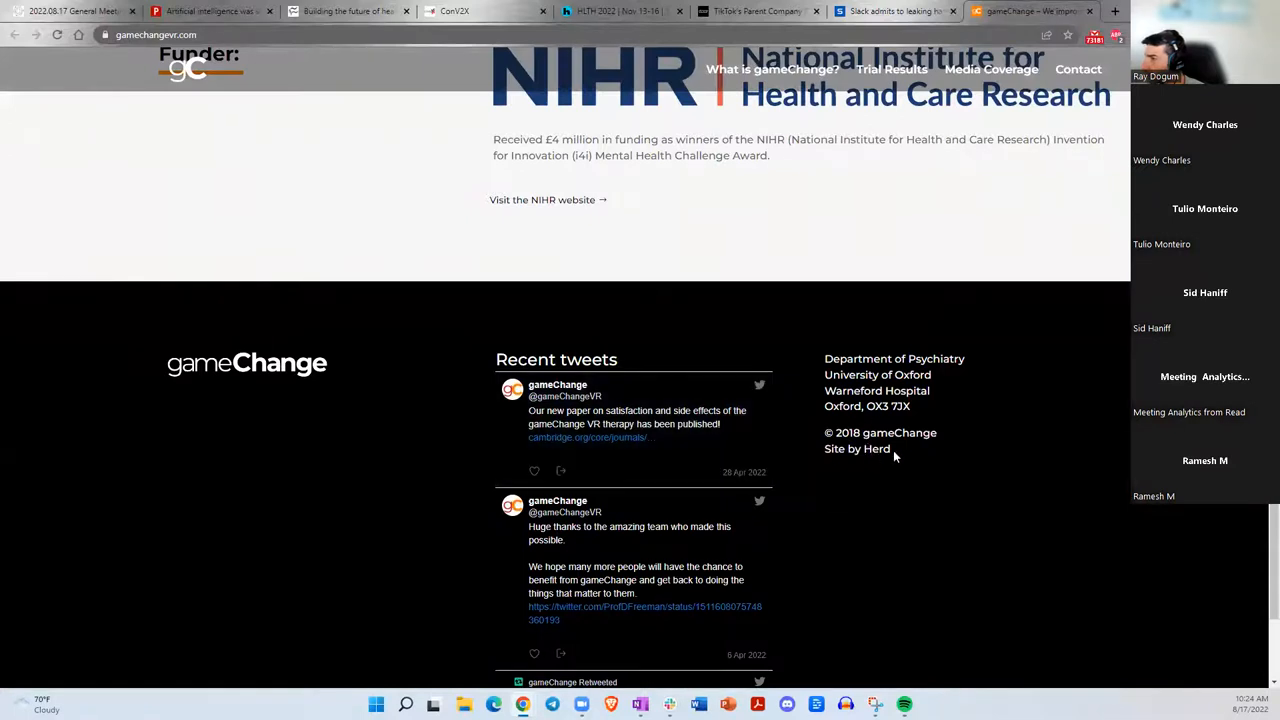
scroll(up, 3)
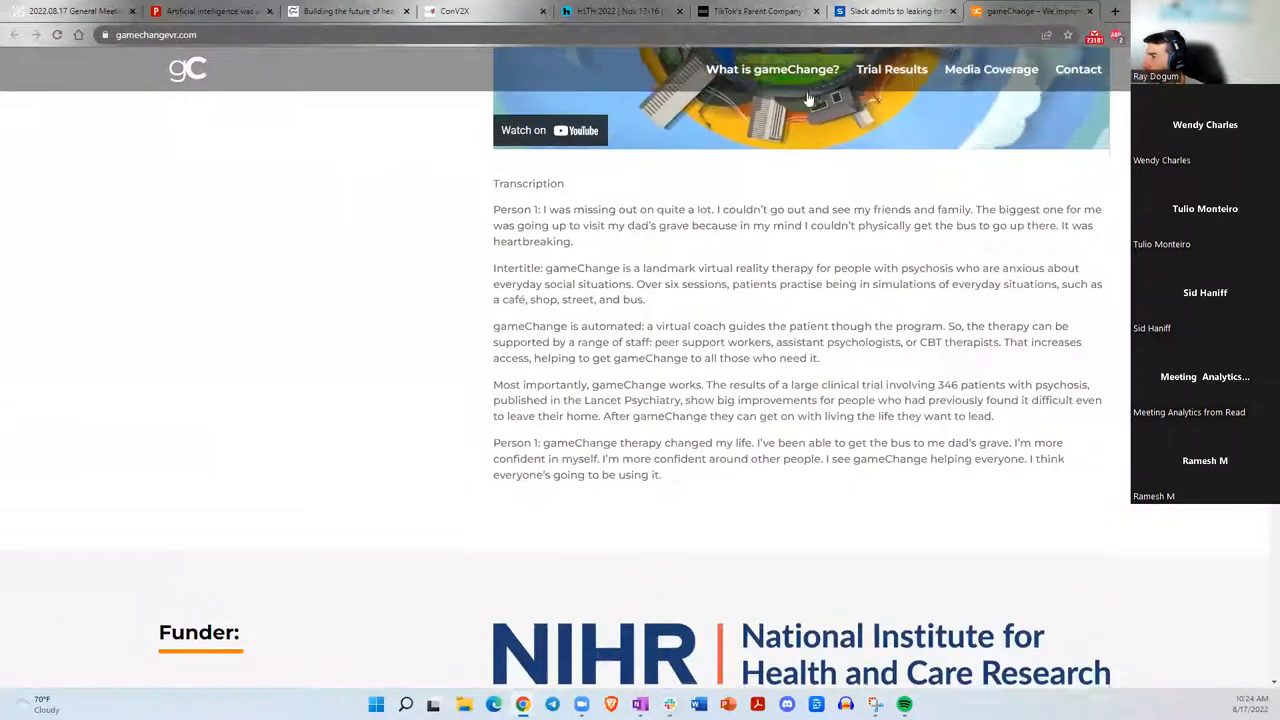
Go to the gameChange Trial Results page from the top navigation.
click(890, 68)
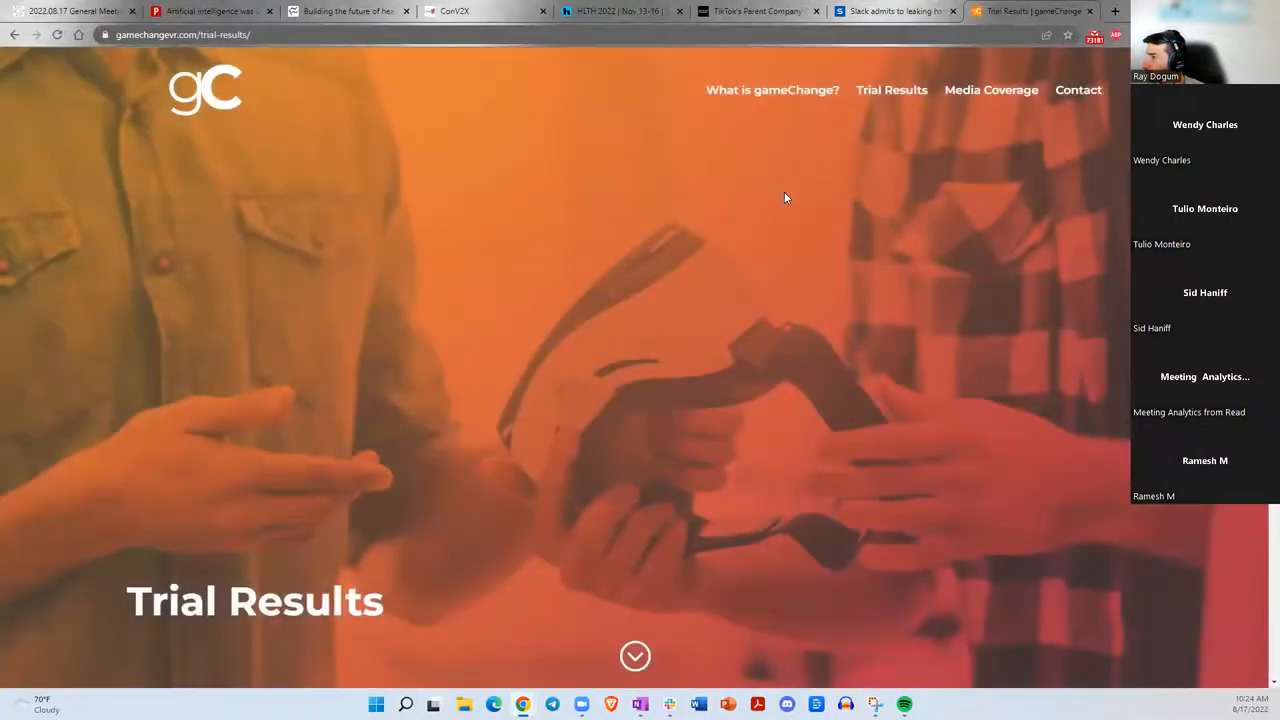
Browse the Trial Results publications list, then head back toward the wiki agenda's Industry News section.
scroll(down, 3)
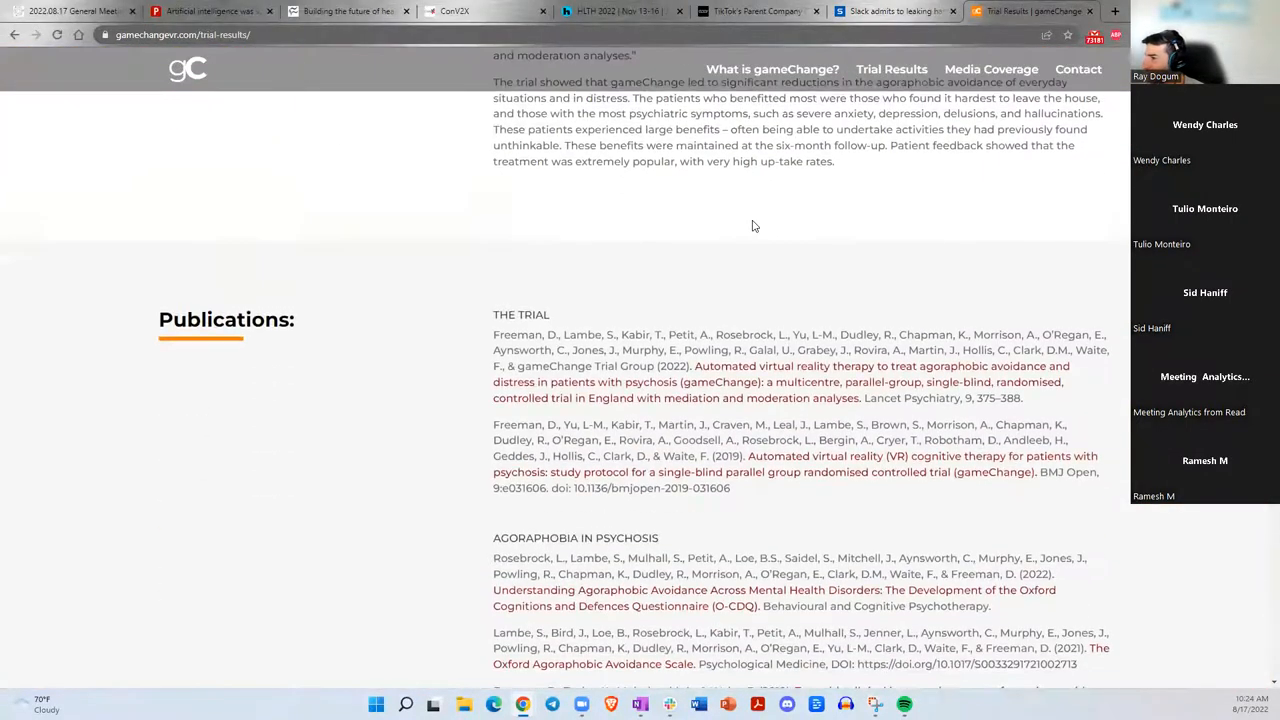
scroll(down, 3)
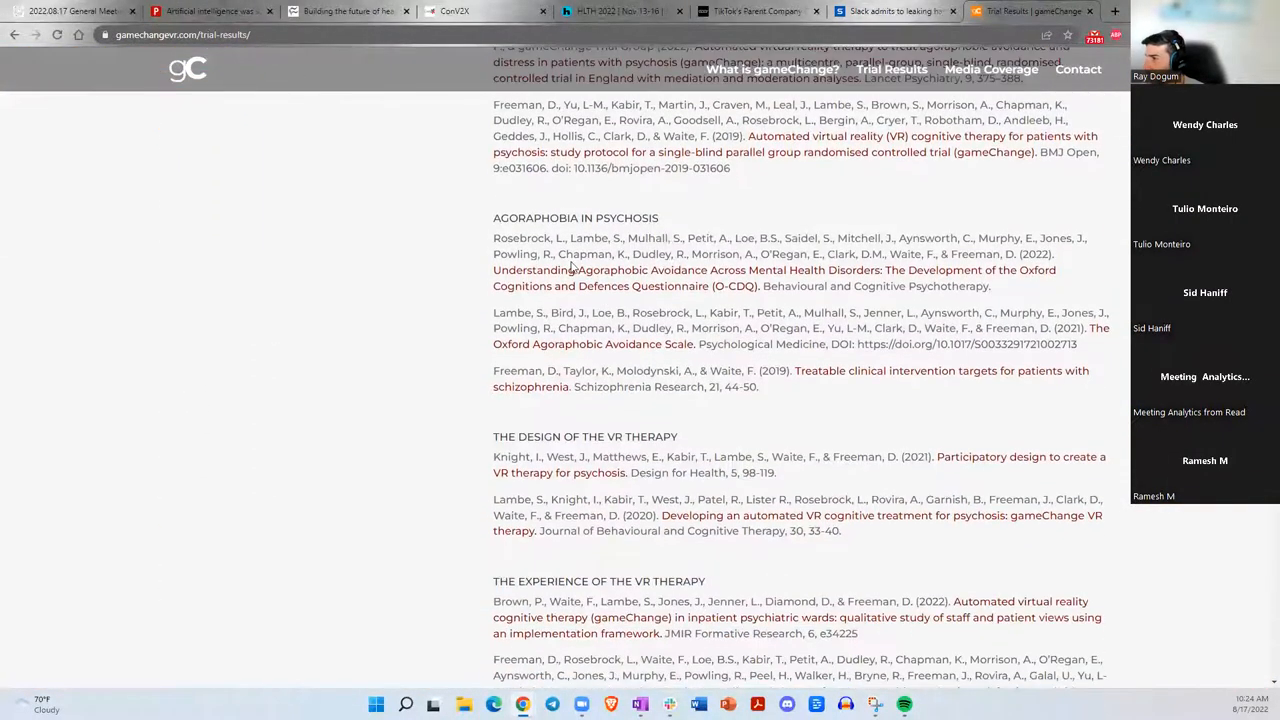
scroll(up, 3)
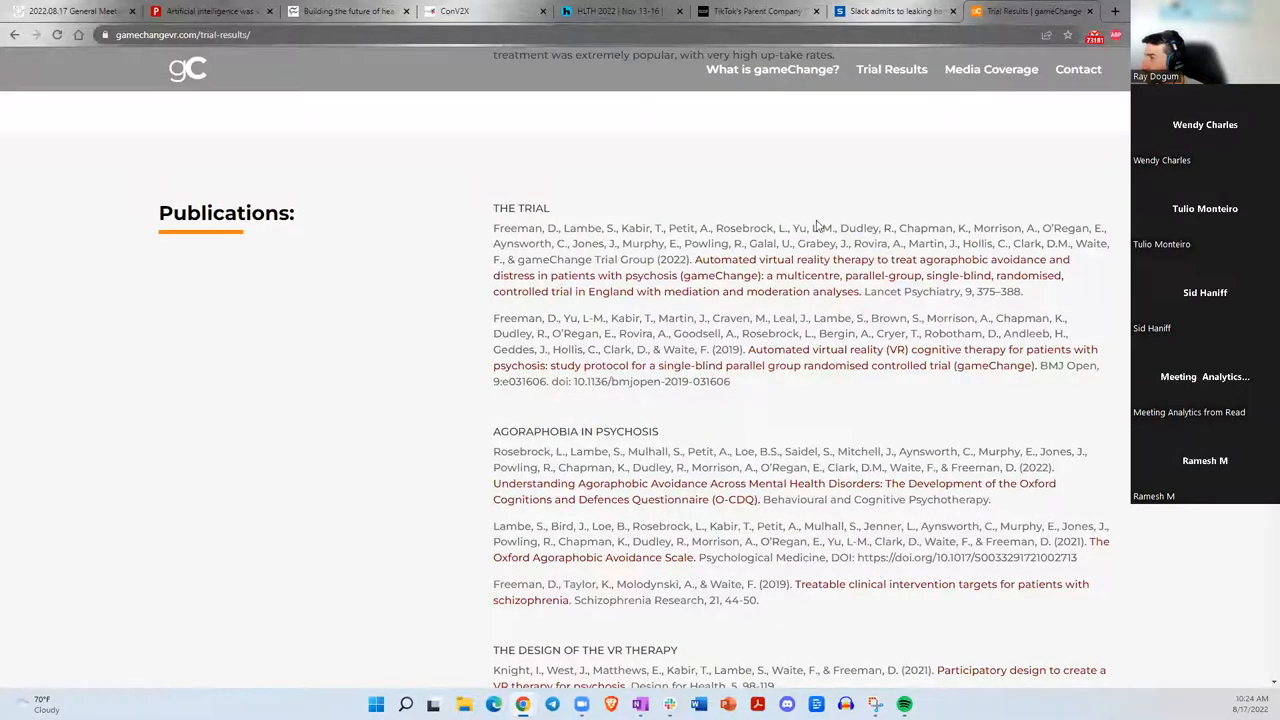
scroll(down, 3)
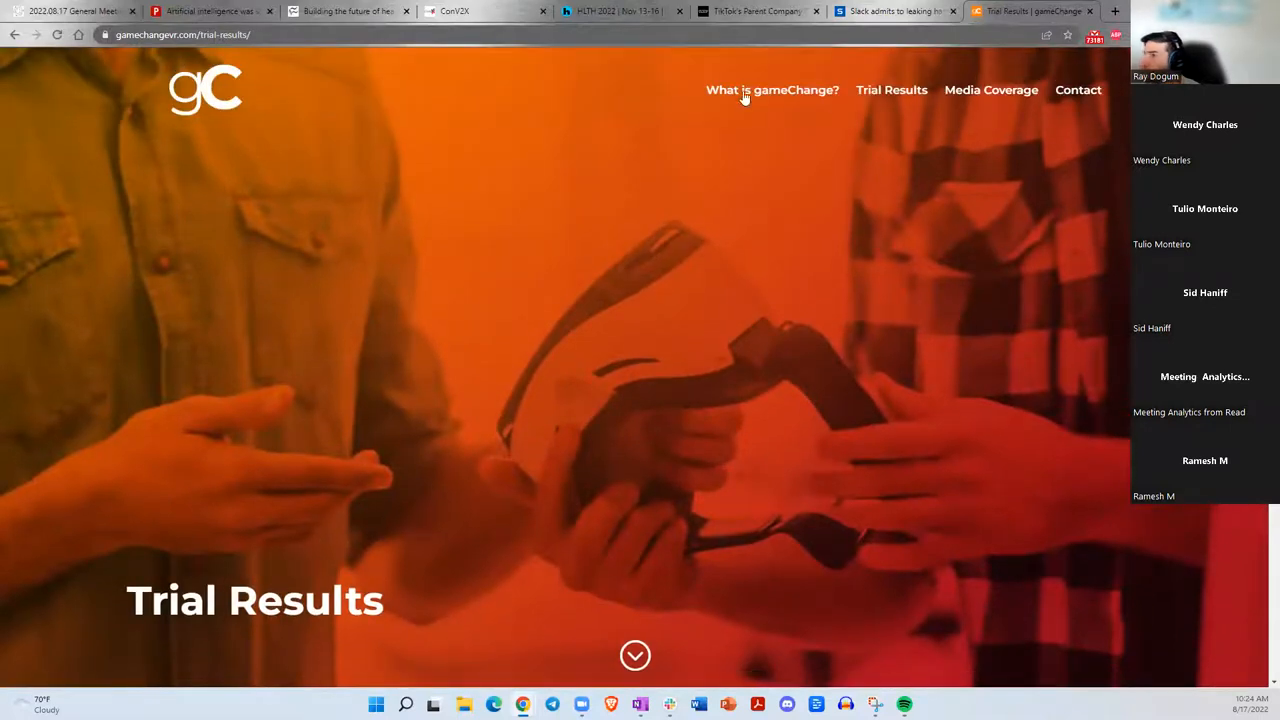
click(990, 90)
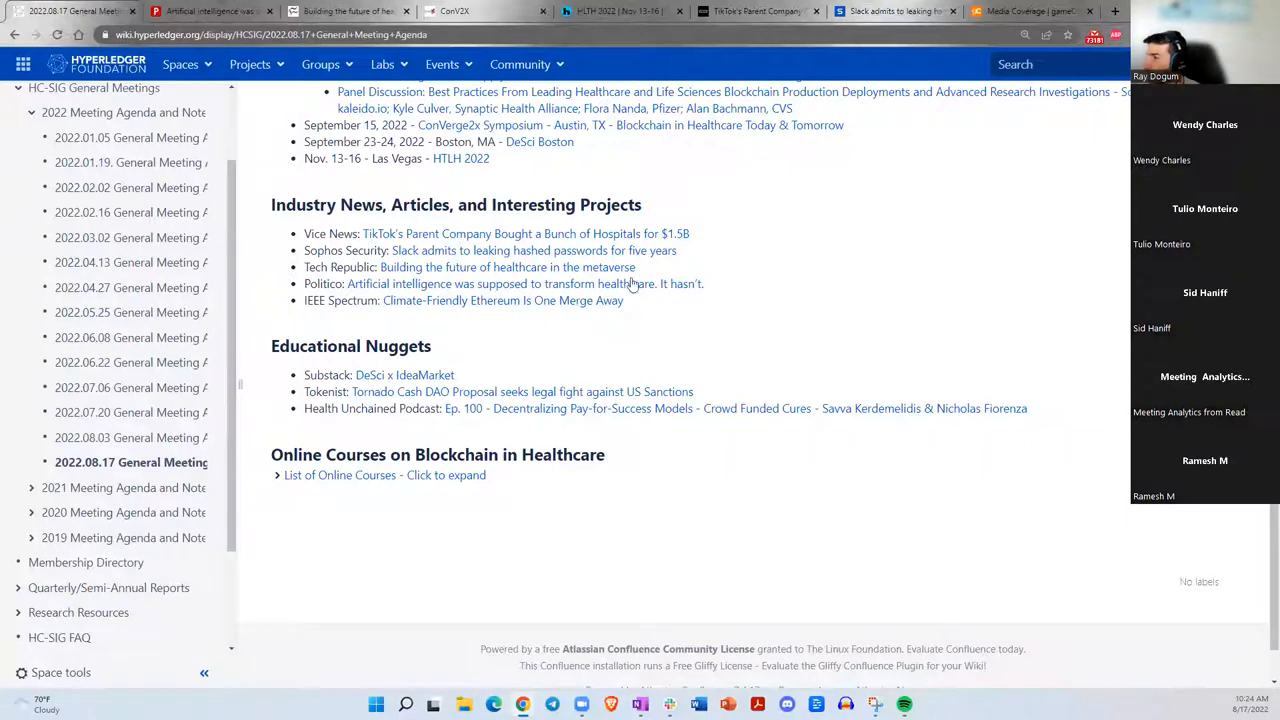
mouse_move(210, 12)
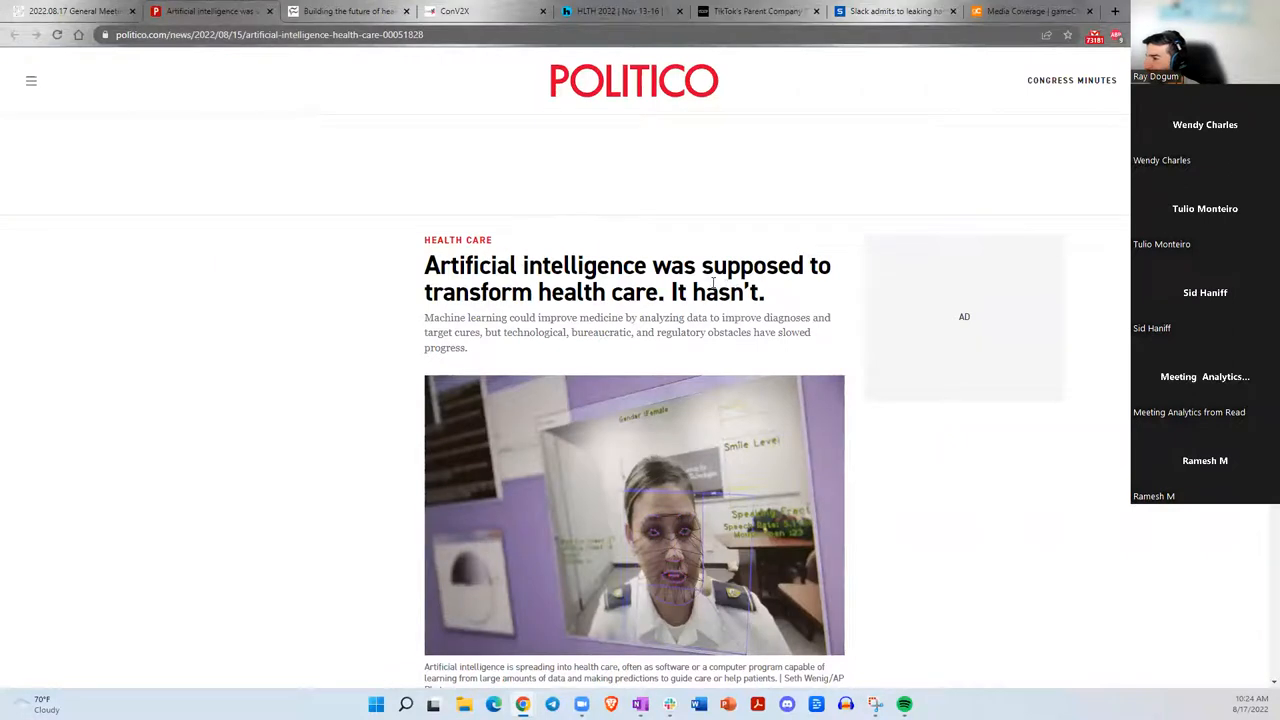
Read down the Politico AI health care article's opening paragraphs toward the funding charts.
scroll(down, 3)
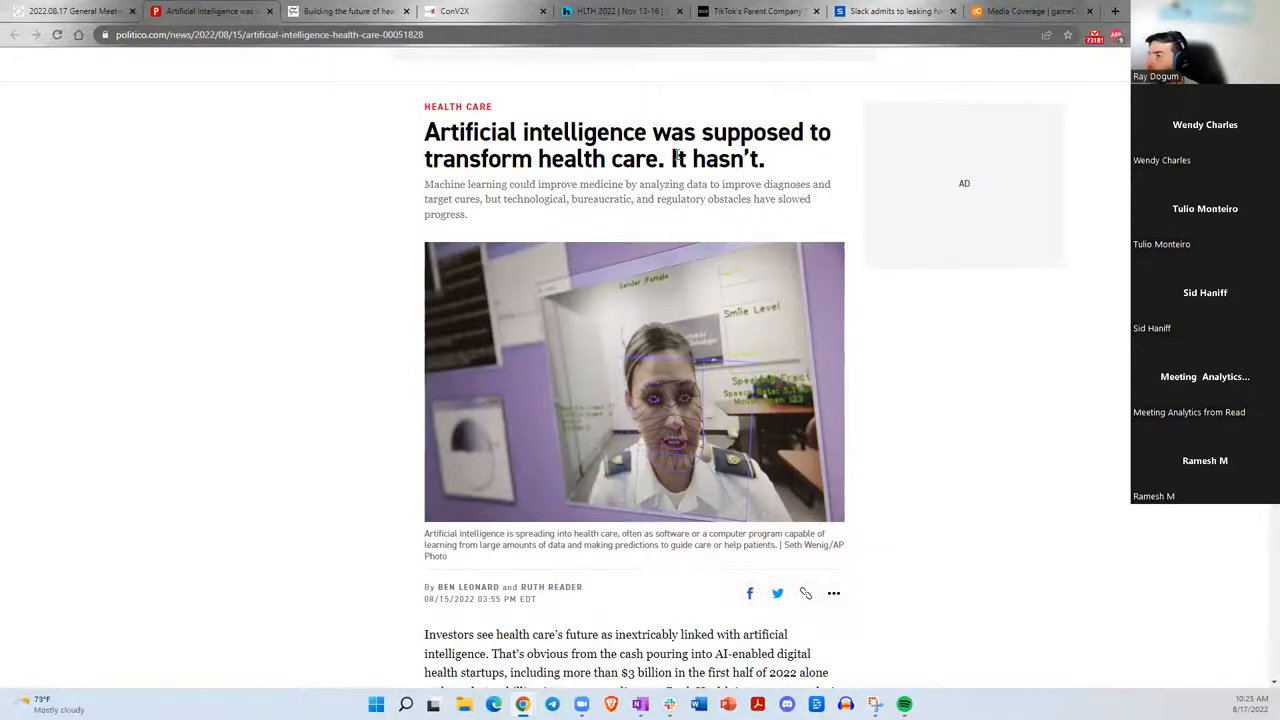
scroll(down, 3)
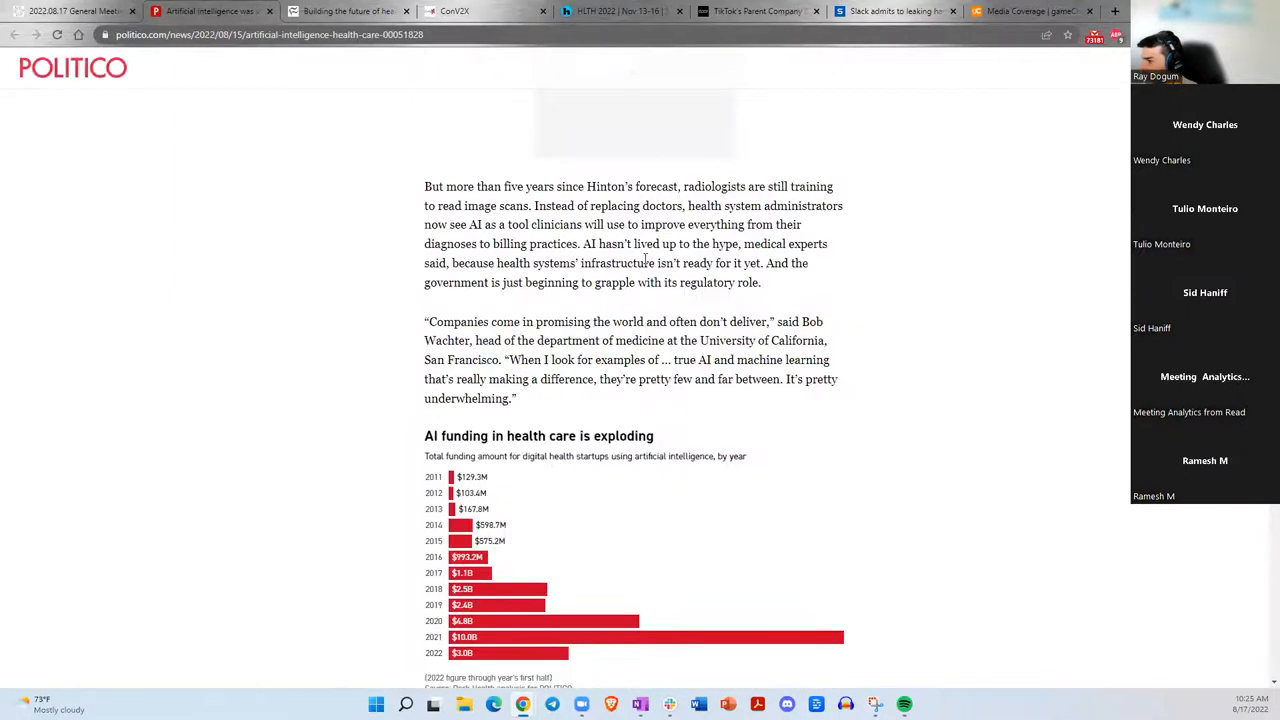
scroll(down, 3)
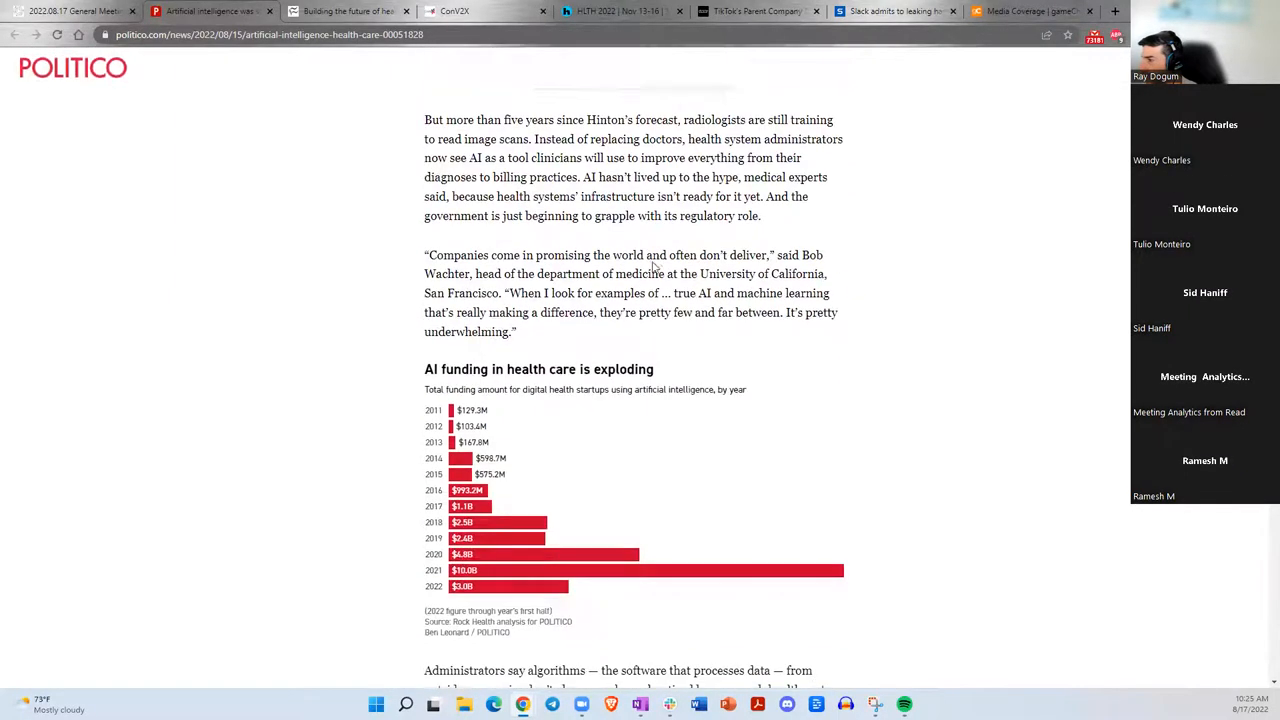
scroll(down, 3)
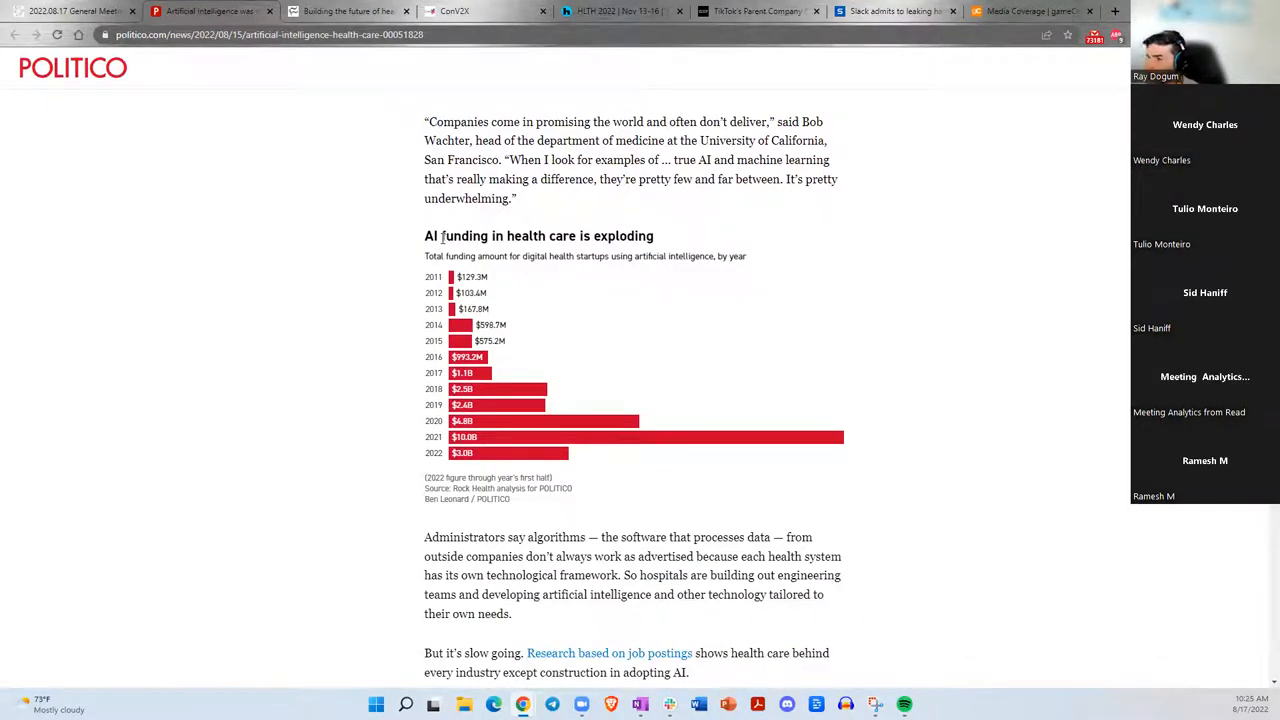
scroll(down, 3)
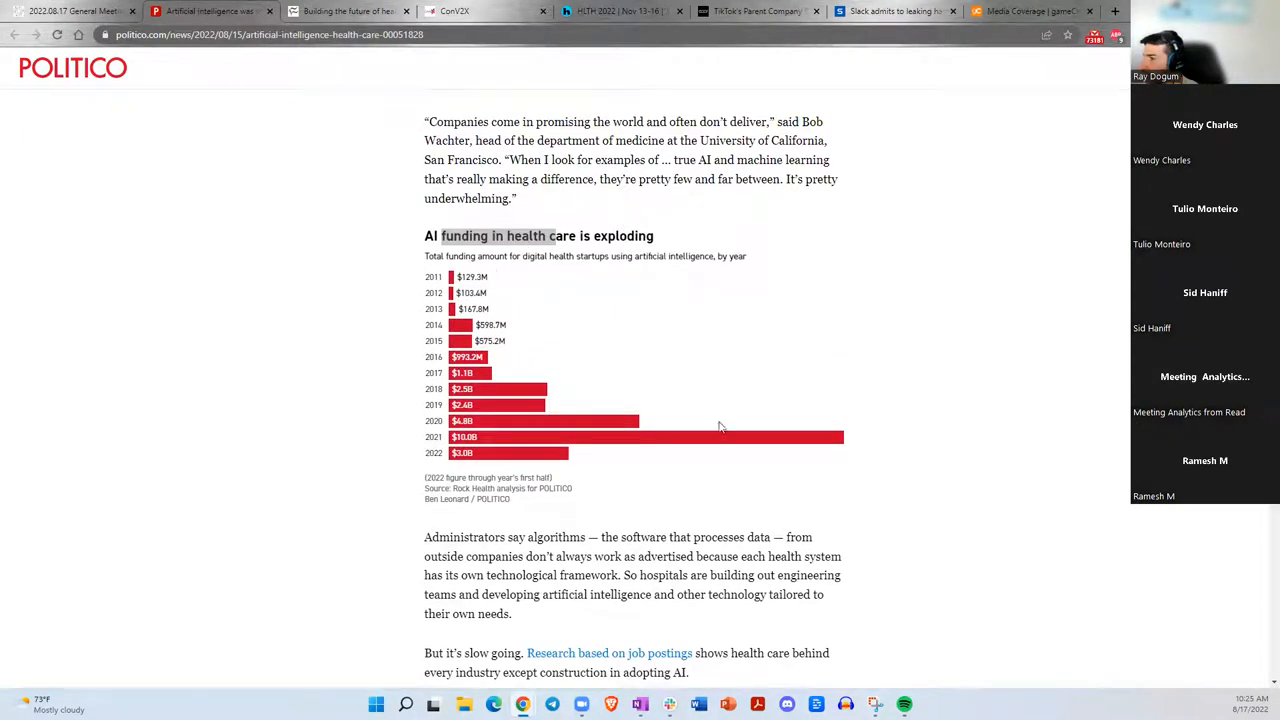
mouse_move(502, 448)
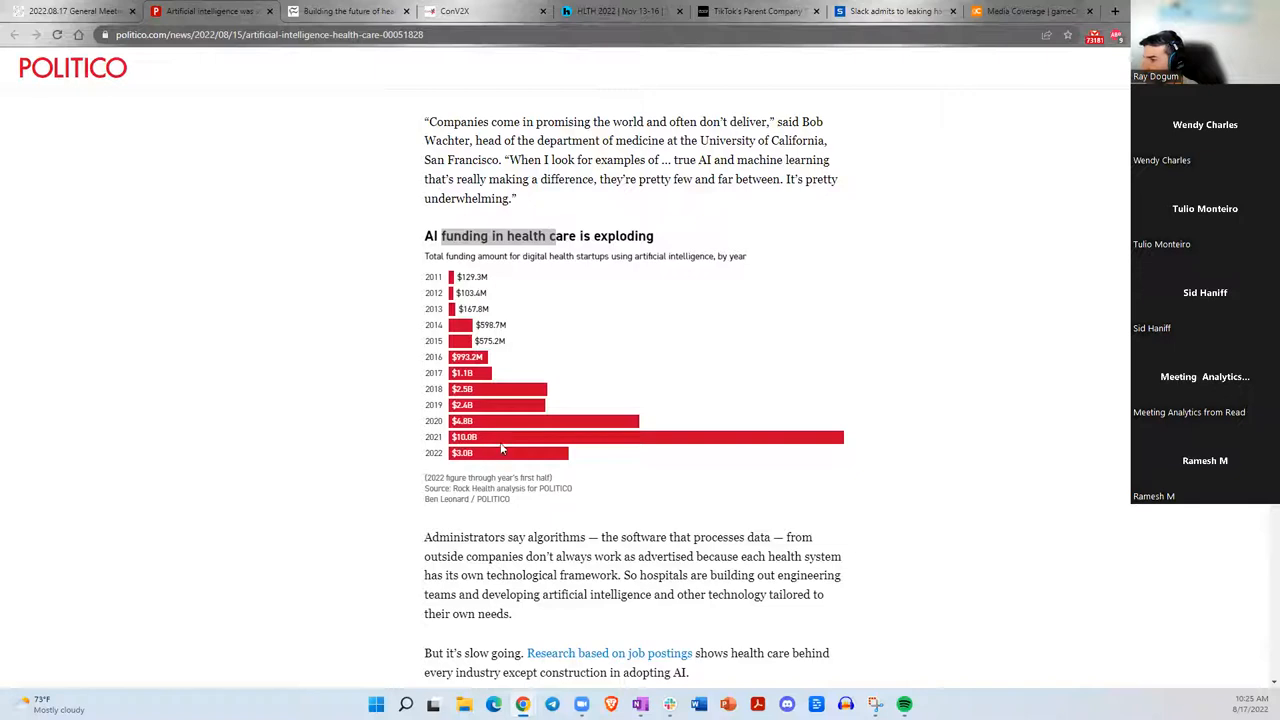
mouse_move(576, 448)
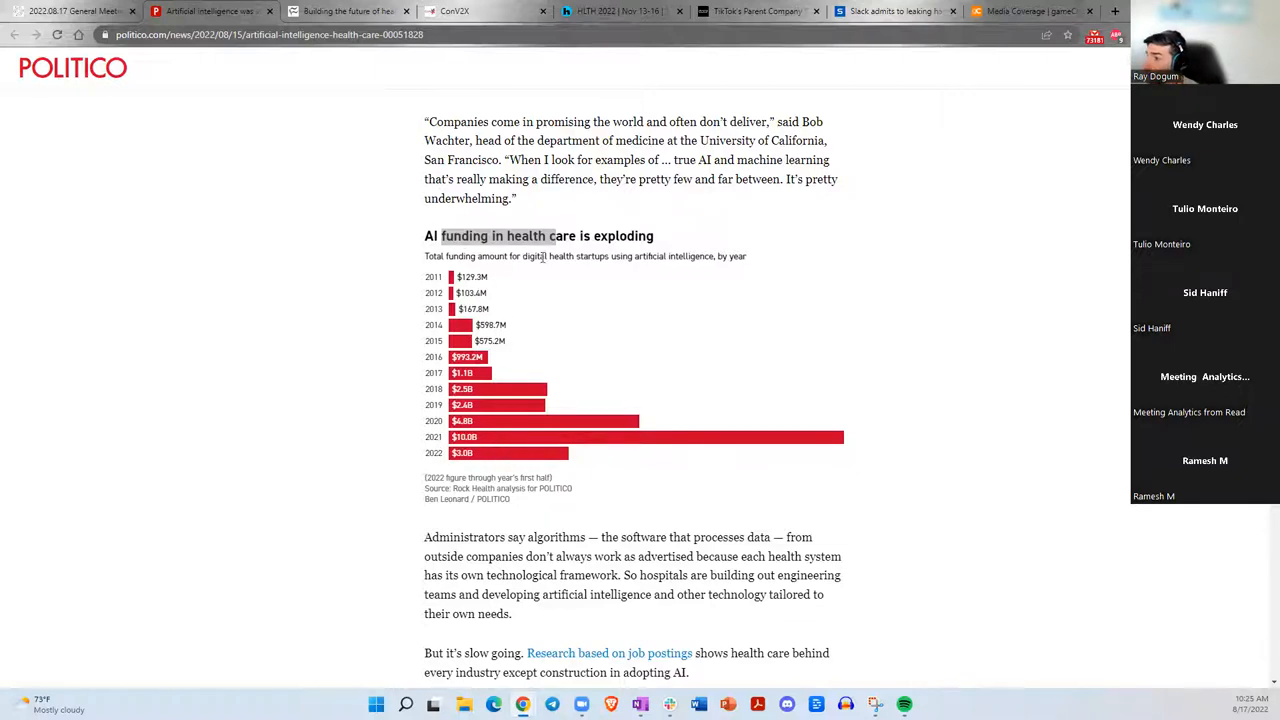
mouse_move(672, 252)
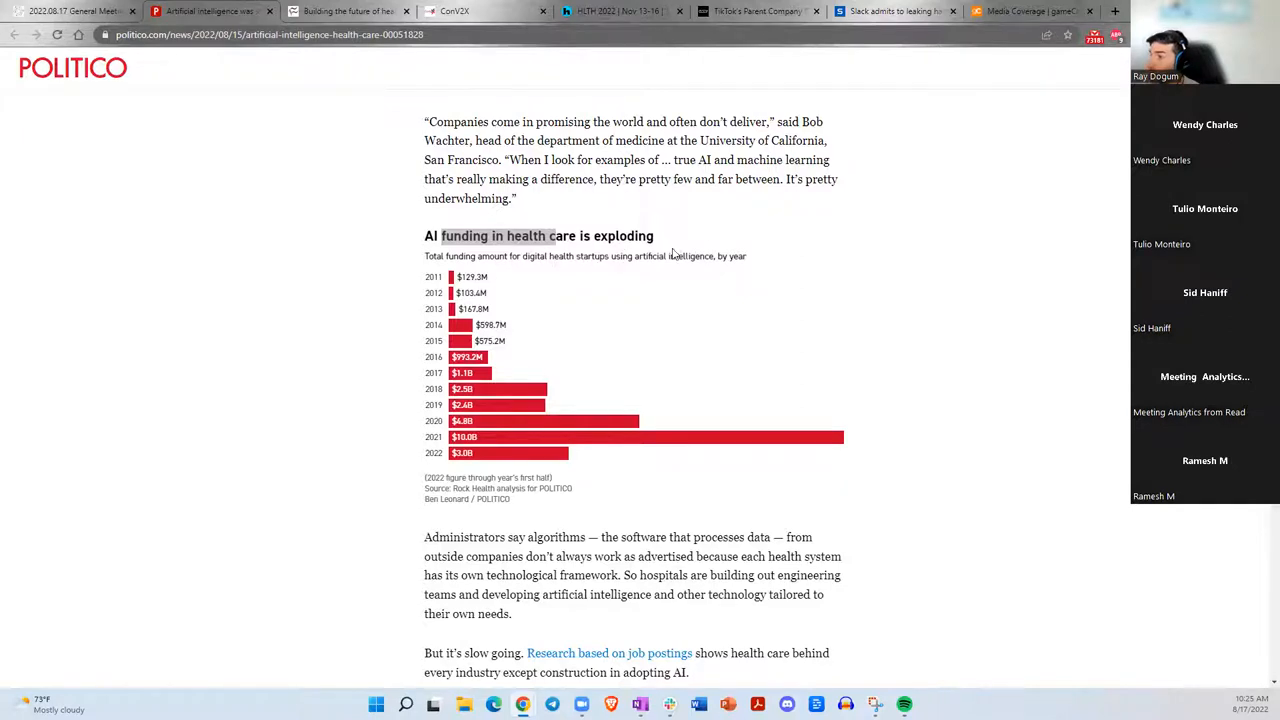
scroll(down, 3)
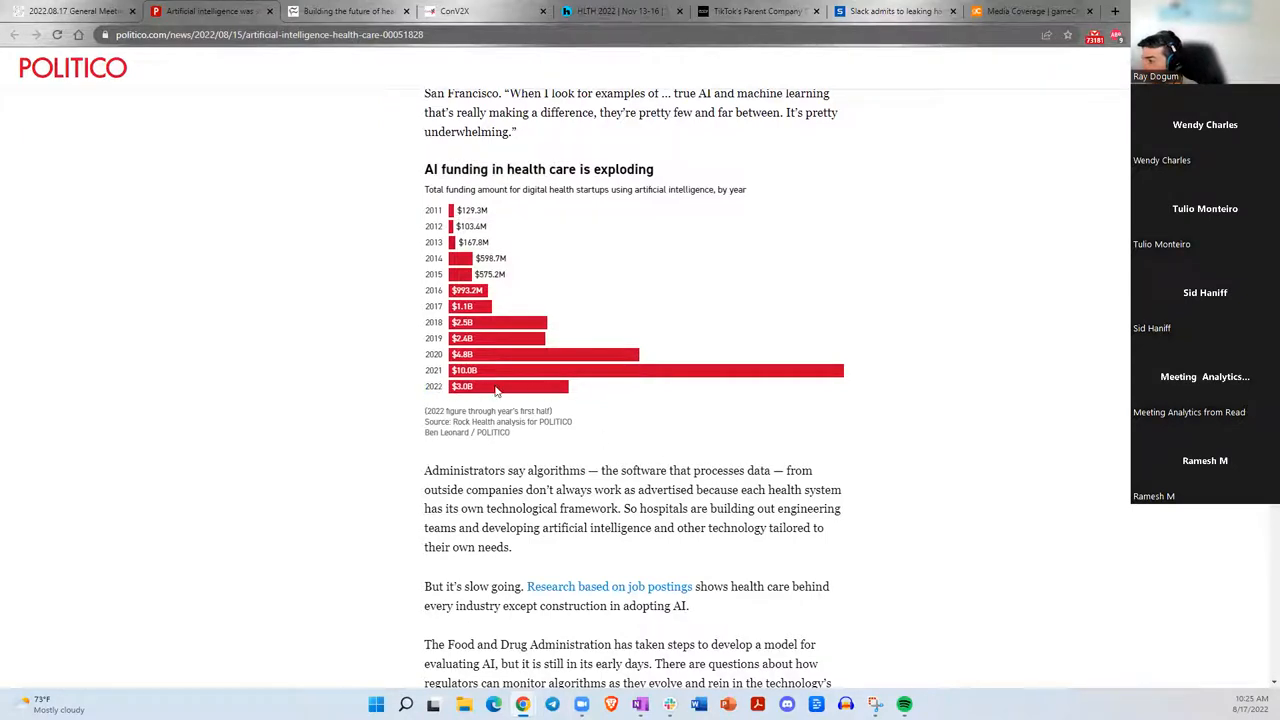
mouse_move(548, 404)
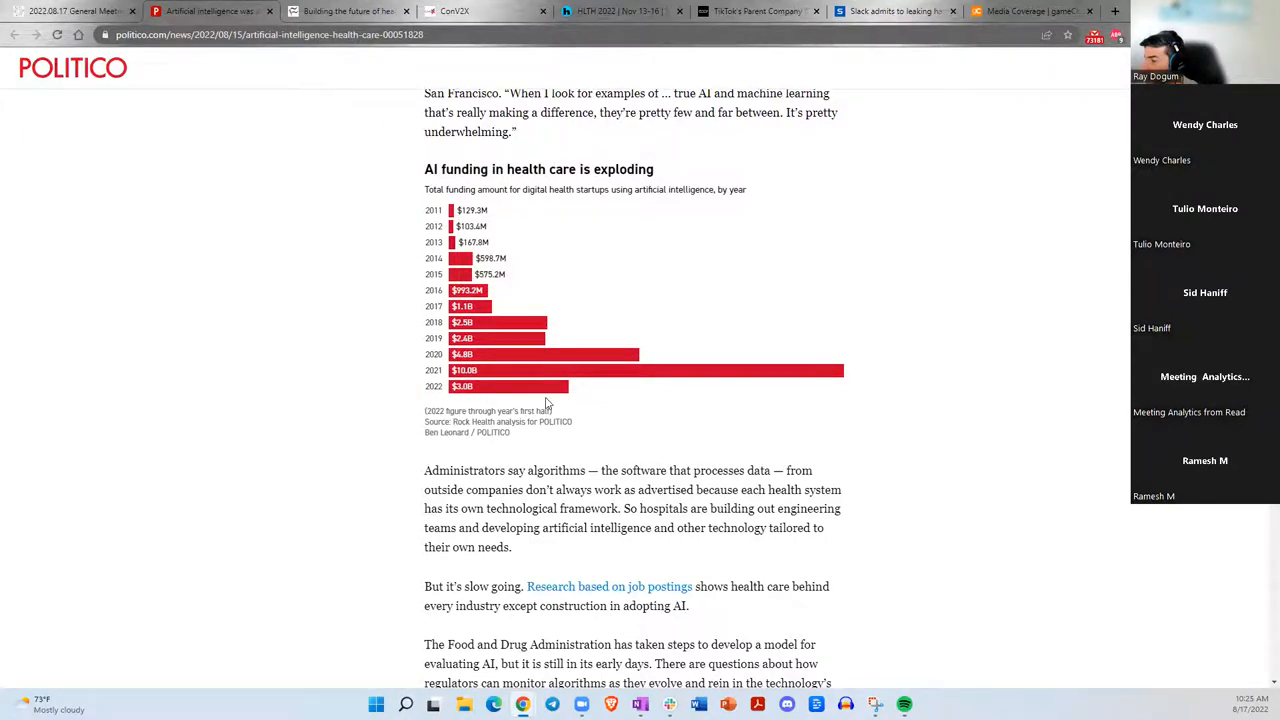
Continue past the AI funding bar and line charts to 'The bullish case for AI' heading.
scroll(down, 3)
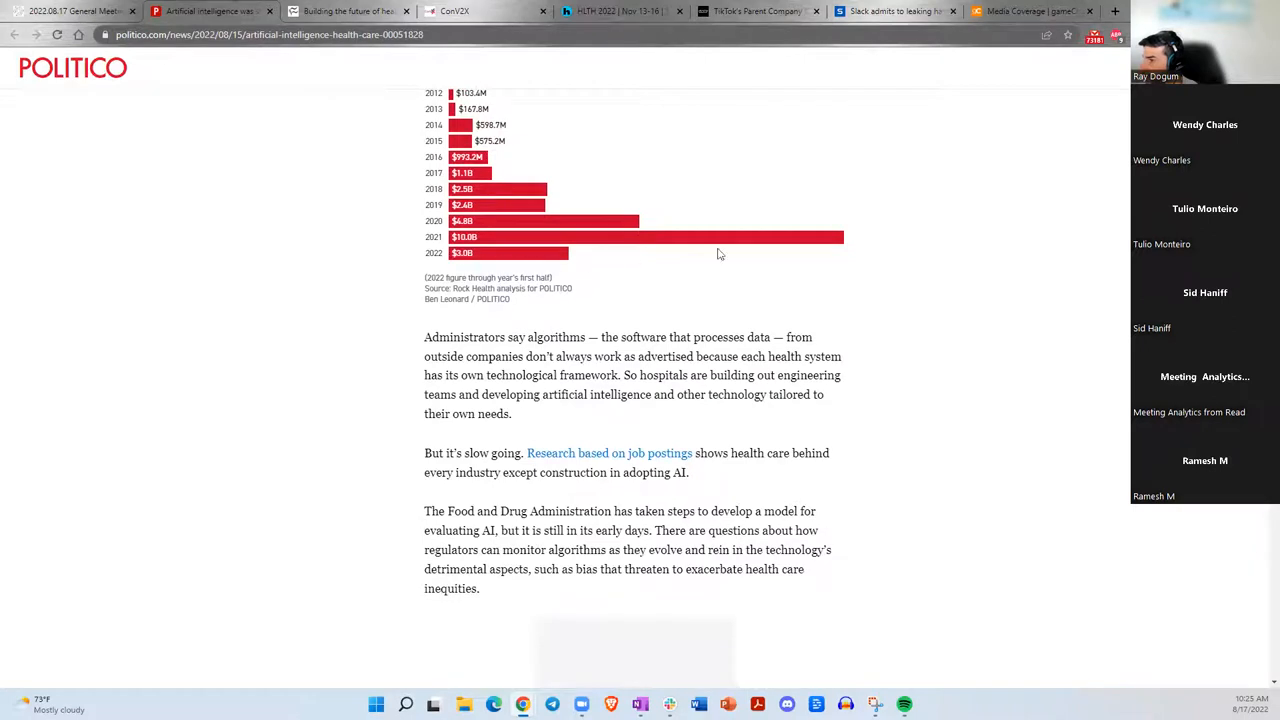
mouse_move(590, 332)
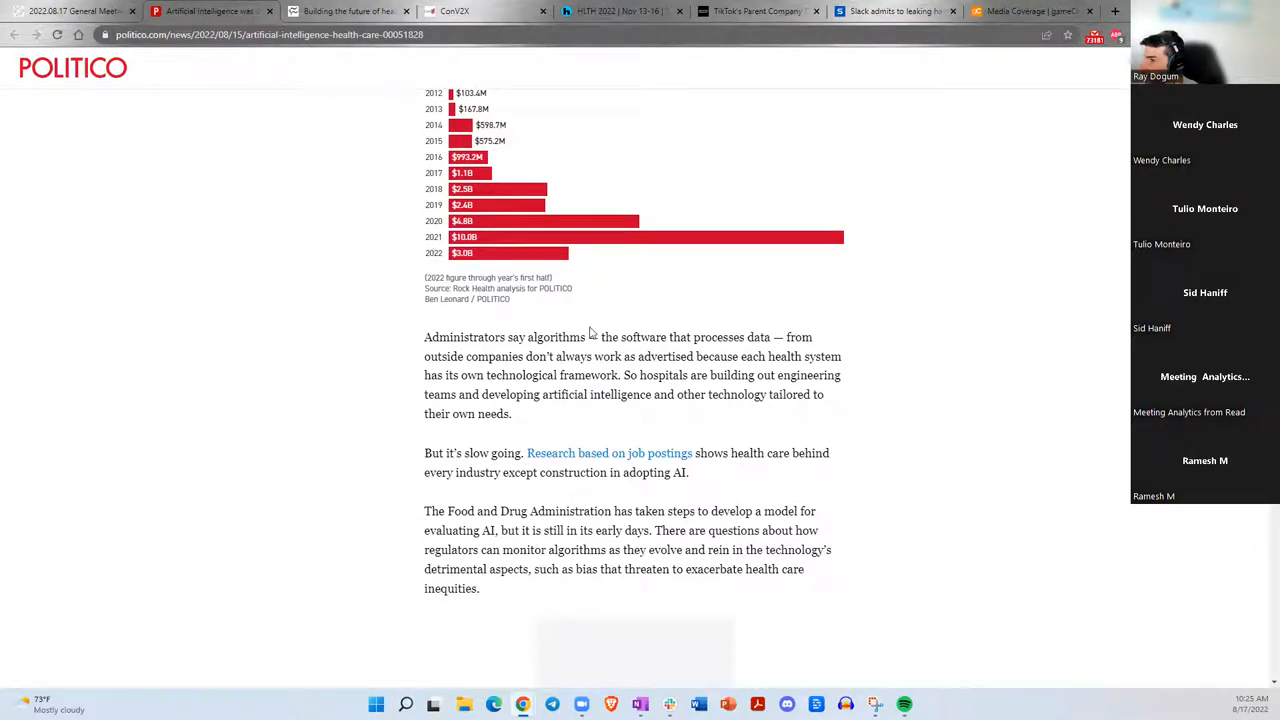
scroll(down, 3)
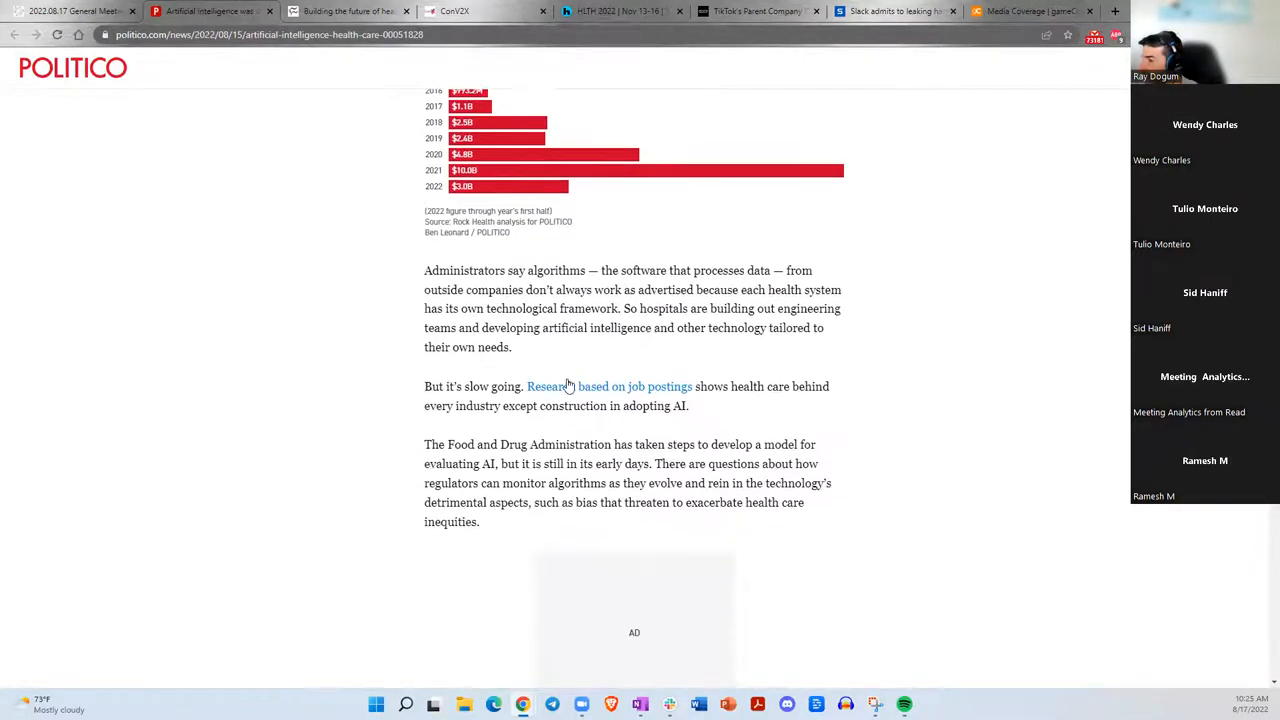
scroll(down, 3)
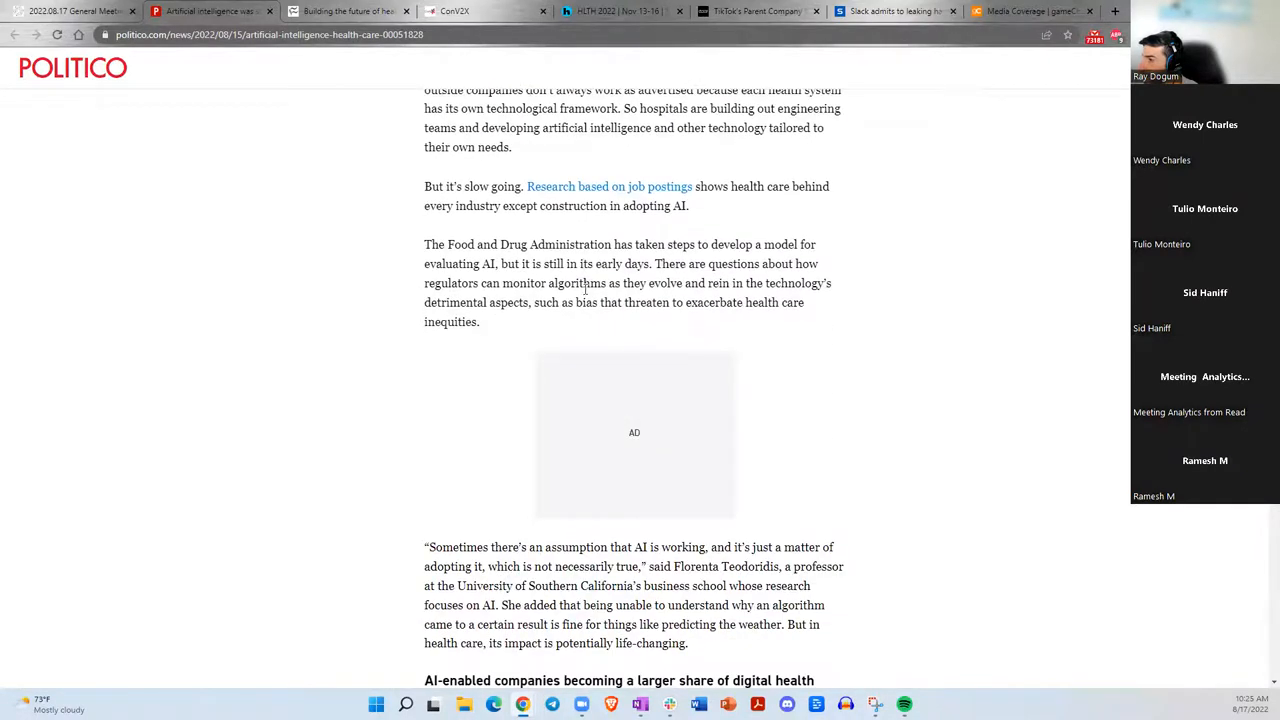
drag(438, 244, 528, 244)
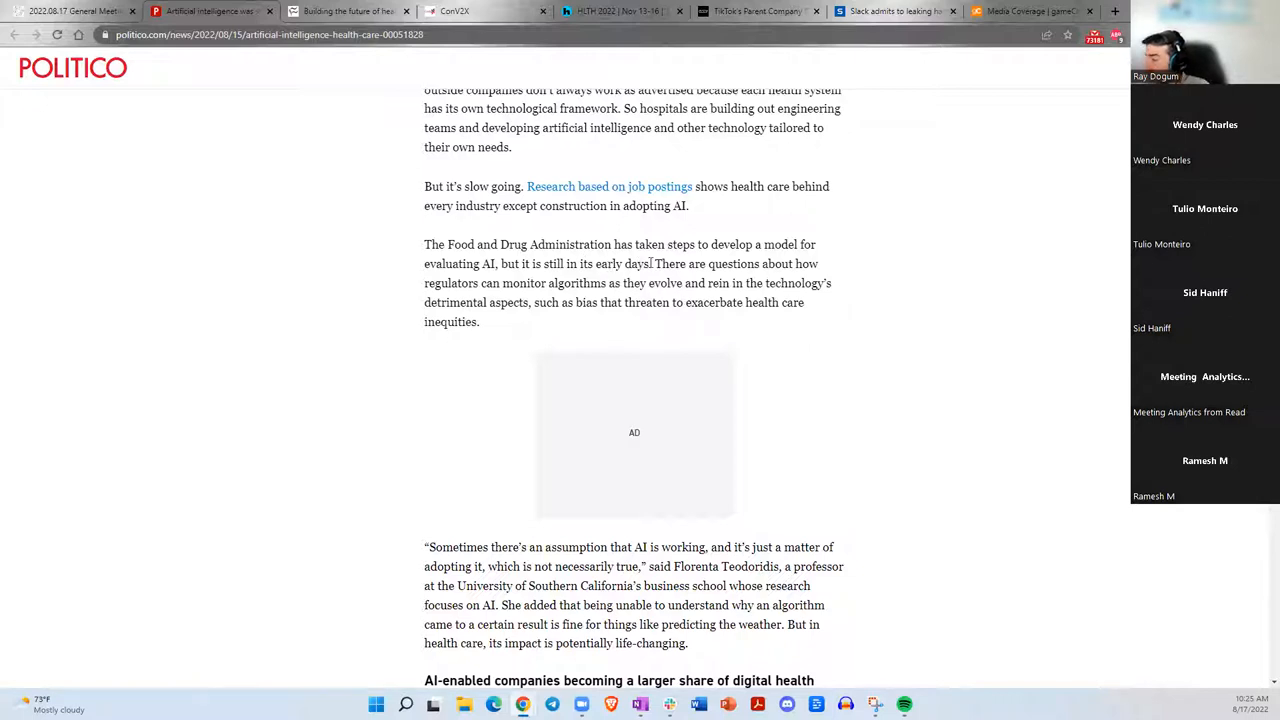
mouse_move(704, 258)
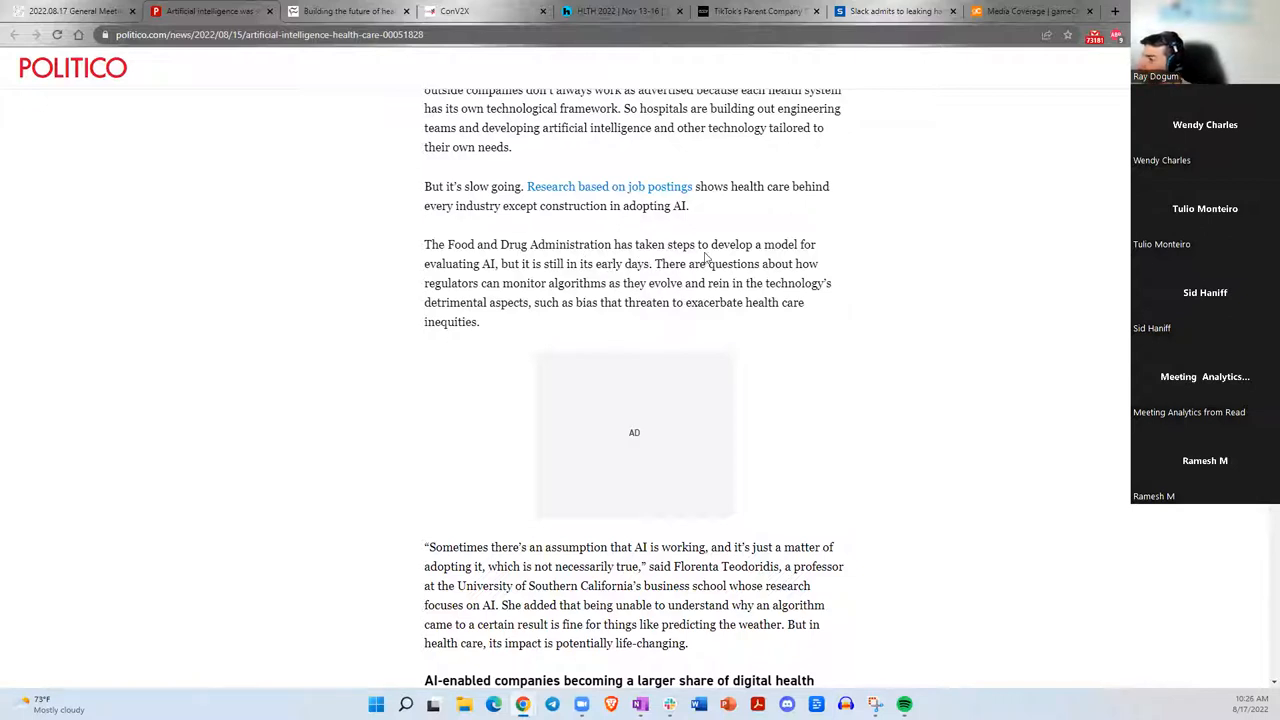
scroll(down, 3)
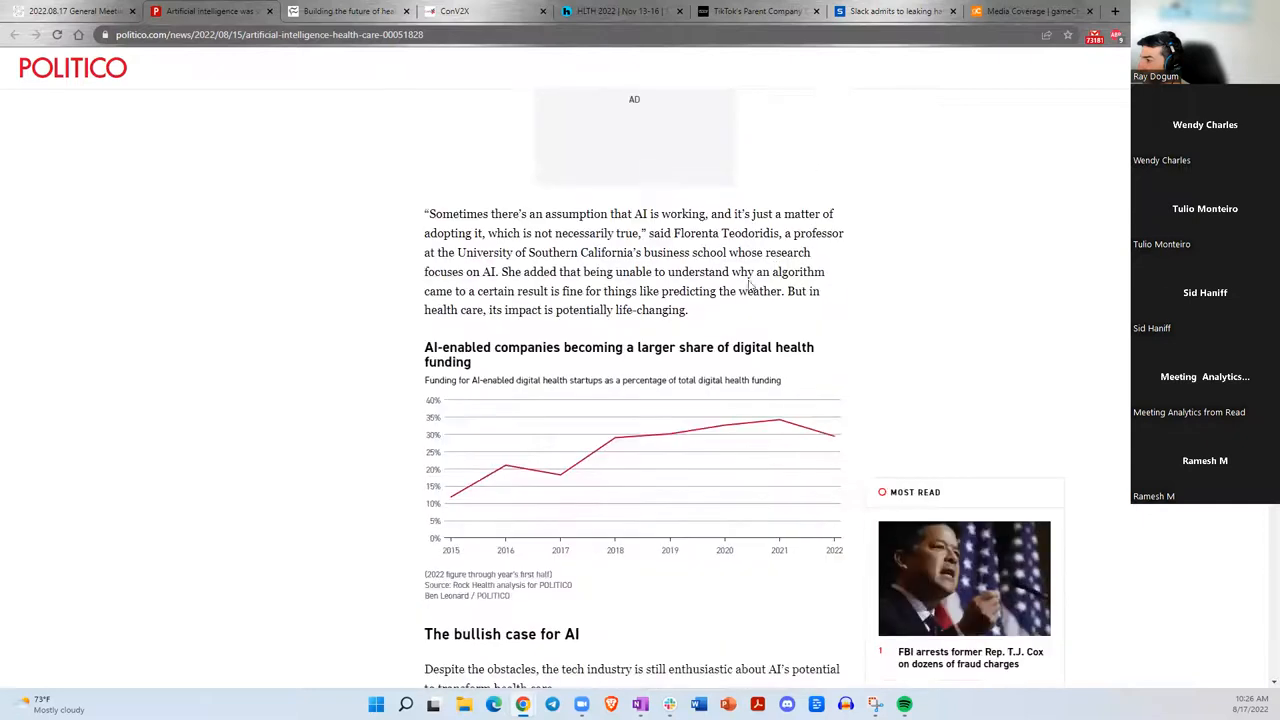
mouse_move(620, 290)
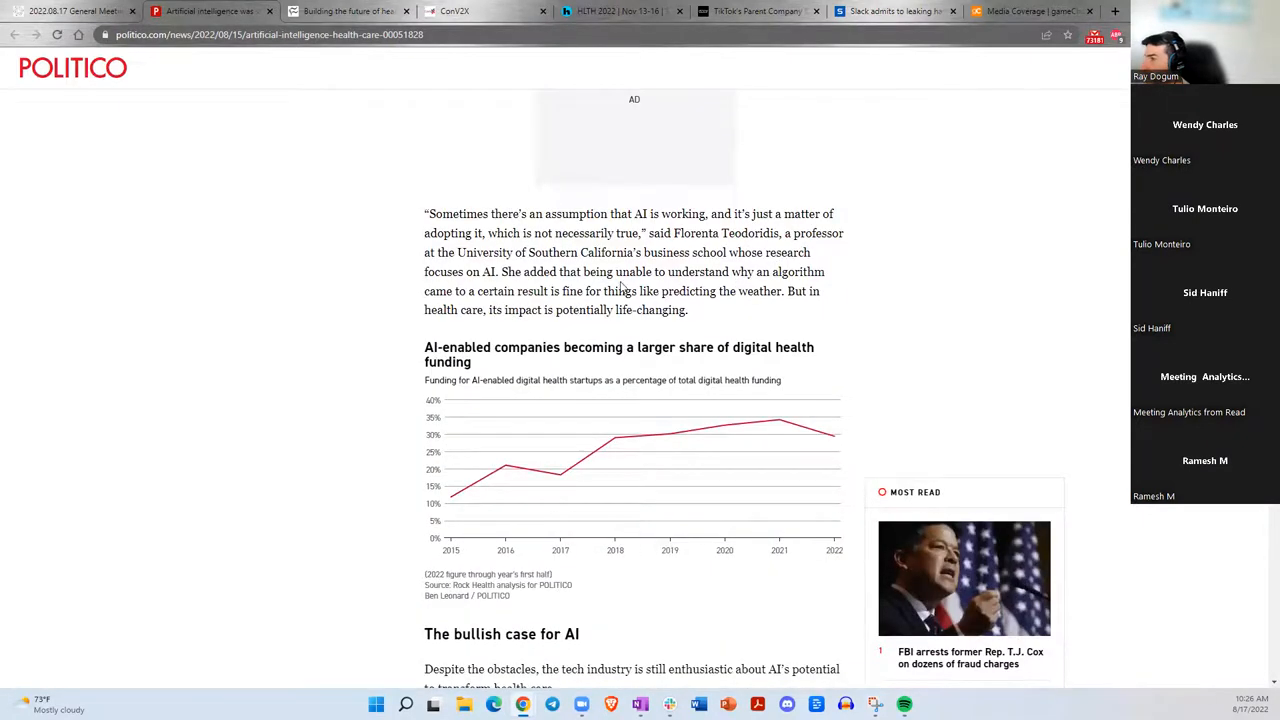
scroll(down, 3)
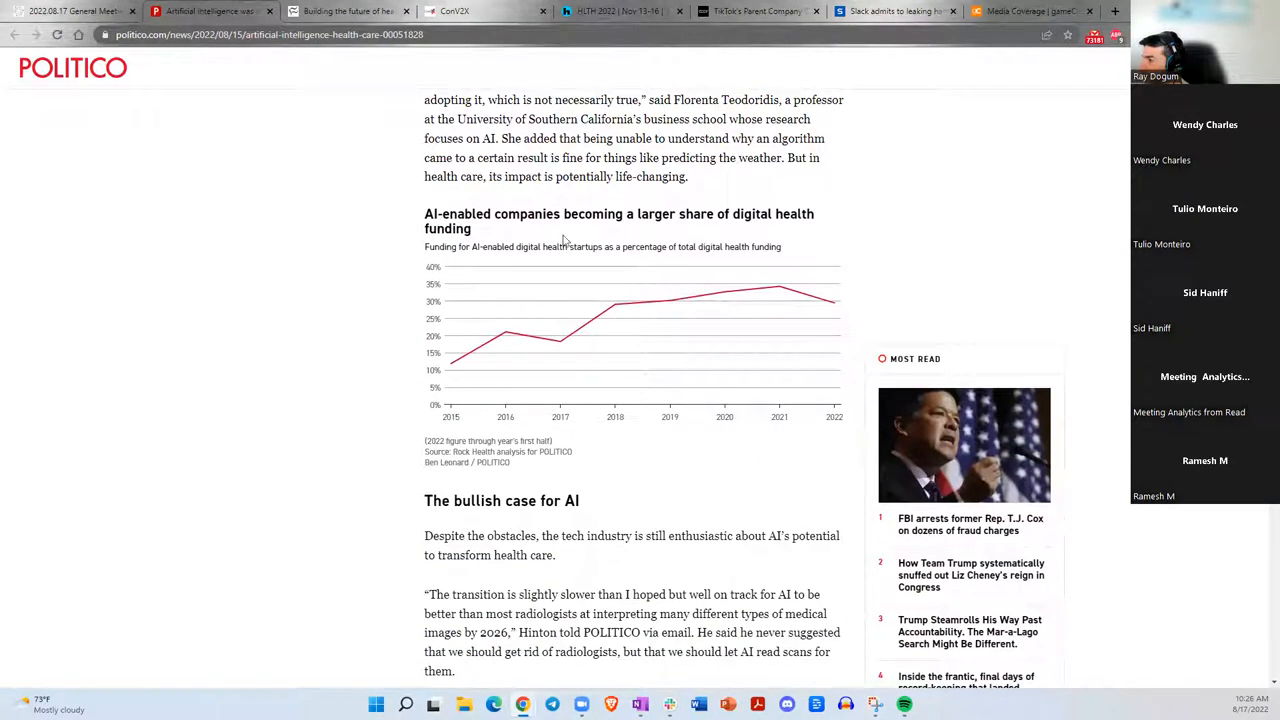
mouse_move(576, 206)
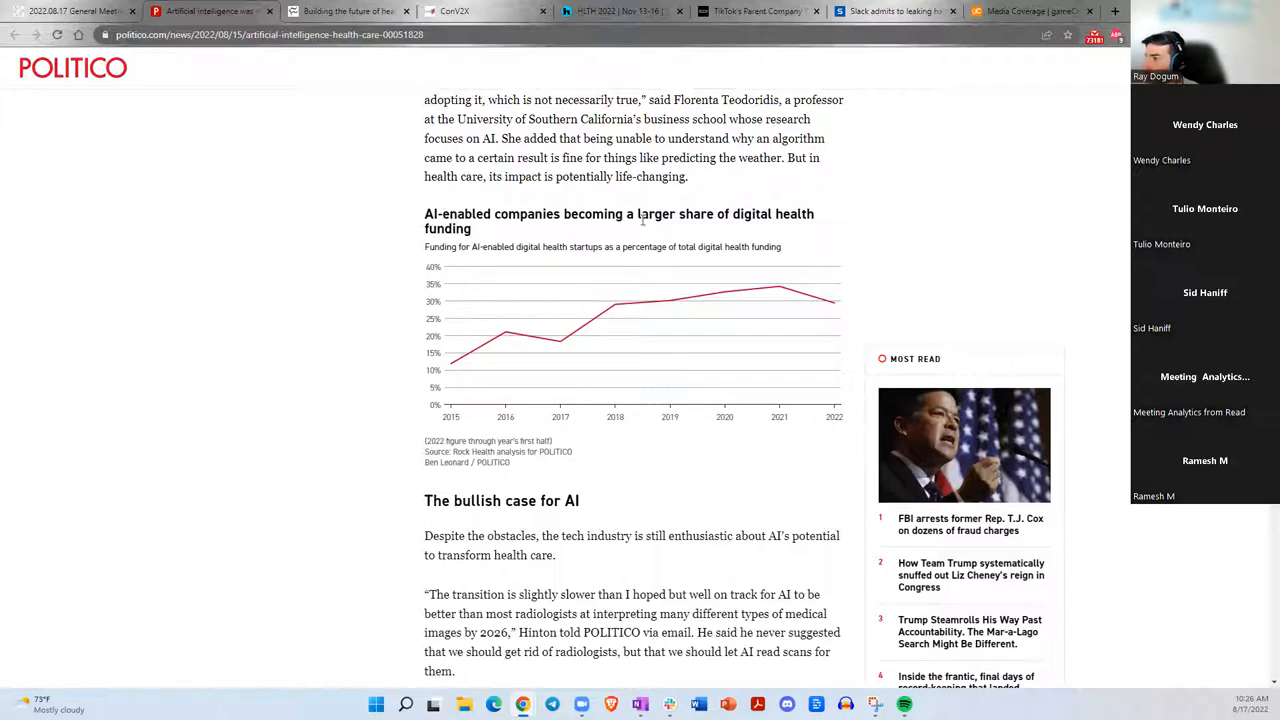
mouse_move(612, 230)
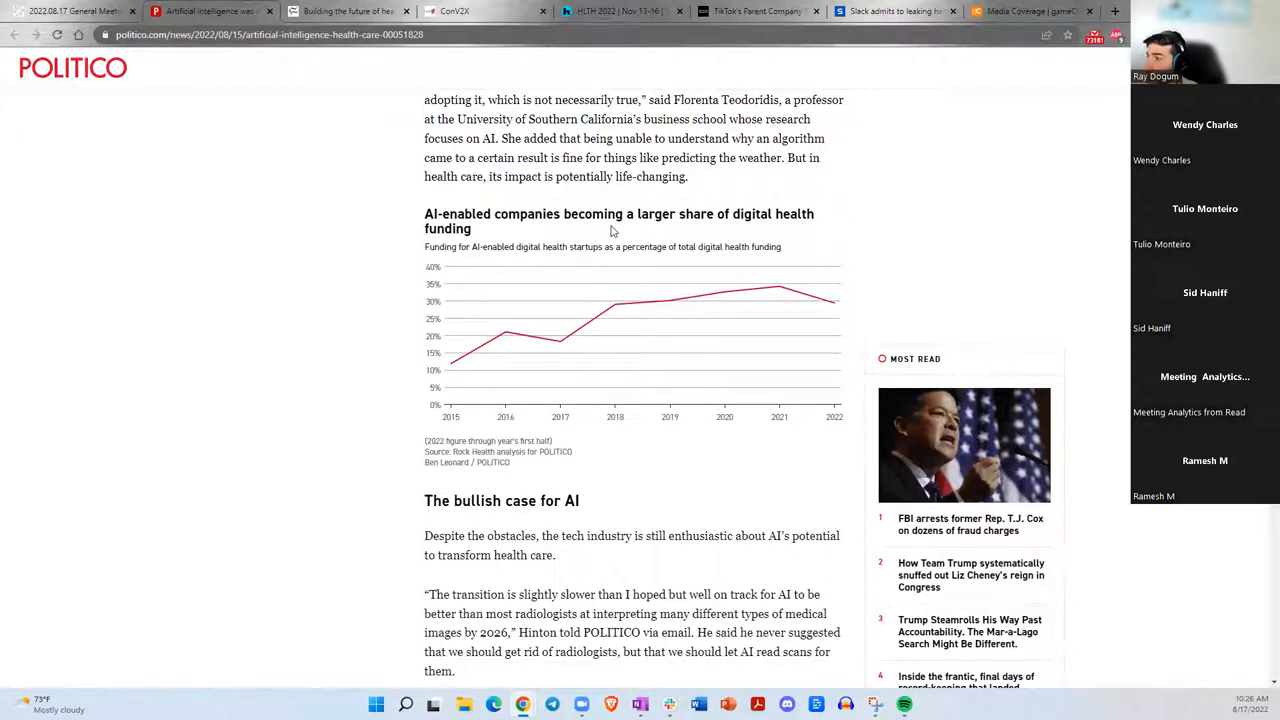
mouse_move(556, 330)
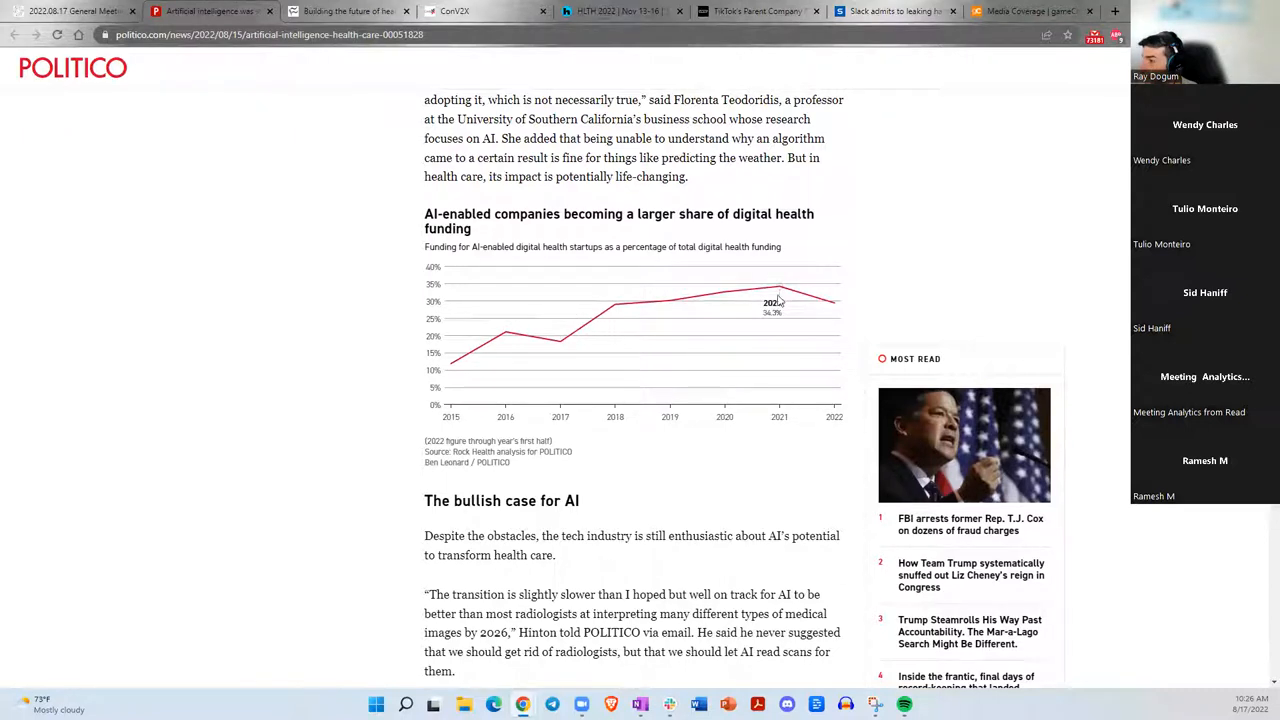
mouse_move(728, 296)
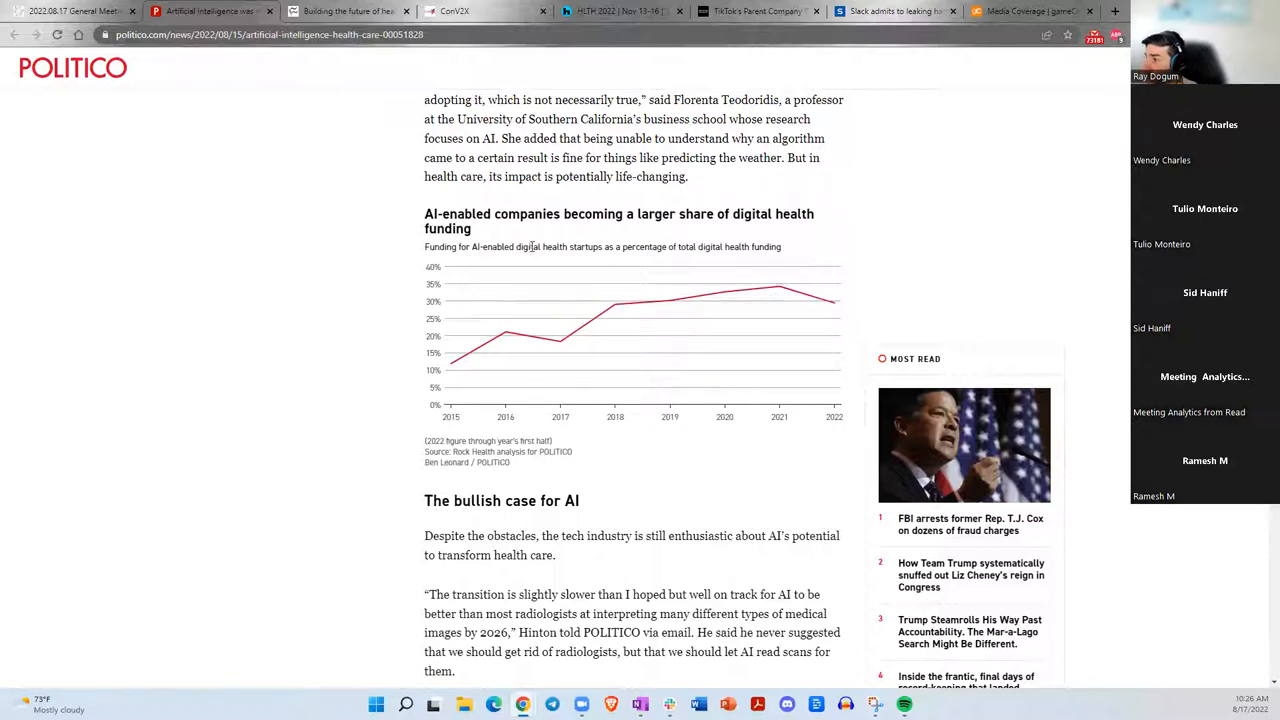
mouse_move(644, 260)
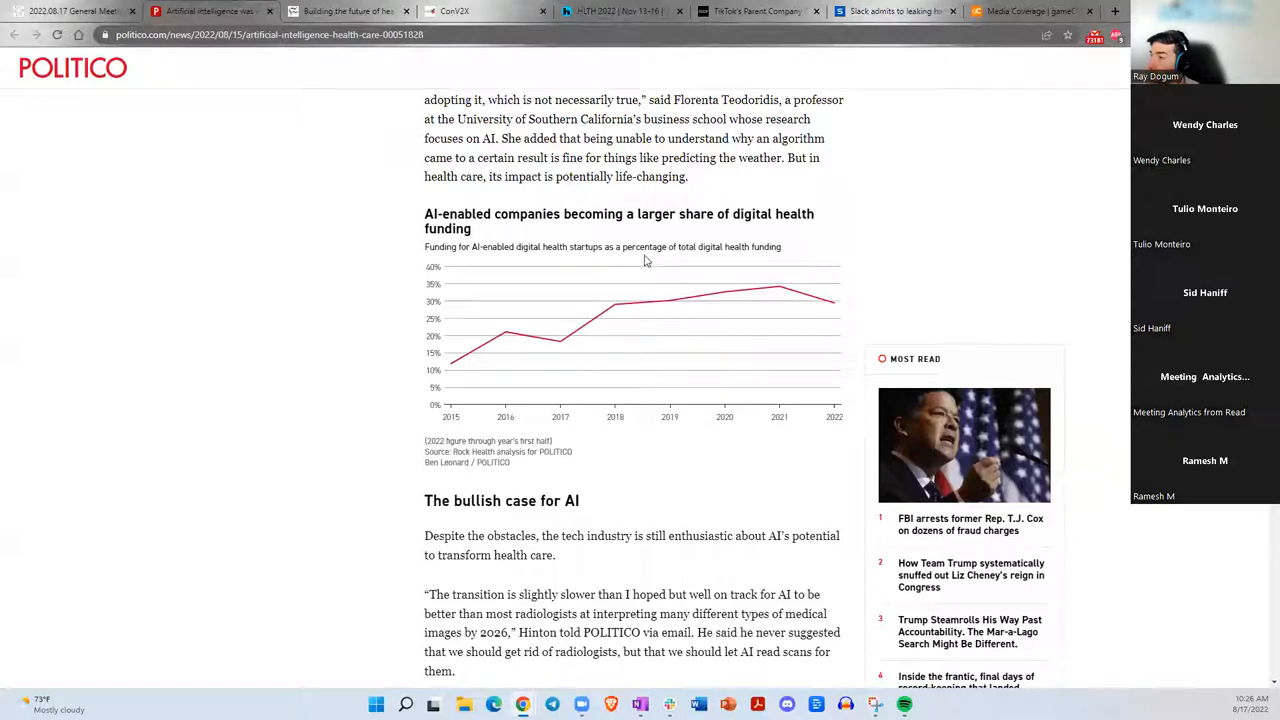
mouse_move(590, 556)
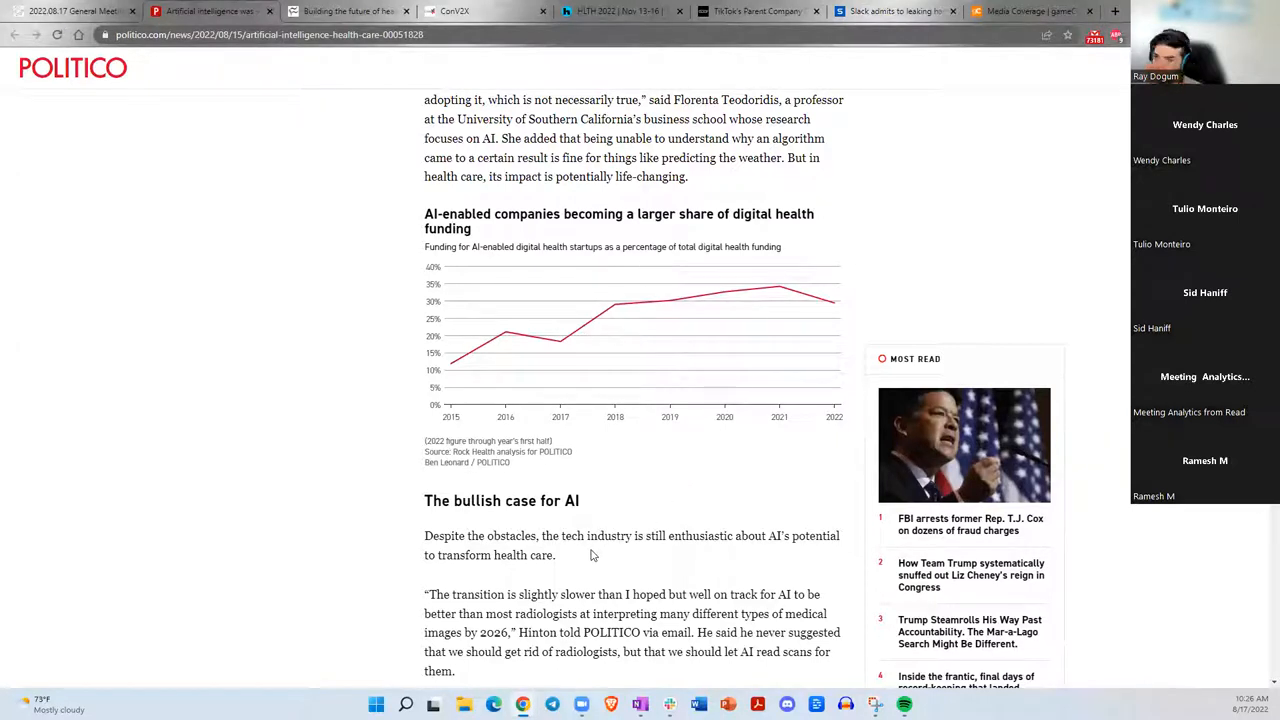
Read past the Bob Wachter quote down to the 'Hurdles for AI' heading on infrastructure.
scroll(down, 3)
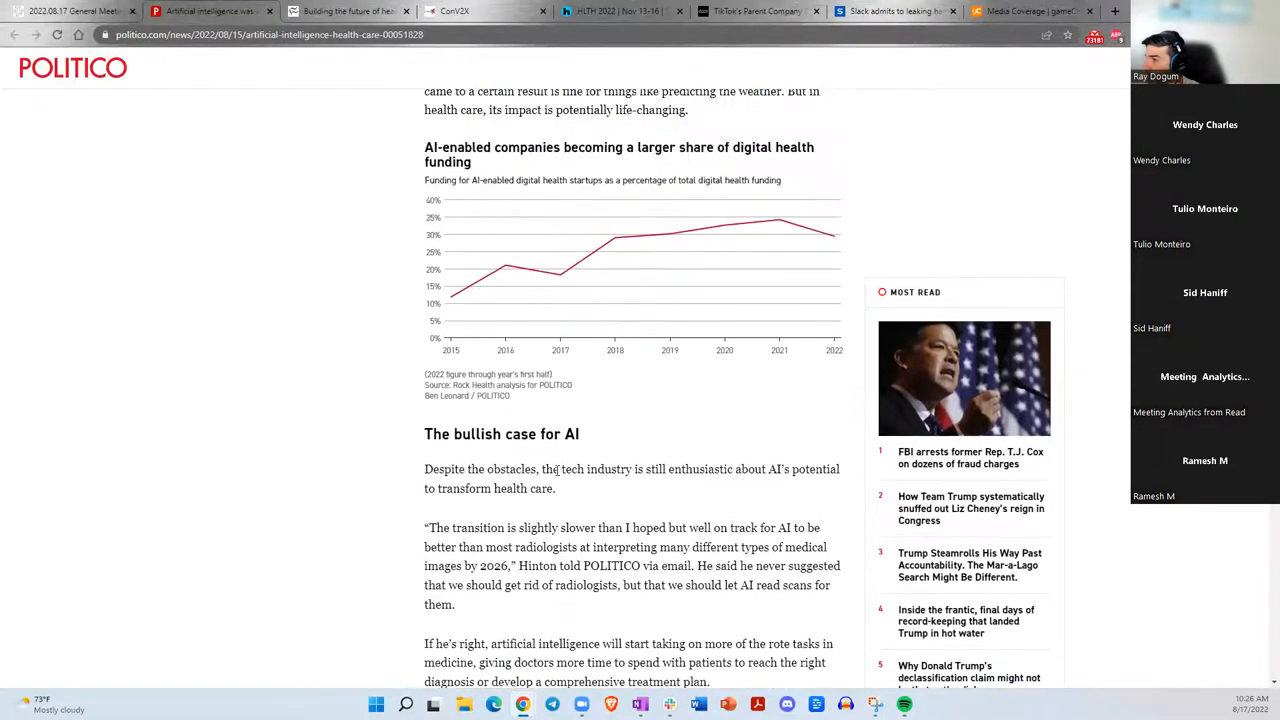
scroll(down, 3)
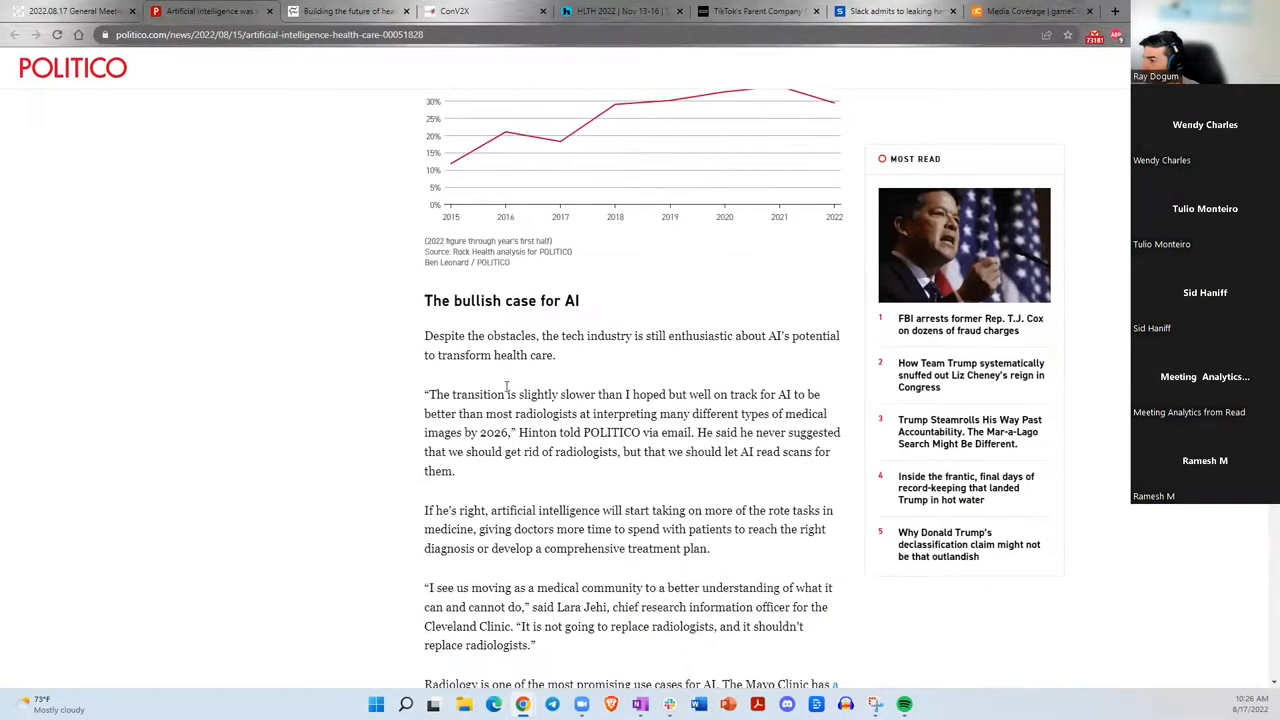
scroll(down, 3)
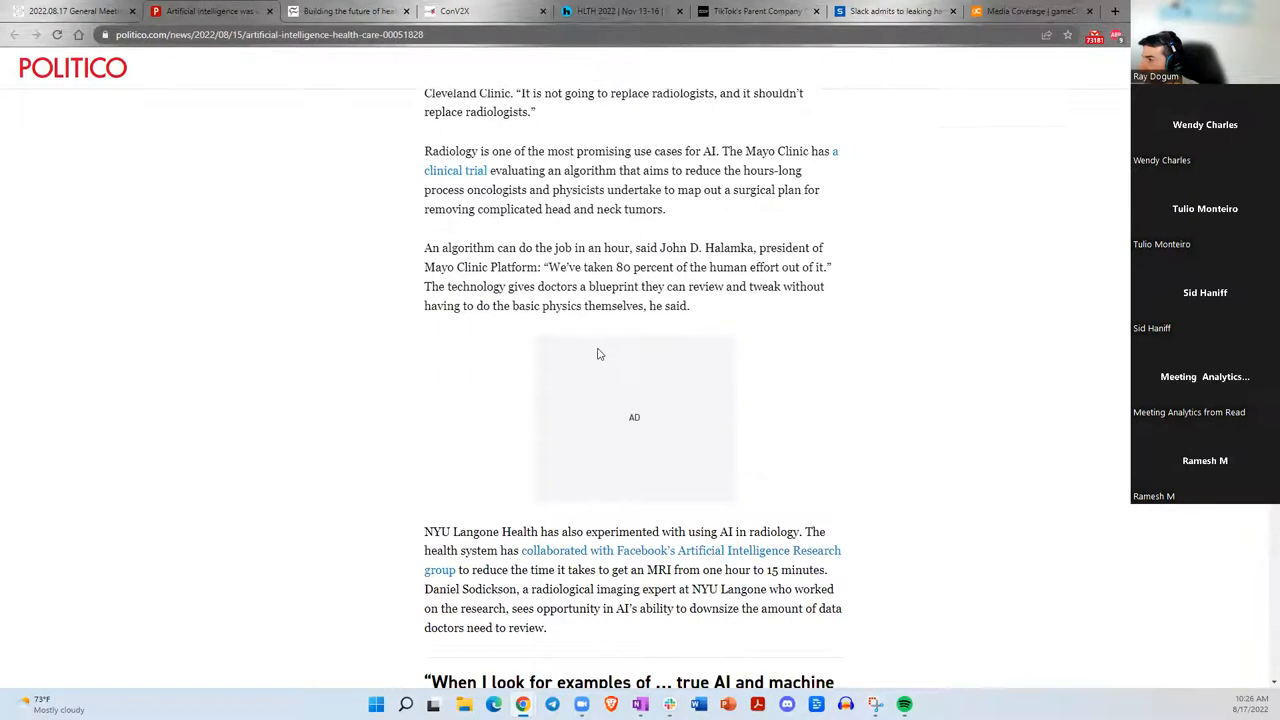
scroll(down, 3)
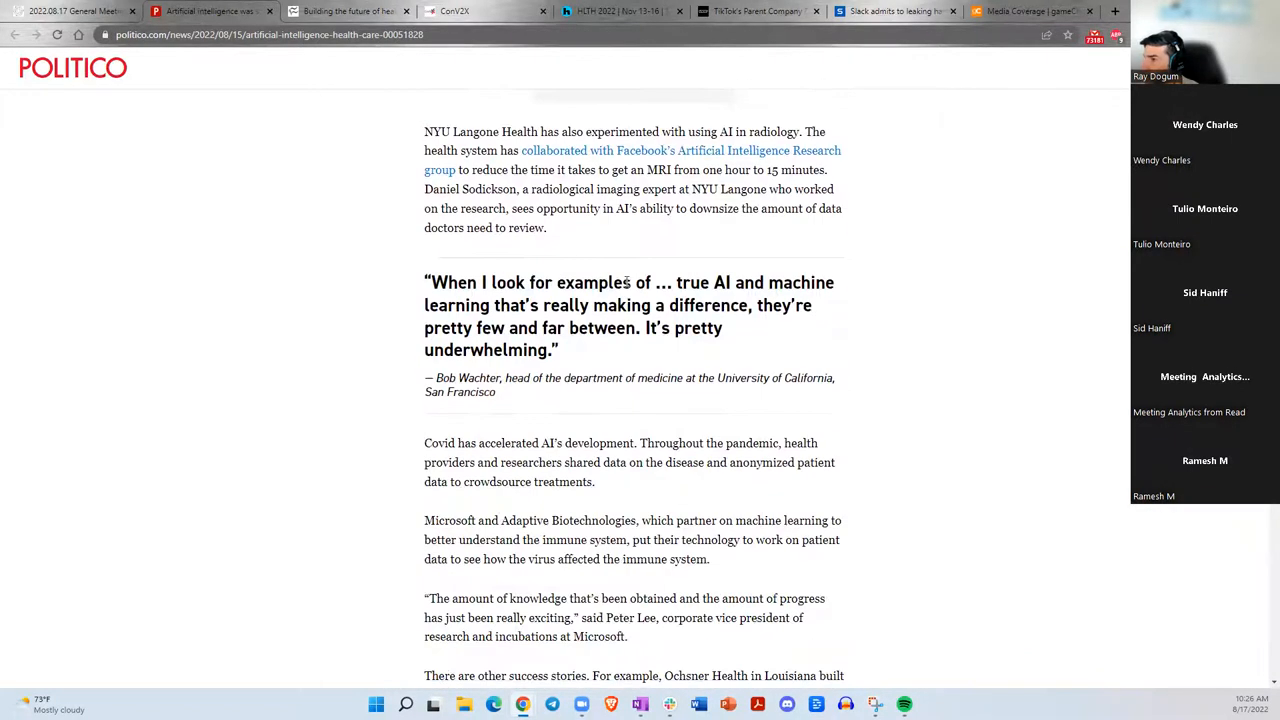
scroll(down, 3)
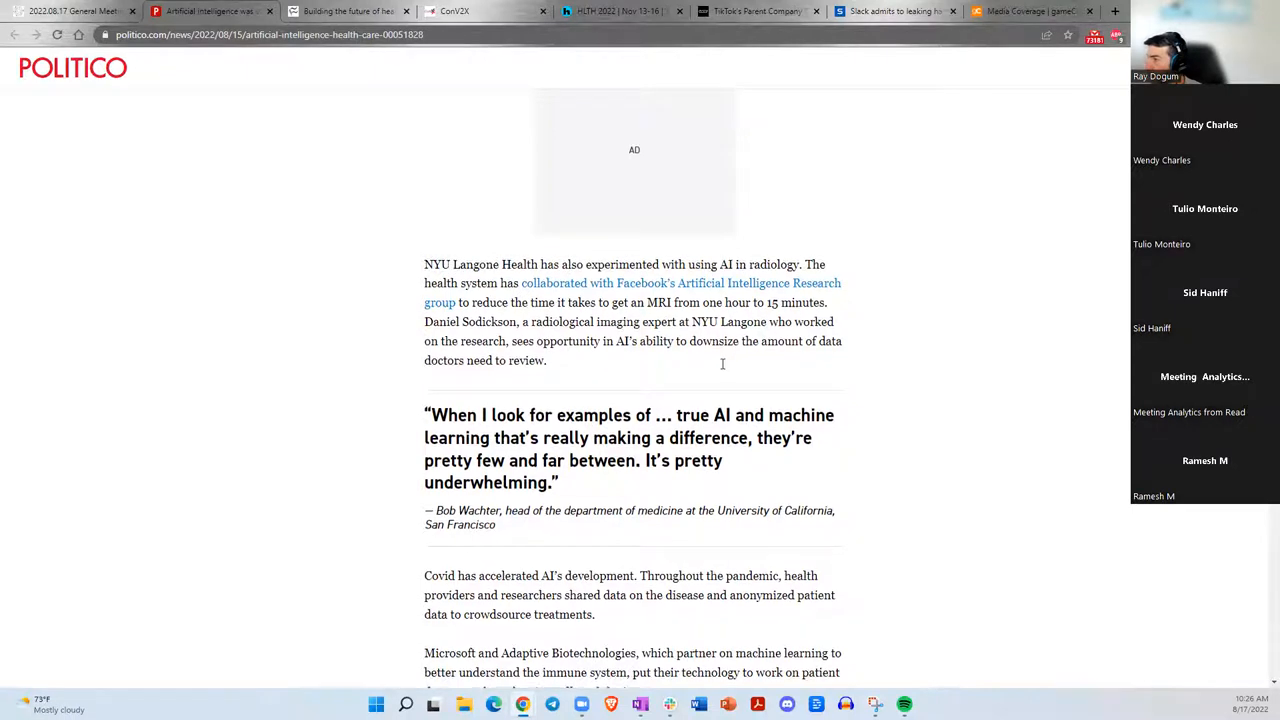
scroll(down, 3)
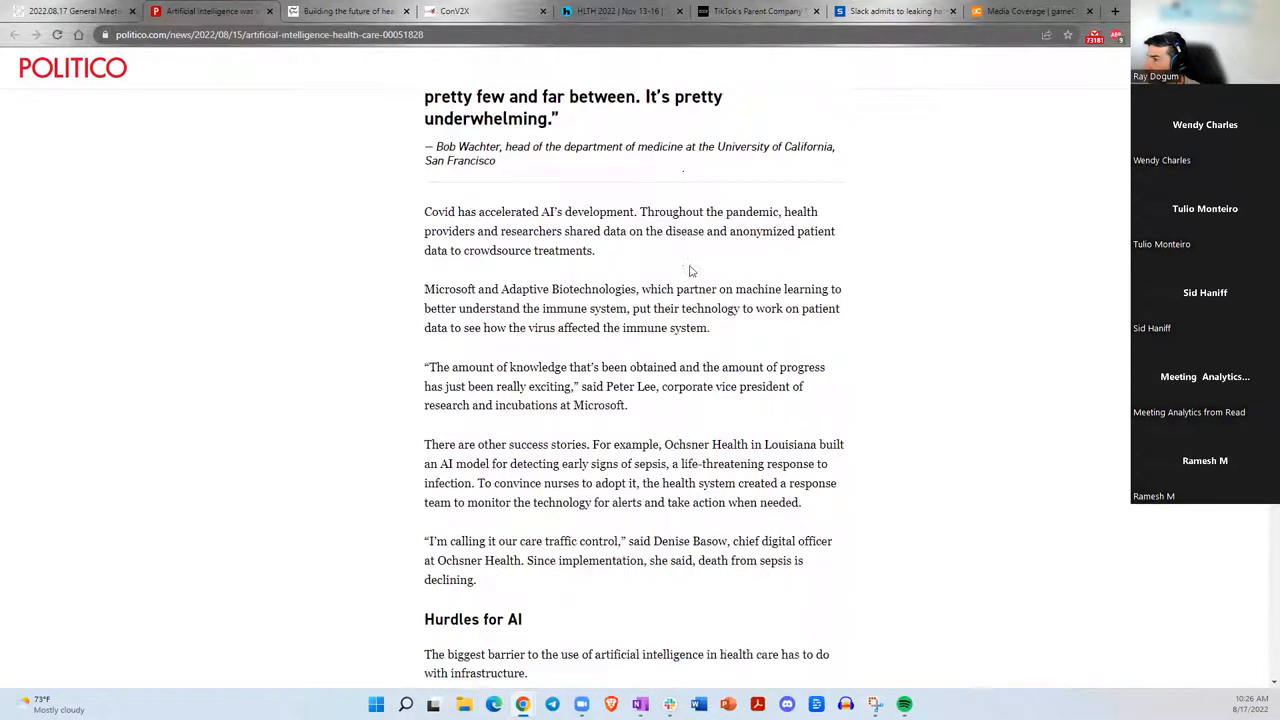
scroll(down, 3)
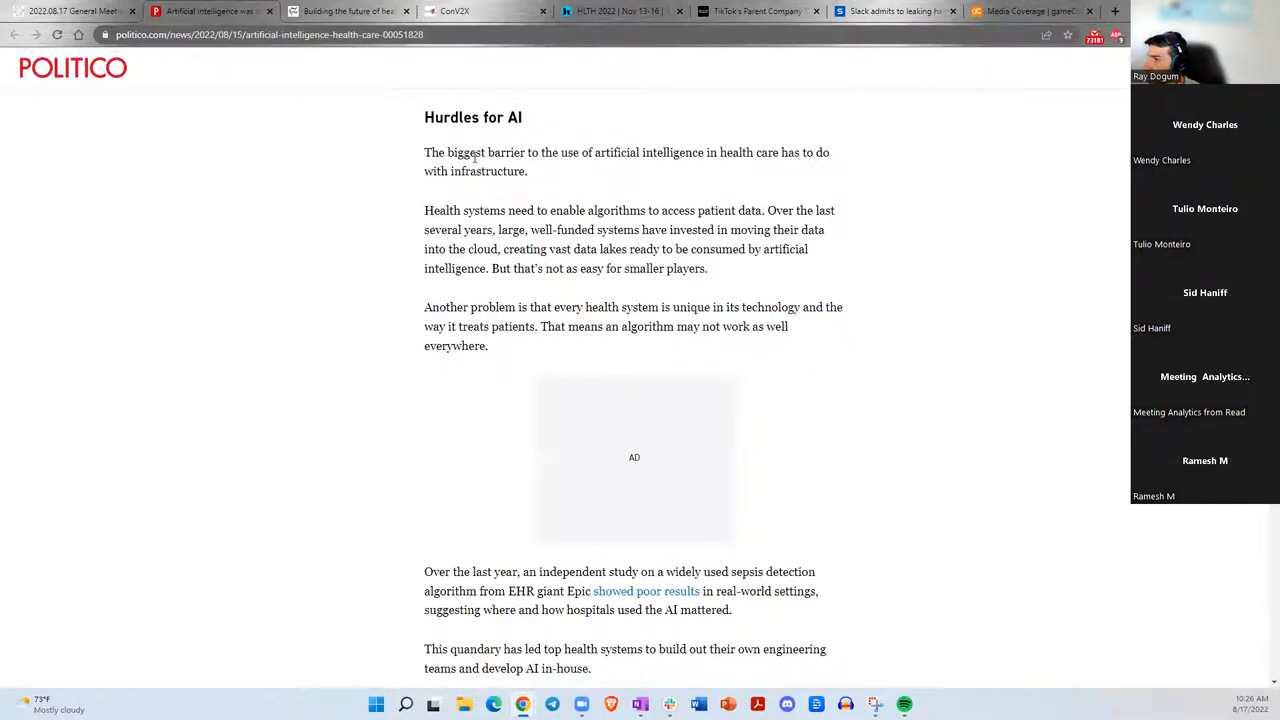
mouse_move(558, 240)
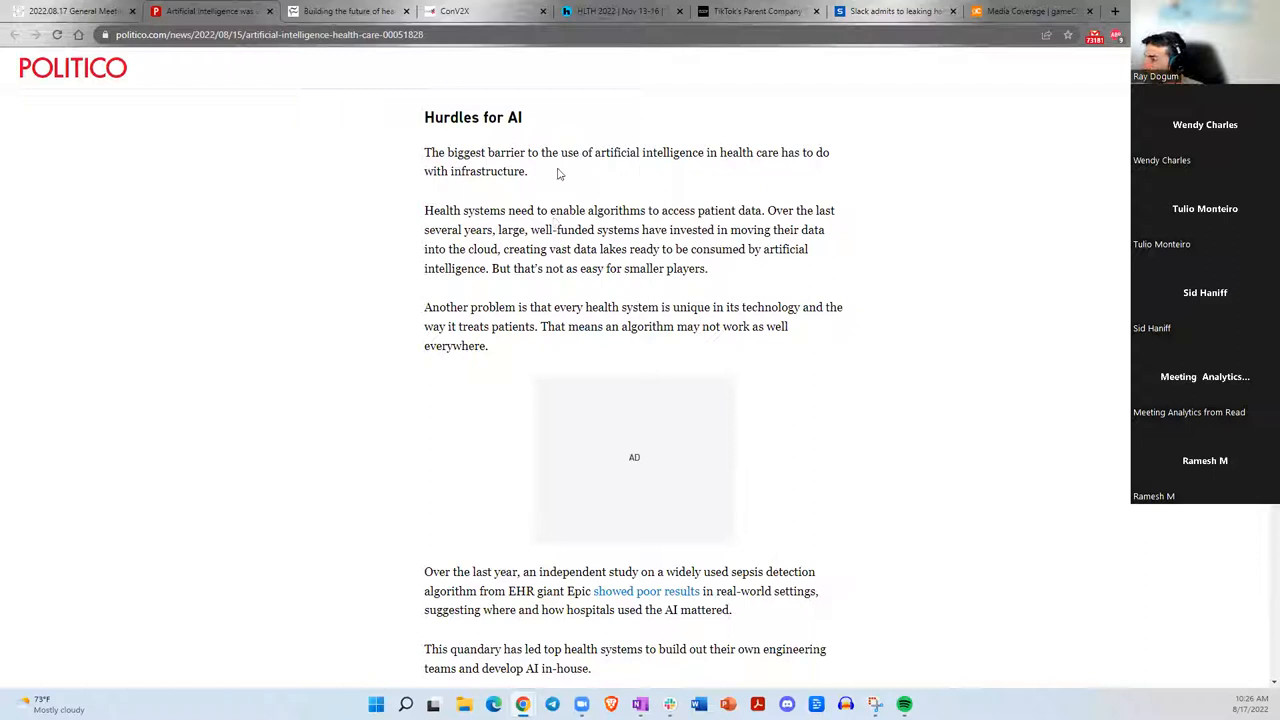
Highlight the sentences on health systems enabling algorithms' access to patient data and well-funded systems moving data.
drag(464, 152, 628, 152)
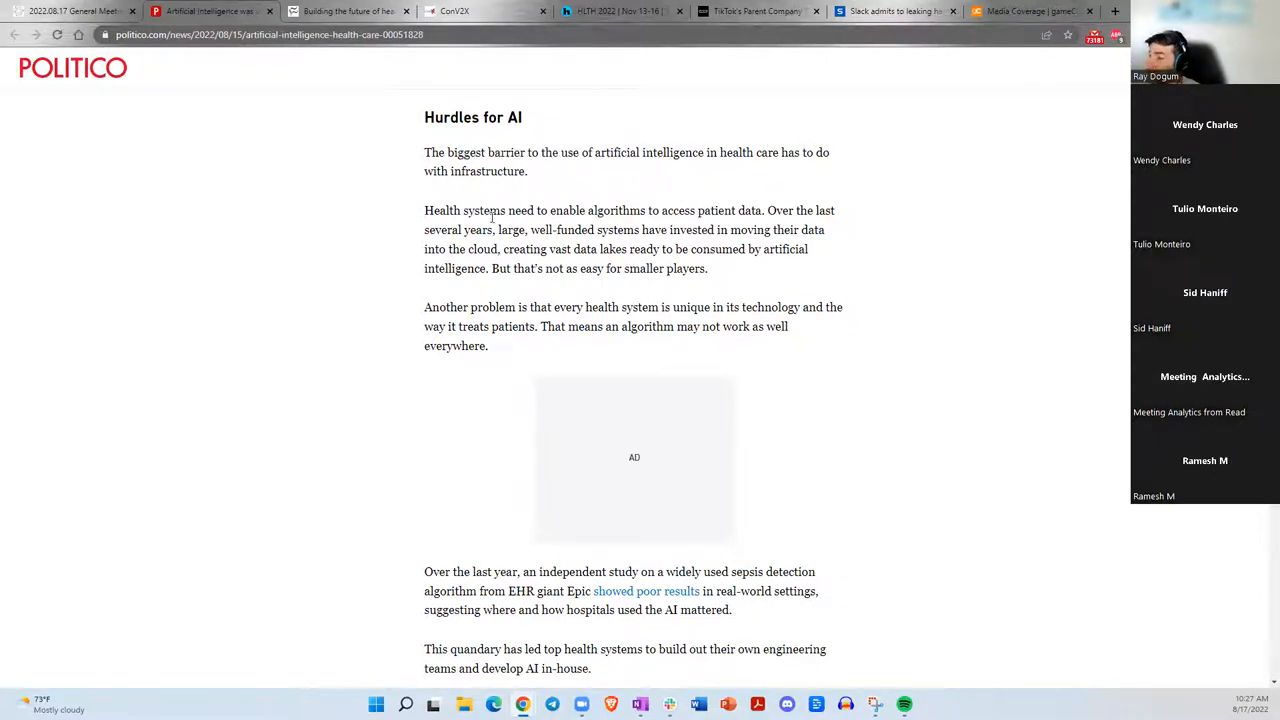
drag(480, 210, 580, 210)
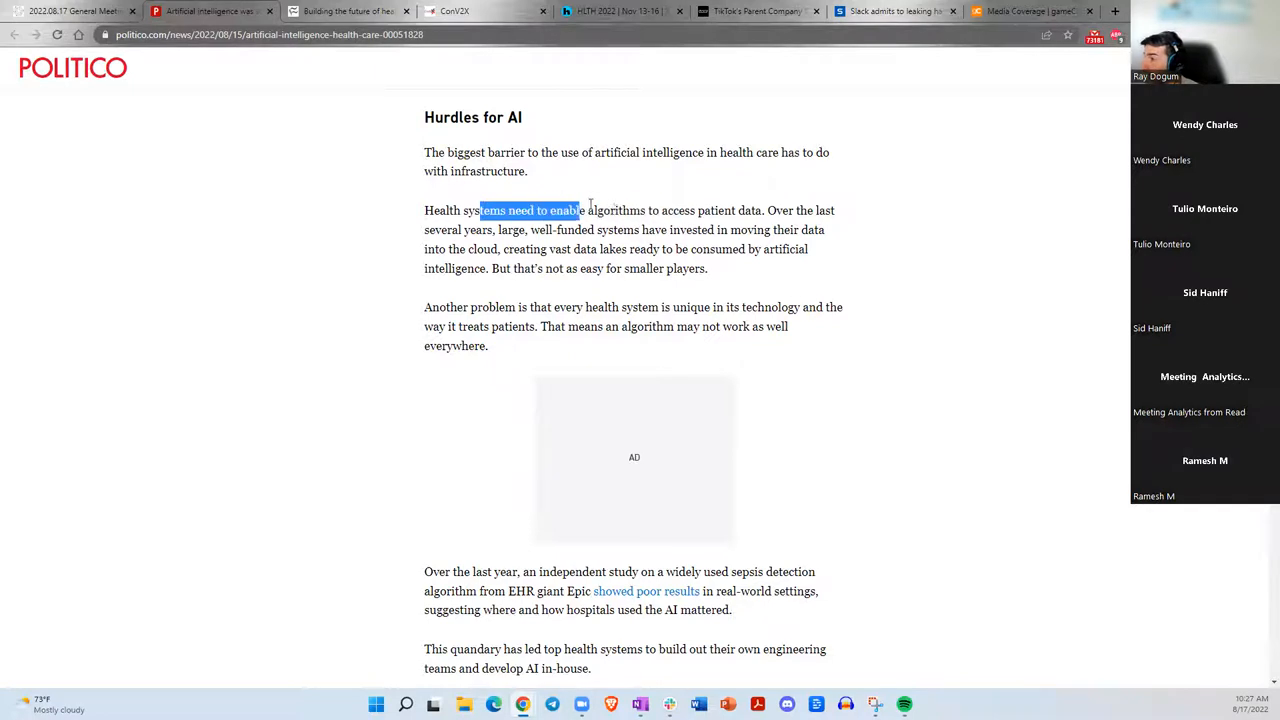
drag(578, 210, 732, 210)
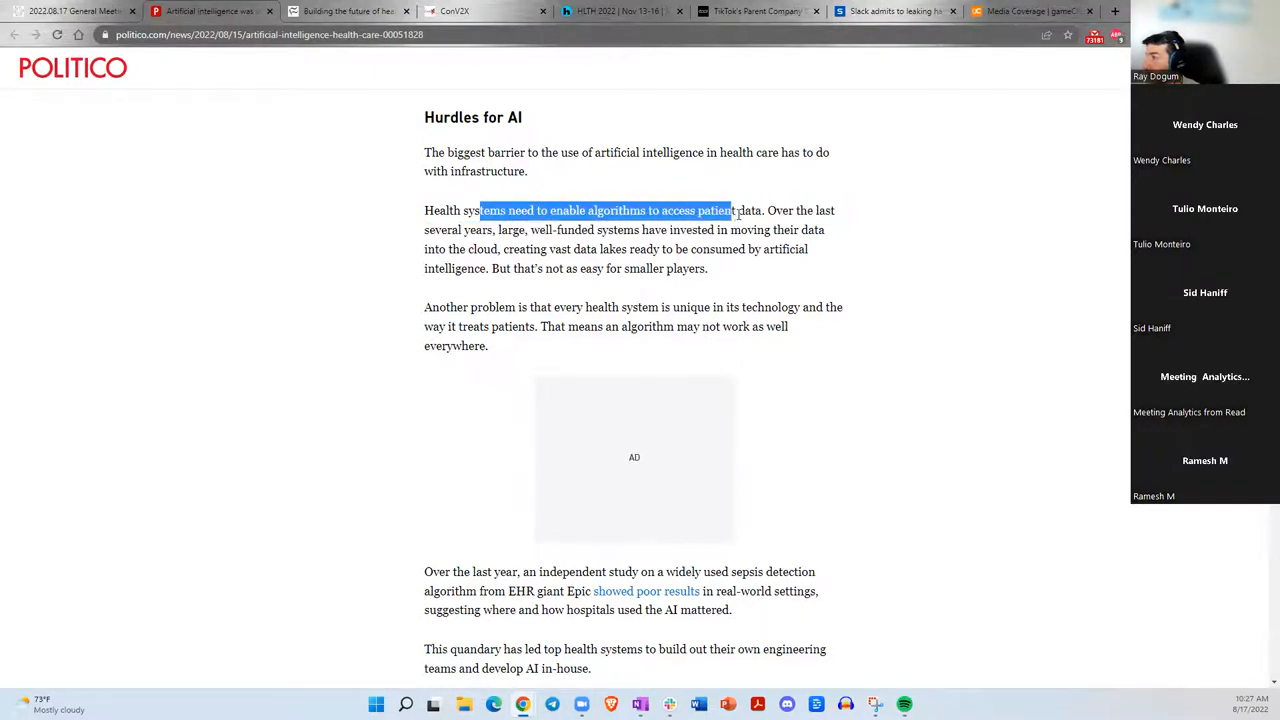
drag(732, 210, 790, 210)
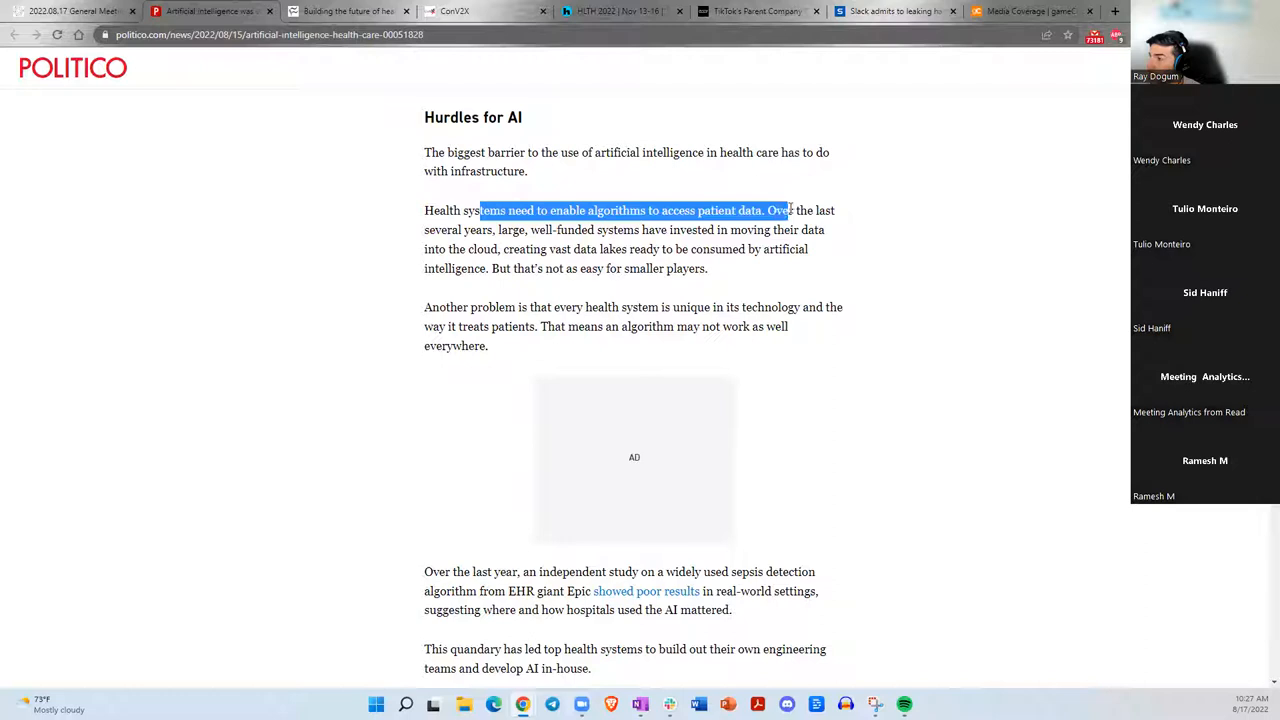
click(528, 230)
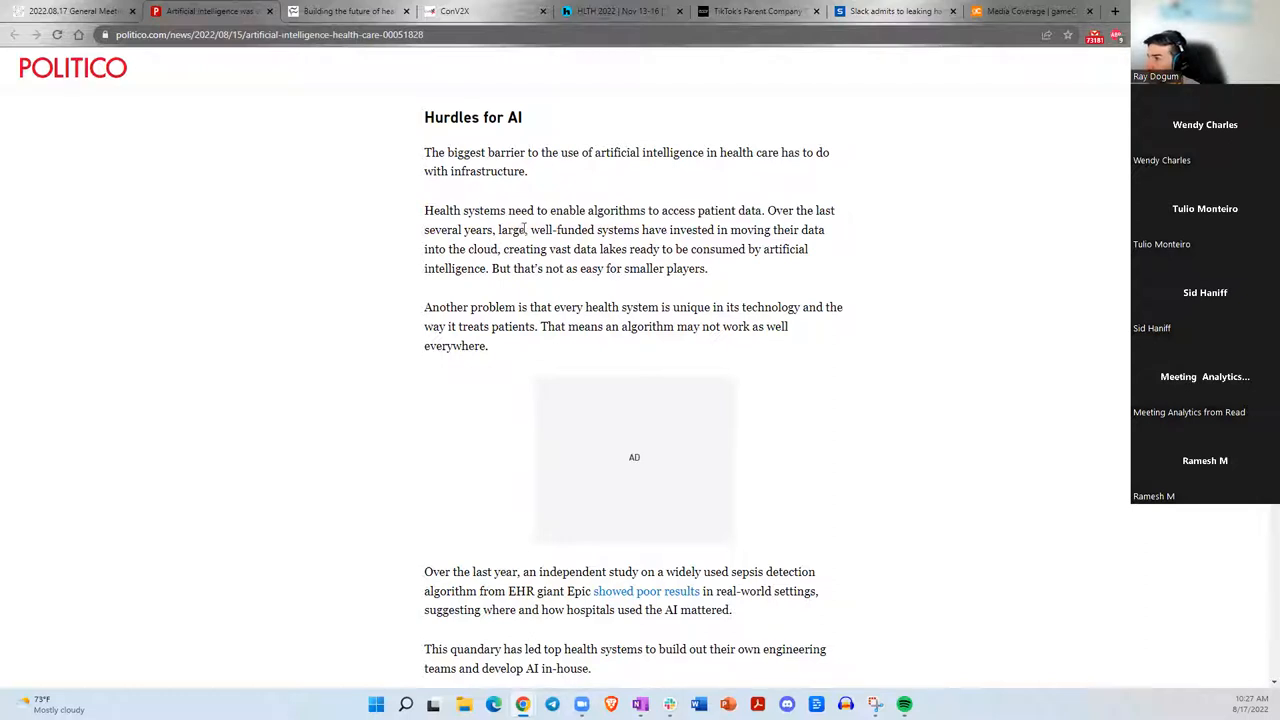
drag(544, 230, 796, 230)
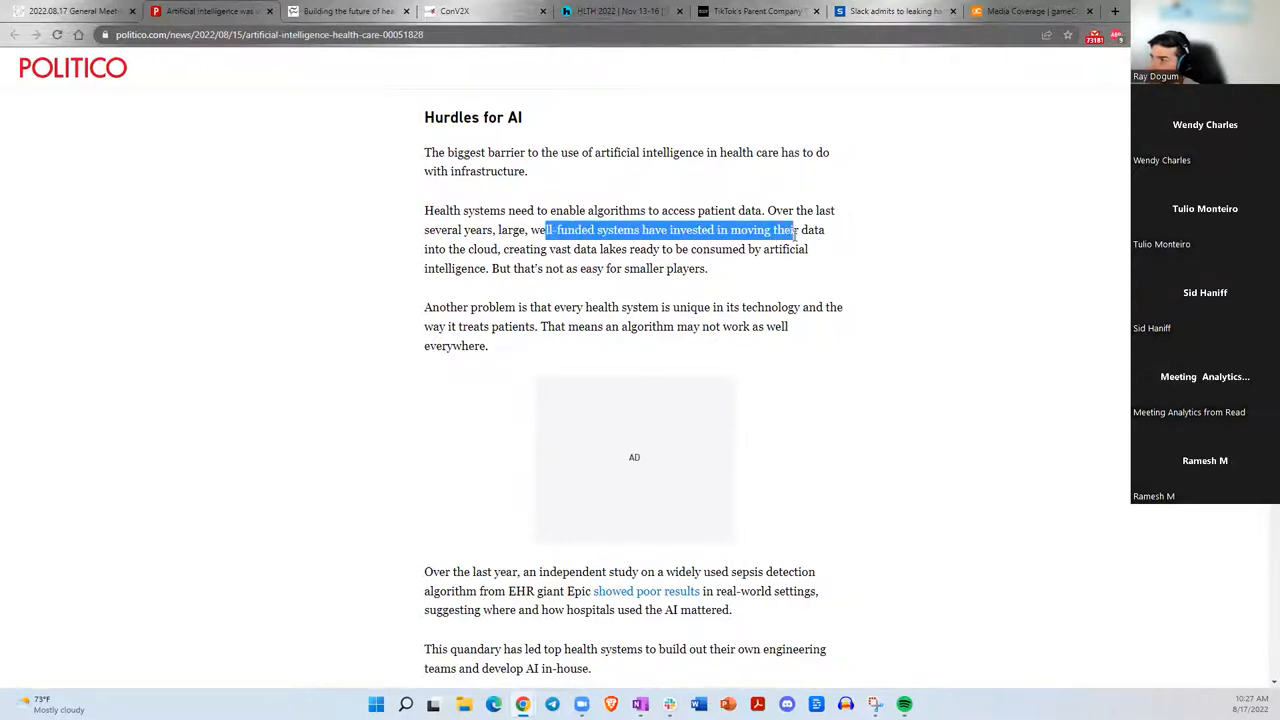
Move on to the sepsis study paragraph, marking phrases on in-house AI development and lack of quality data.
scroll(down, 3)
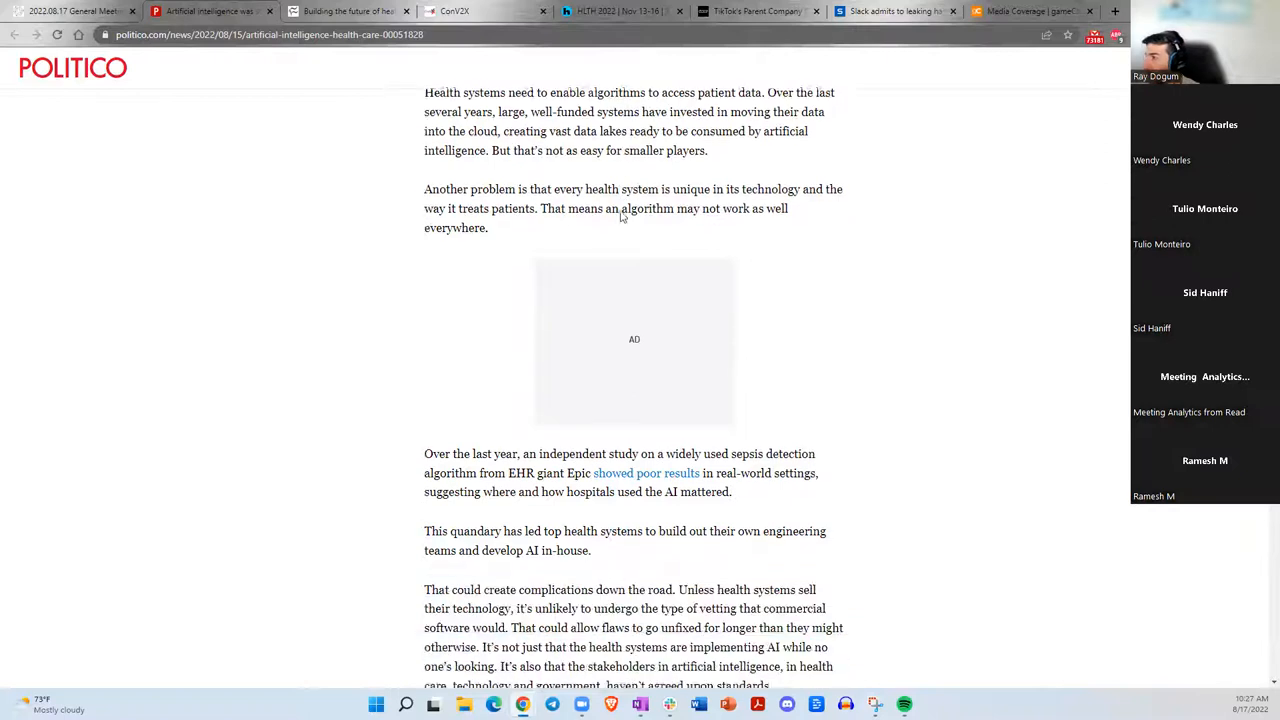
scroll(down, 3)
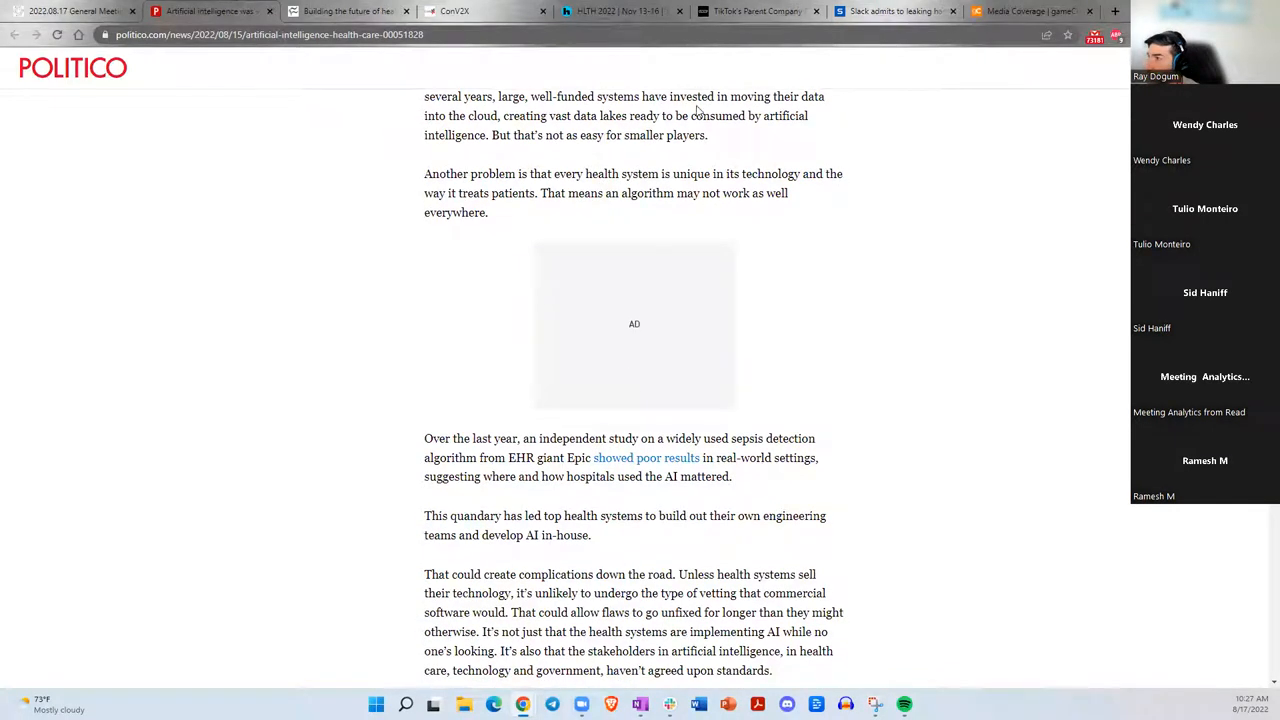
drag(508, 136, 628, 136)
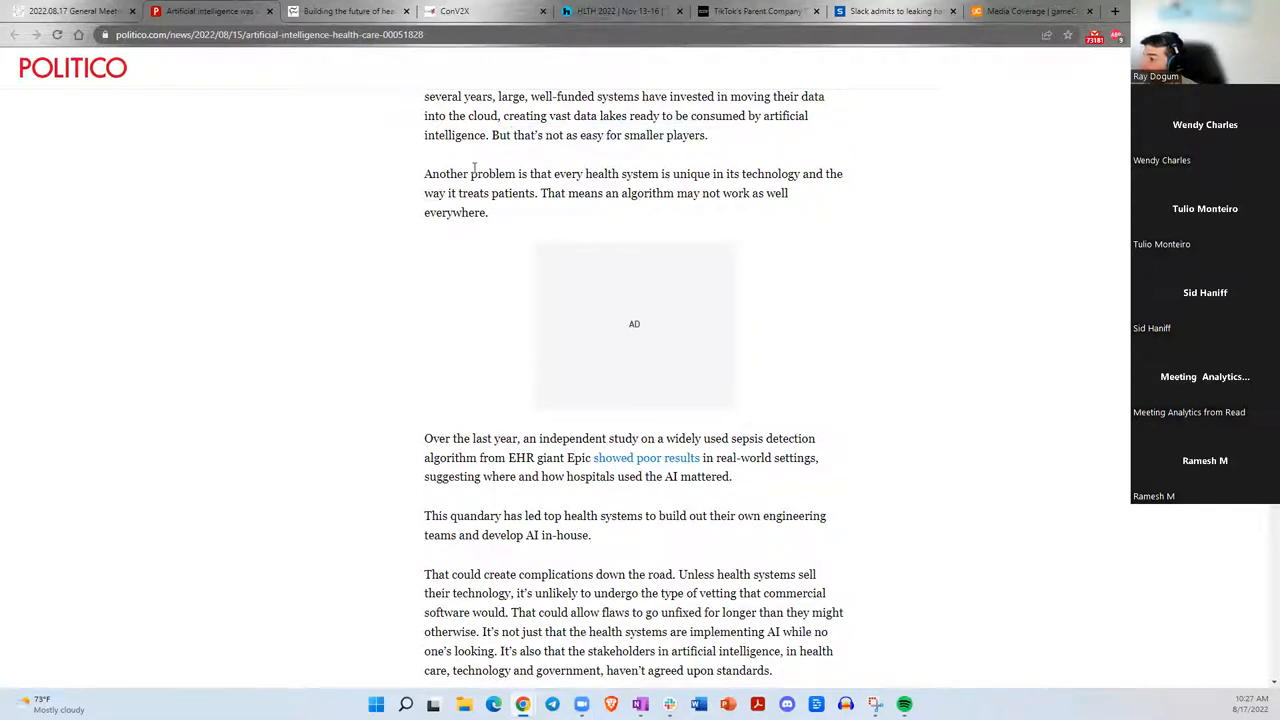
drag(478, 172, 640, 172)
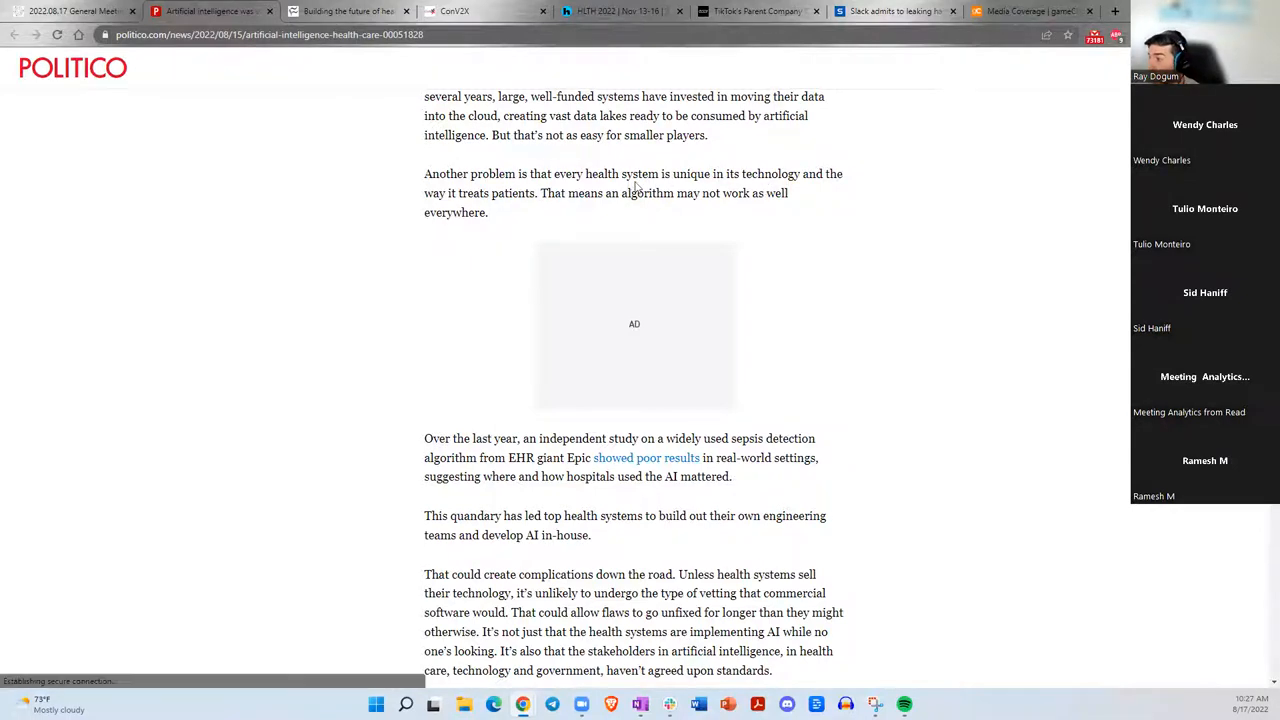
scroll(down, 3)
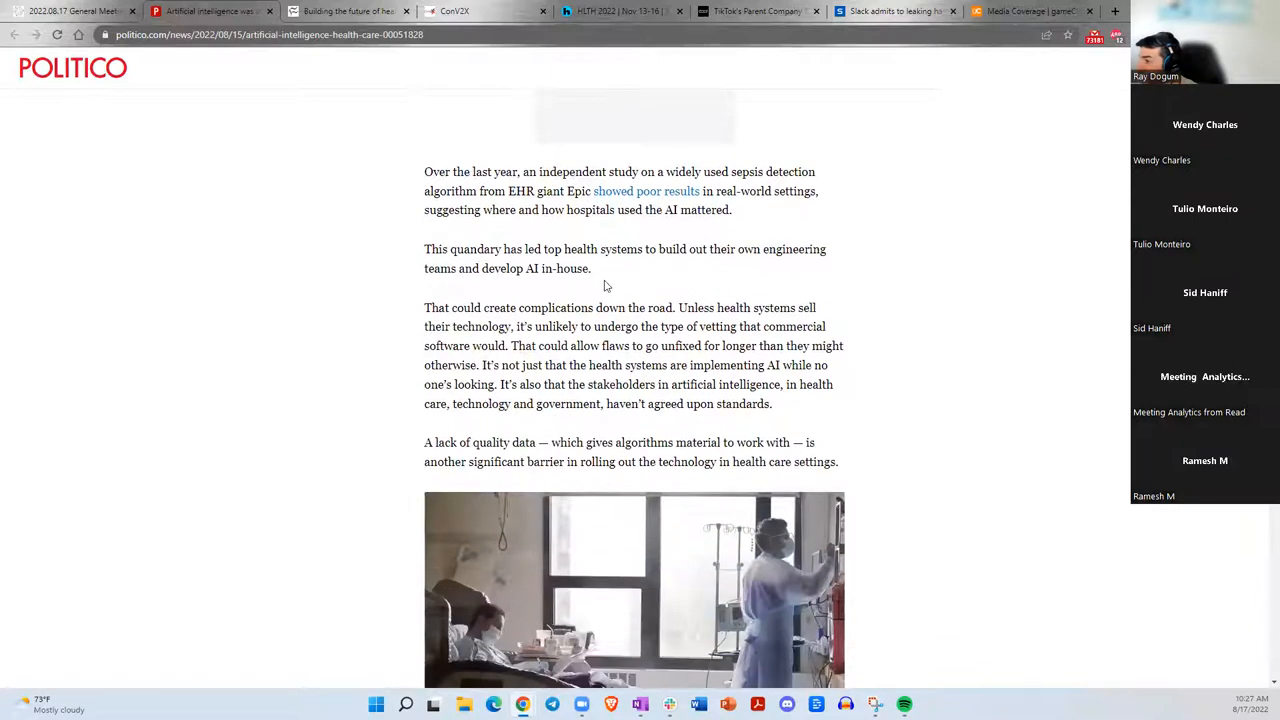
Finish the Politico article through its FDA government's role section.
scroll(down, 3)
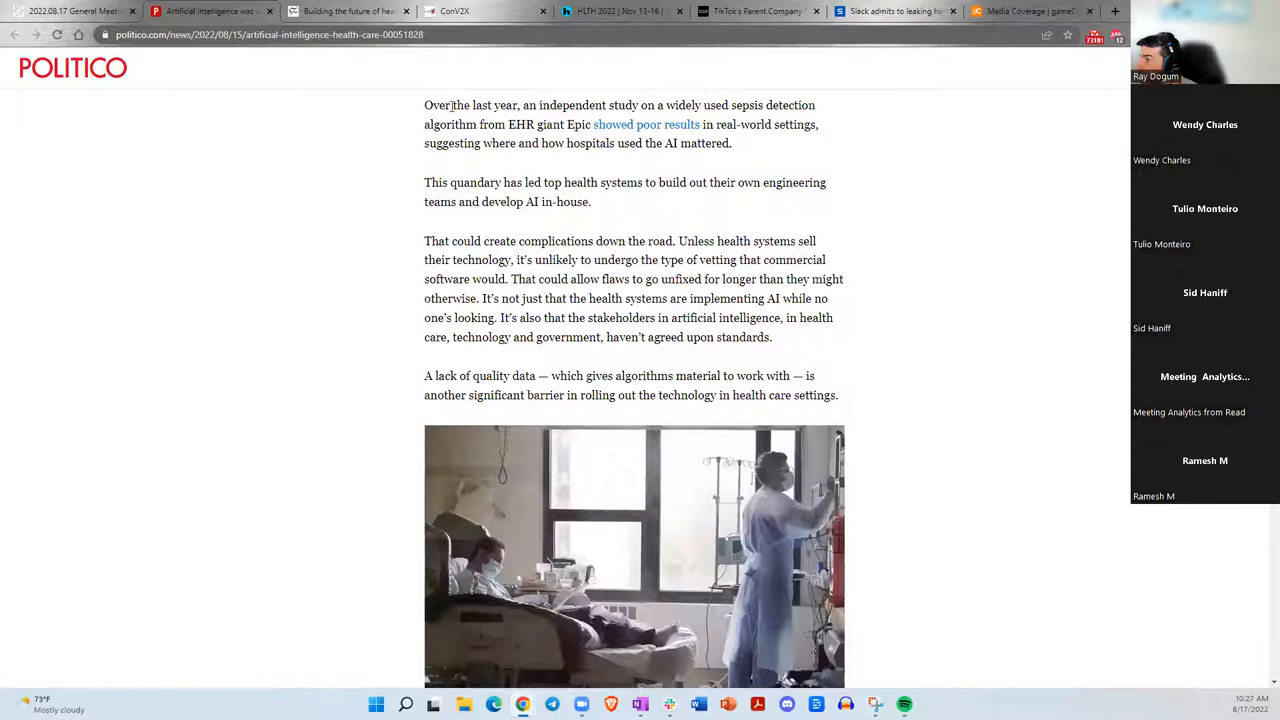
scroll(up, 3)
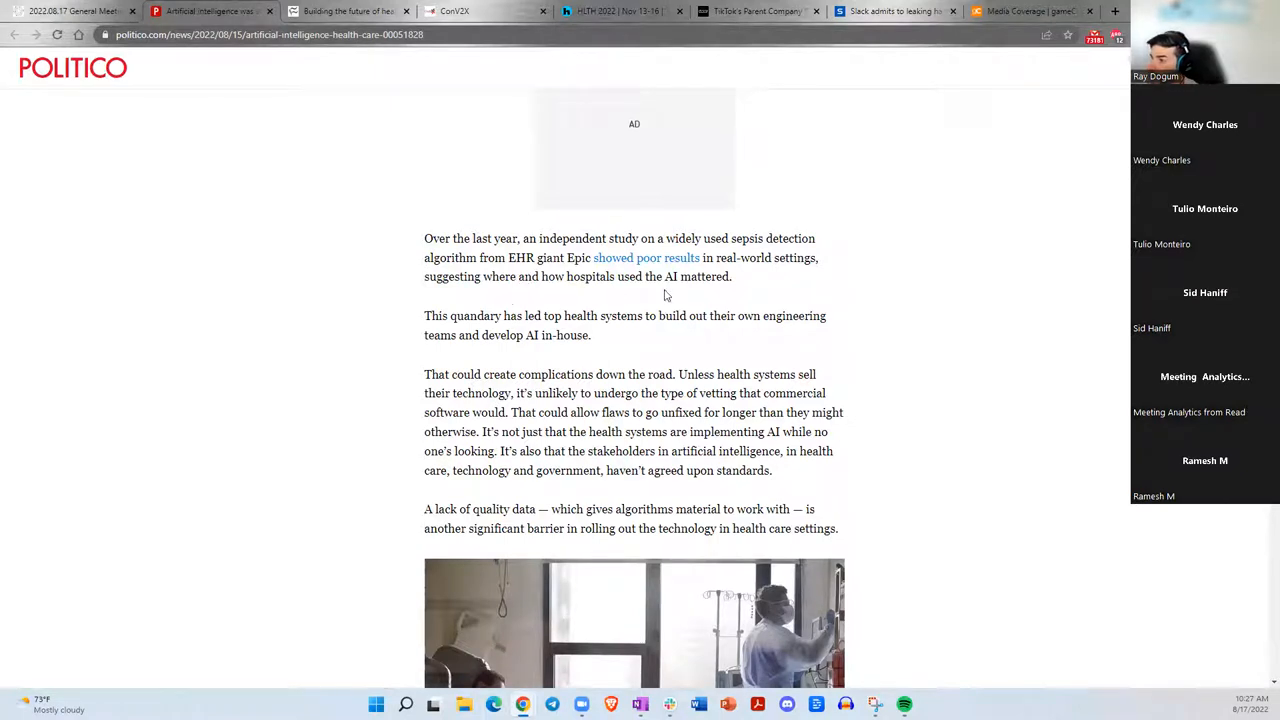
mouse_move(720, 300)
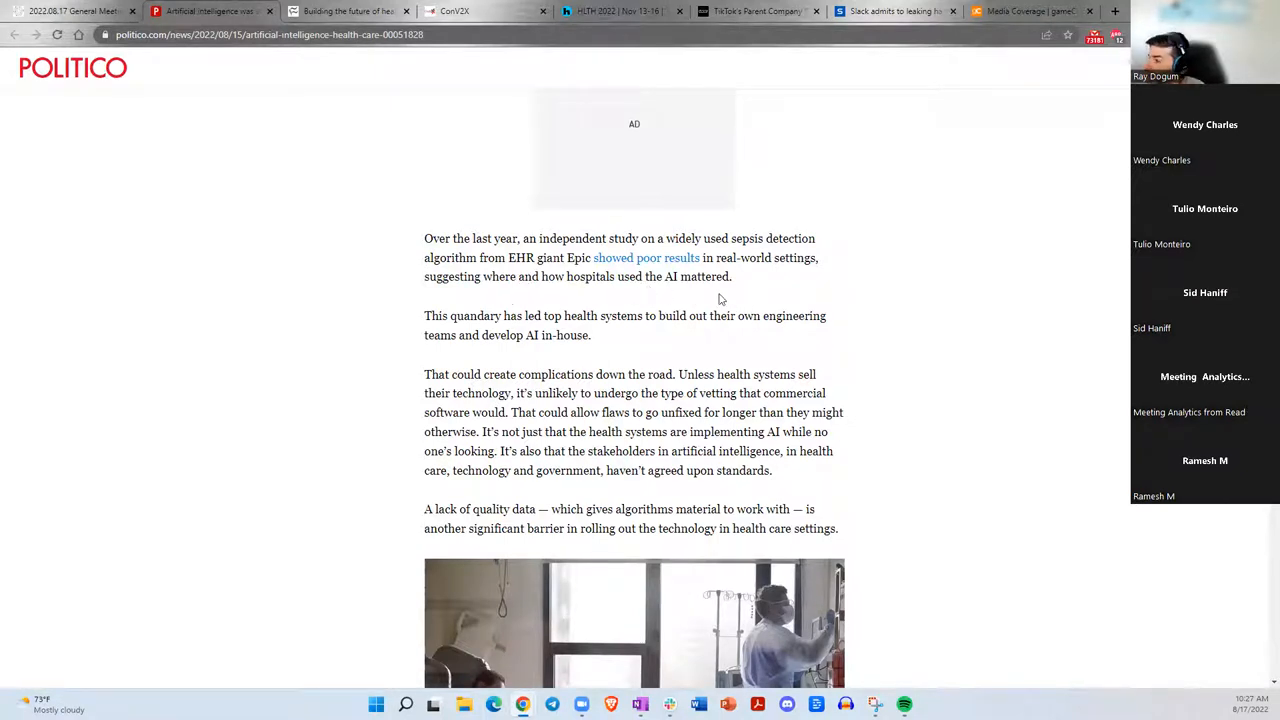
scroll(down, 3)
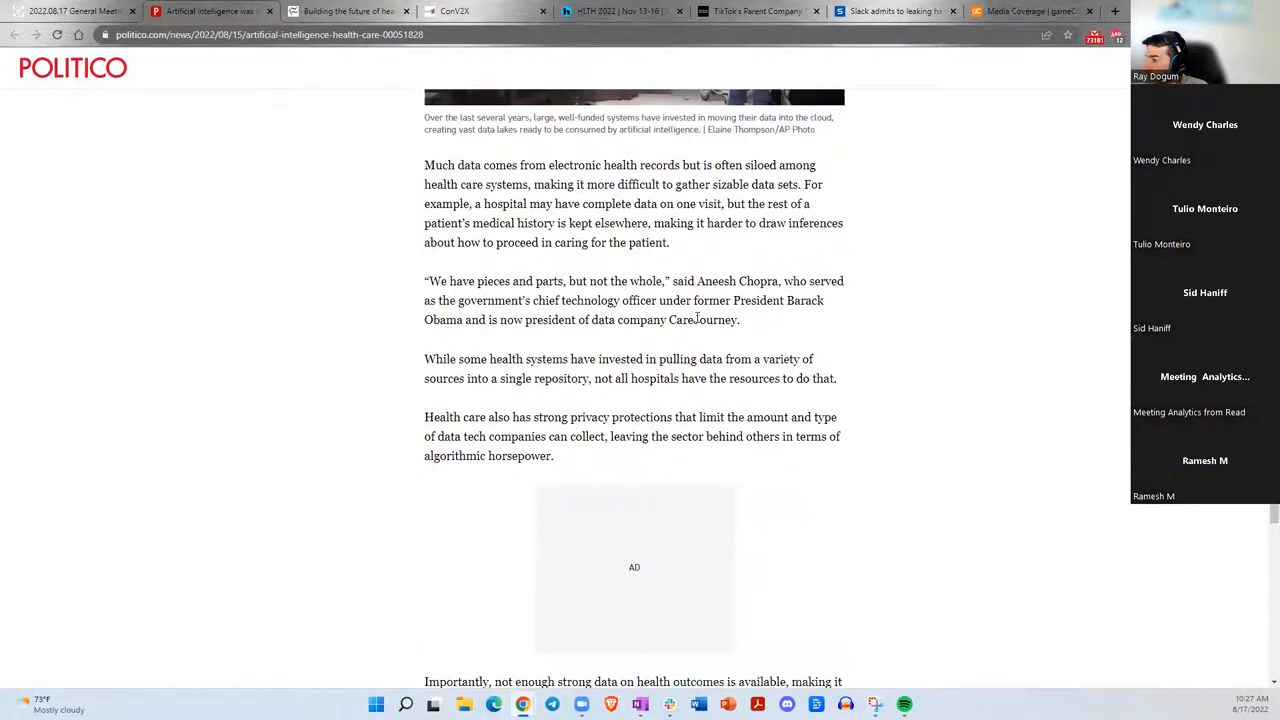
scroll(down, 3)
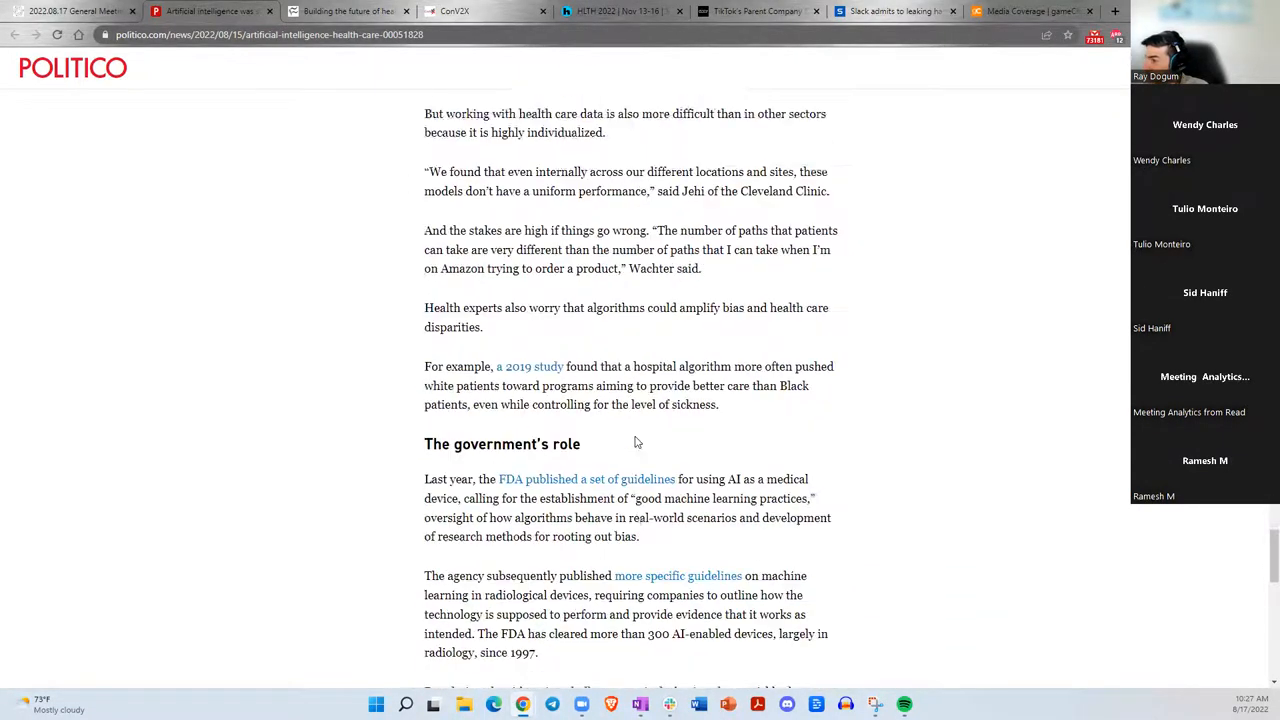
scroll(down, 3)
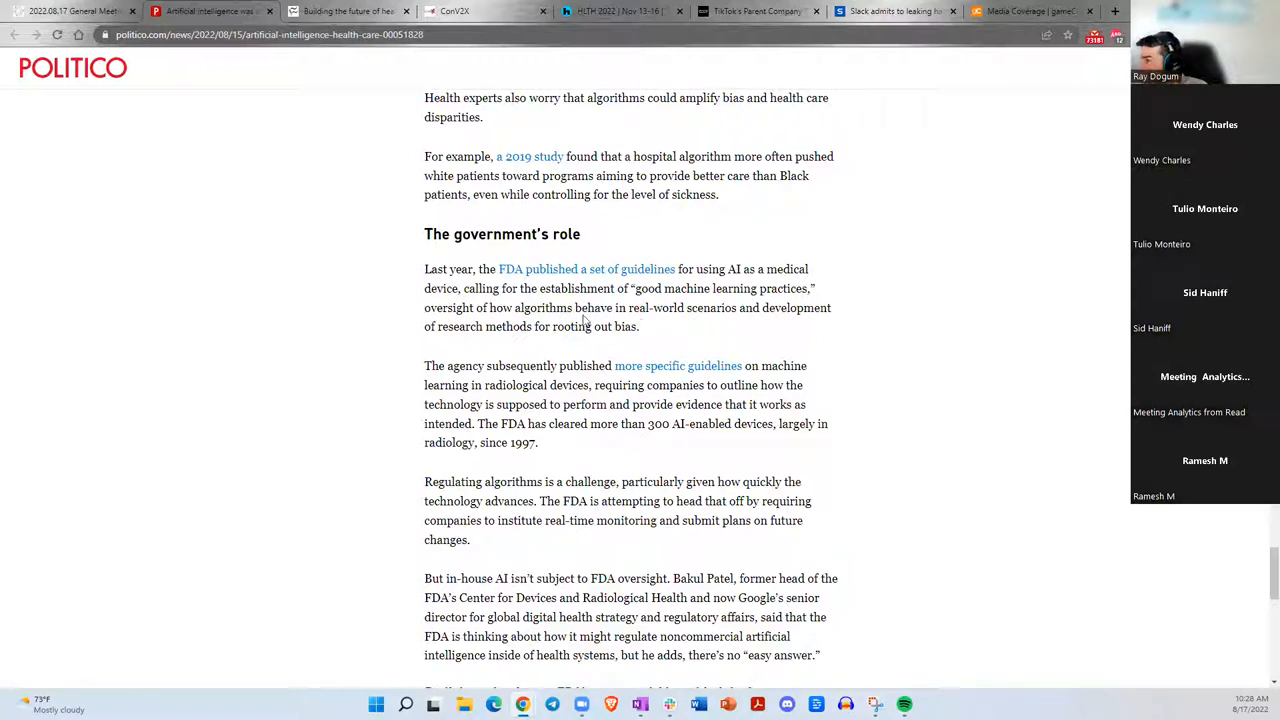
scroll(down, 3)
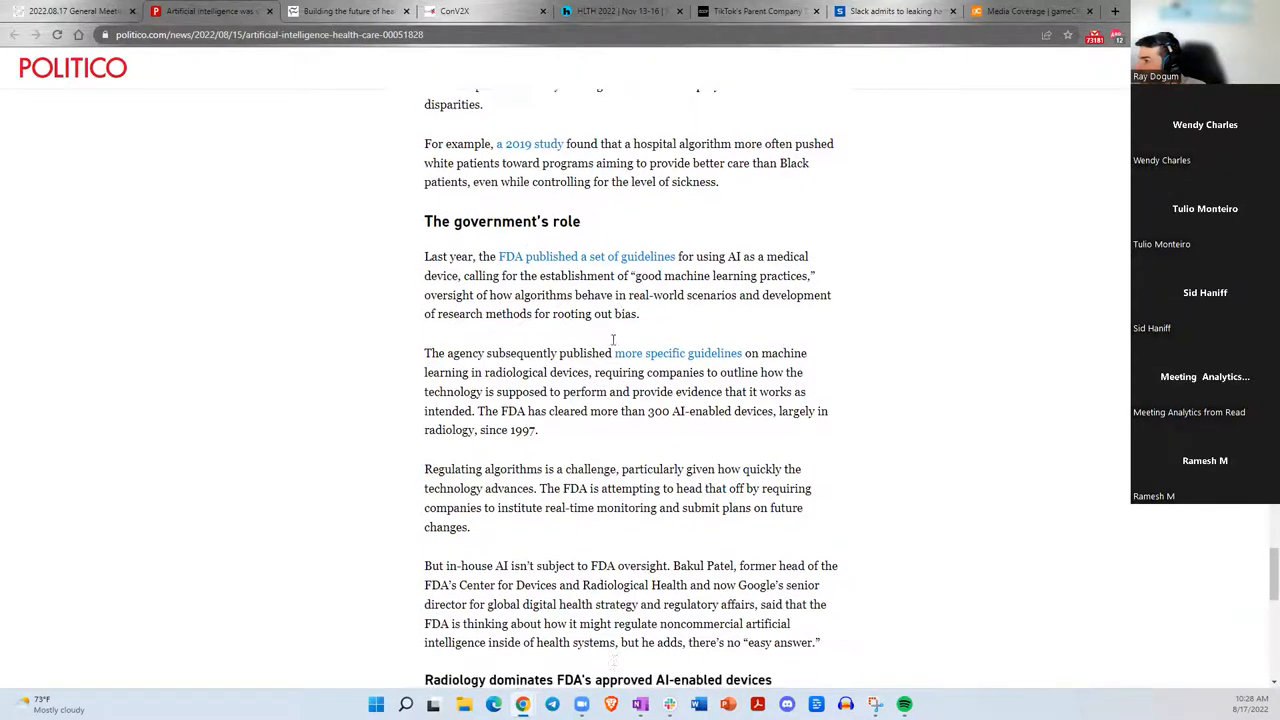
scroll(down, 3)
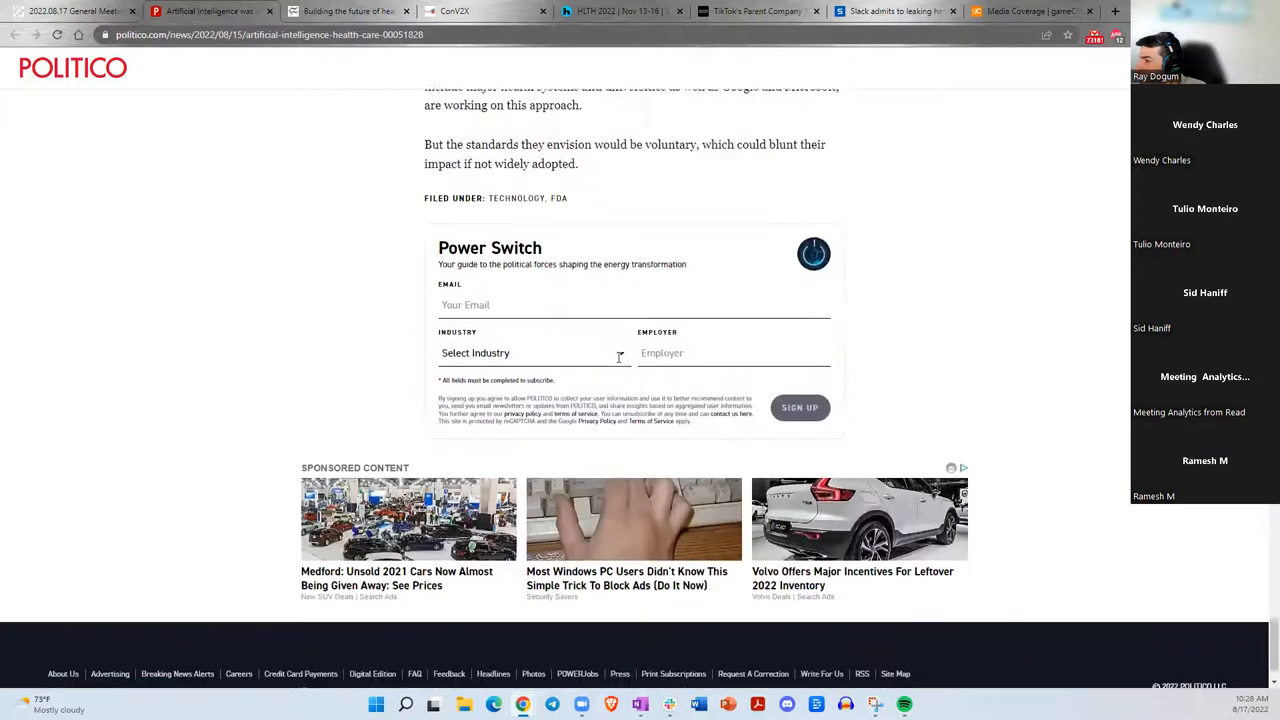
scroll(up, 3)
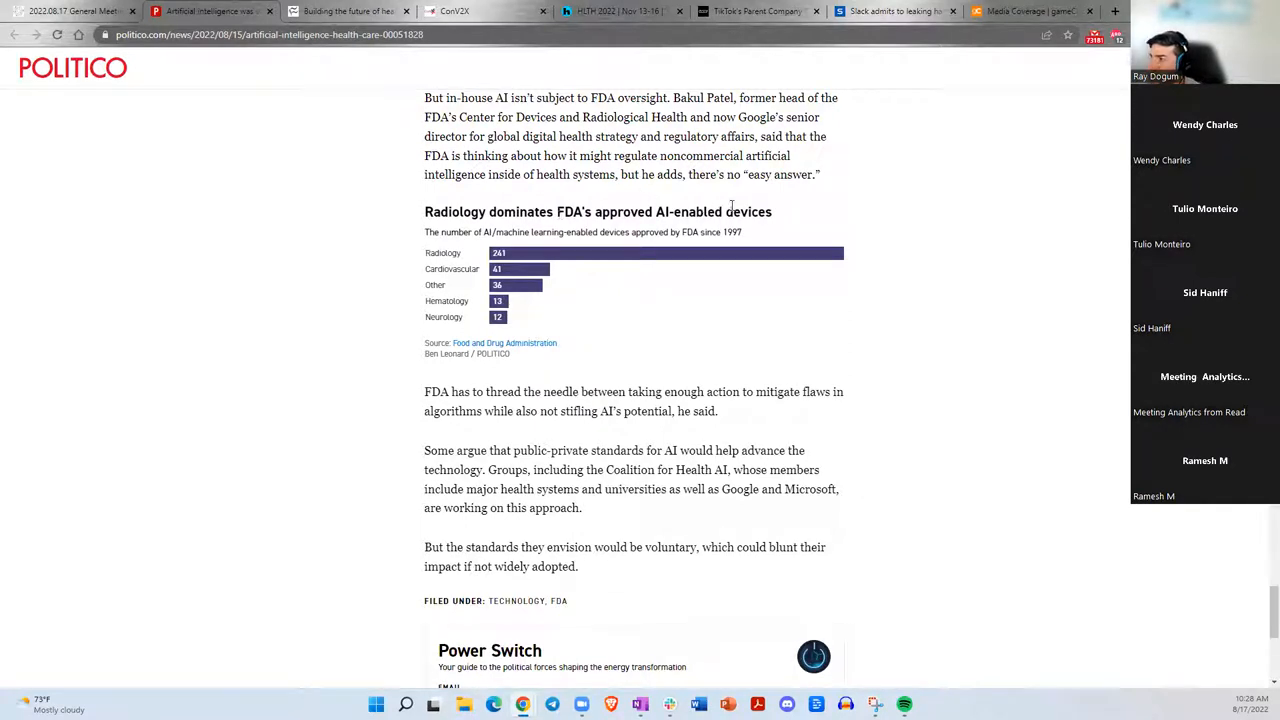
mouse_move(456, 284)
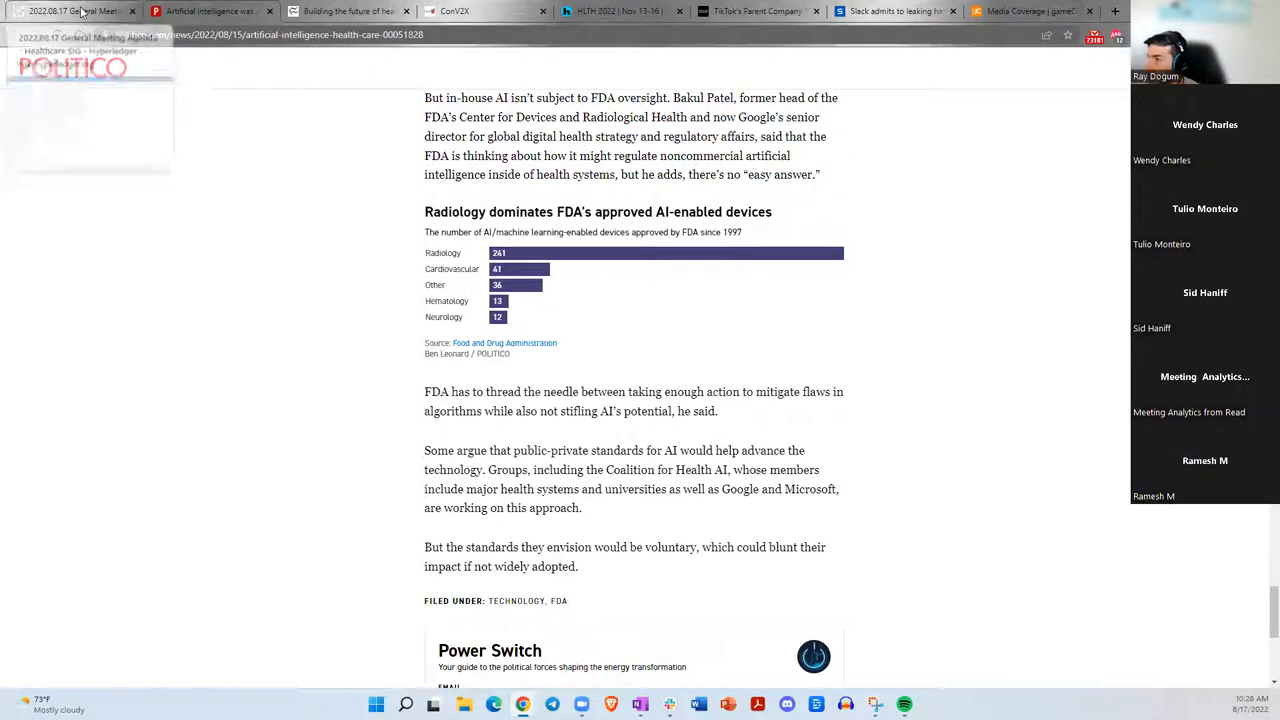
Back on the Healthcare SIG agenda, bring up the IEEE Spectrum Climate-Friendly Ethereum link in Industry News.
click(76, 12)
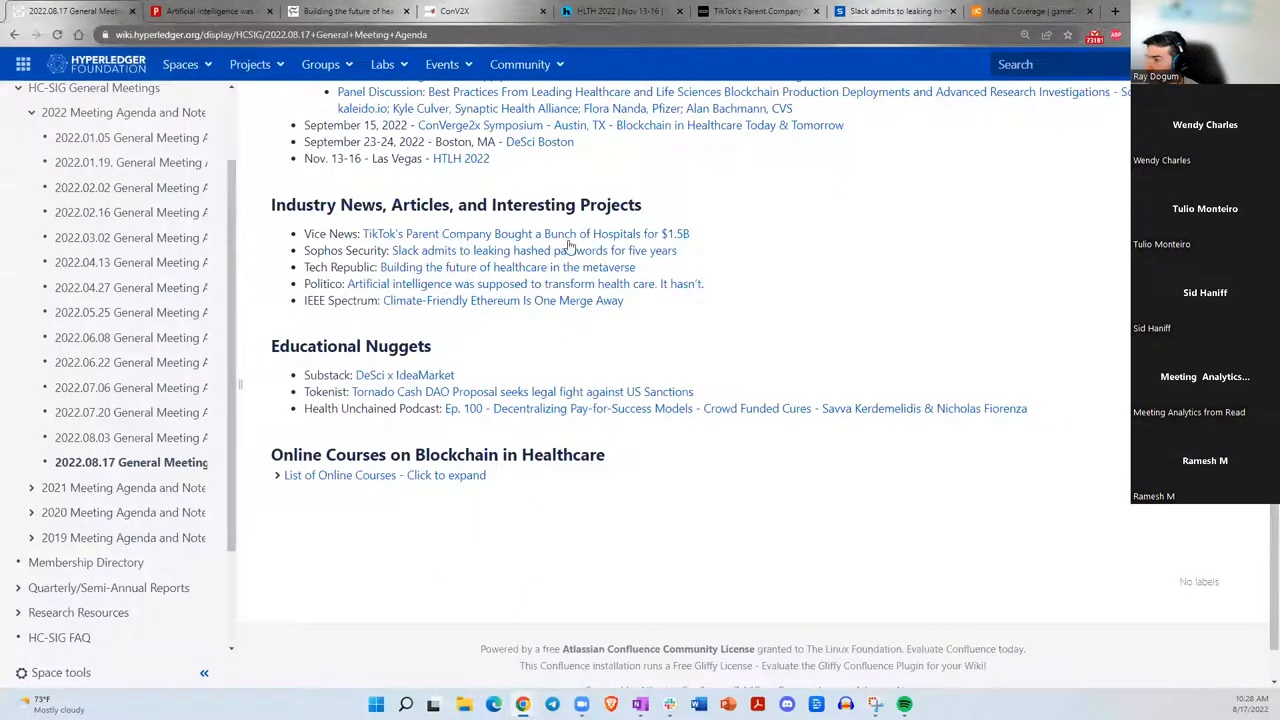
right_click(502, 300)
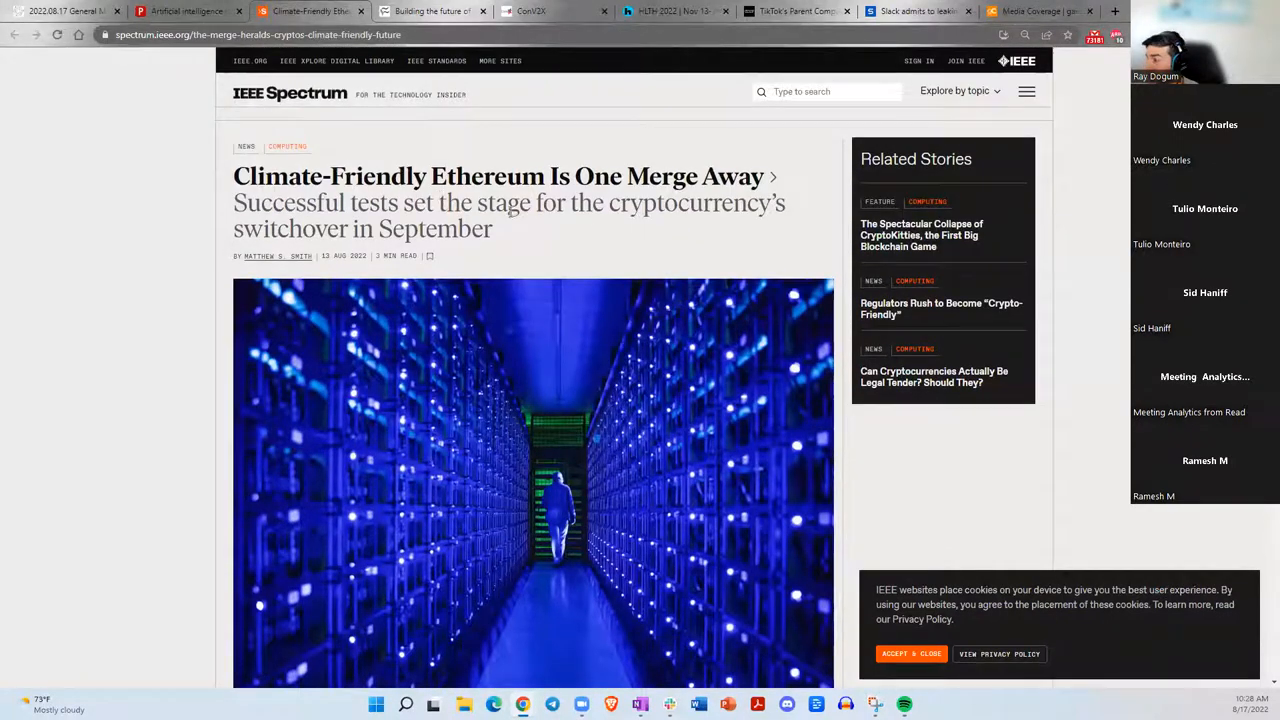
Read the 'How proof of stake solves crypto's climate crisis' section down to 'The merge clears its final hurdle'.
scroll(down, 3)
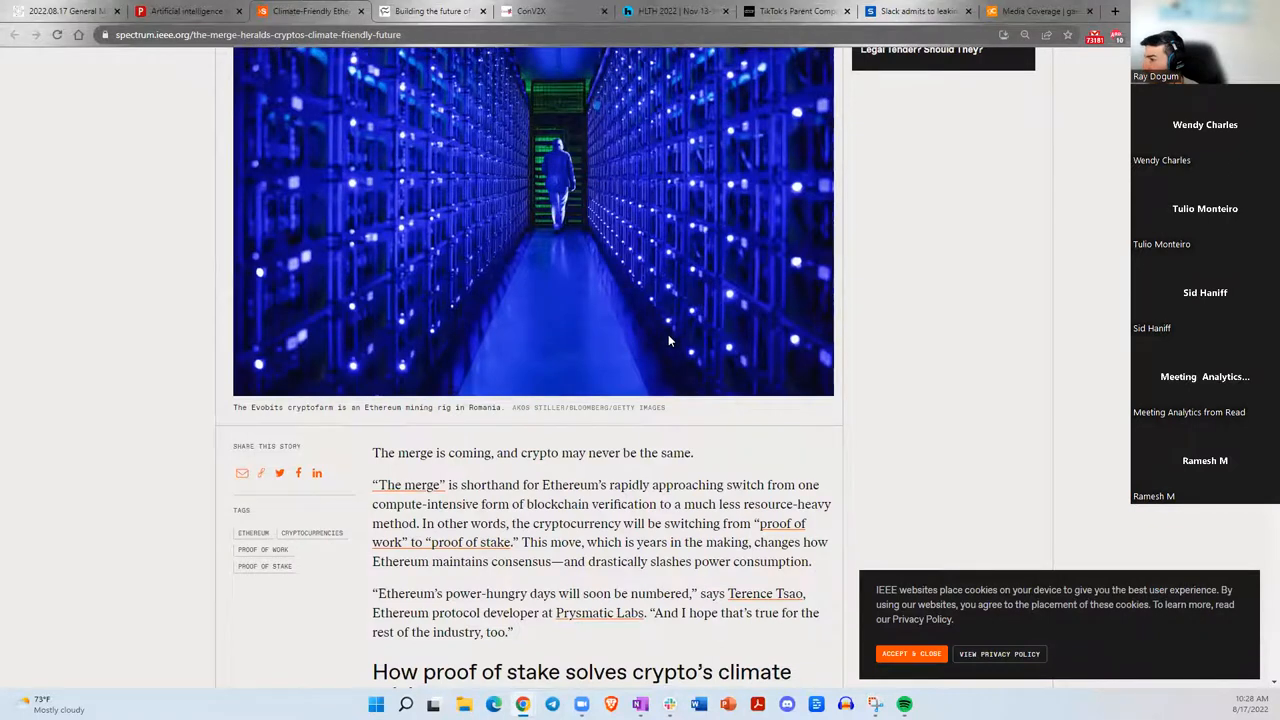
scroll(down, 3)
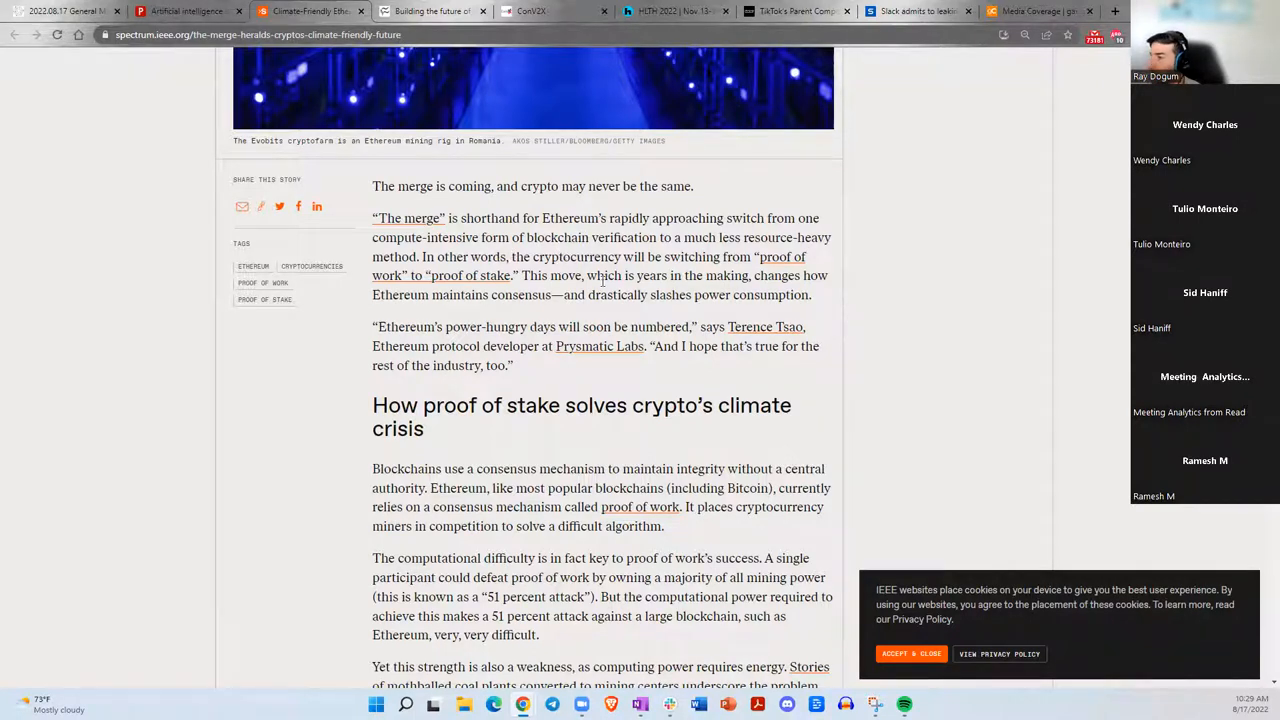
scroll(down, 3)
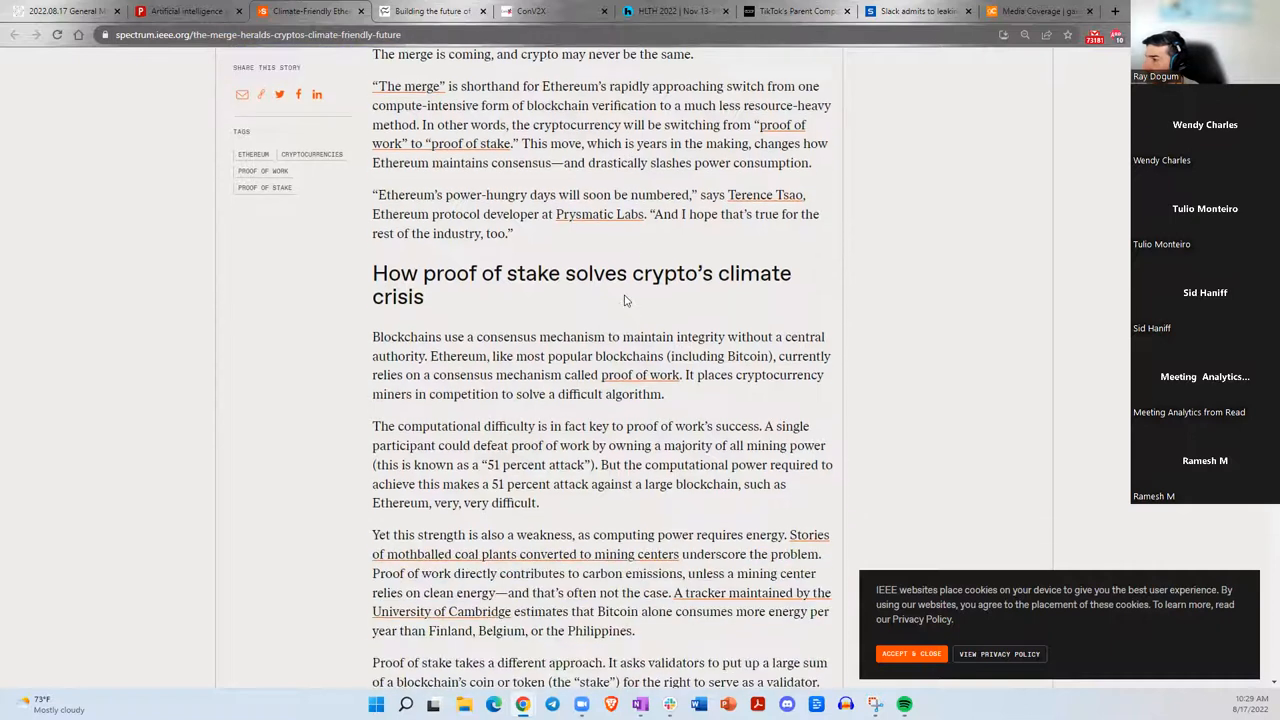
scroll(down, 3)
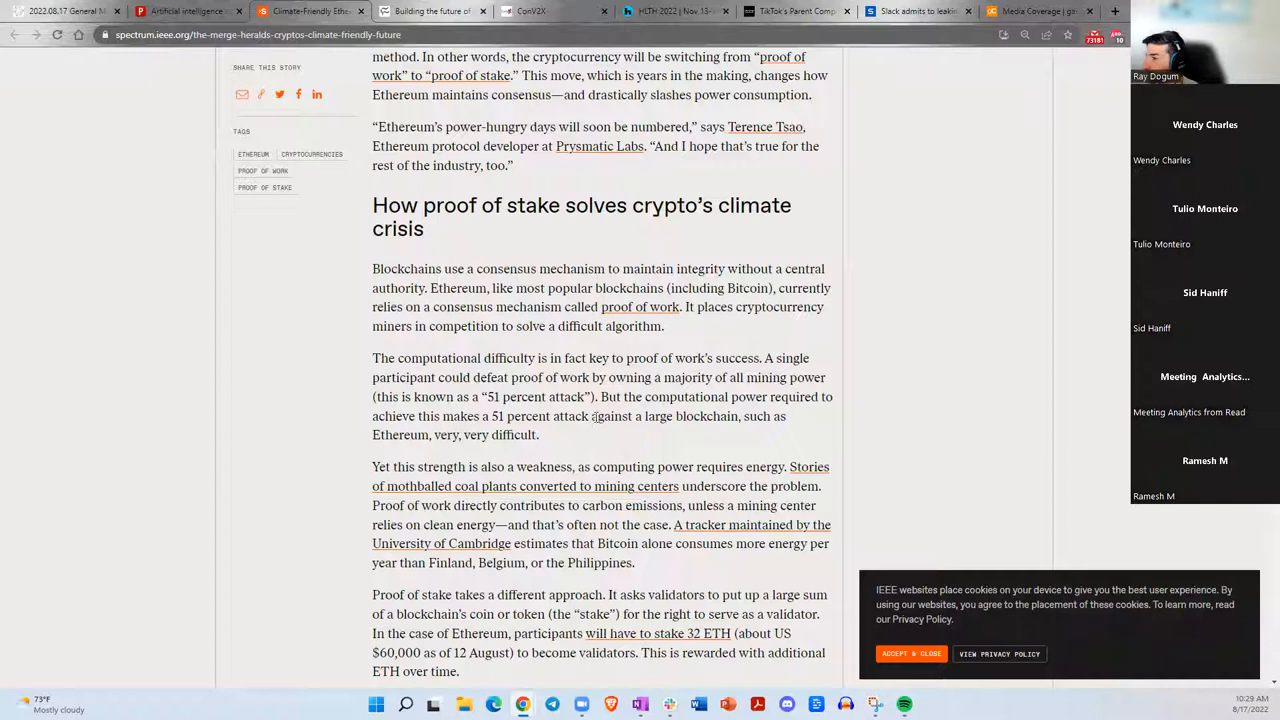
scroll(down, 3)
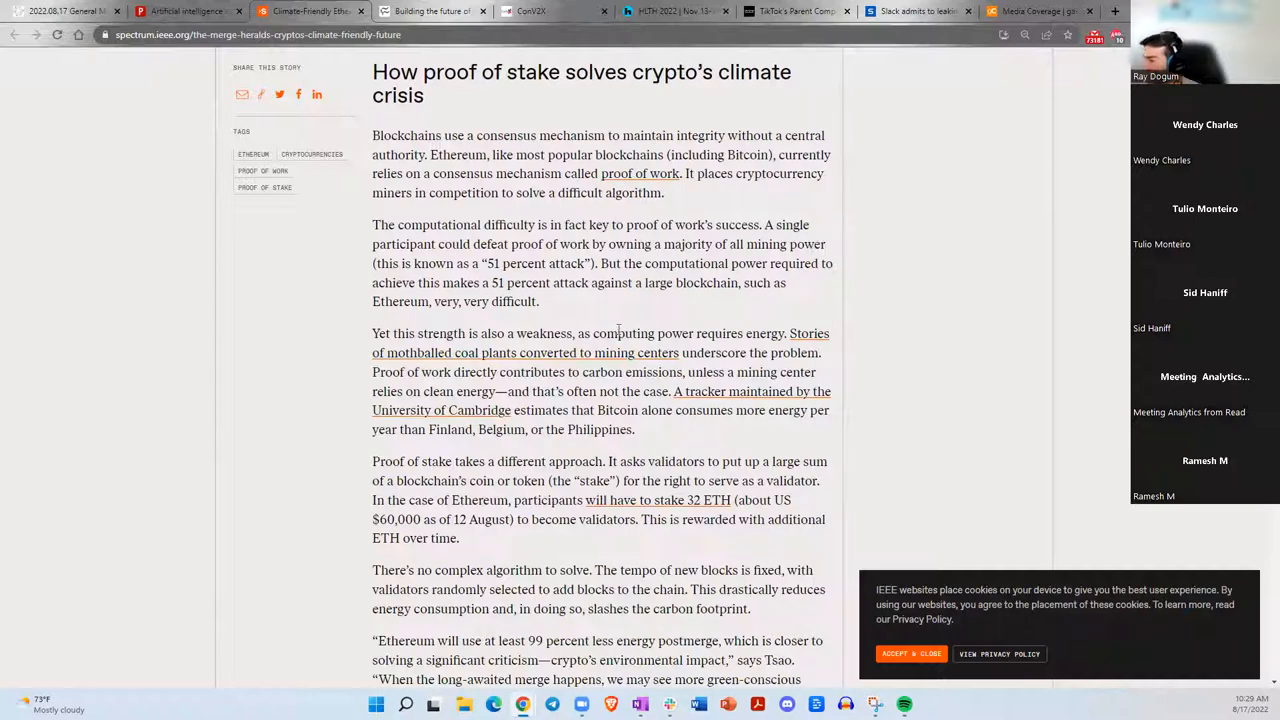
scroll(down, 3)
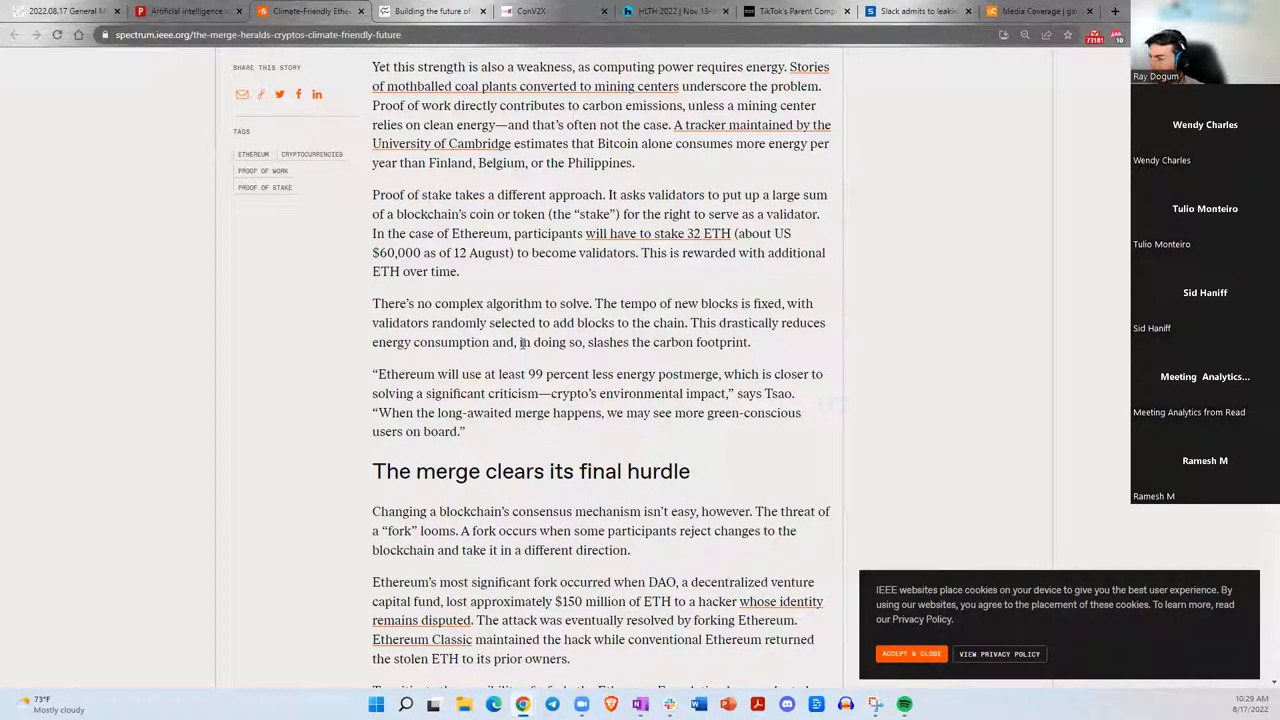
mouse_move(596, 182)
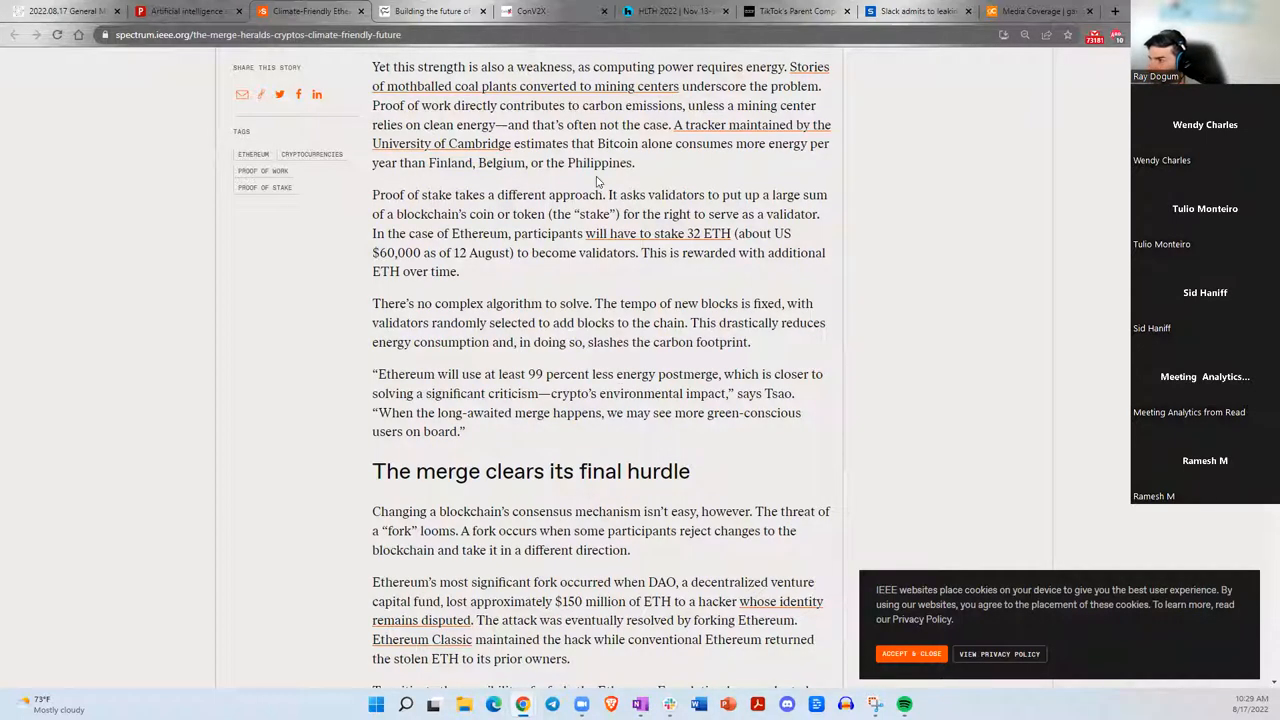
mouse_move(576, 278)
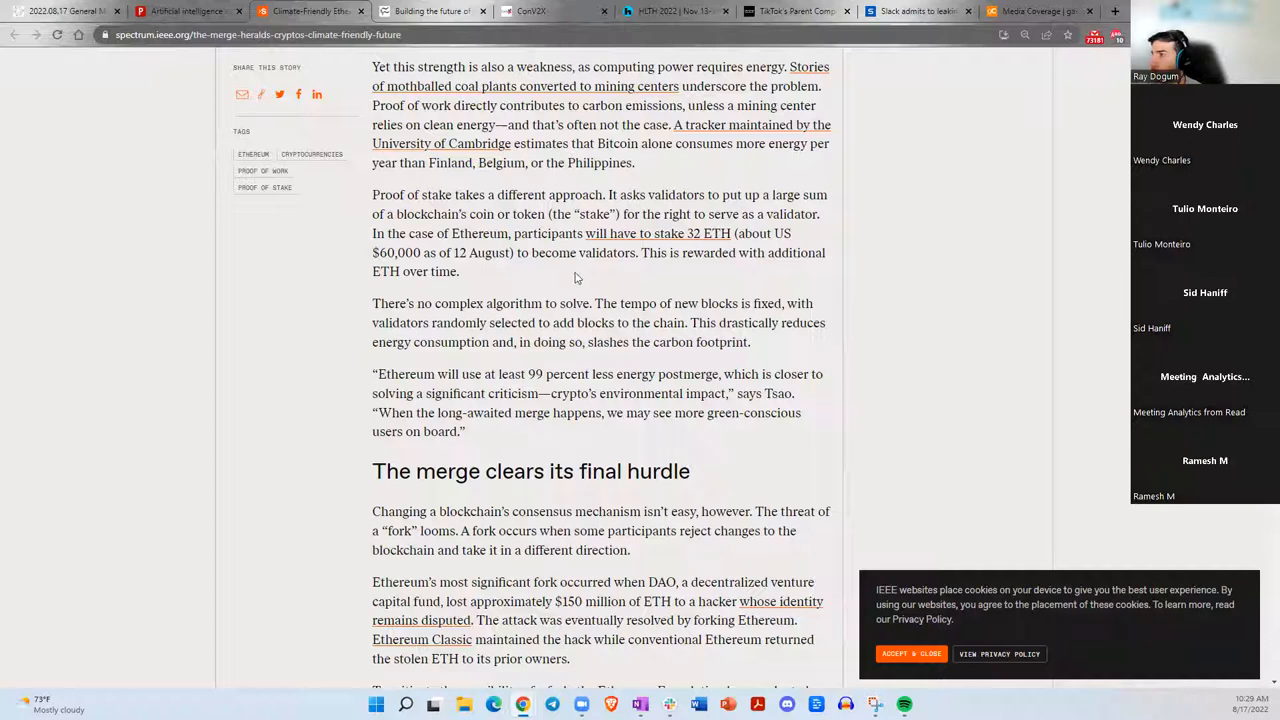
mouse_move(548, 302)
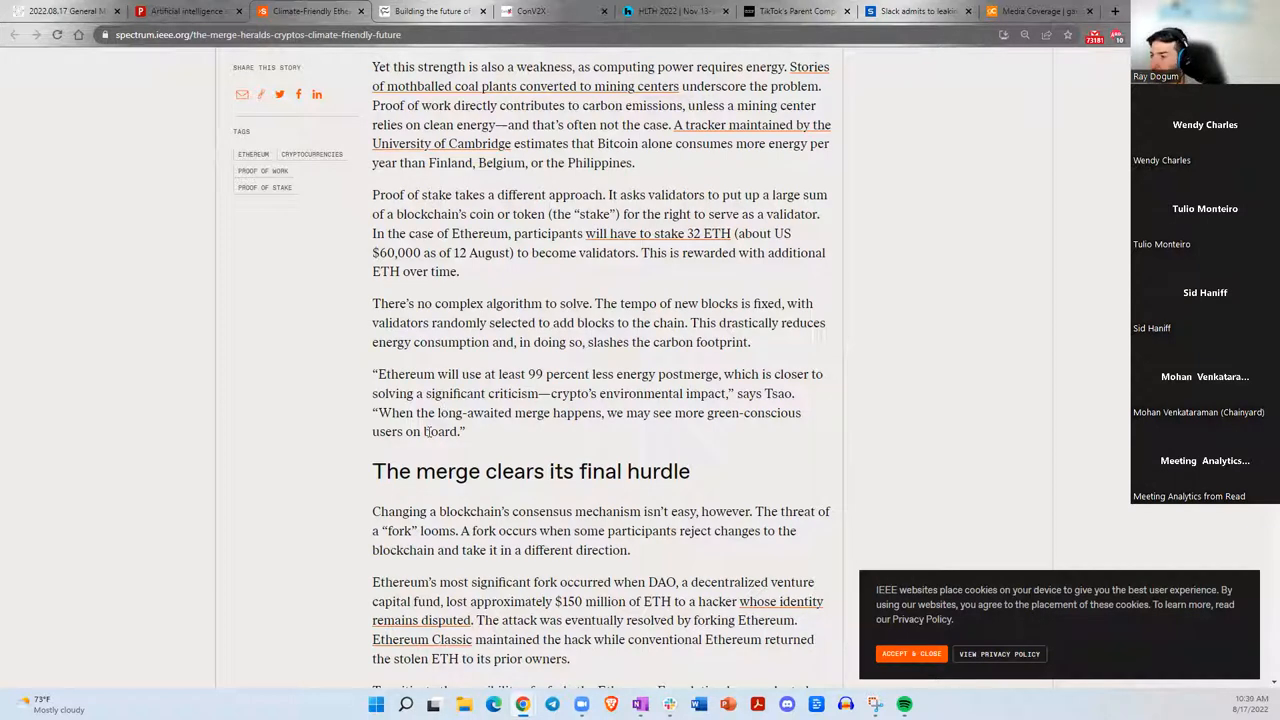
mouse_move(424, 432)
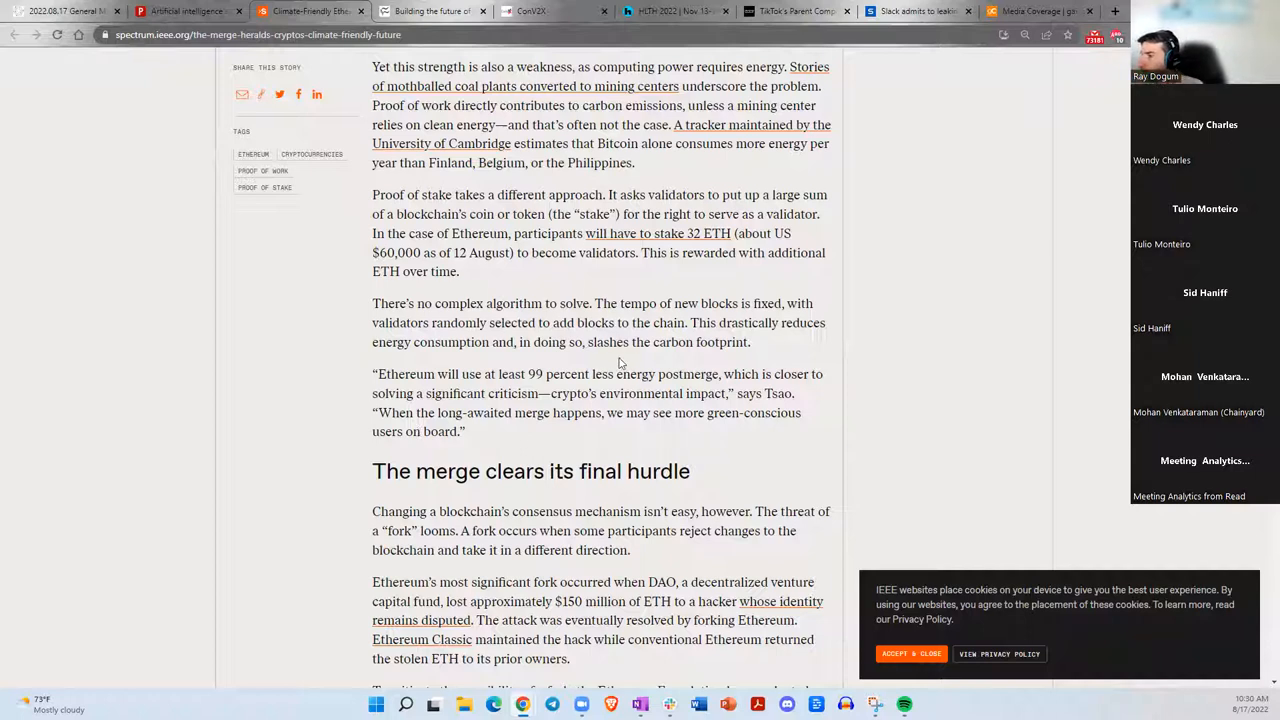
mouse_move(544, 360)
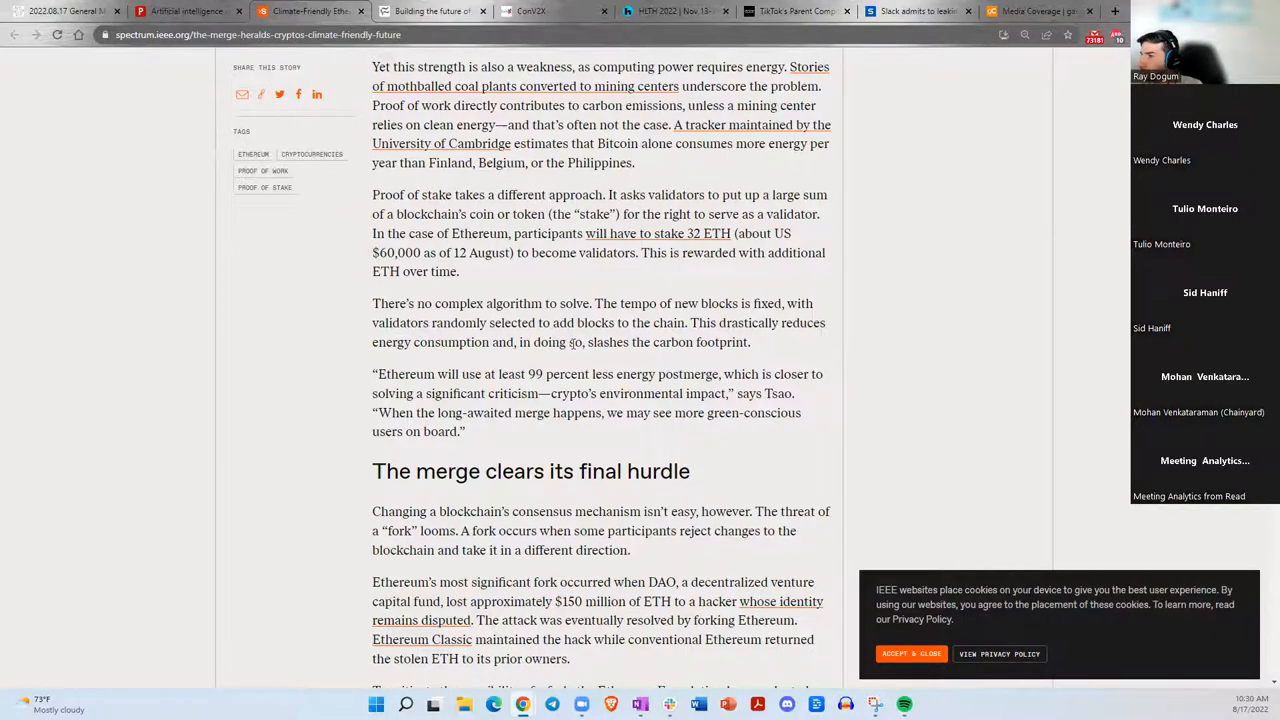
Bring up the testnet trial runs paragraph and the proof-of-work to proof-of-stake merge infographic, marking text passages.
scroll(down, 3)
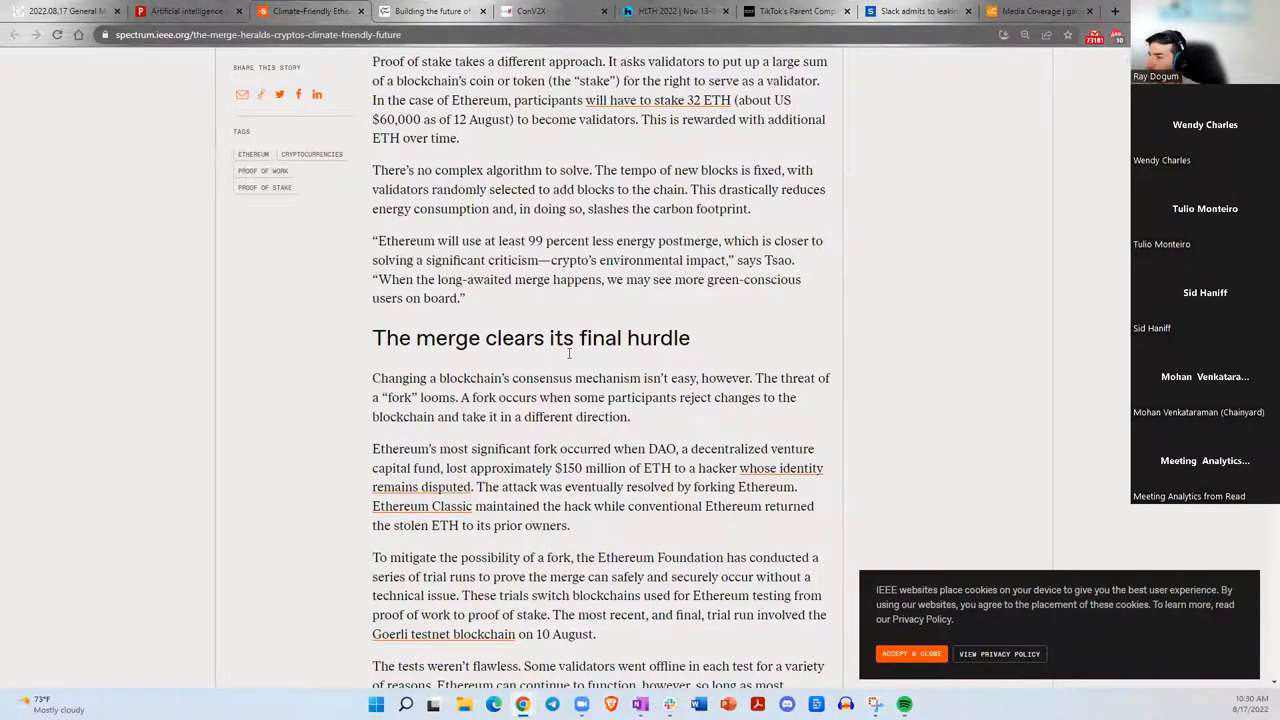
scroll(down, 3)
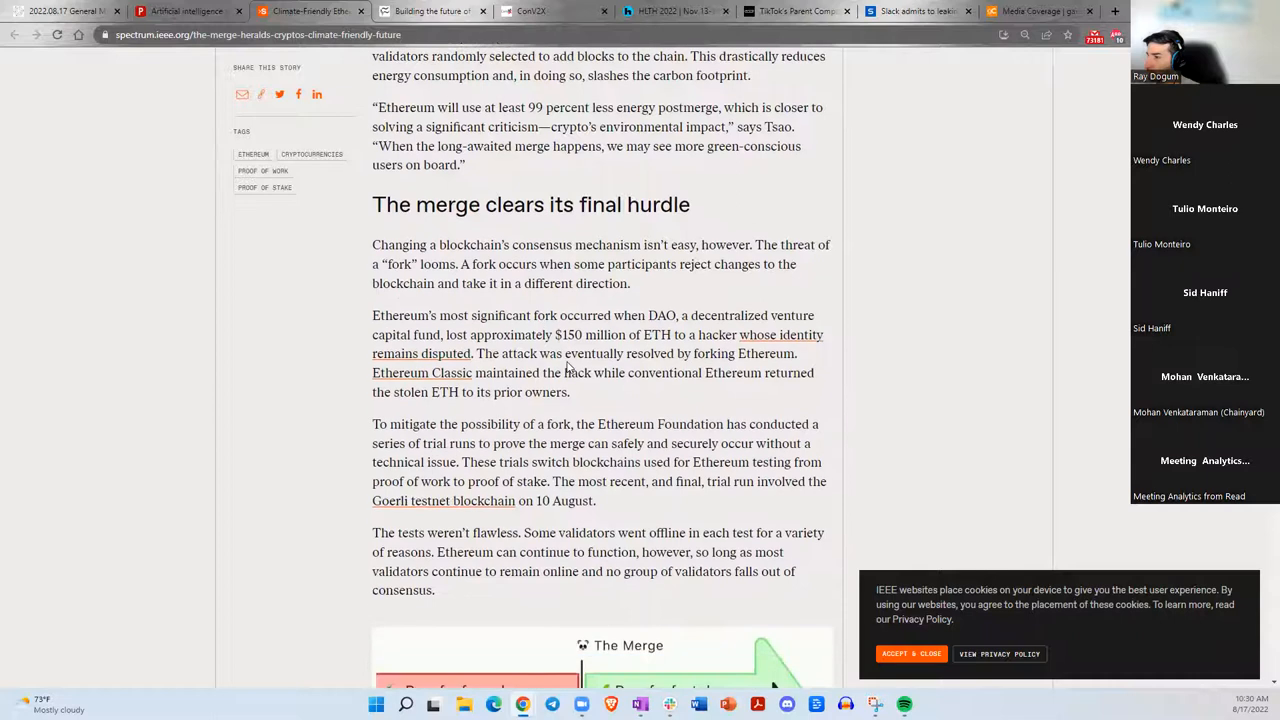
scroll(down, 3)
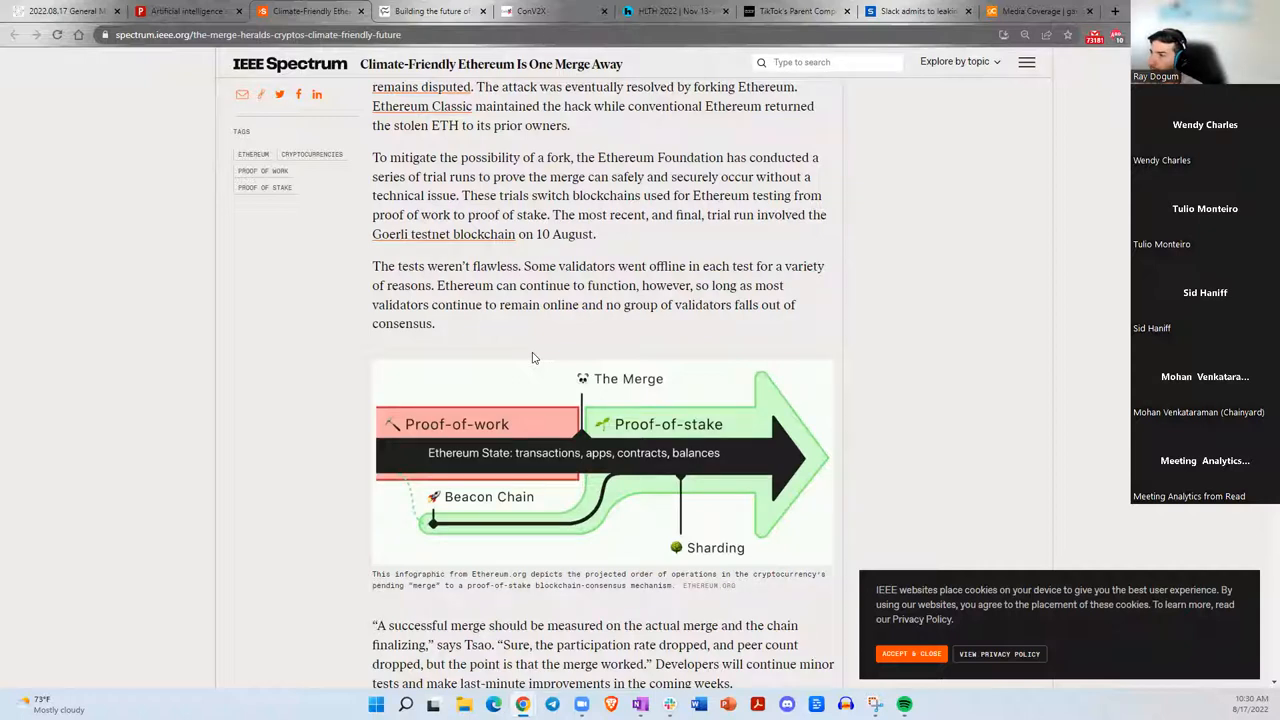
mouse_move(510, 258)
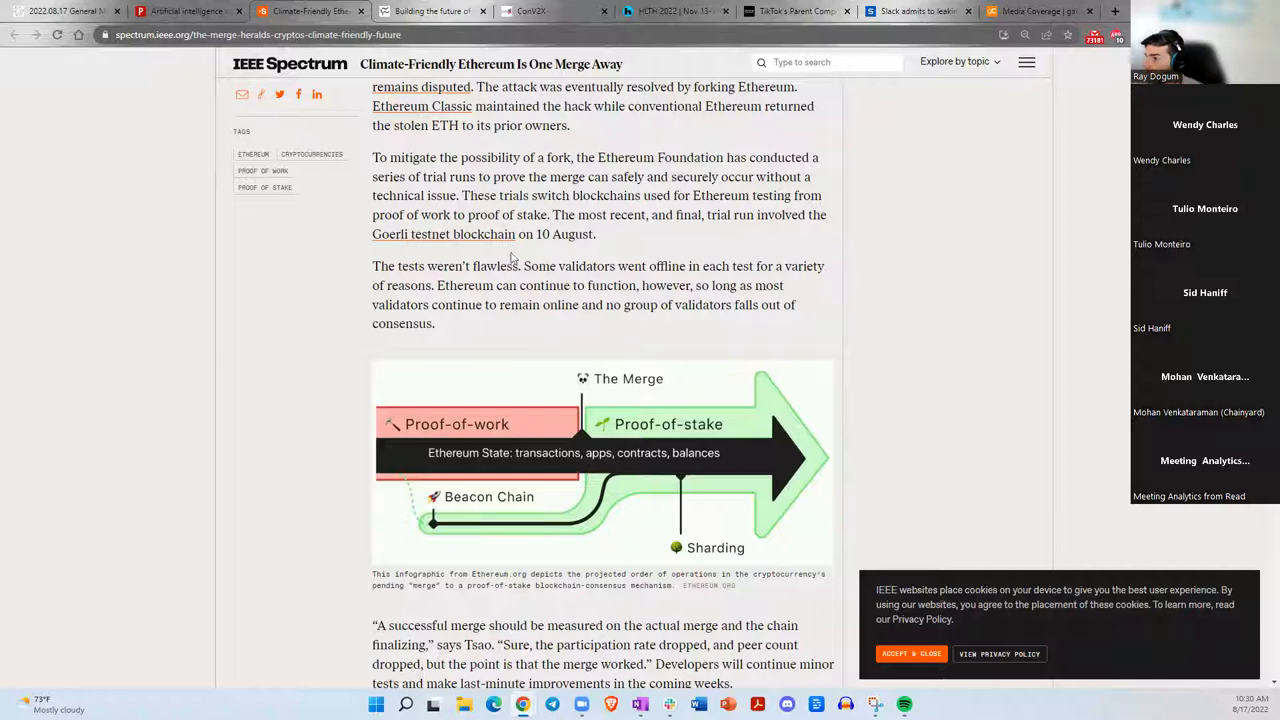
mouse_move(400, 244)
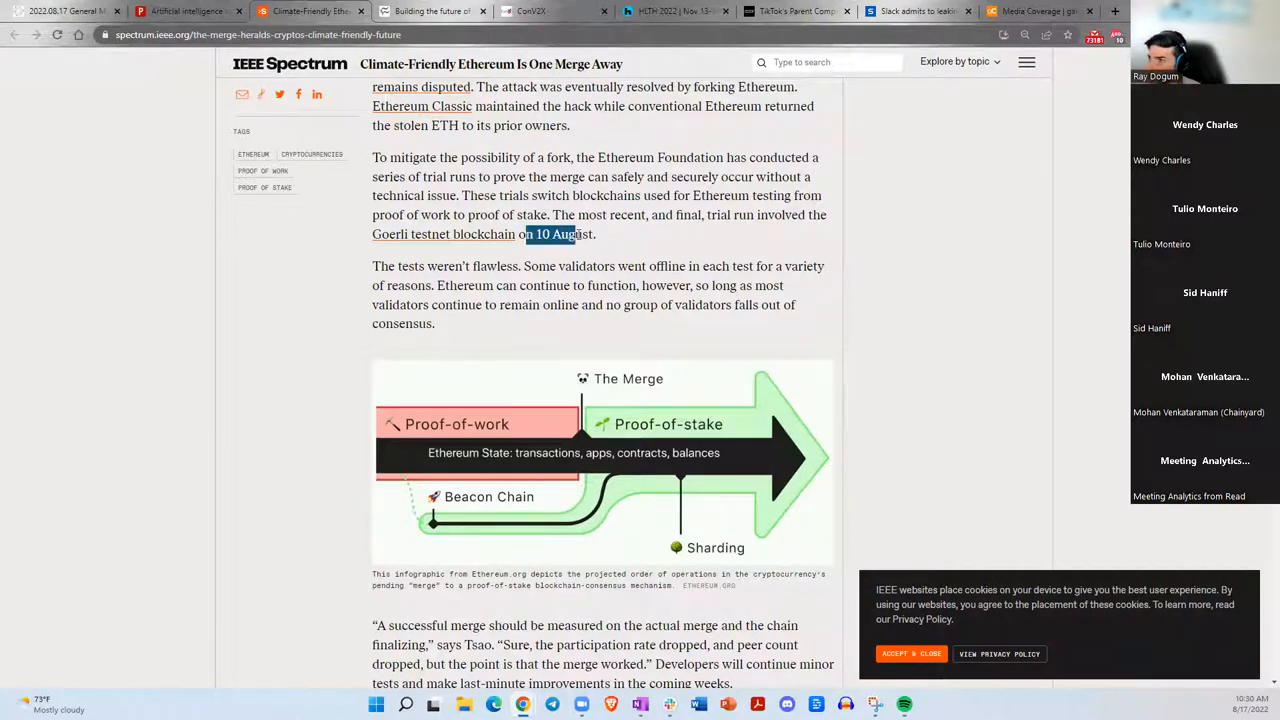
click(660, 258)
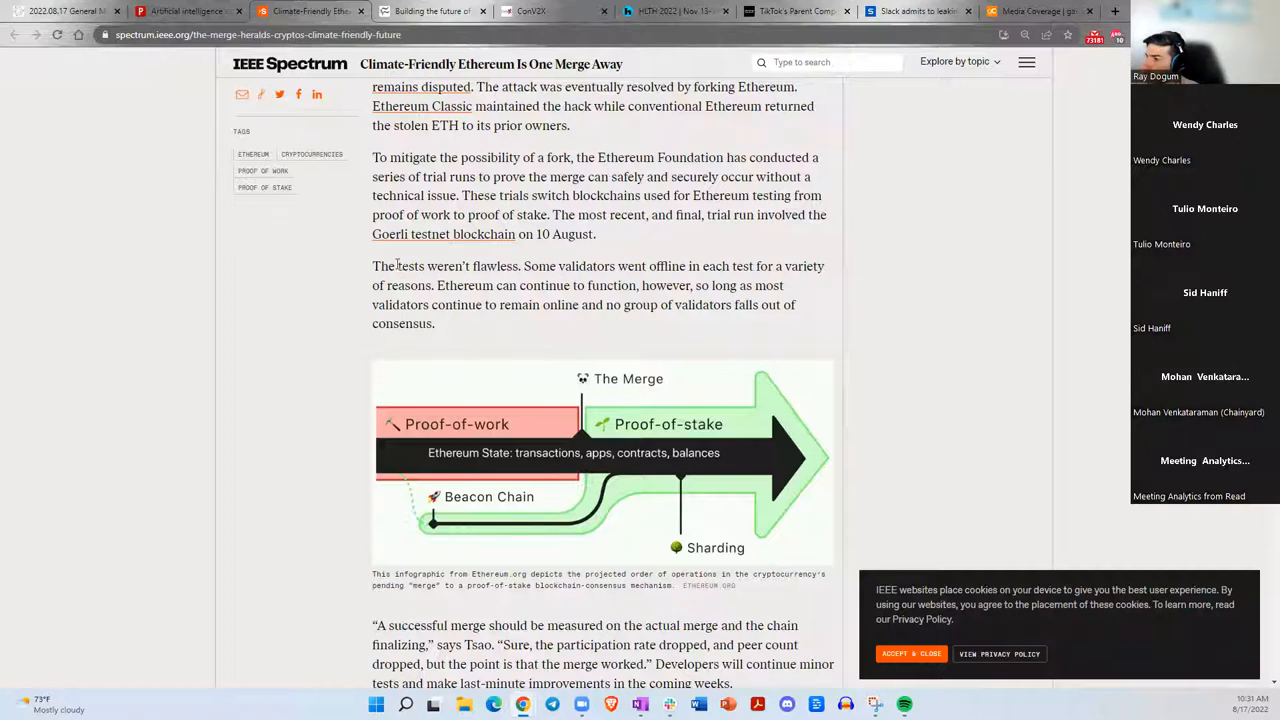
mouse_move(460, 264)
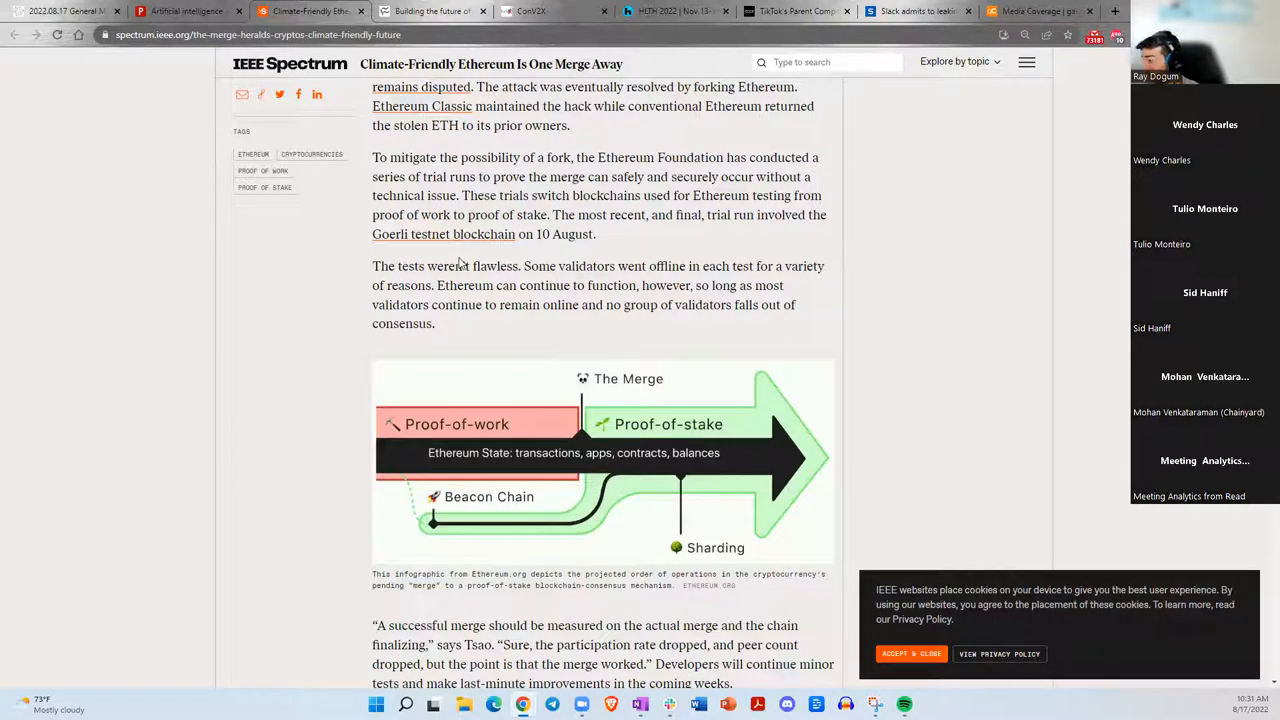
drag(400, 266, 616, 266)
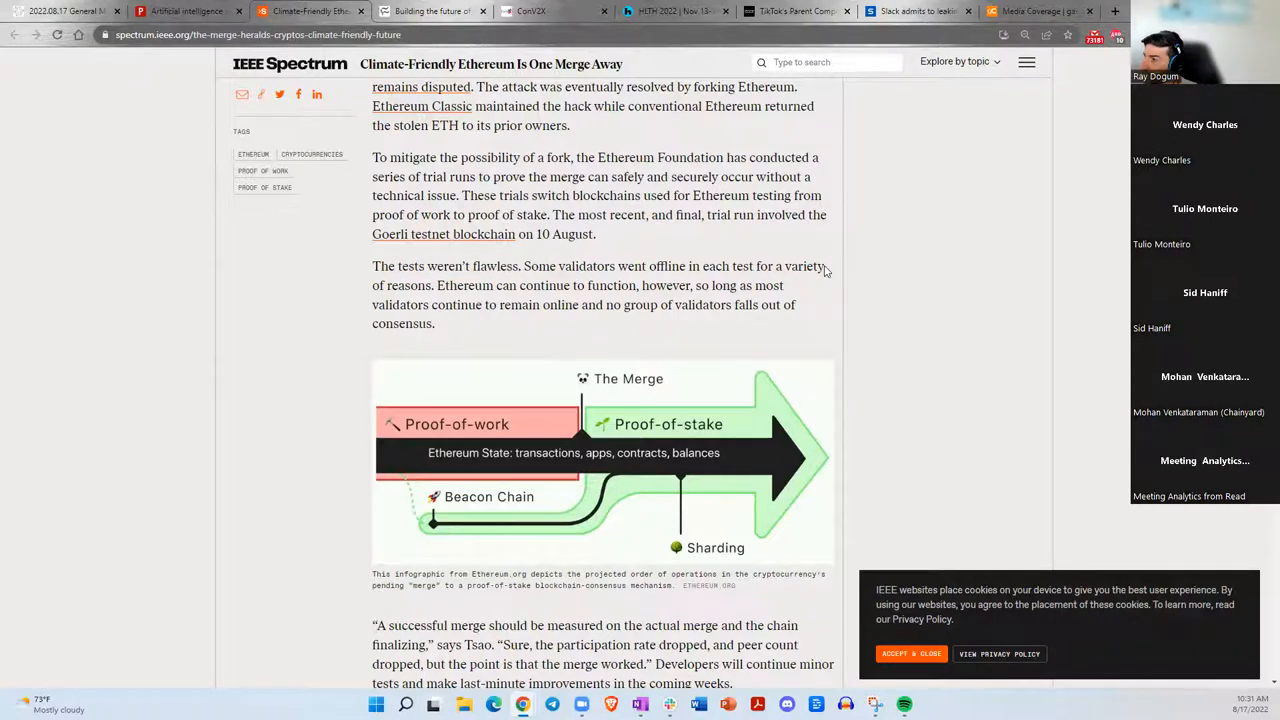
drag(444, 284, 636, 304)
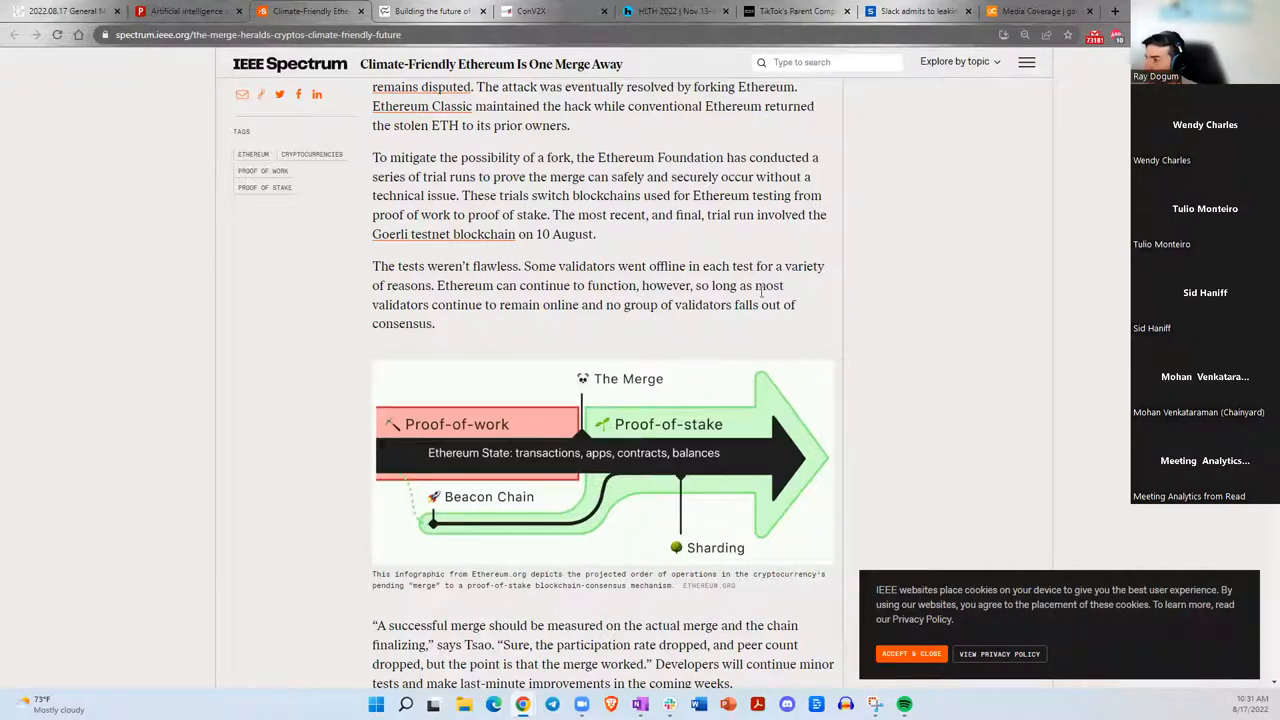
Read past the infographic to the Ethereum article's closing paragraph and the More from Spectrum links.
scroll(down, 3)
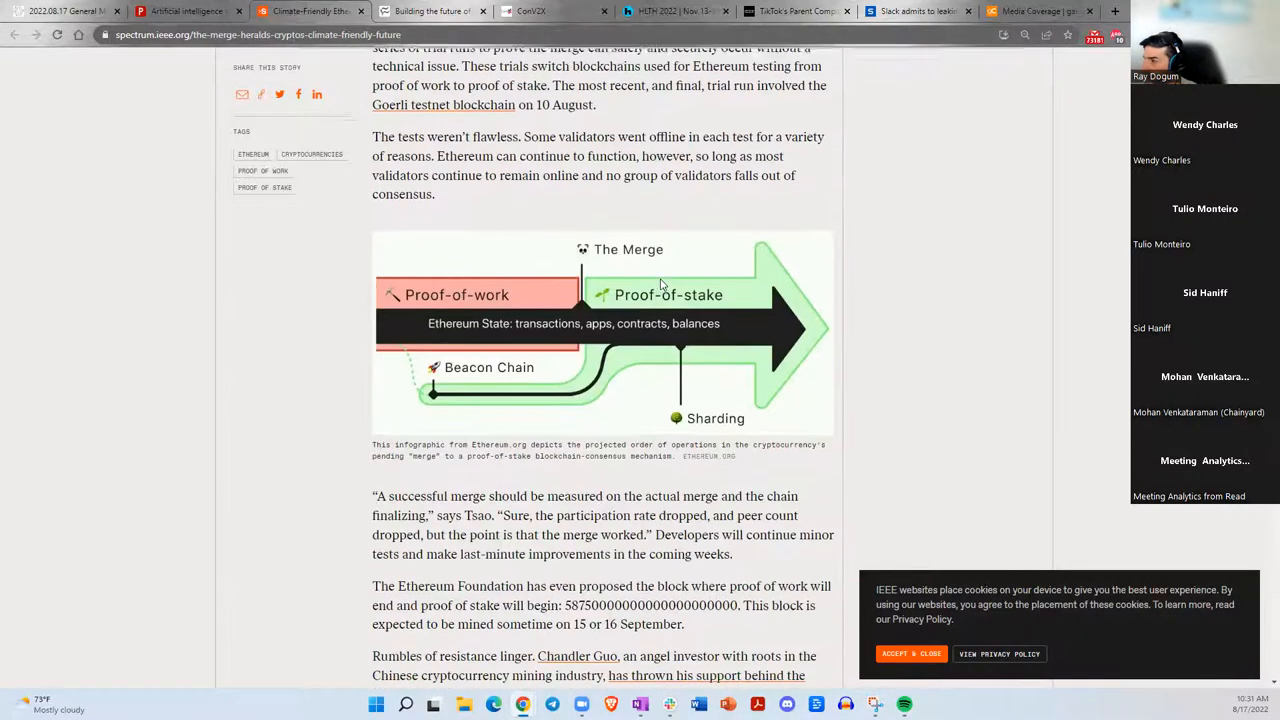
scroll(up, 3)
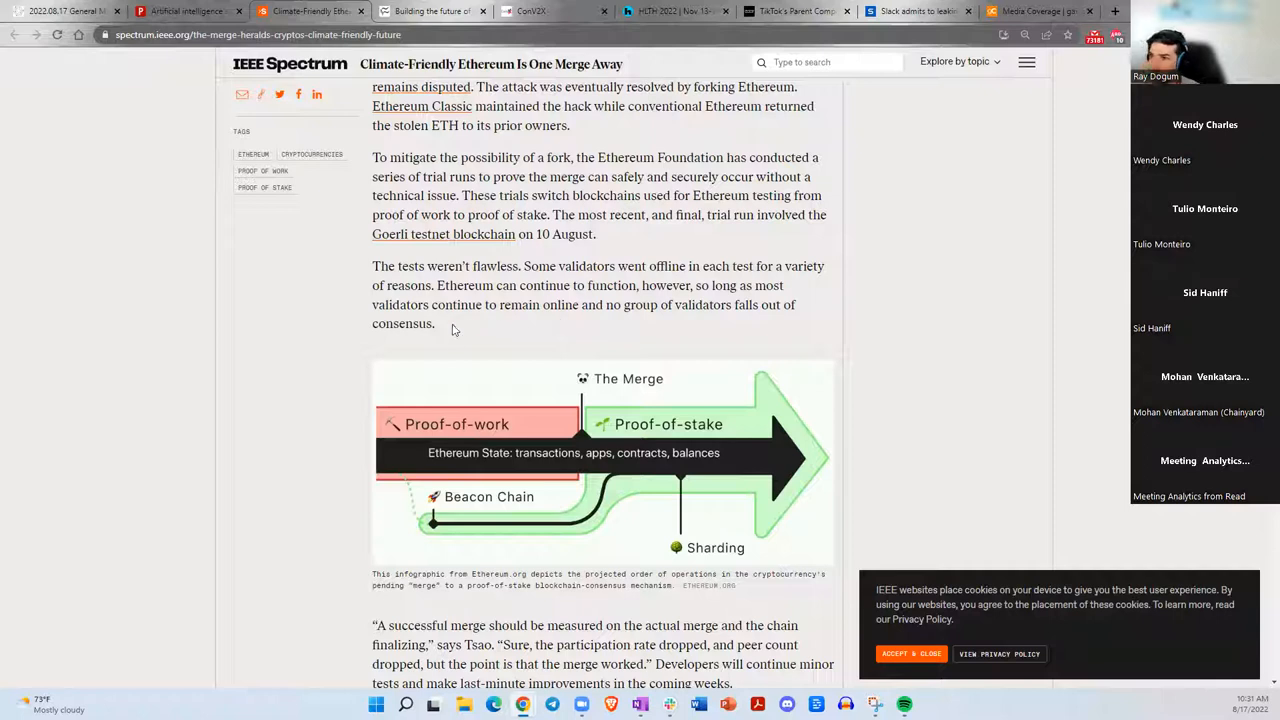
scroll(down, 3)
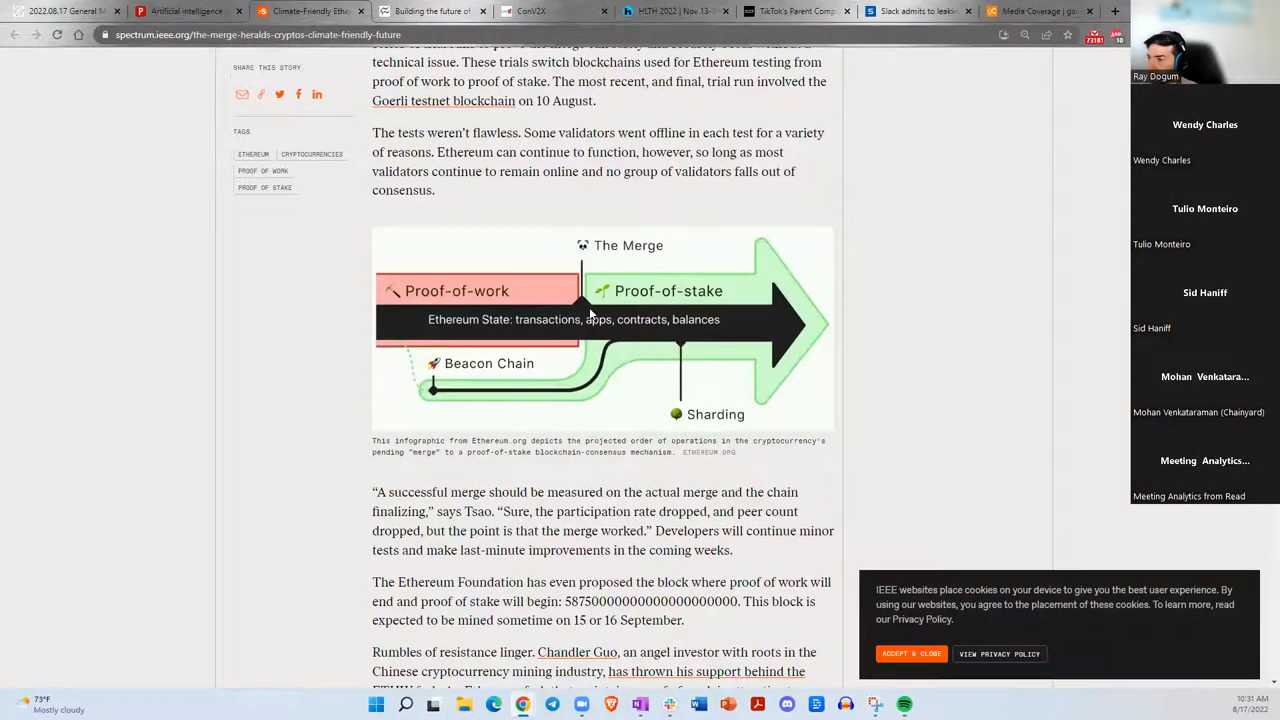
scroll(down, 3)
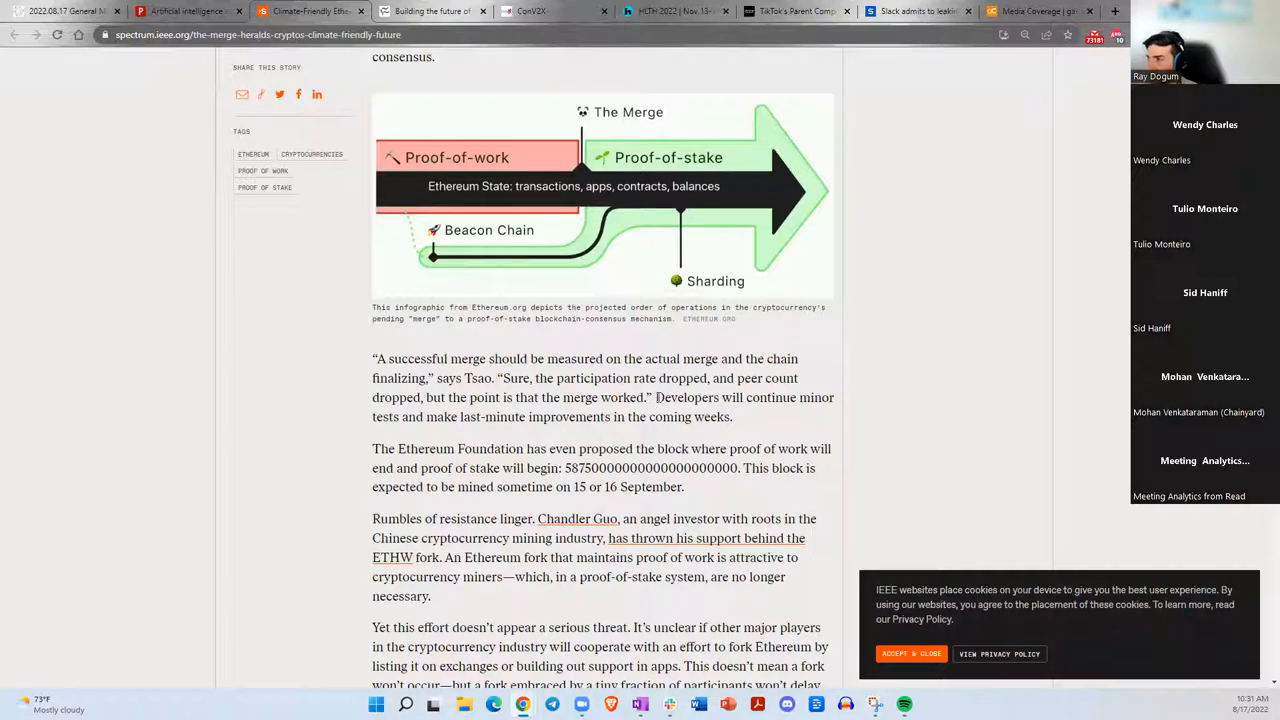
mouse_move(656, 400)
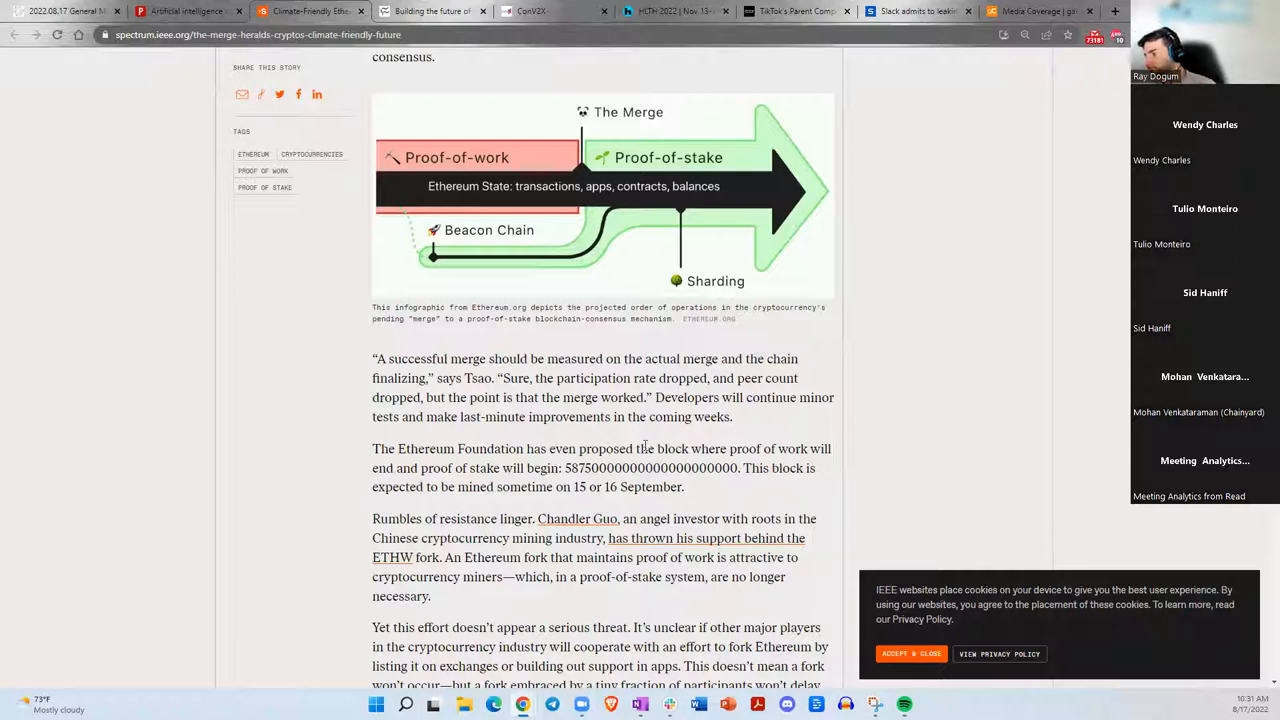
scroll(down, 3)
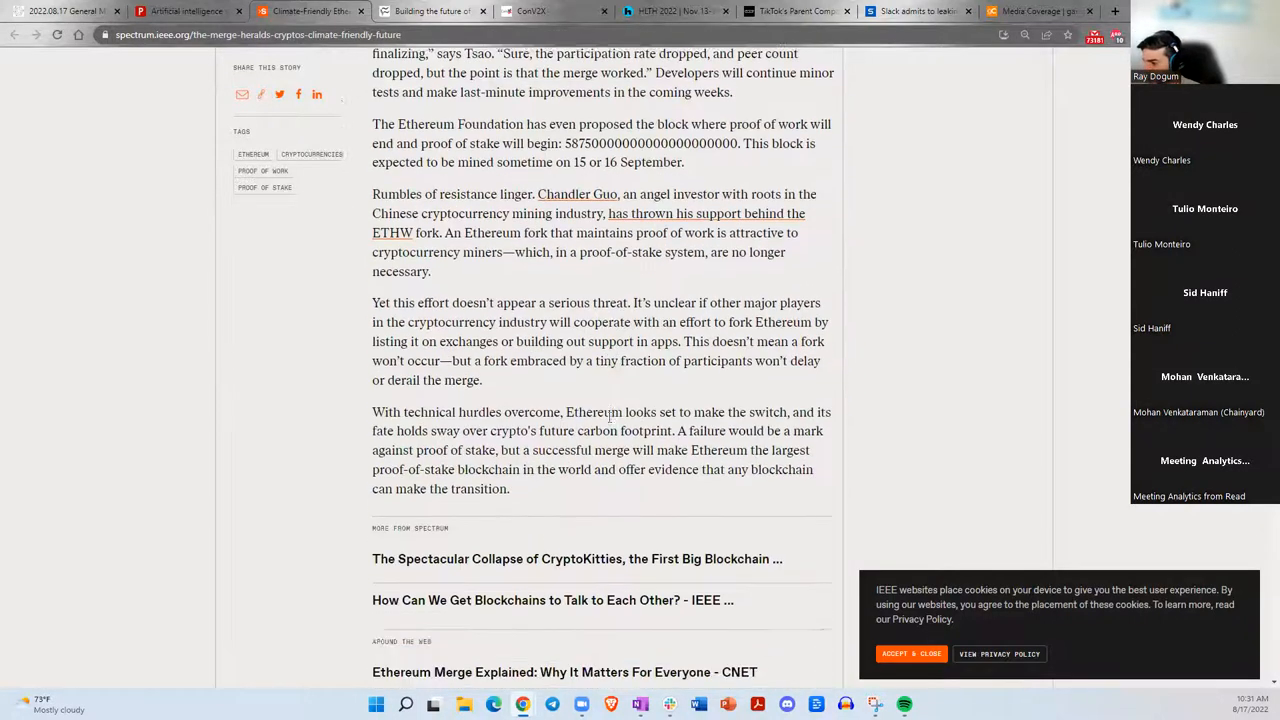
scroll(down, 3)
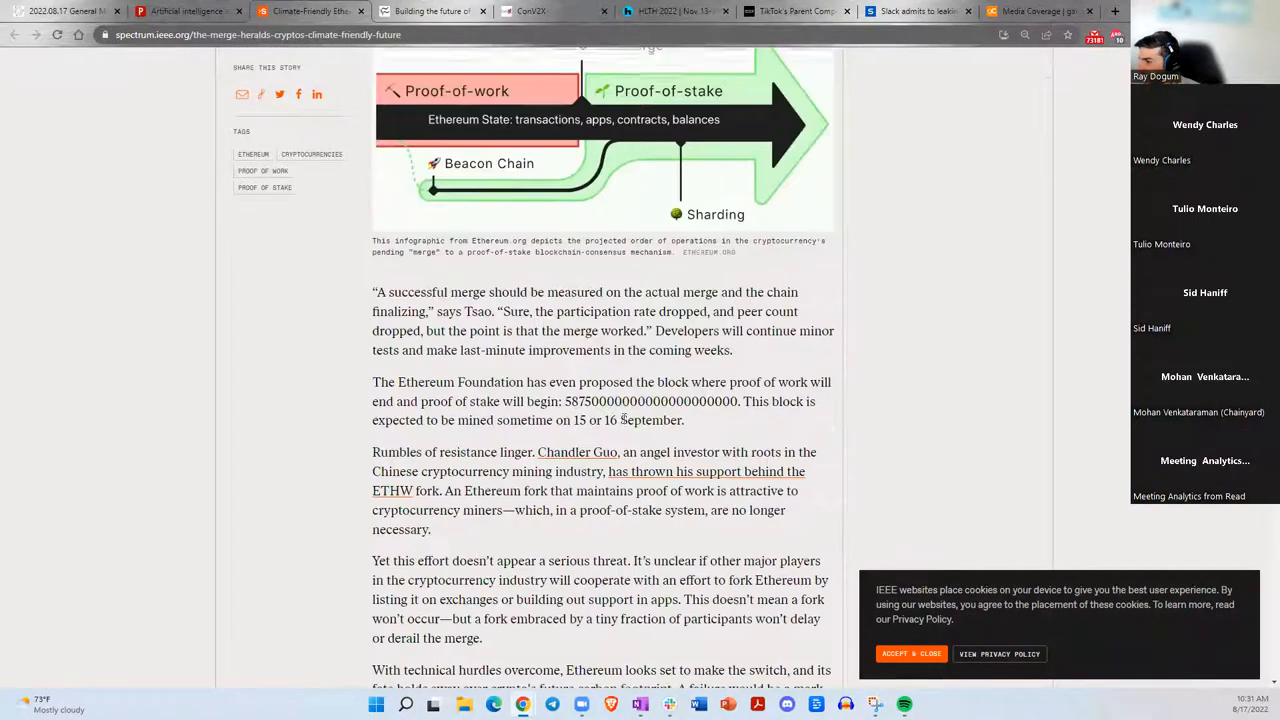
scroll(down, 3)
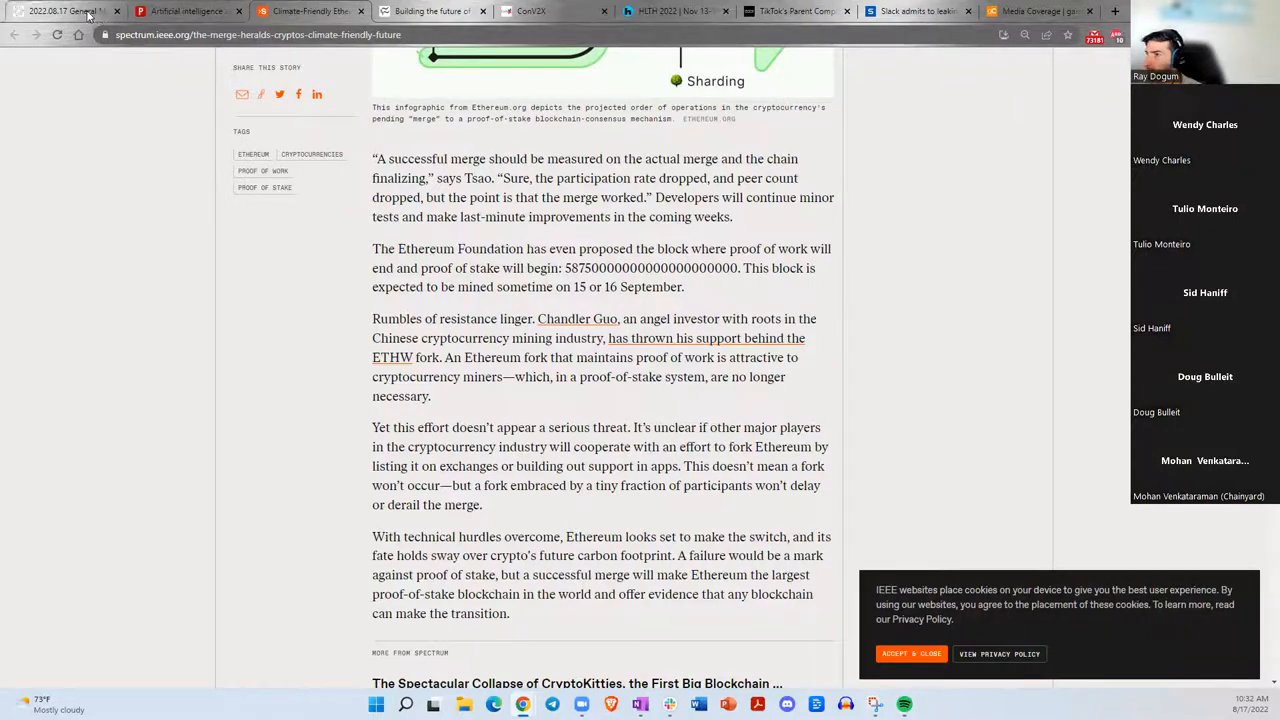
click(64, 12)
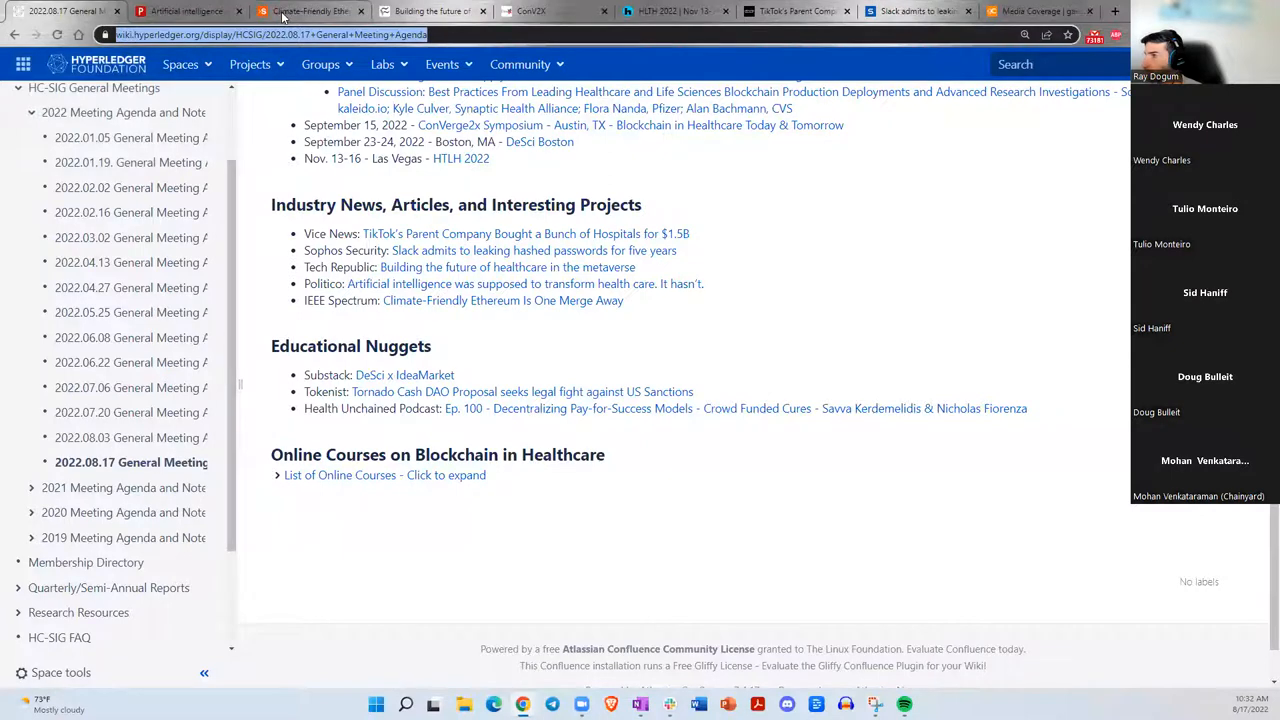
click(310, 12)
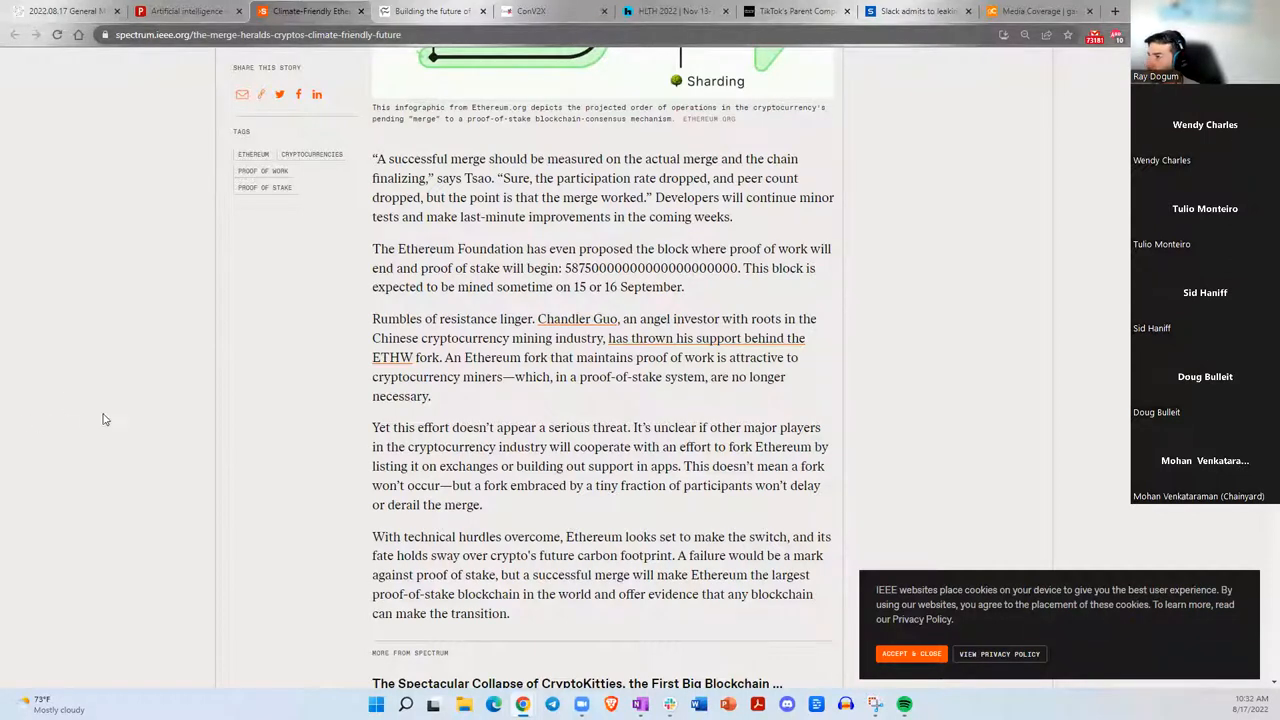
mouse_move(492, 414)
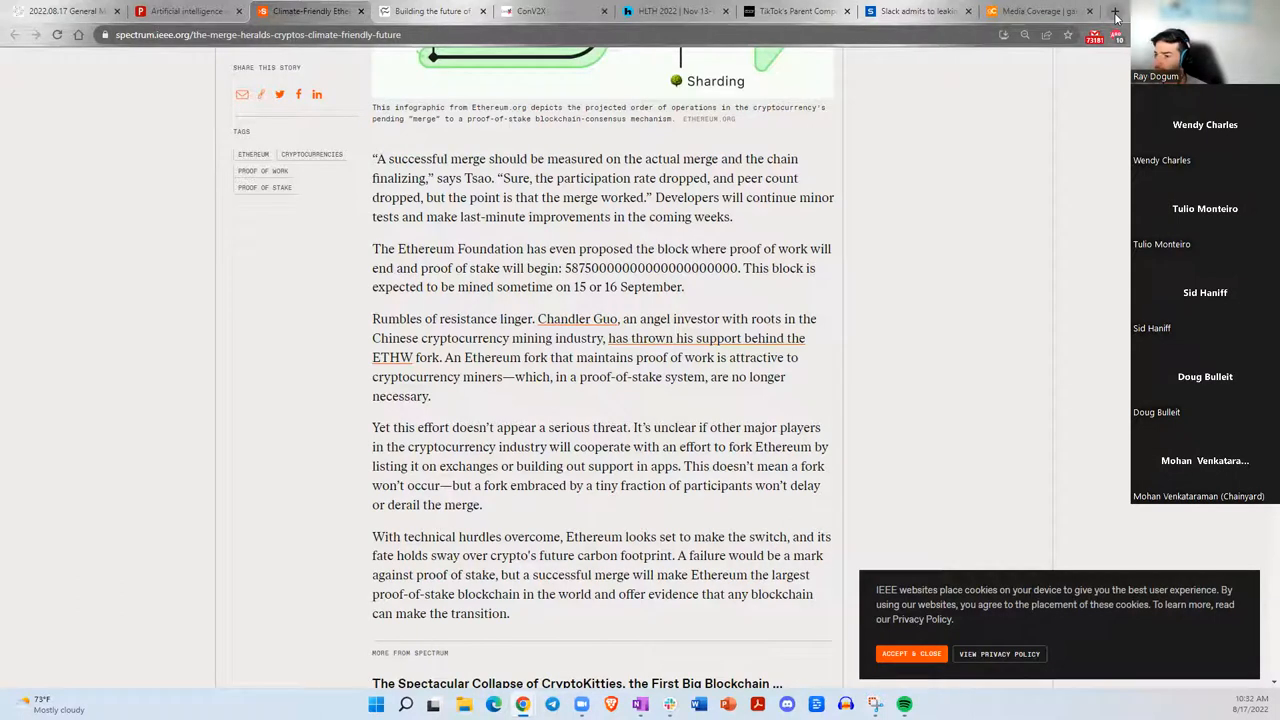
Switch to the 'myths ethereum merge' Google results and look further down the list.
click(1114, 12)
text(myths ethereum merge)
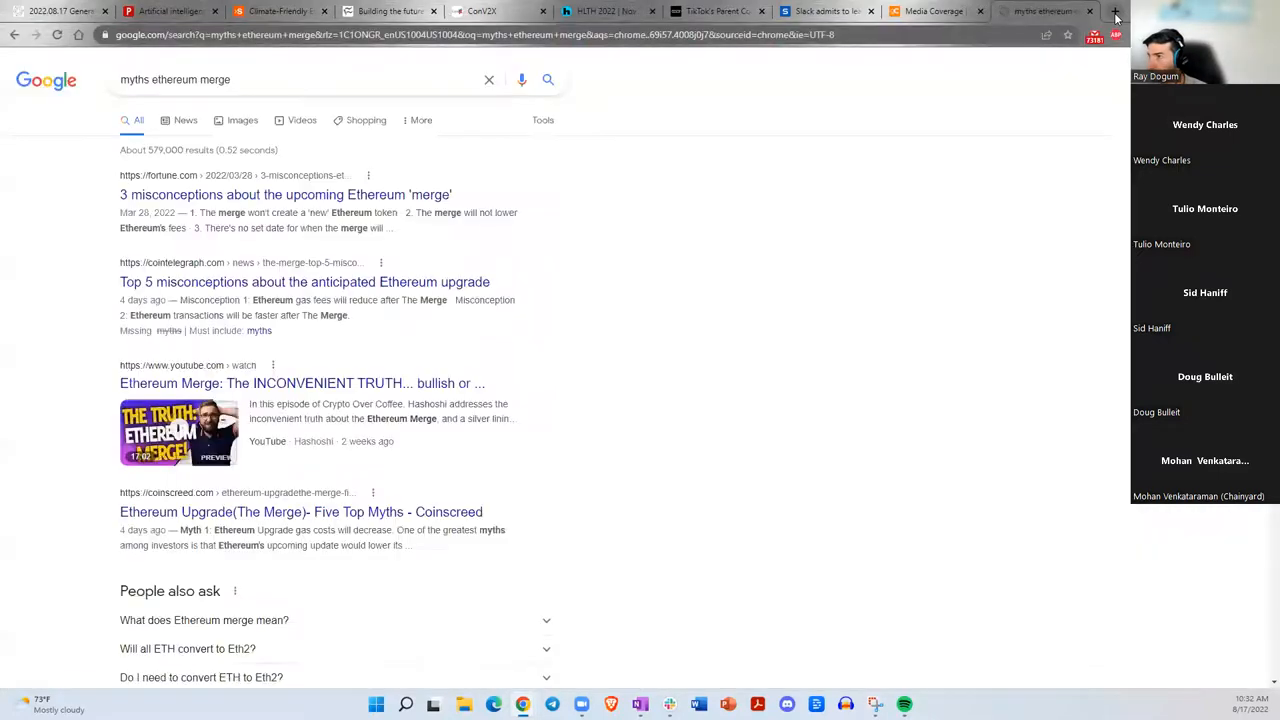
mouse_move(270, 372)
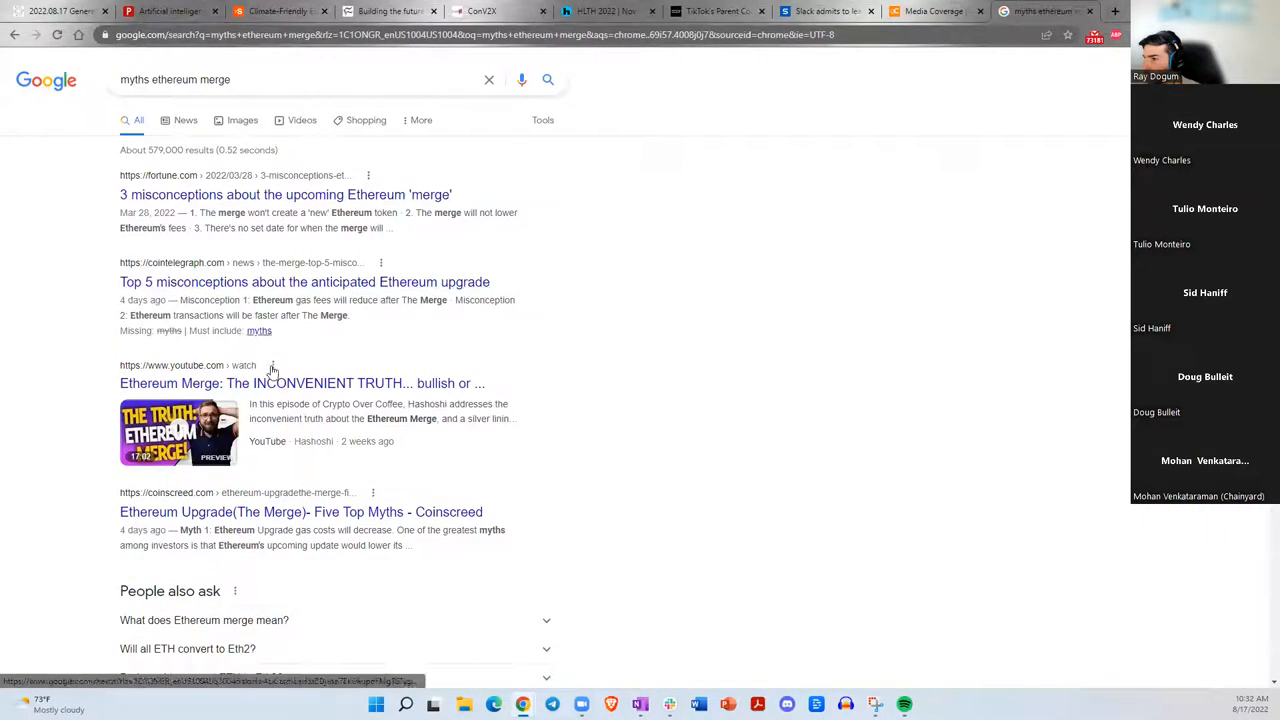
scroll(down, 3)
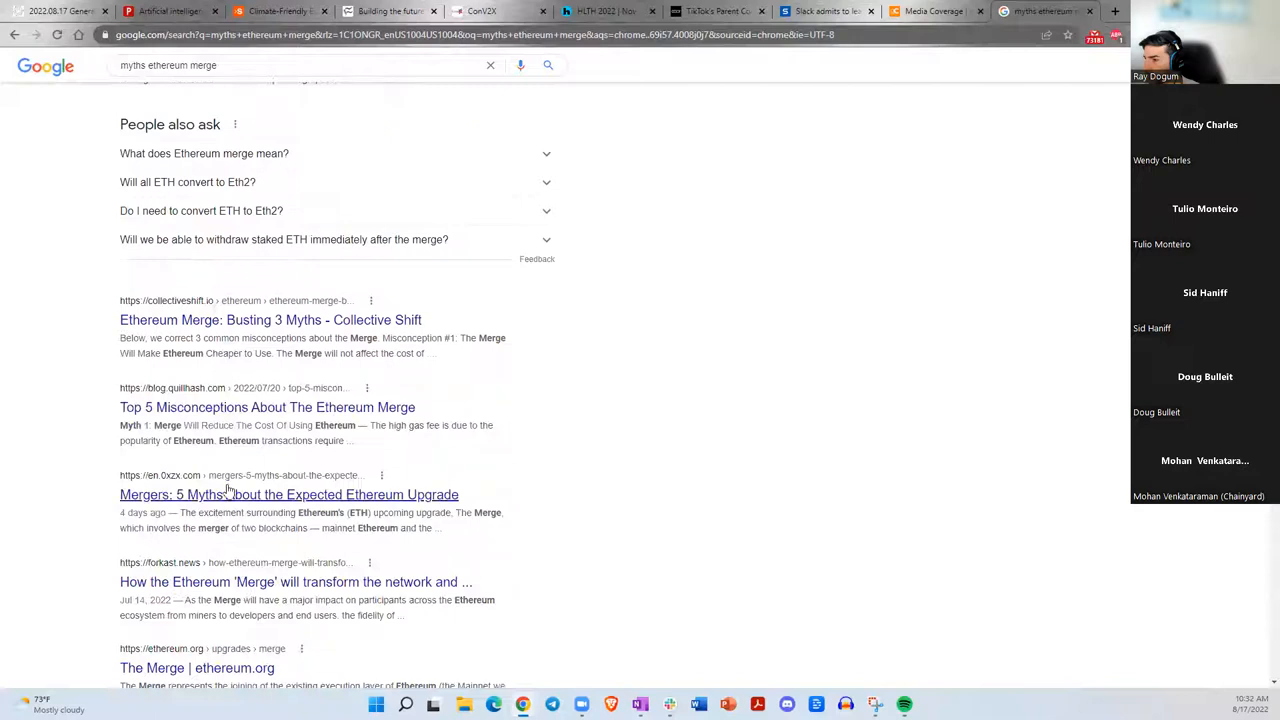
scroll(down, 3)
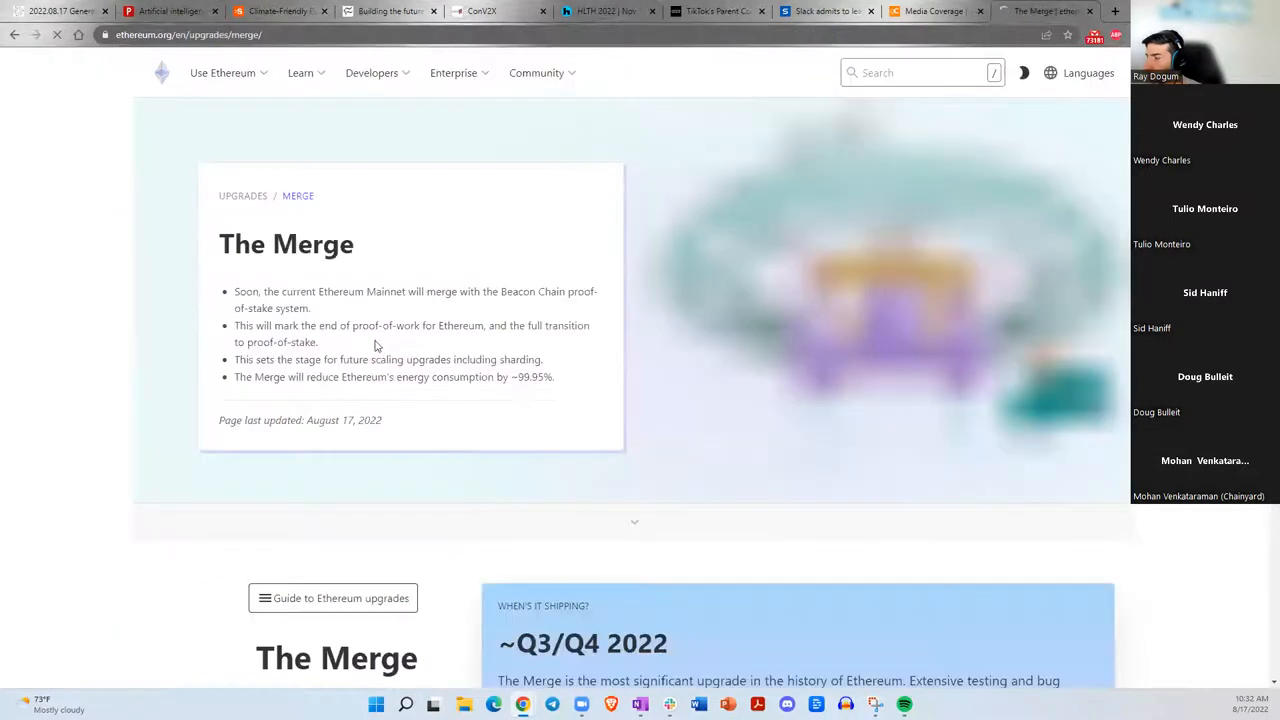
Jump to the 'Misconceptions about The Merge' section from the page's contents.
scroll(down, 3)
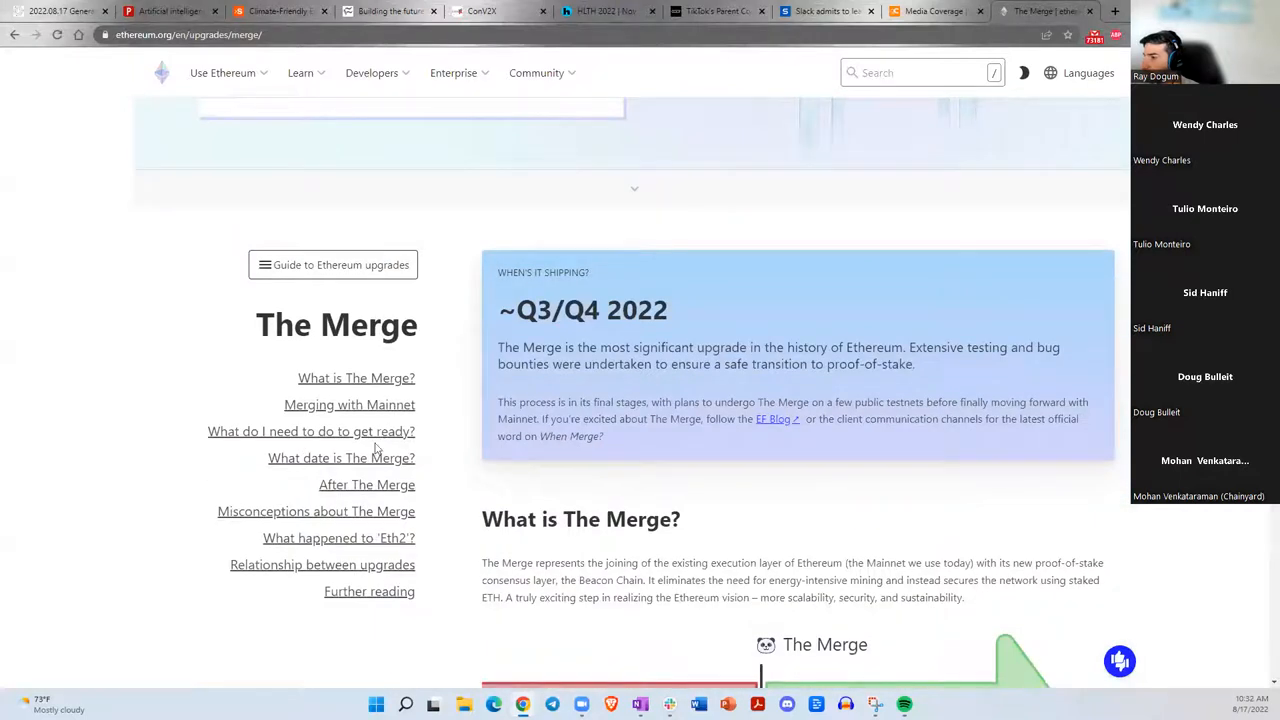
click(316, 512)
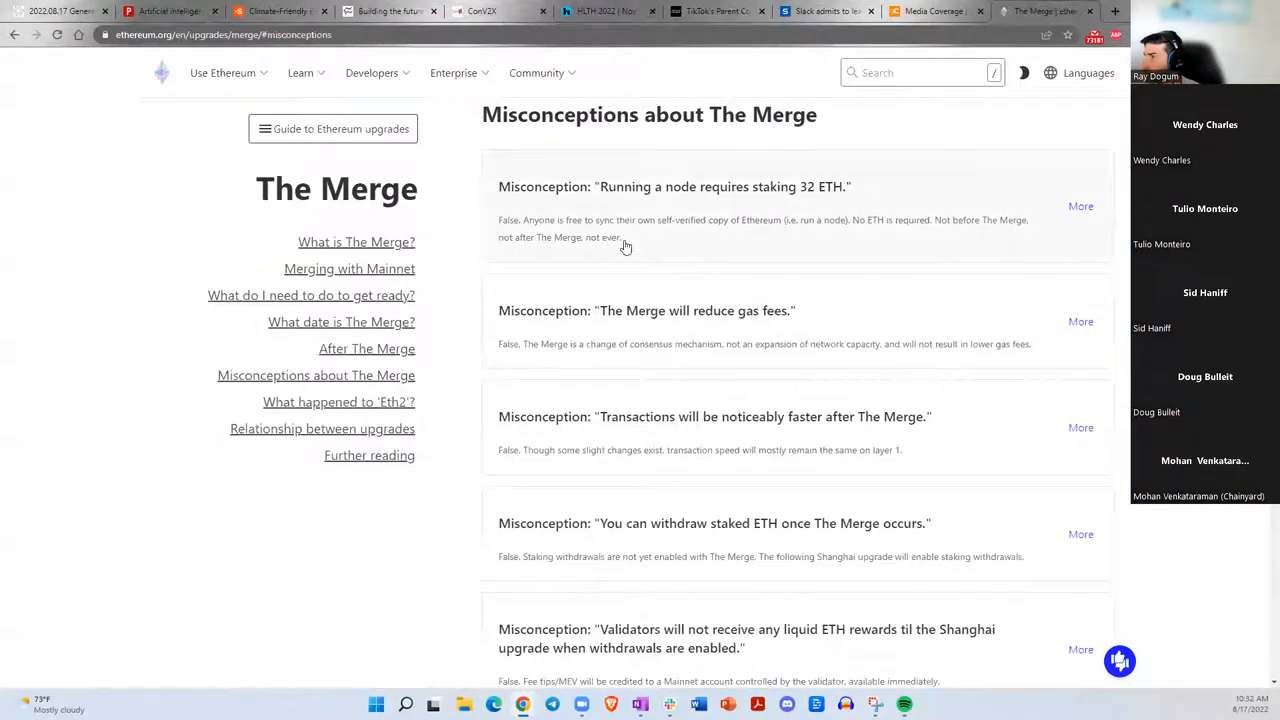
mouse_move(772, 388)
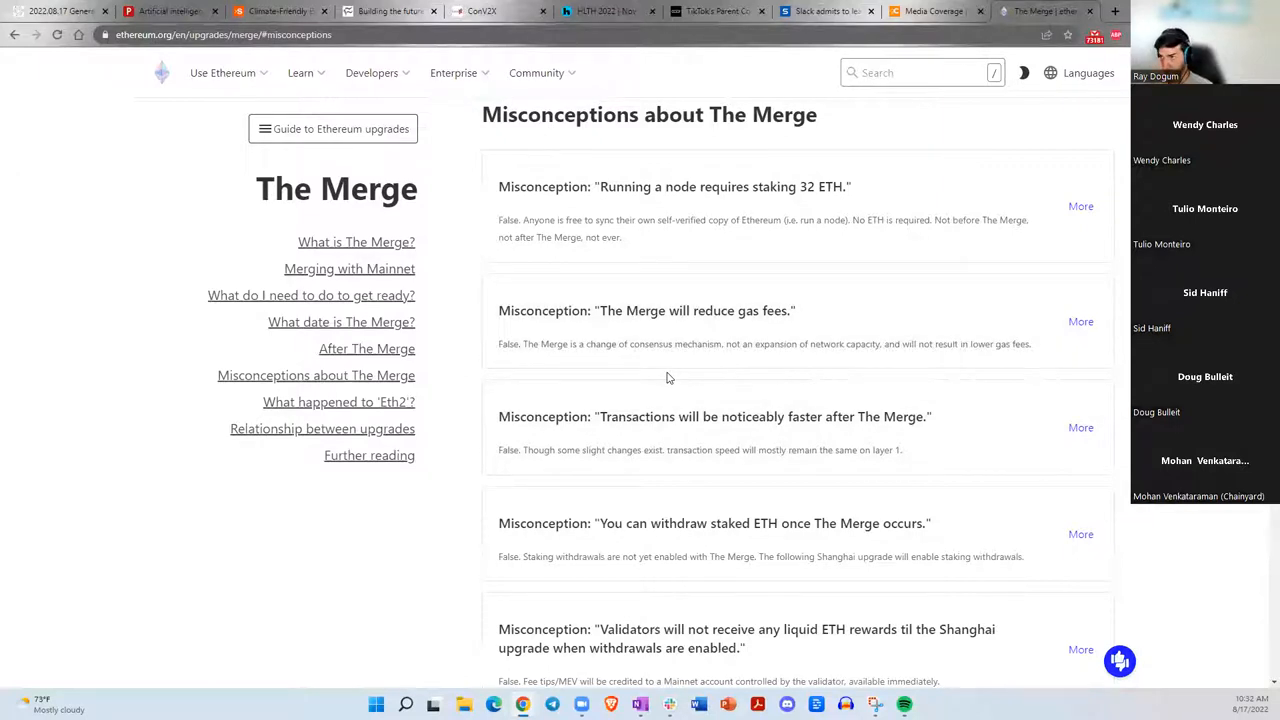
click(224, 34)
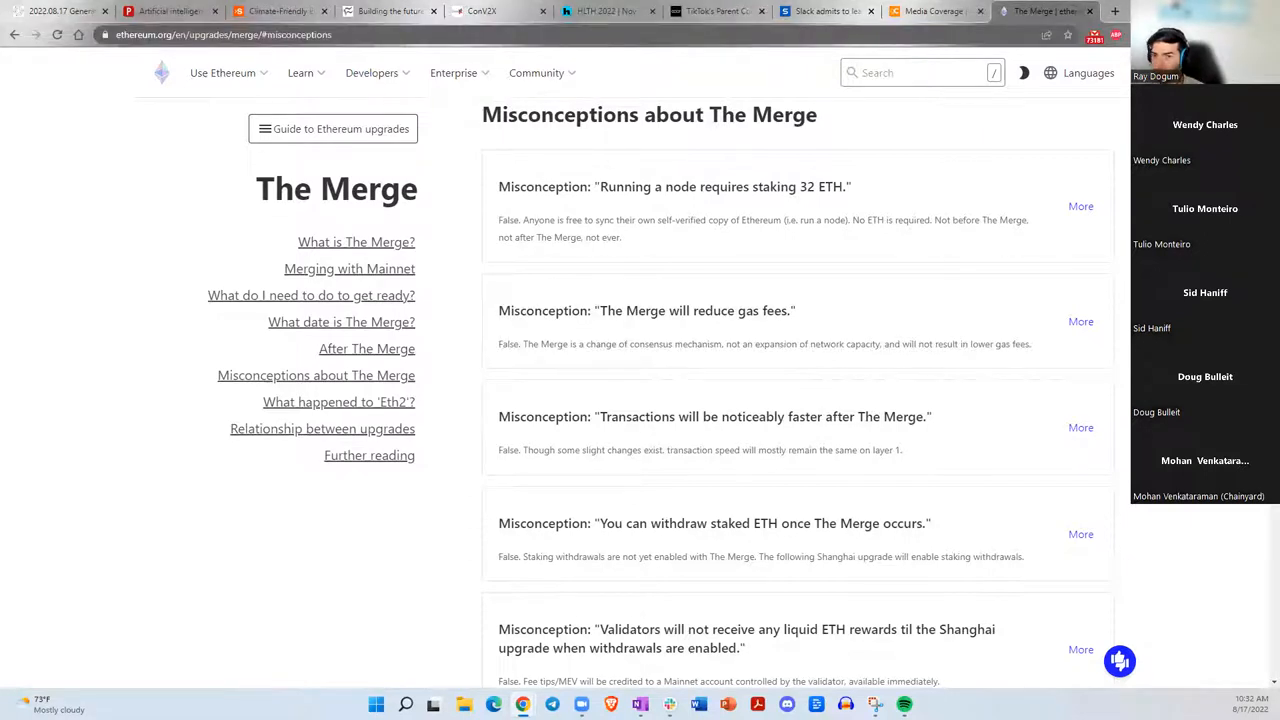
mouse_move(308, 288)
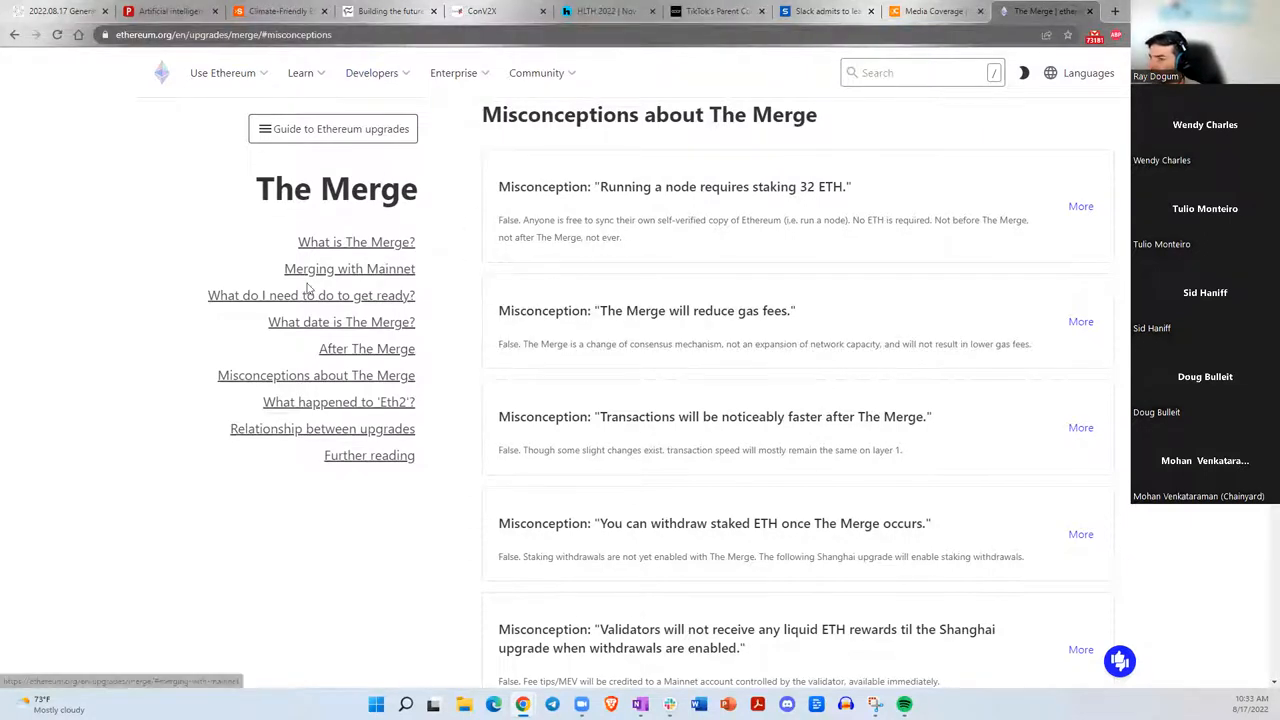
mouse_move(564, 496)
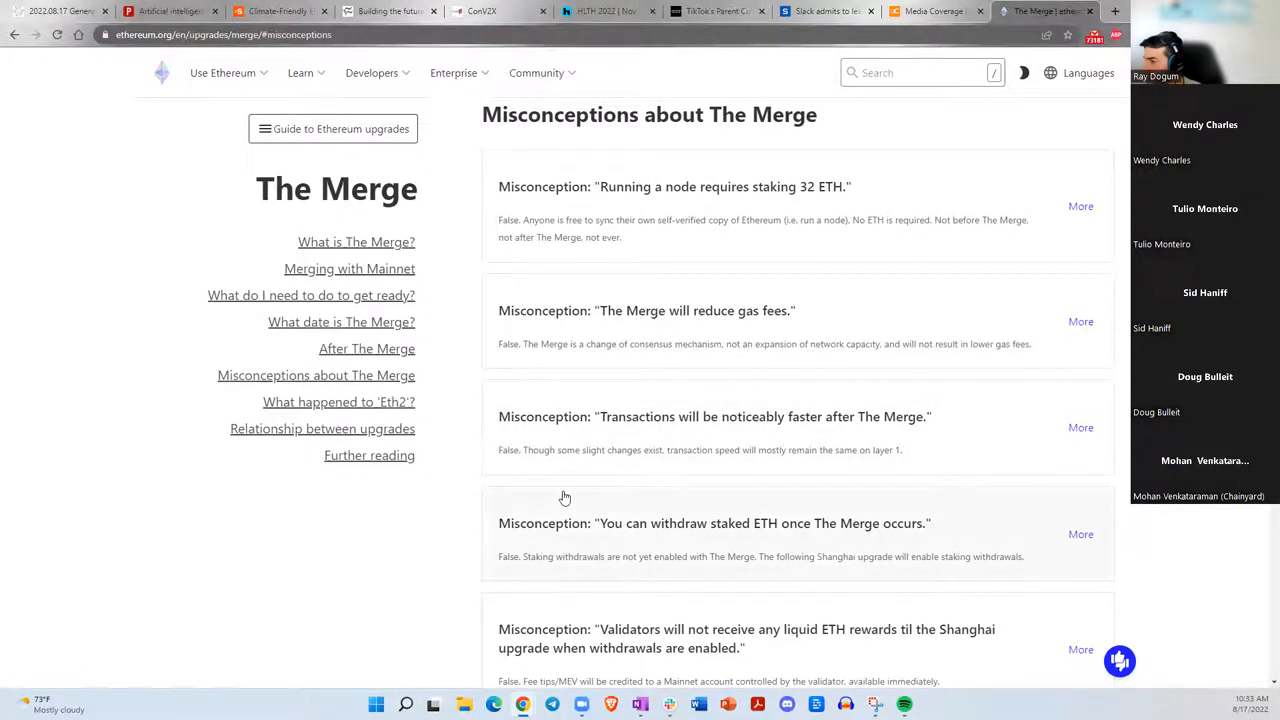
Read down through the misconceptions to 'What happened to Eth2?' and 'Relationship between upgrades'.
scroll(down, 3)
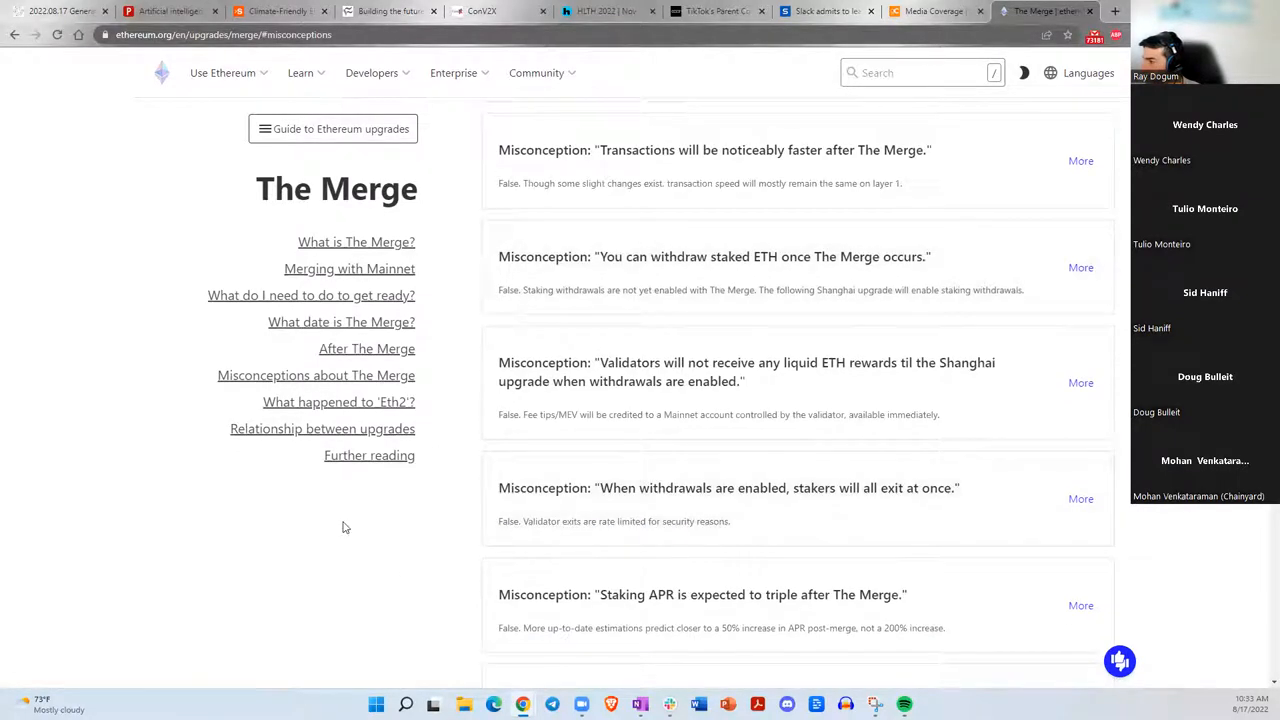
scroll(down, 3)
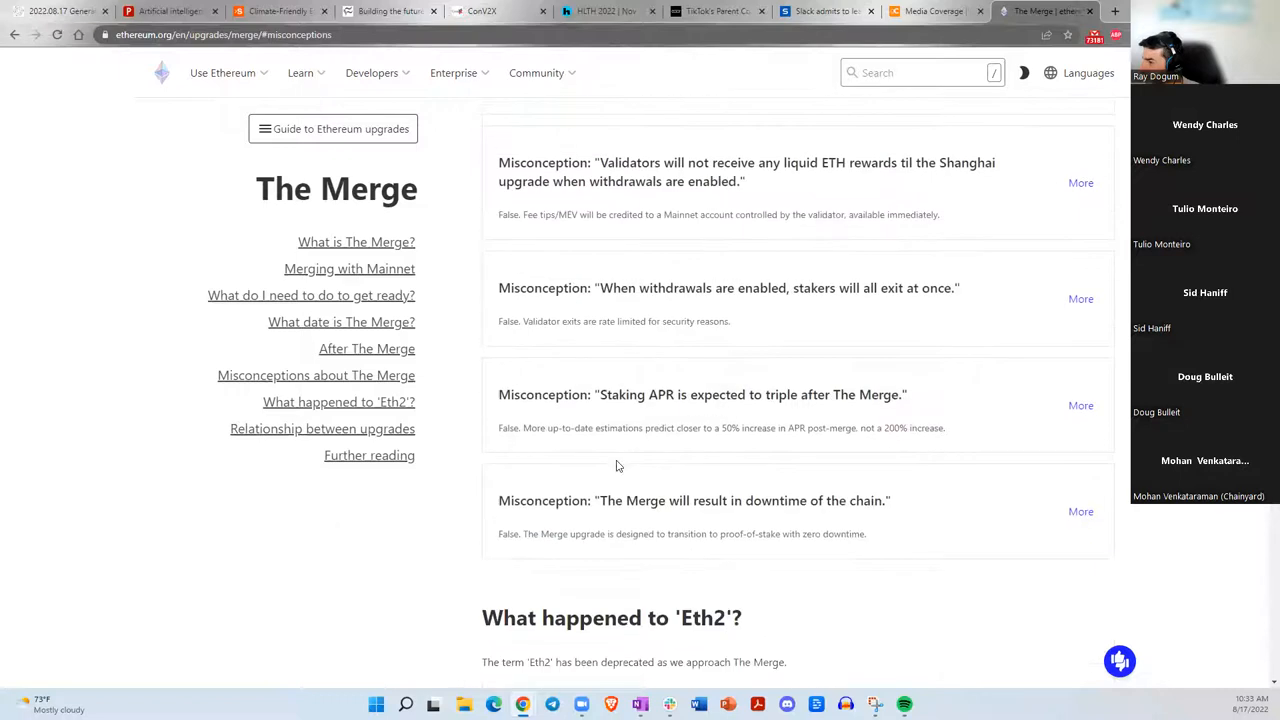
scroll(down, 3)
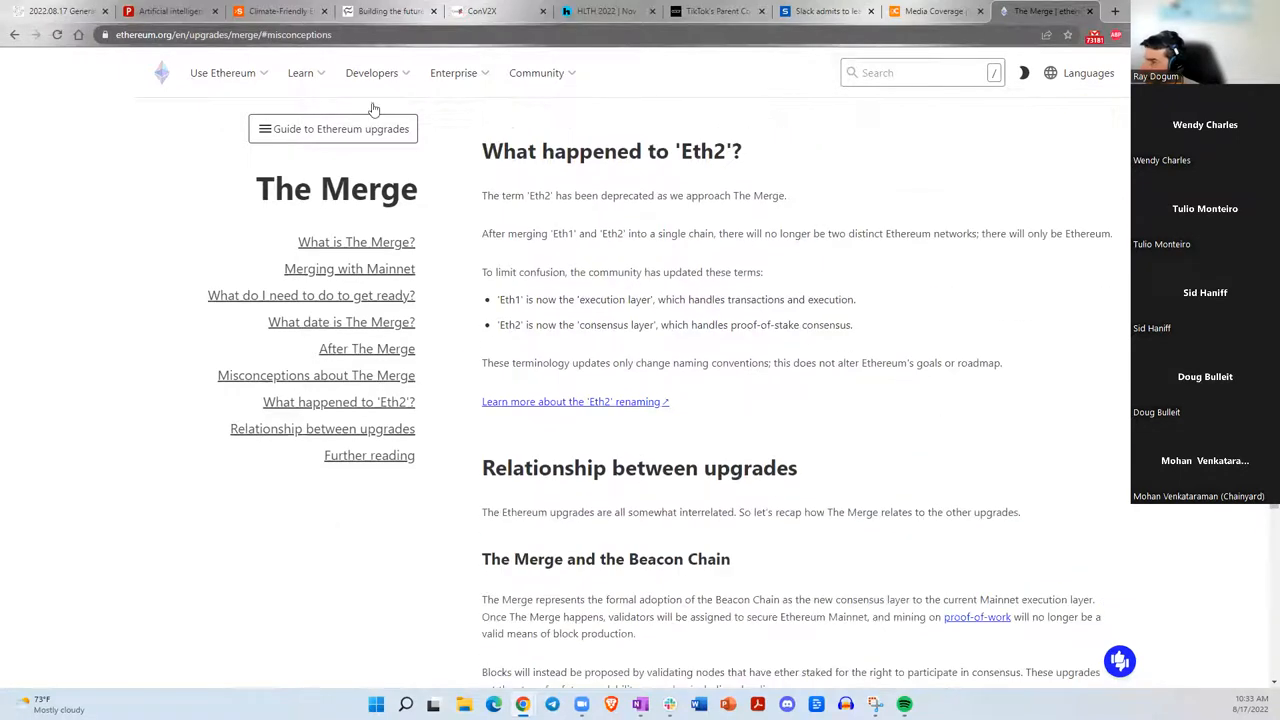
mouse_move(56, 12)
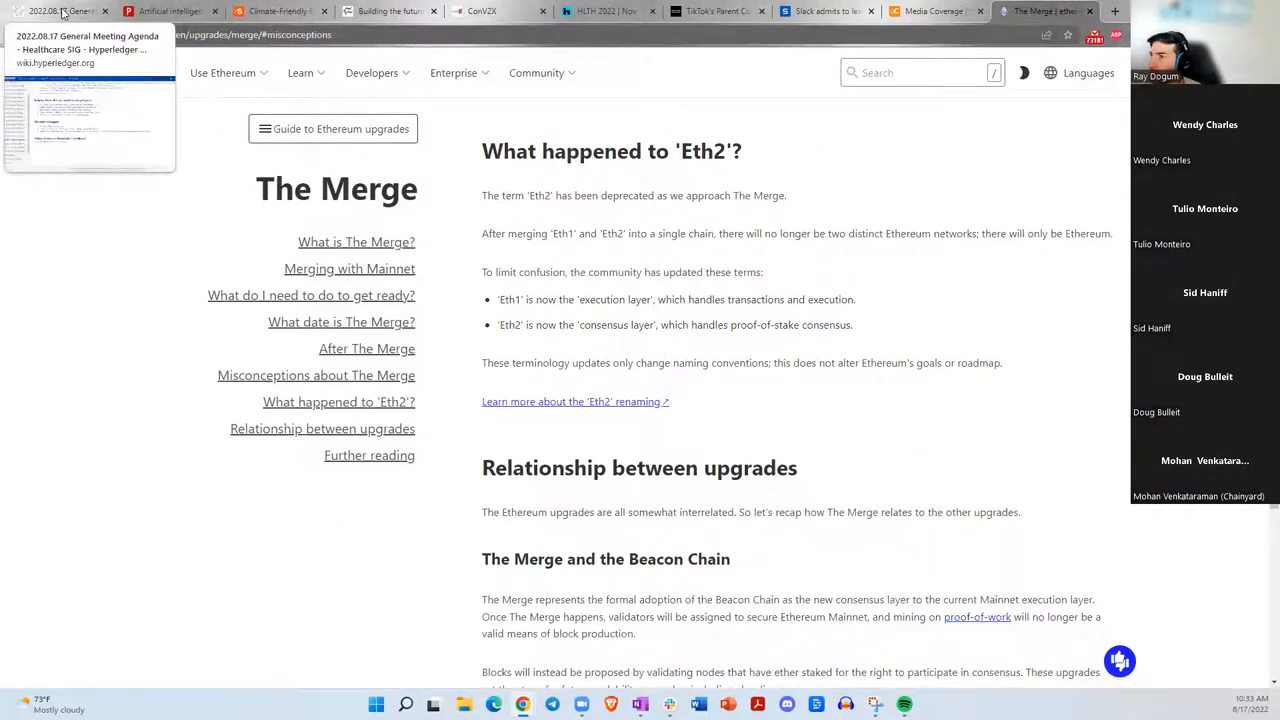
Switch back to the 2022.08.17 General Meeting Agenda wiki tab.
click(56, 12)
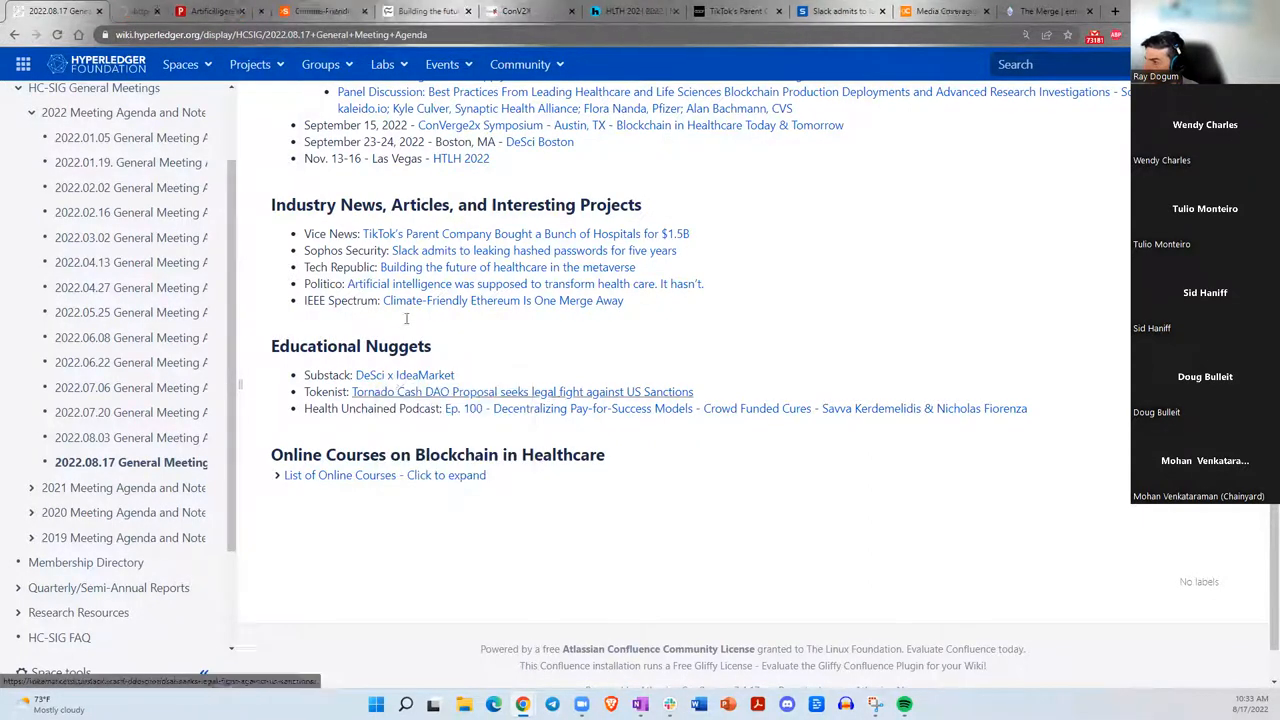
Open the 'DeSci x Ideamarket' Substack post from Educational Nuggets and start reading.
click(404, 374)
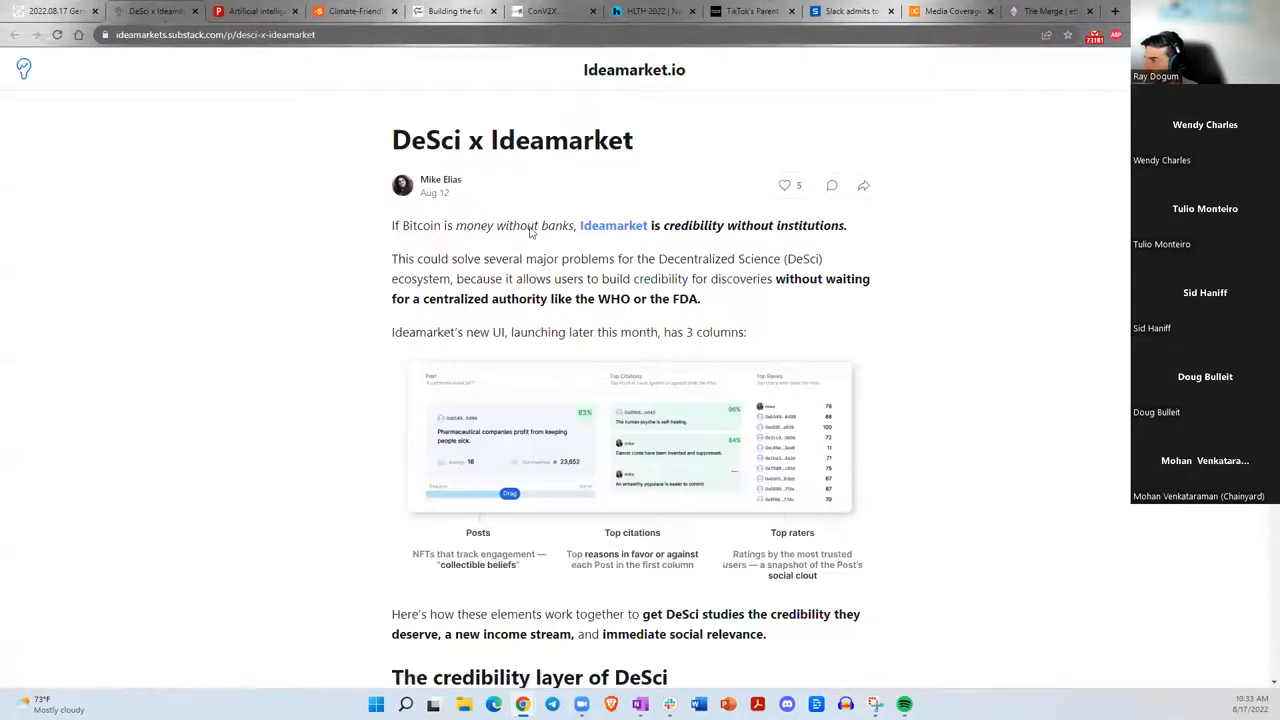
mouse_move(584, 252)
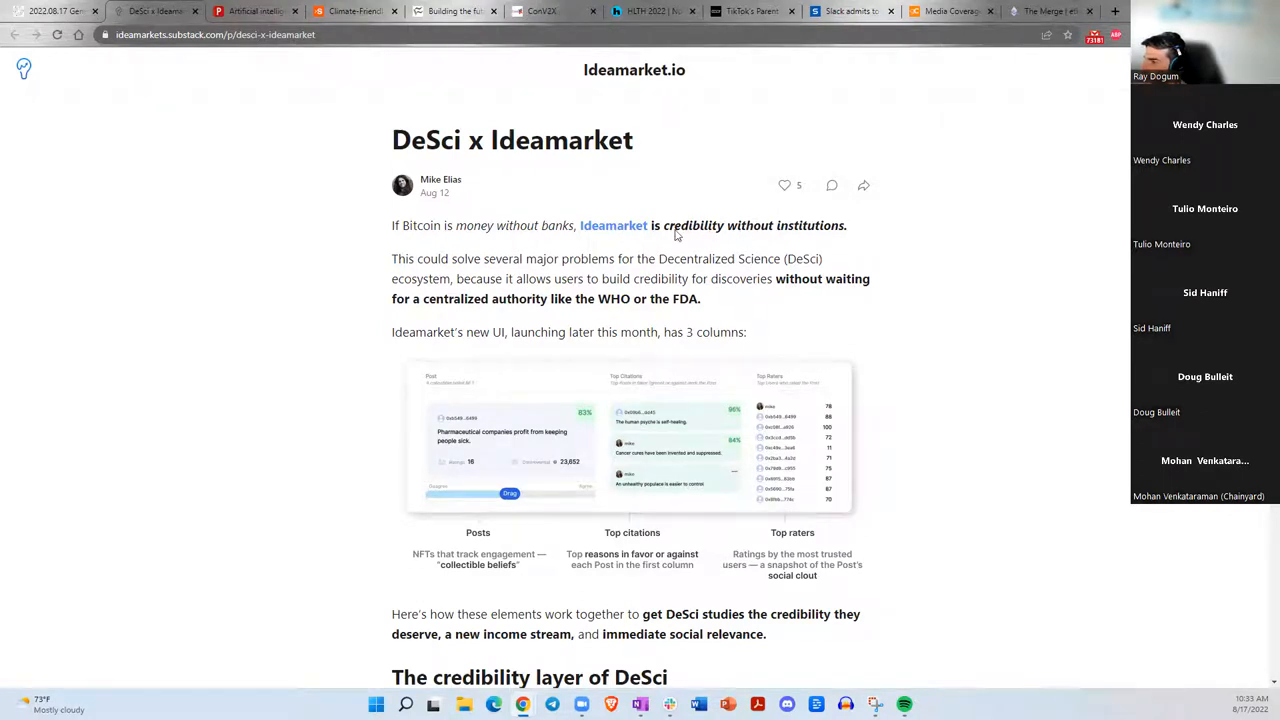
mouse_move(680, 234)
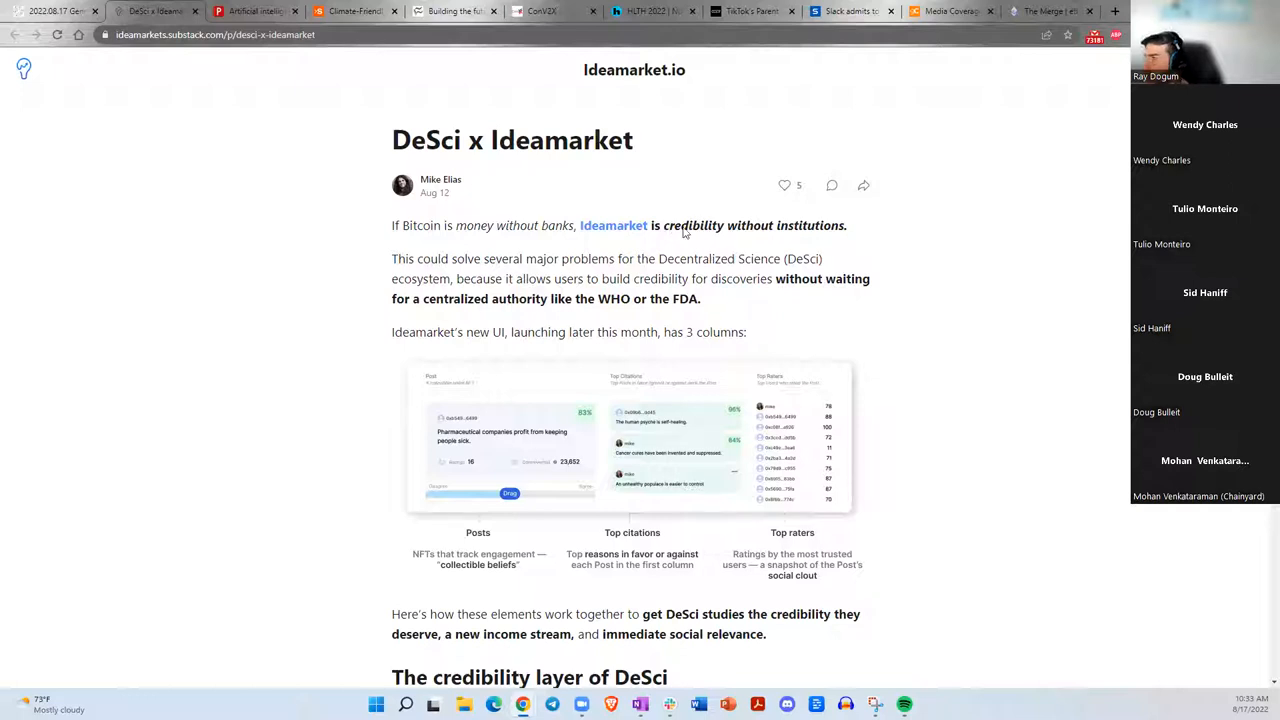
mouse_move(672, 280)
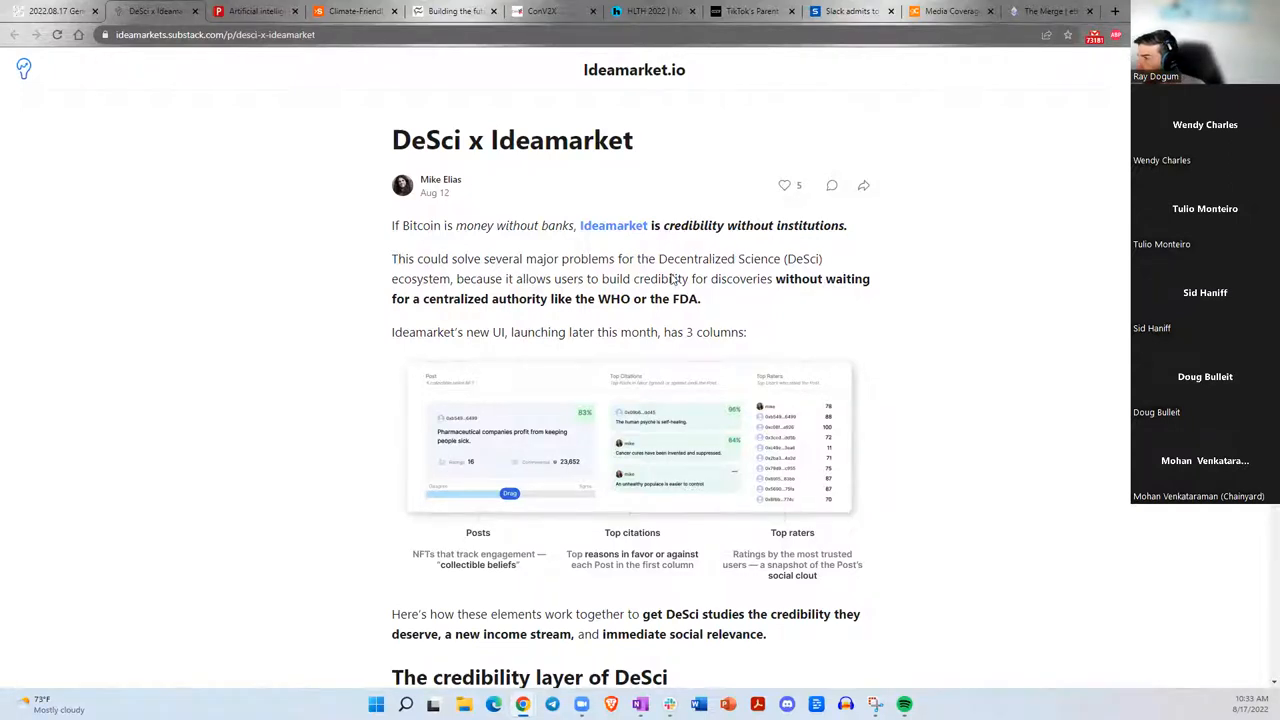
scroll(down, 3)
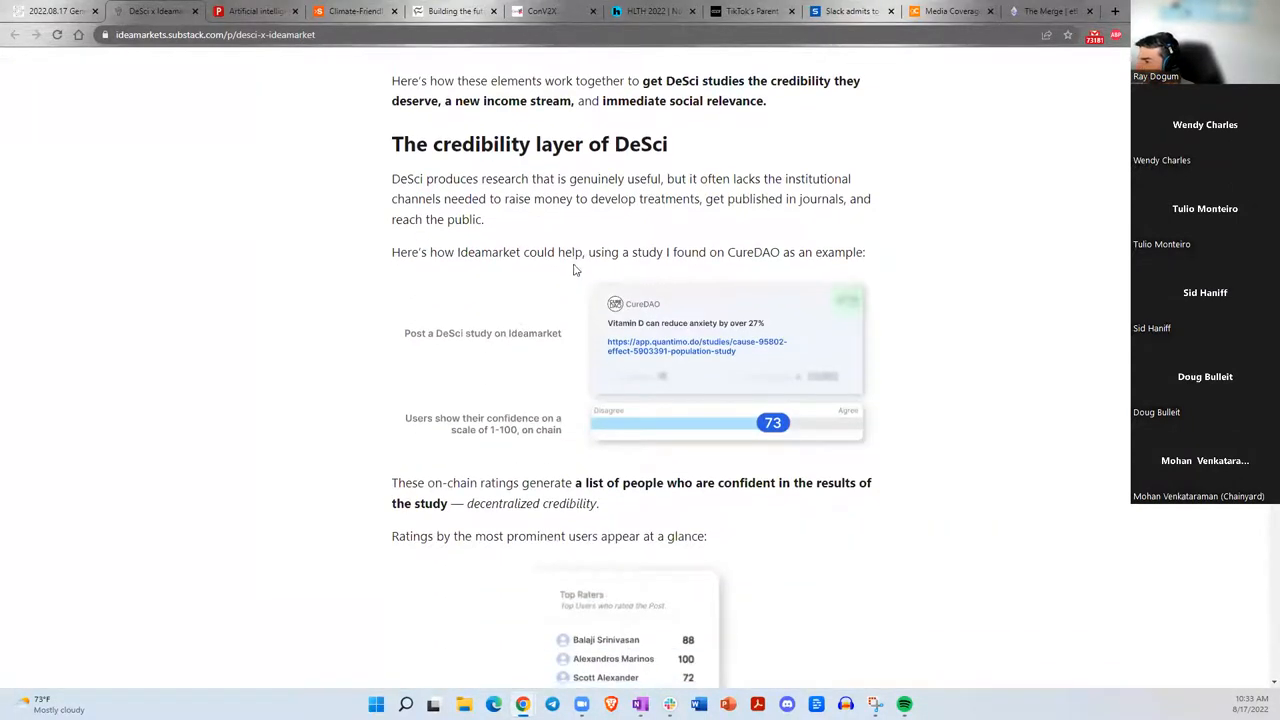
mouse_move(440, 200)
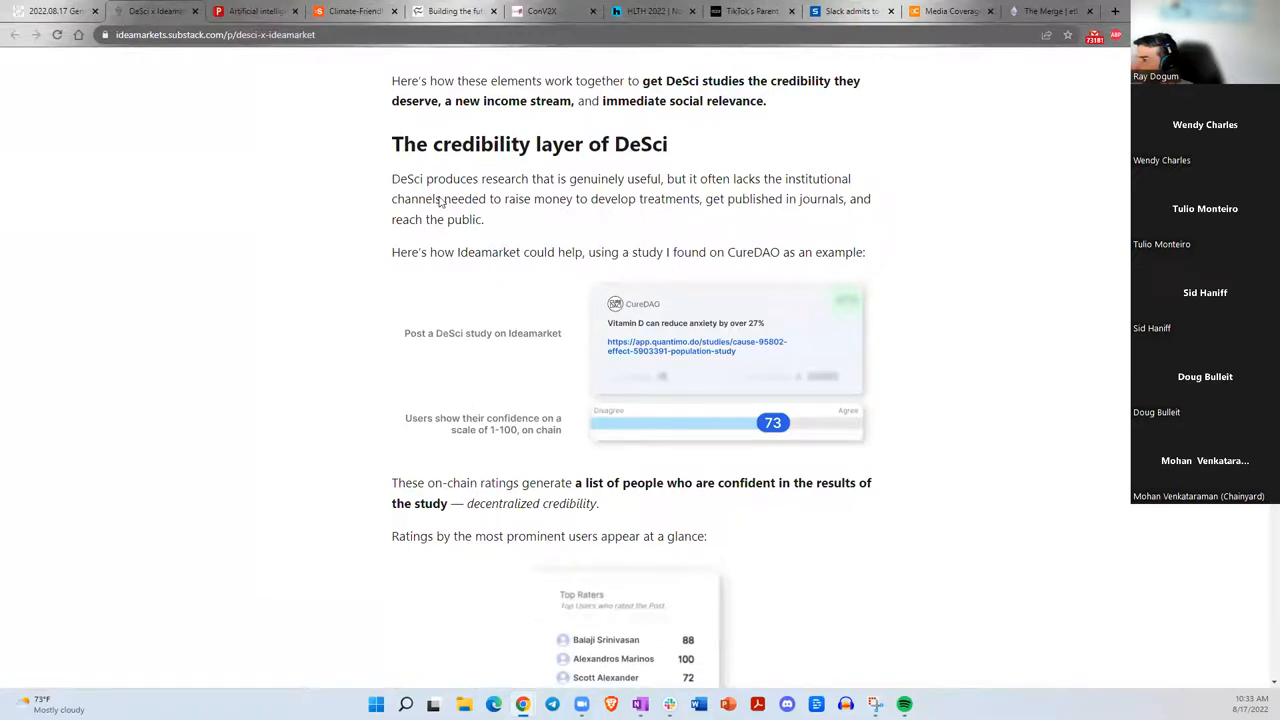
scroll(down, 3)
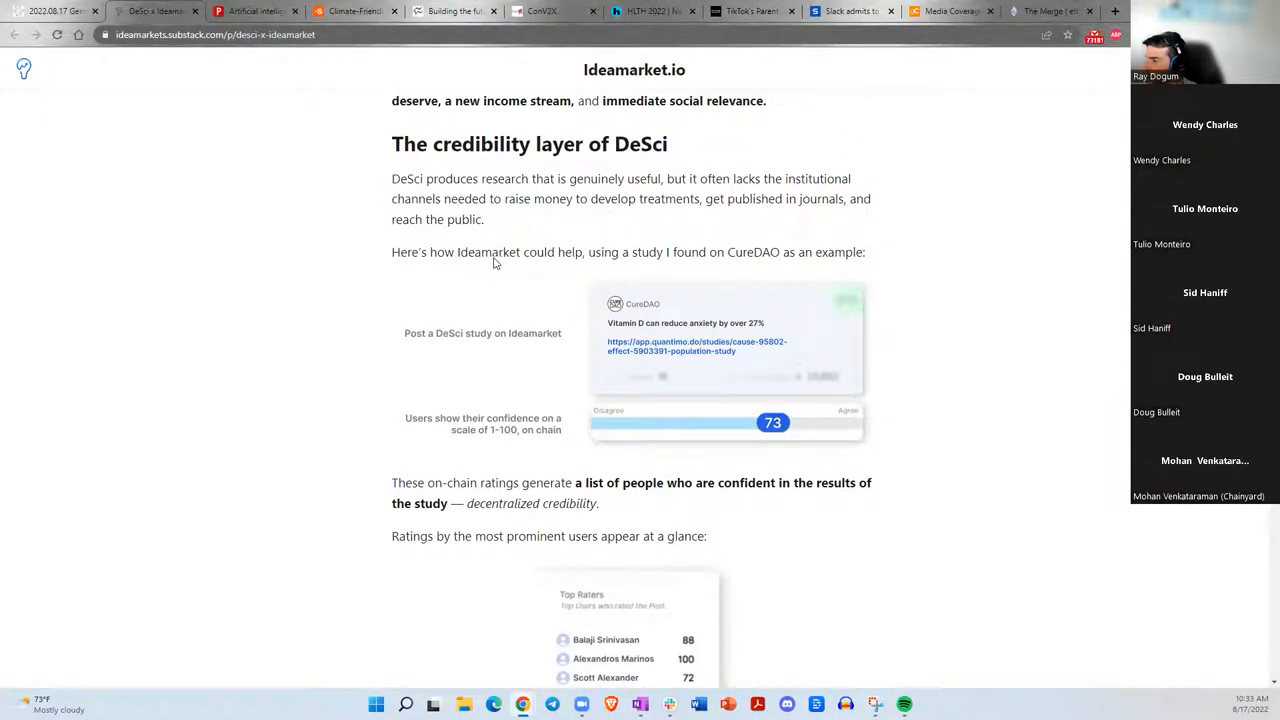
Read through the credibility layer section down to 'The citation layer of DeSci'.
scroll(down, 3)
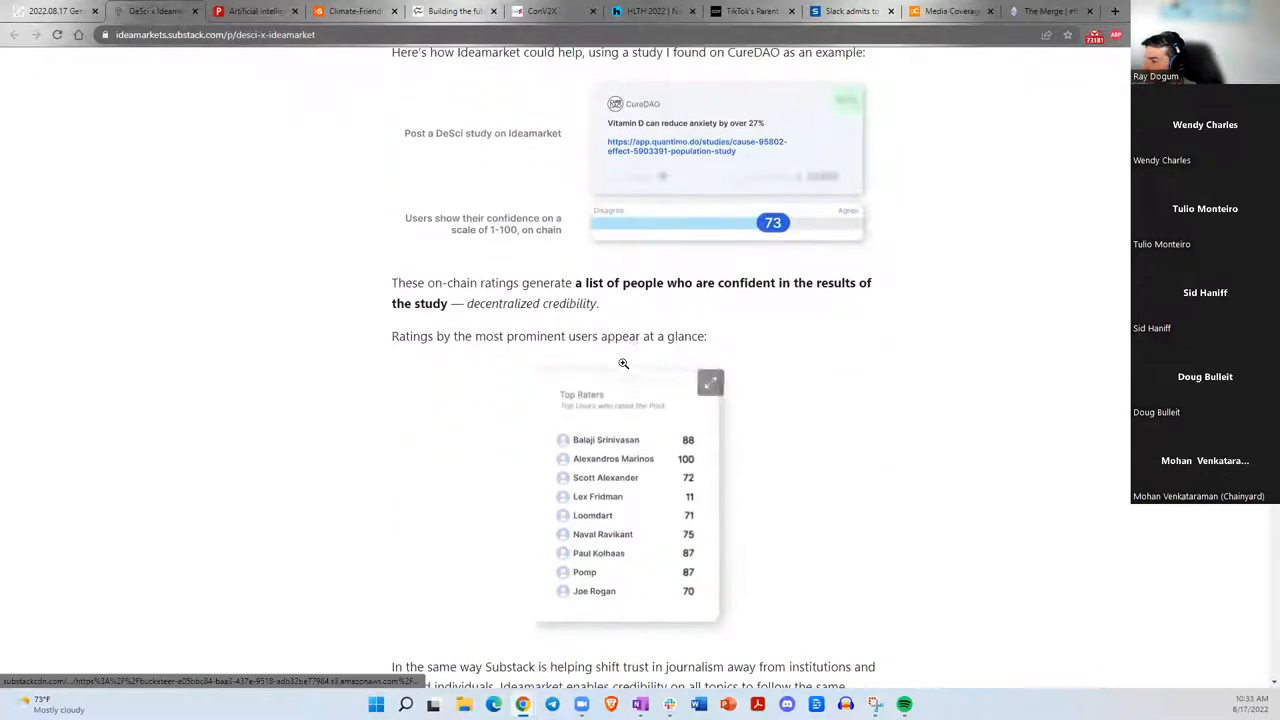
scroll(down, 3)
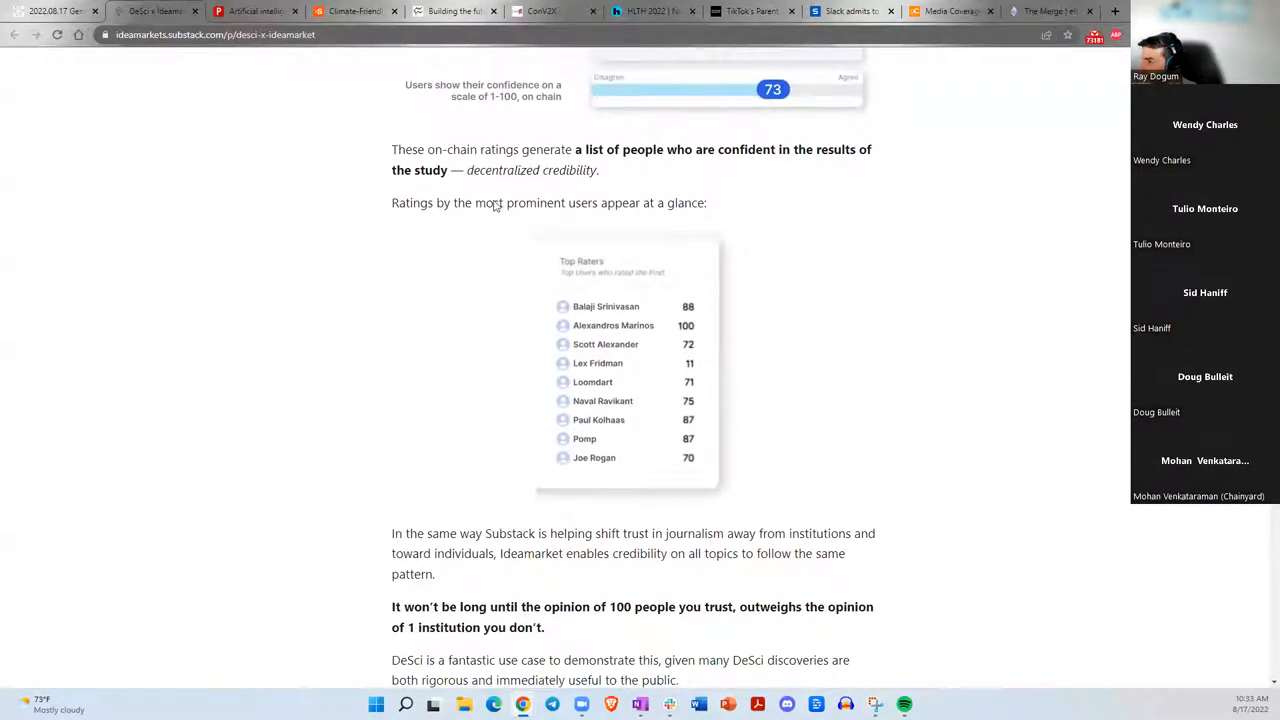
scroll(down, 3)
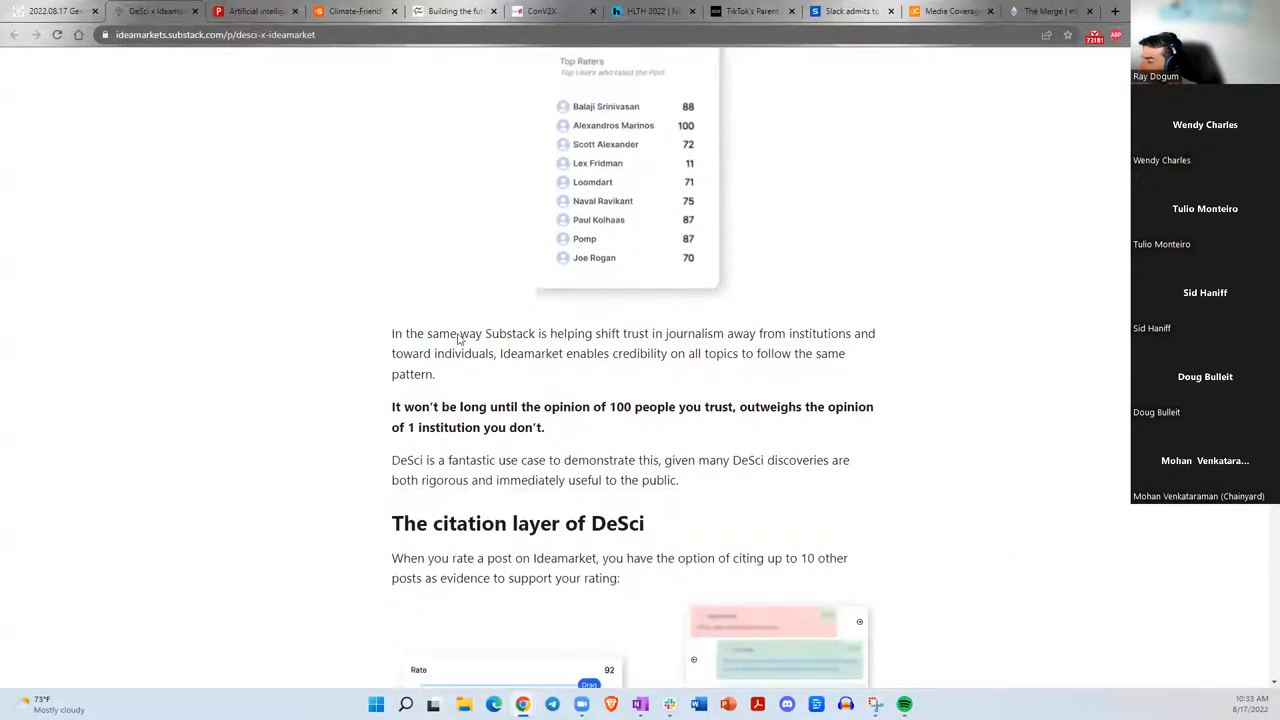
scroll(down, 3)
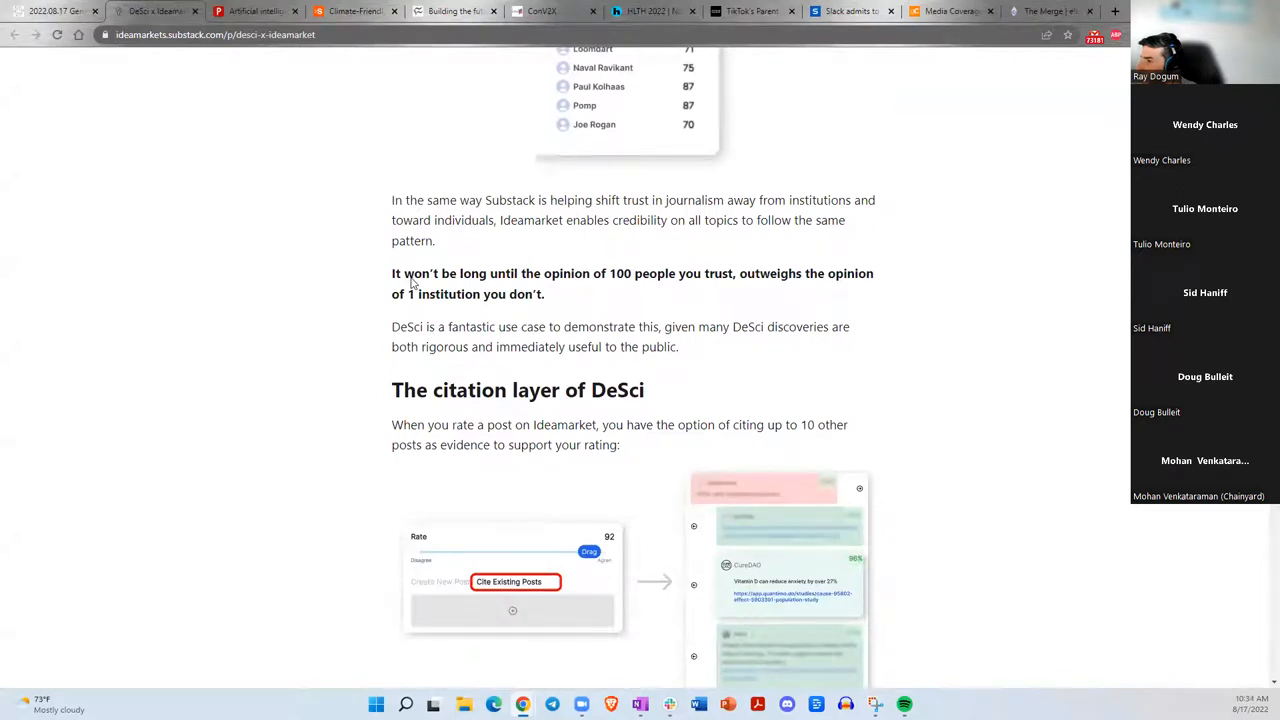
mouse_move(856, 276)
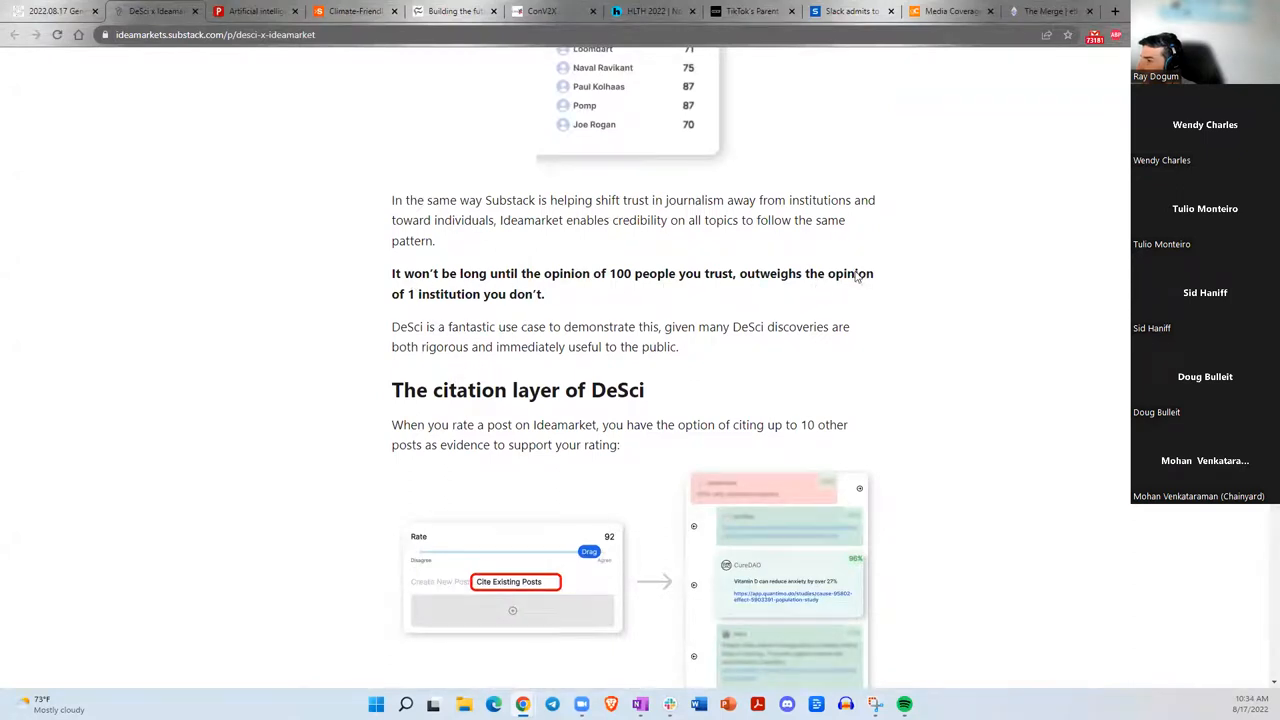
mouse_move(404, 206)
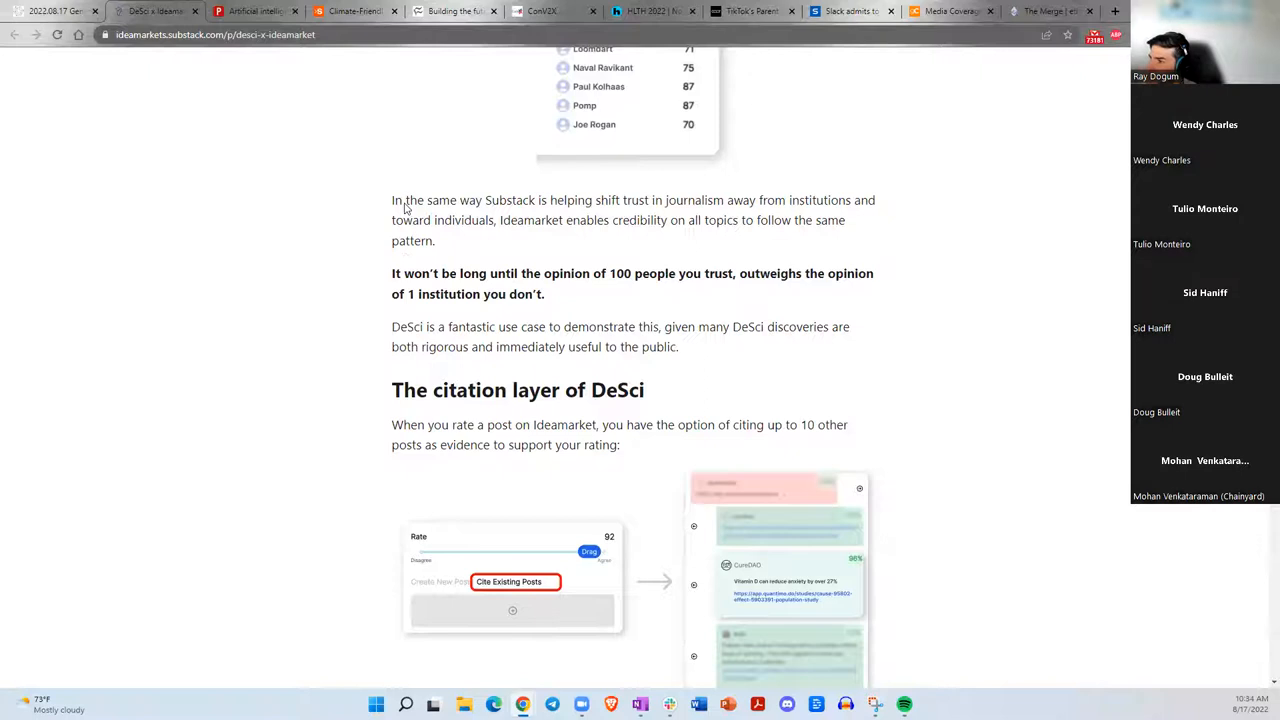
mouse_move(640, 212)
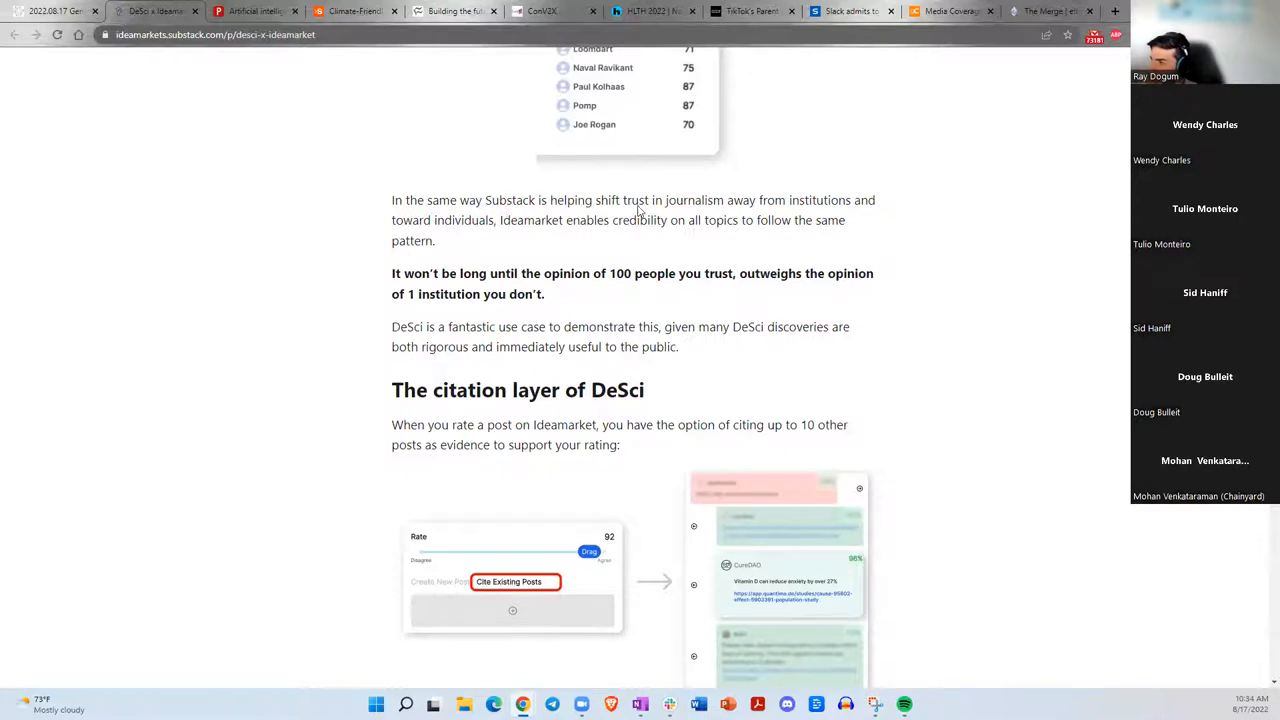
mouse_move(788, 216)
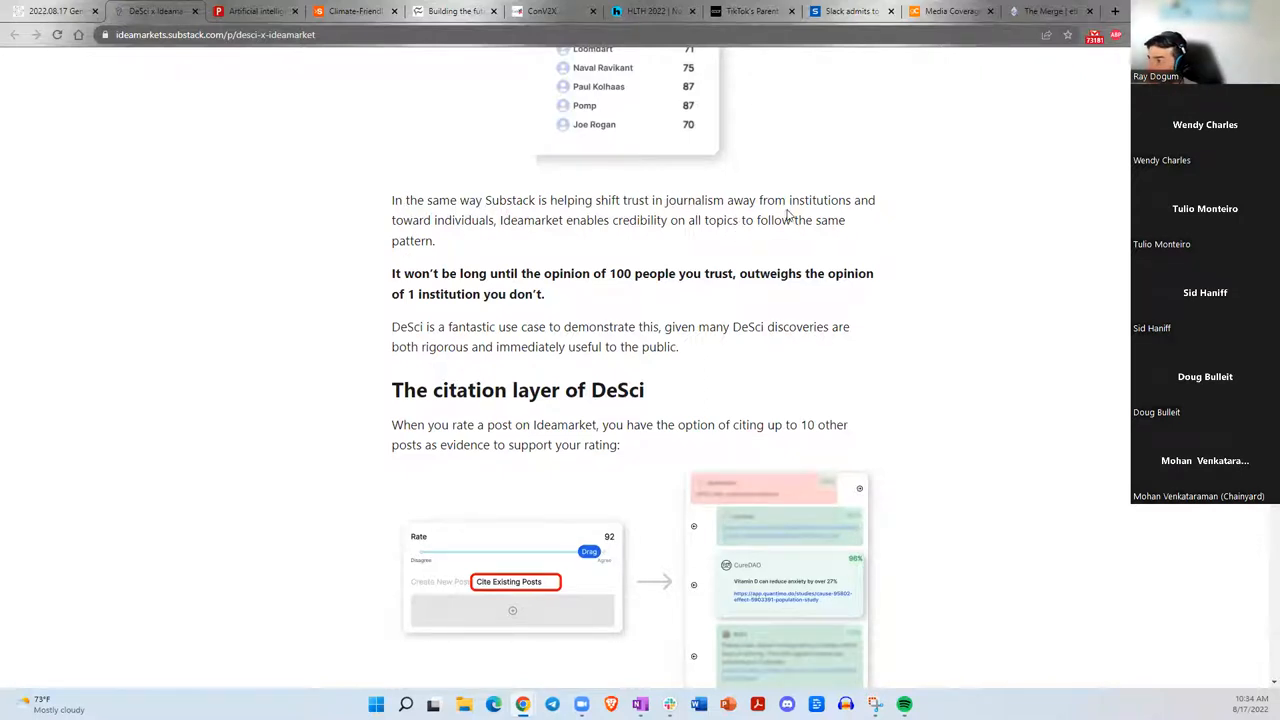
double_click(460, 220)
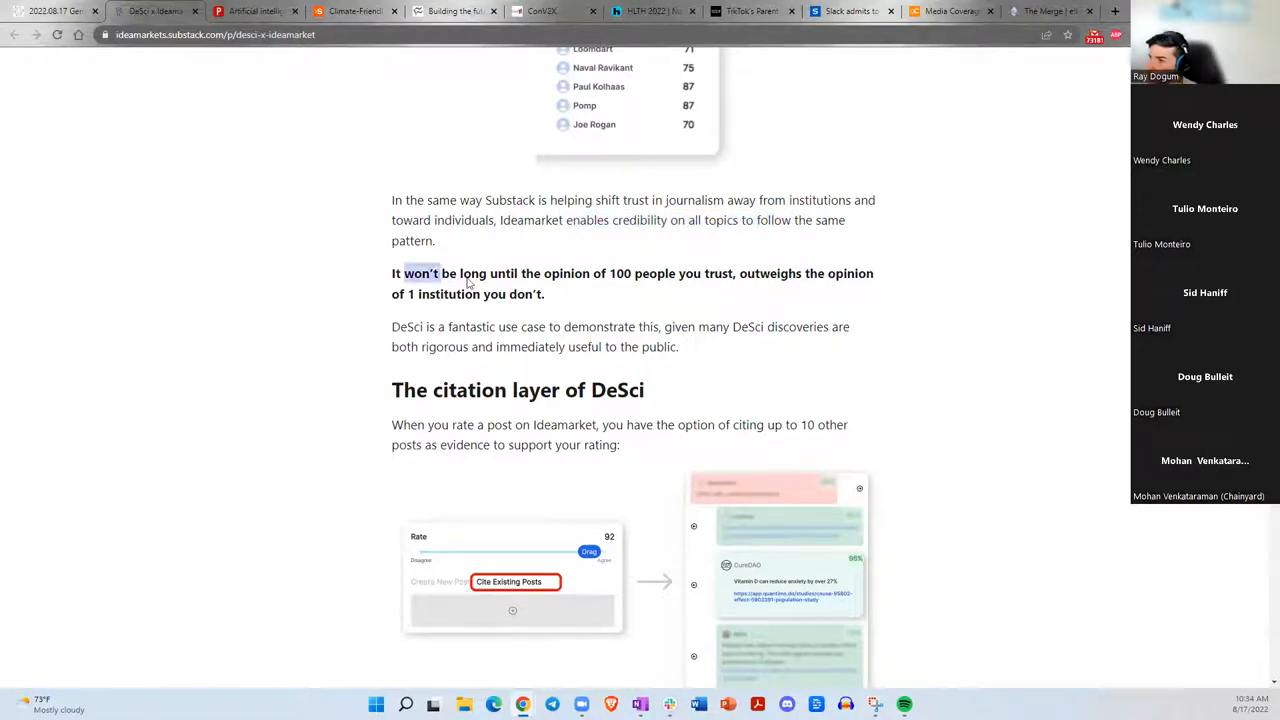
drag(440, 272, 650, 272)
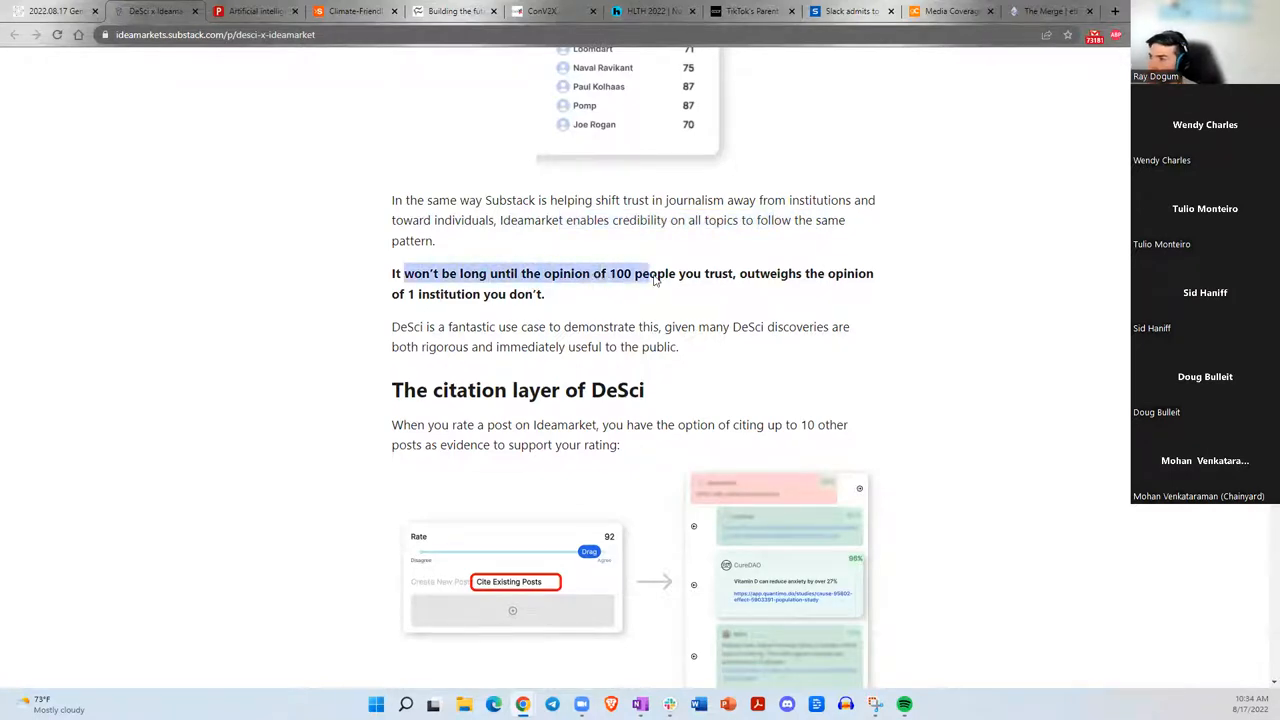
drag(644, 272, 544, 292)
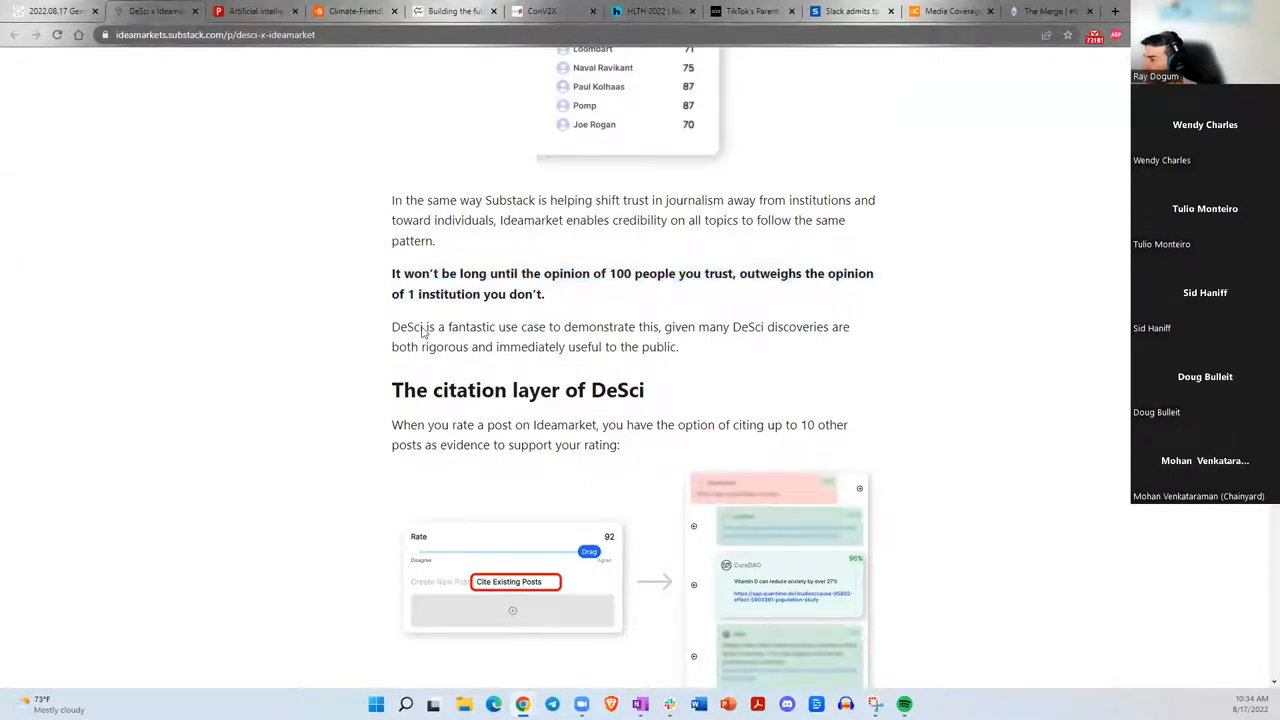
scroll(down, 3)
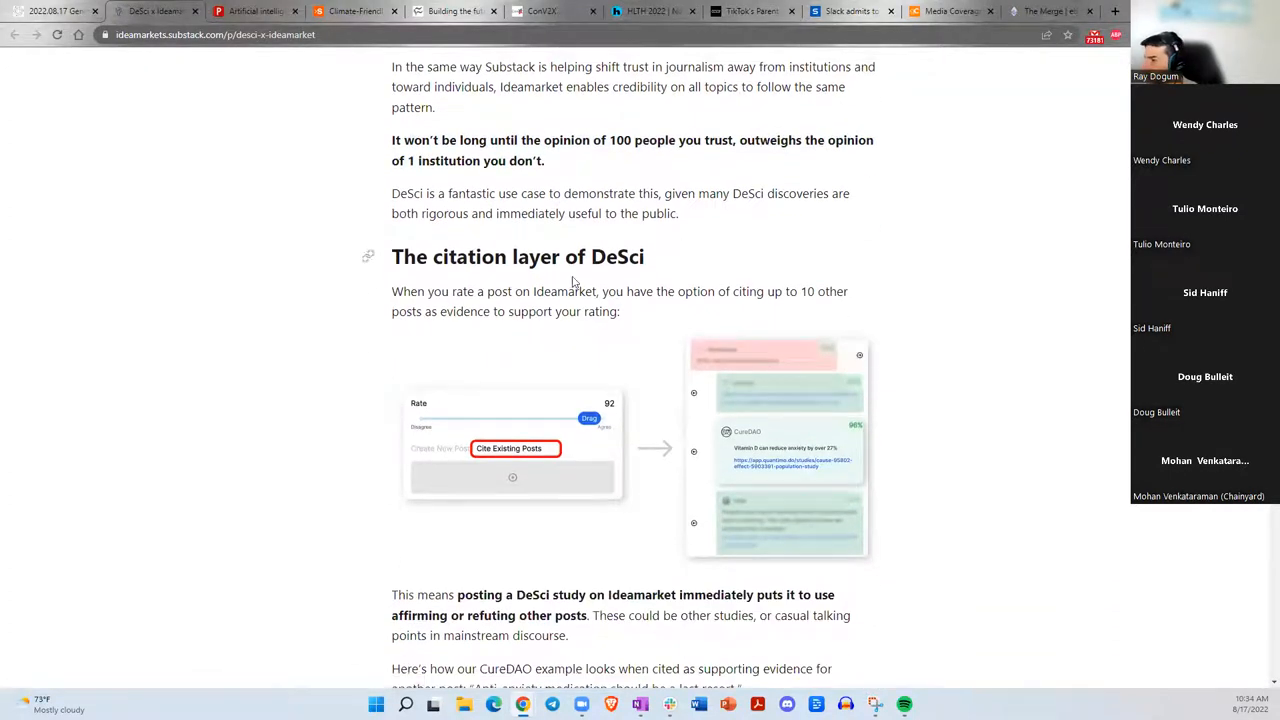
drag(392, 140, 544, 160)
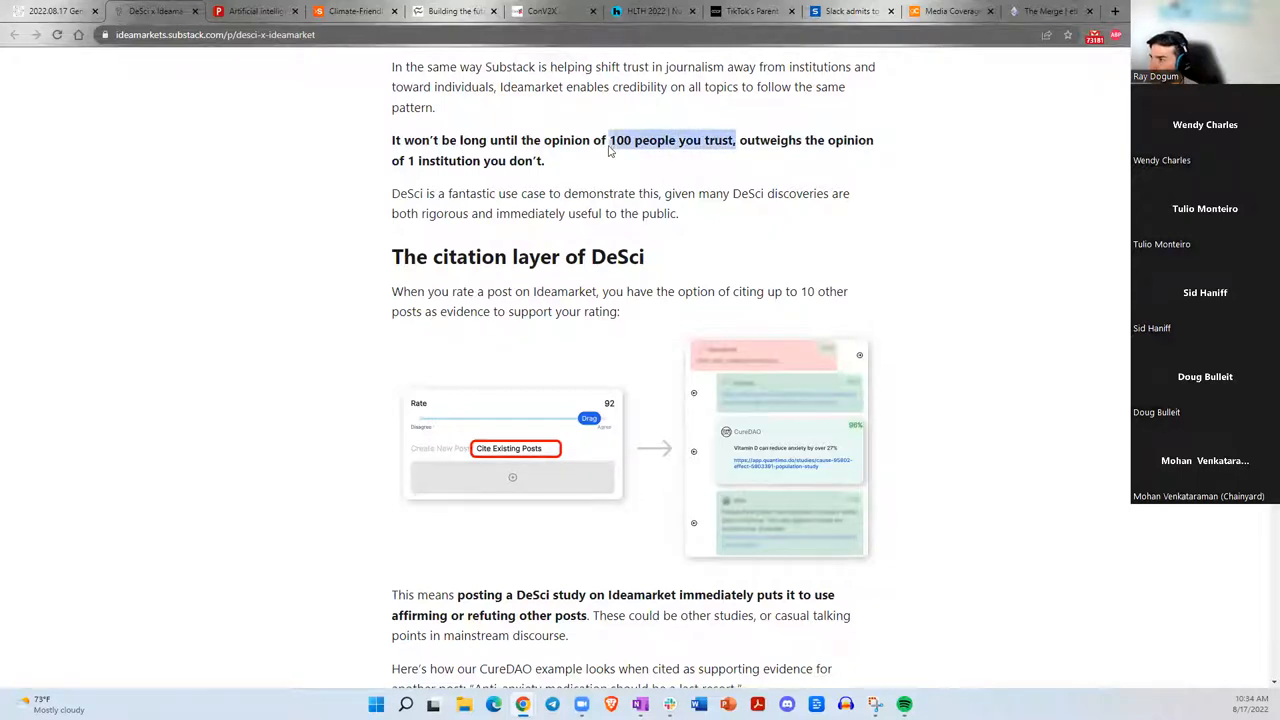
mouse_move(628, 194)
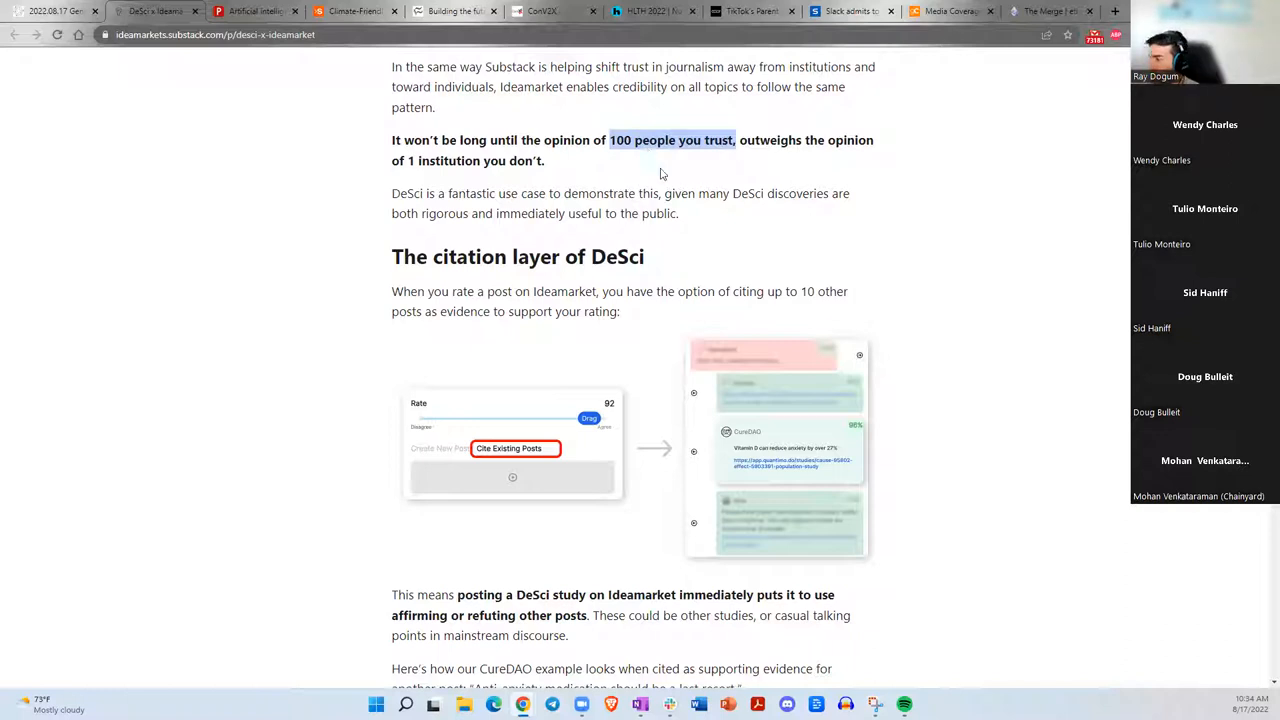
mouse_move(624, 168)
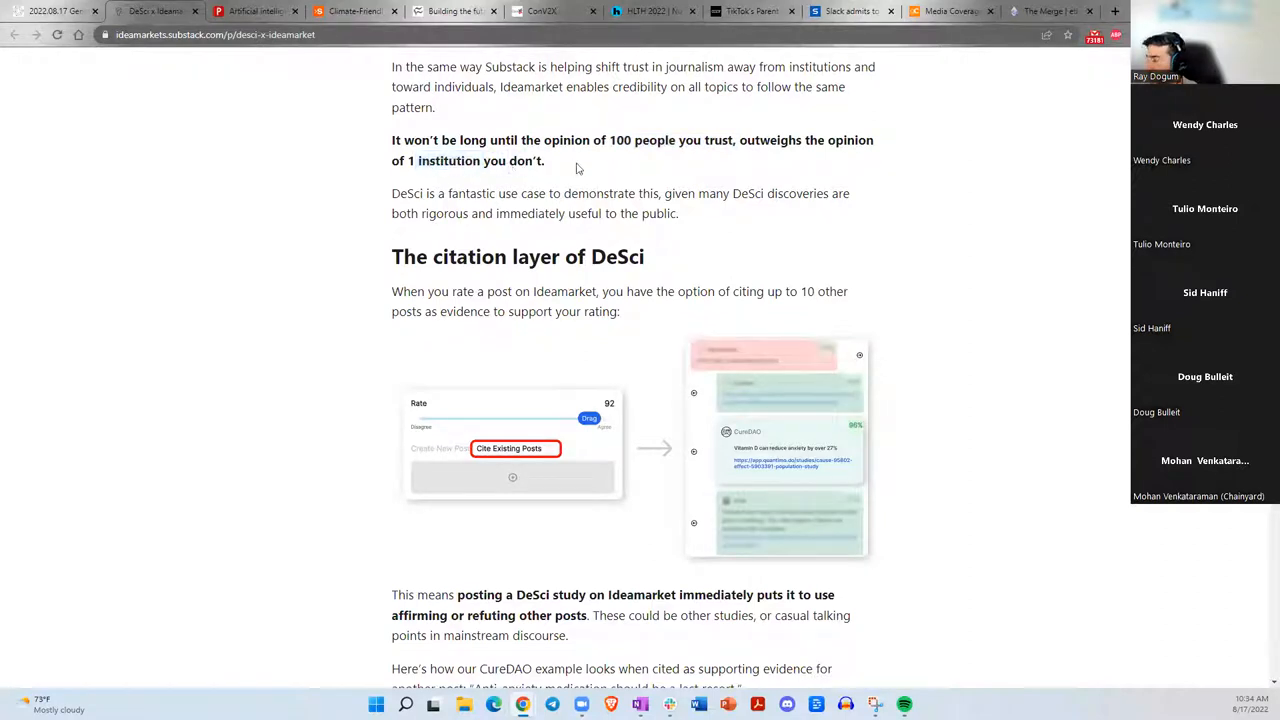
mouse_move(476, 200)
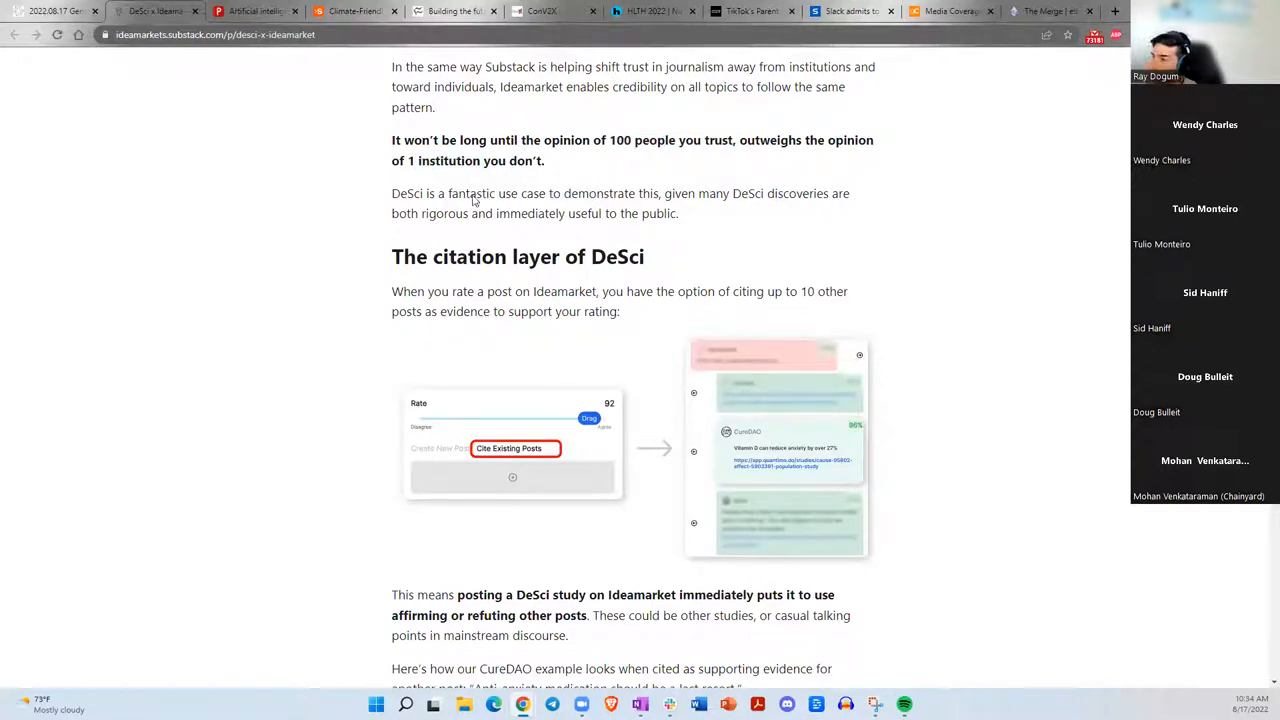
Read the DeSci article to its closing 'What to do right now' section.
scroll(down, 3)
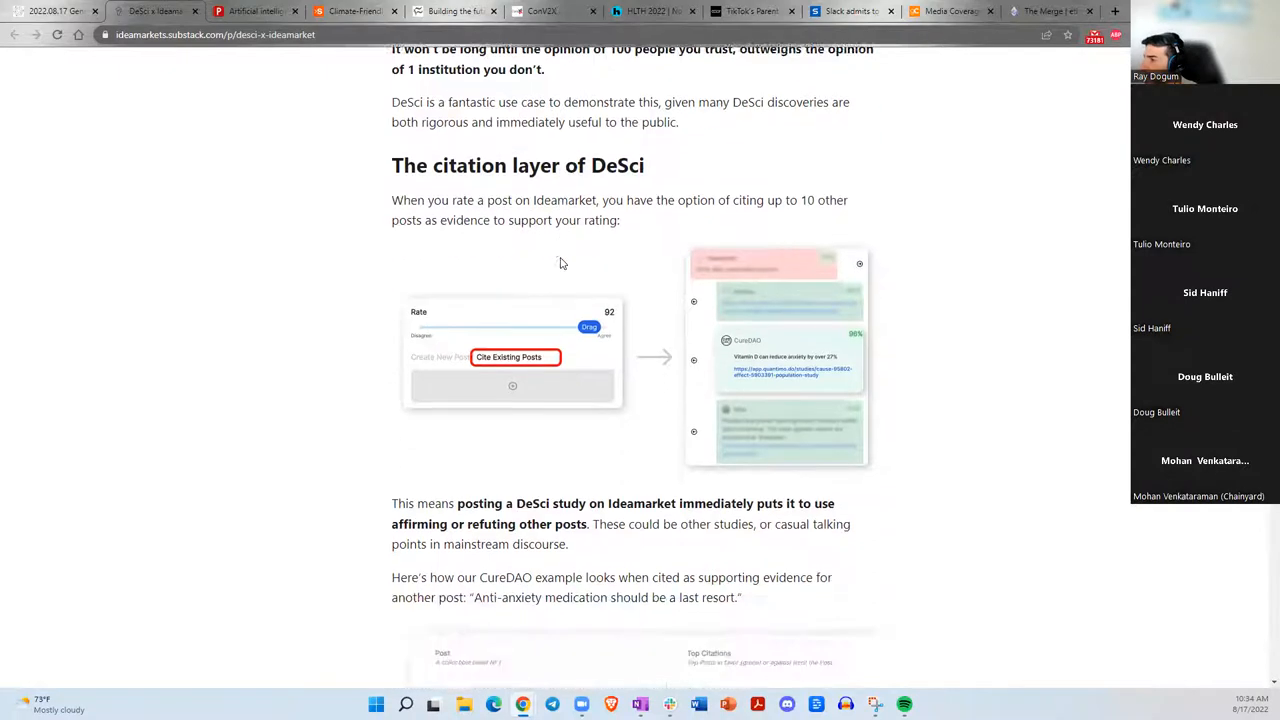
scroll(down, 3)
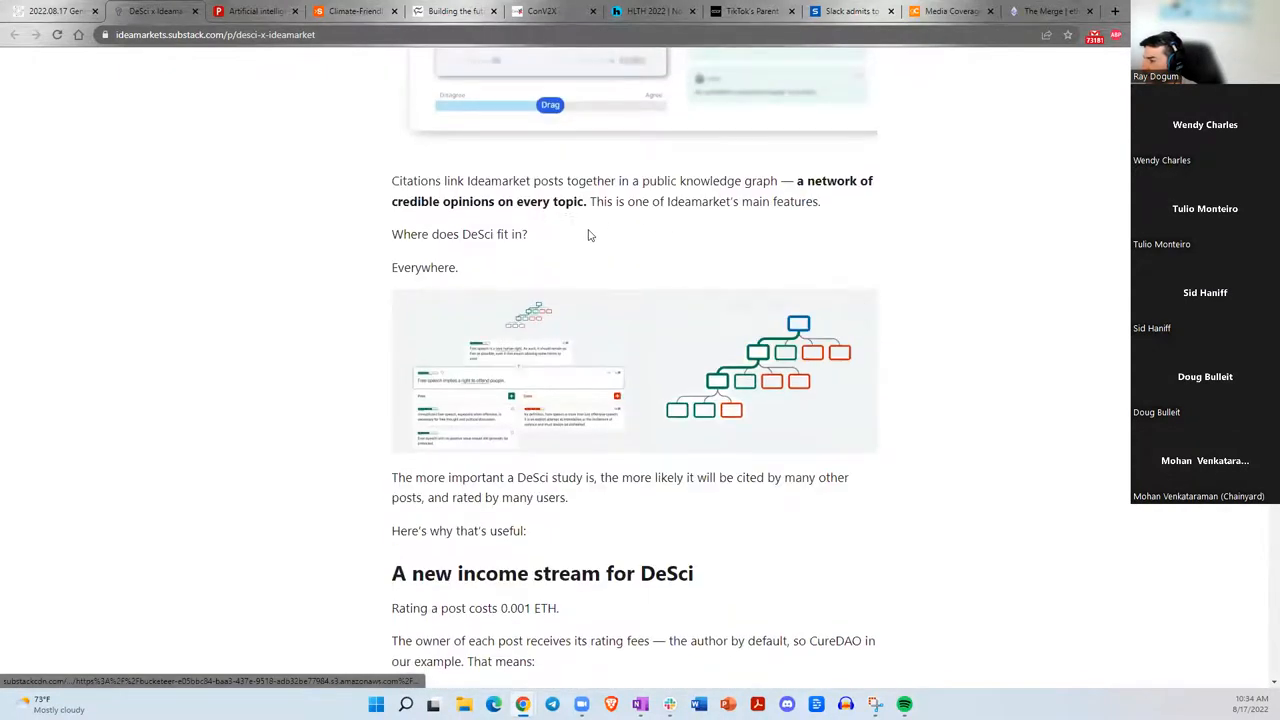
scroll(down, 3)
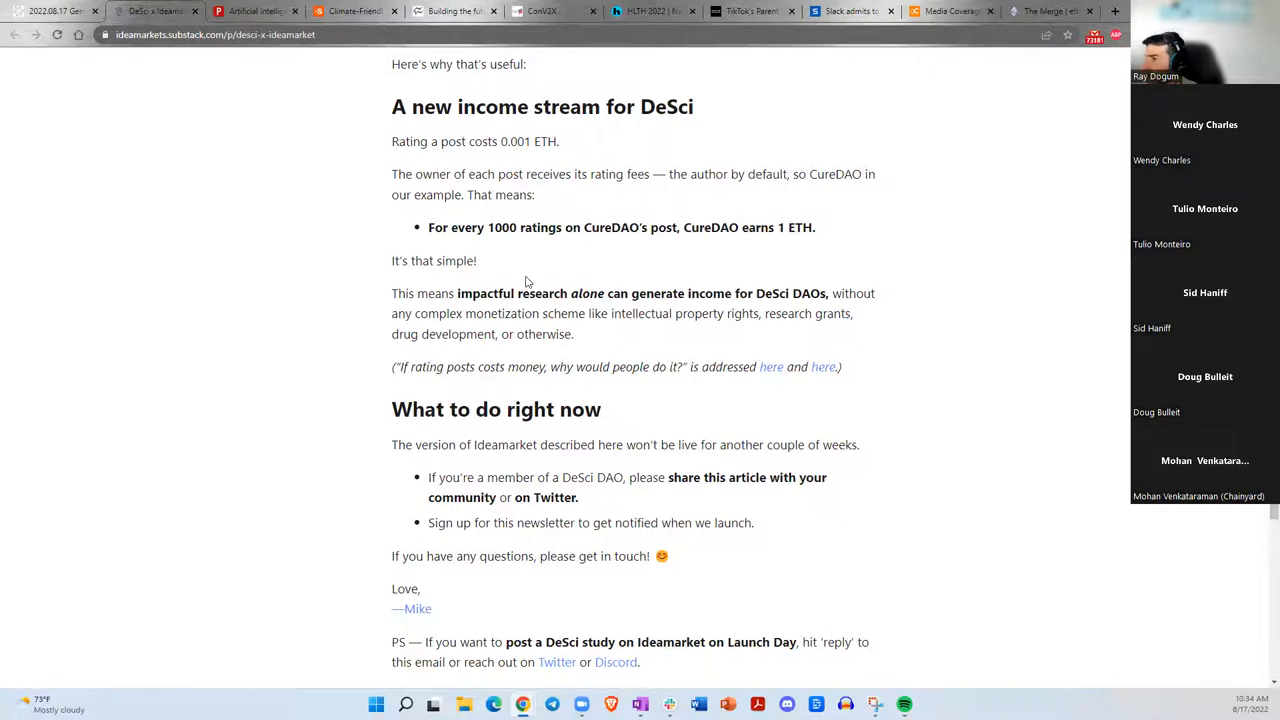
scroll(down, 3)
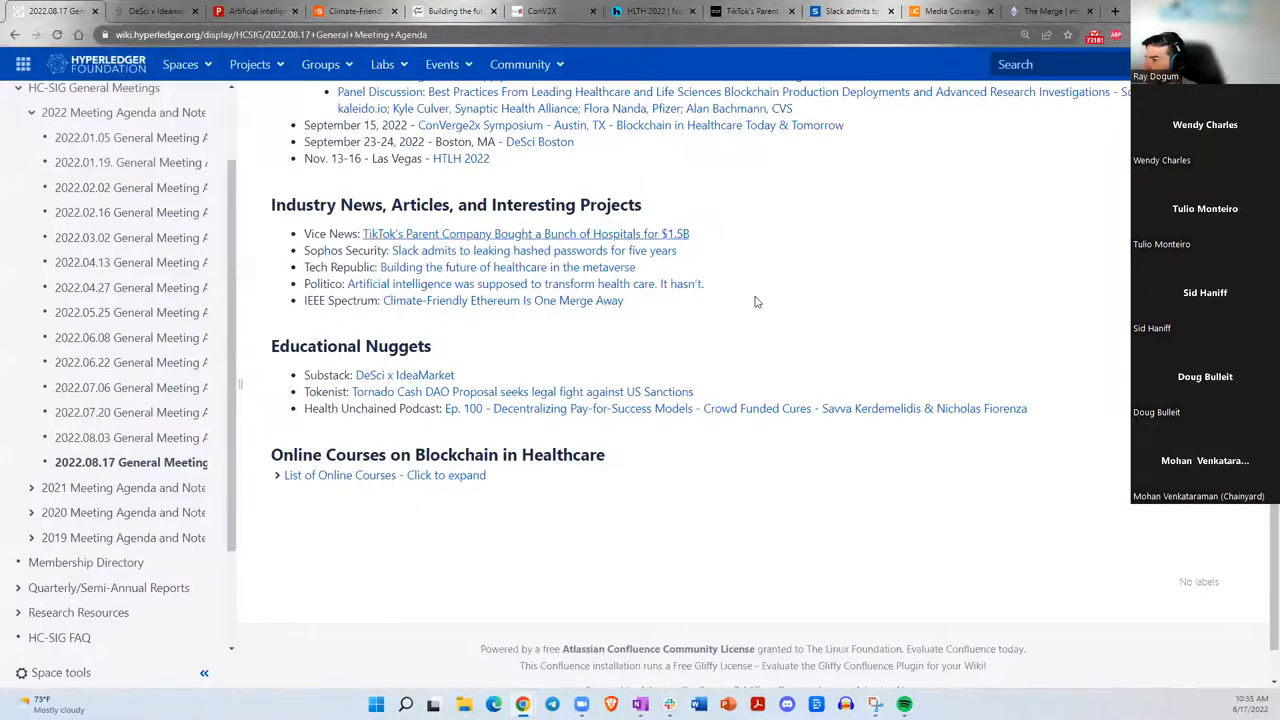
Open the Tokenist Tornado Cash DAO proposal article in a new tab and switch to it.
right_click(520, 390)
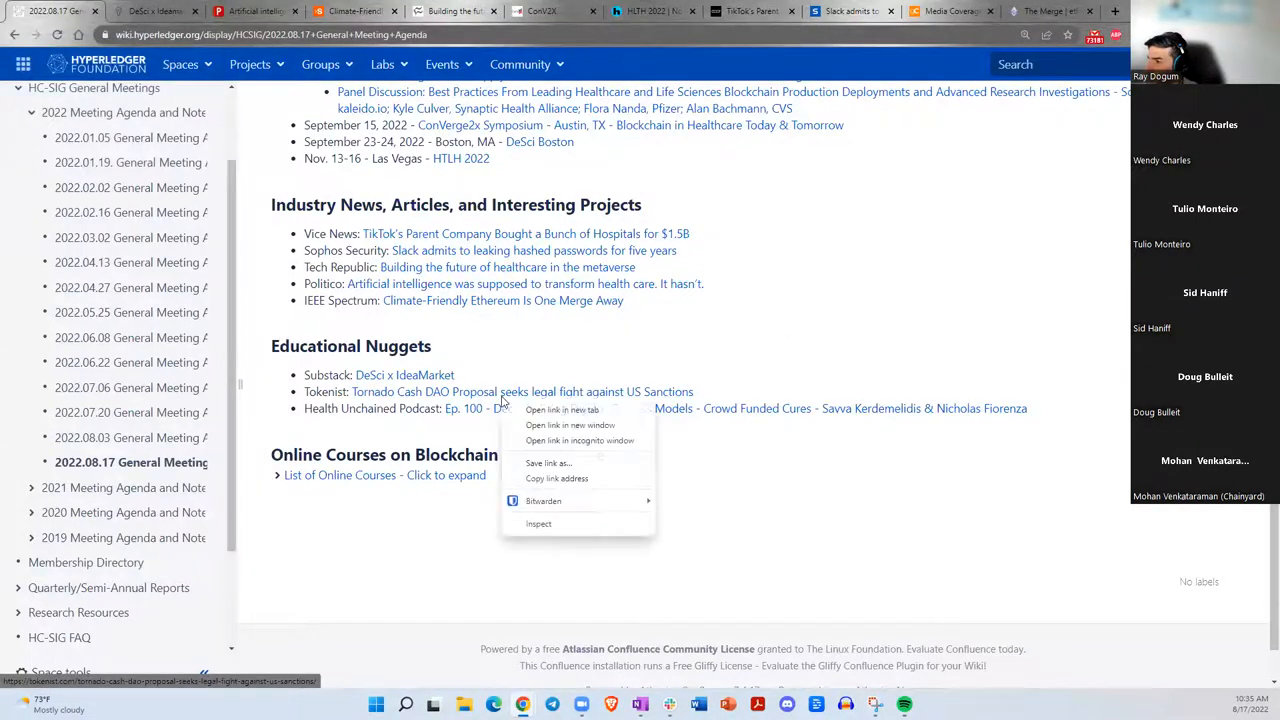
click(560, 410)
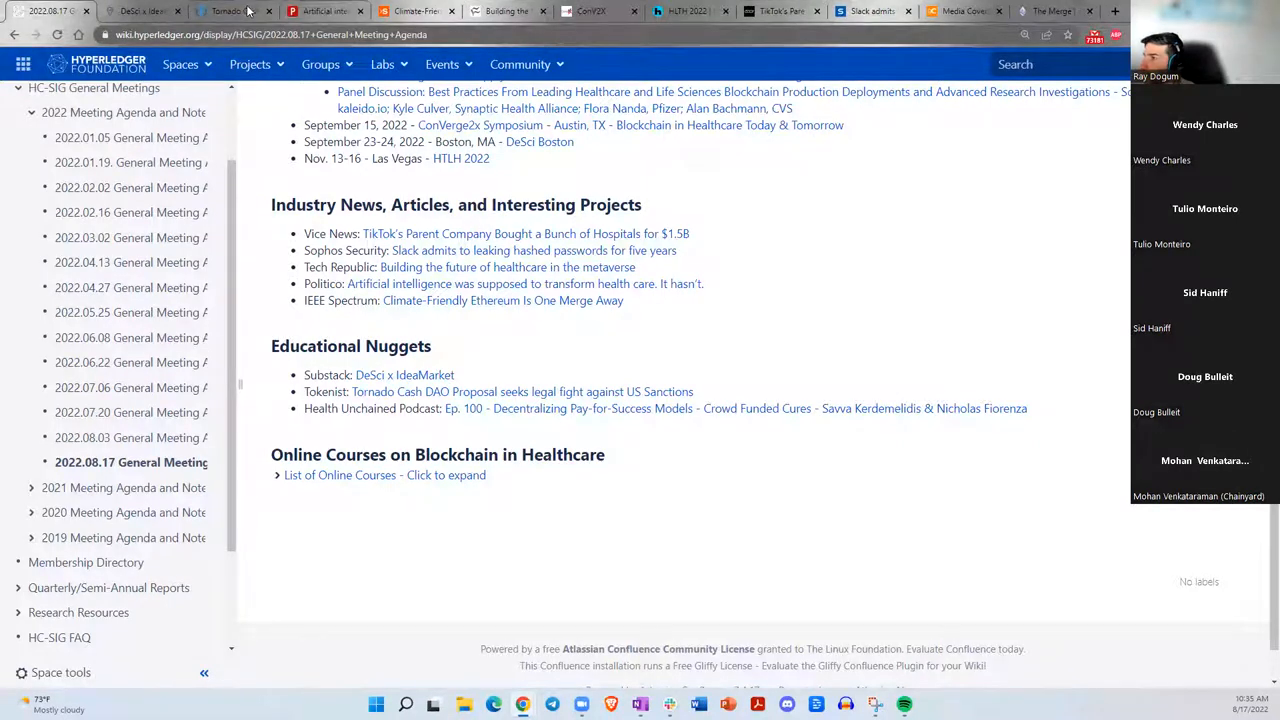
click(520, 390)
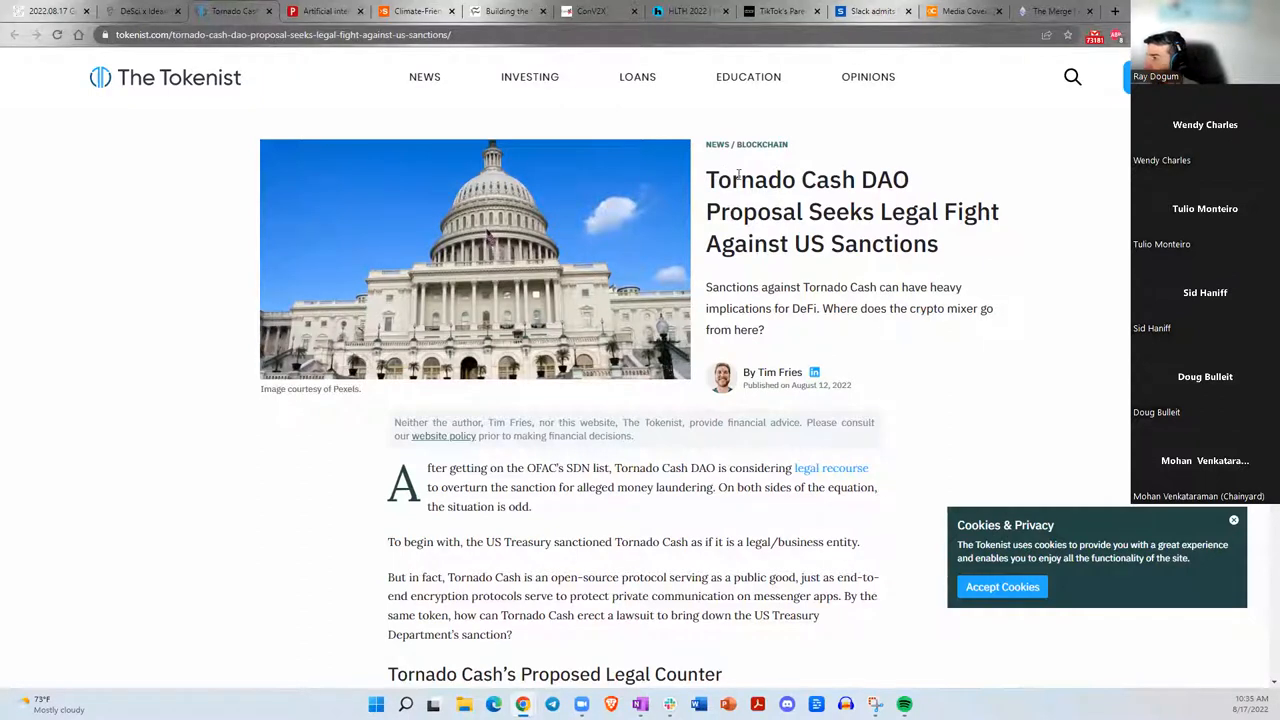
double_click(750, 180)
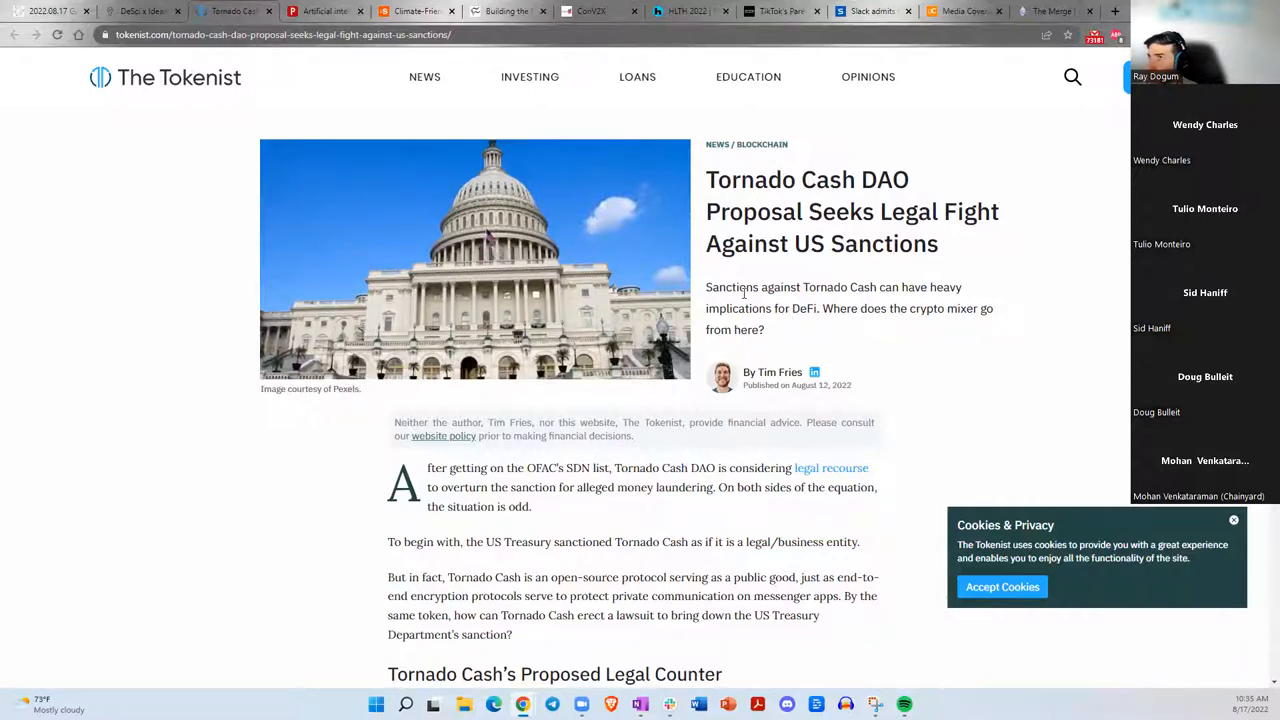
scroll(down, 3)
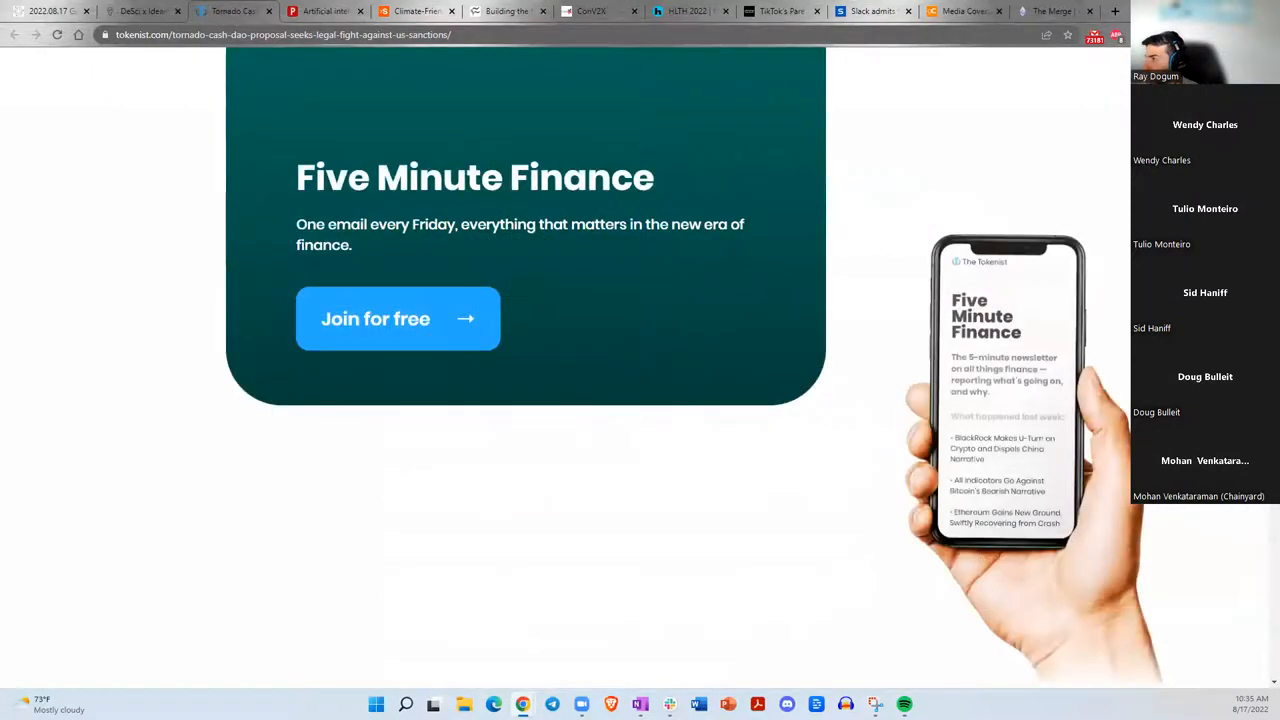
scroll(up, 3)
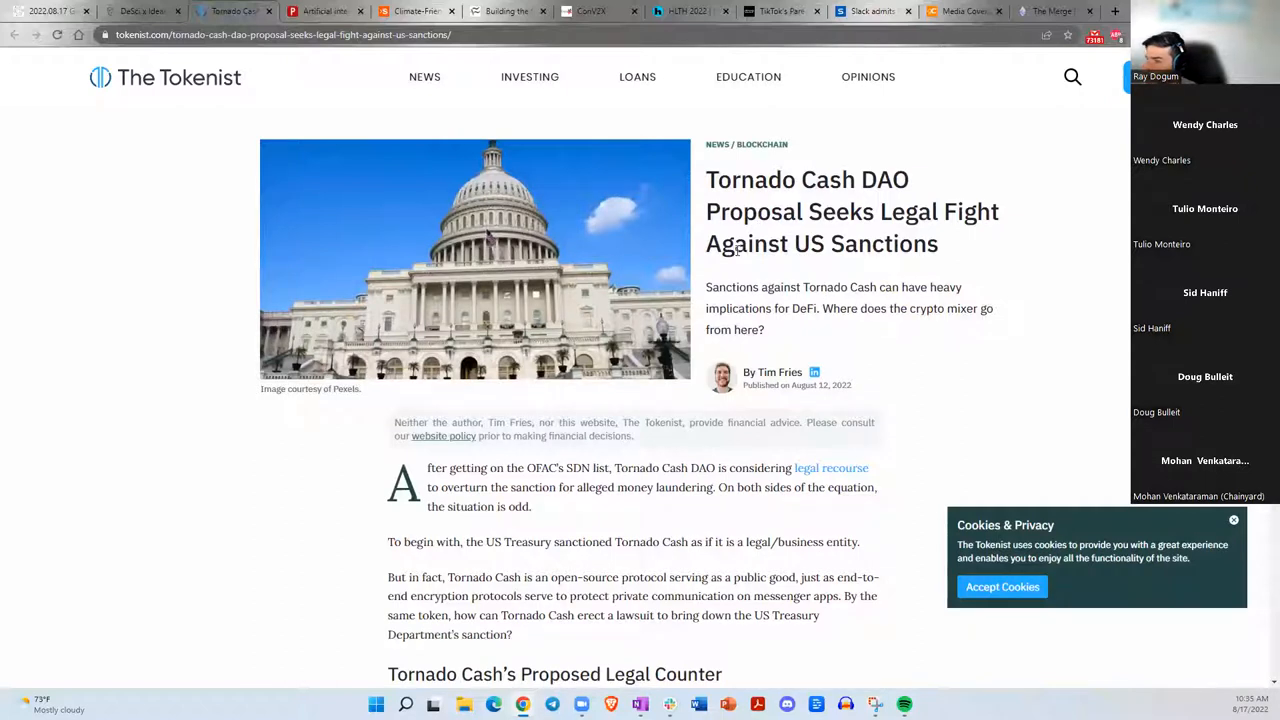
mouse_move(848, 164)
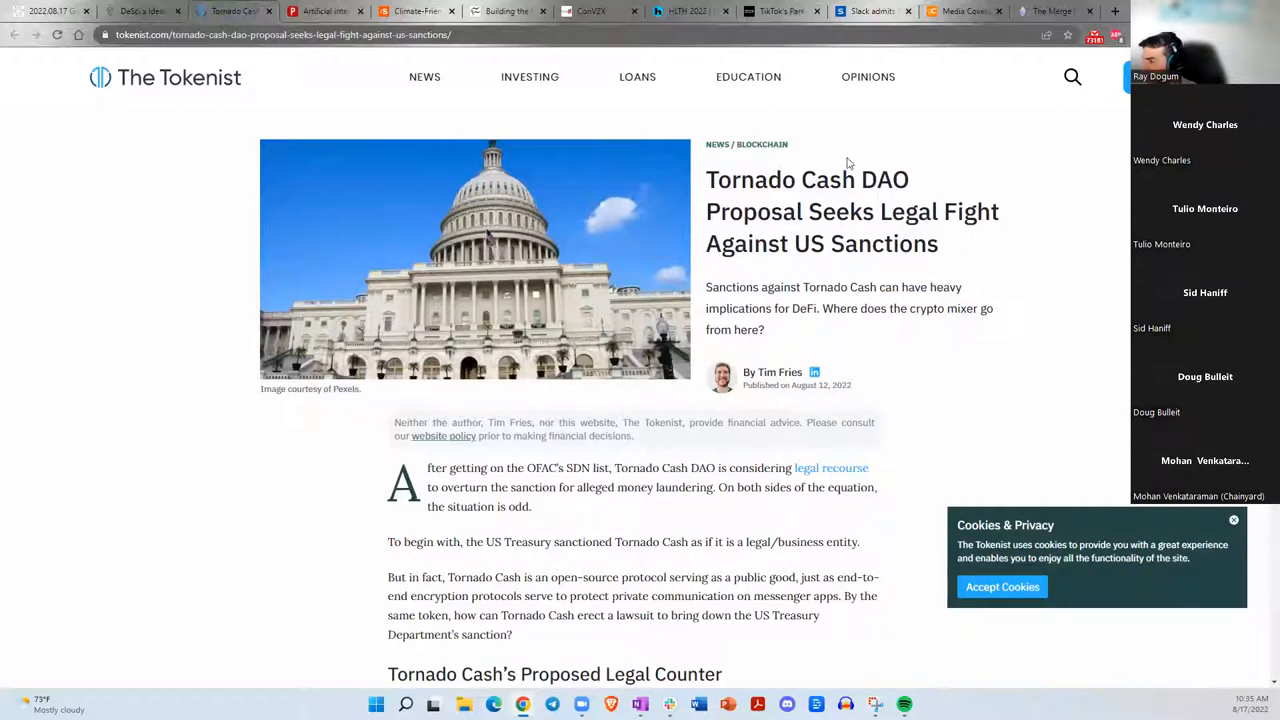
mouse_move(816, 278)
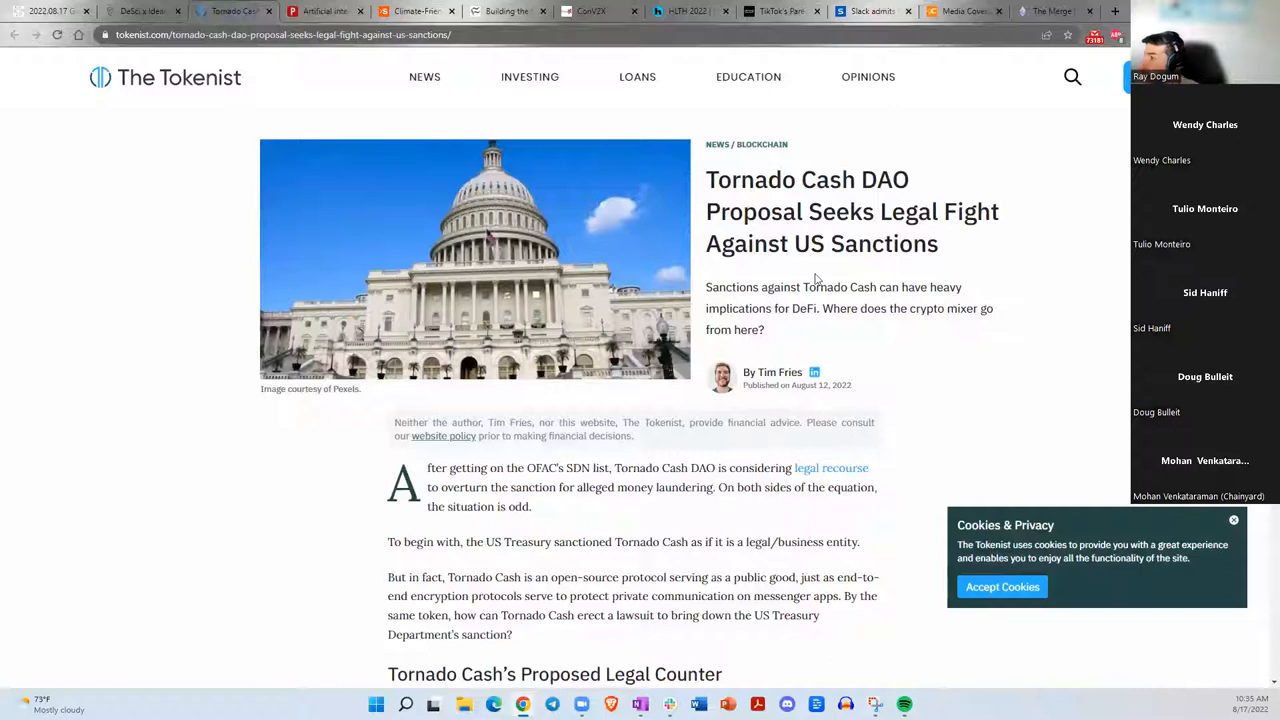
scroll(down, 3)
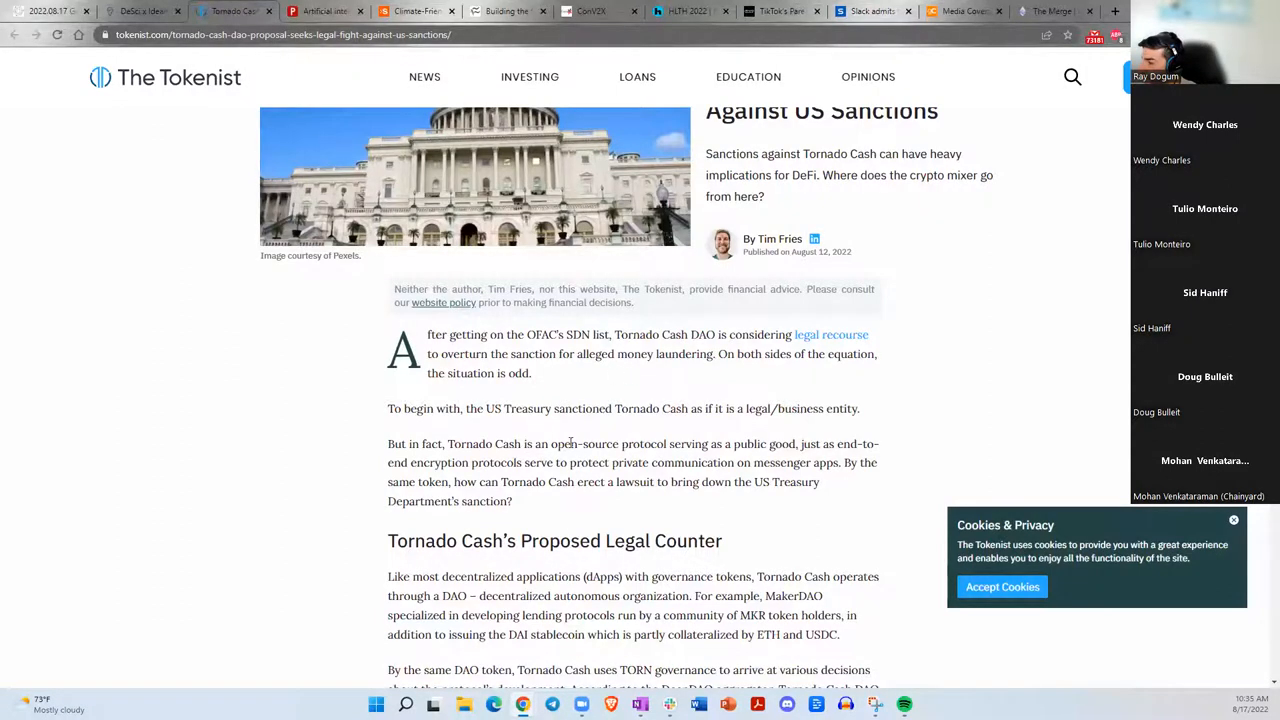
scroll(down, 3)
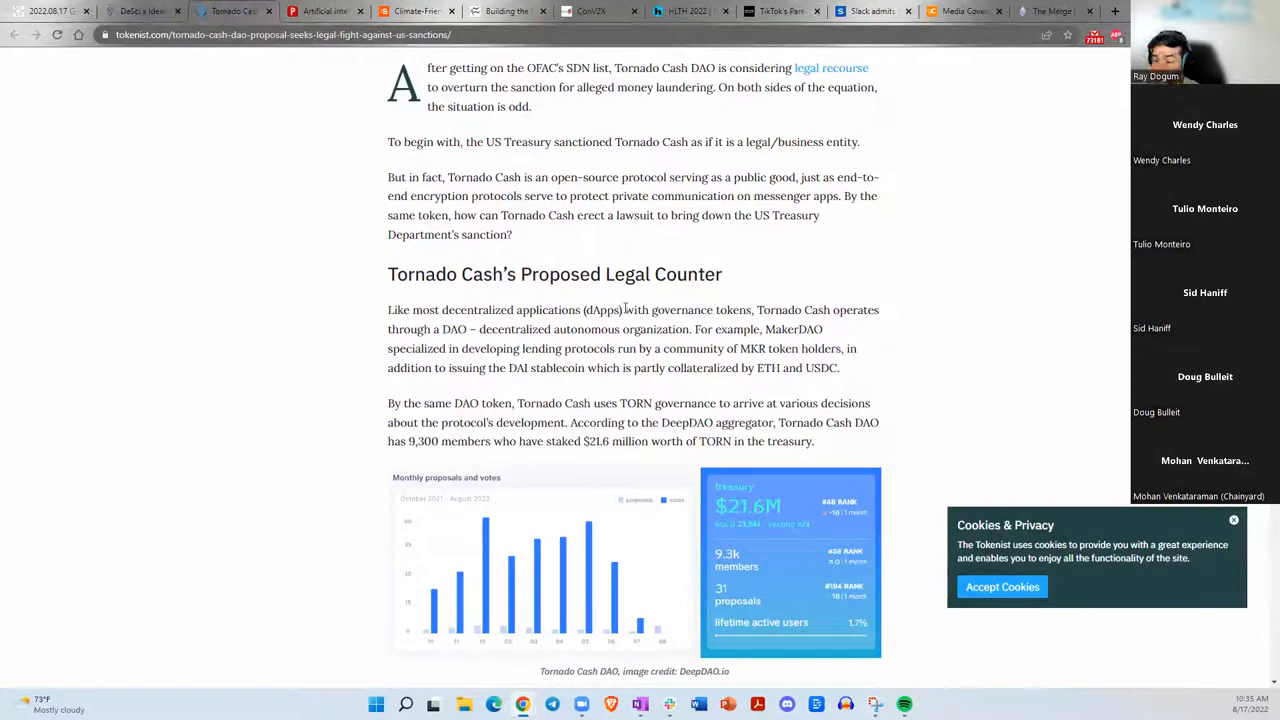
mouse_move(452, 292)
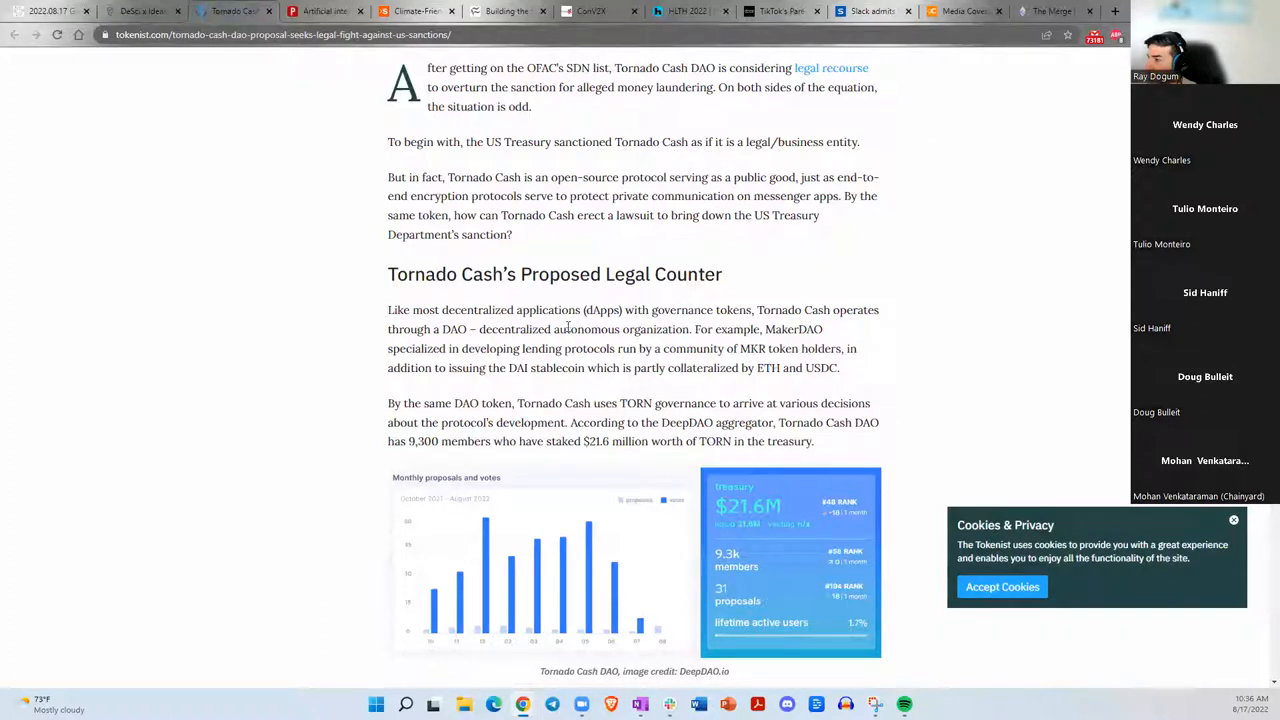
mouse_move(544, 364)
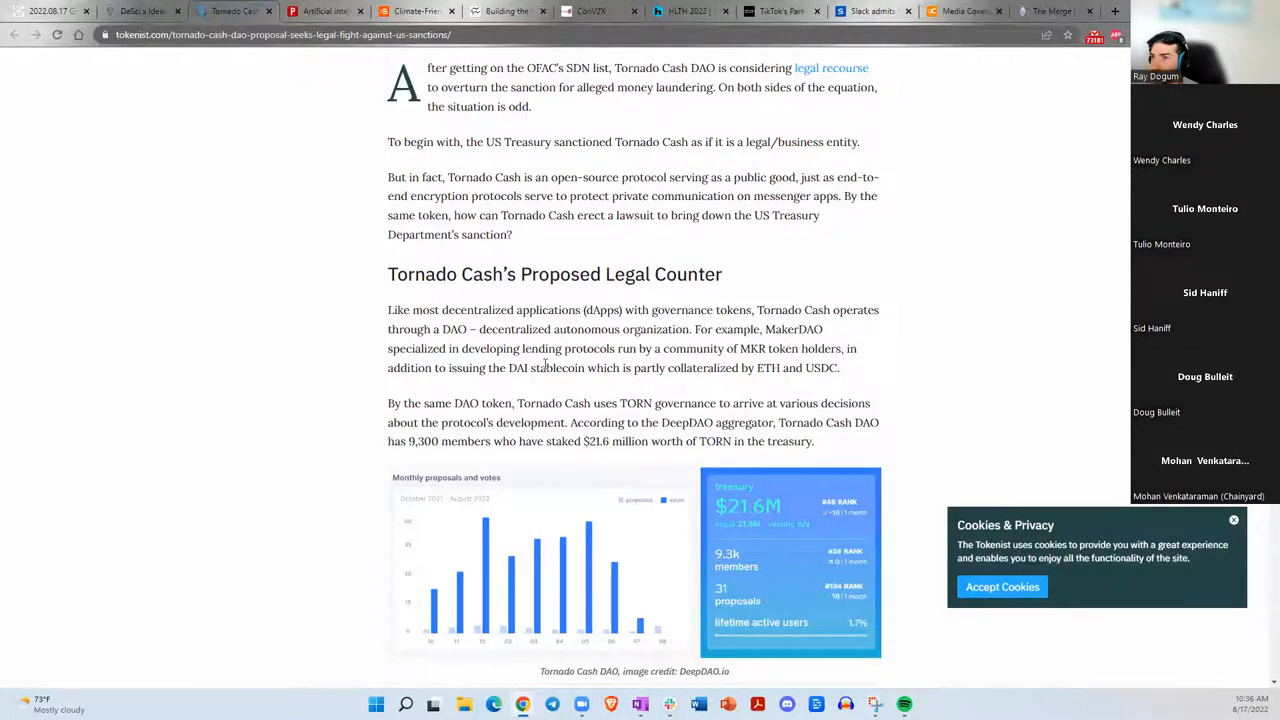
scroll(down, 3)
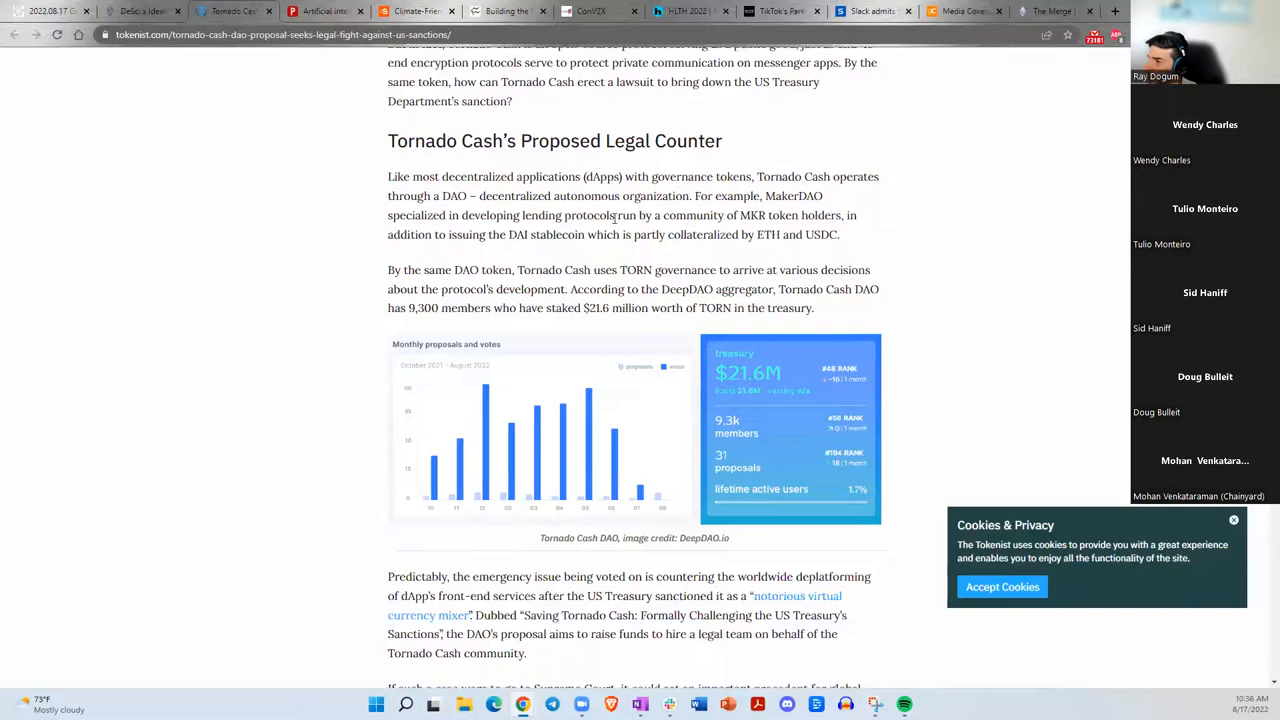
scroll(down, 3)
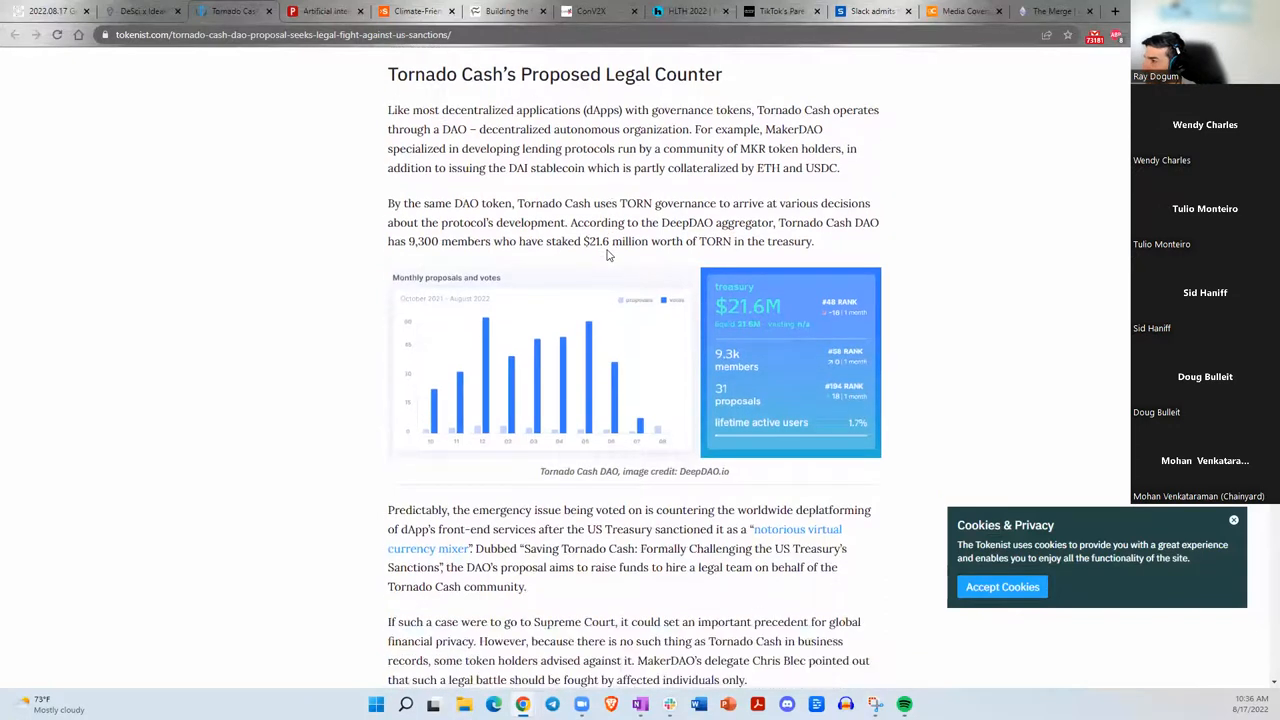
scroll(down, 3)
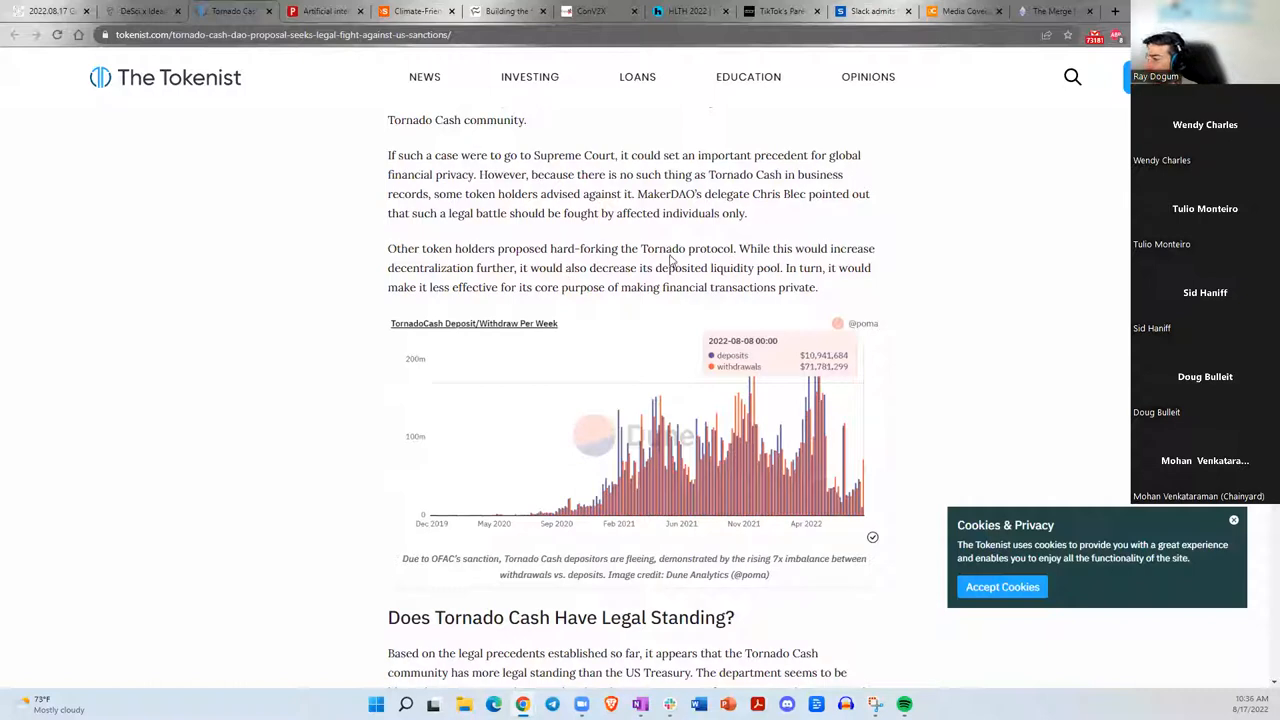
mouse_move(704, 304)
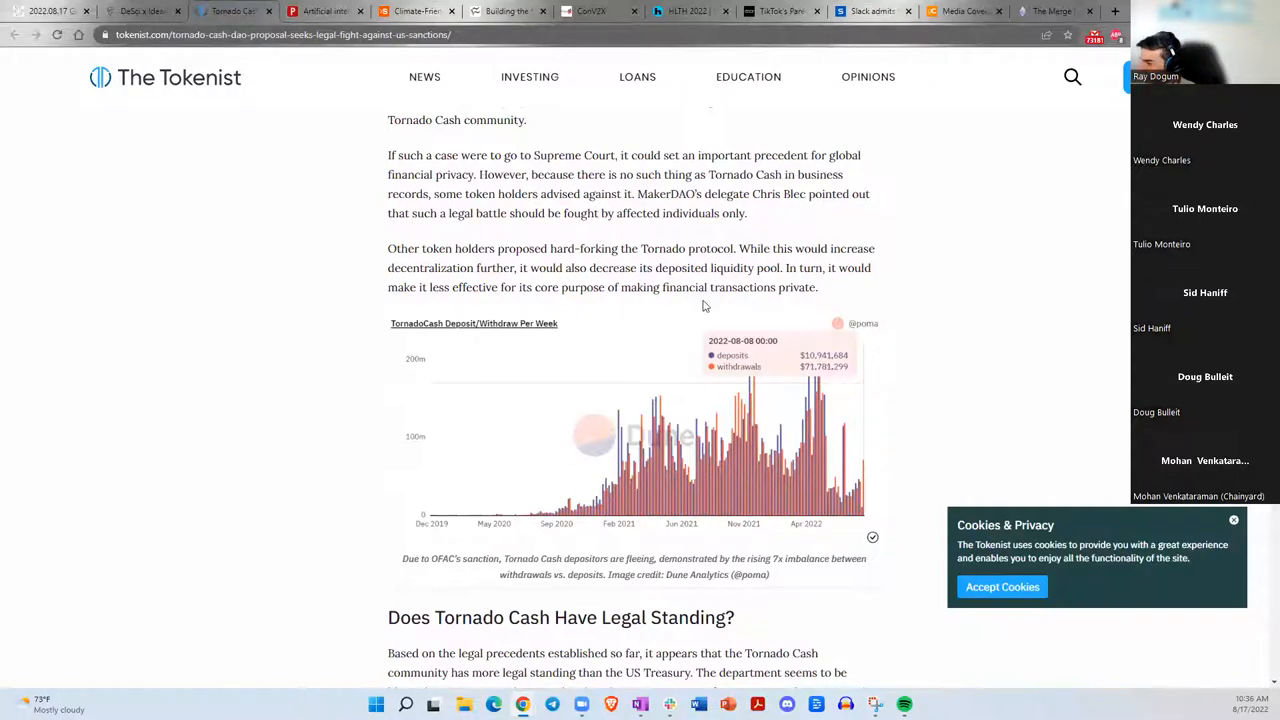
scroll(down, 3)
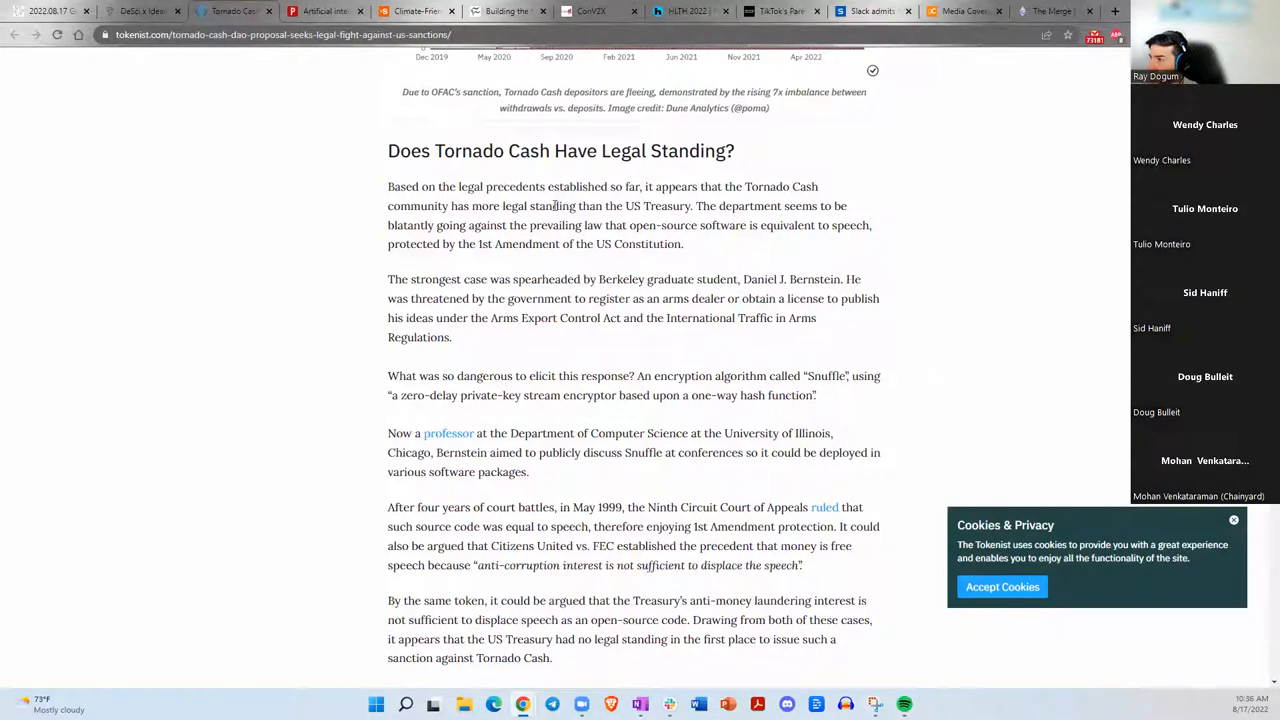
double_click(468, 186)
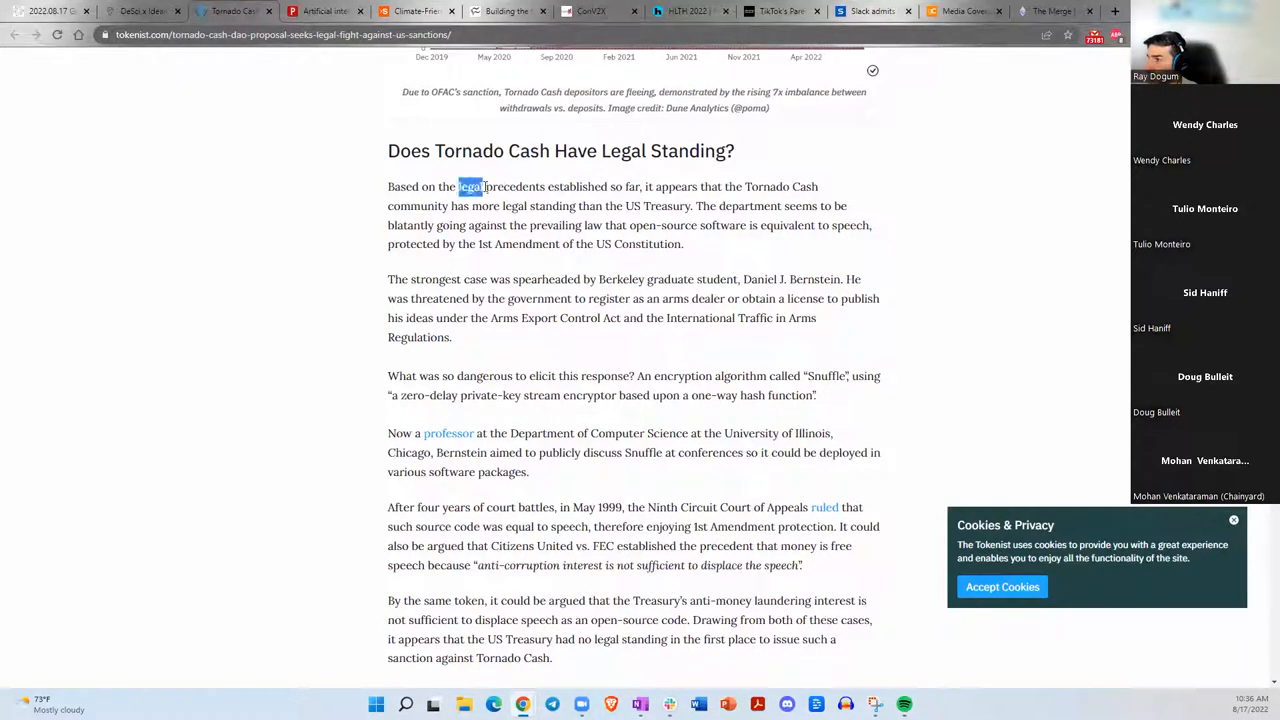
drag(488, 186, 710, 186)
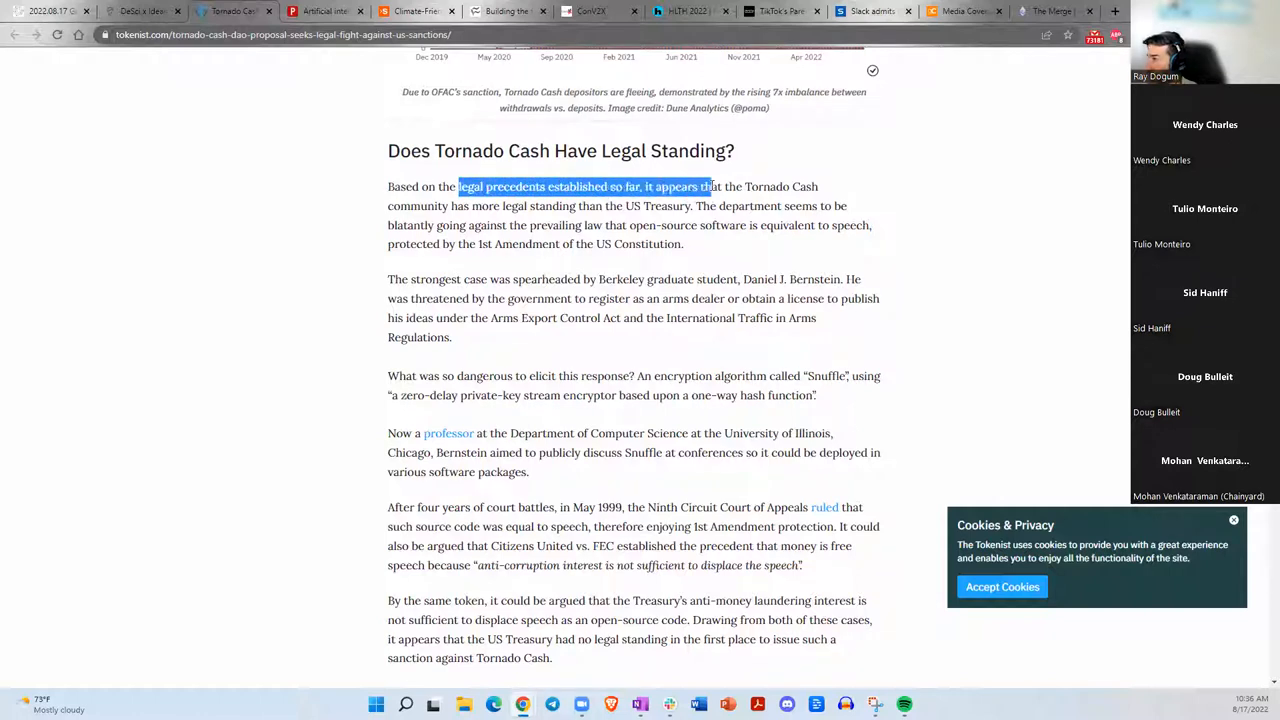
drag(704, 186, 692, 206)
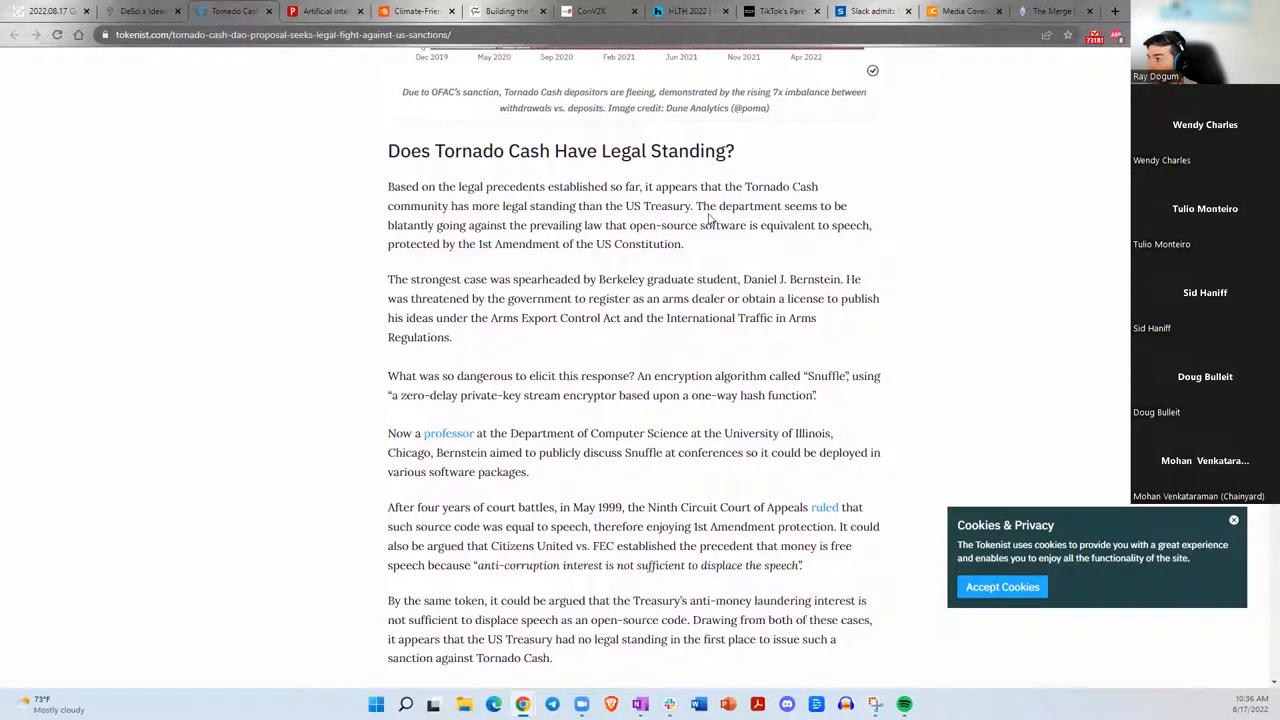
drag(696, 206, 810, 206)
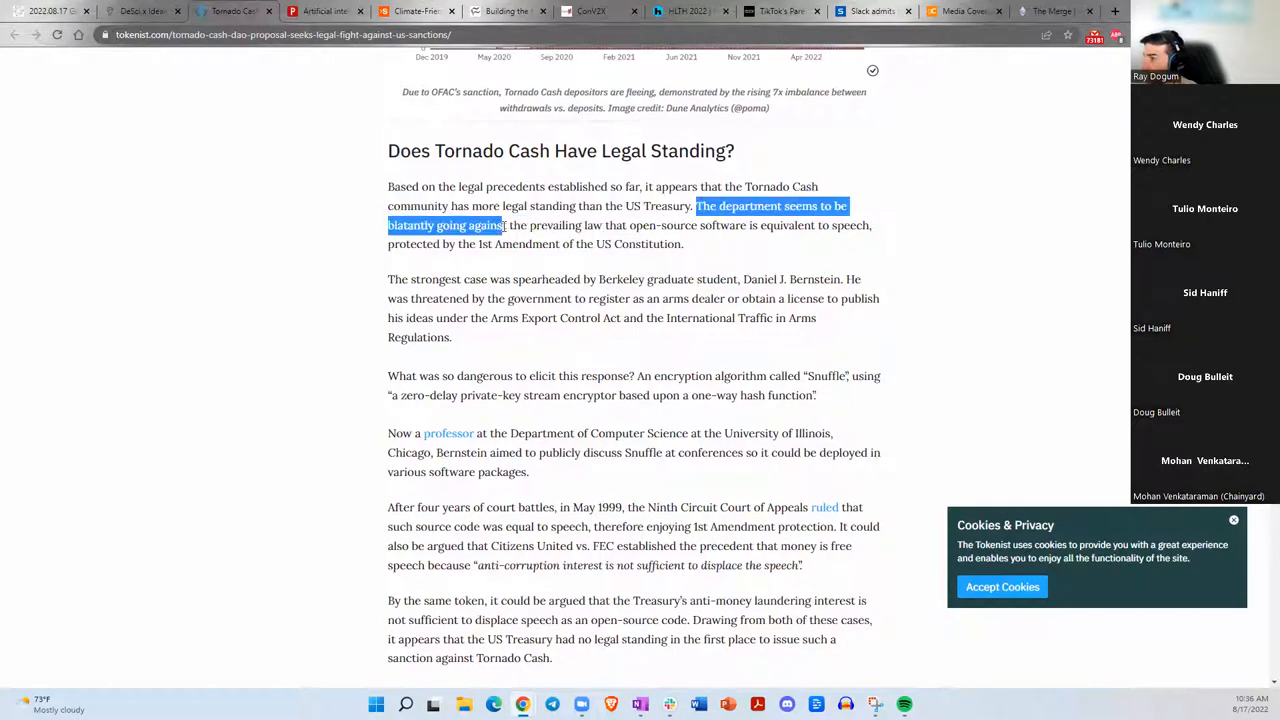
drag(496, 224, 736, 224)
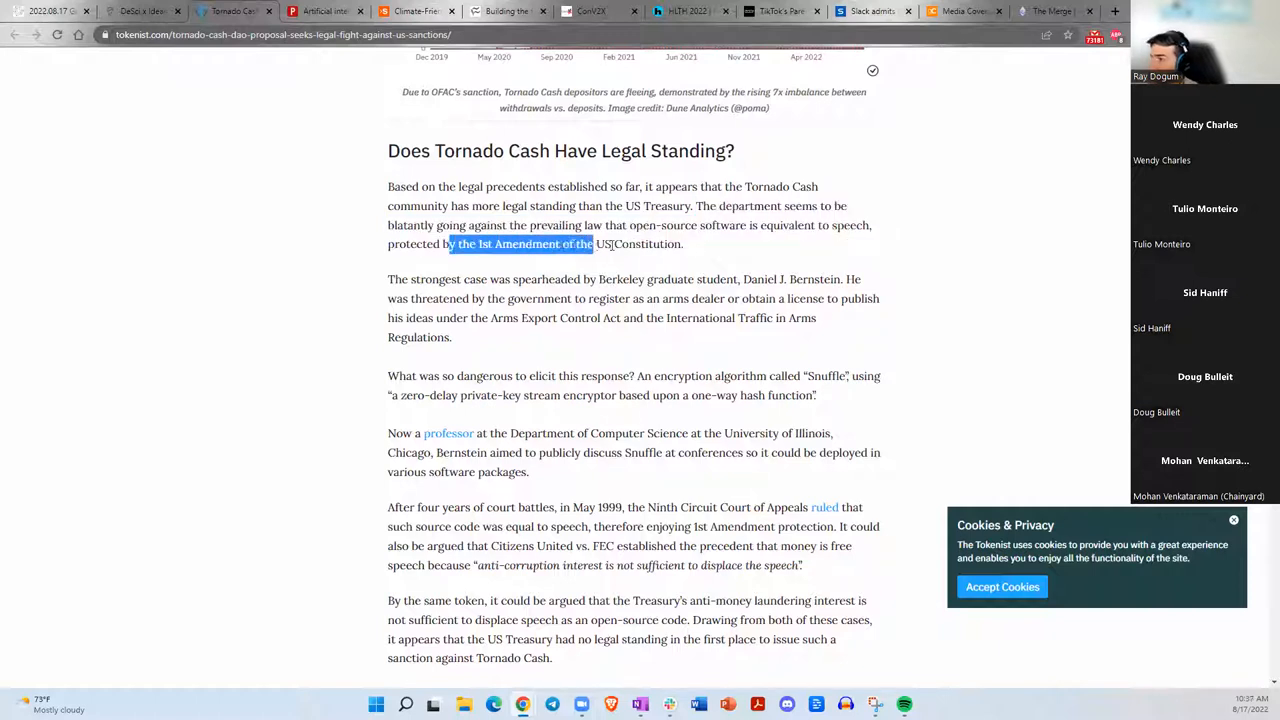
click(516, 292)
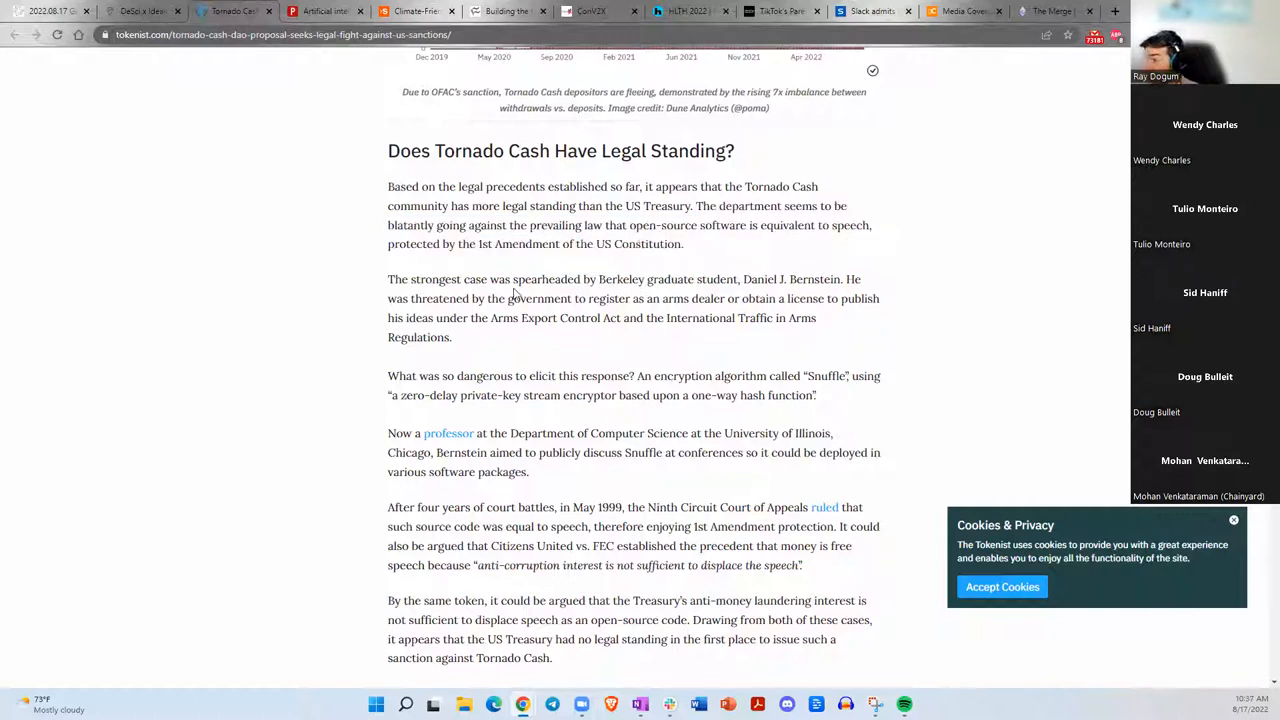
mouse_move(790, 292)
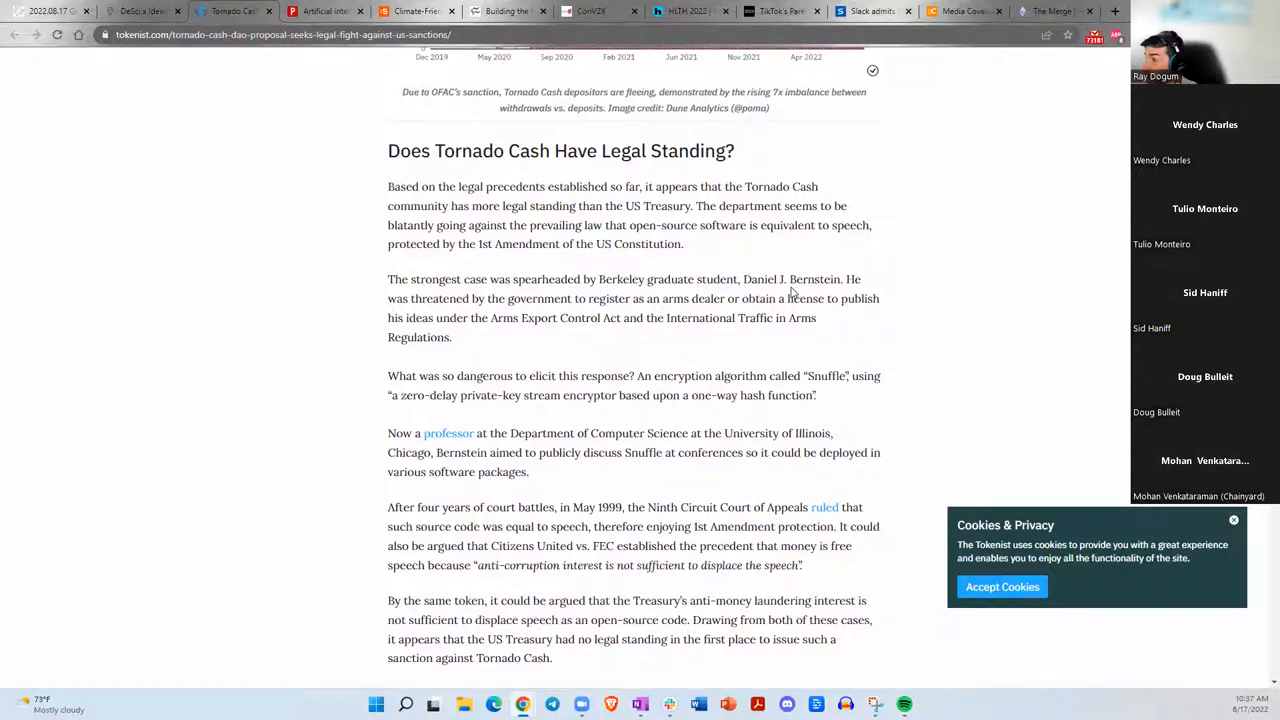
scroll(down, 3)
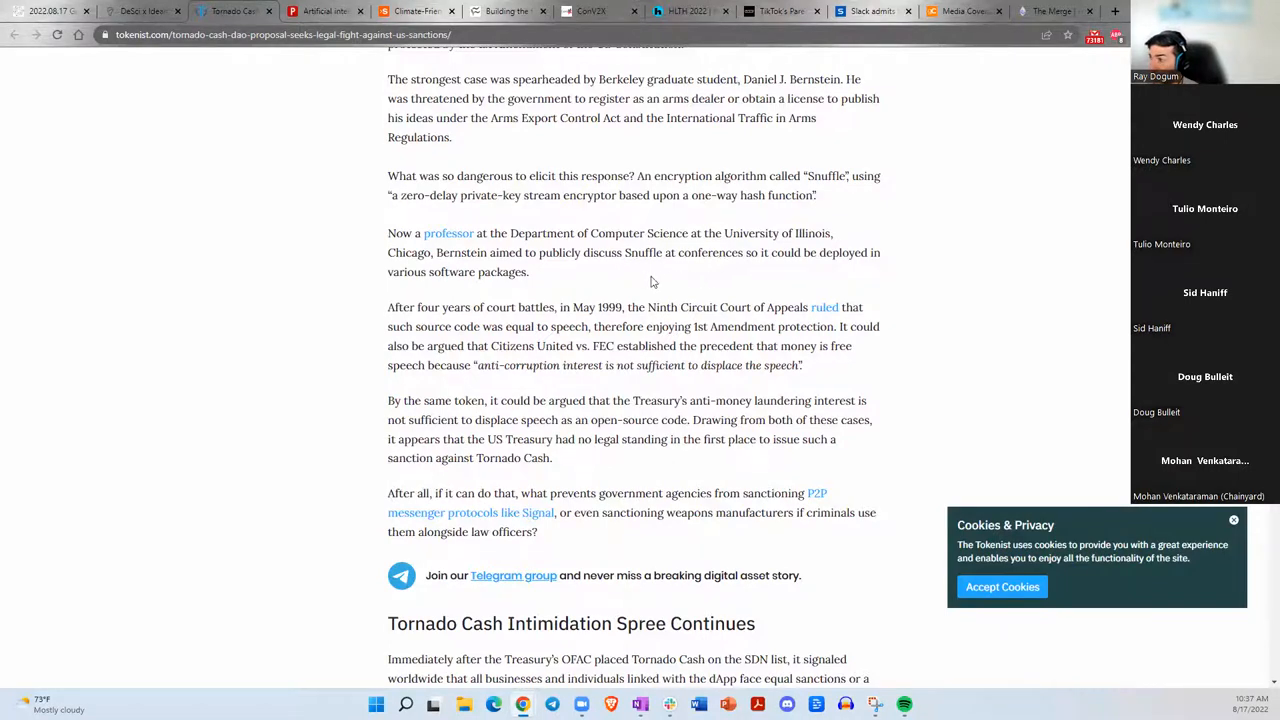
mouse_move(840, 206)
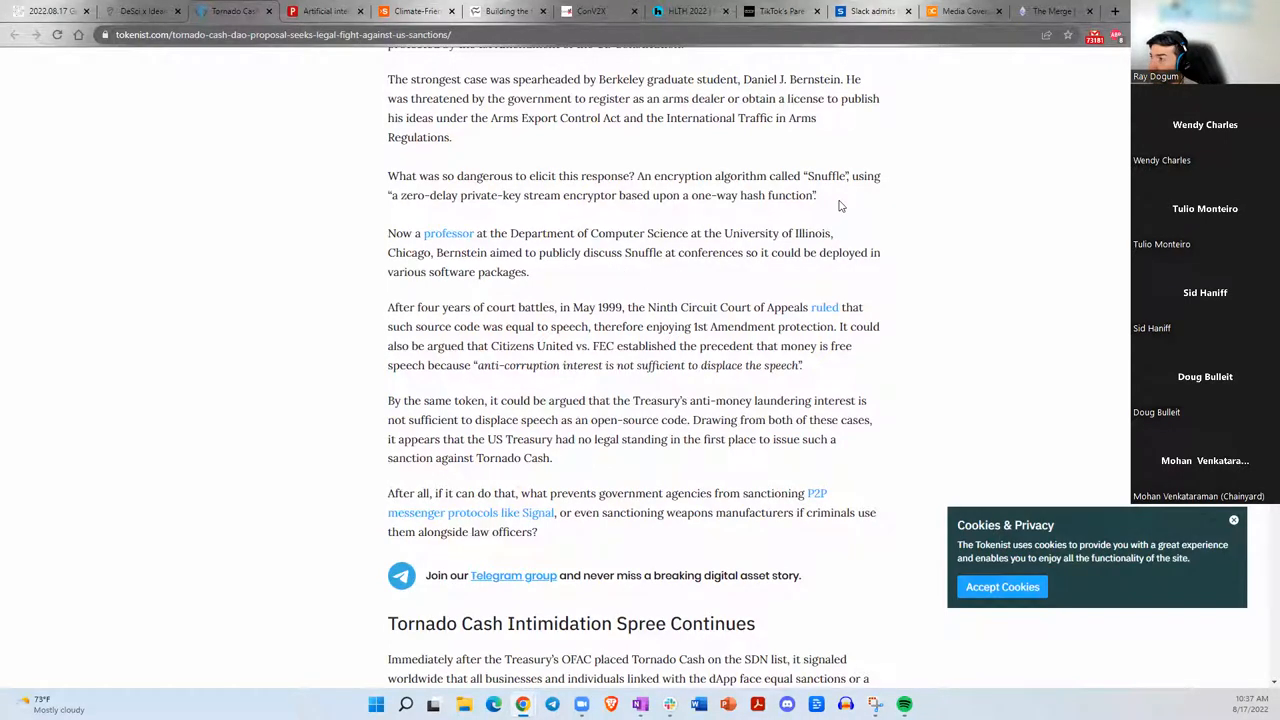
mouse_move(818, 206)
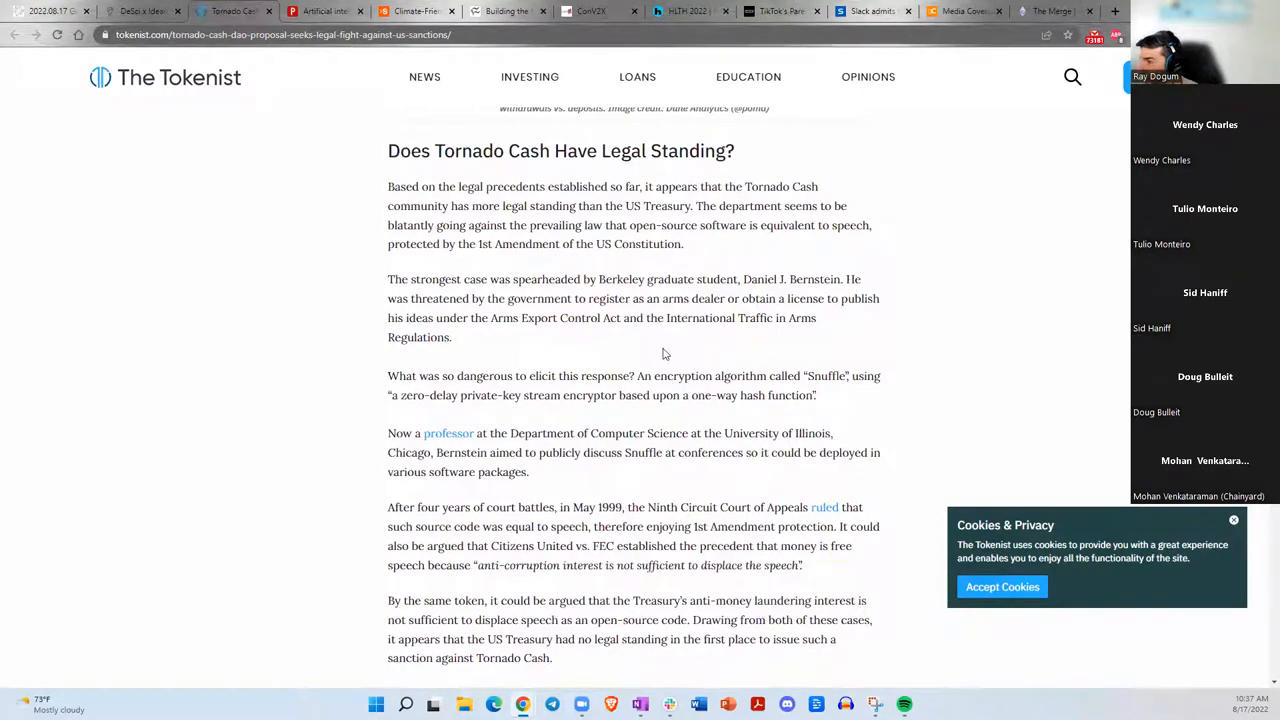
scroll(down, 3)
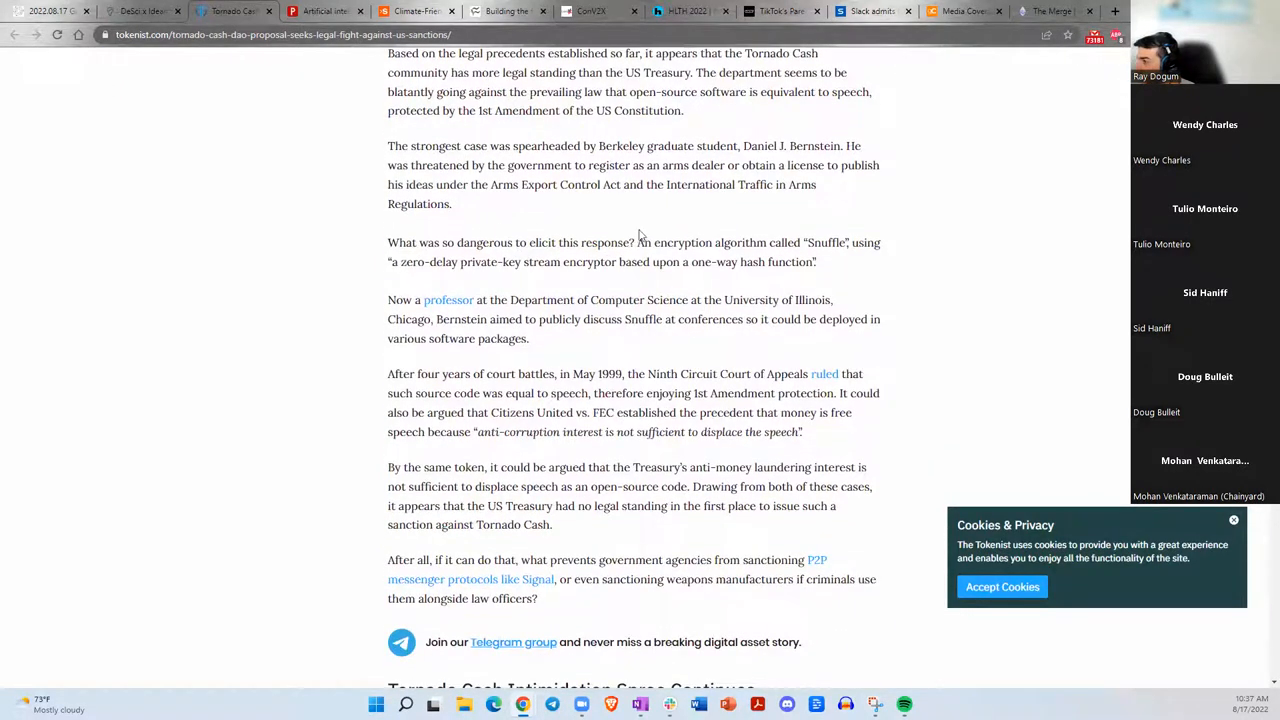
scroll(down, 3)
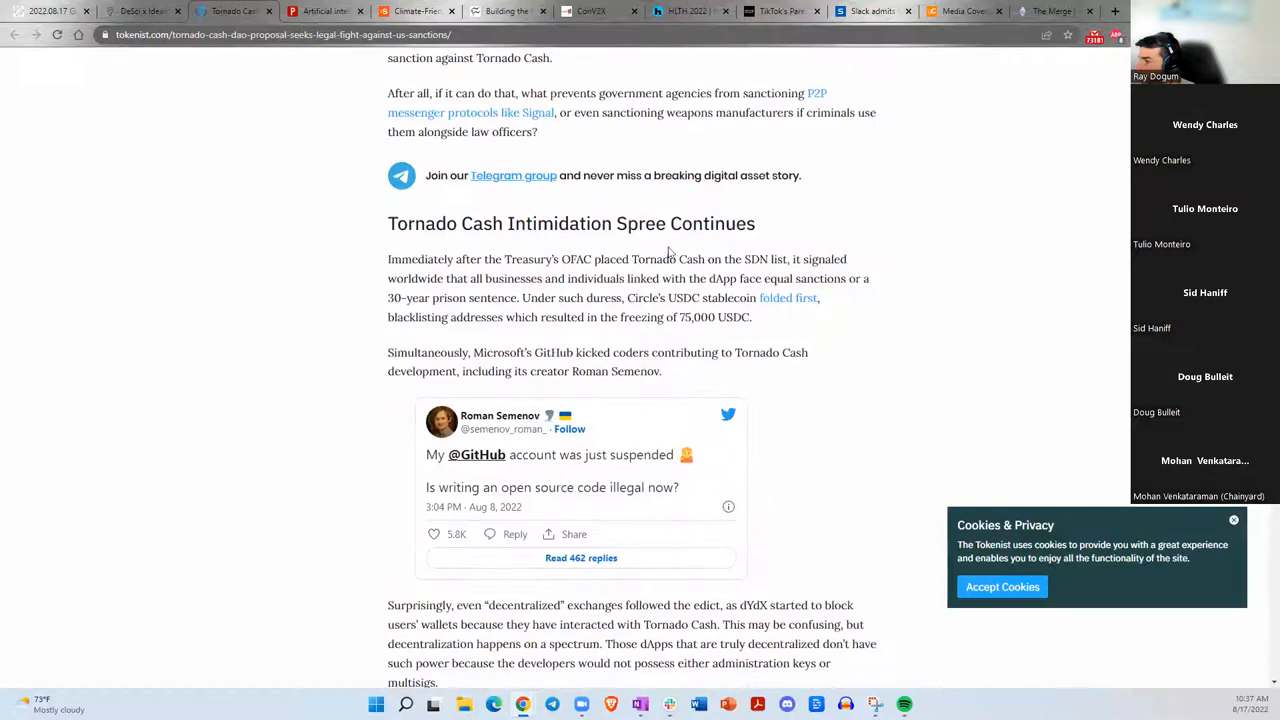
scroll(down, 3)
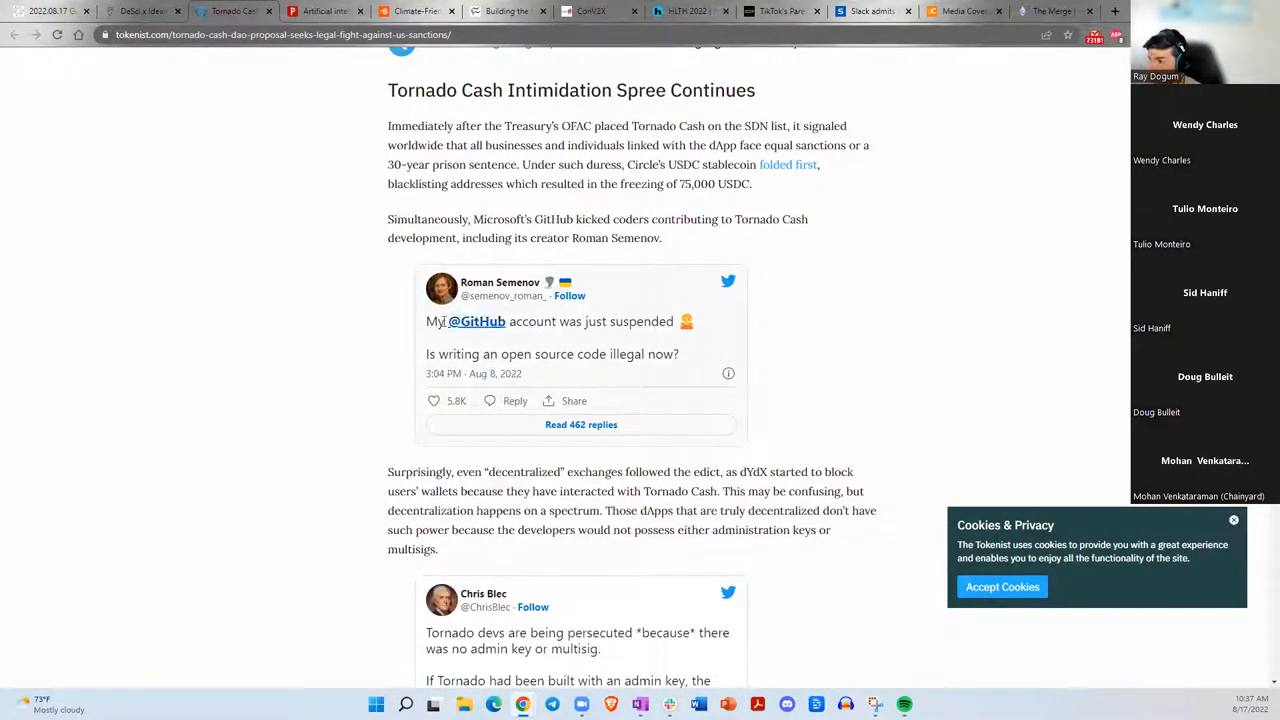
scroll(down, 3)
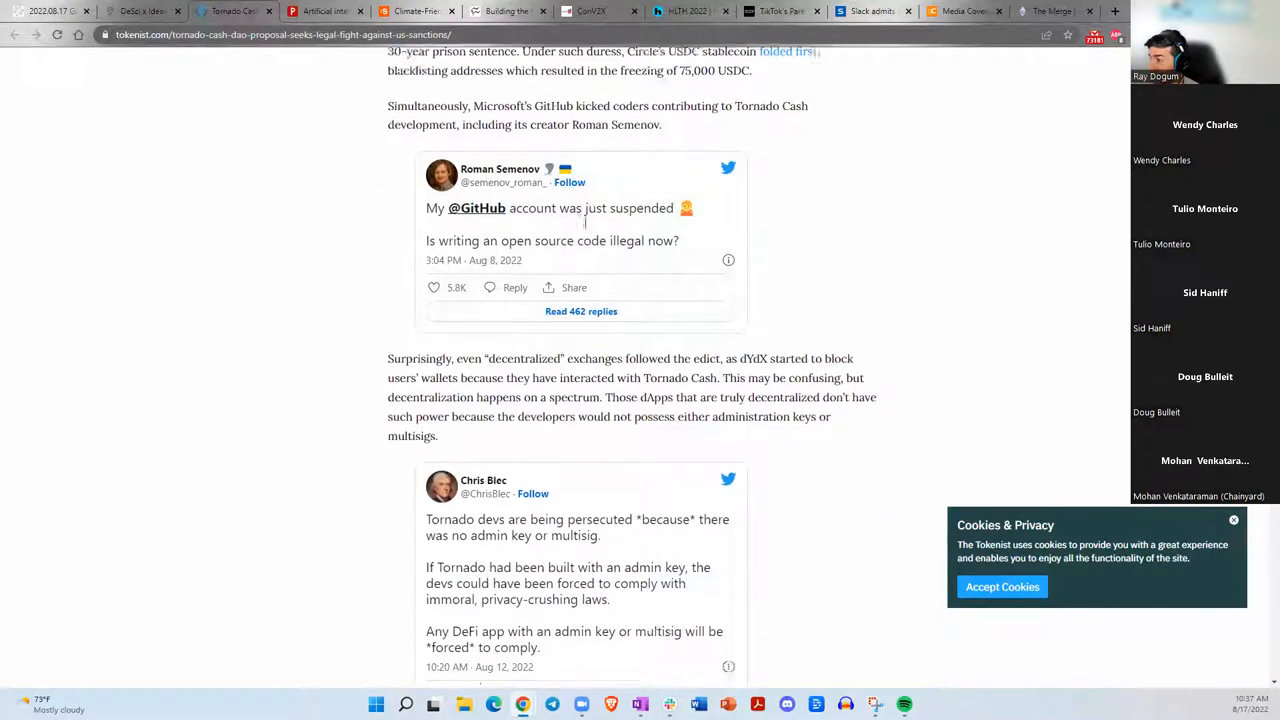
scroll(down, 3)
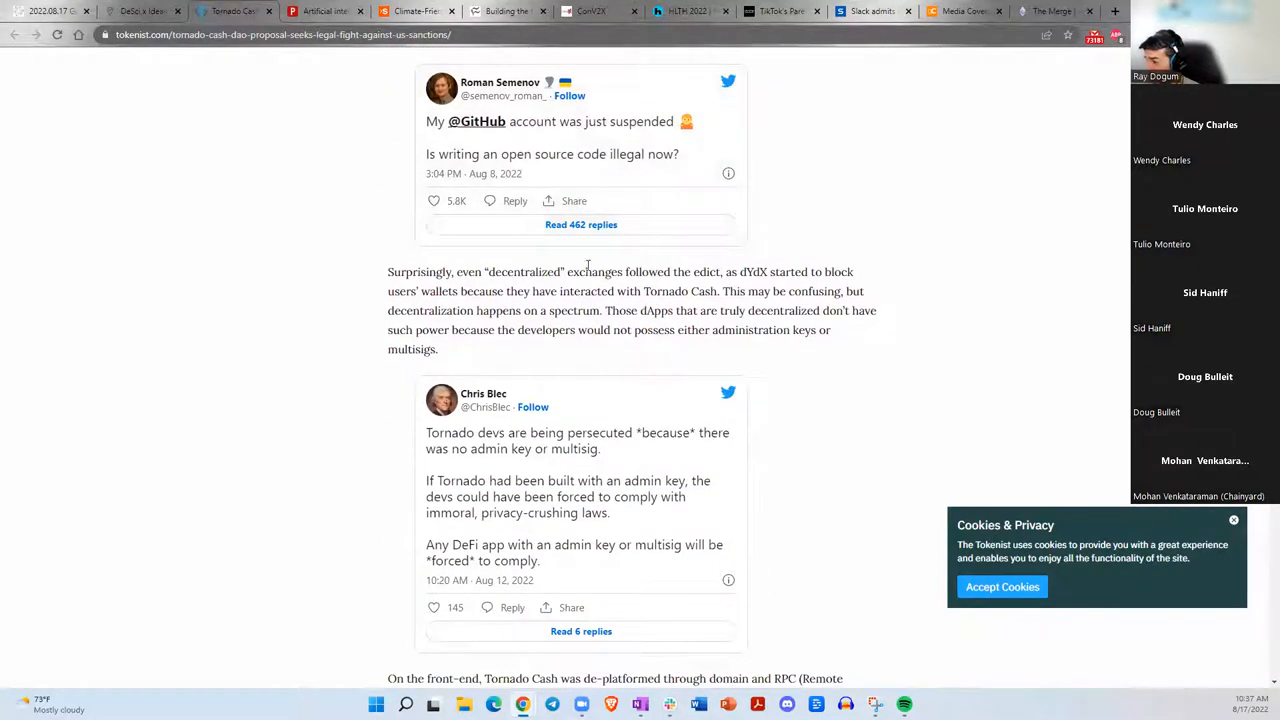
scroll(down, 3)
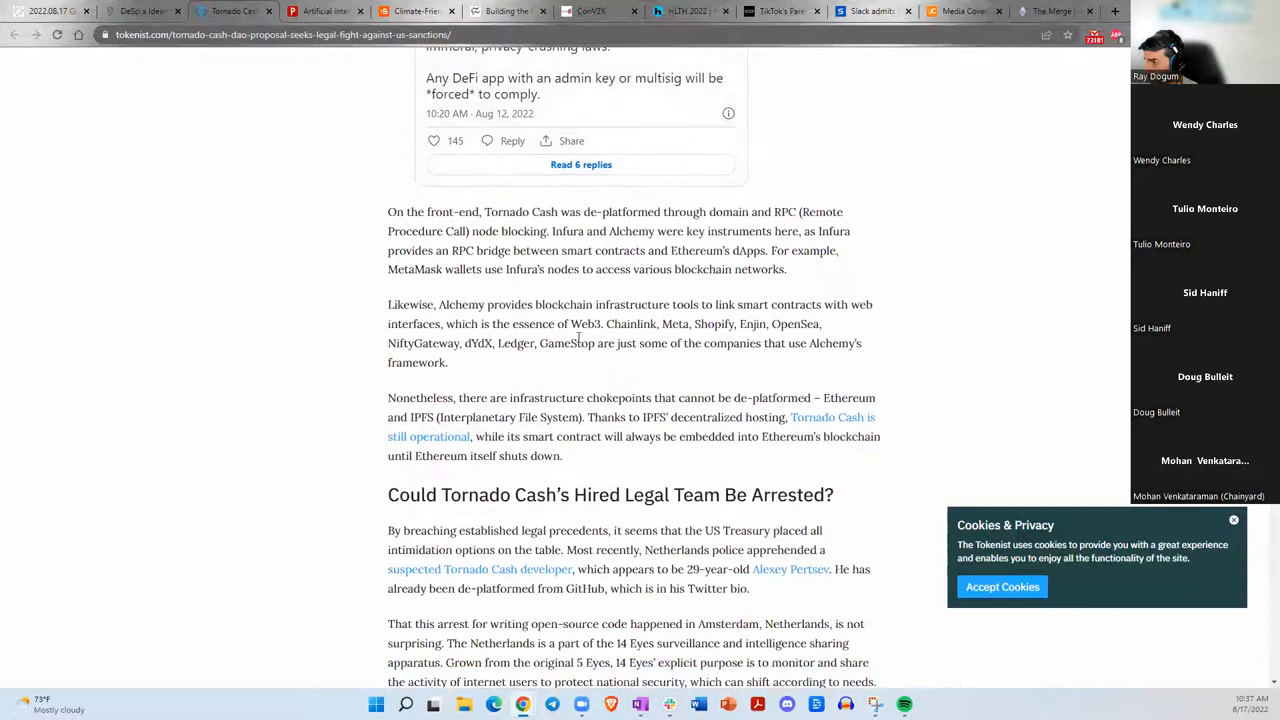
scroll(down, 3)
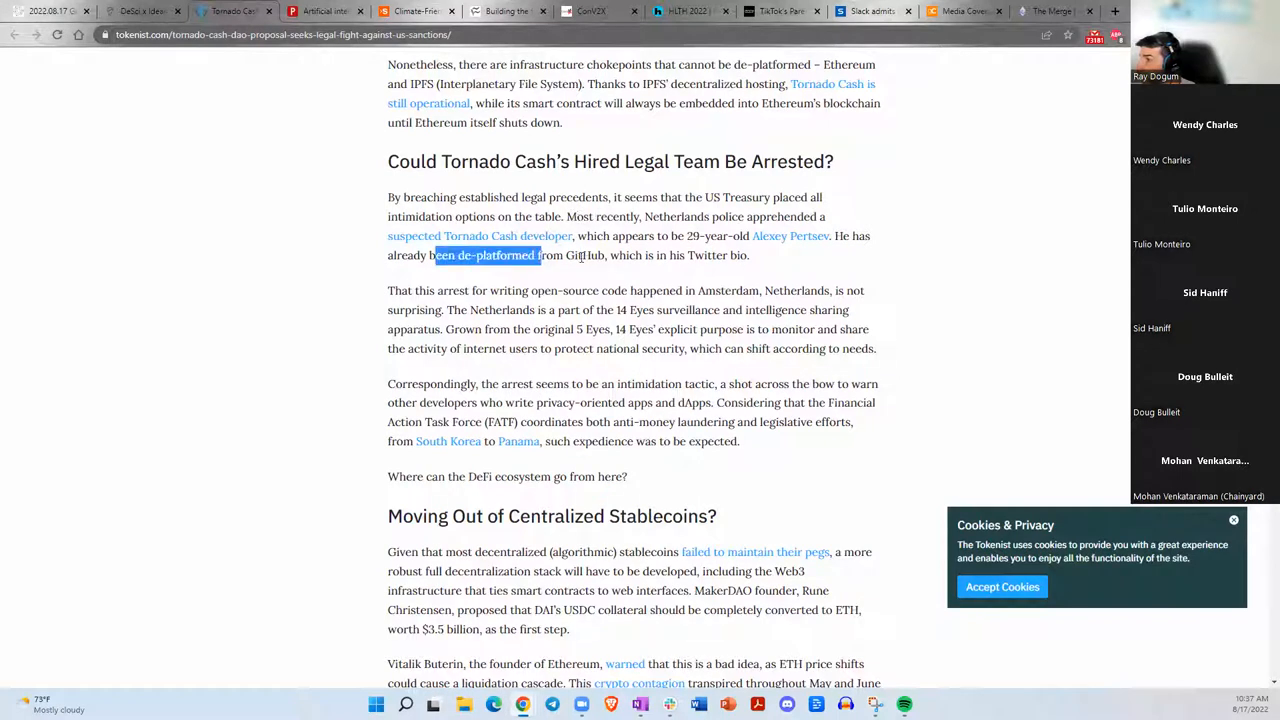
drag(416, 290, 616, 308)
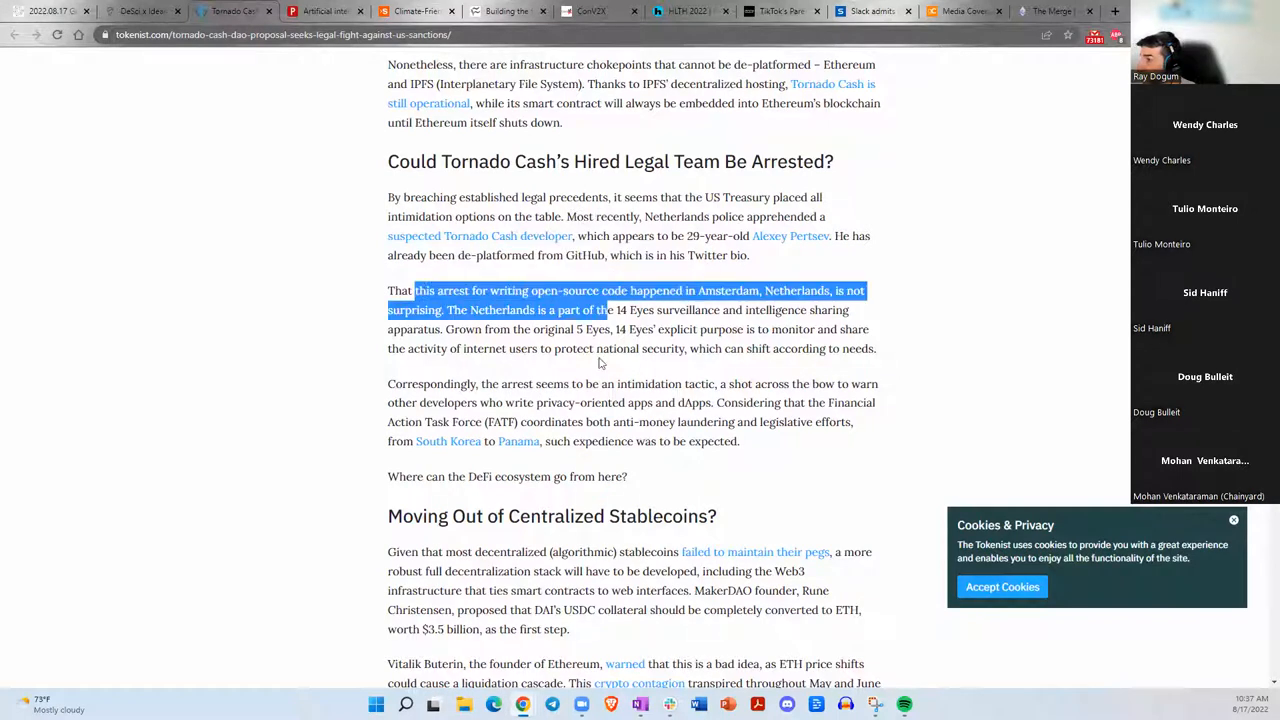
click(616, 398)
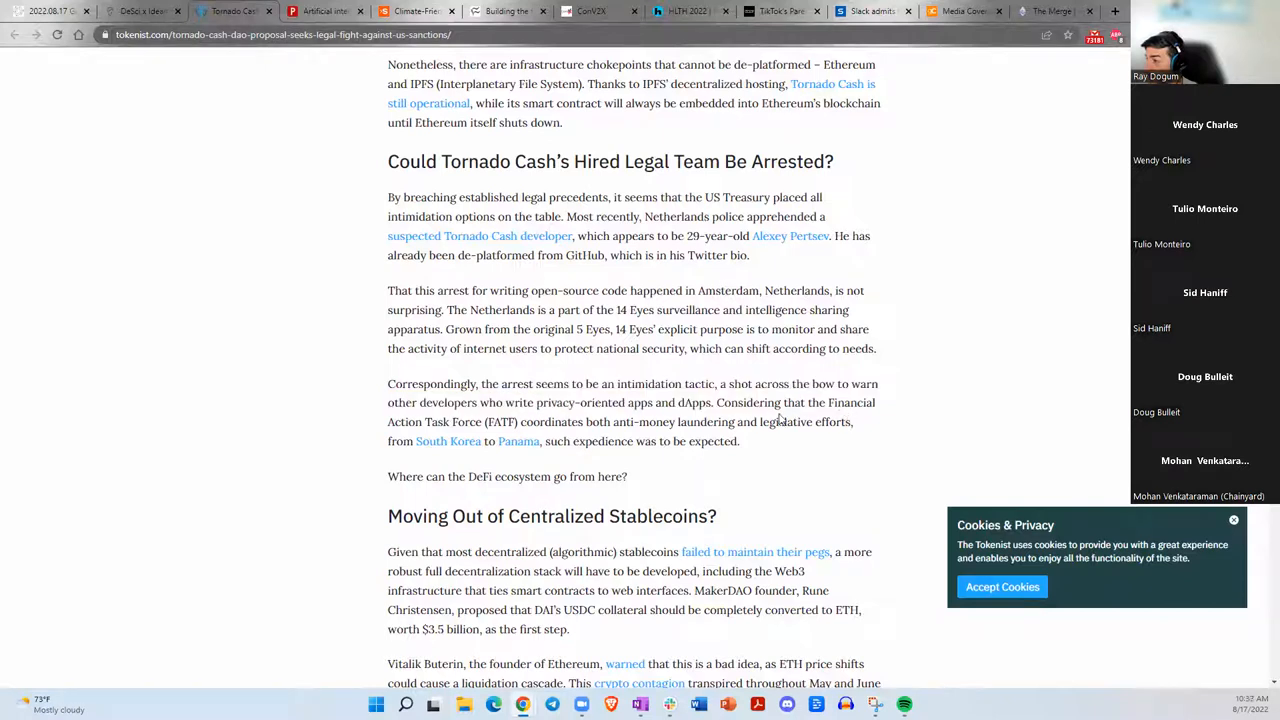
drag(776, 402, 432, 420)
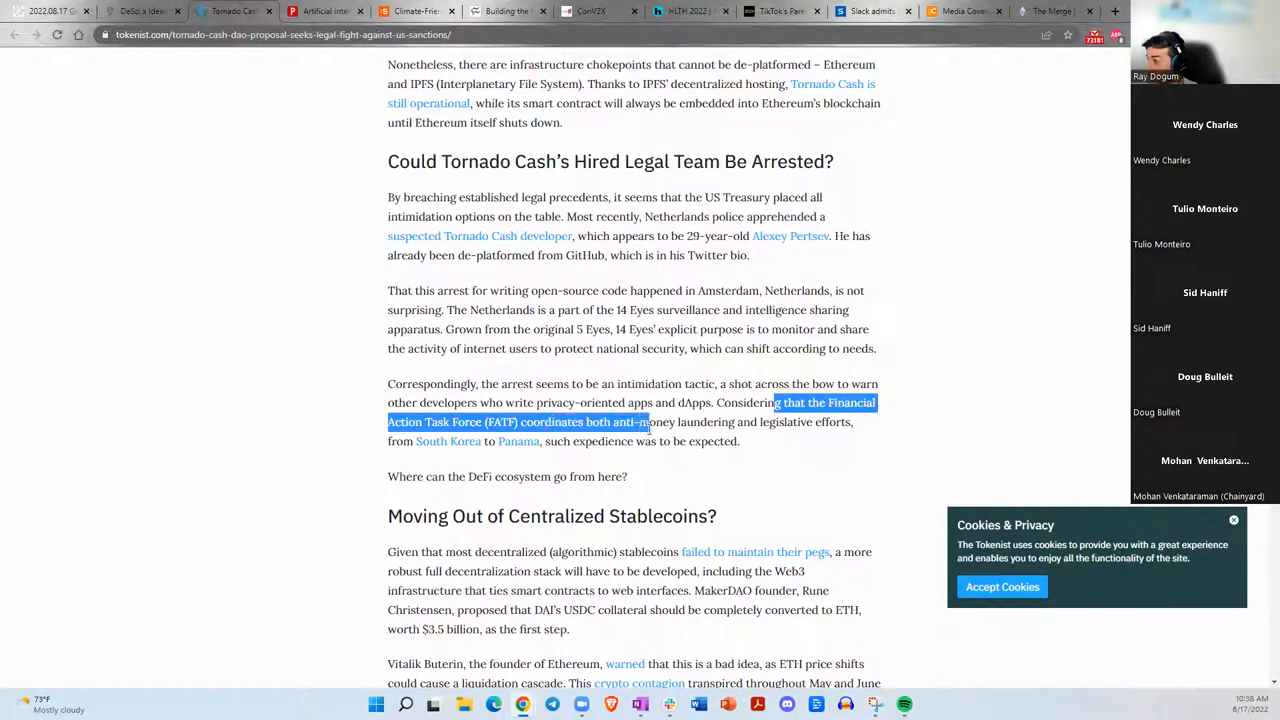
drag(648, 420, 844, 420)
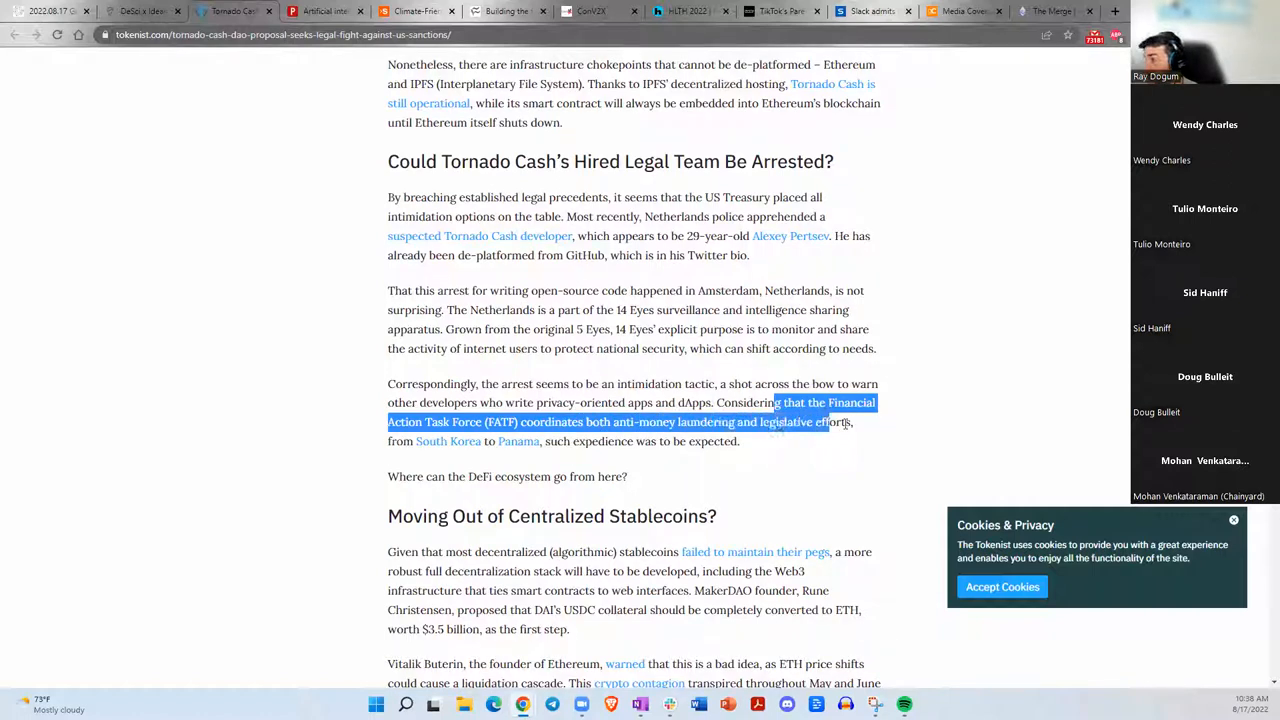
drag(824, 420, 540, 442)
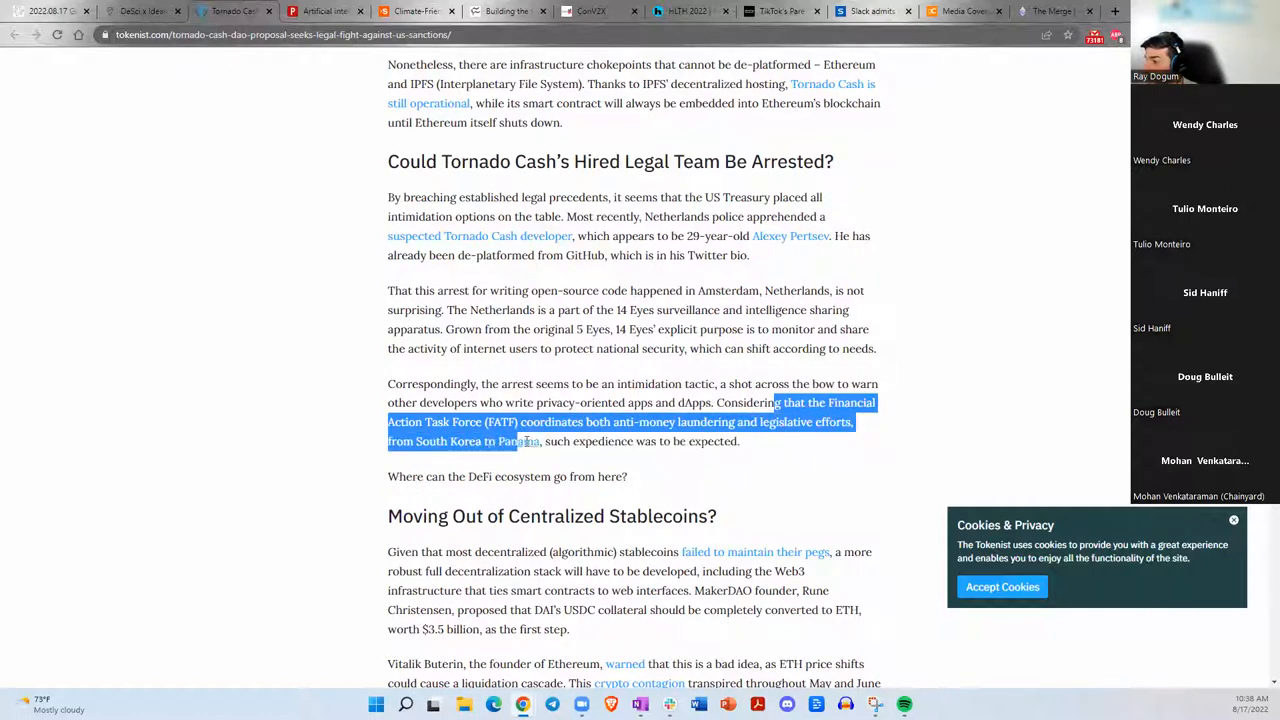
click(740, 442)
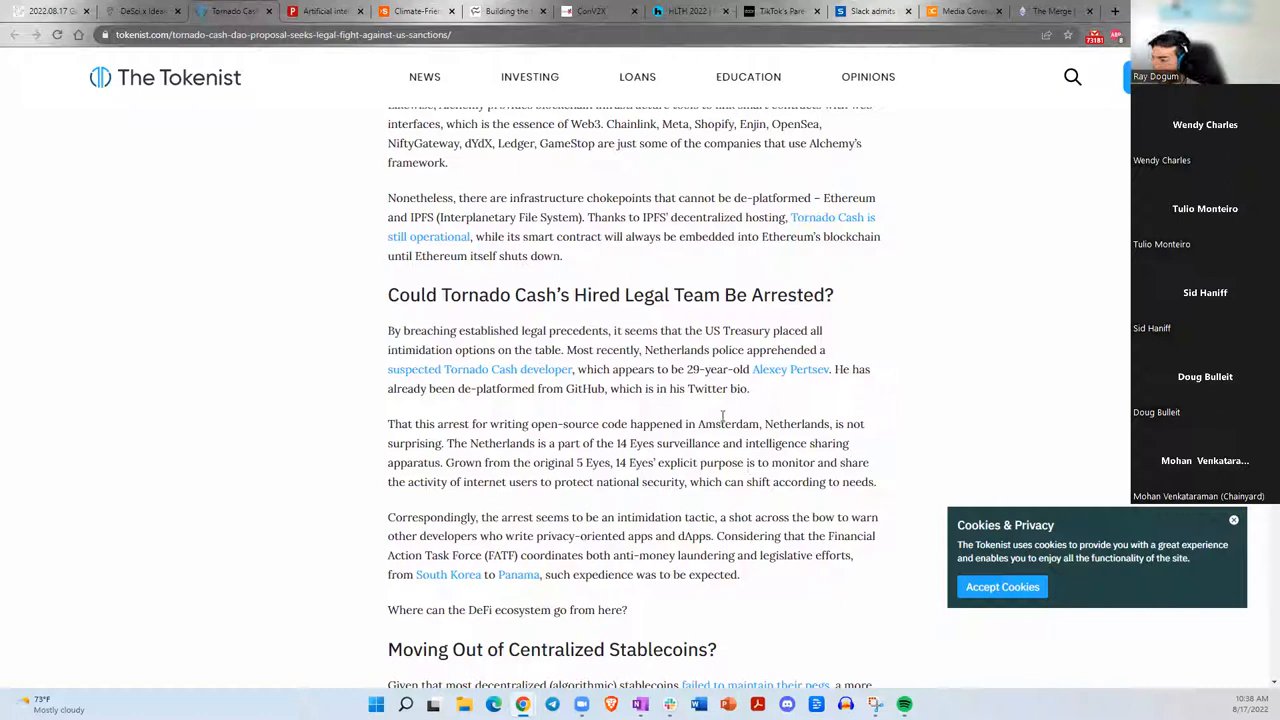
mouse_move(756, 396)
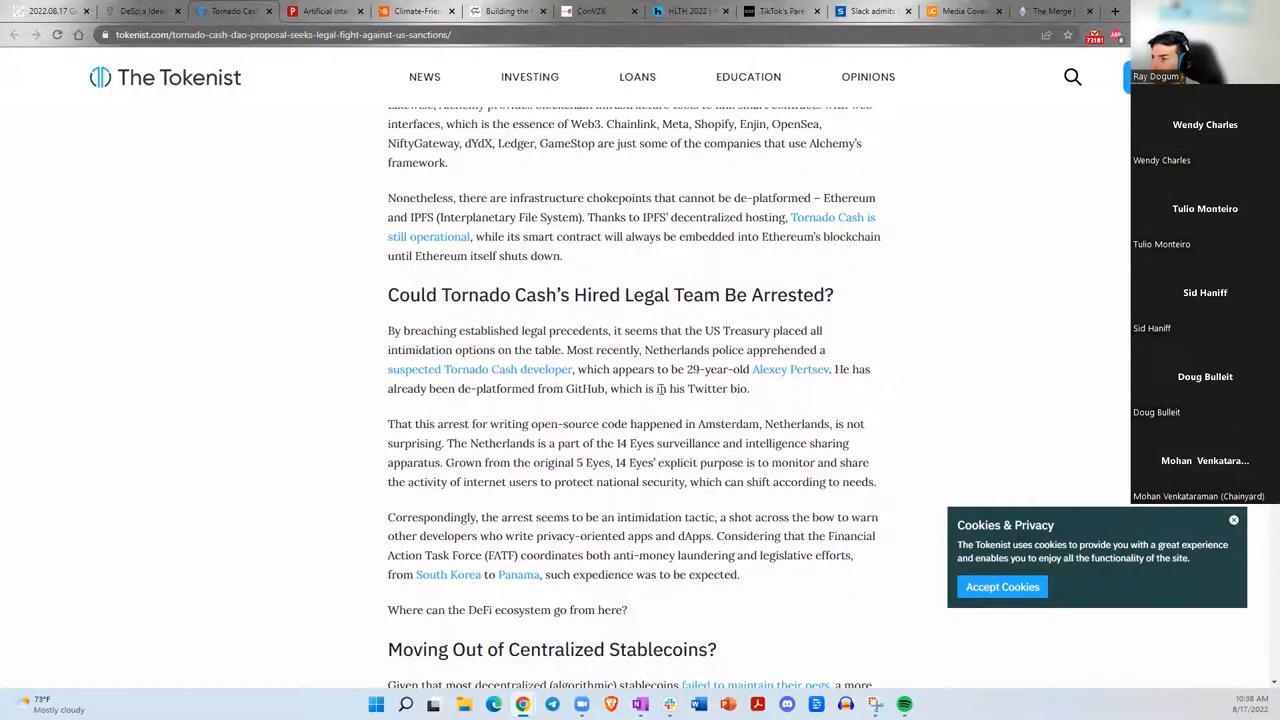
scroll(down, 3)
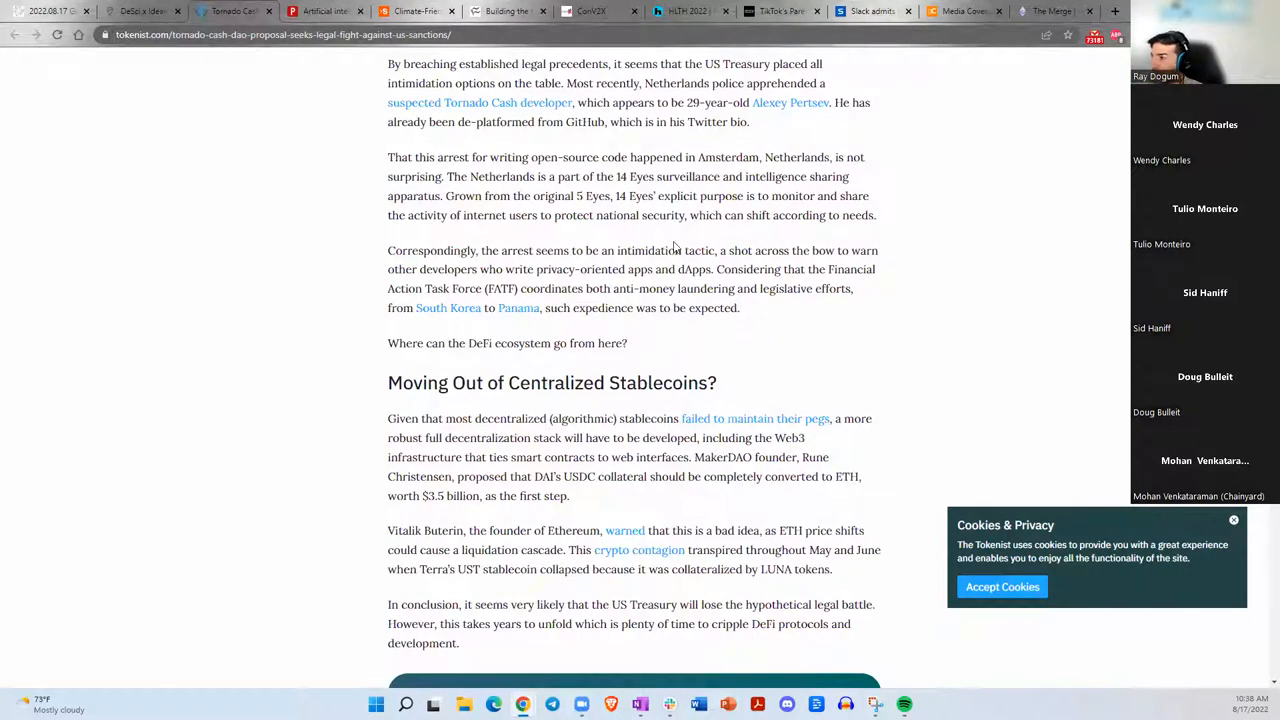
mouse_move(656, 344)
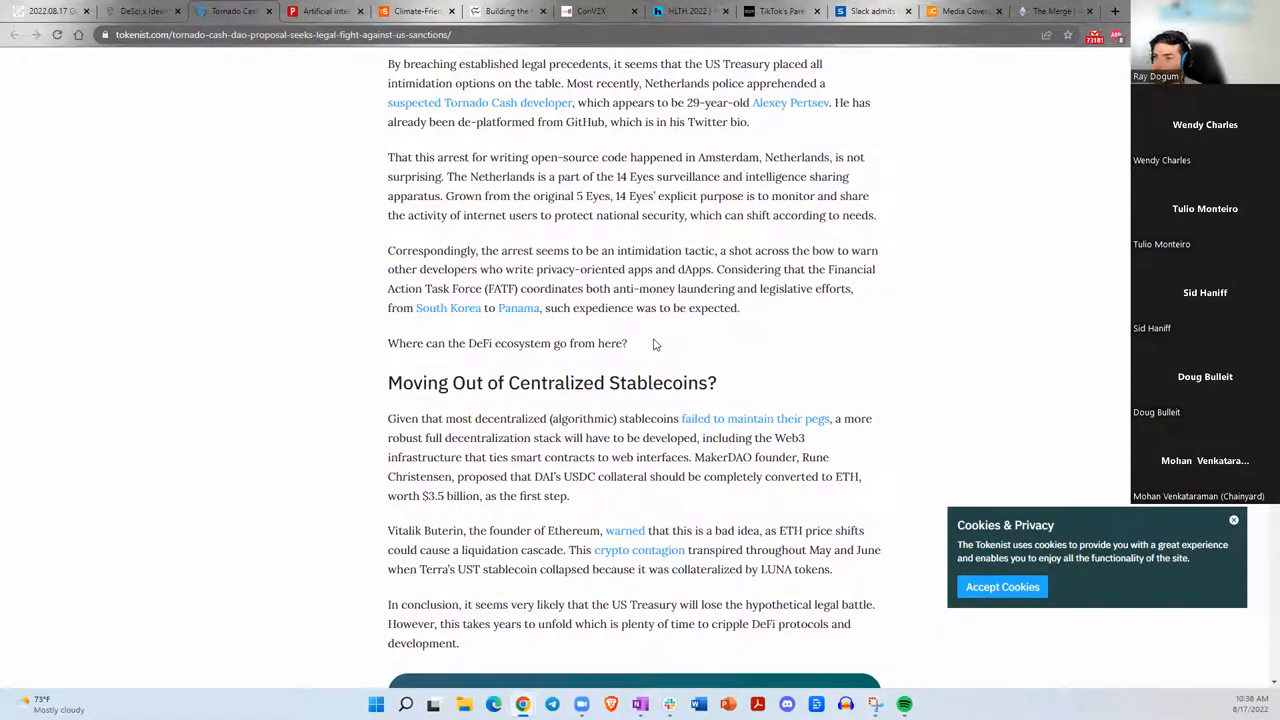
mouse_move(630, 352)
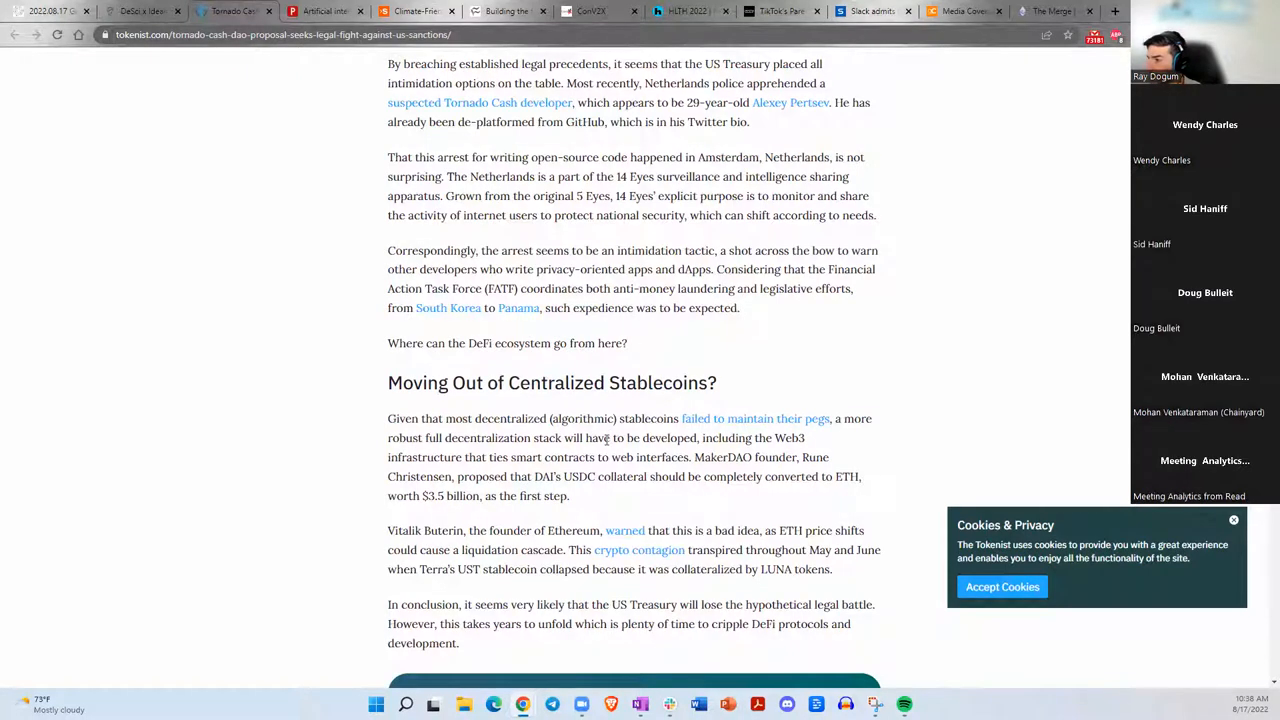
scroll(down, 3)
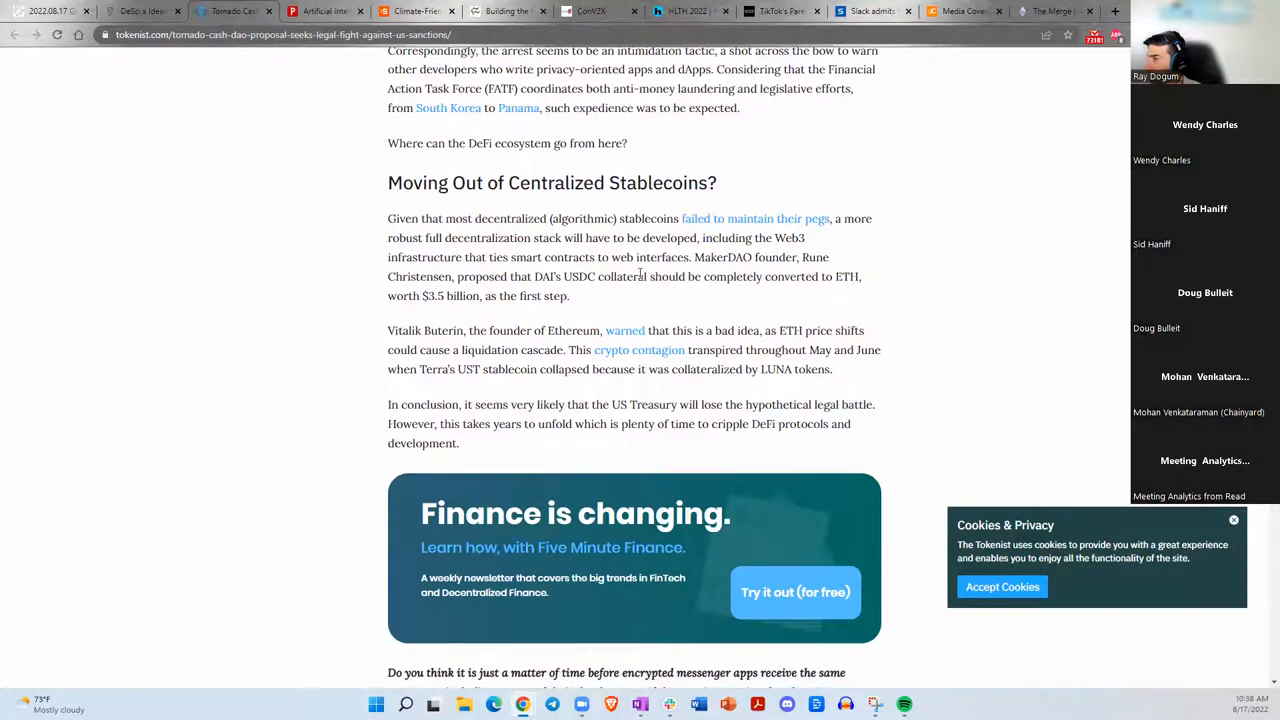
scroll(down, 3)
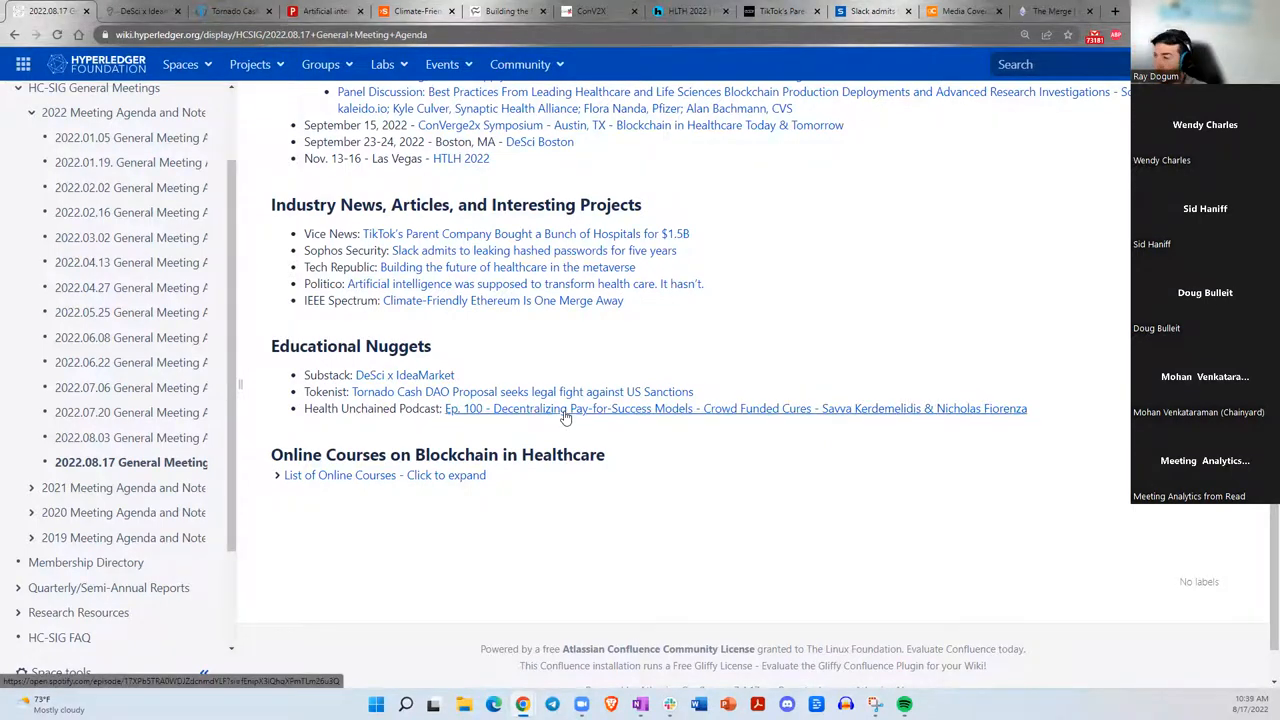
mouse_move(520, 420)
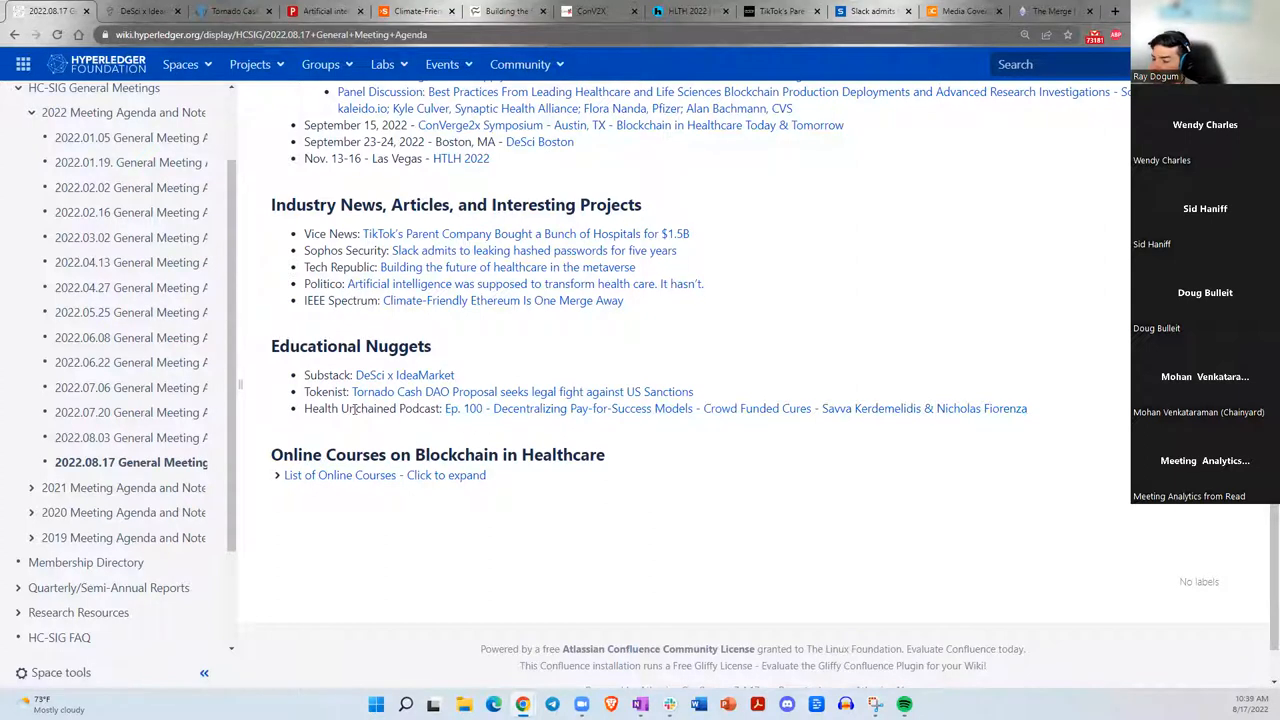
mouse_move(400, 428)
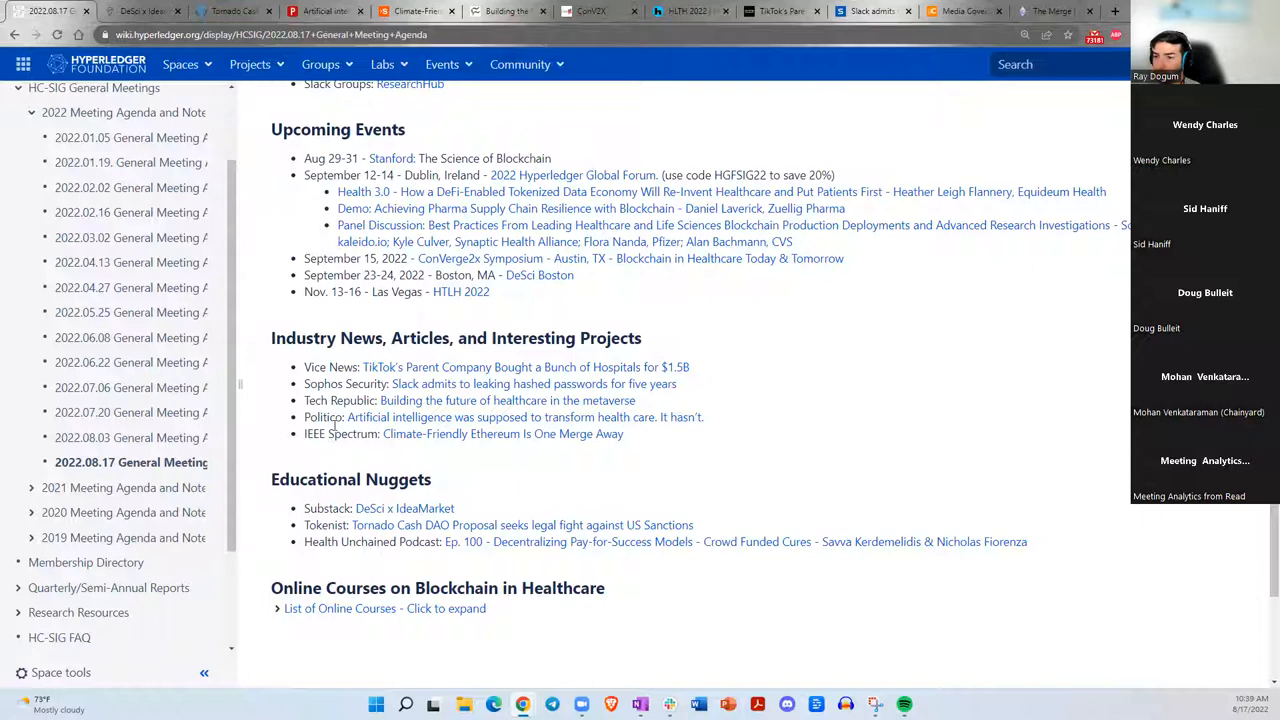
mouse_move(422, 470)
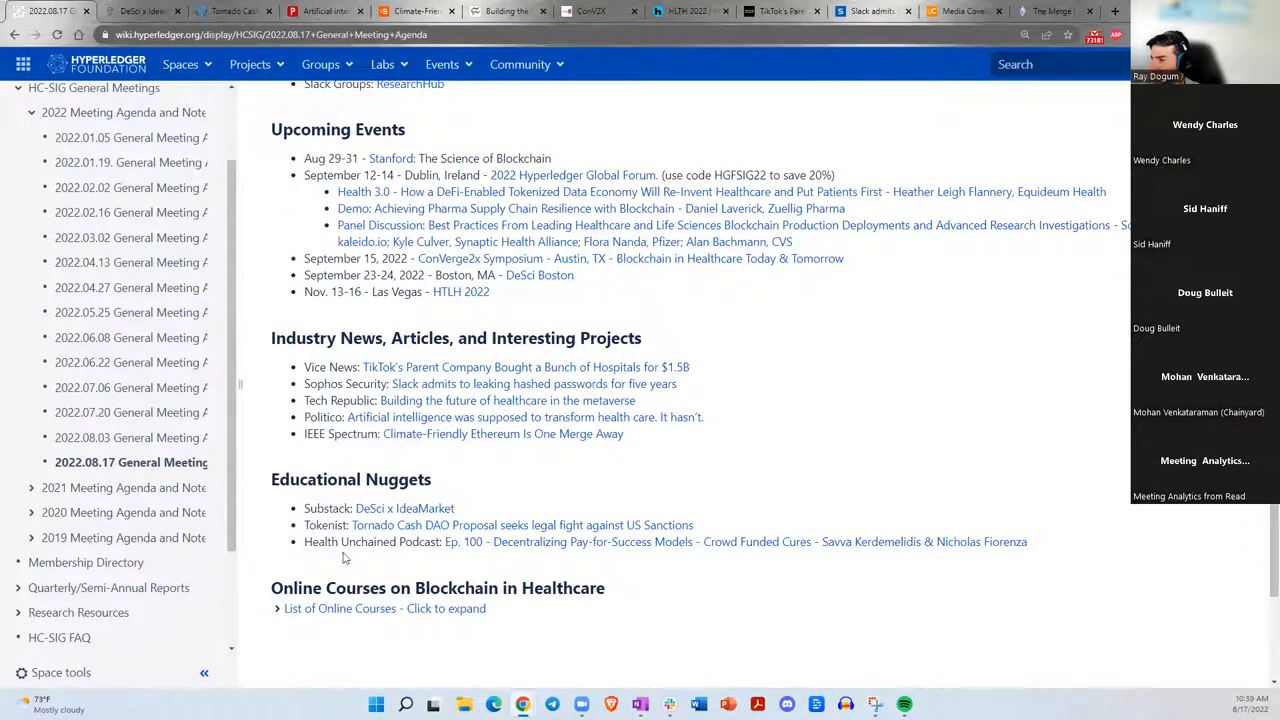
mouse_move(532, 564)
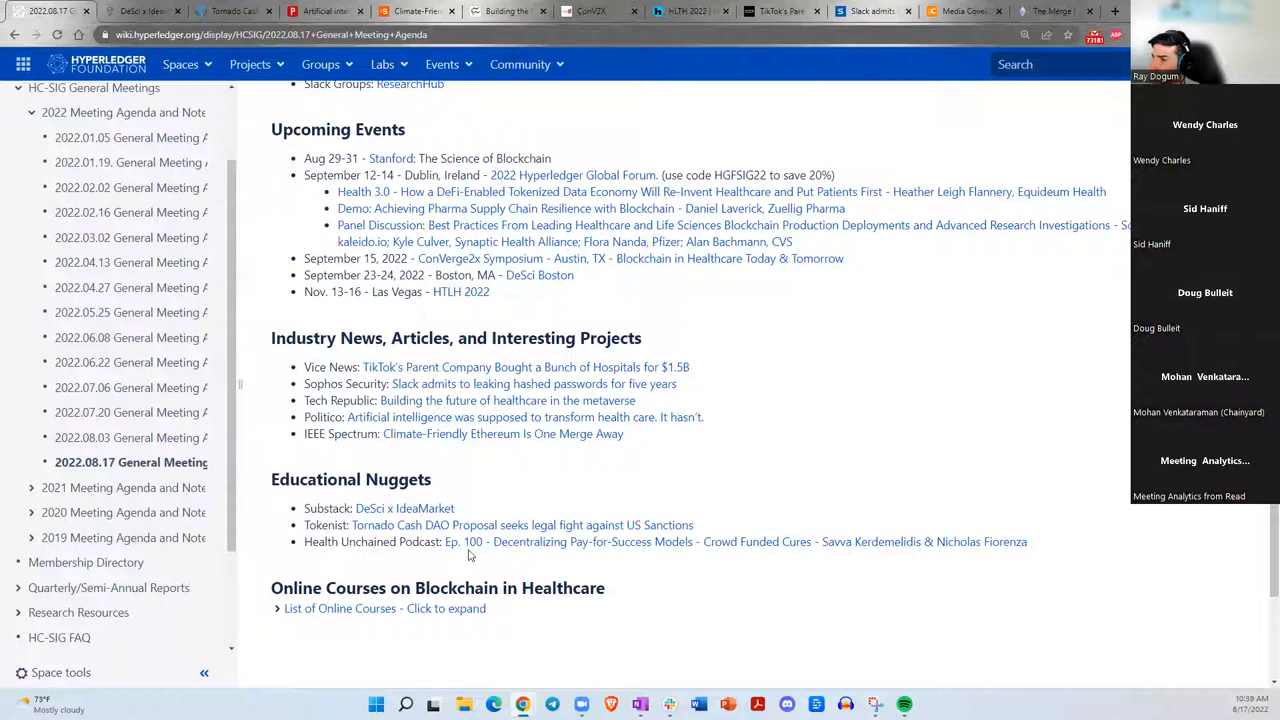
mouse_move(468, 552)
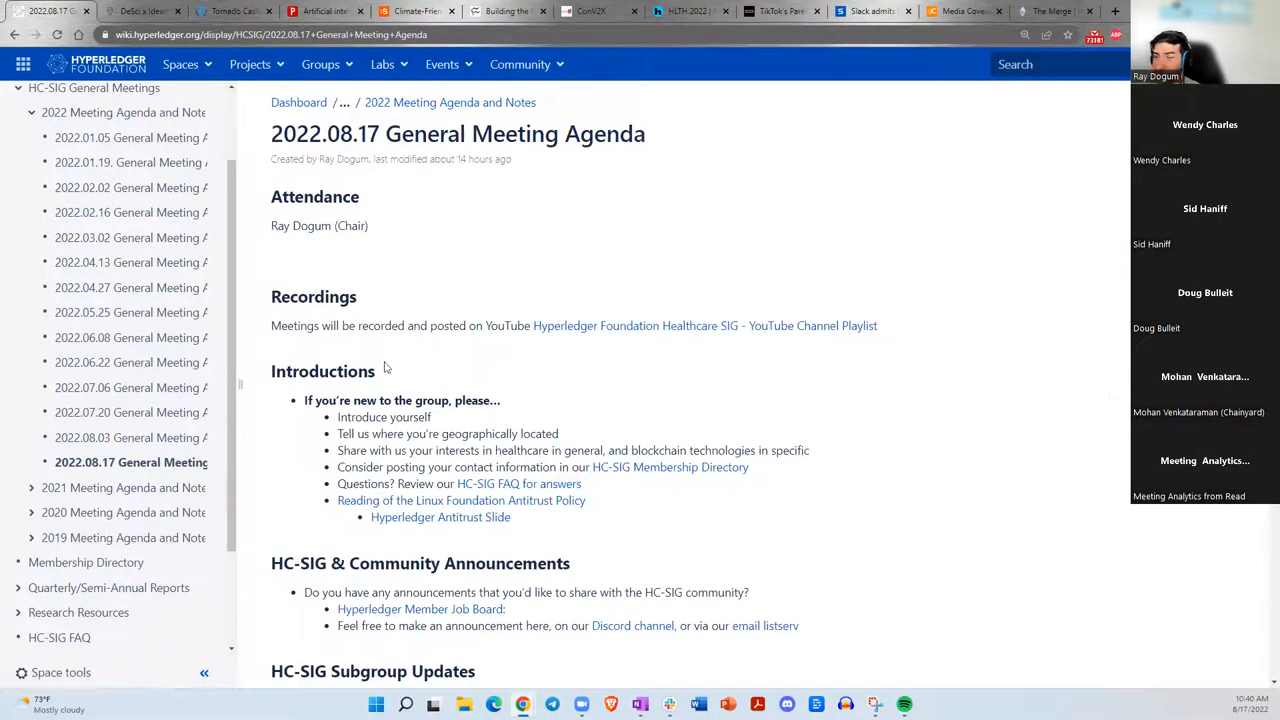
Scroll the agenda down to the Educational Nuggets and Online Courses sections.
scroll(down, 3)
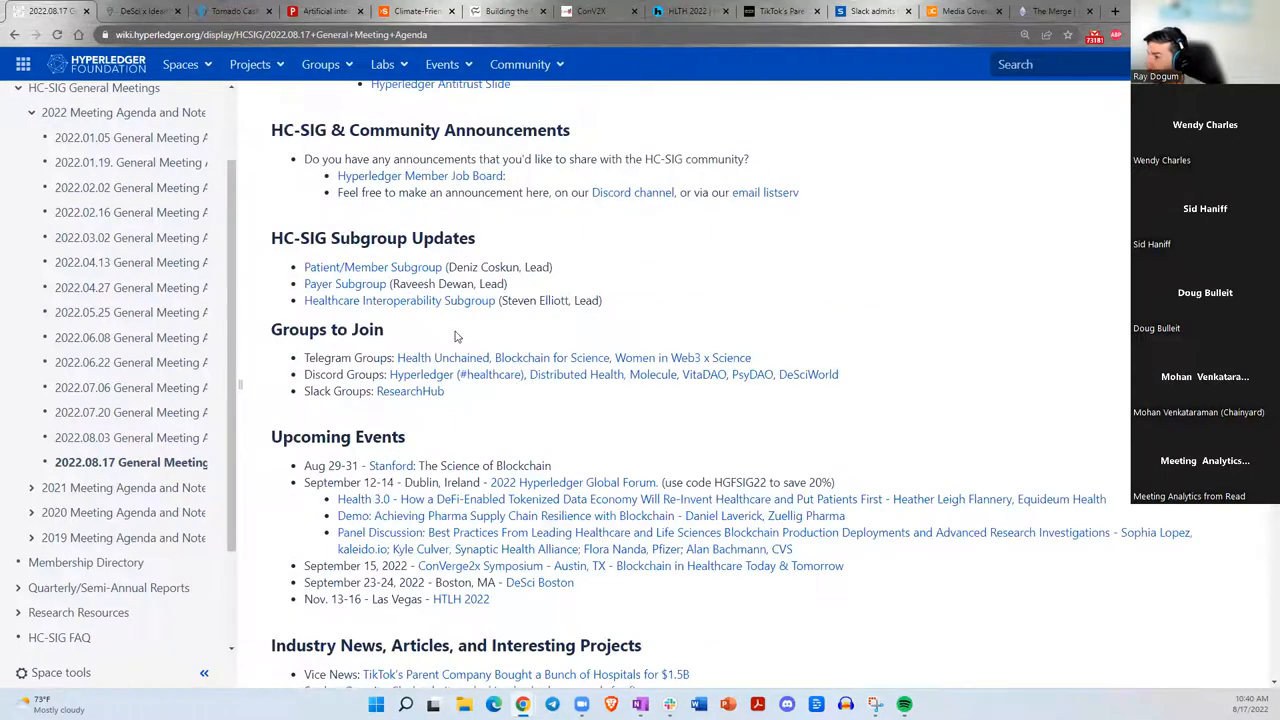
scroll(down, 3)
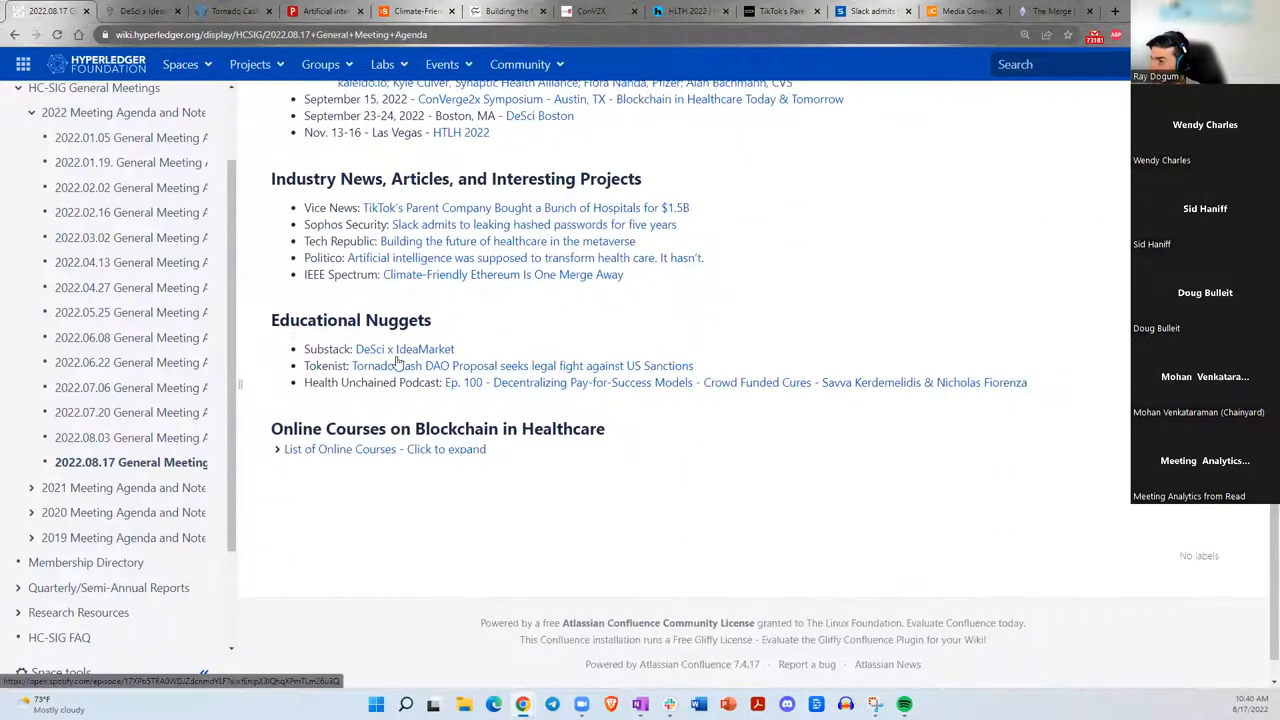